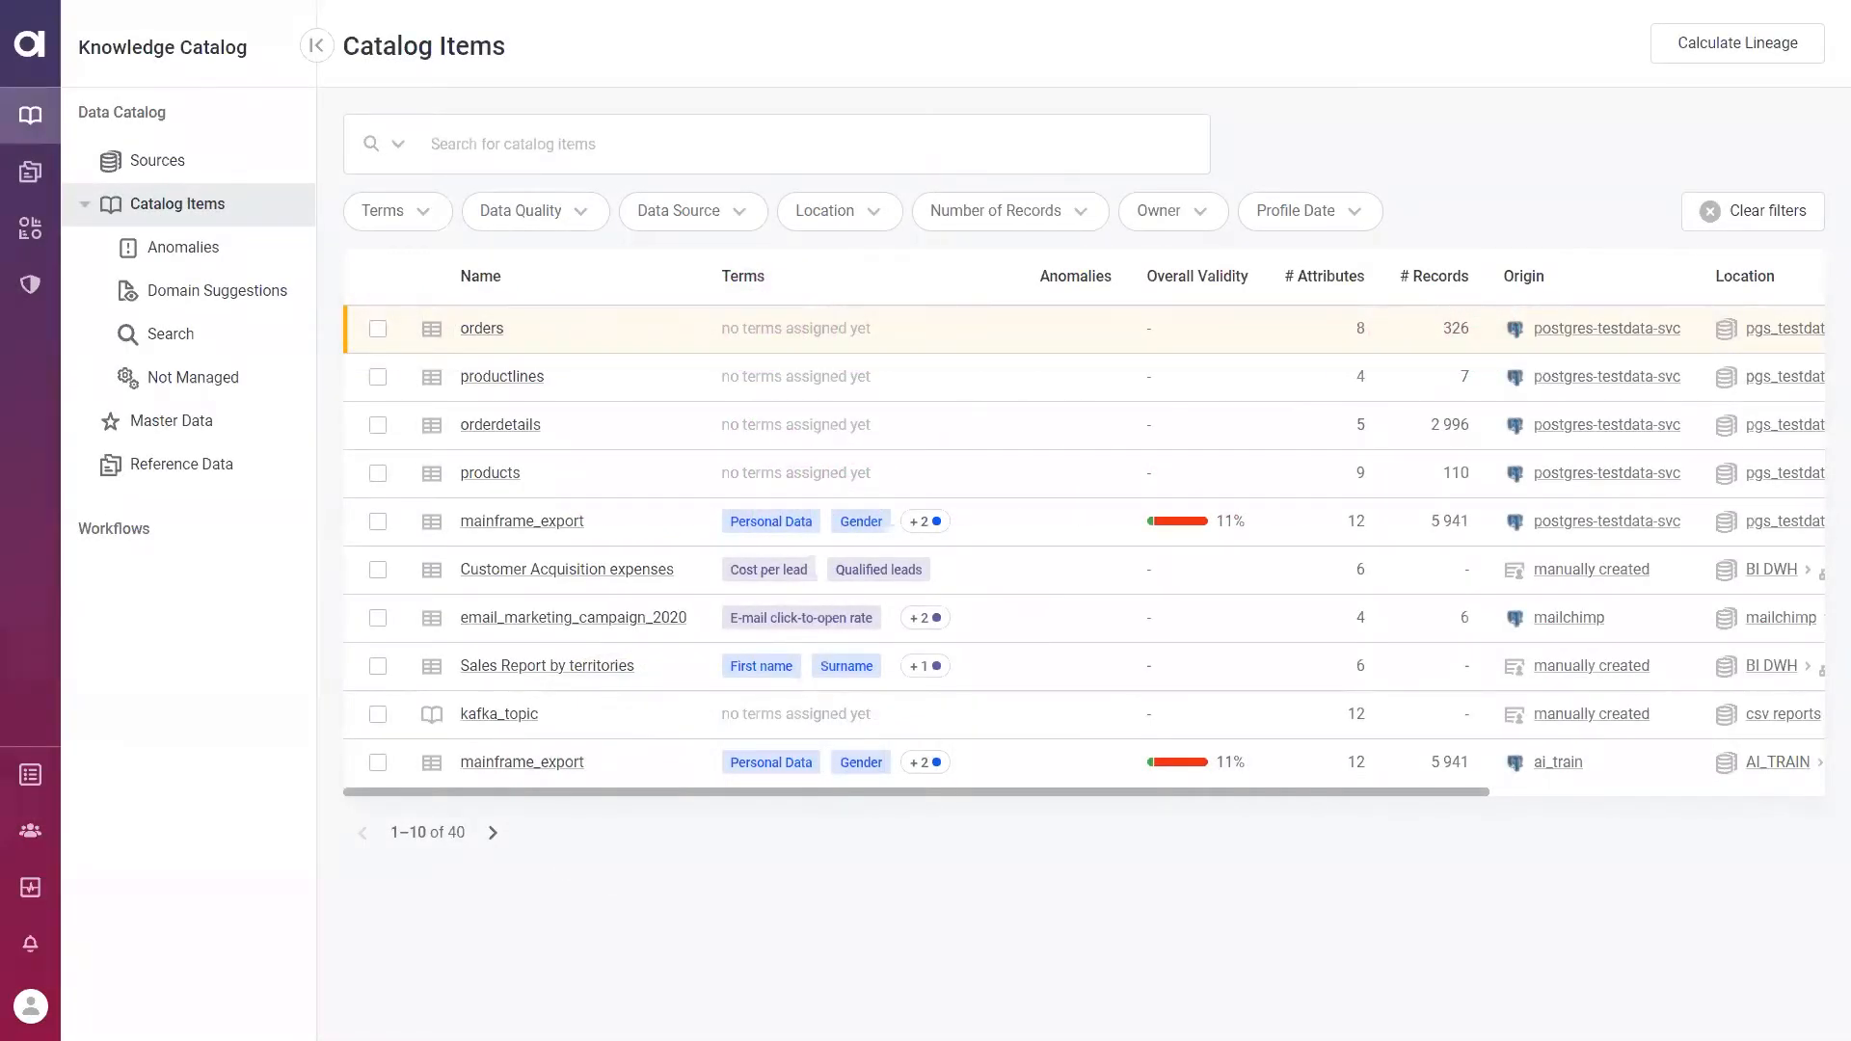
{"action": "mouse_move", "coordinate": [1480, 127]}
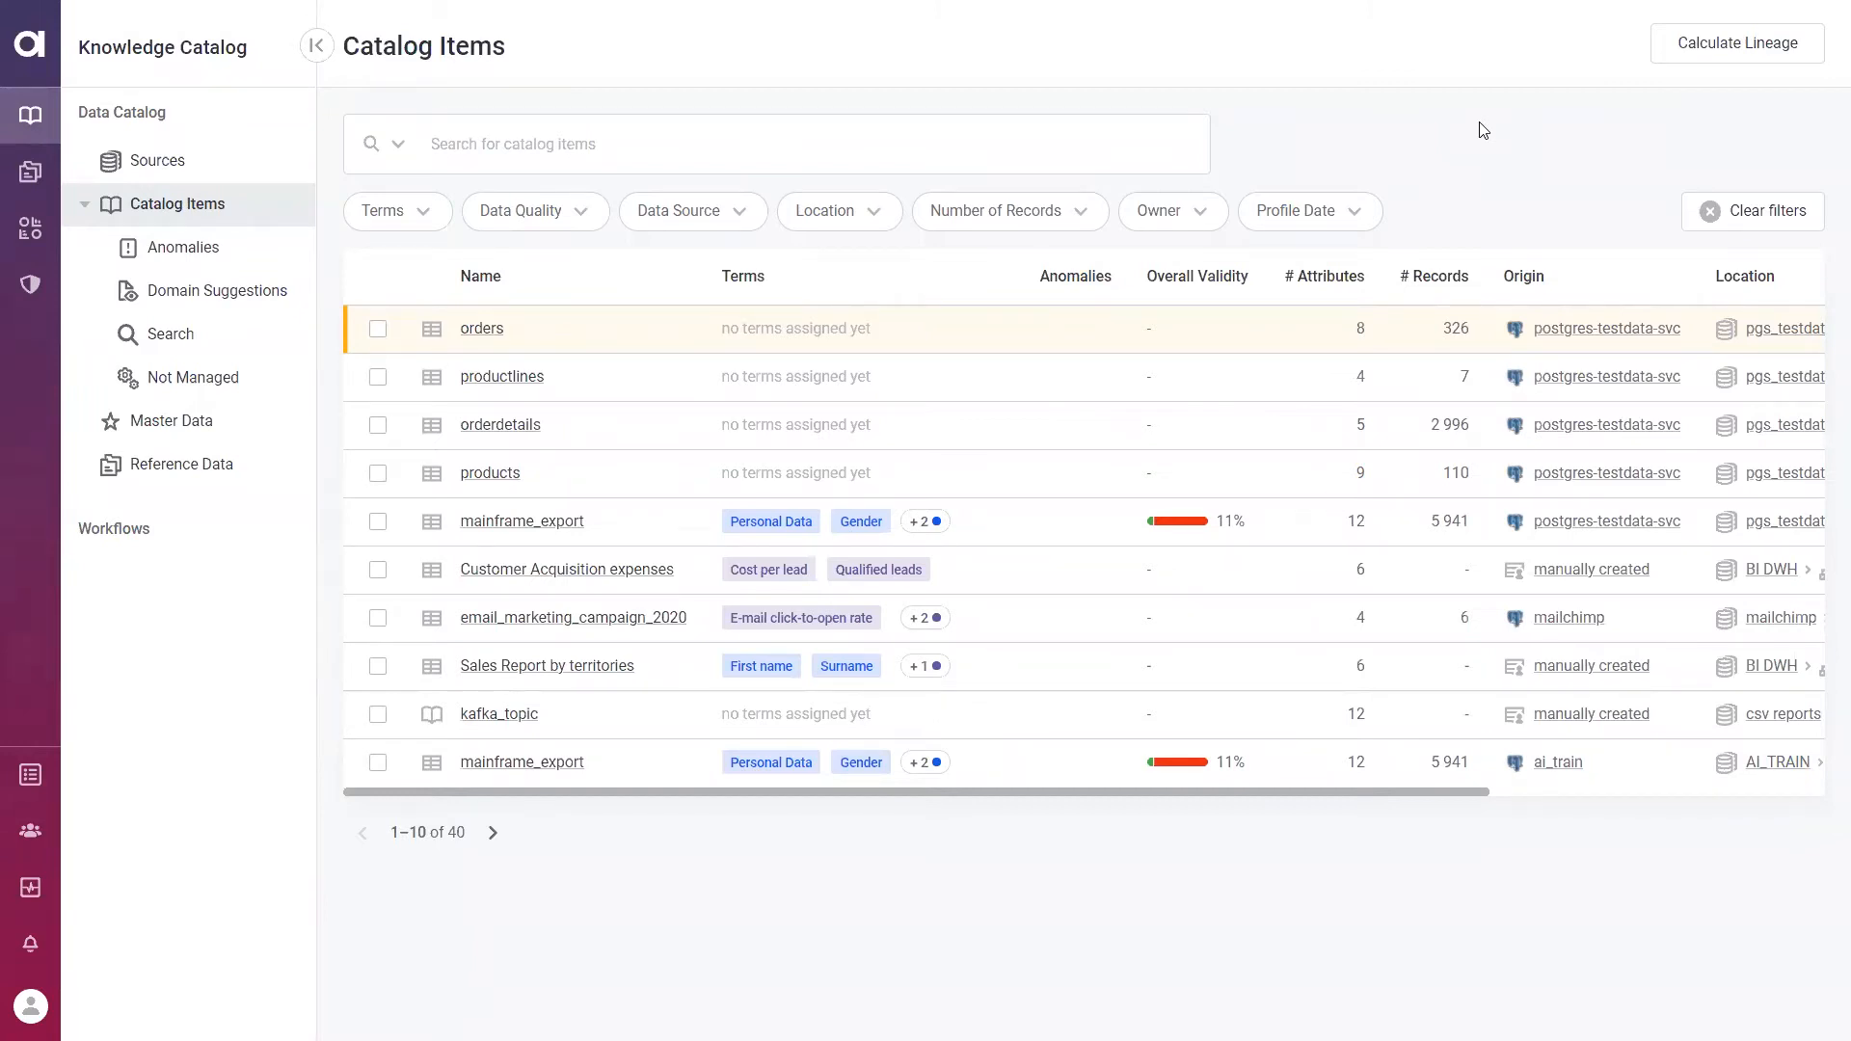
{"action": "mouse_move", "coordinate": [234, 70]}
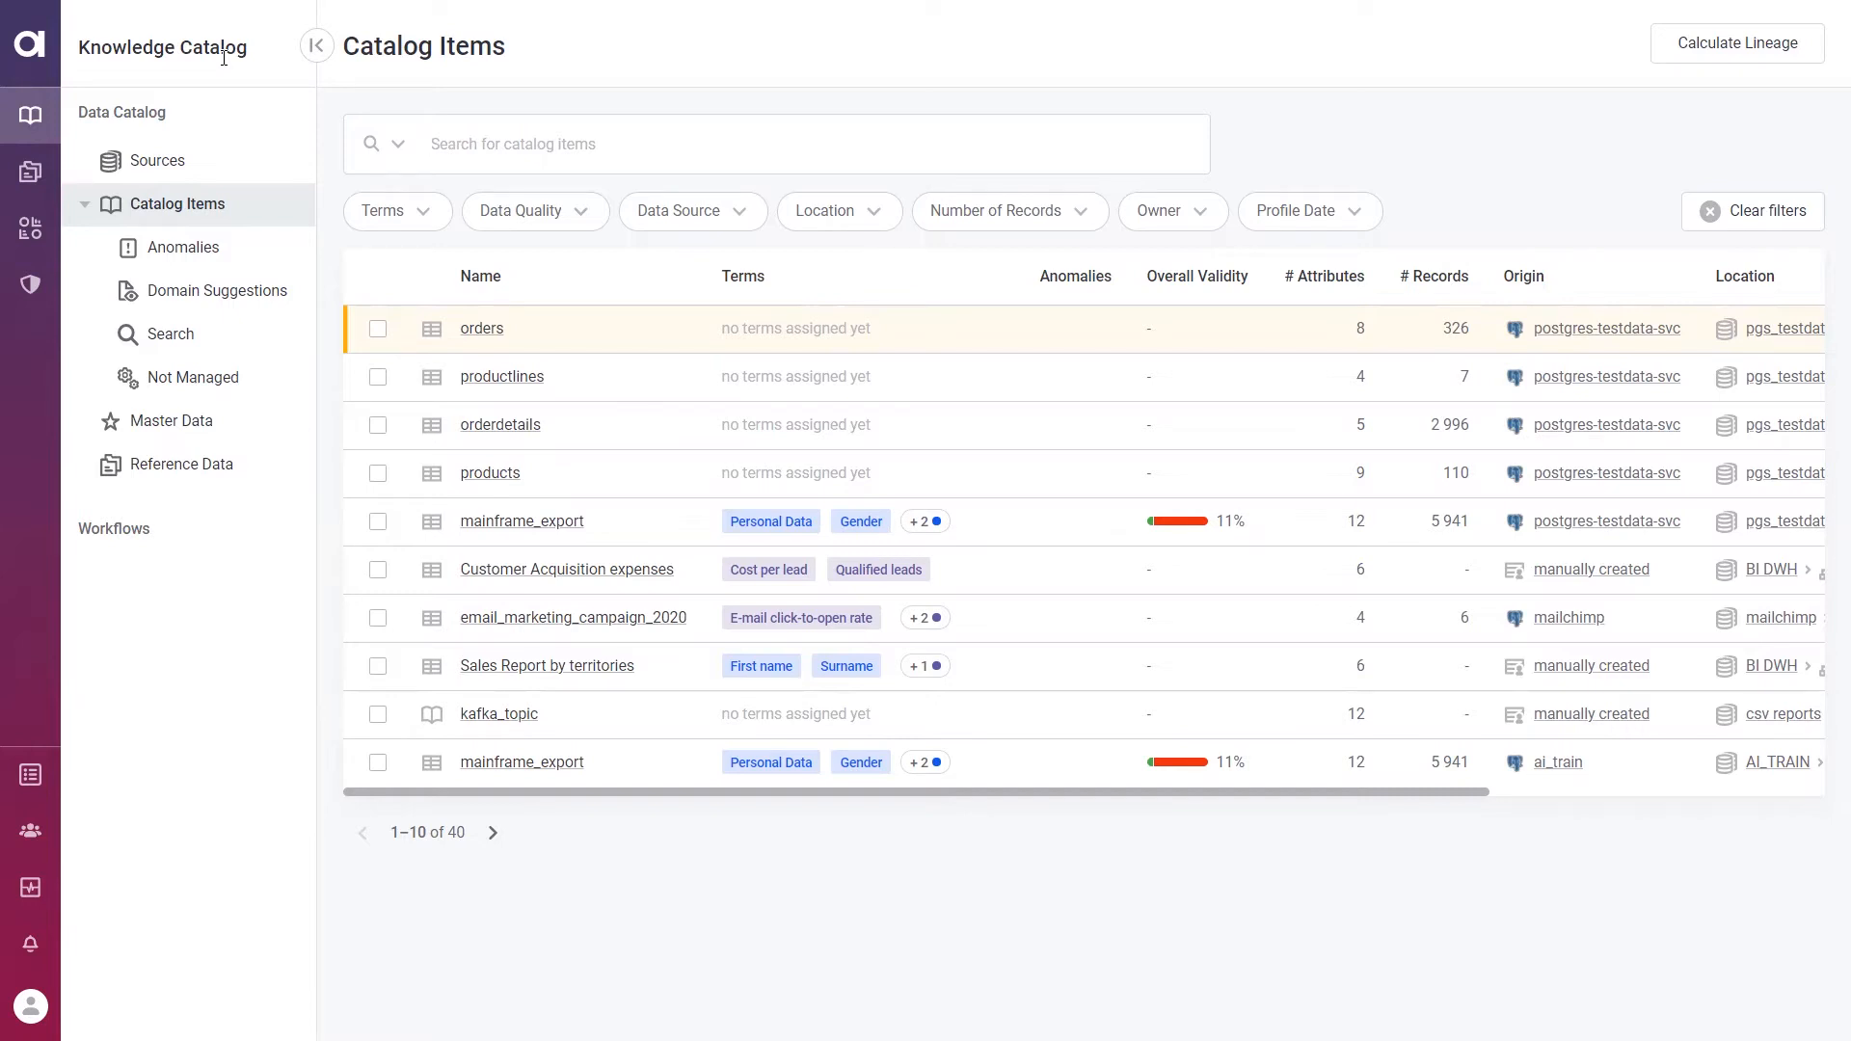
{"action": "mouse_move", "coordinate": [527, 590]}
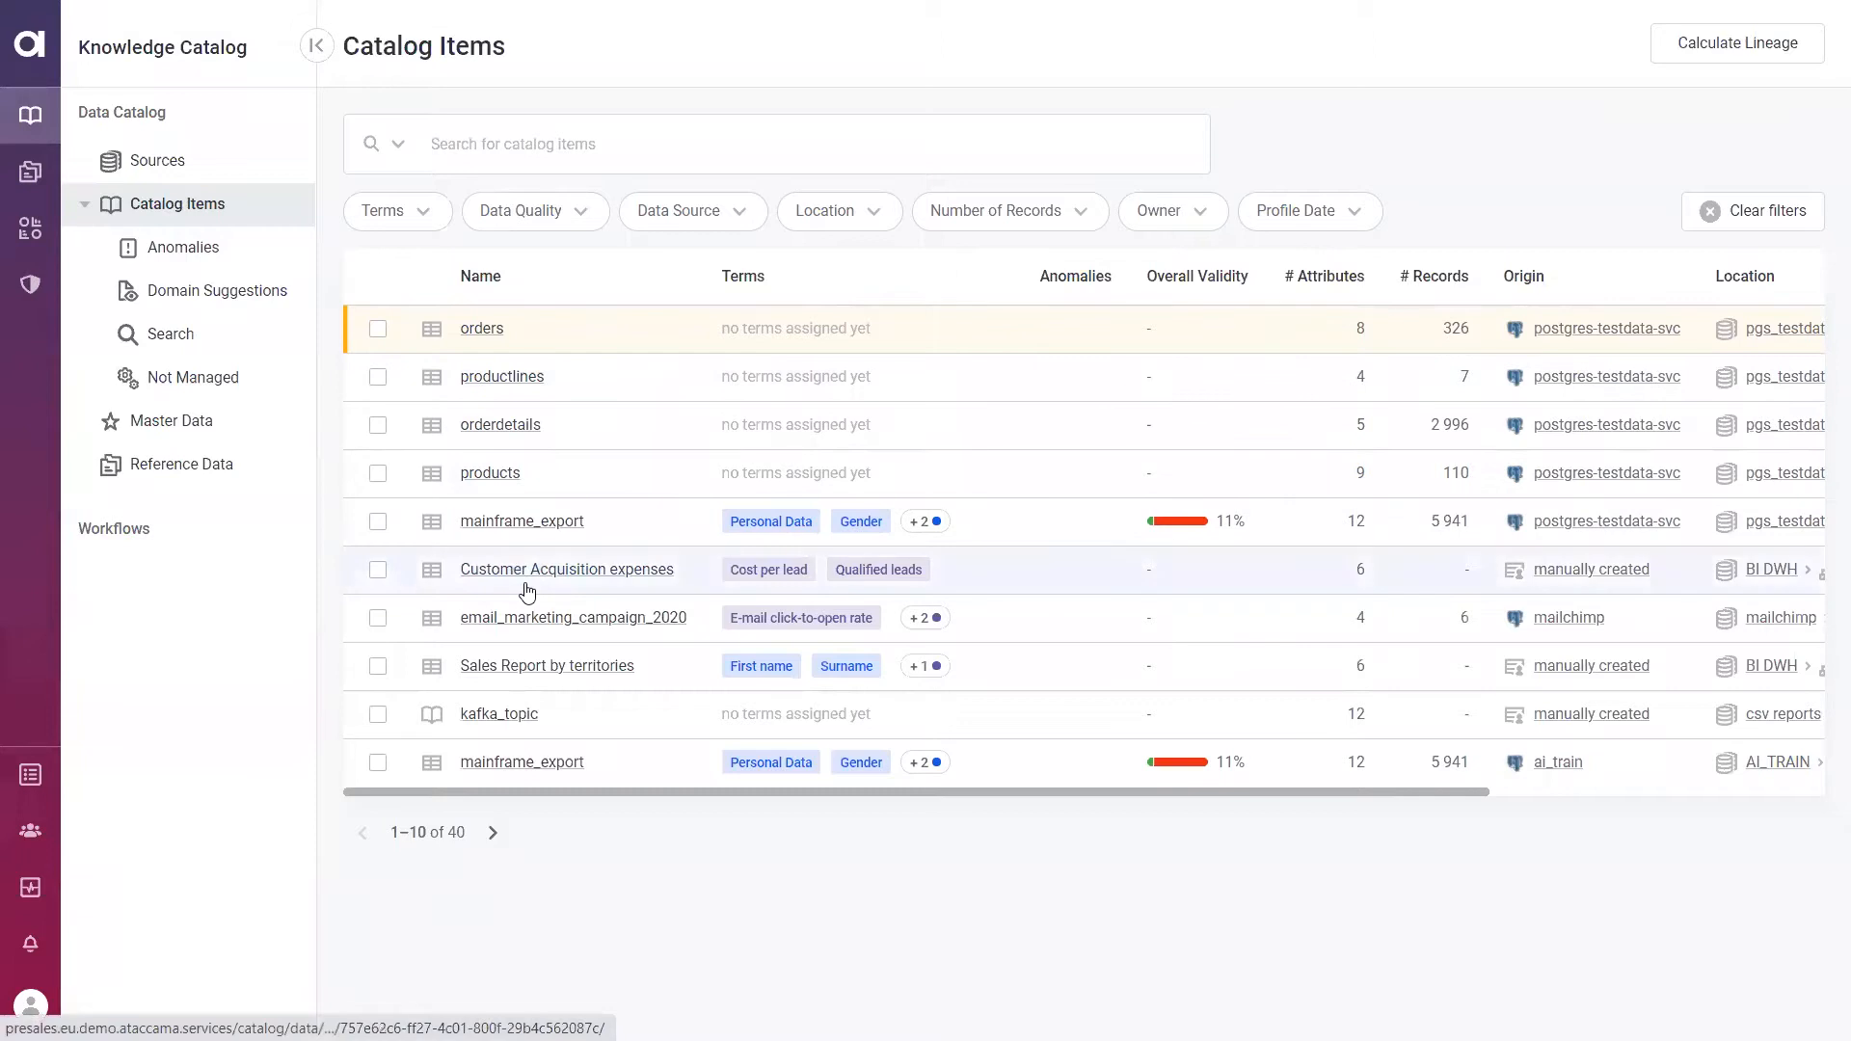
{"action": "mouse_move", "coordinate": [1151, 524]}
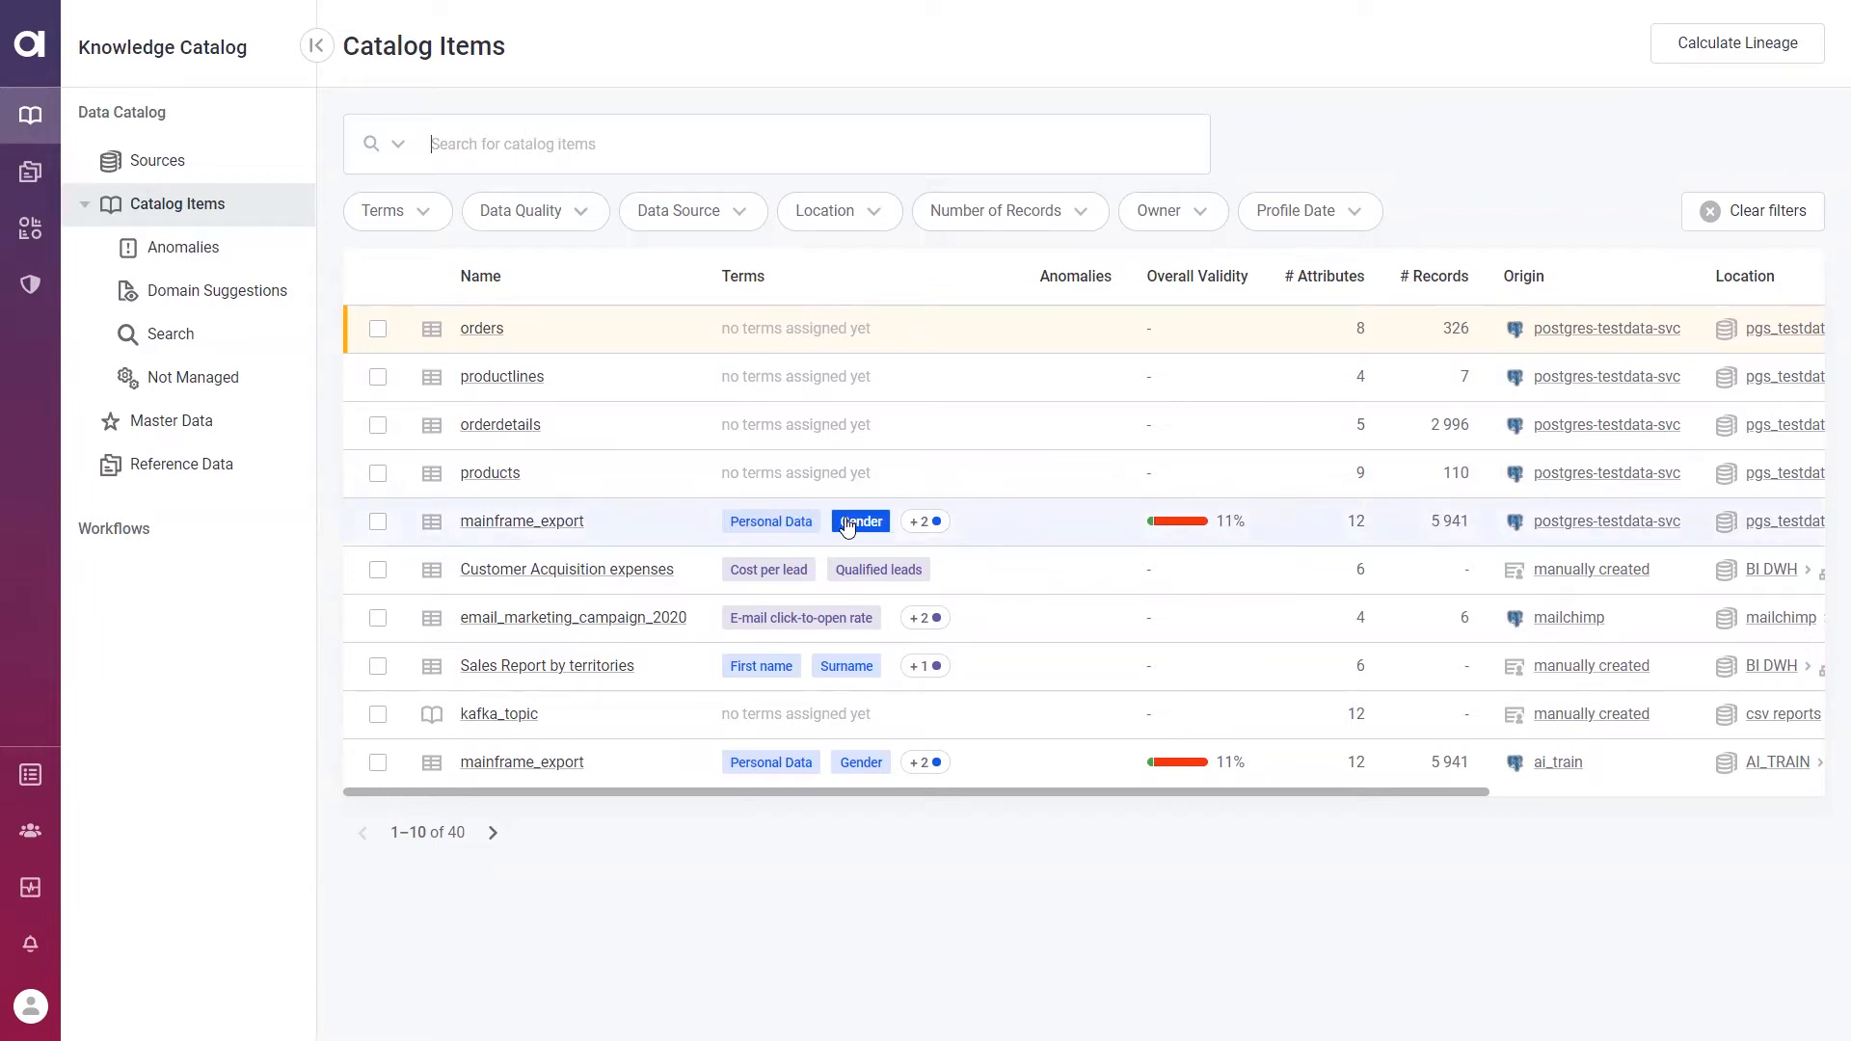
{"action": "mouse_move", "coordinate": [1076, 292]}
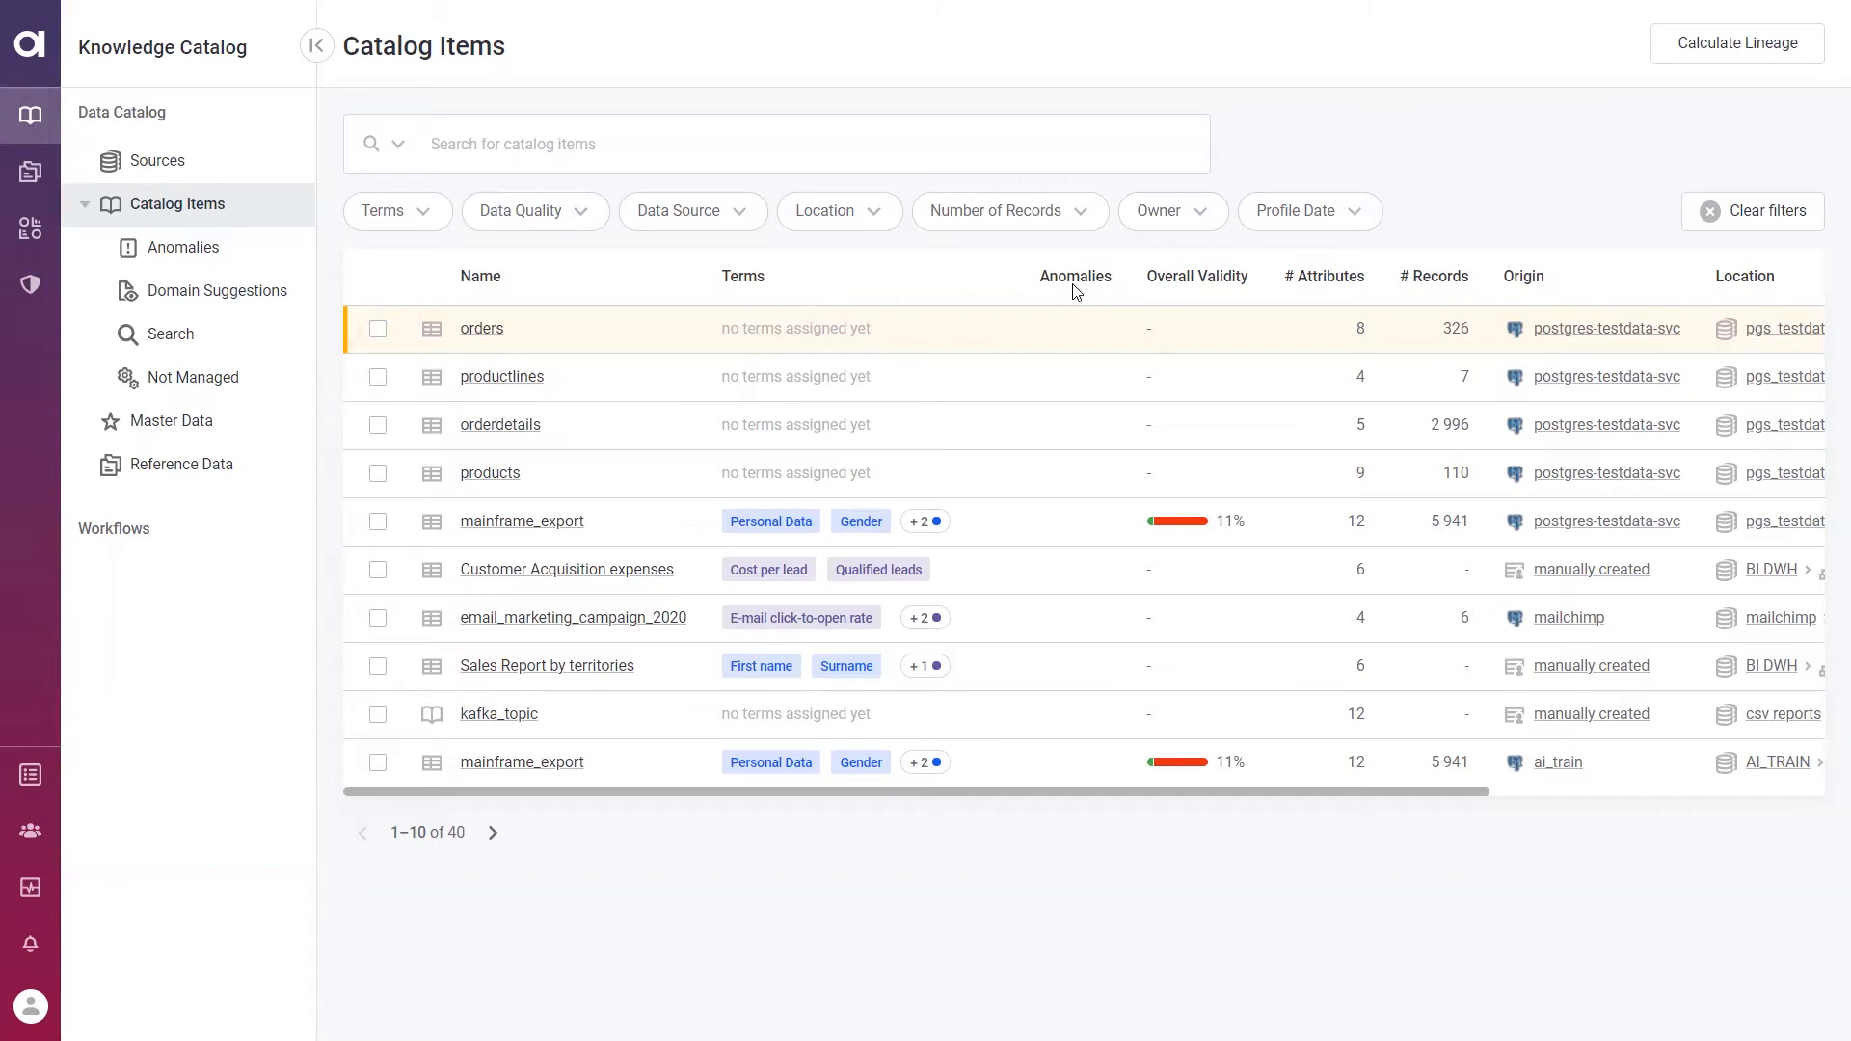
{"action": "mouse_move", "coordinate": [826, 347]}
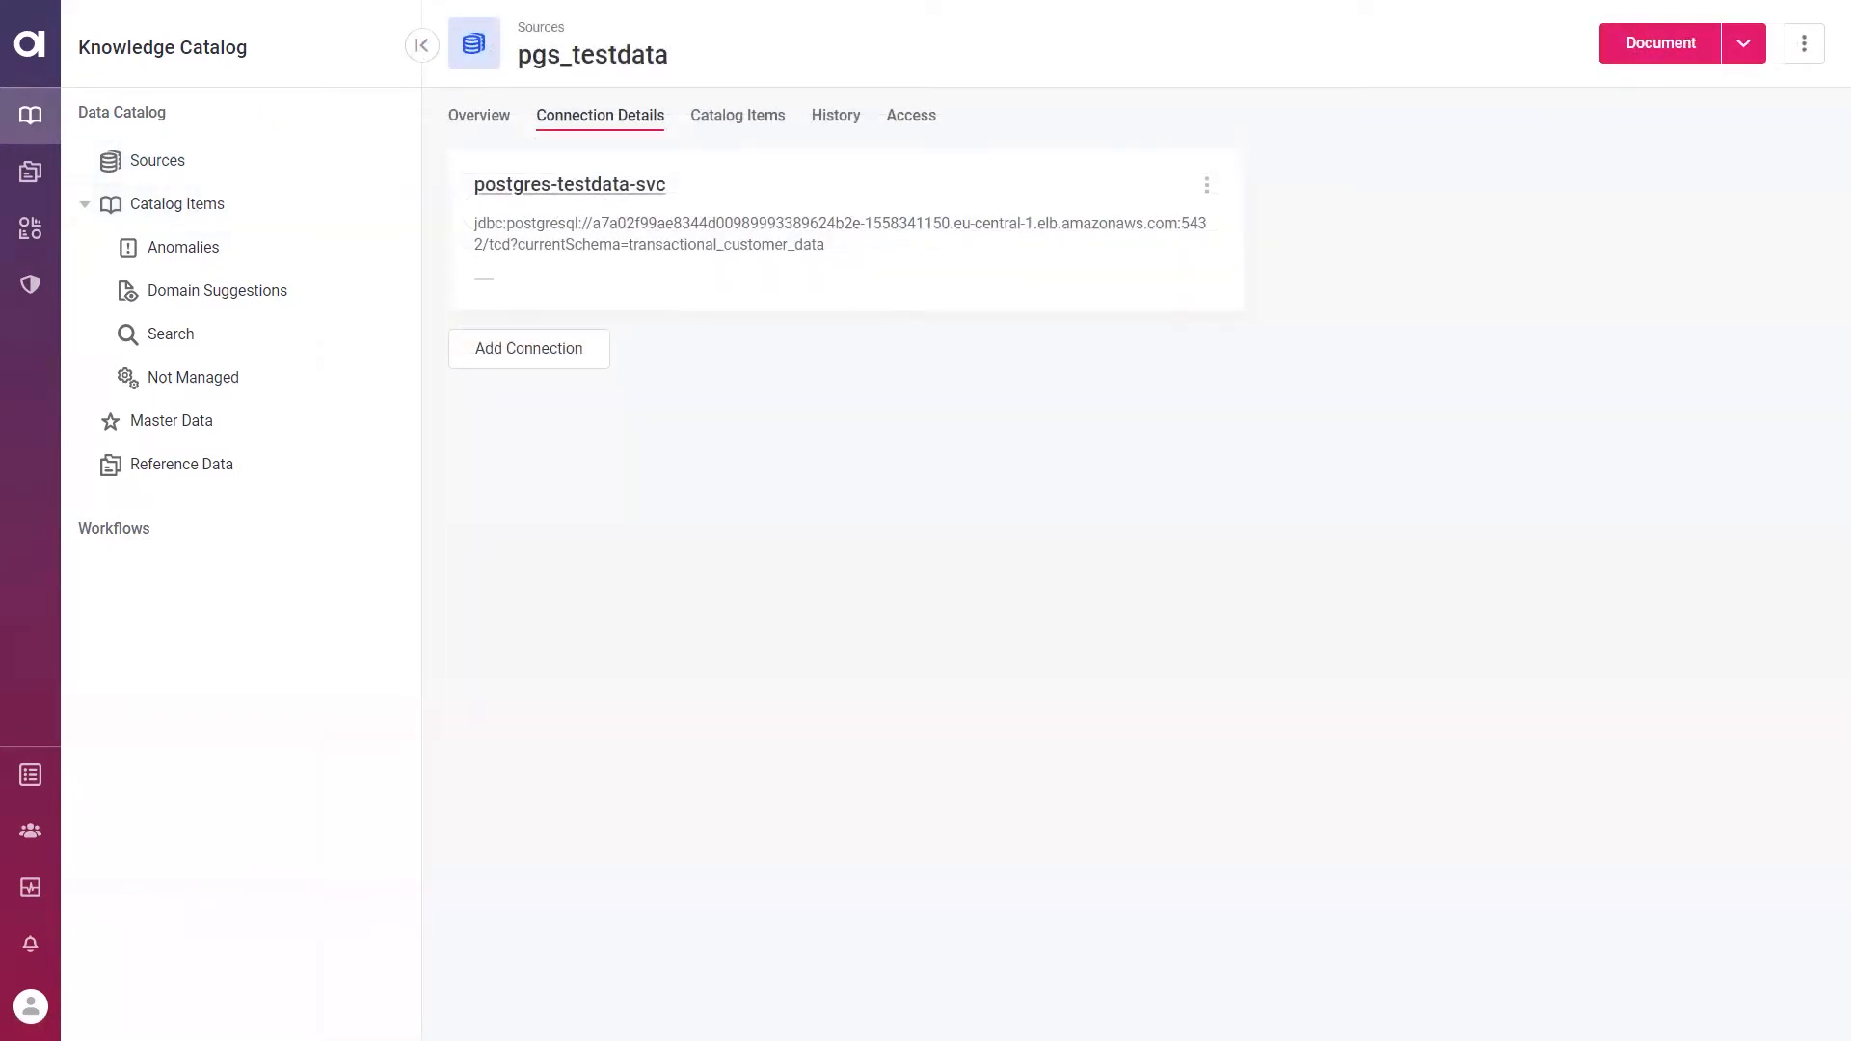
{"action": "mouse_move", "coordinate": [1537, 133]}
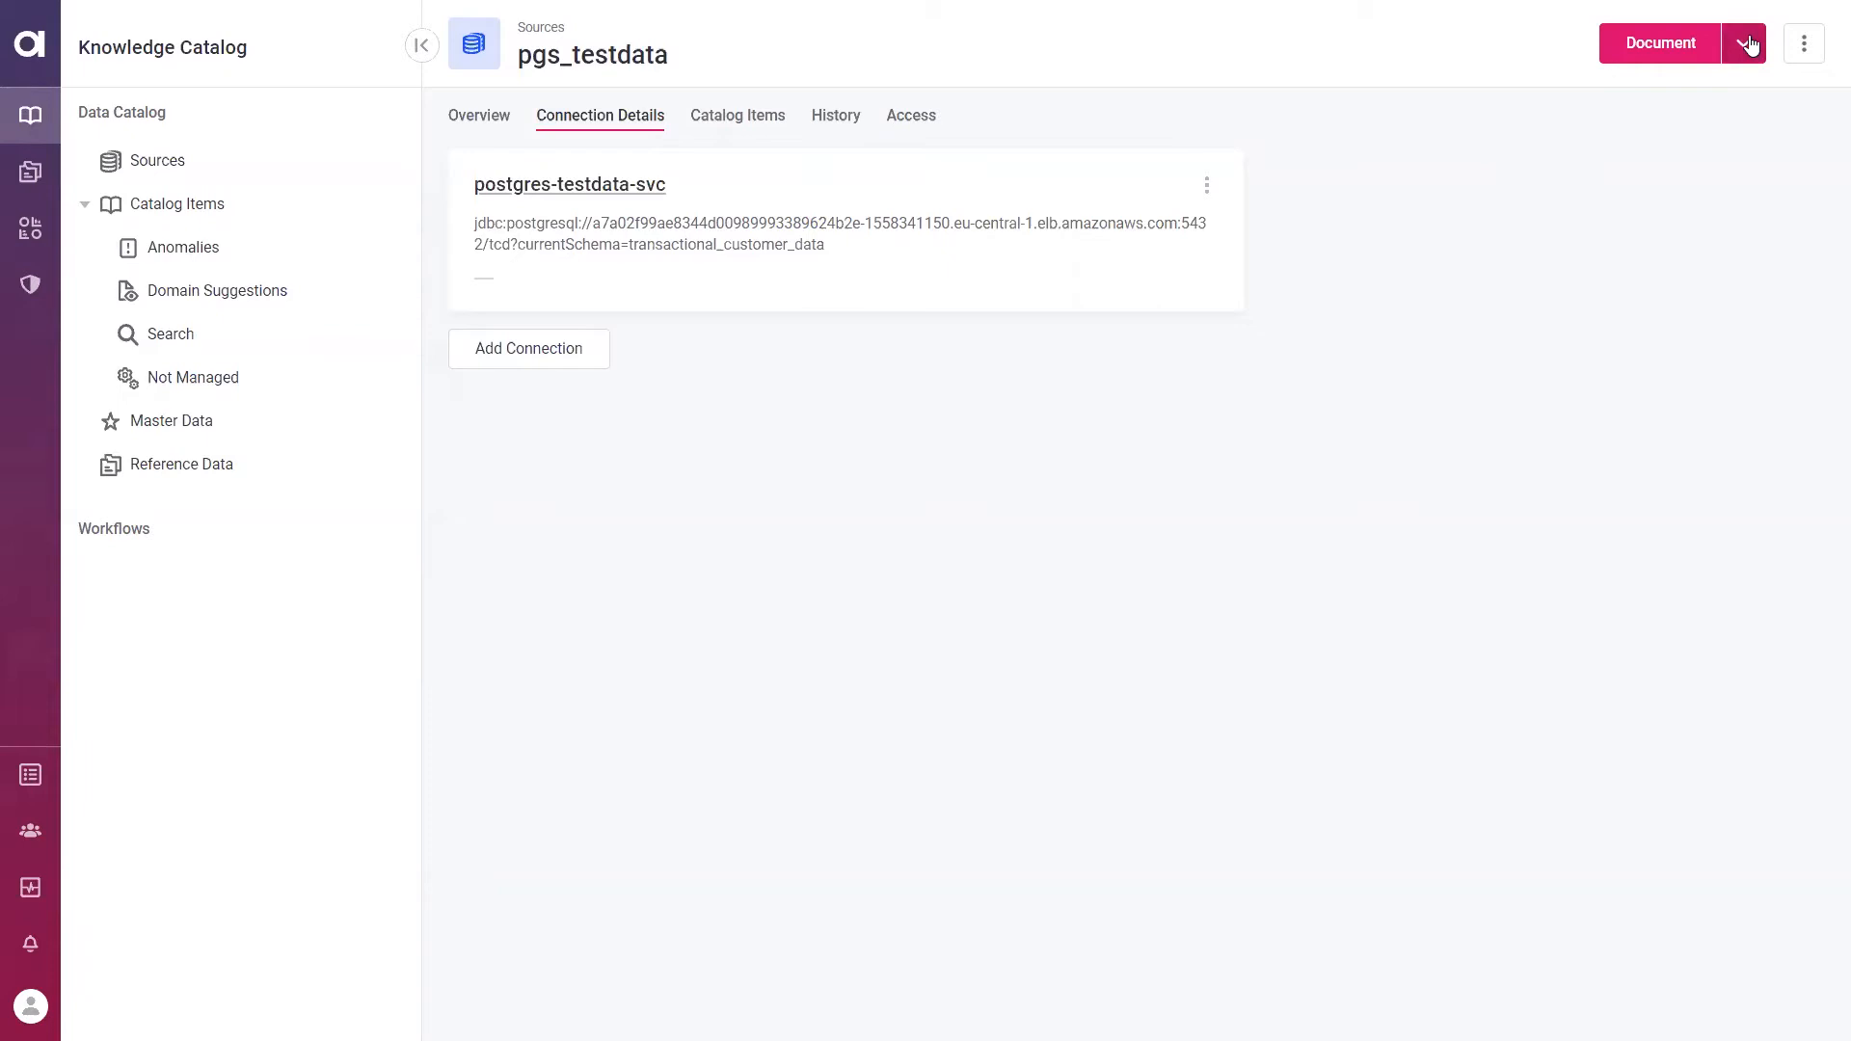
Show the Import, Discover and Document run options for the pgs_testdata source
{"action": "left_click", "coordinate": [1744, 43]}
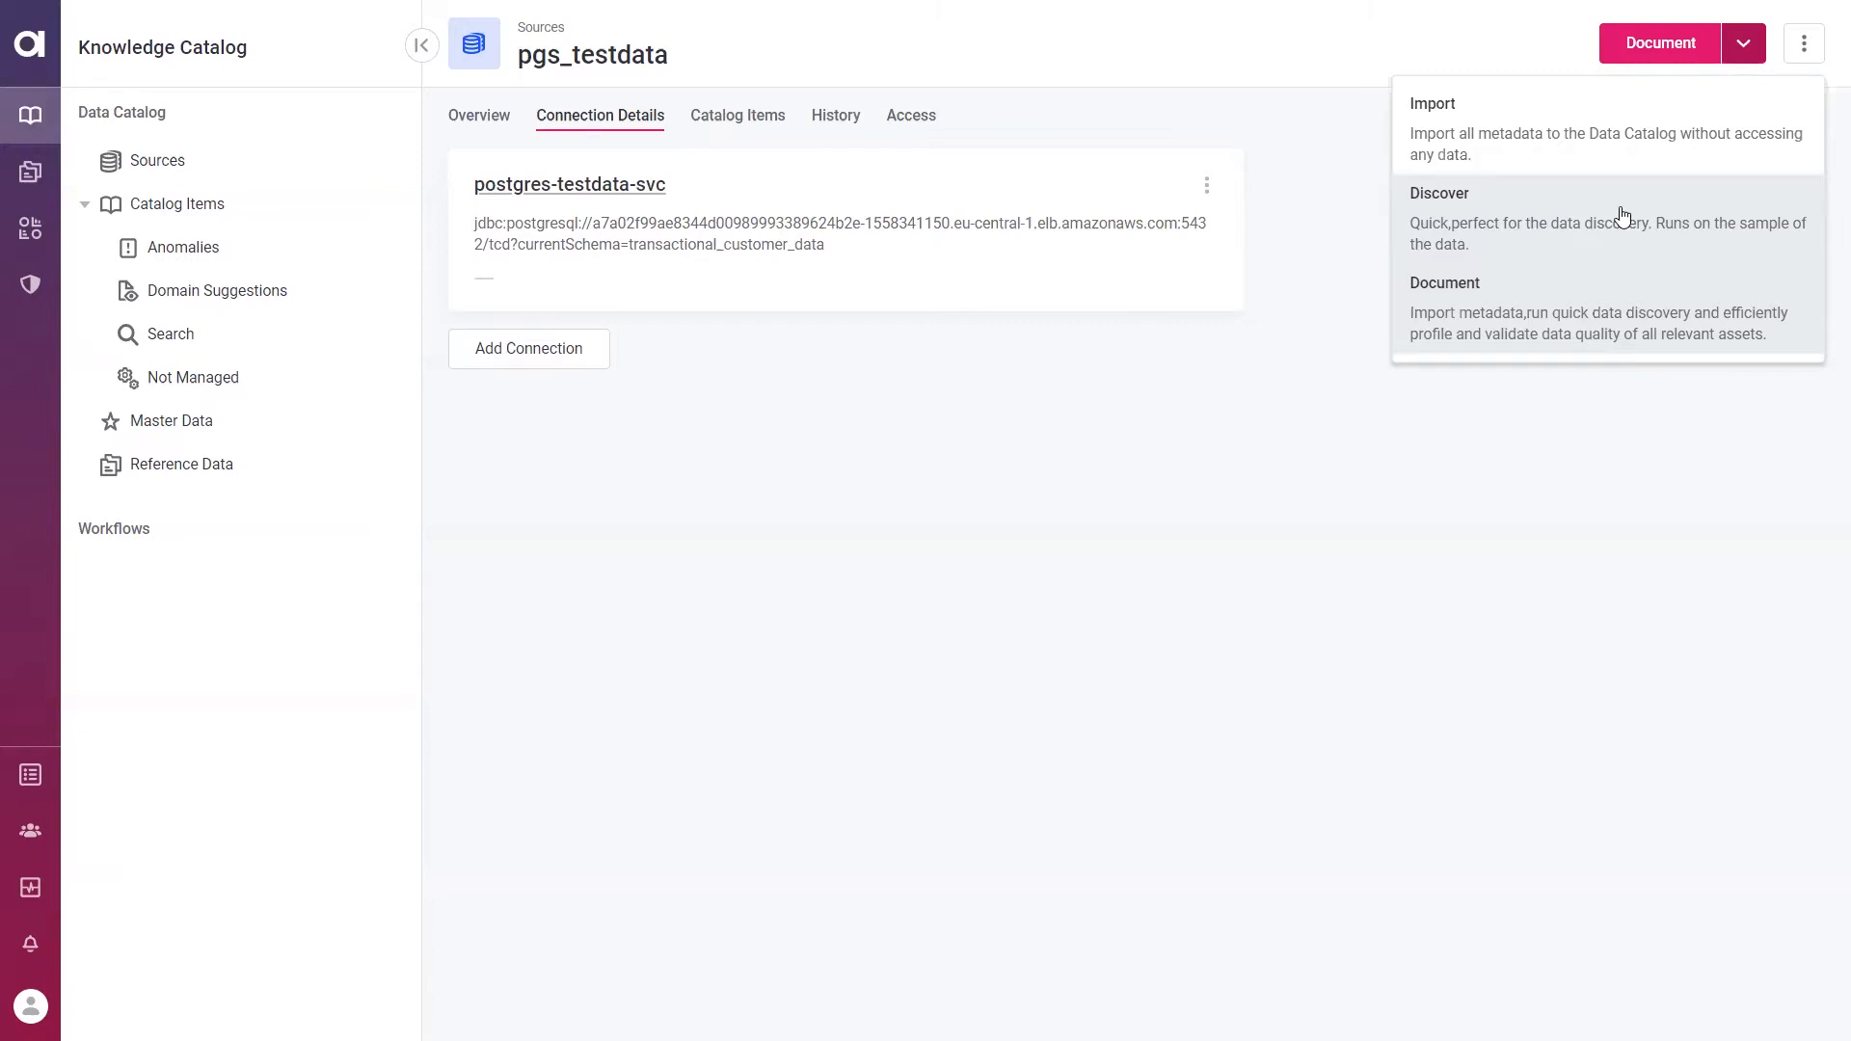
{"action": "mouse_move", "coordinate": [1606, 306]}
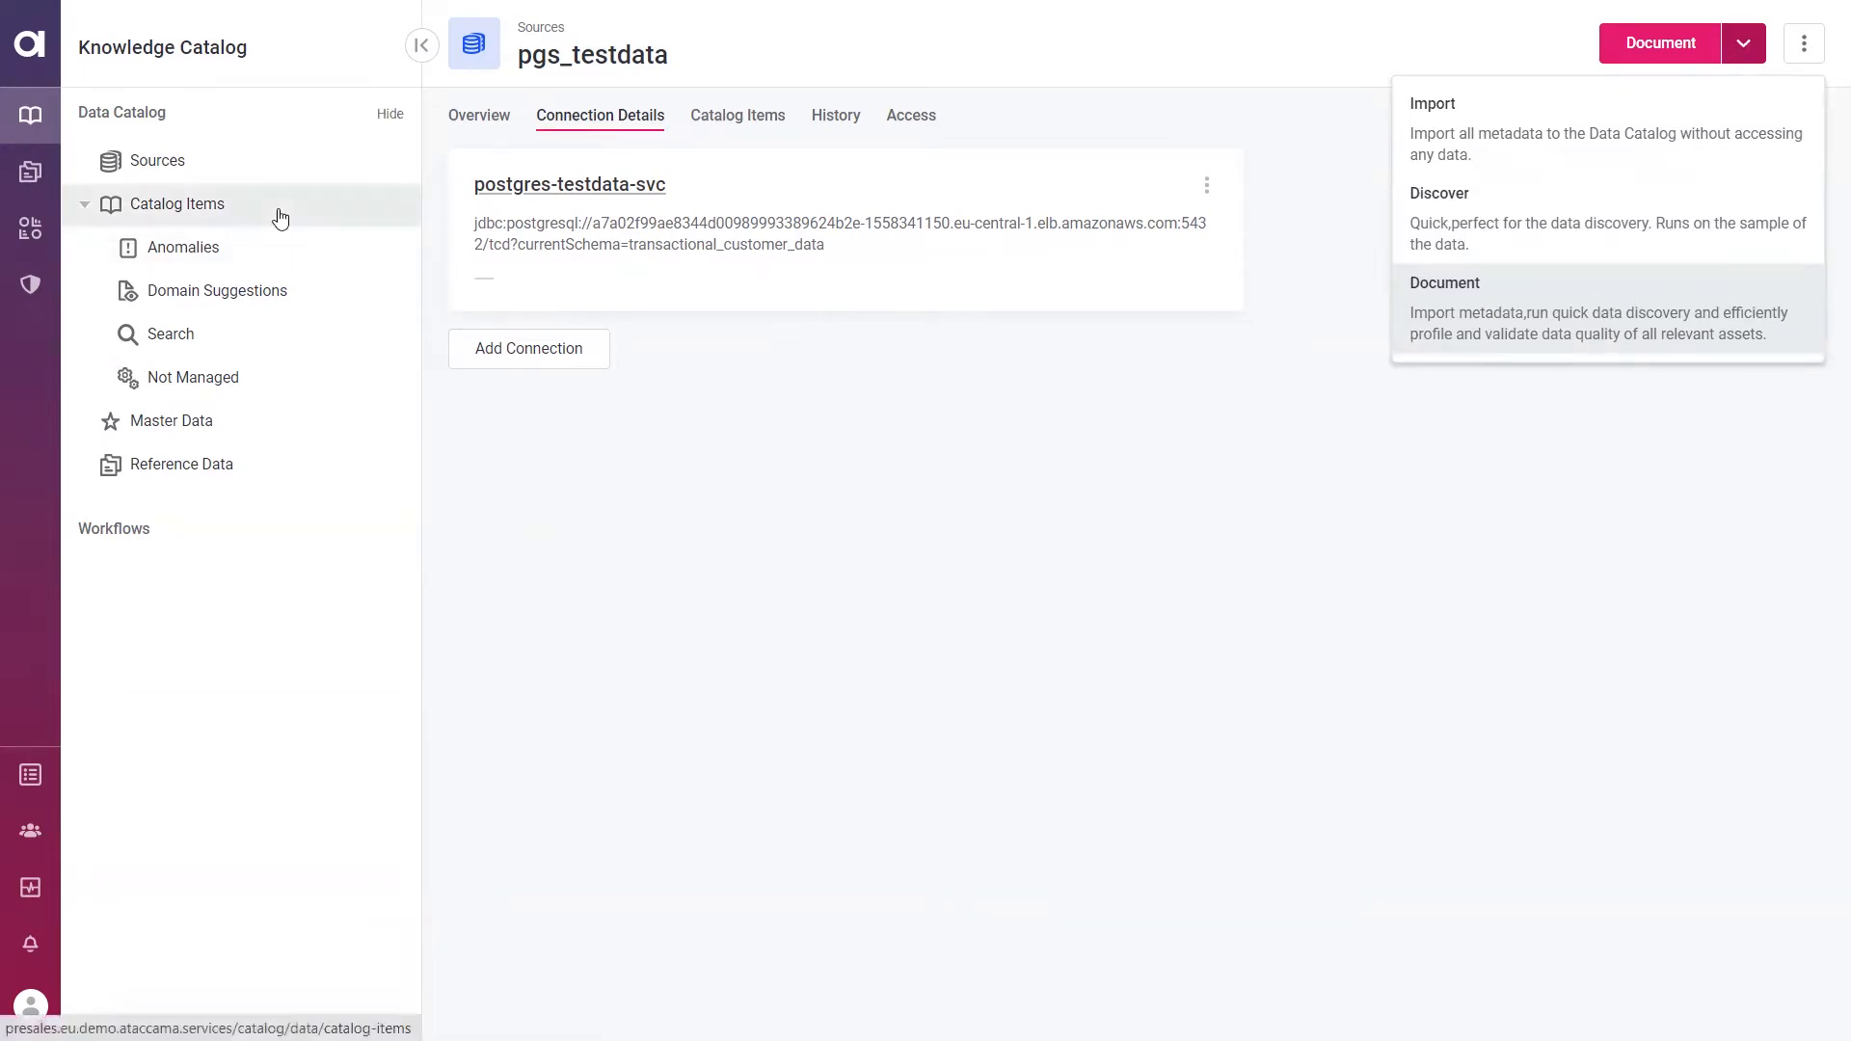
Return to the Catalog Items list of 40 items
{"action": "left_click", "coordinate": [177, 203]}
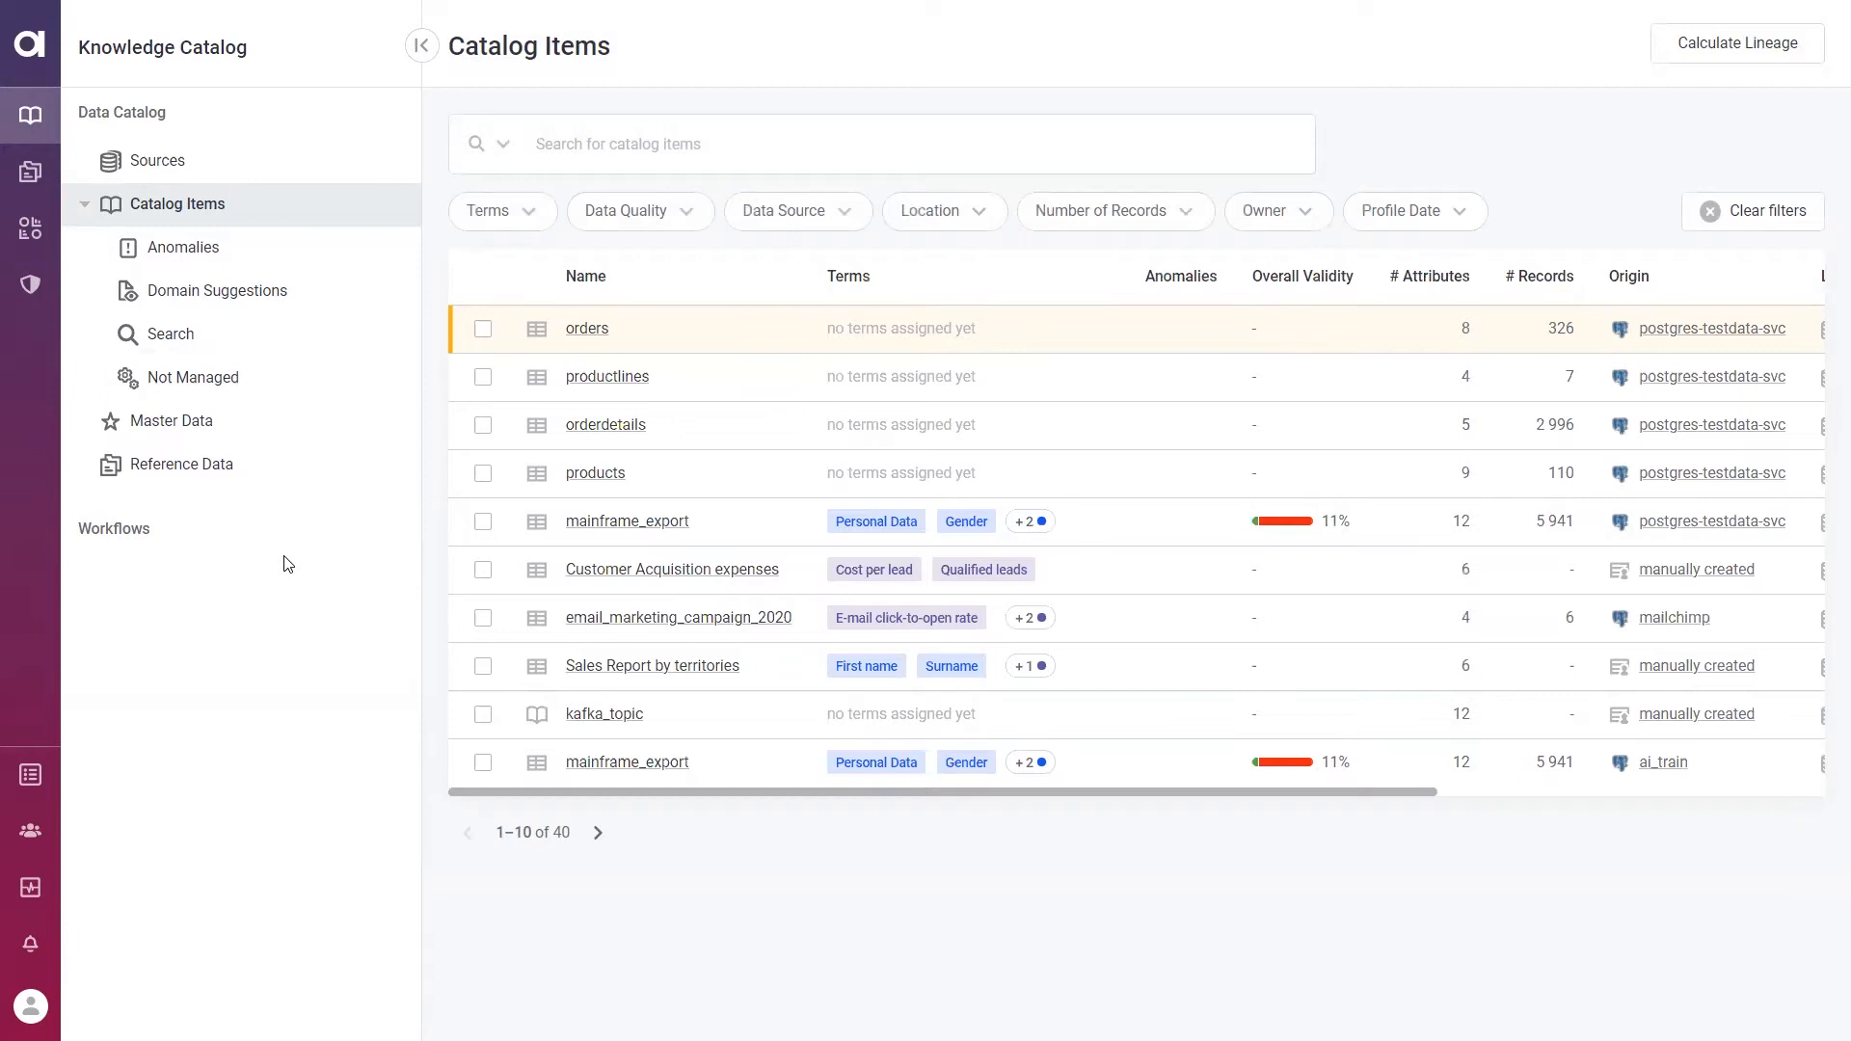
{"action": "mouse_move", "coordinate": [614, 180]}
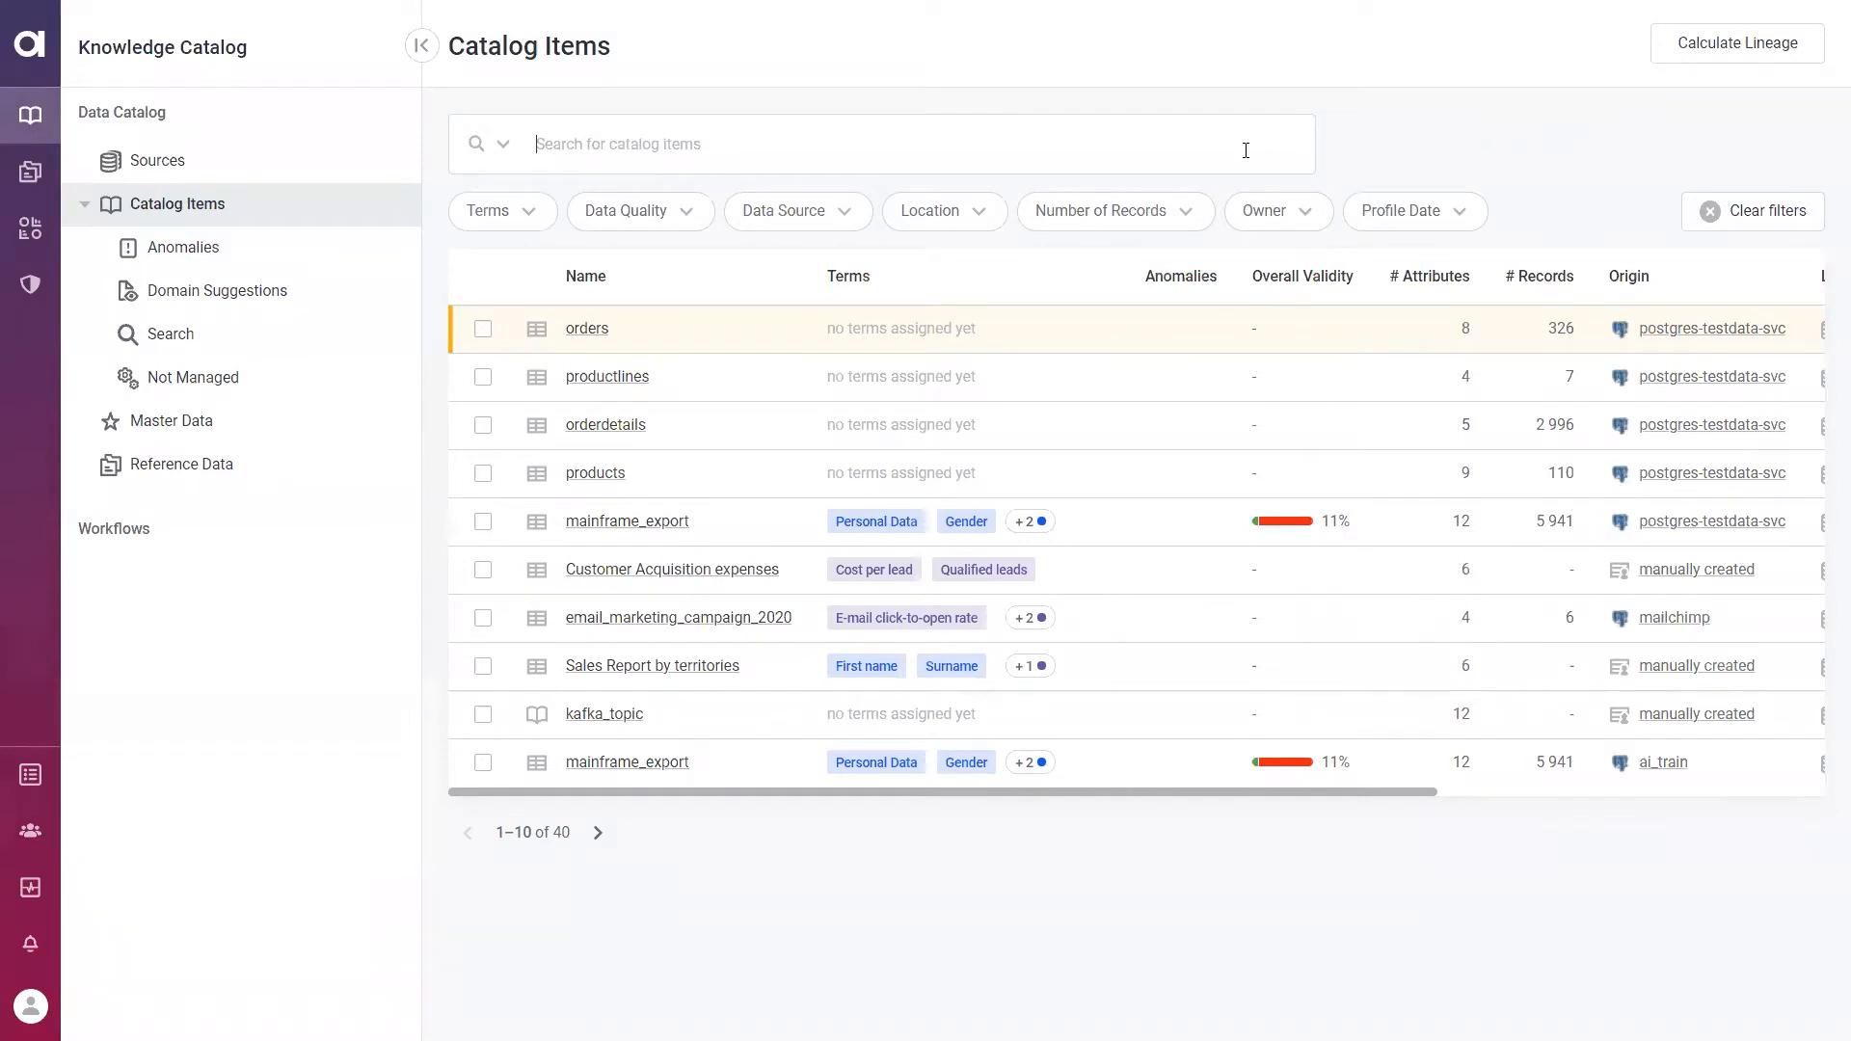
{"action": "mouse_move", "coordinate": [1197, 149]}
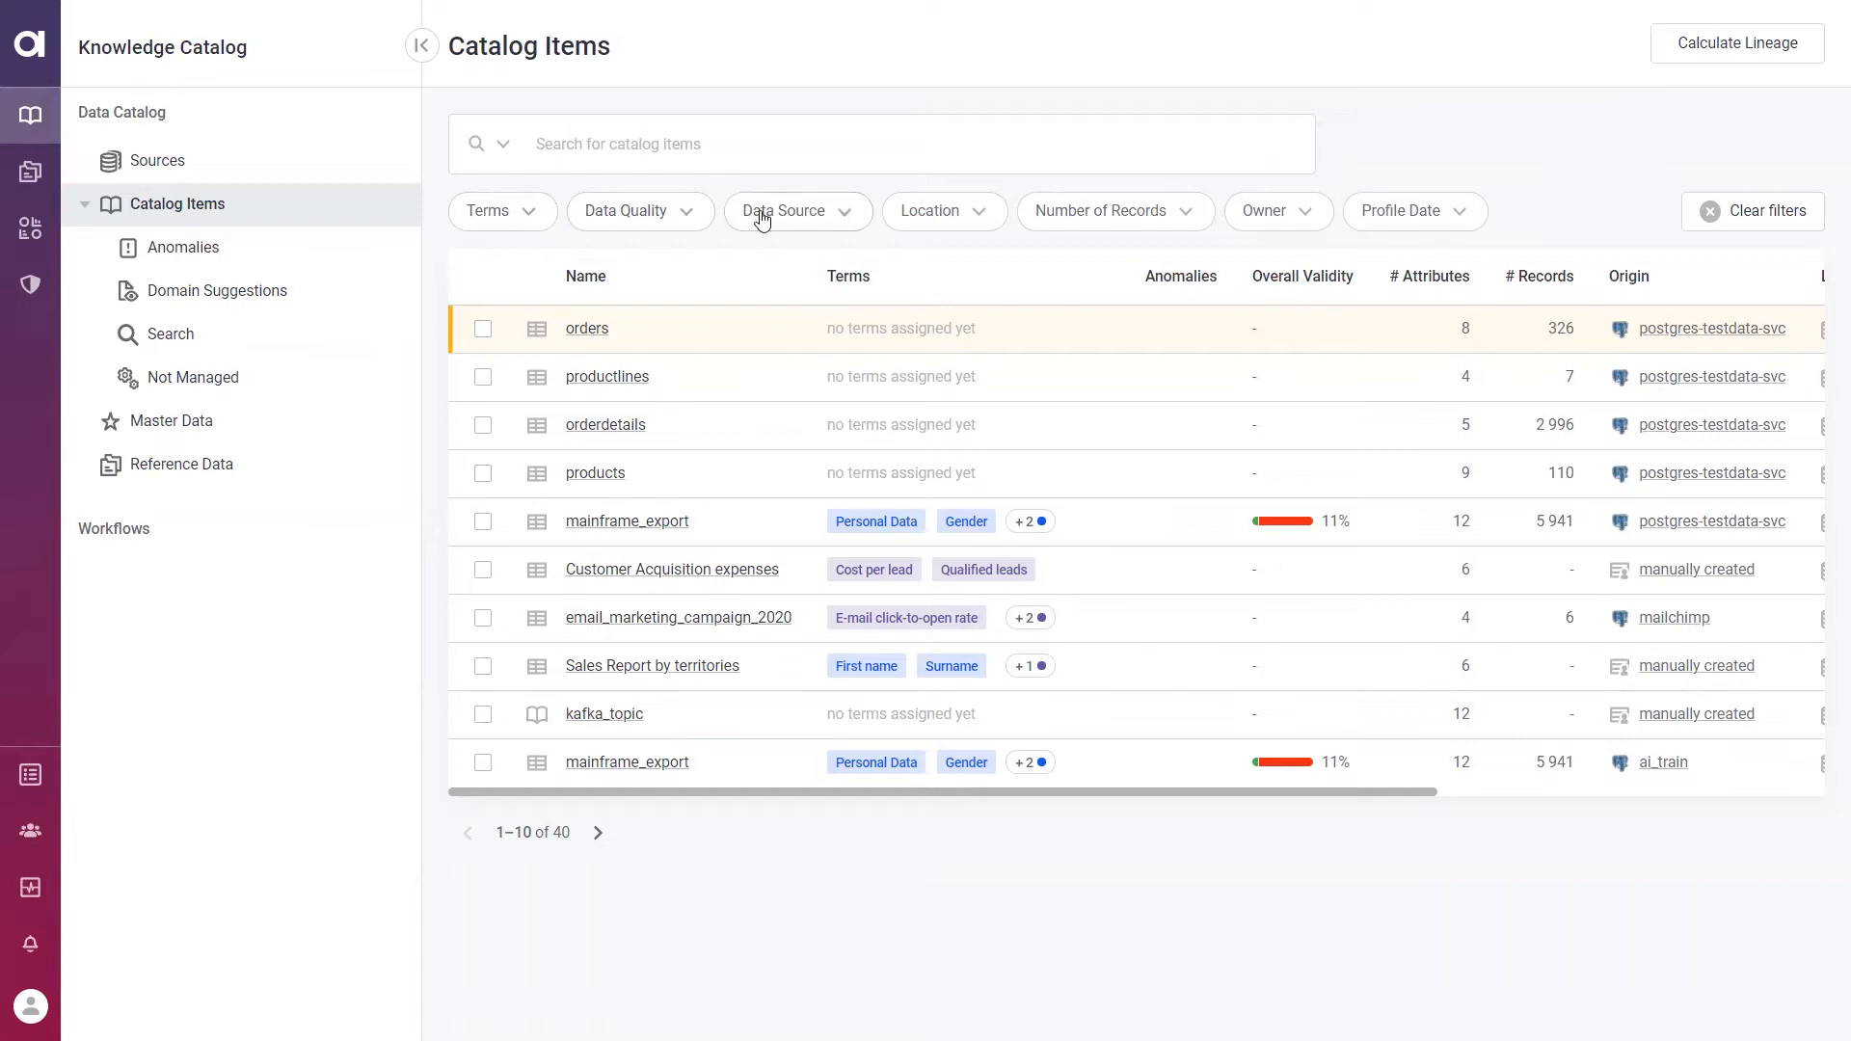
{"action": "mouse_move", "coordinate": [662, 224]}
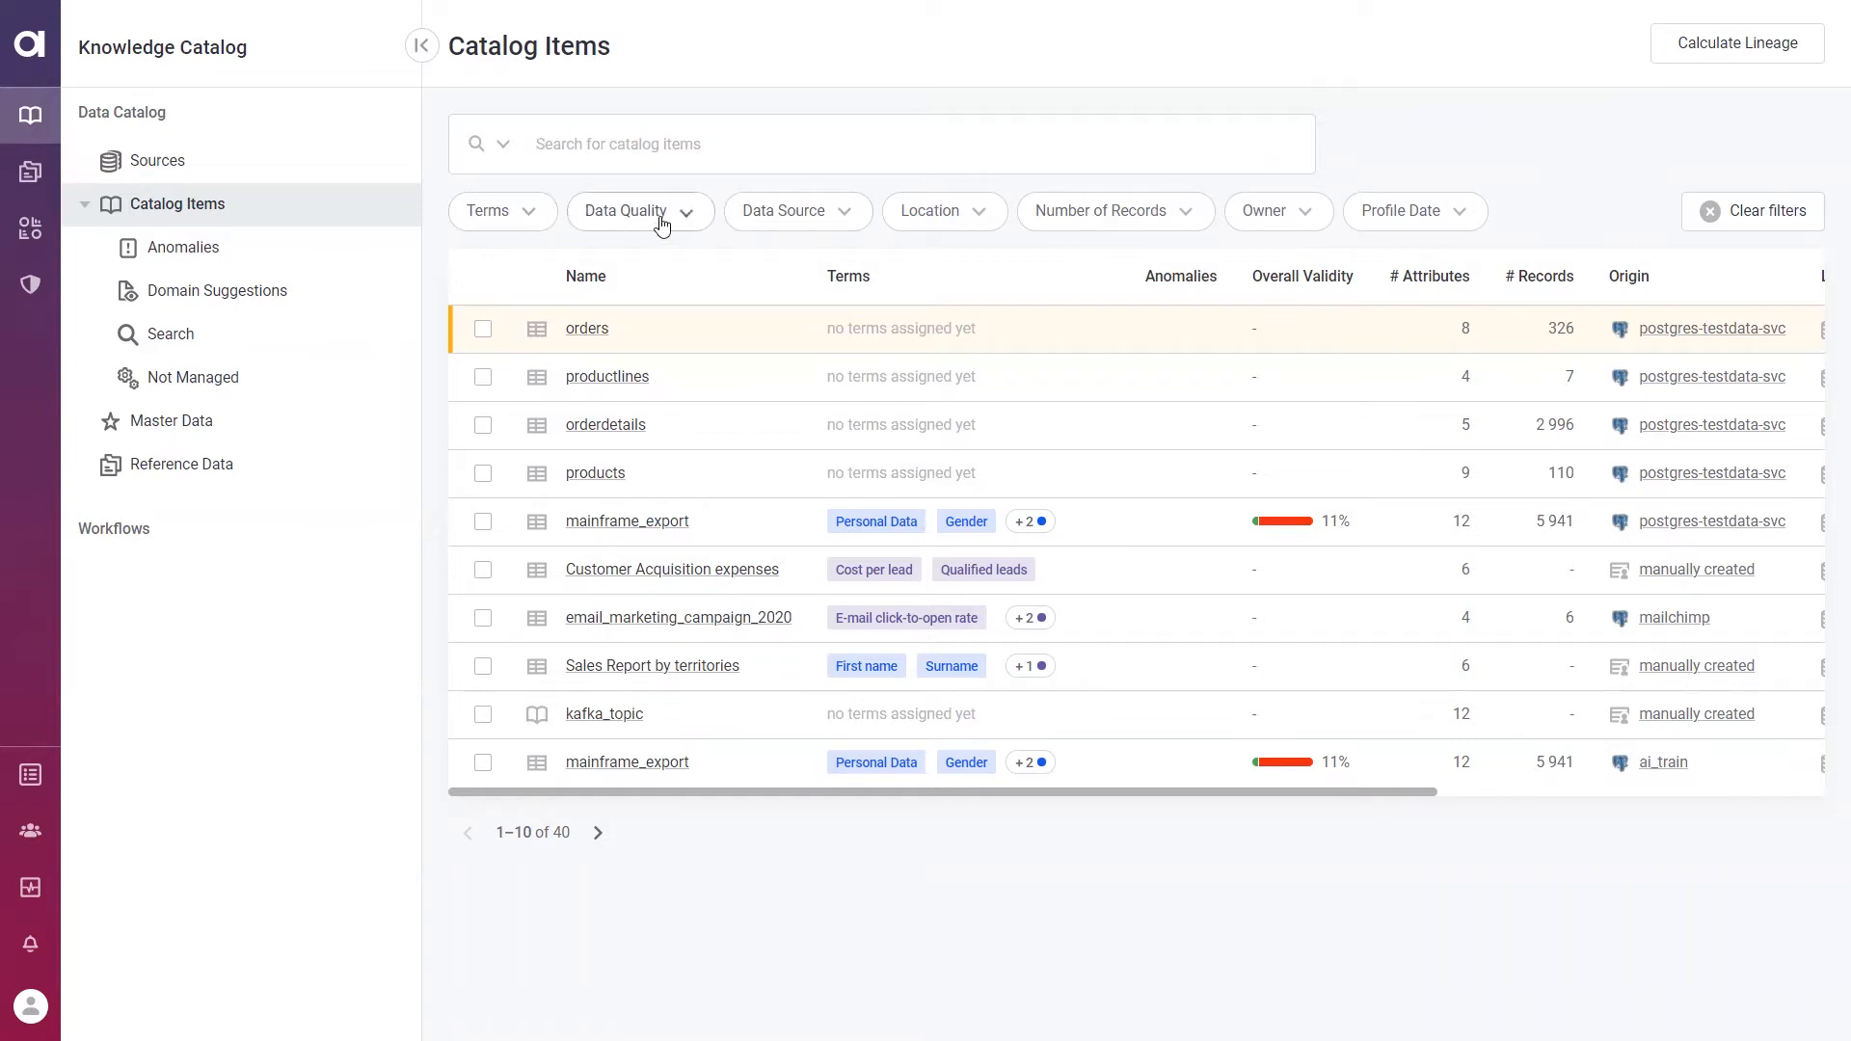
{"action": "left_click", "coordinate": [641, 211]}
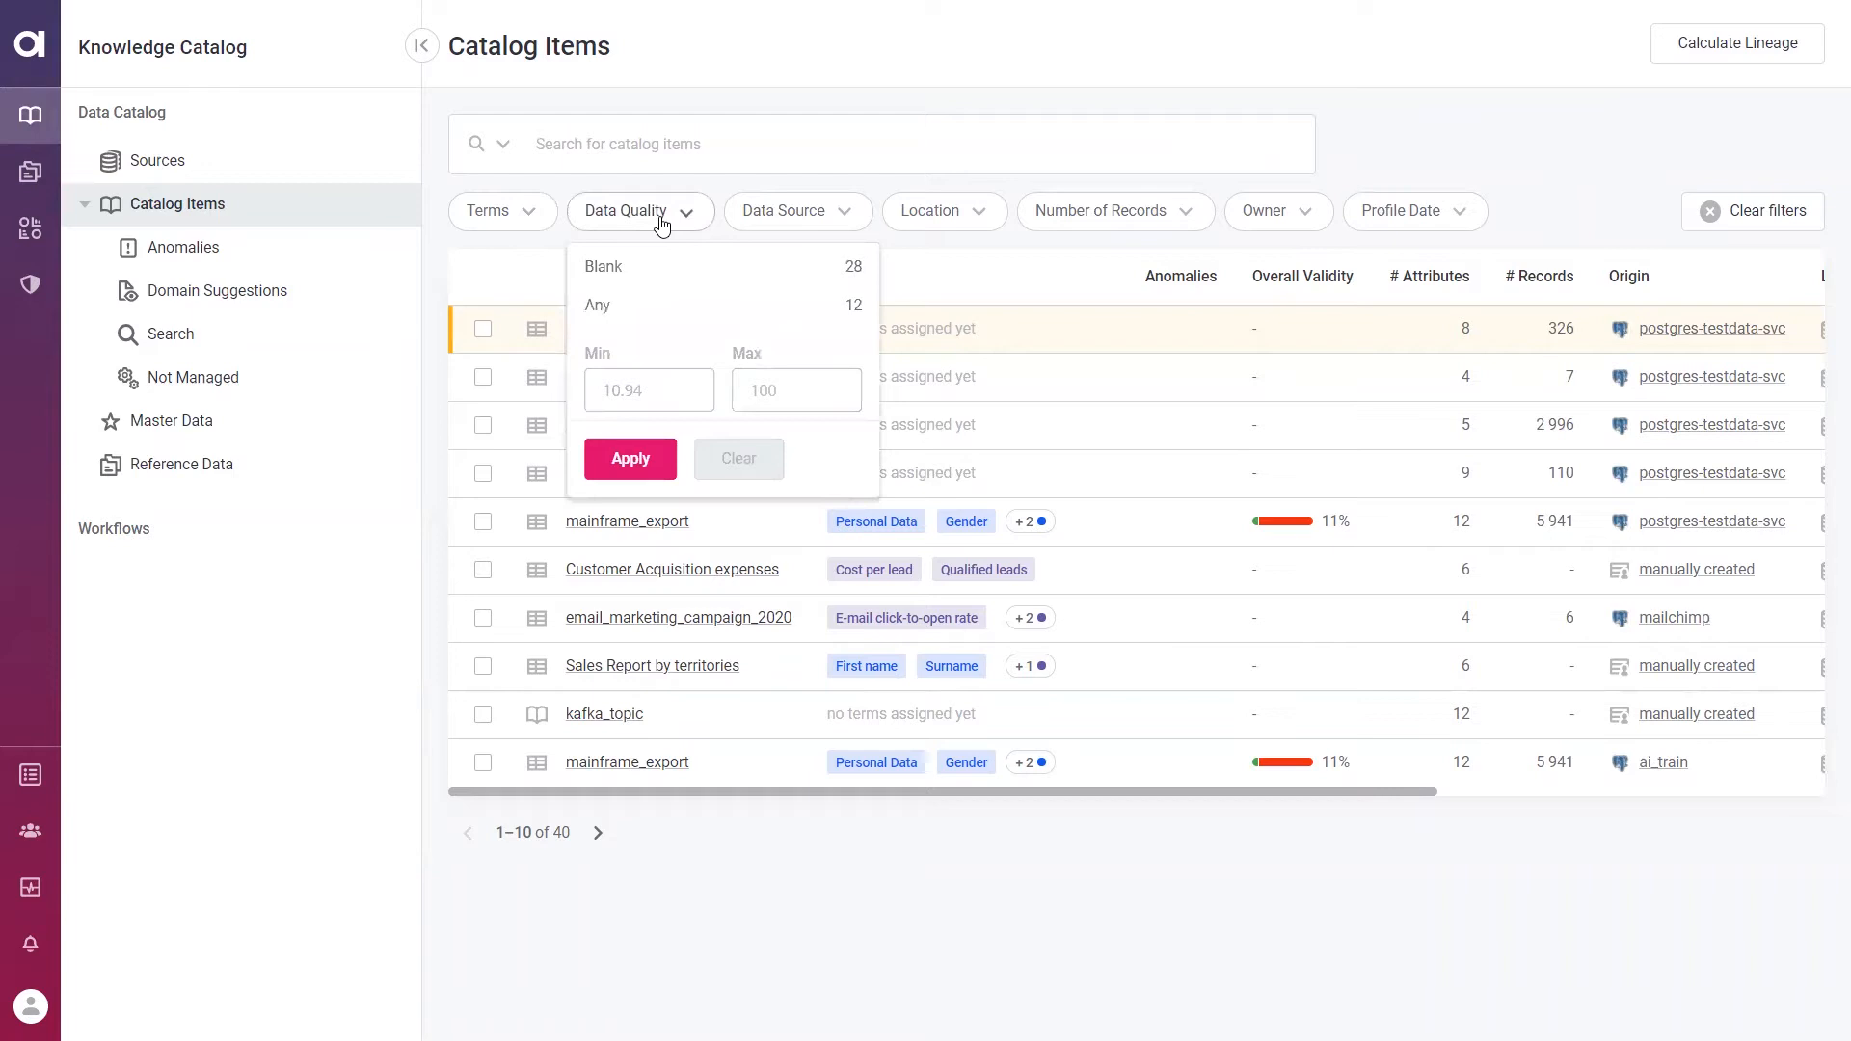
{"action": "left_click", "coordinate": [640, 389]}
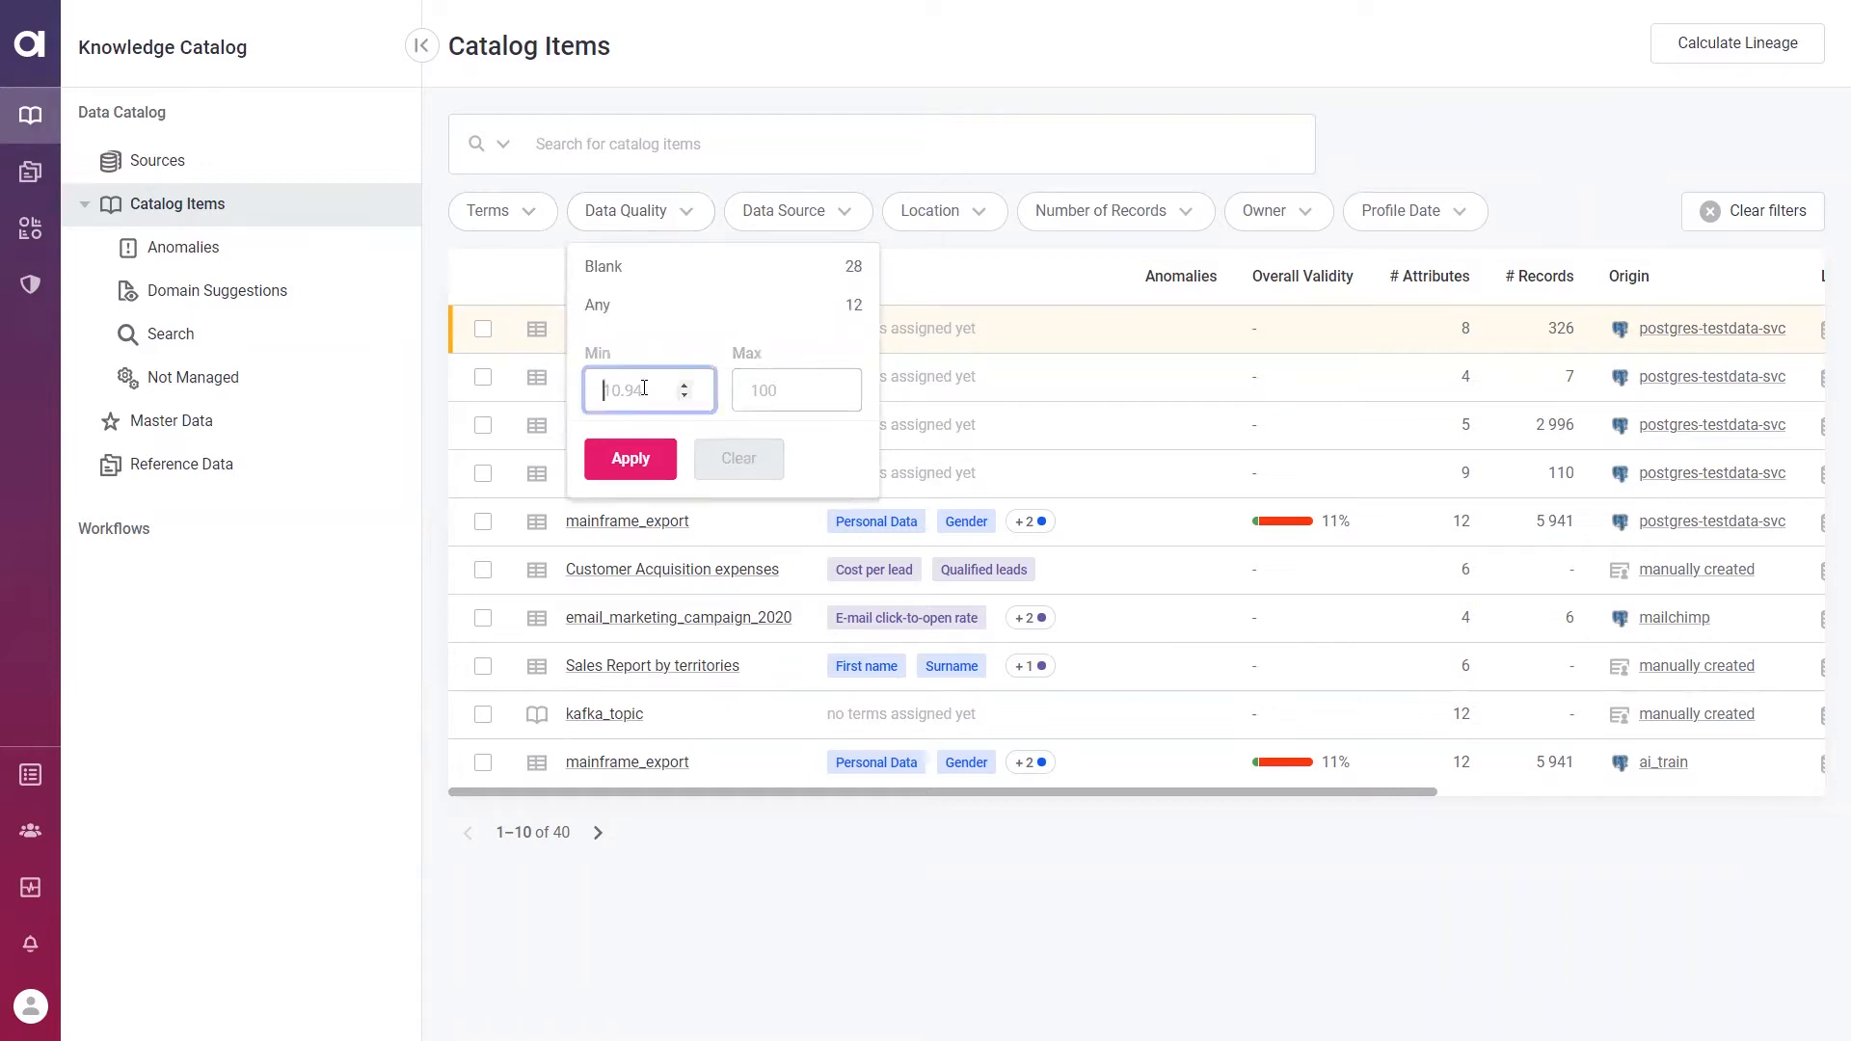
{"action": "type", "text": "85"}
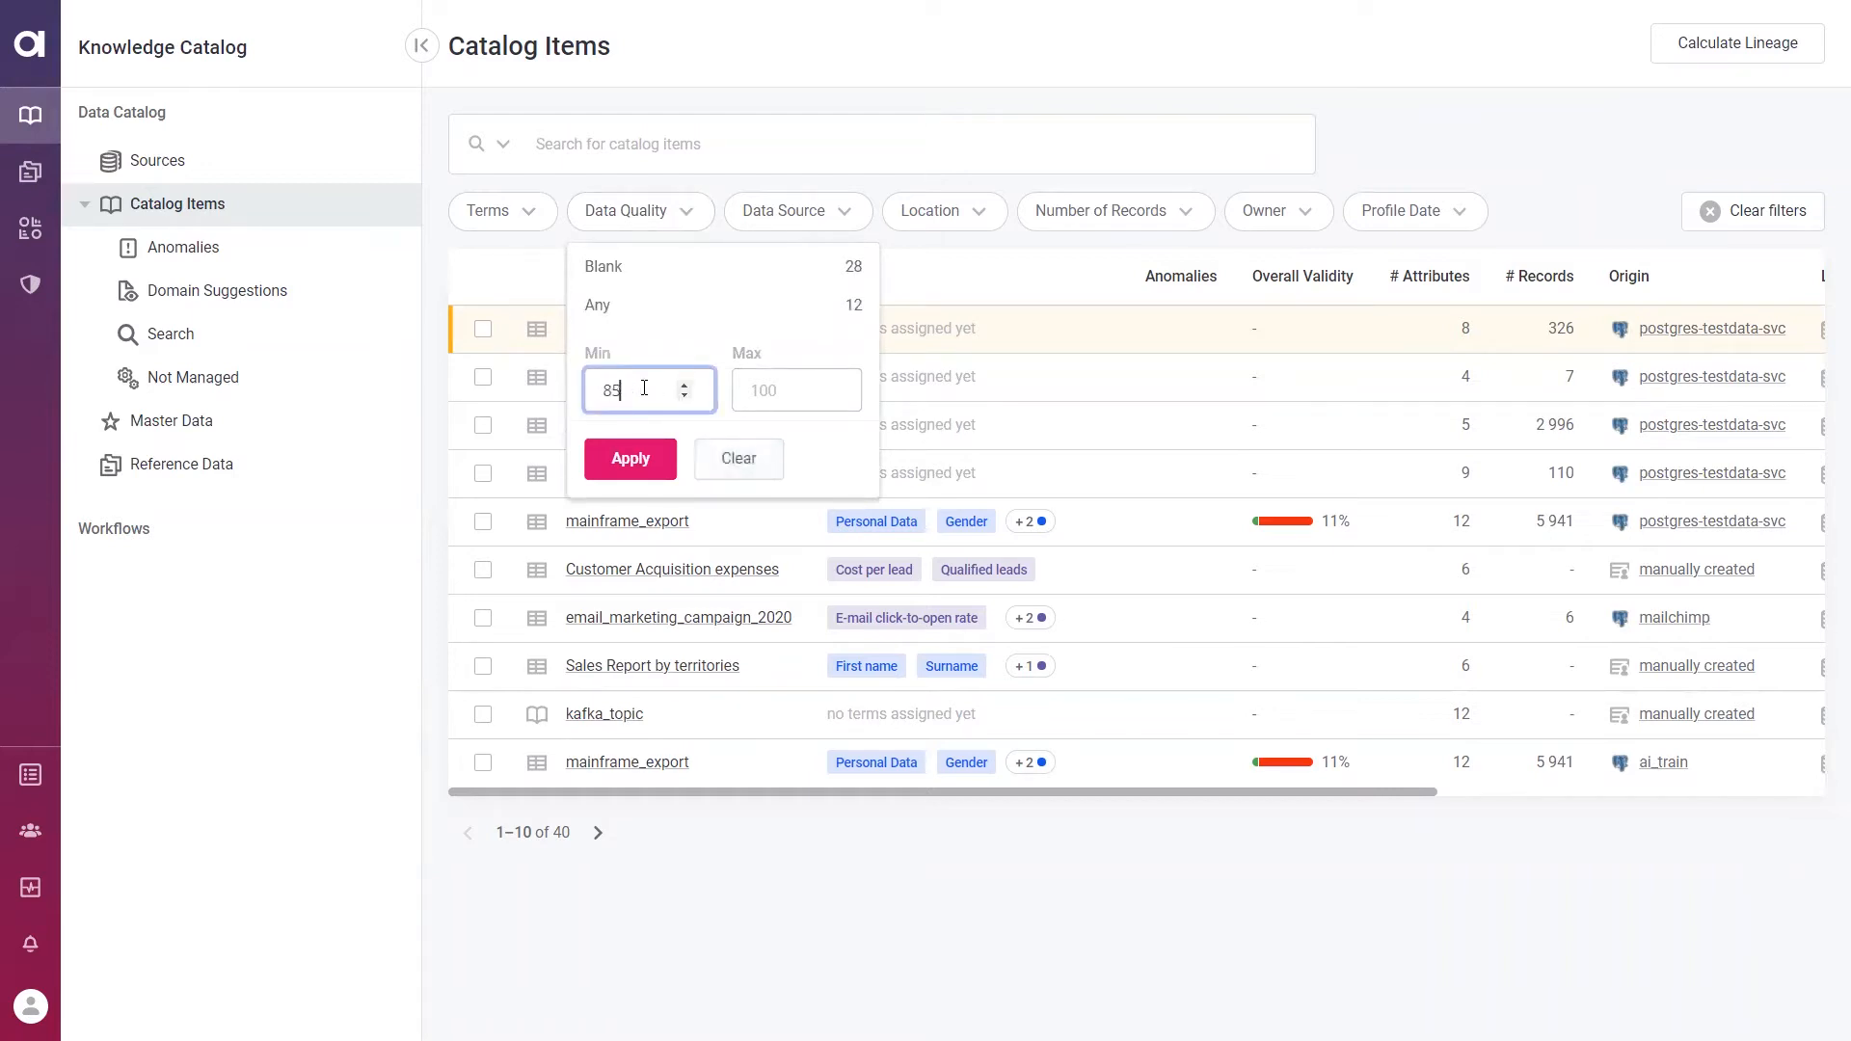
{"action": "left_click", "coordinate": [630, 458]}
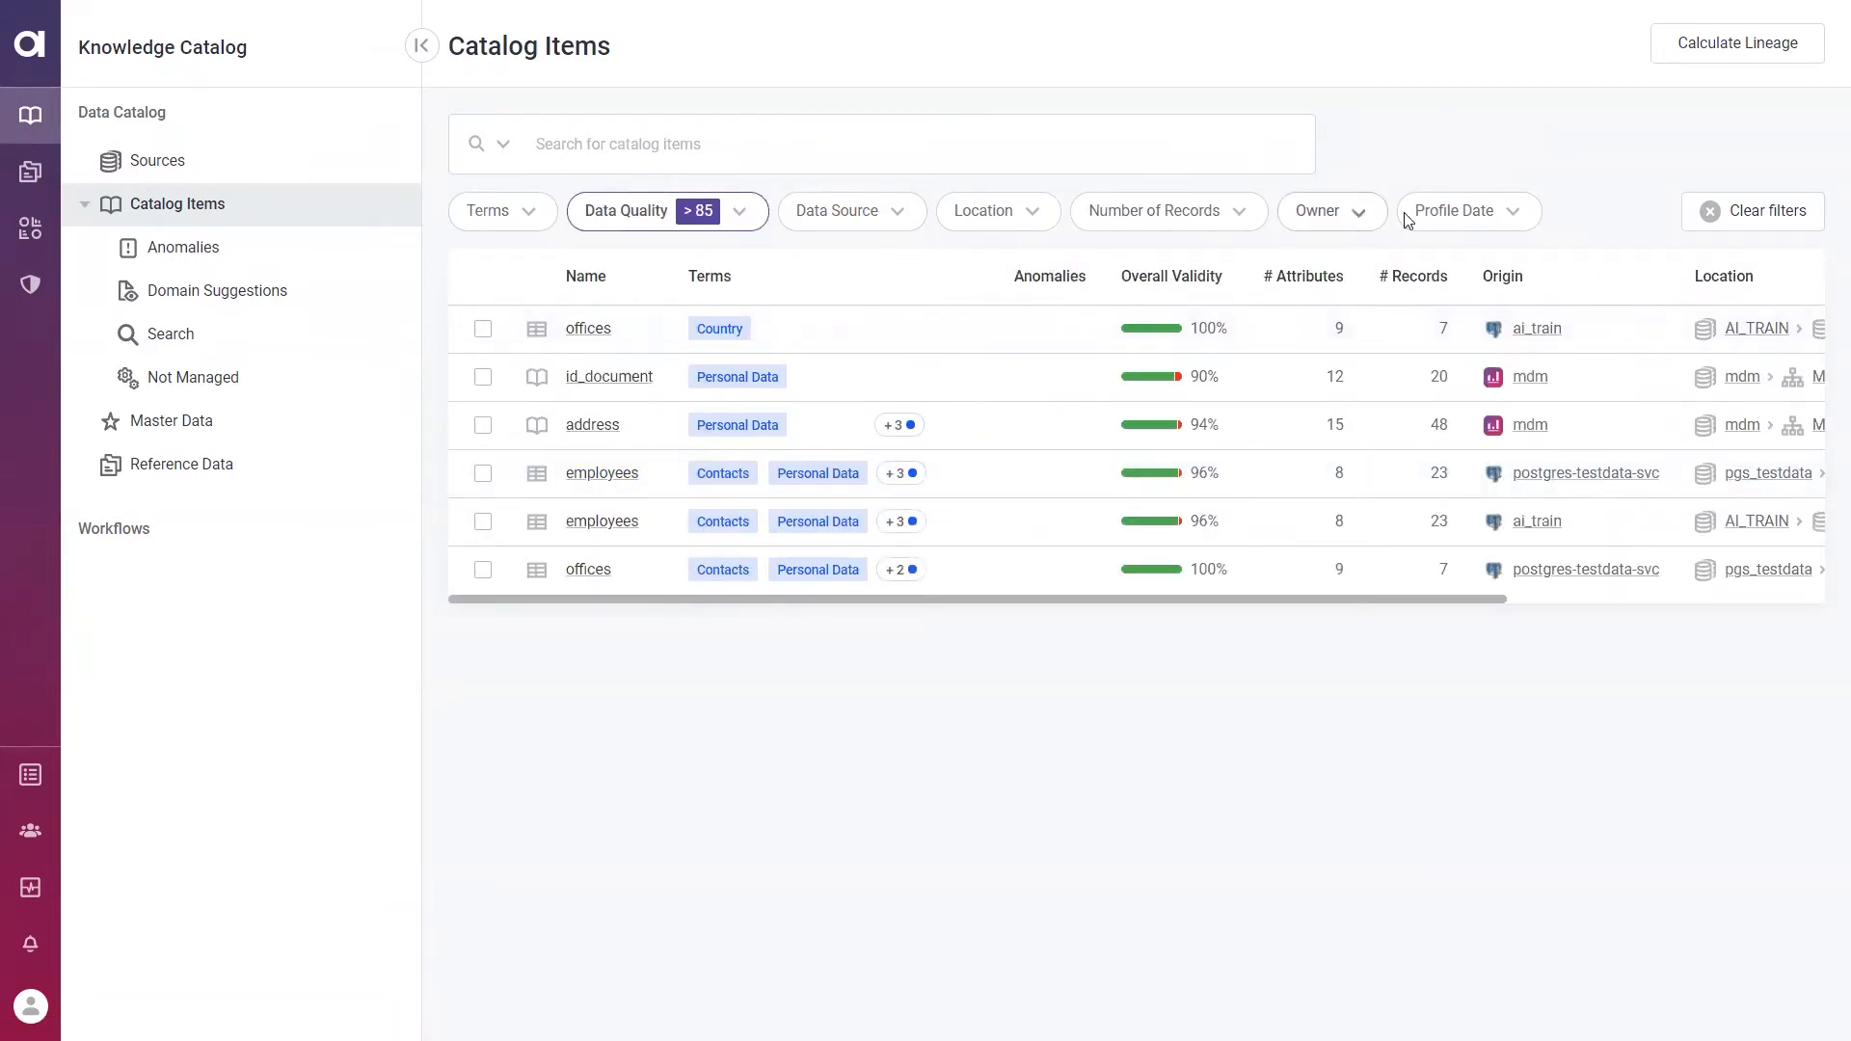
{"action": "left_click", "coordinate": [1468, 211]}
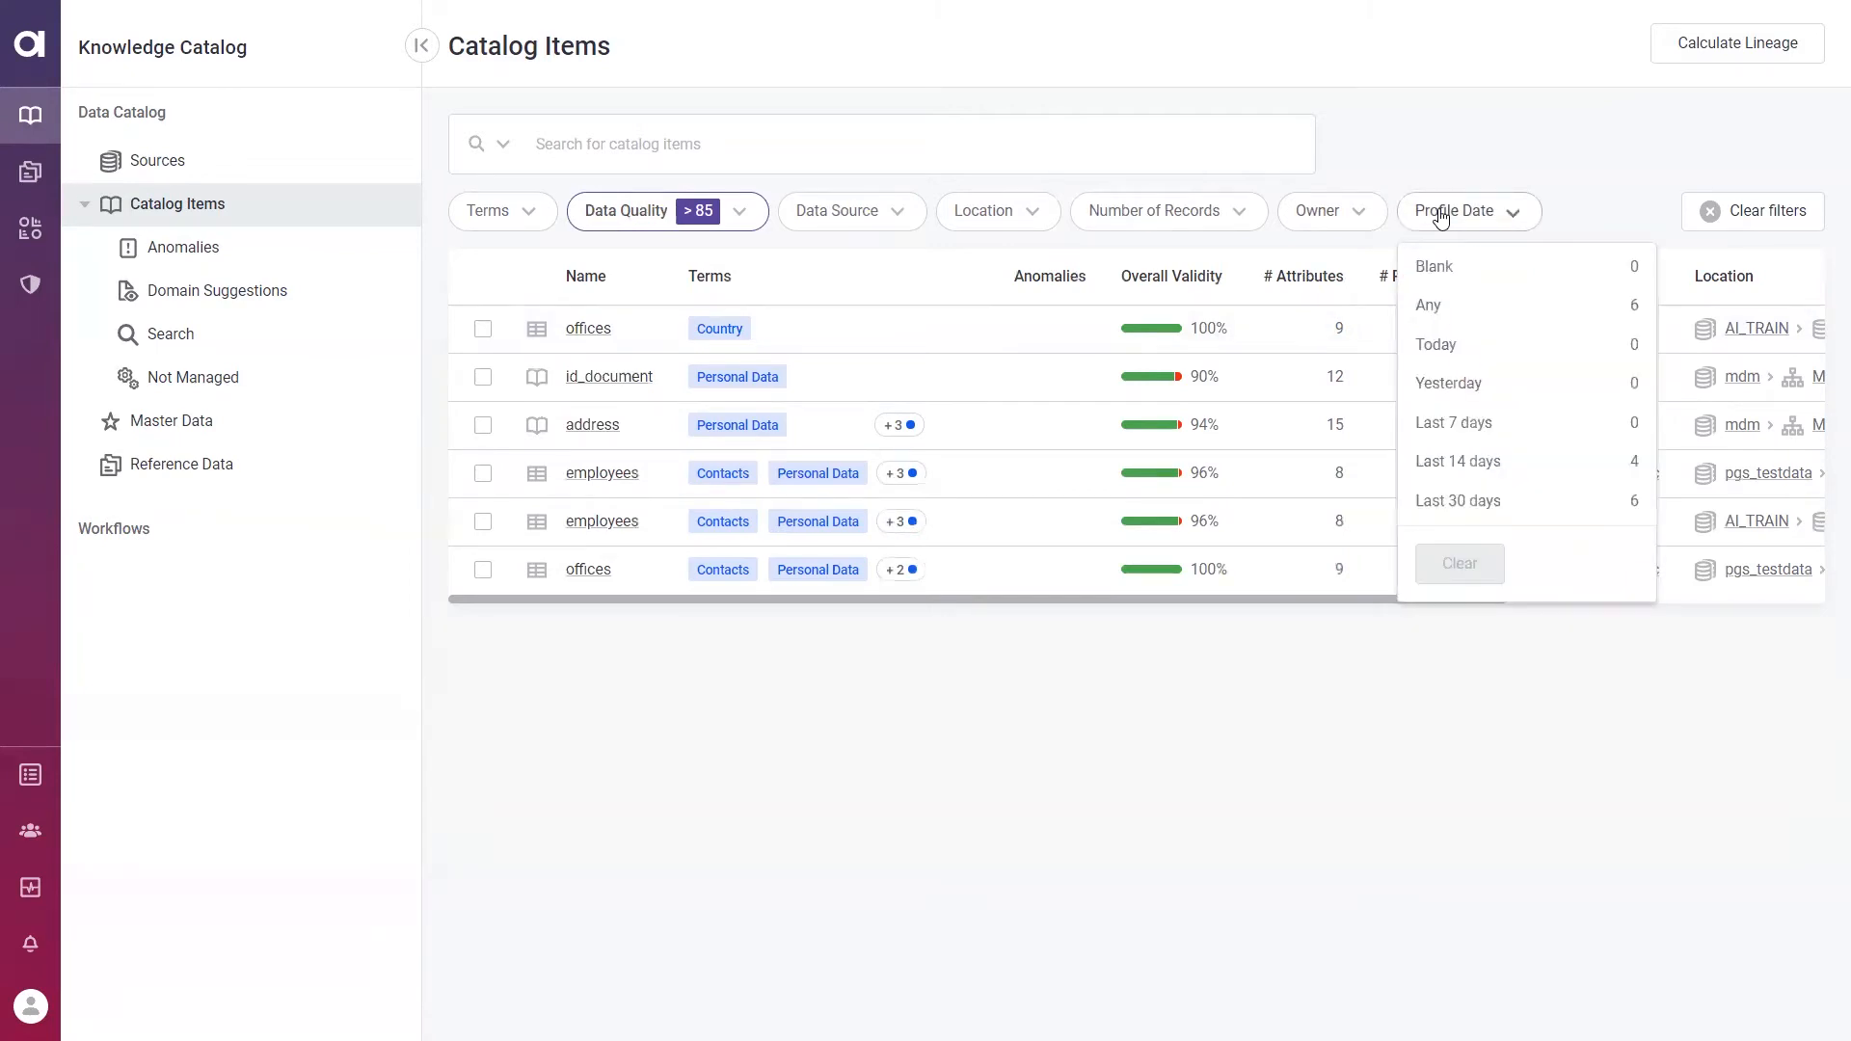
{"action": "mouse_move", "coordinate": [1150, 210]}
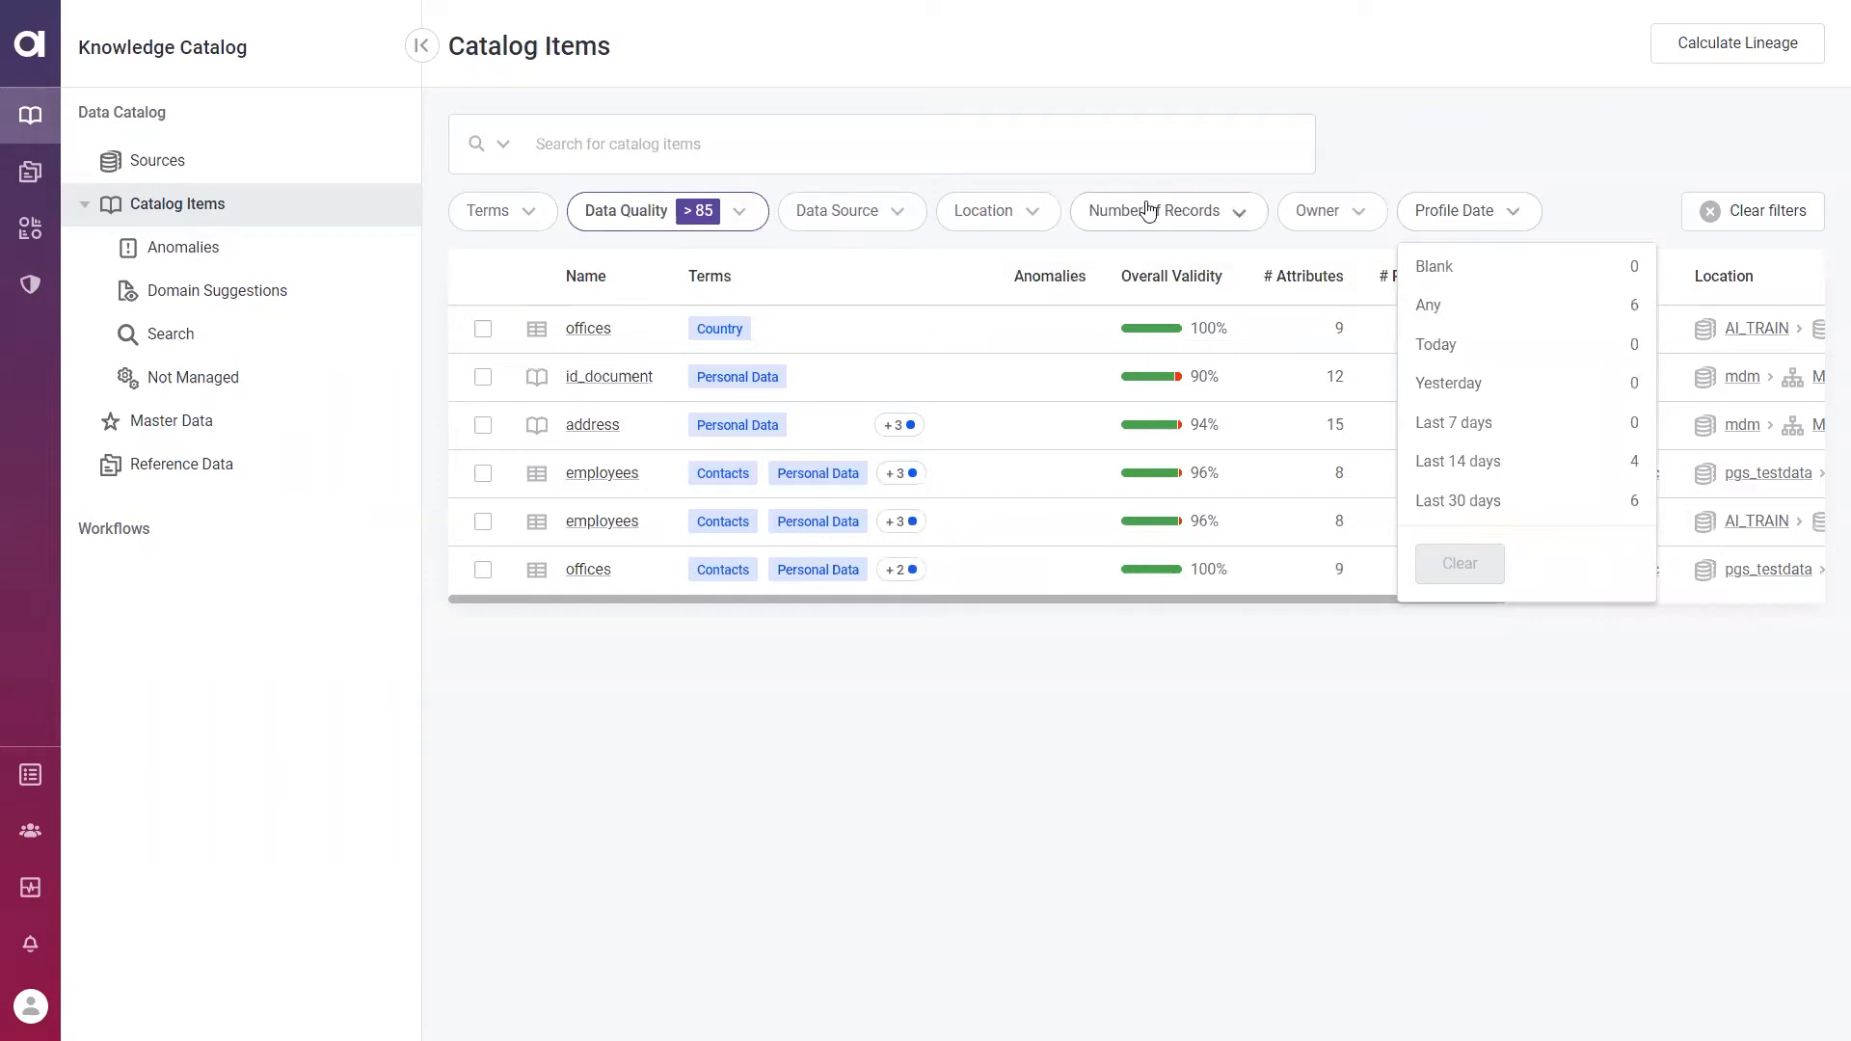
{"action": "mouse_move", "coordinate": [531, 239]}
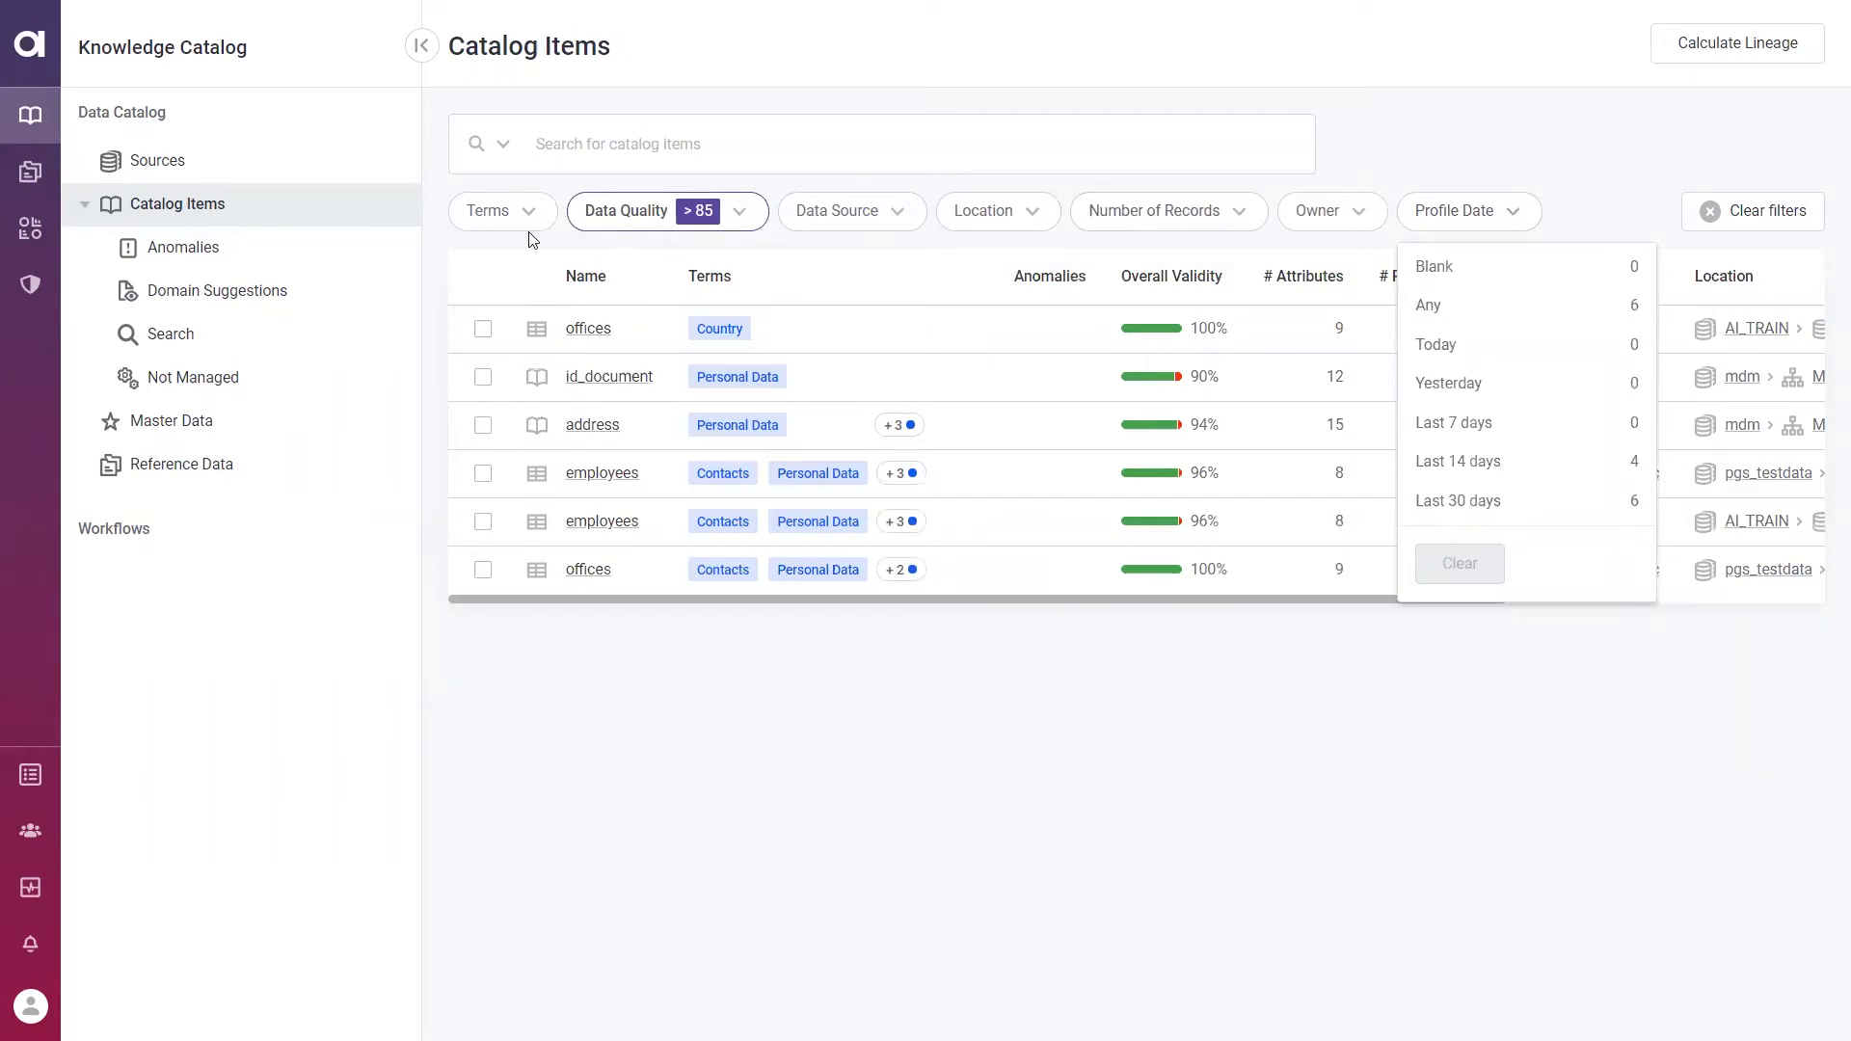
{"action": "left_click", "coordinate": [502, 211]}
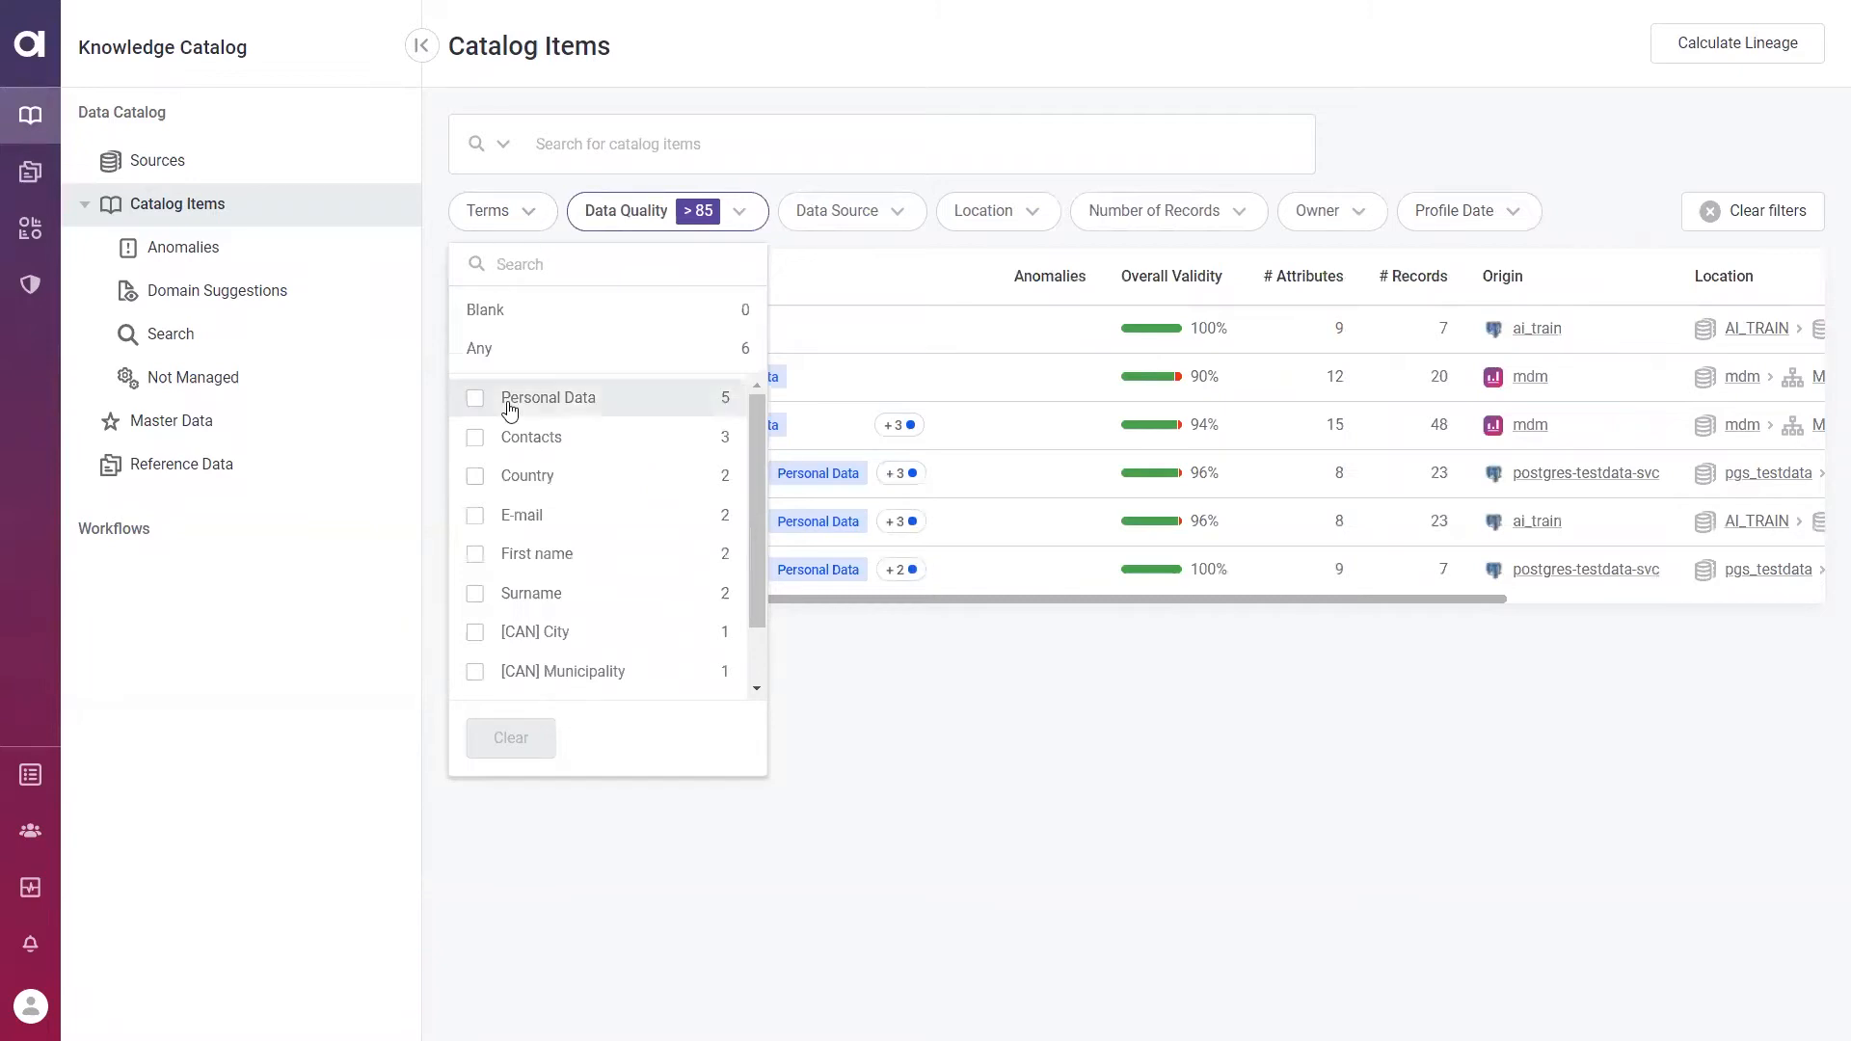
{"action": "left_click", "coordinate": [474, 437]}
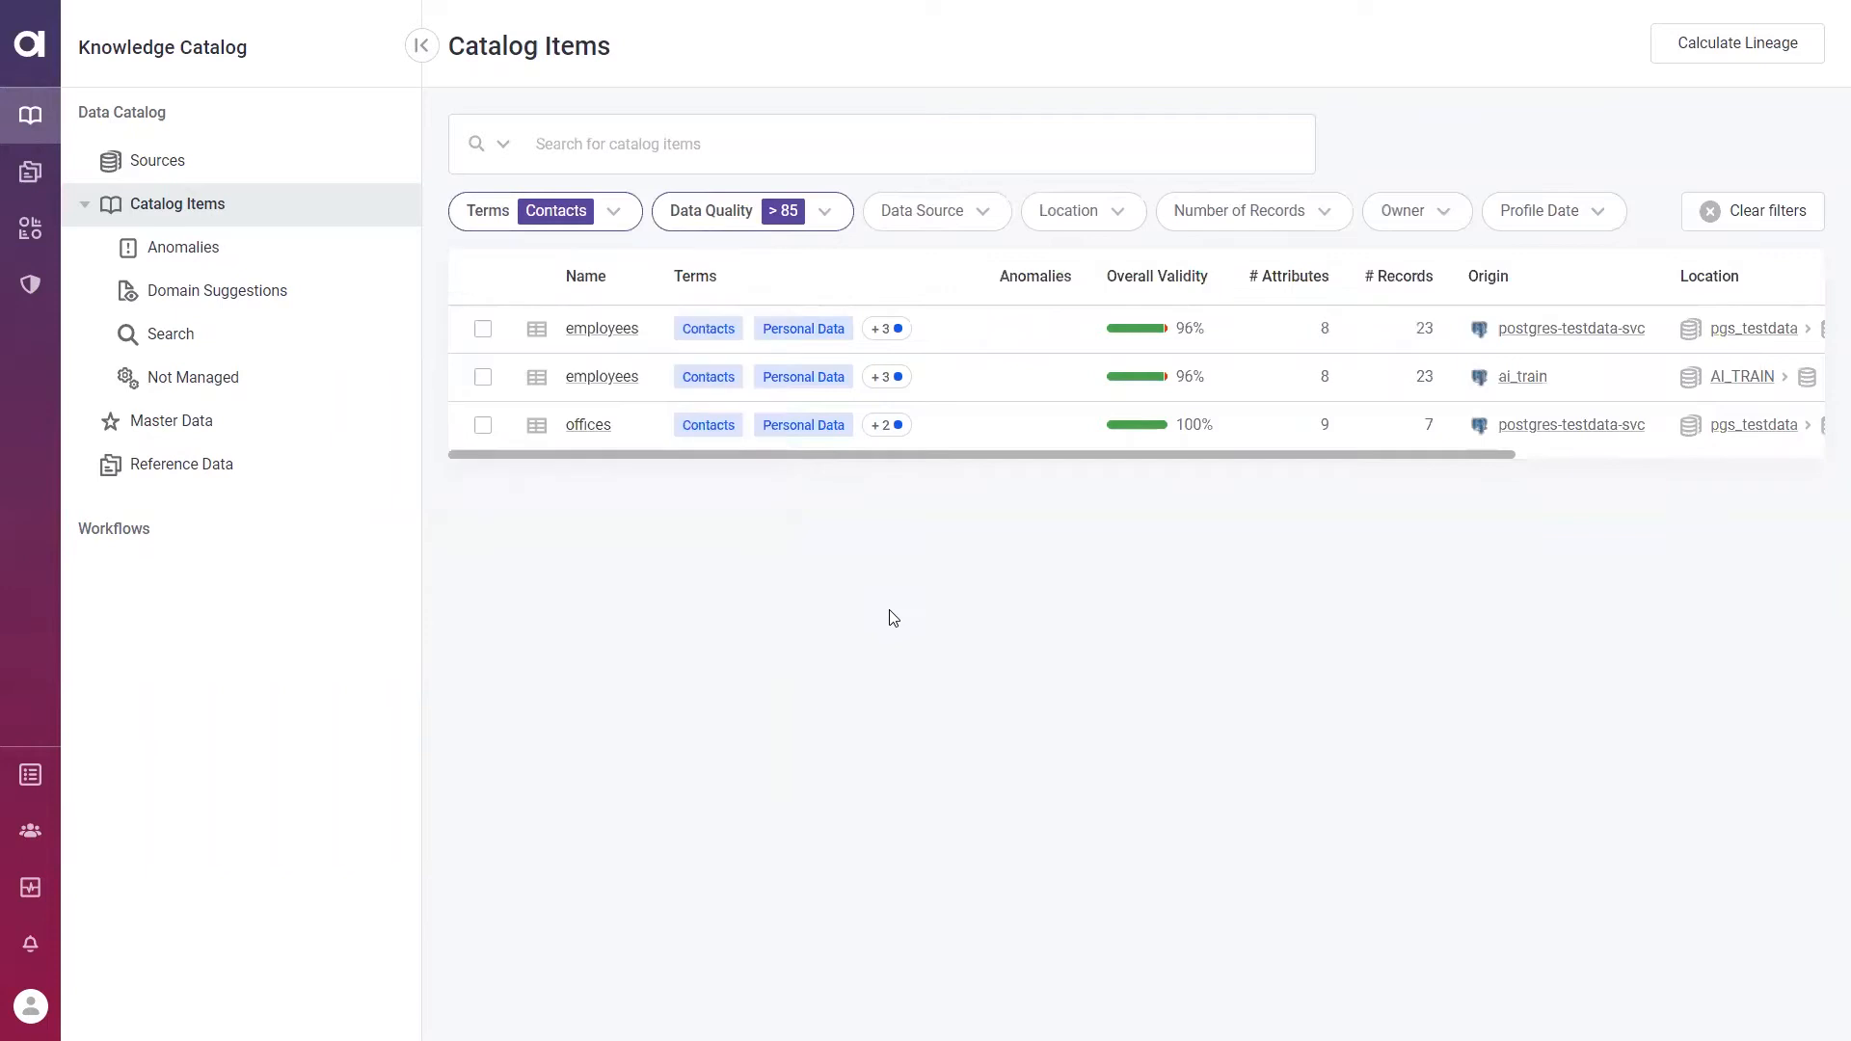
{"action": "left_click", "coordinate": [1752, 211]}
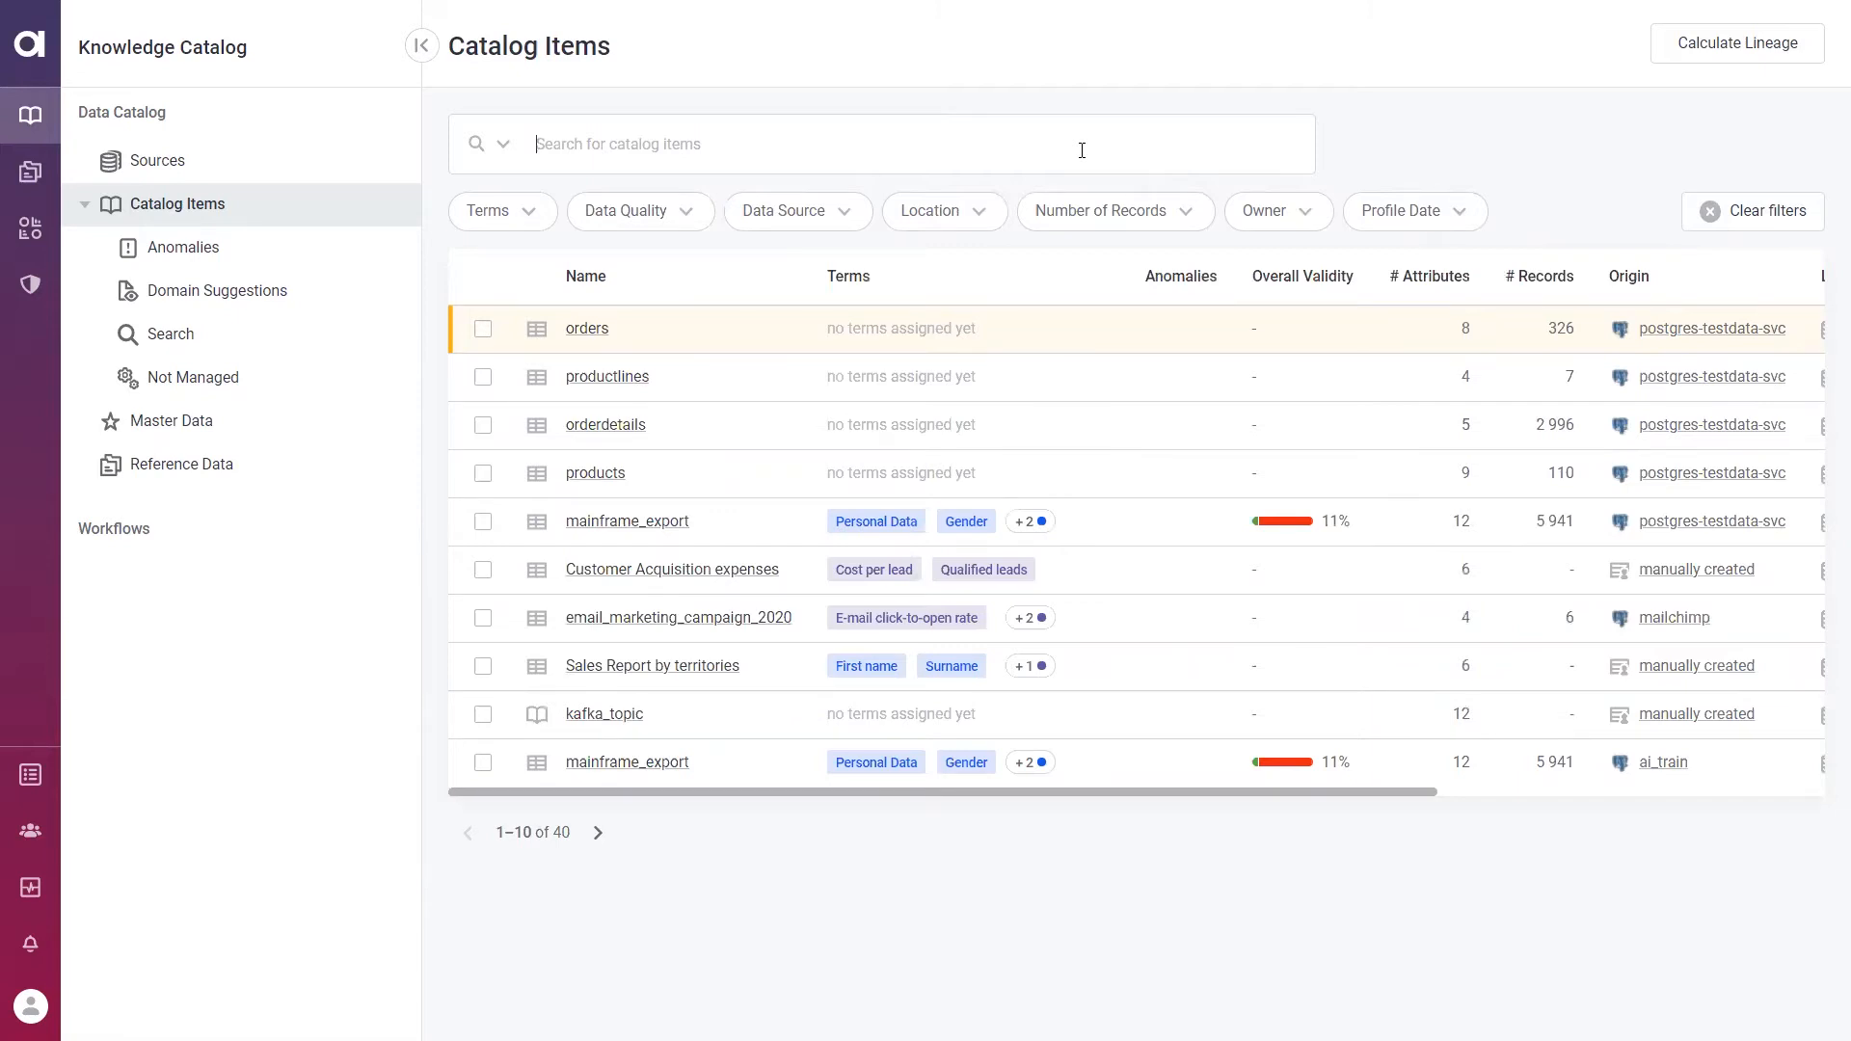
Filter the catalog with the AQL query attributes.count()>10, narrowing it to 15 items
{"action": "type", "text": "emails"}
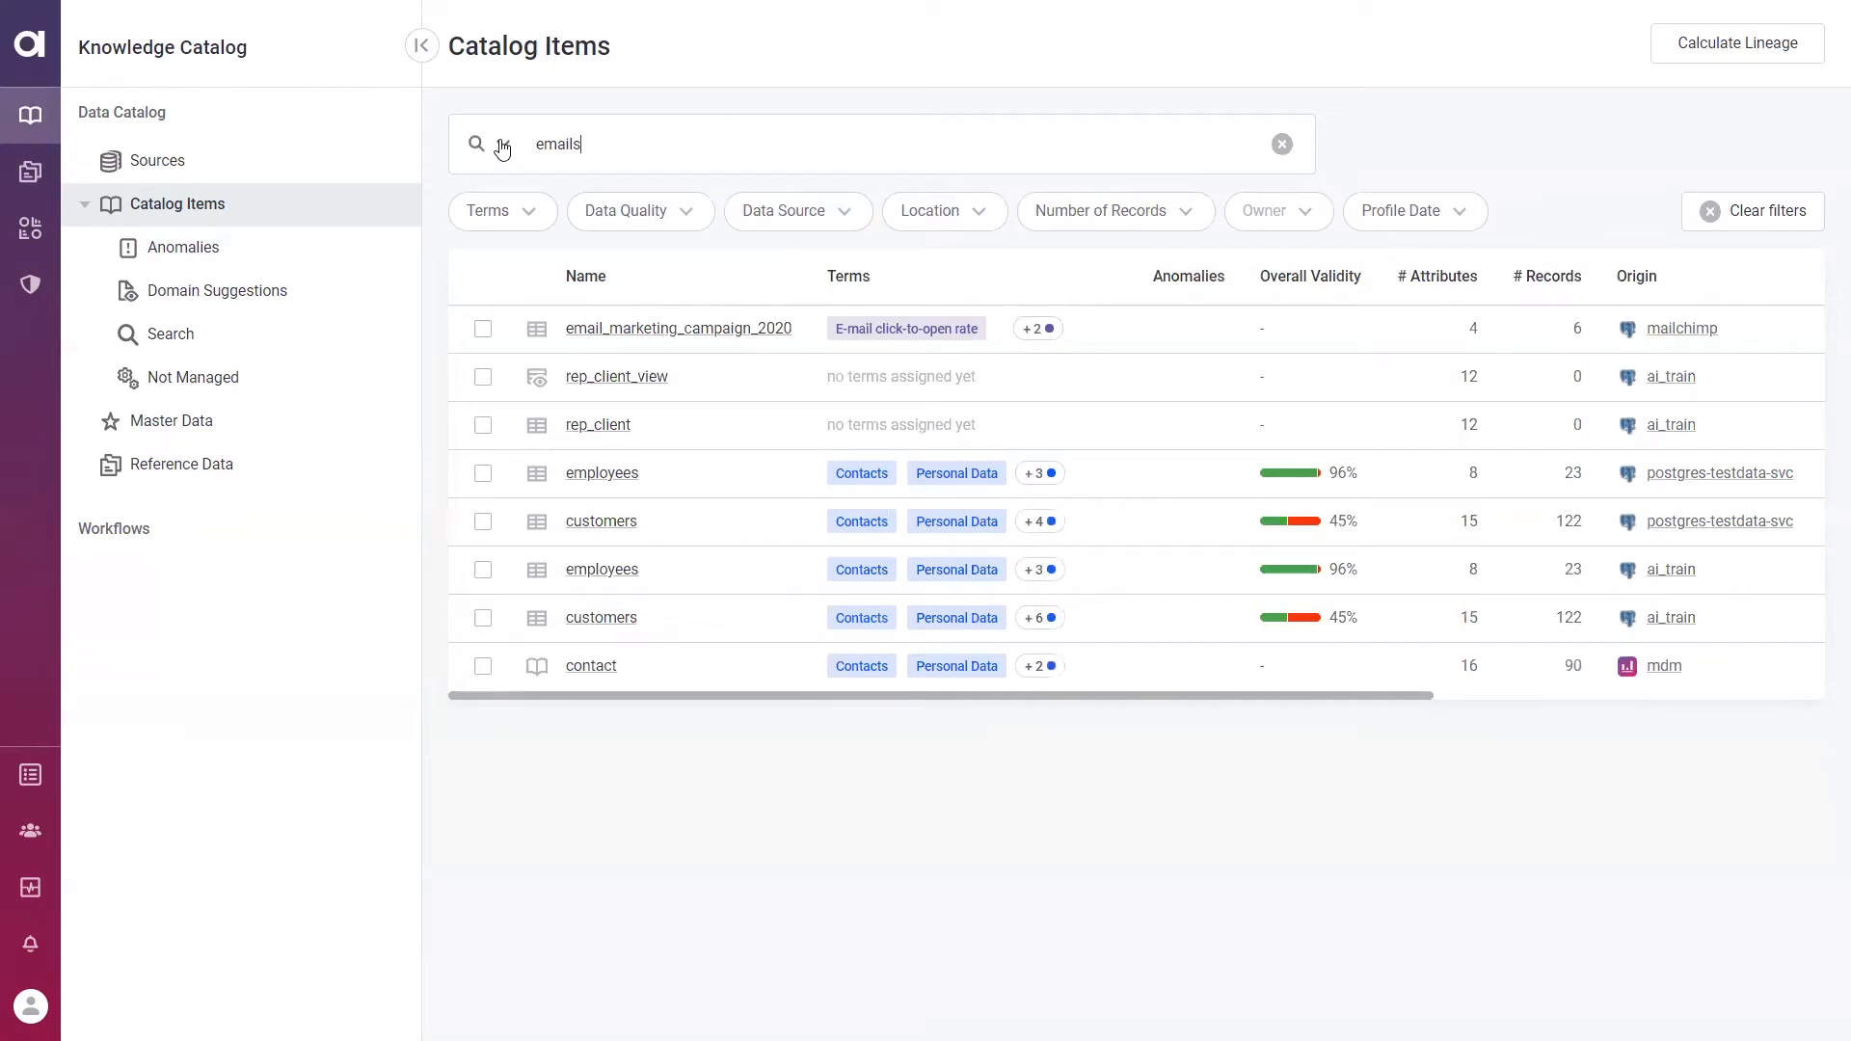
{"action": "left_click", "coordinate": [502, 147]}
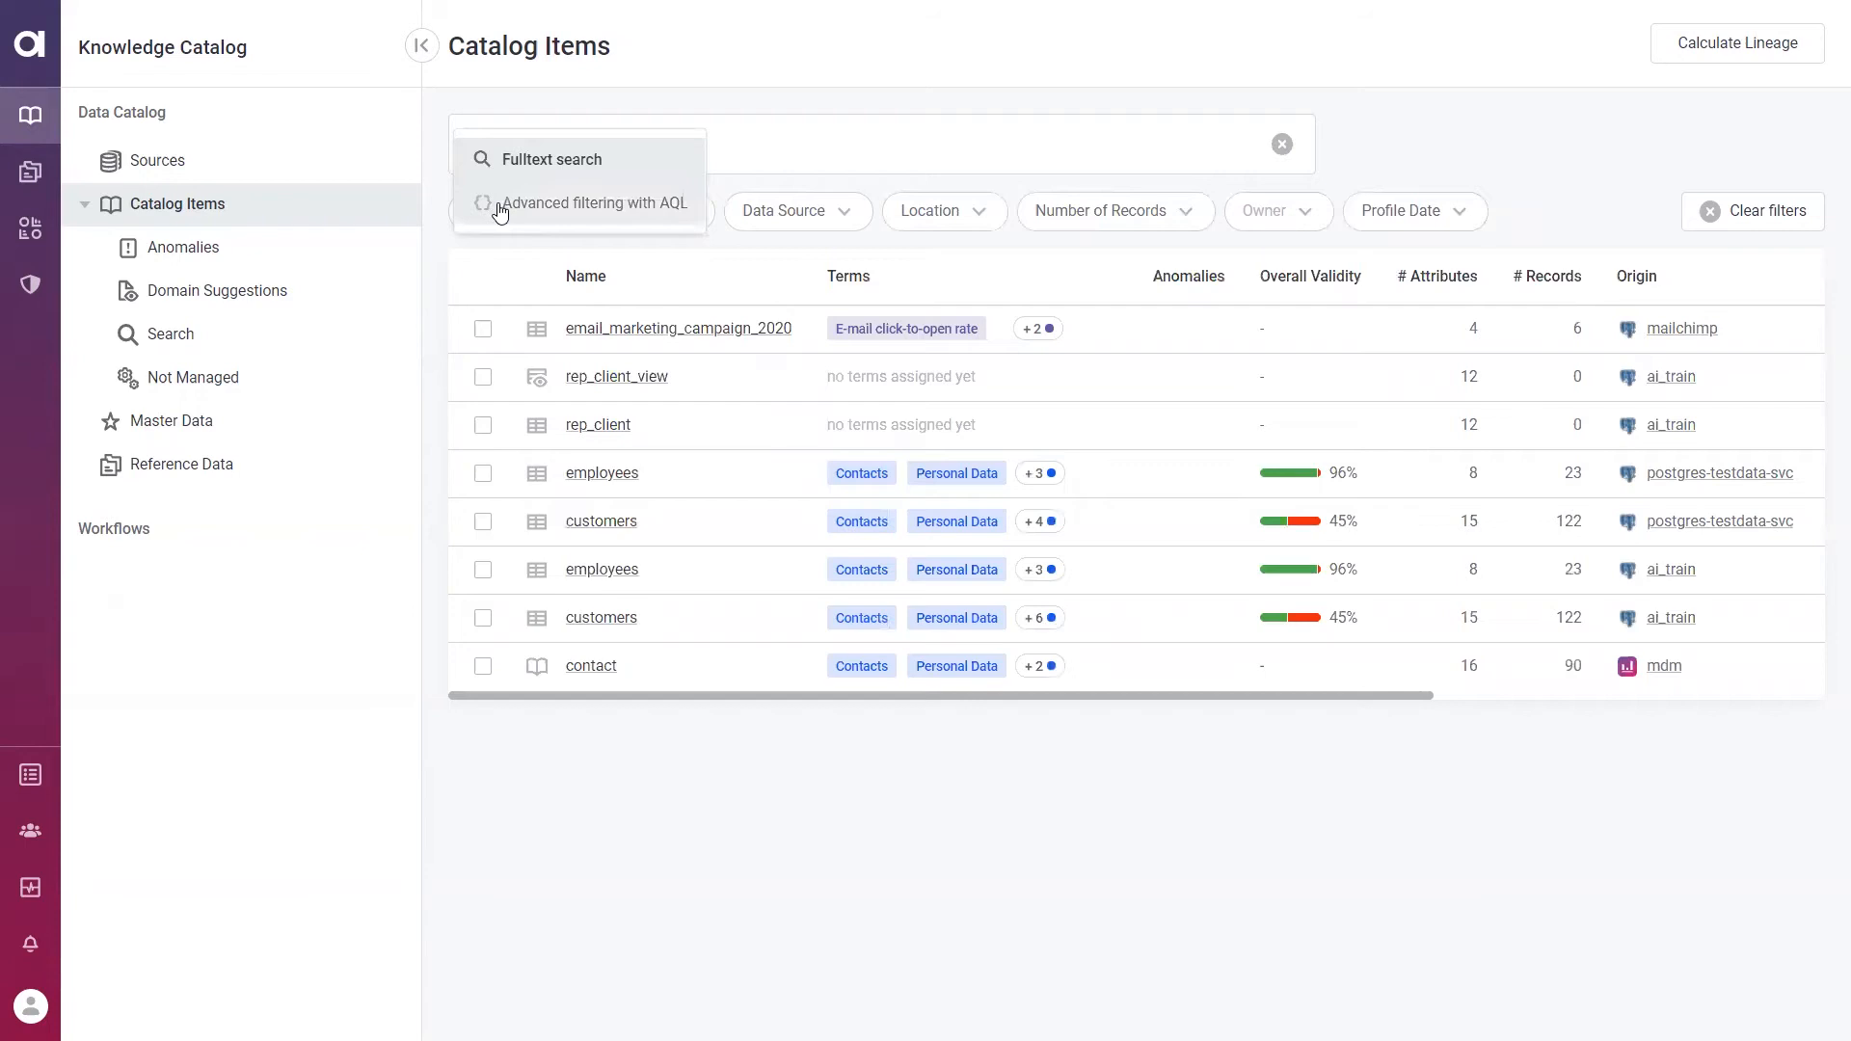
{"action": "left_click", "coordinate": [595, 202]}
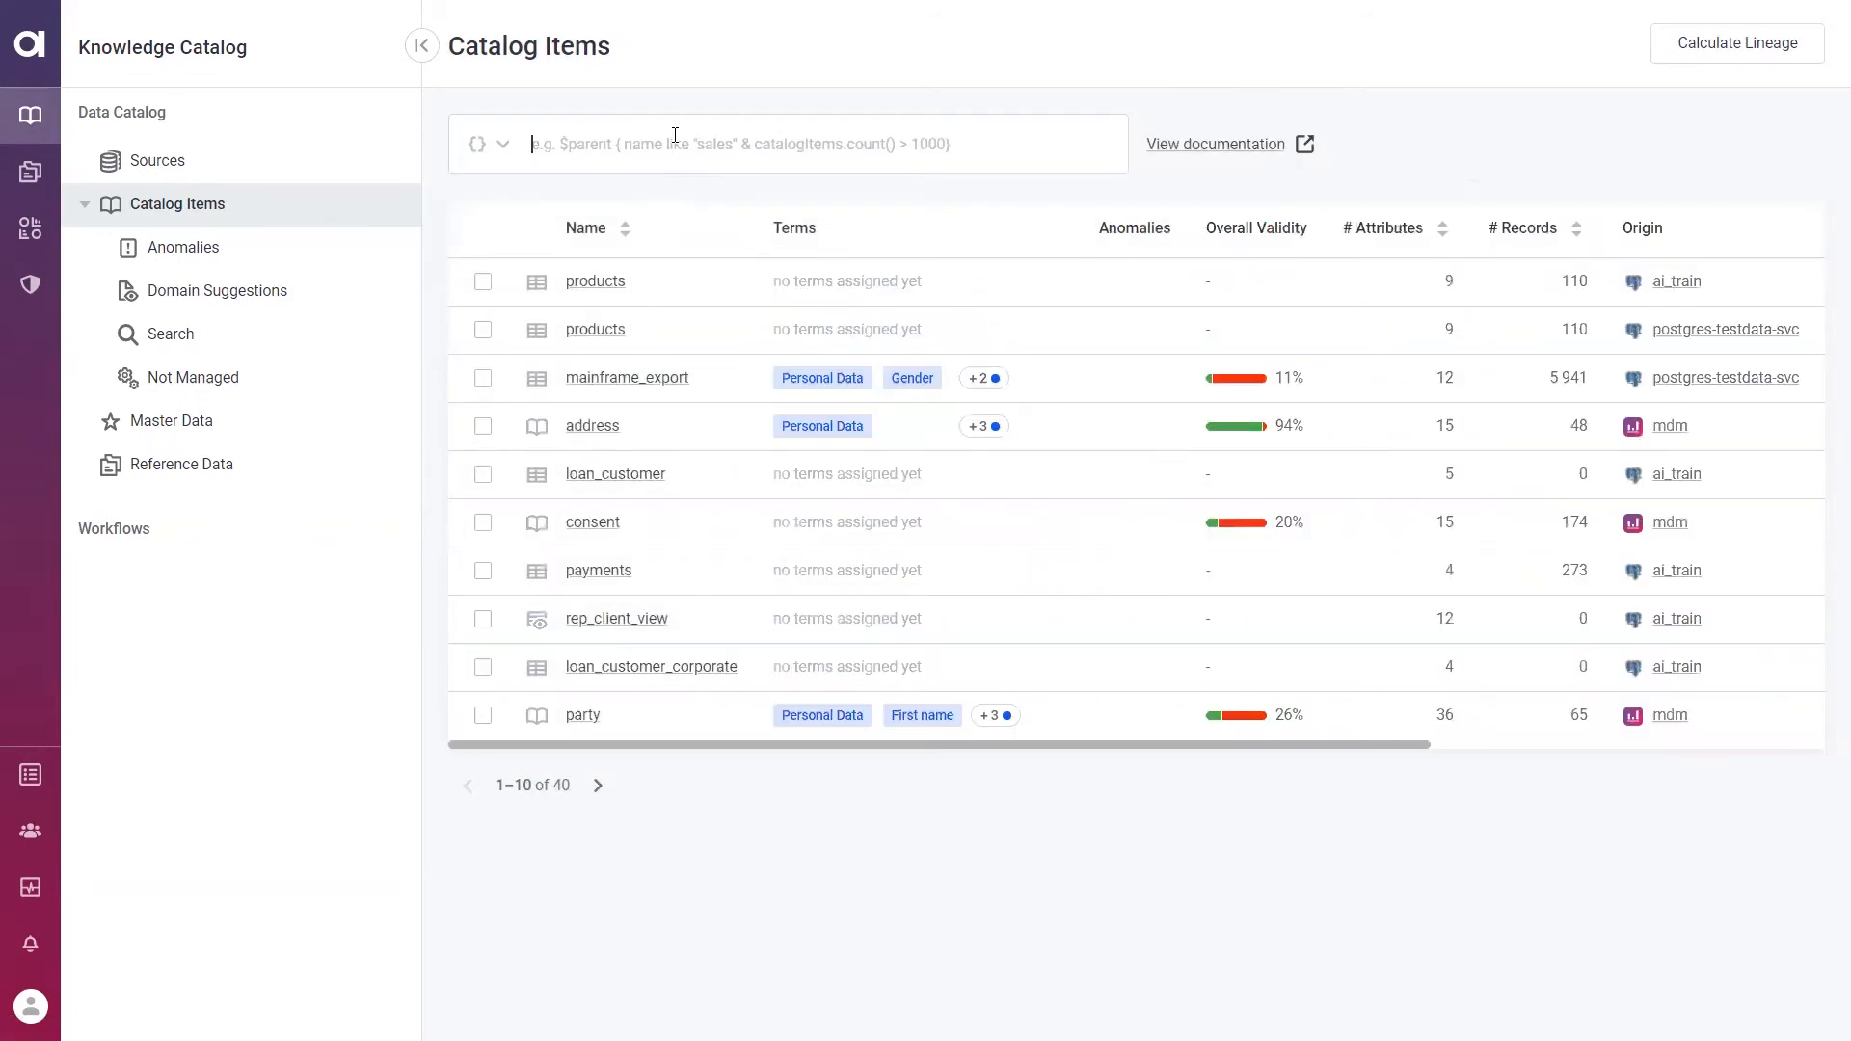
{"action": "type", "text": "attributes."}
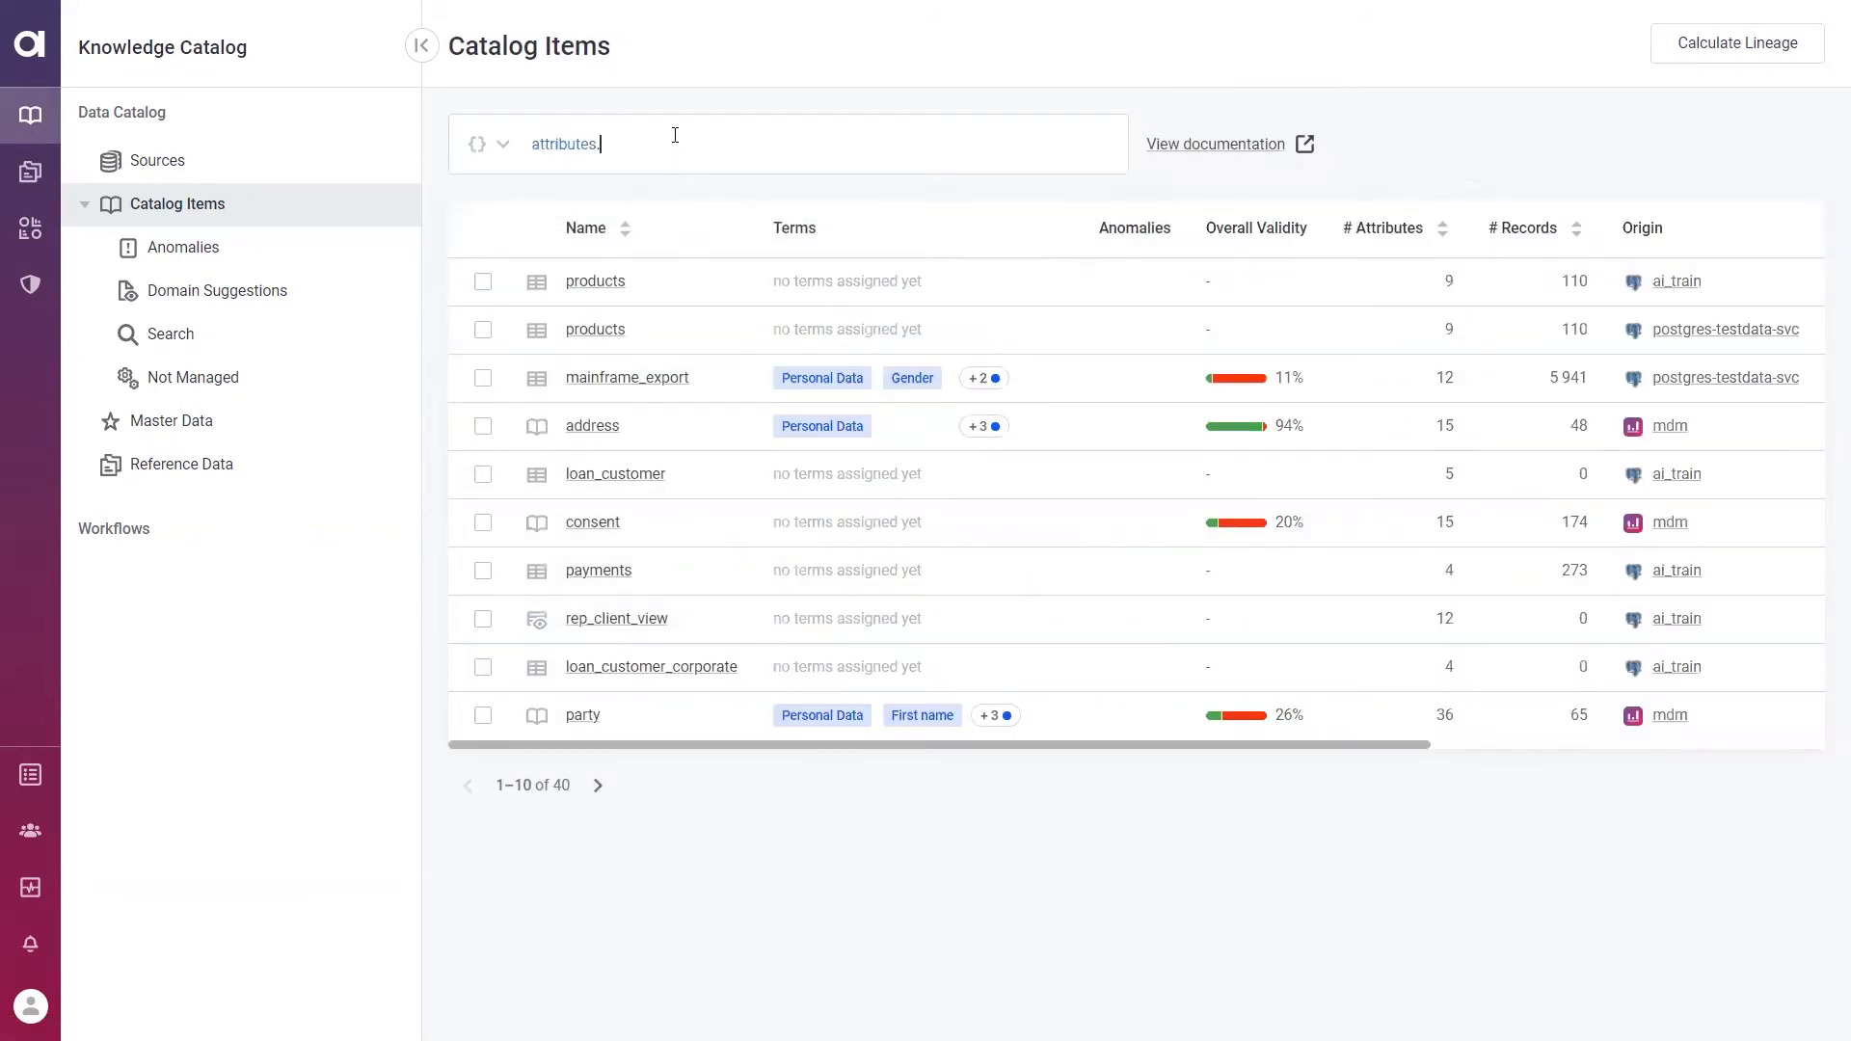
{"action": "type", "text": "count"}
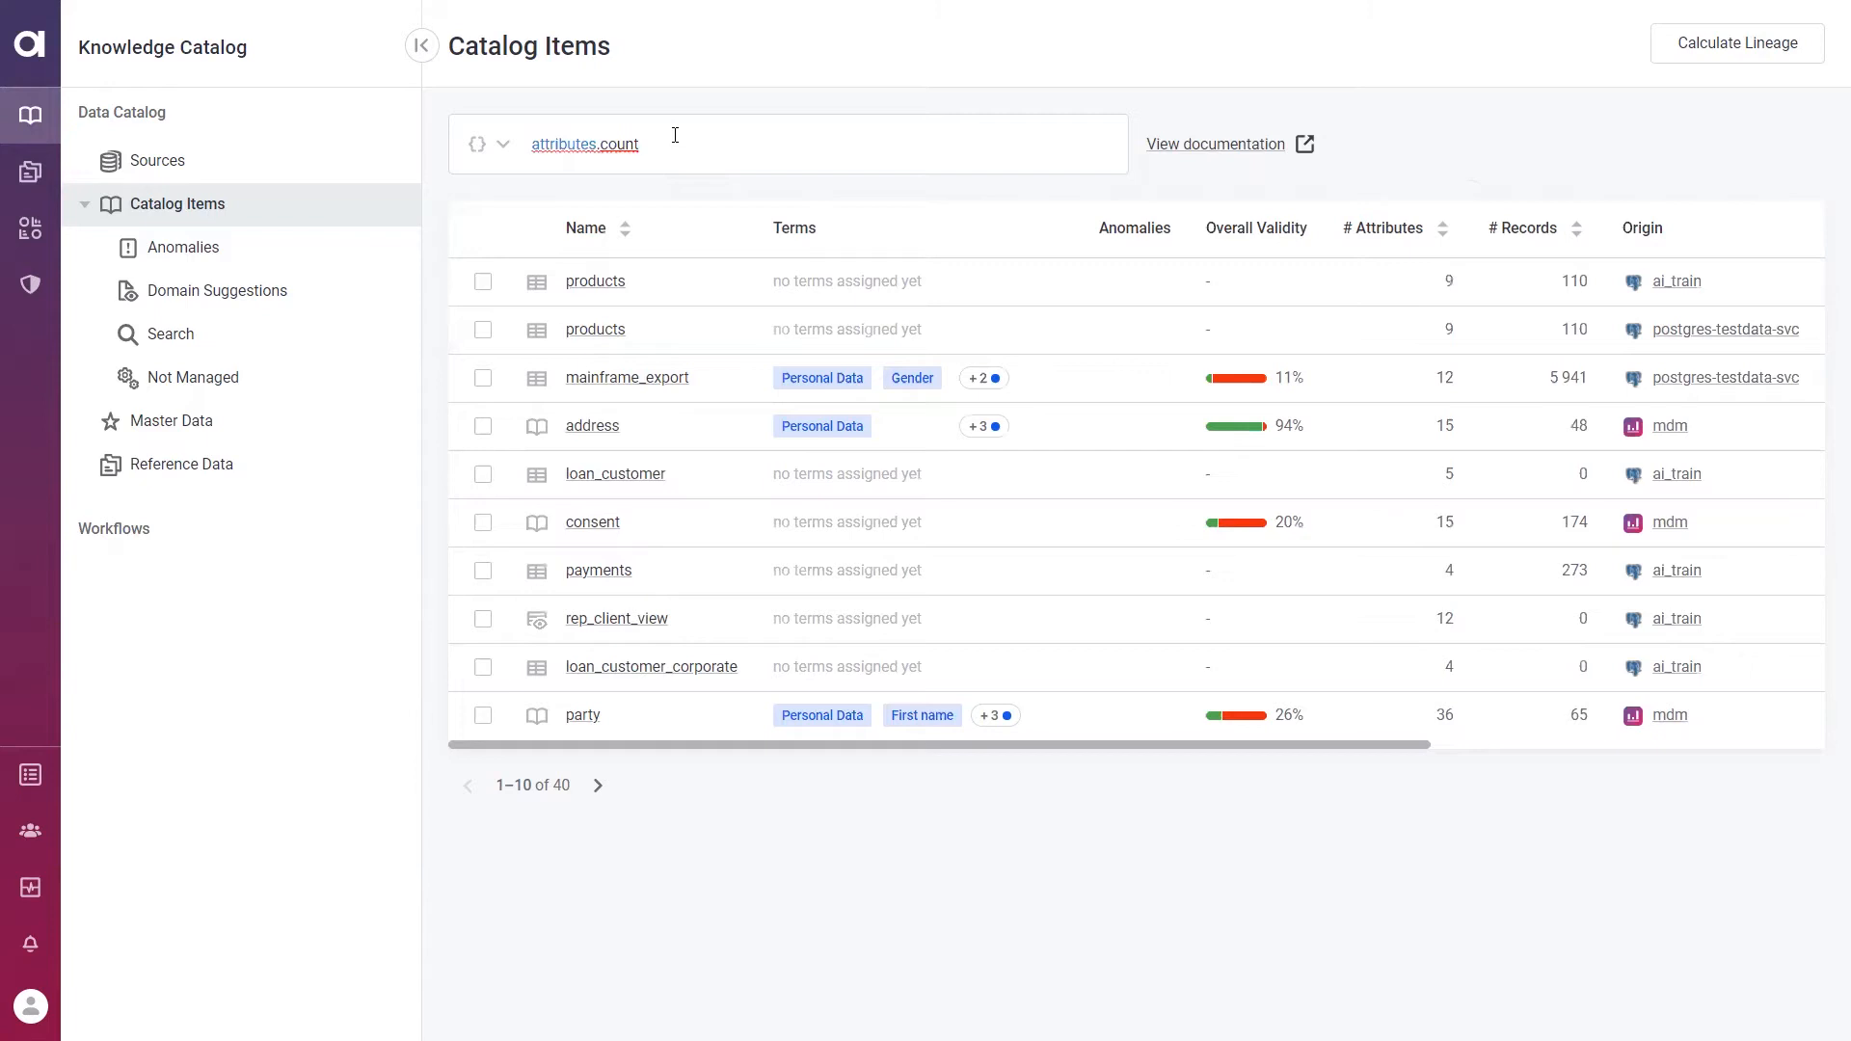
{"action": "type", "text": "()>"}
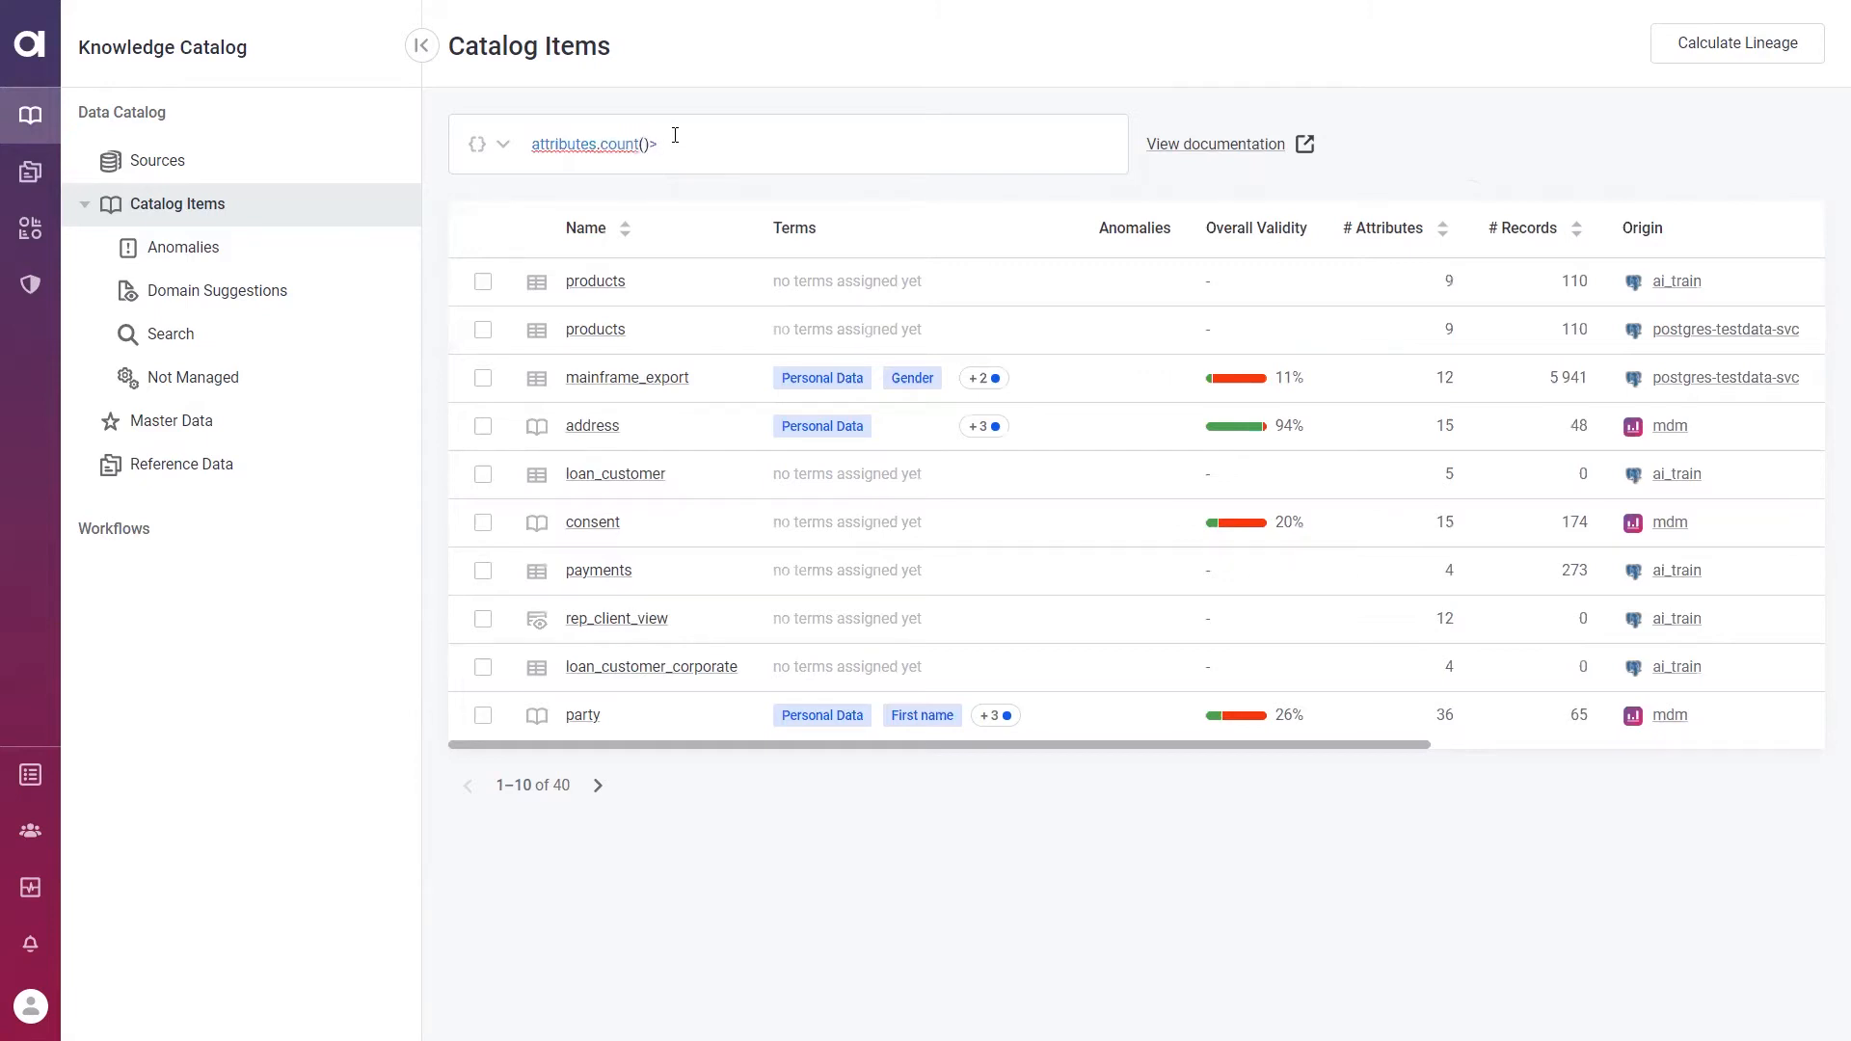
{"action": "type", "text": "10"}
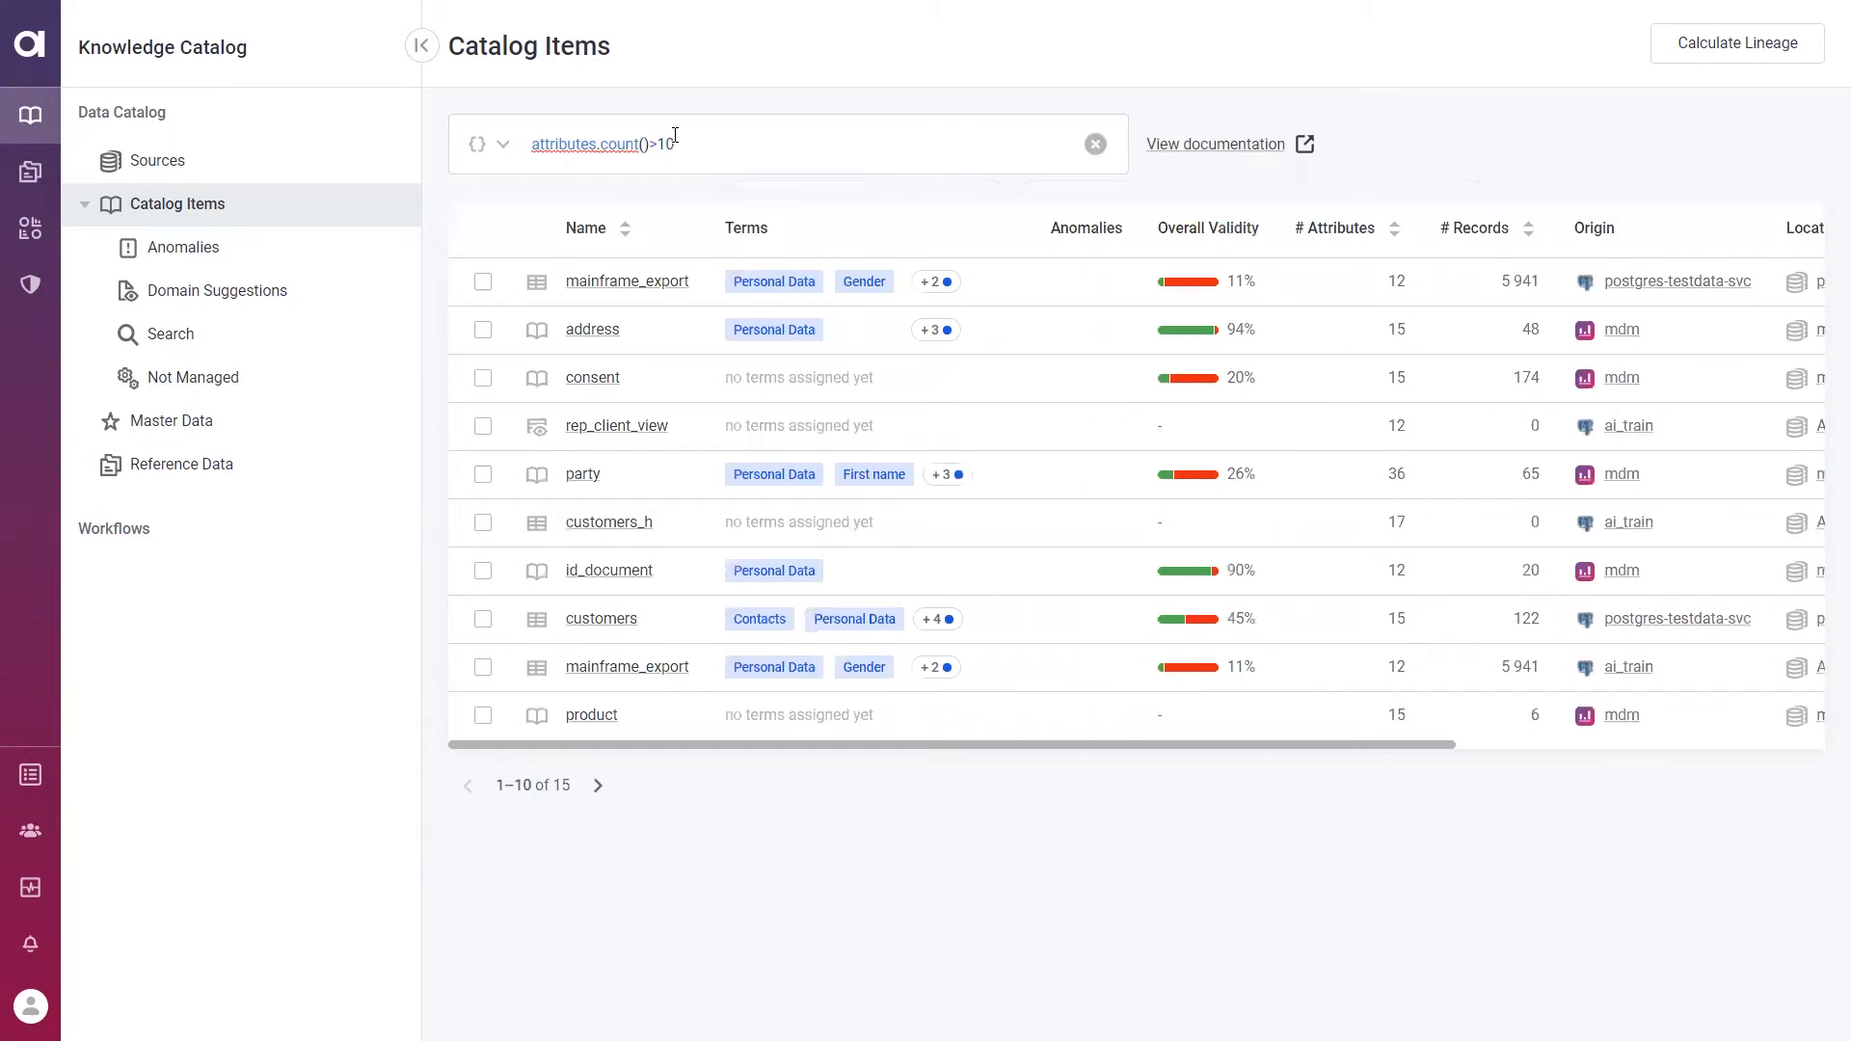
Full-text search 'emails', filter to the pgs_testdata data source, and open customers
{"action": "left_click", "coordinate": [487, 144]}
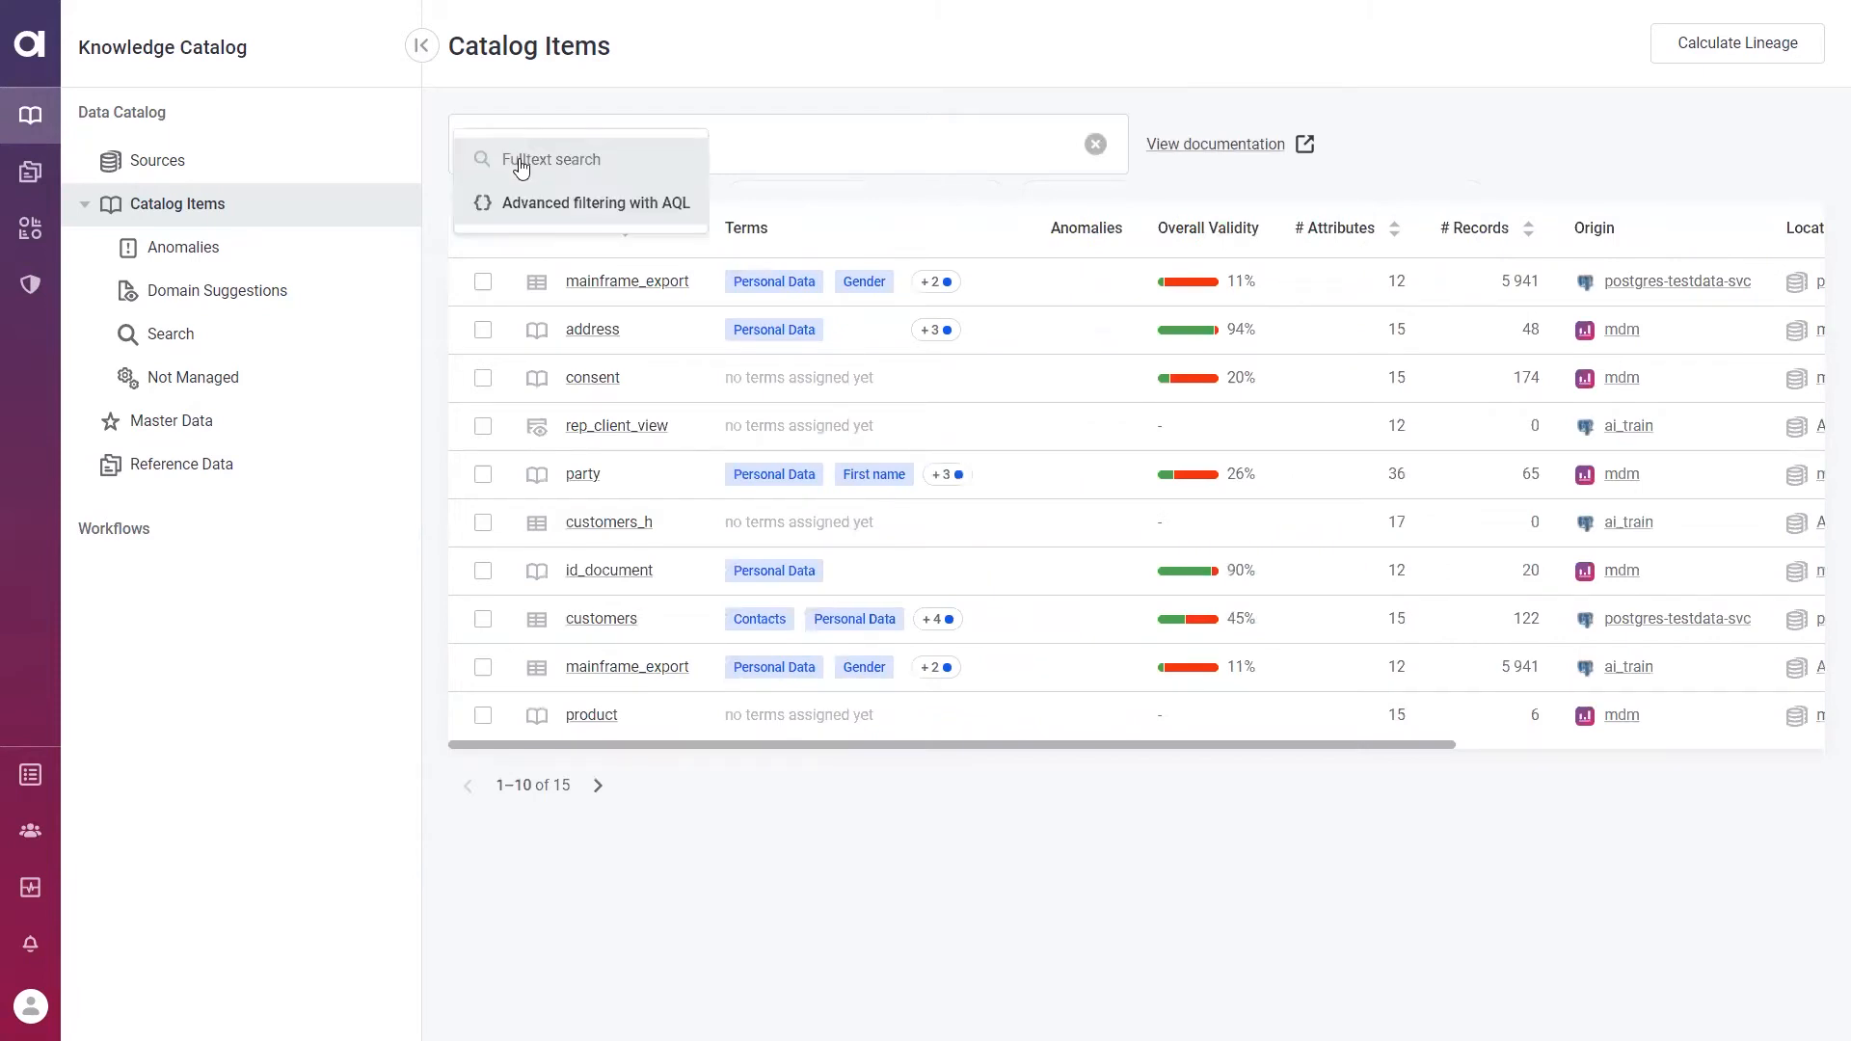
{"action": "type", "text": "emails"}
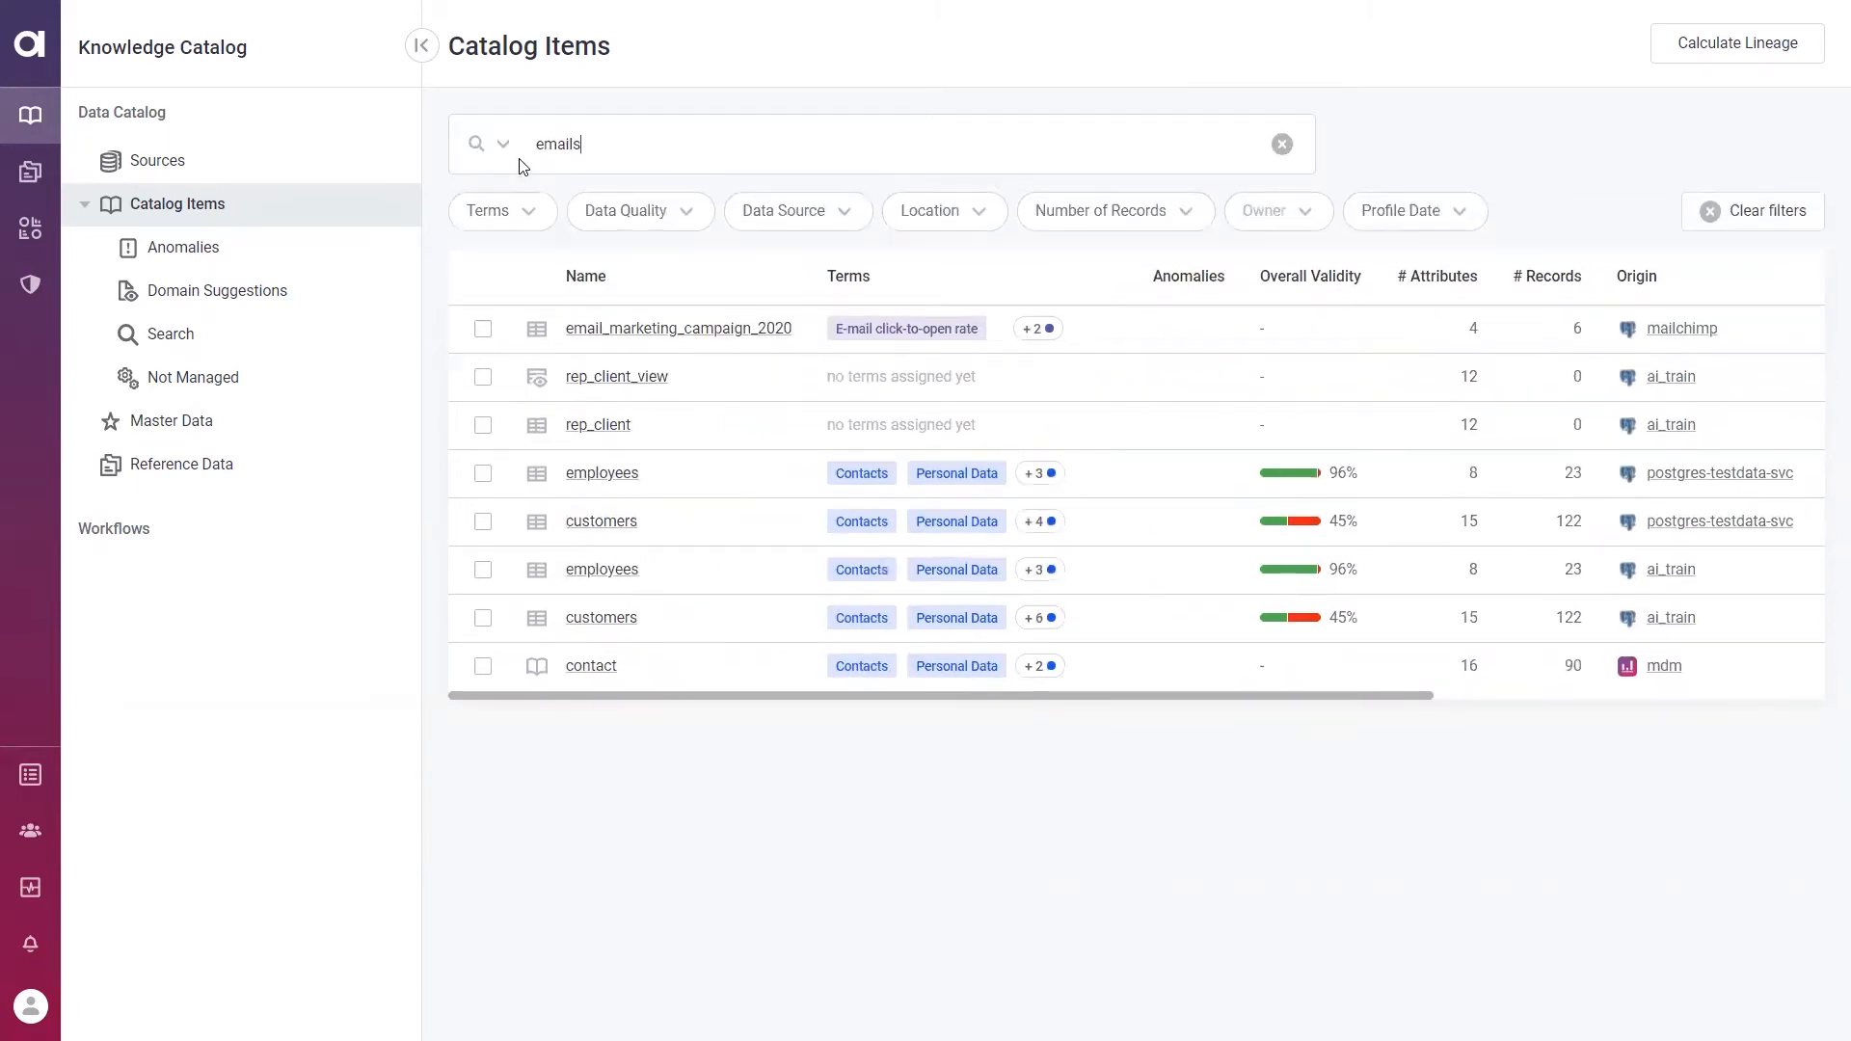
{"action": "left_click", "coordinate": [797, 211]}
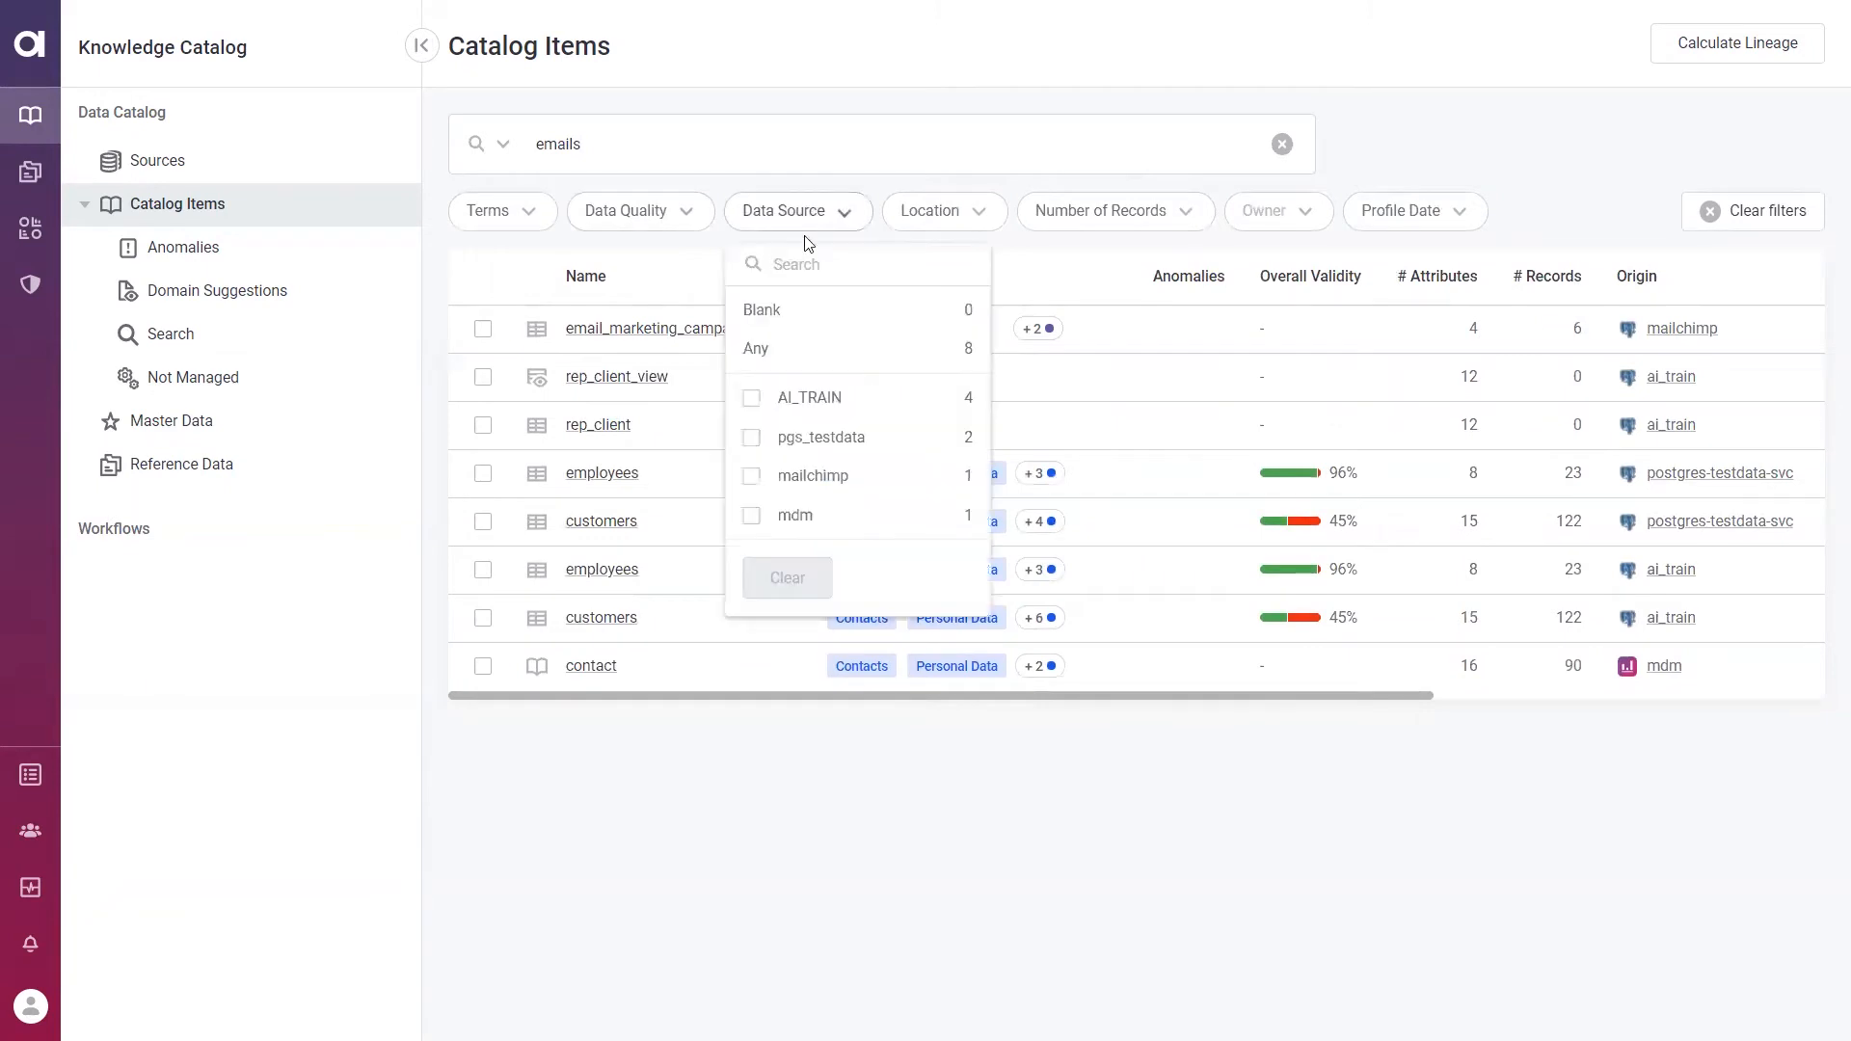
{"action": "left_click", "coordinate": [750, 438]}
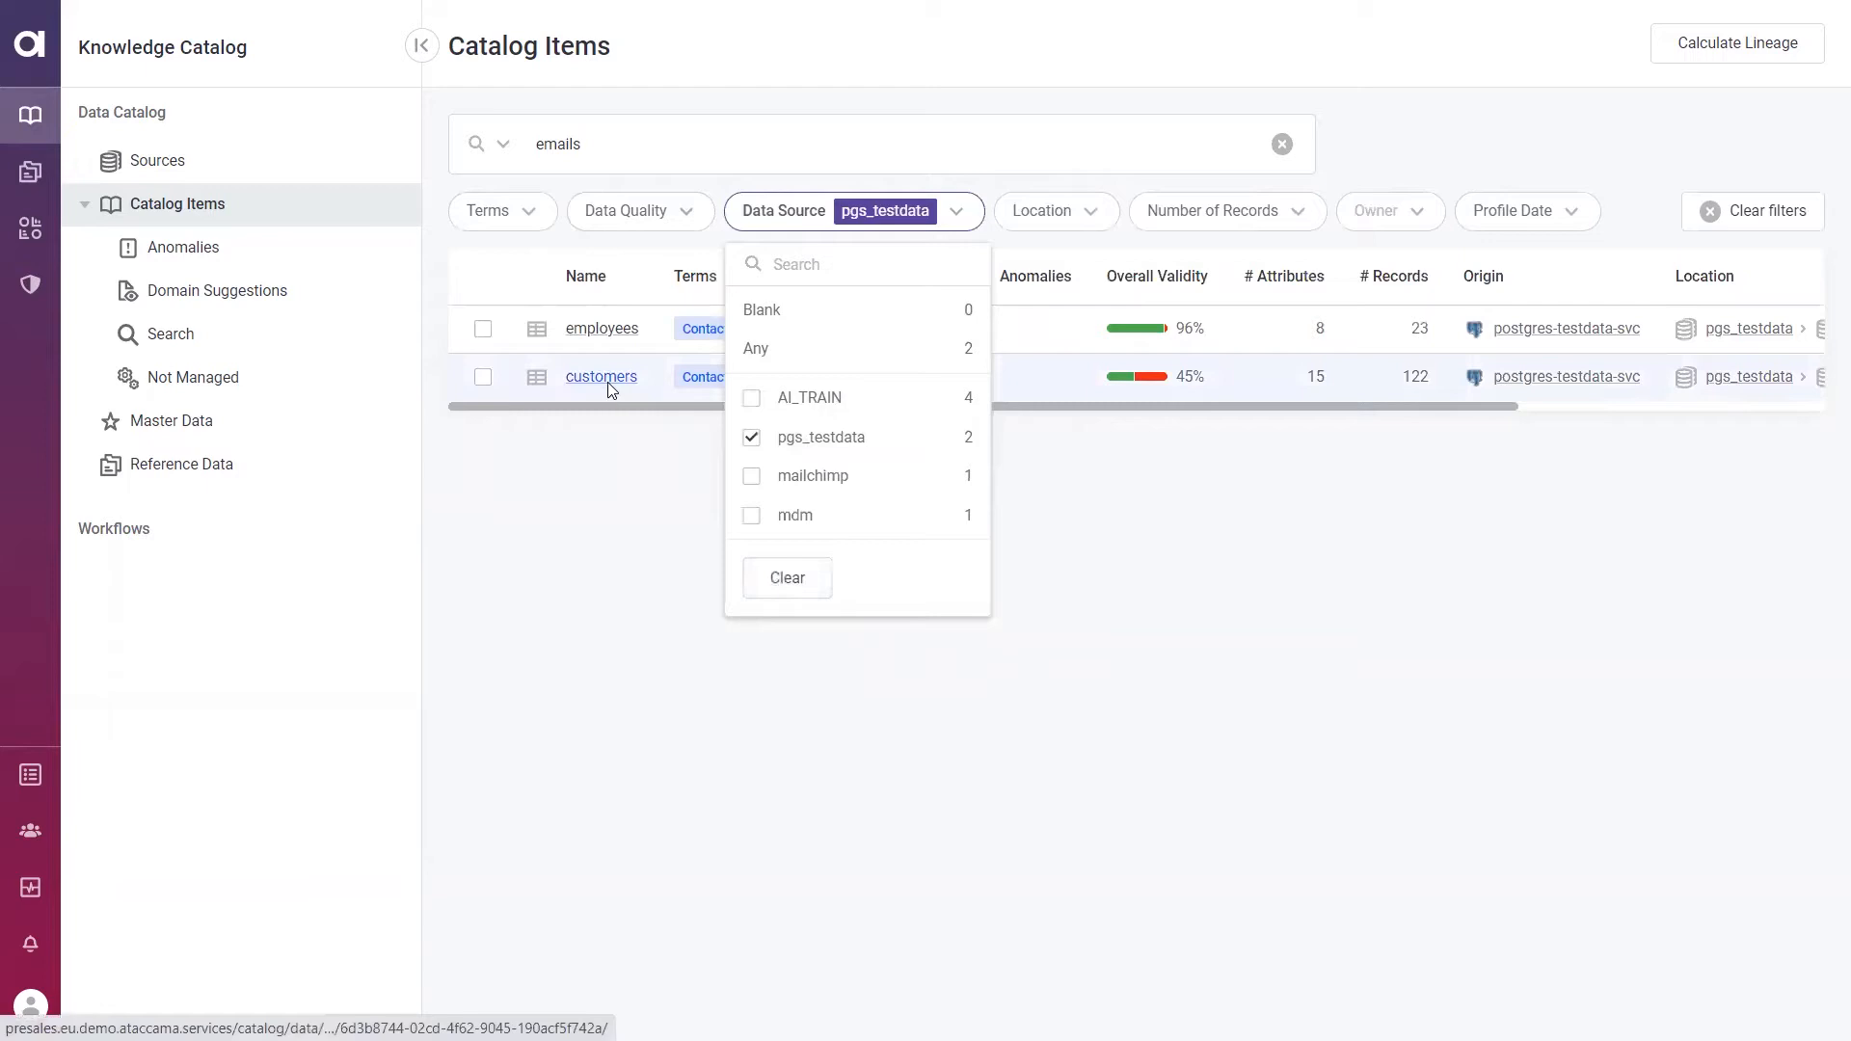
{"action": "left_click", "coordinate": [601, 377]}
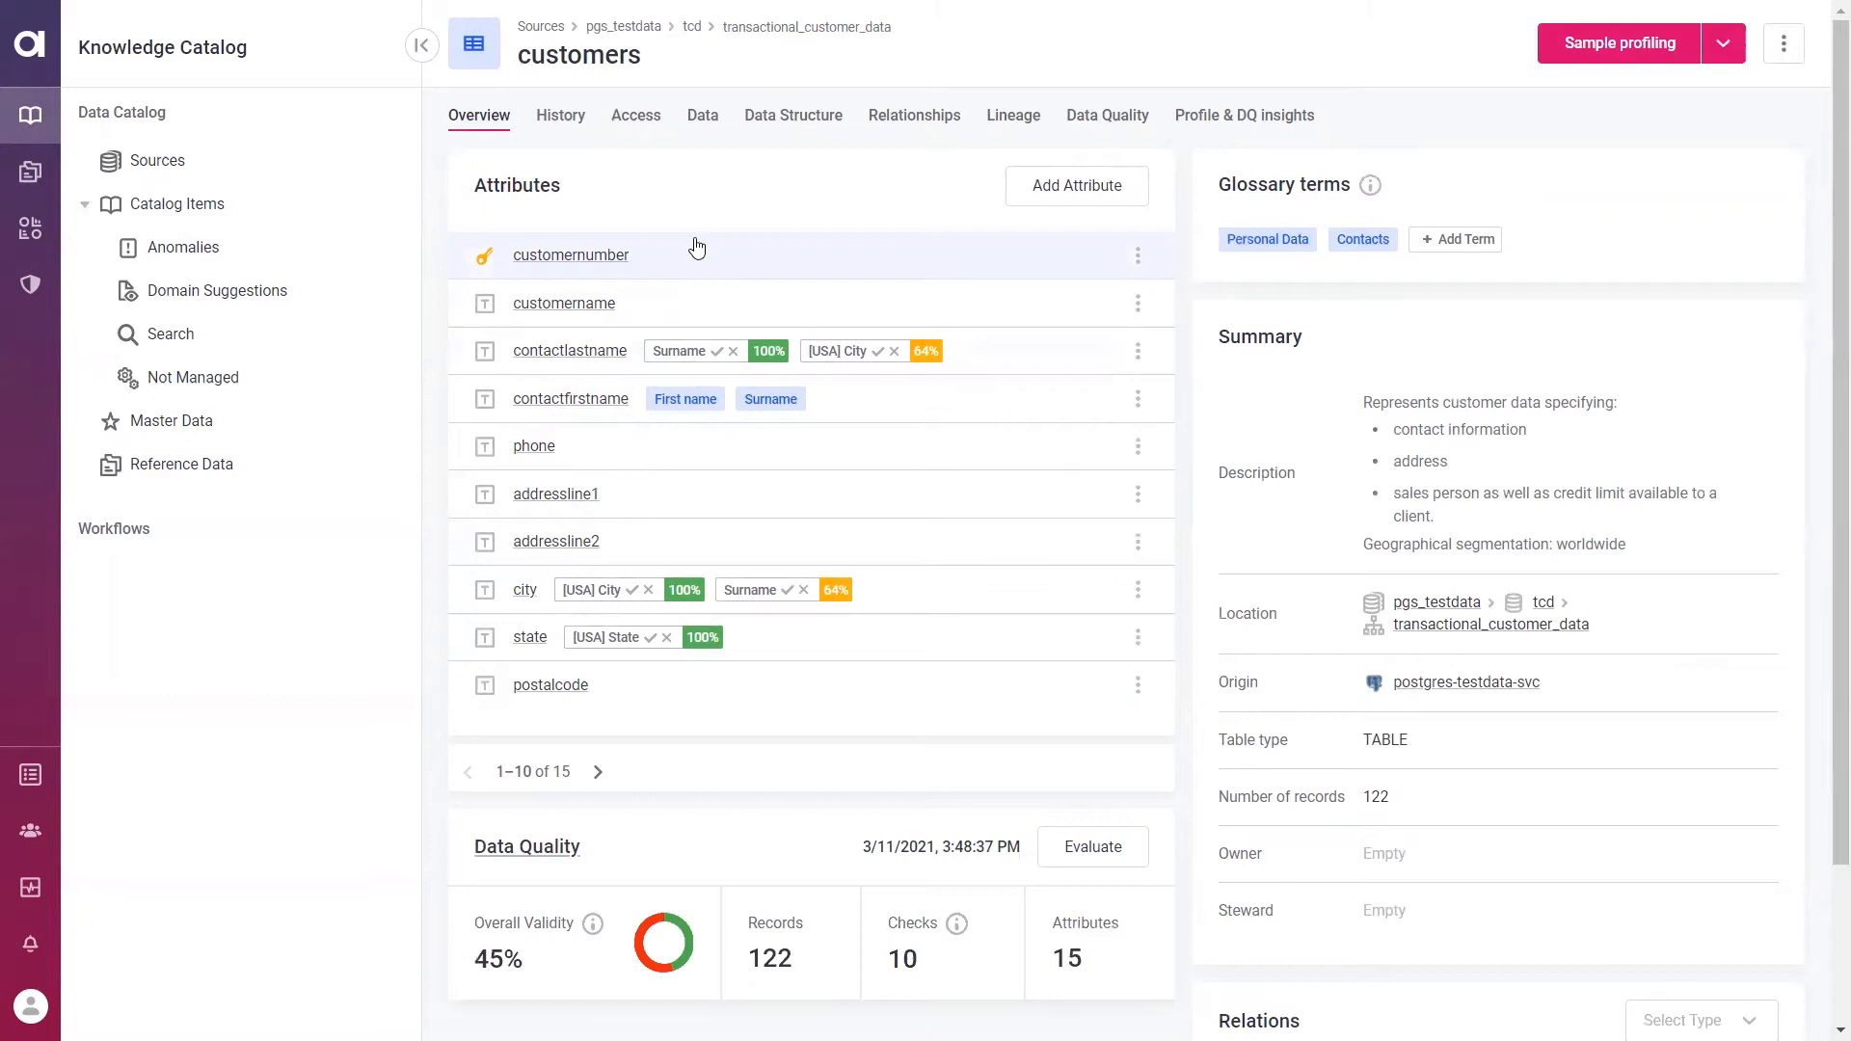
{"action": "mouse_move", "coordinate": [688, 354]}
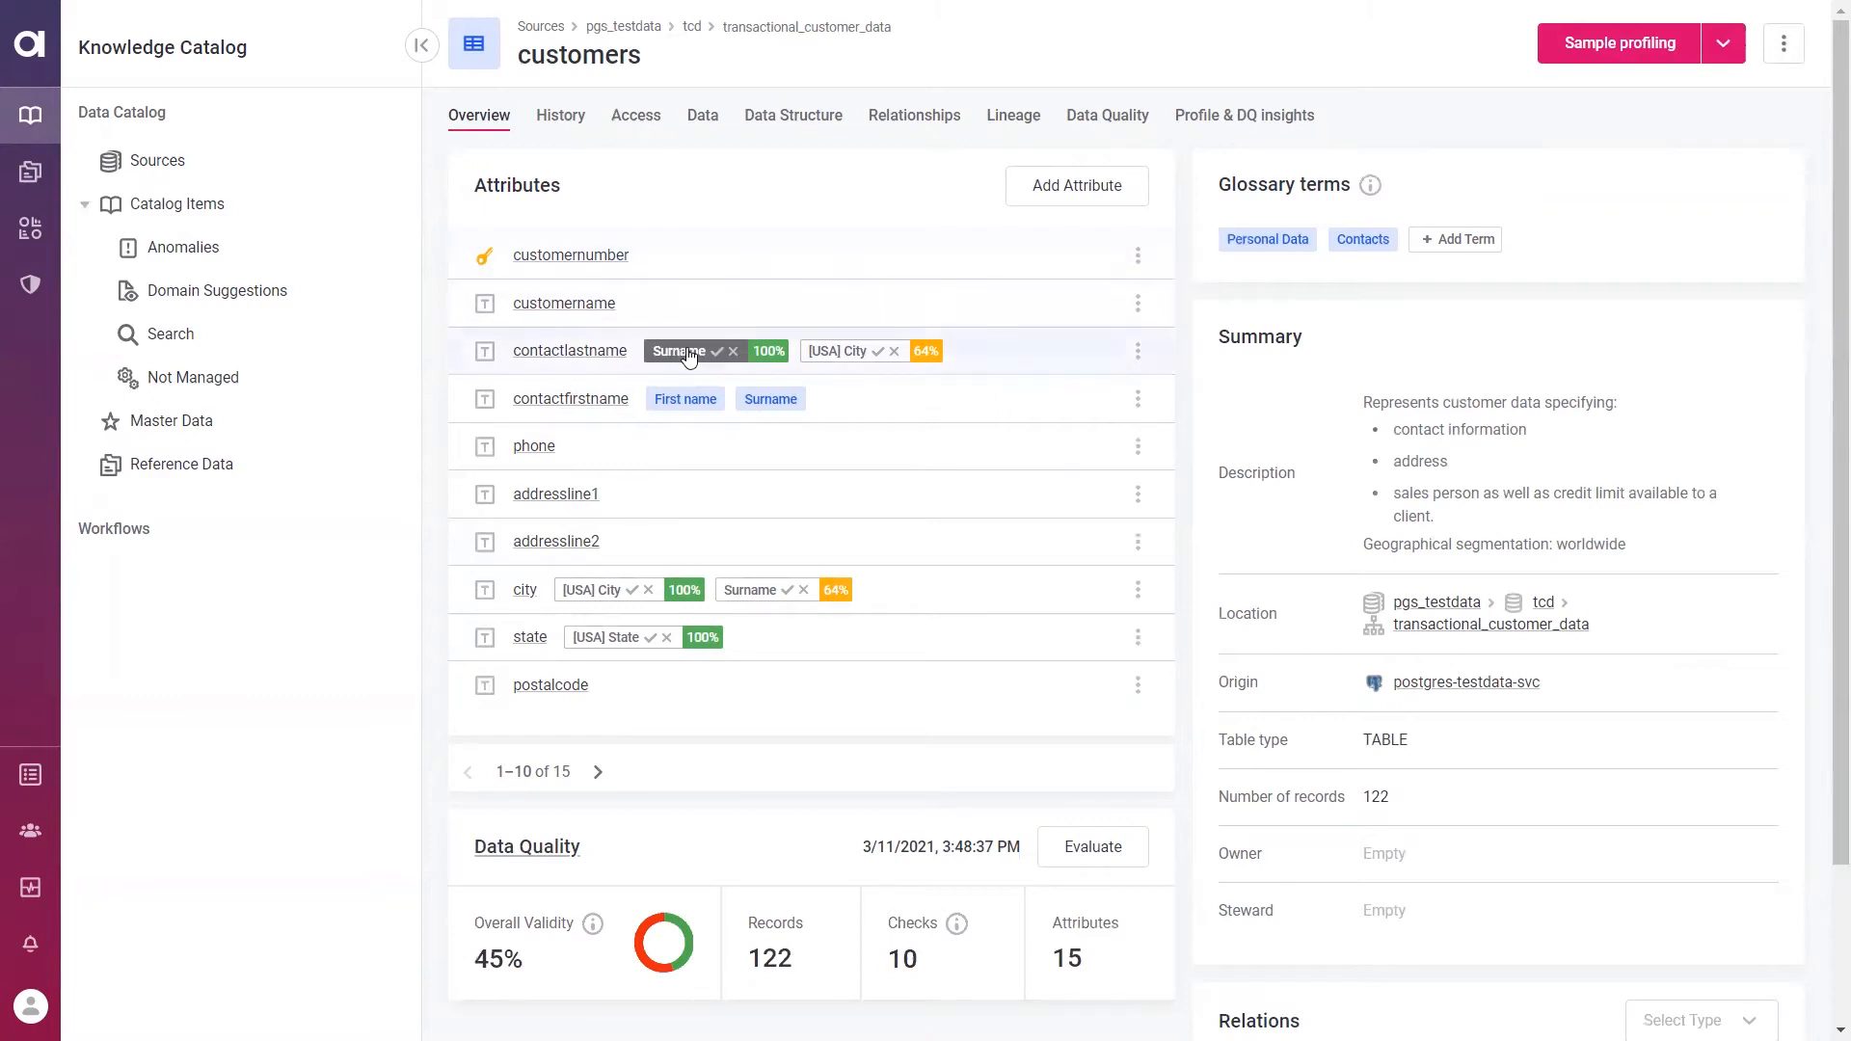
{"action": "mouse_move", "coordinate": [617, 600]}
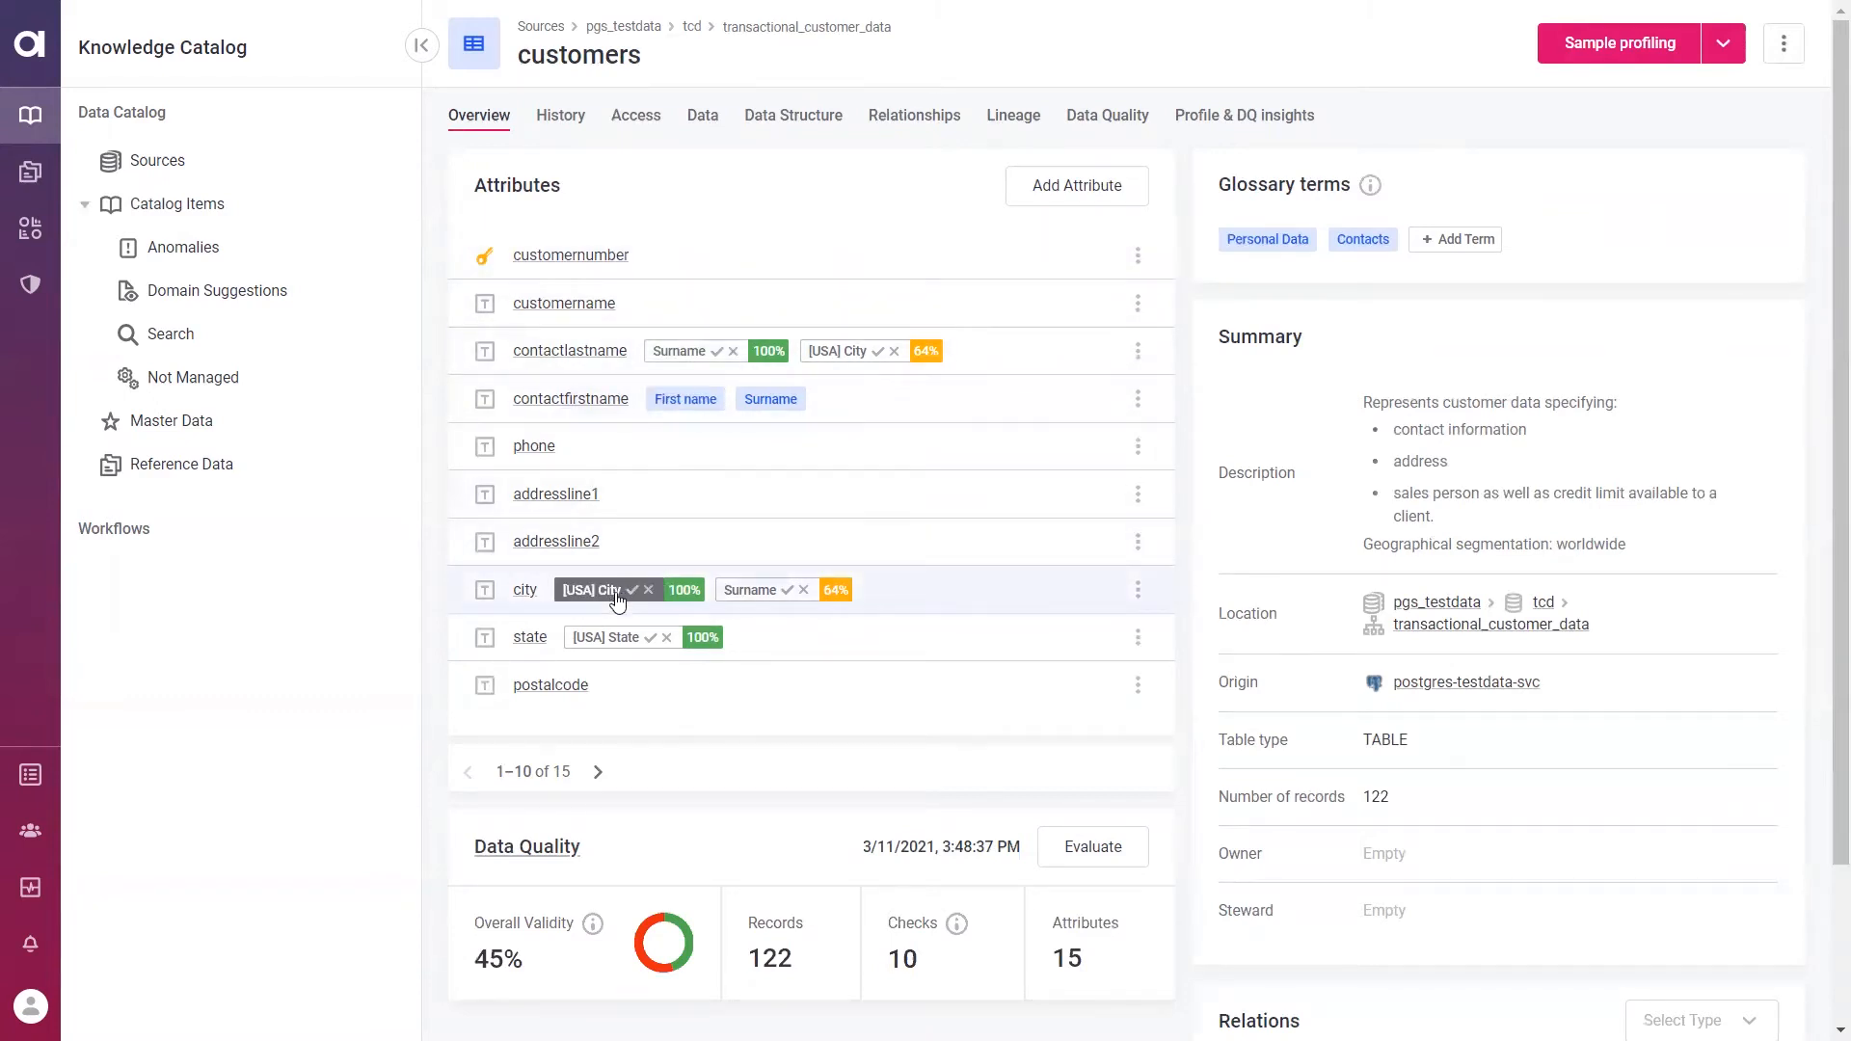
{"action": "mouse_move", "coordinate": [678, 574]}
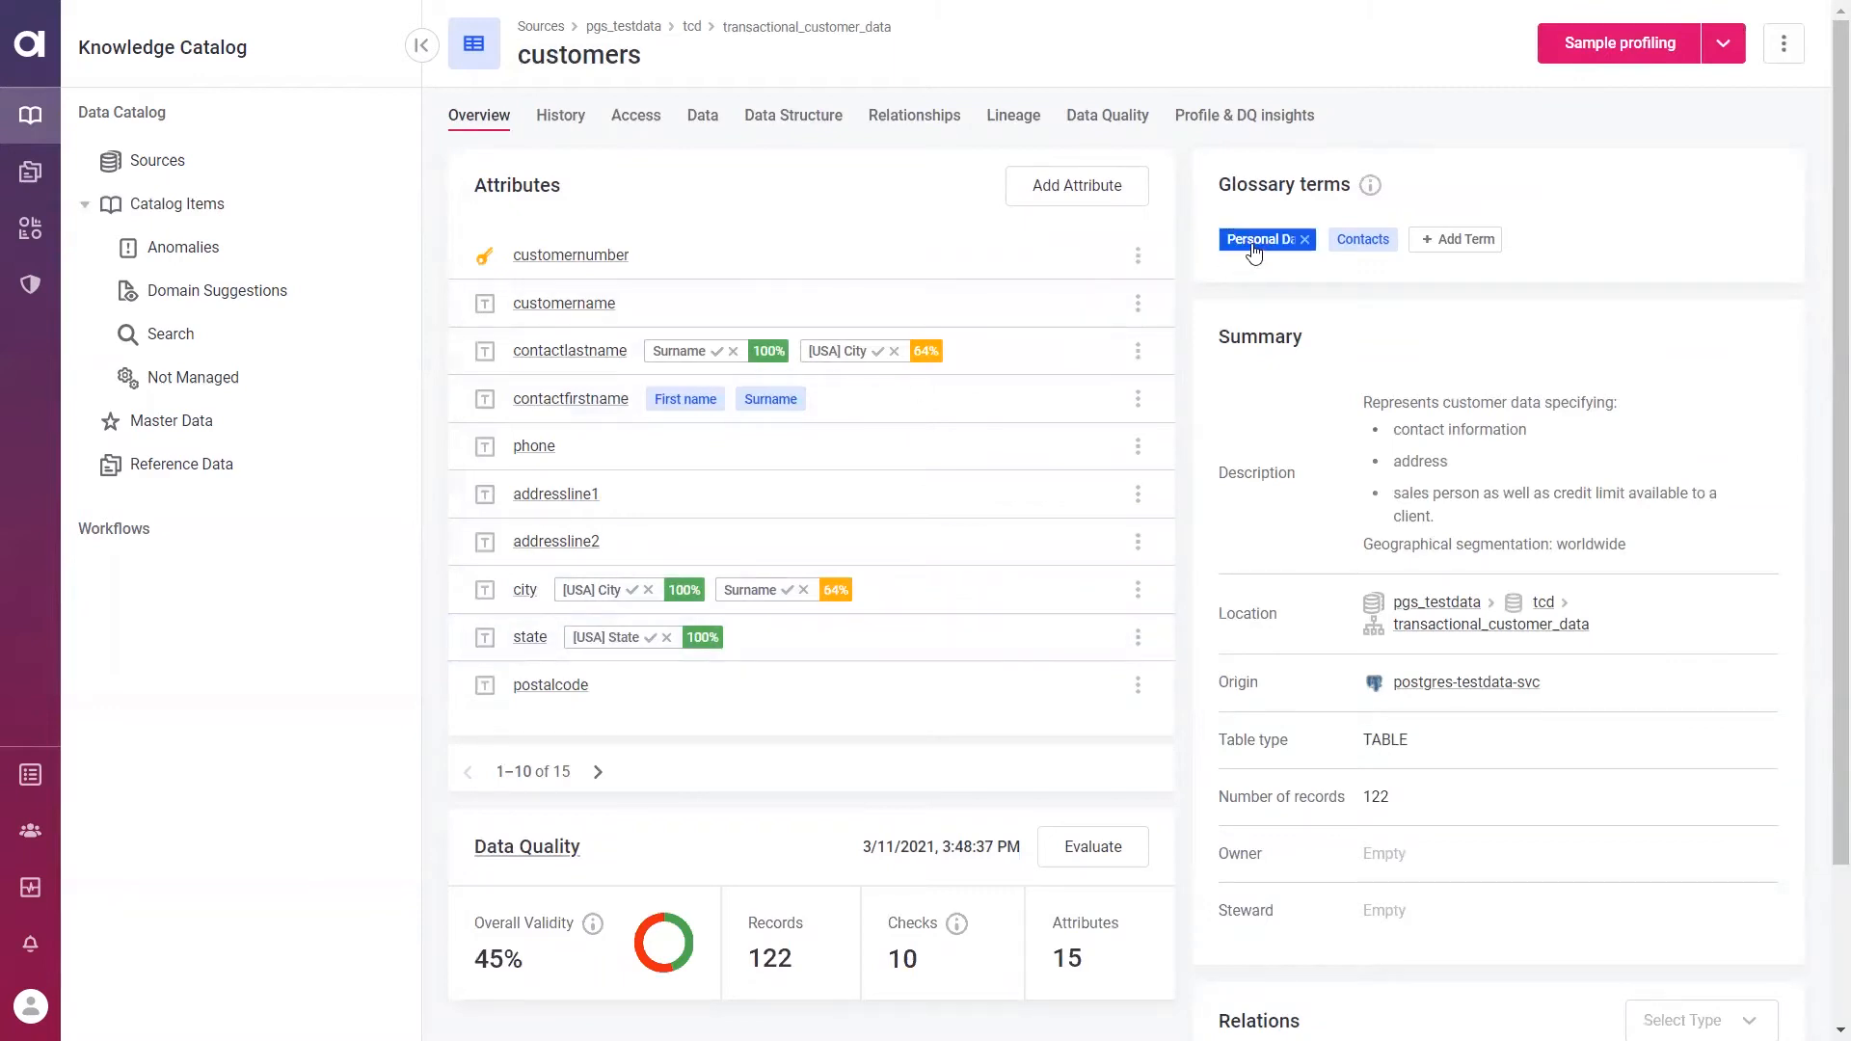
{"action": "left_click", "coordinate": [1362, 239]}
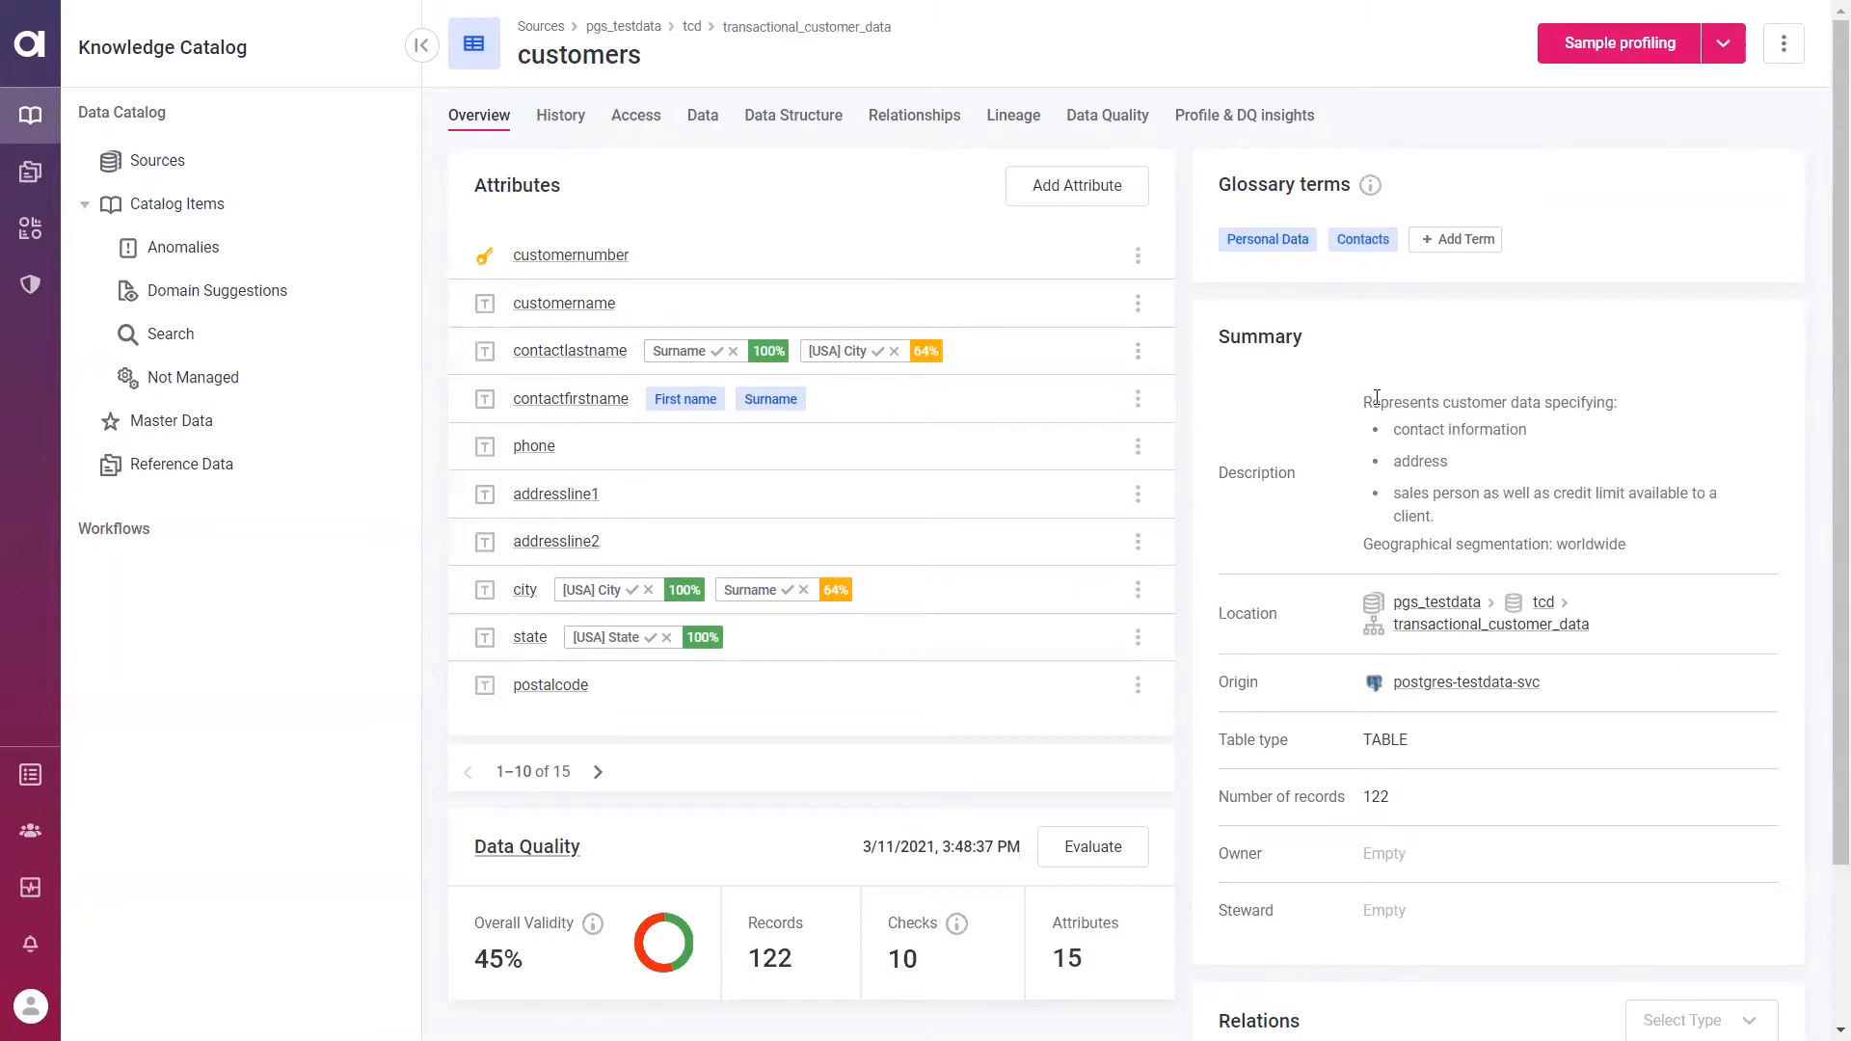
{"action": "mouse_move", "coordinate": [1370, 395]}
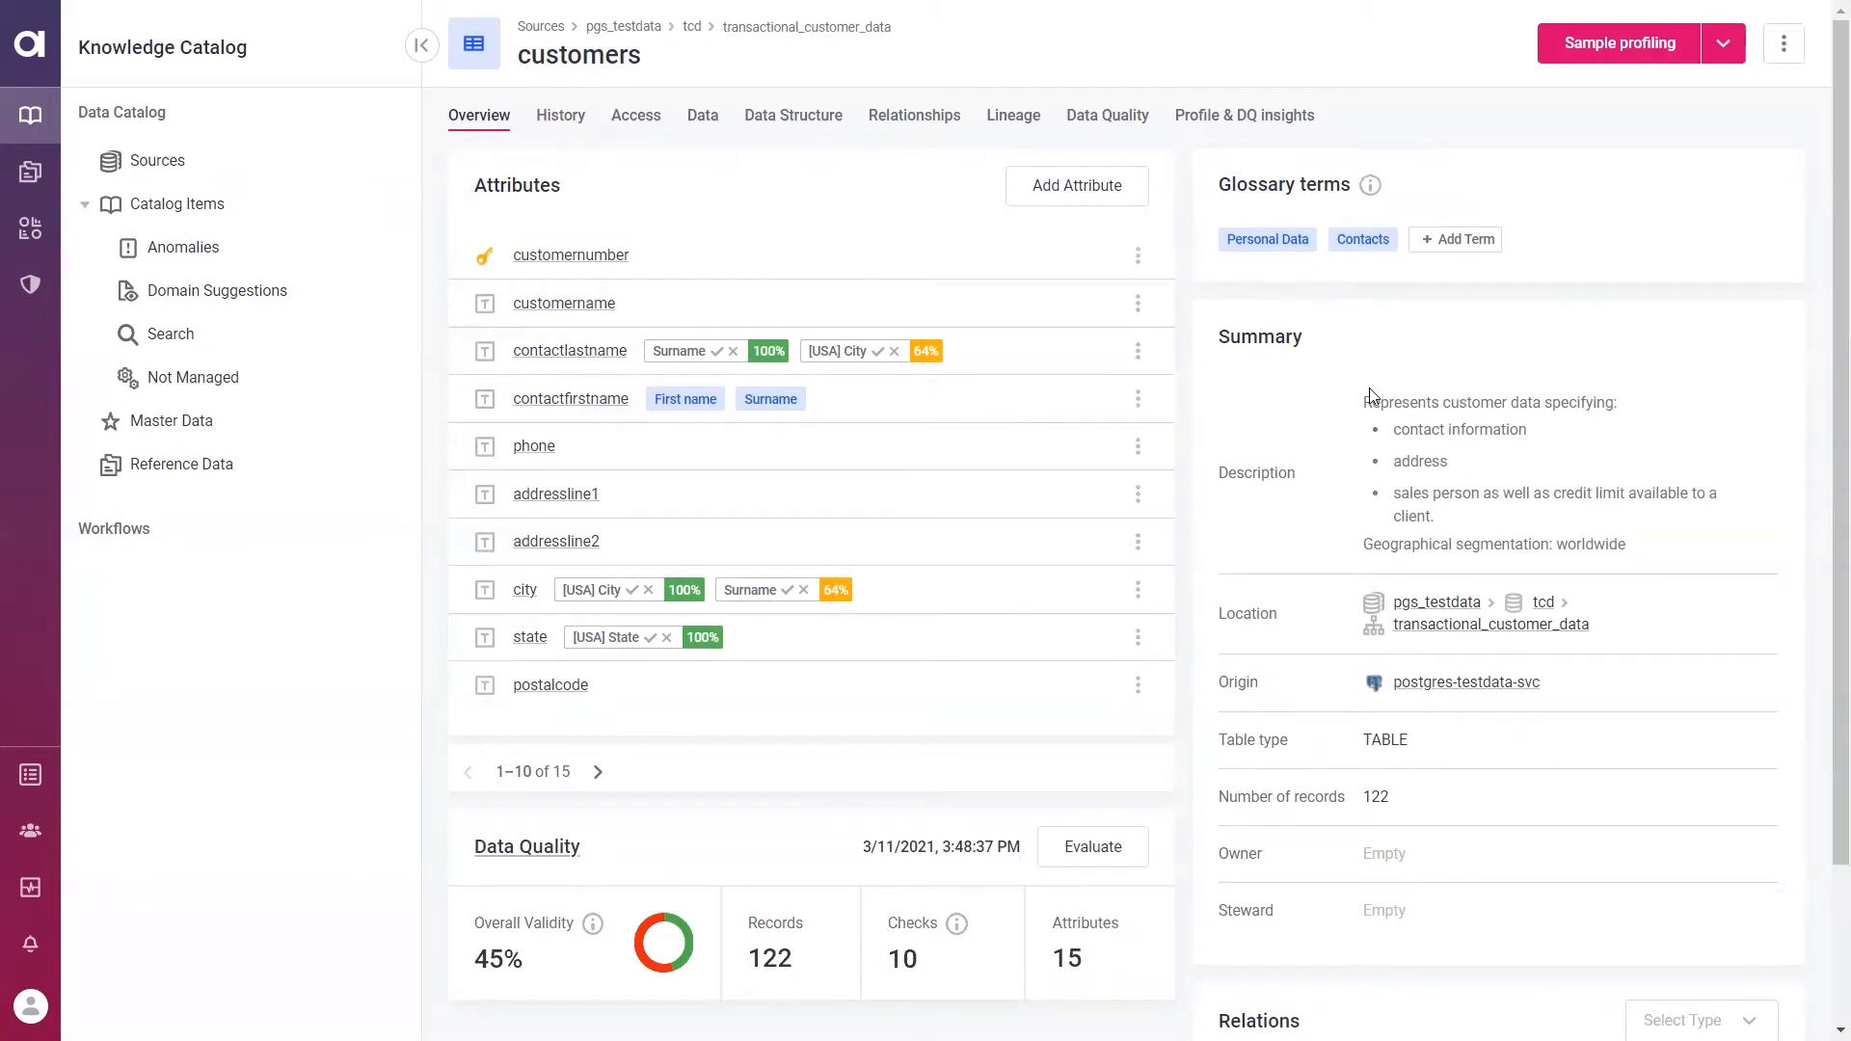
{"action": "mouse_move", "coordinate": [1328, 470]}
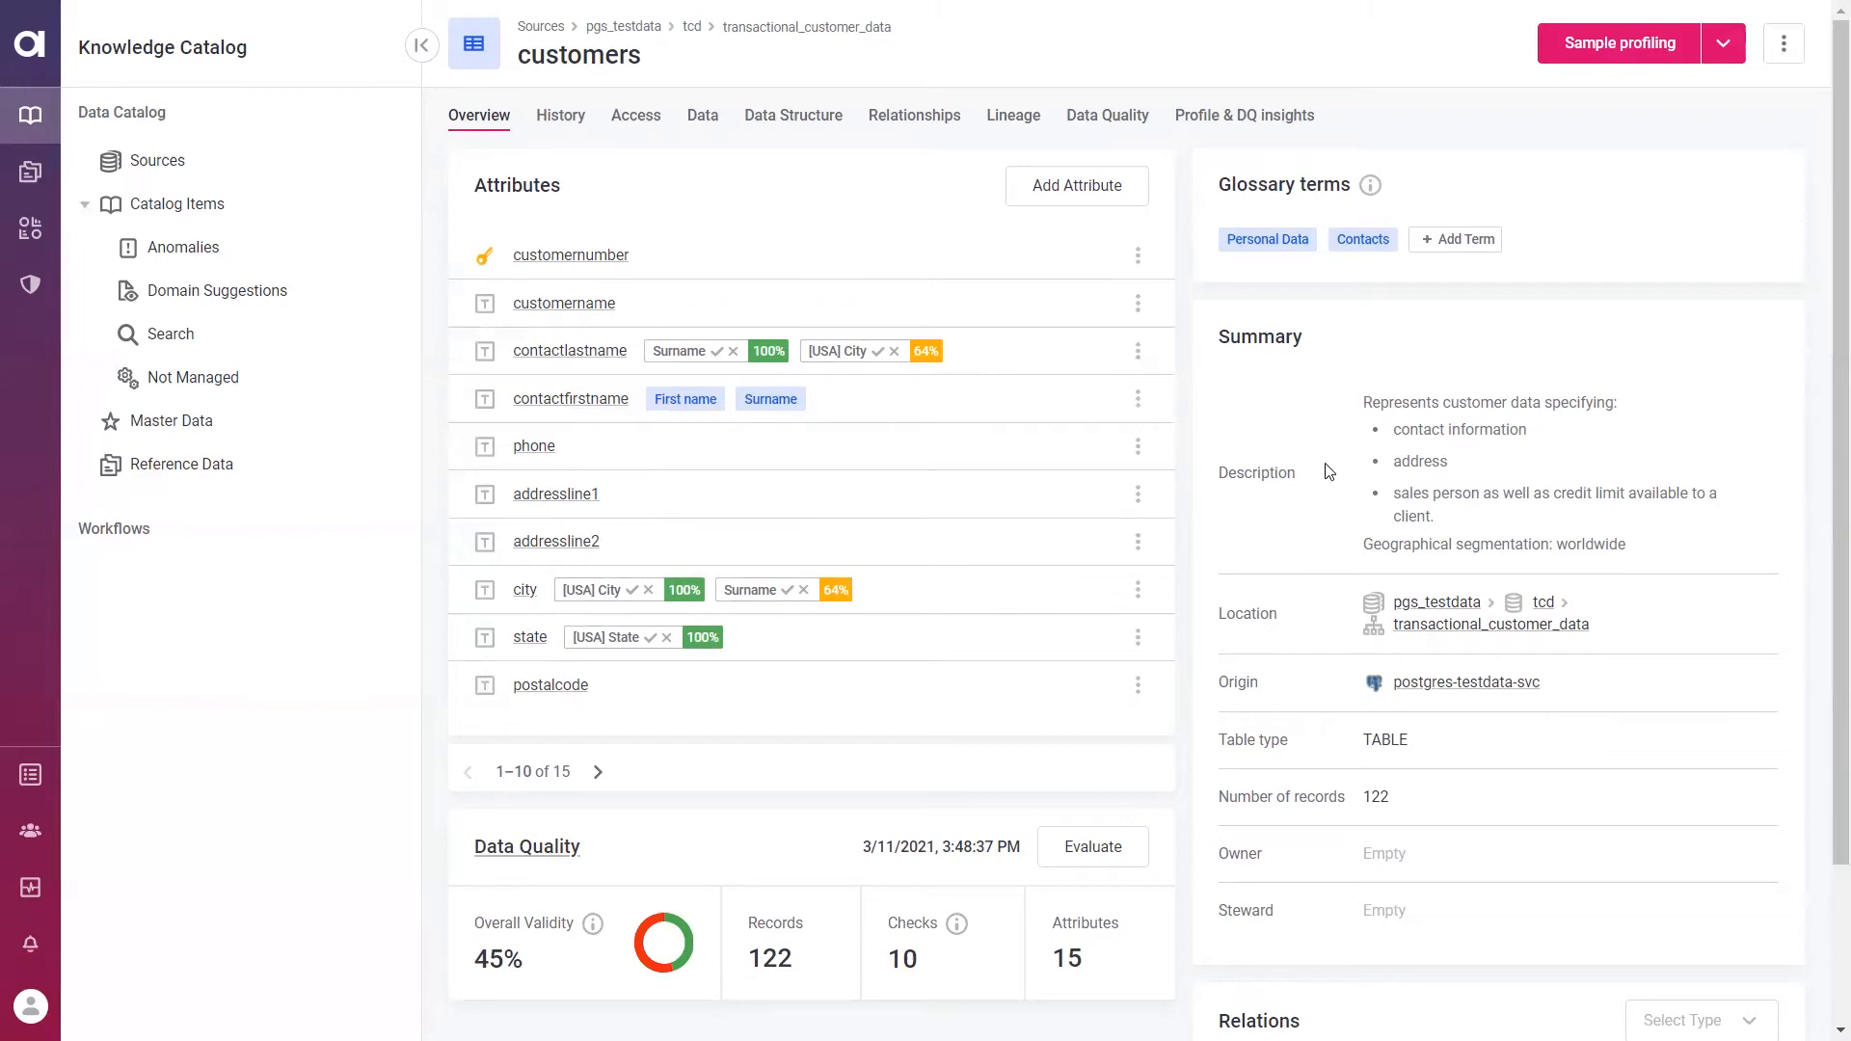
{"action": "mouse_move", "coordinate": [1336, 486]}
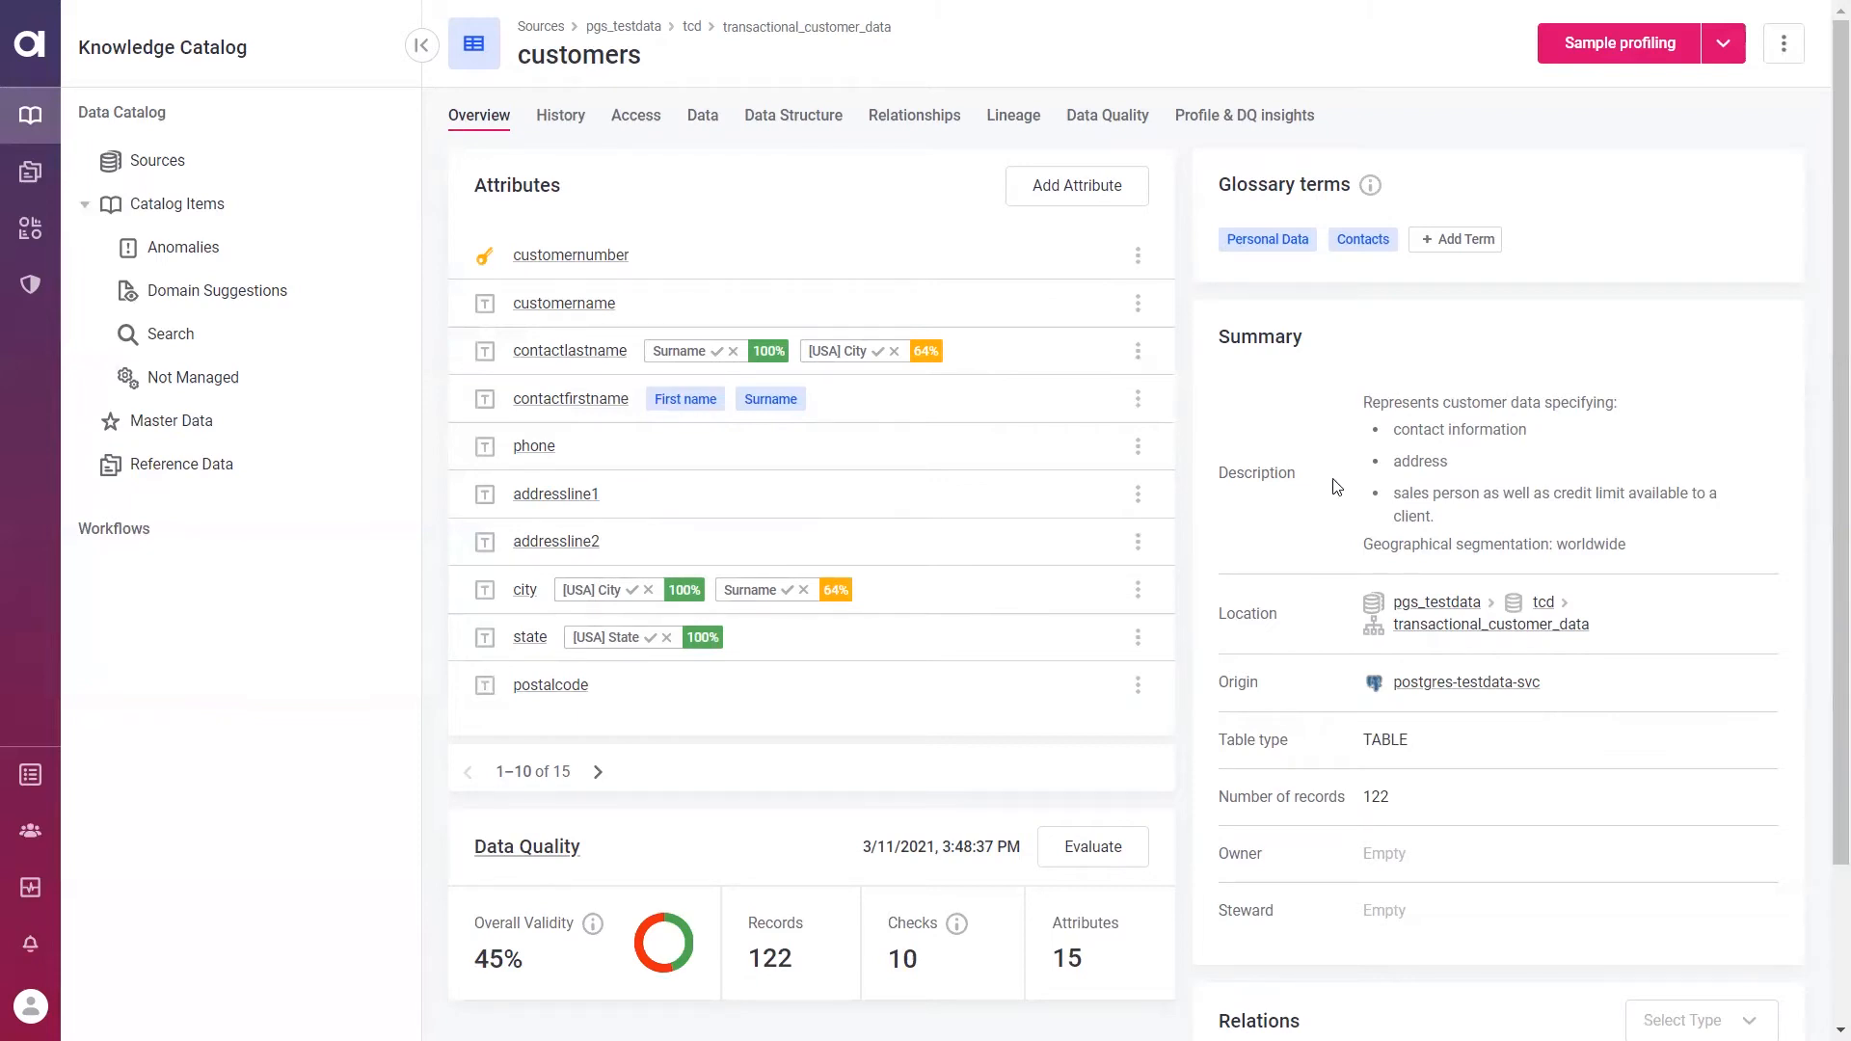
Scroll to the Relations panel showing orders, payments, employees and email_marketing_campaign_2020
{"action": "scroll", "scroll_direction": "down", "scroll_amount": 3}
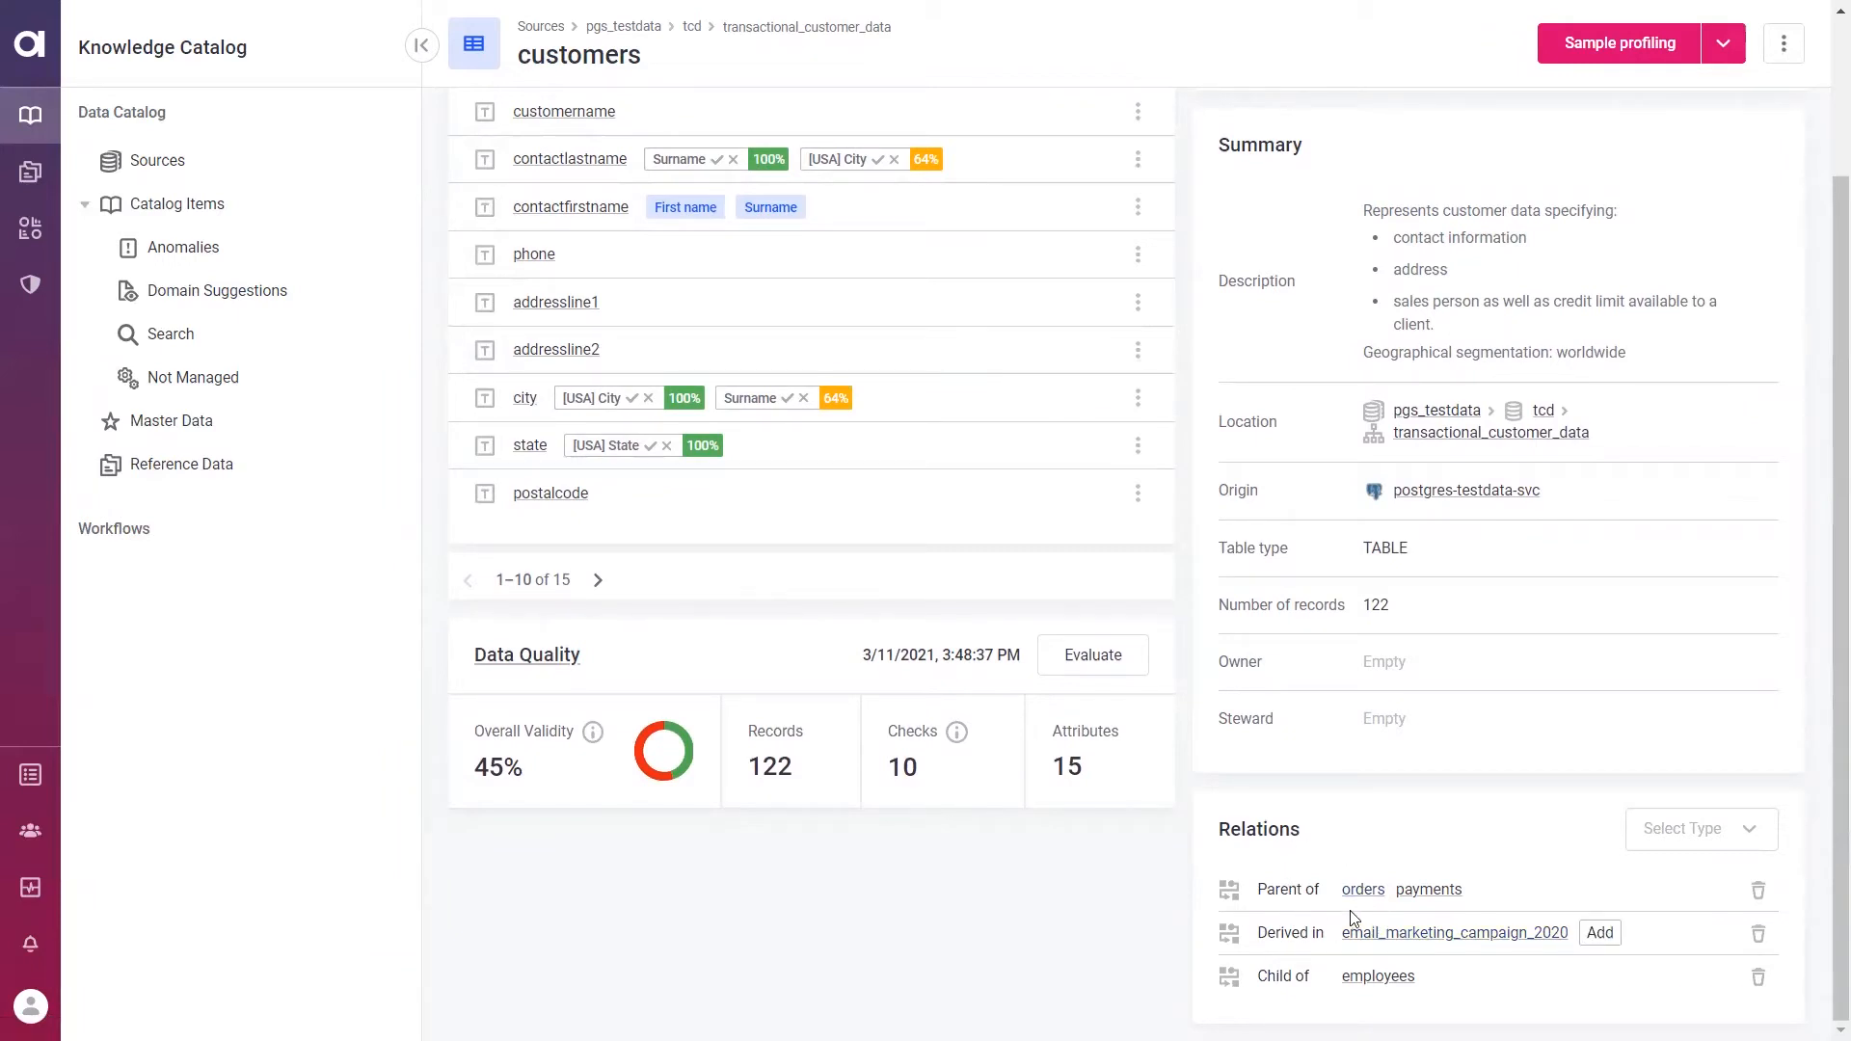
{"action": "mouse_move", "coordinate": [1355, 915]}
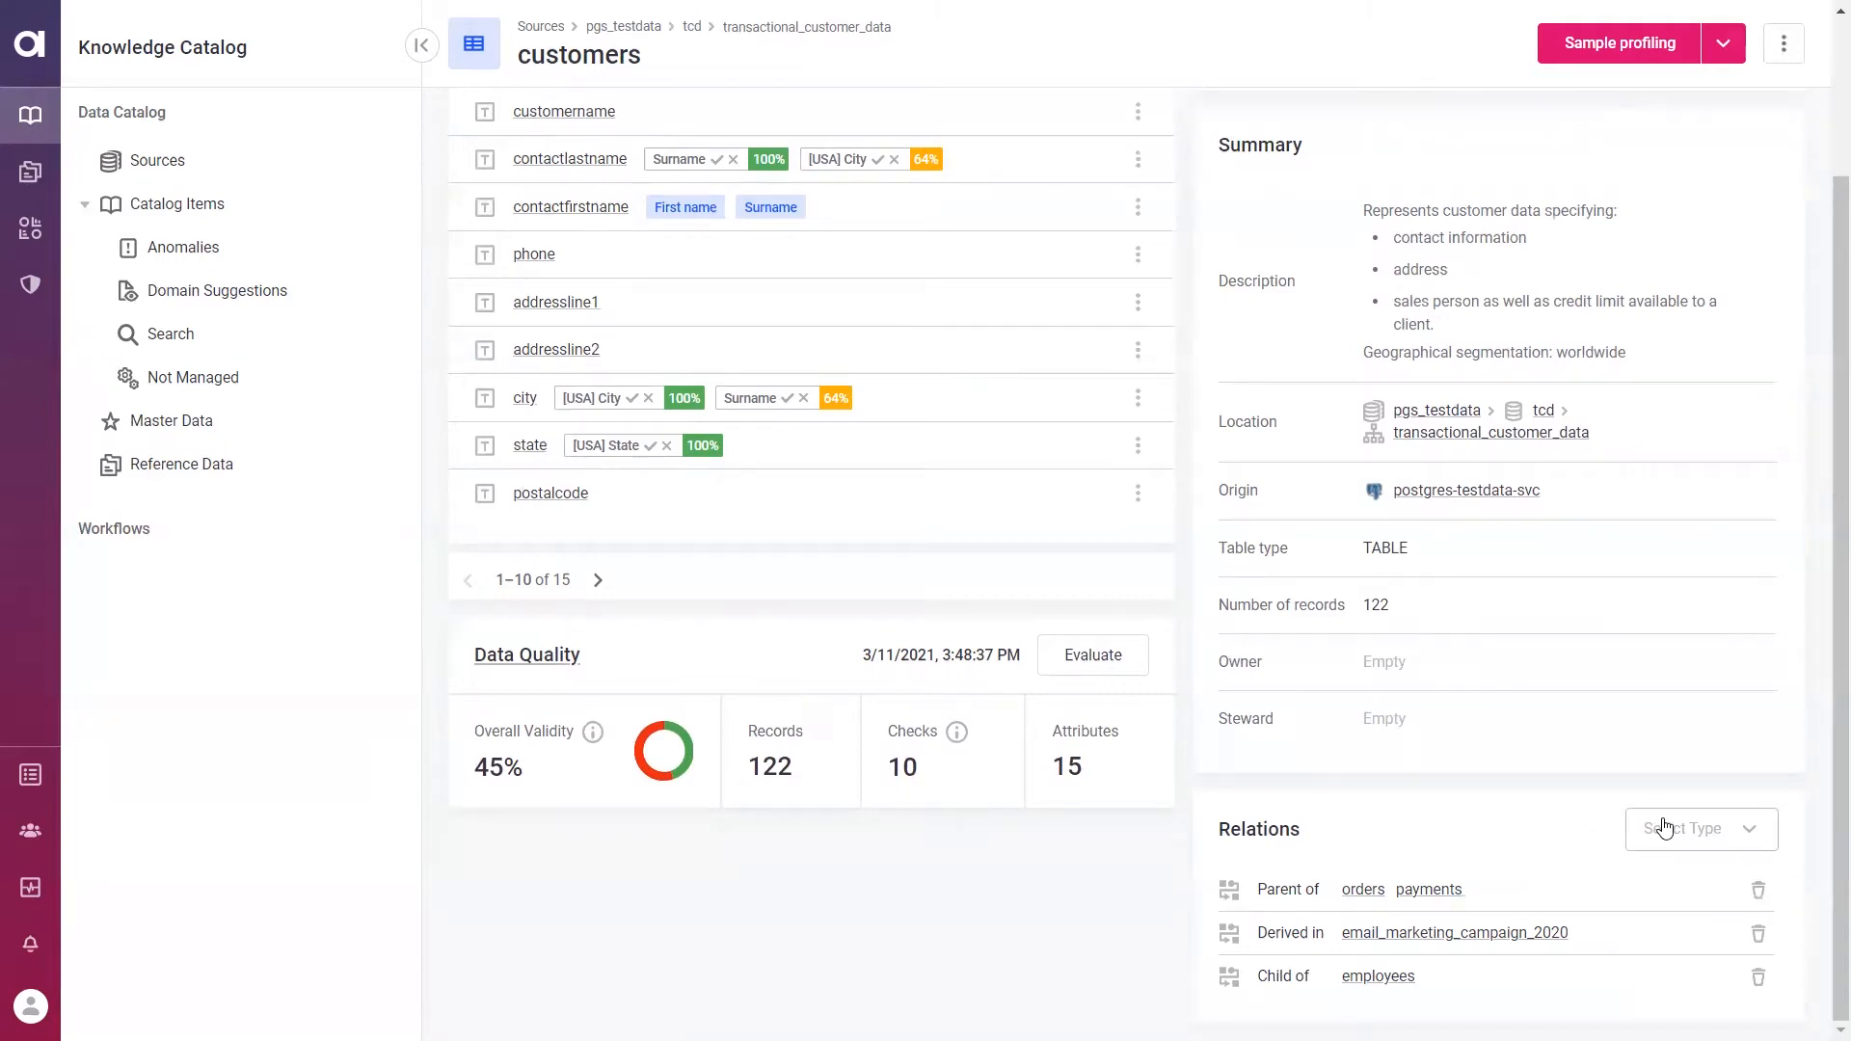
{"action": "left_click", "coordinate": [1699, 829]}
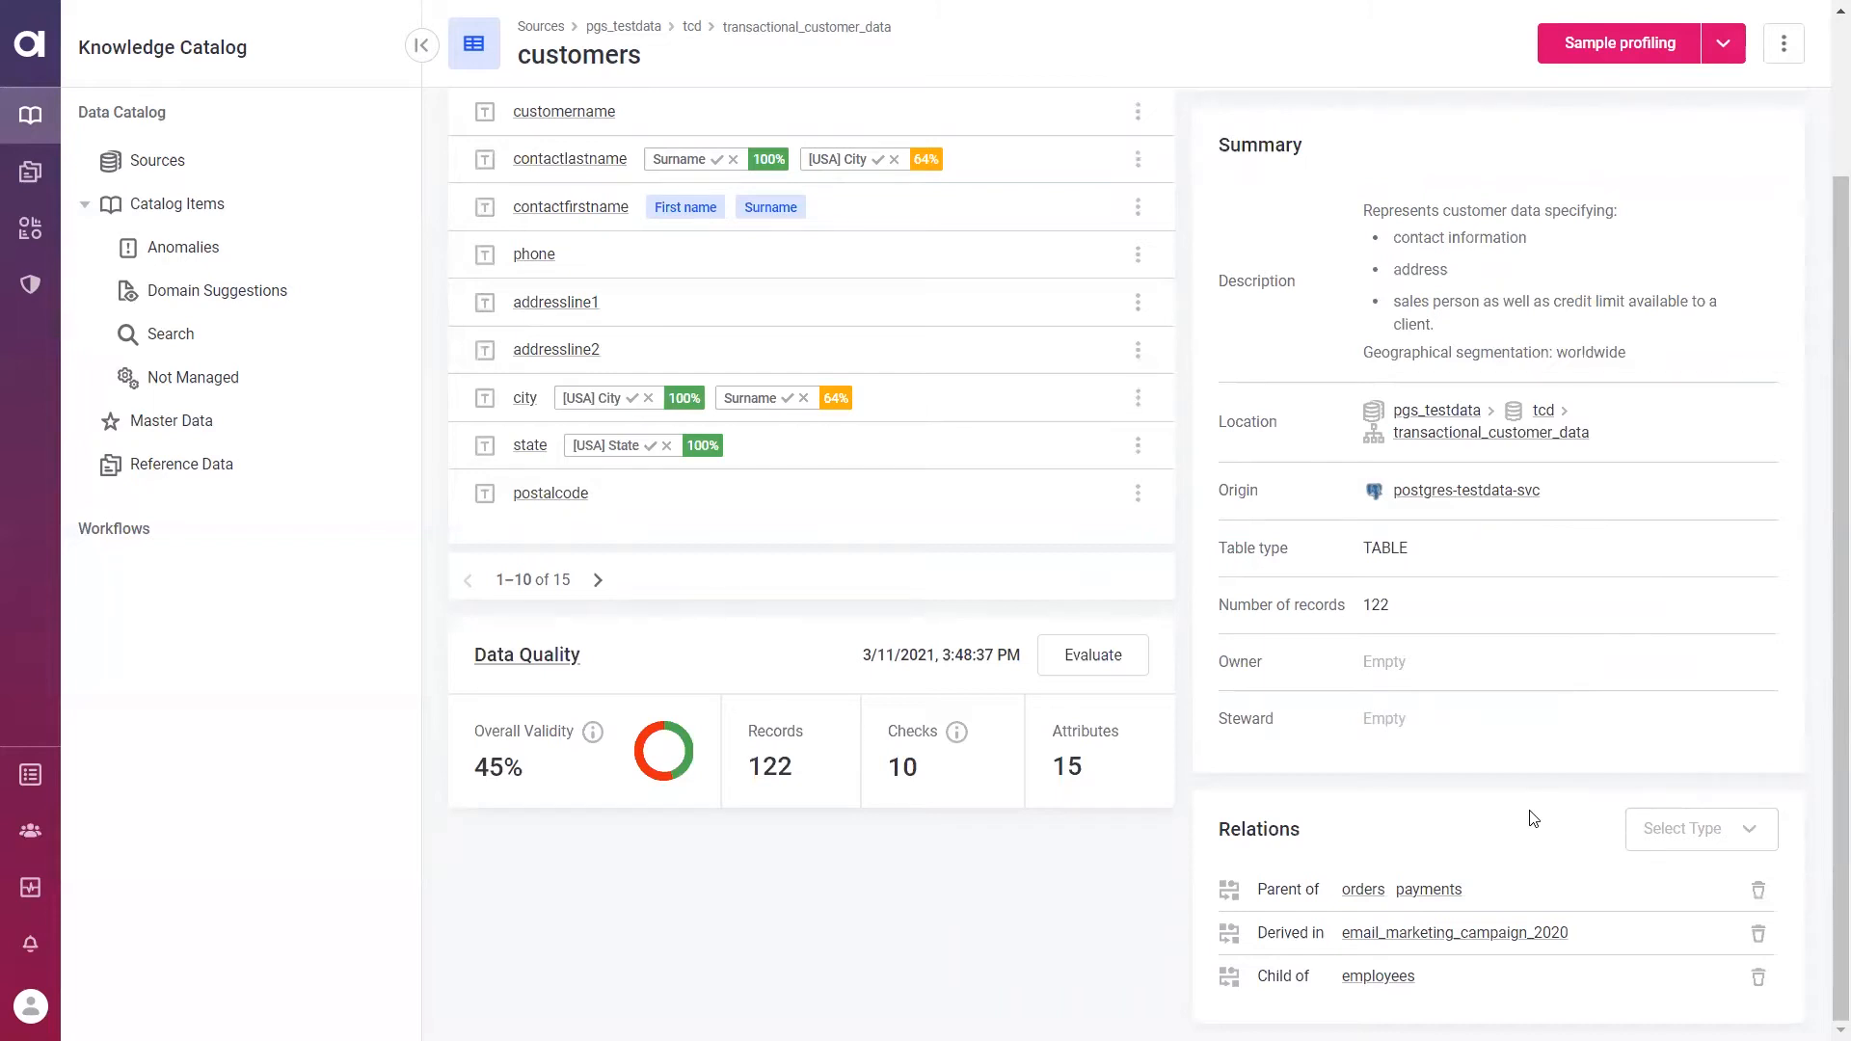
{"action": "mouse_move", "coordinate": [1156, 781]}
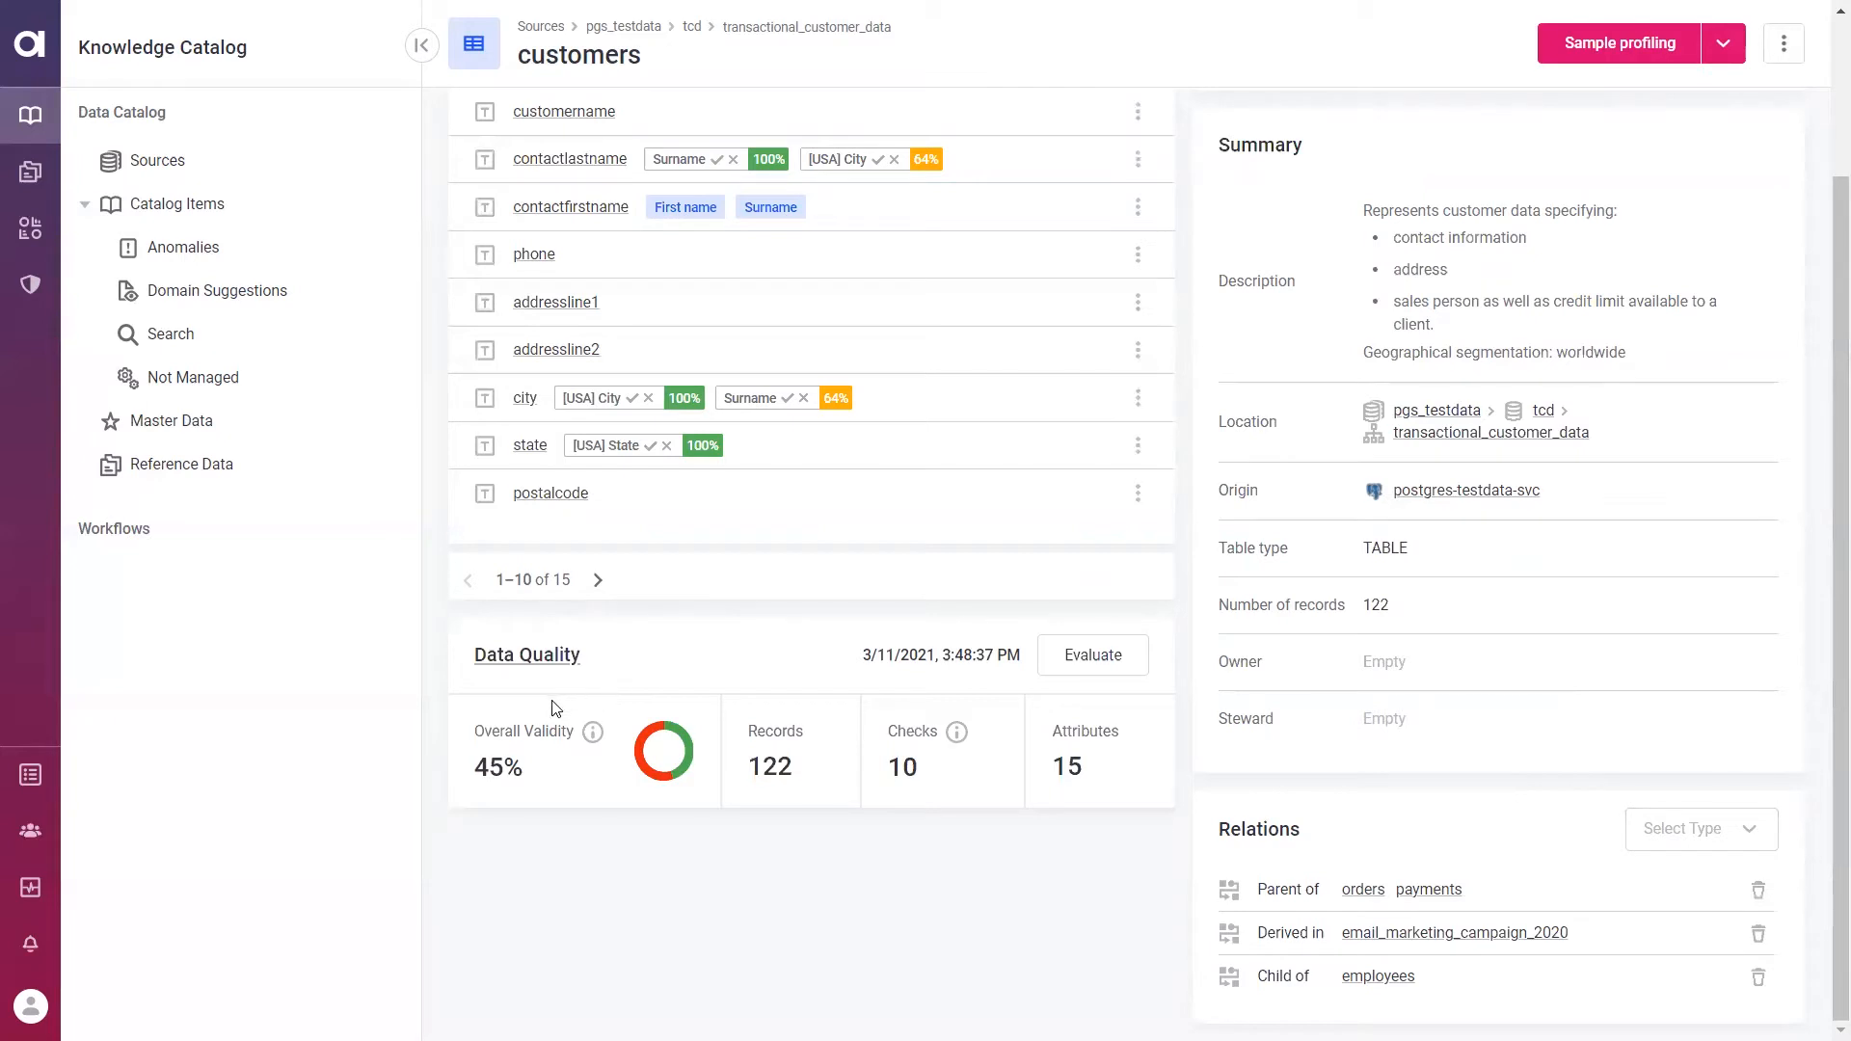
{"action": "mouse_move", "coordinate": [554, 716]}
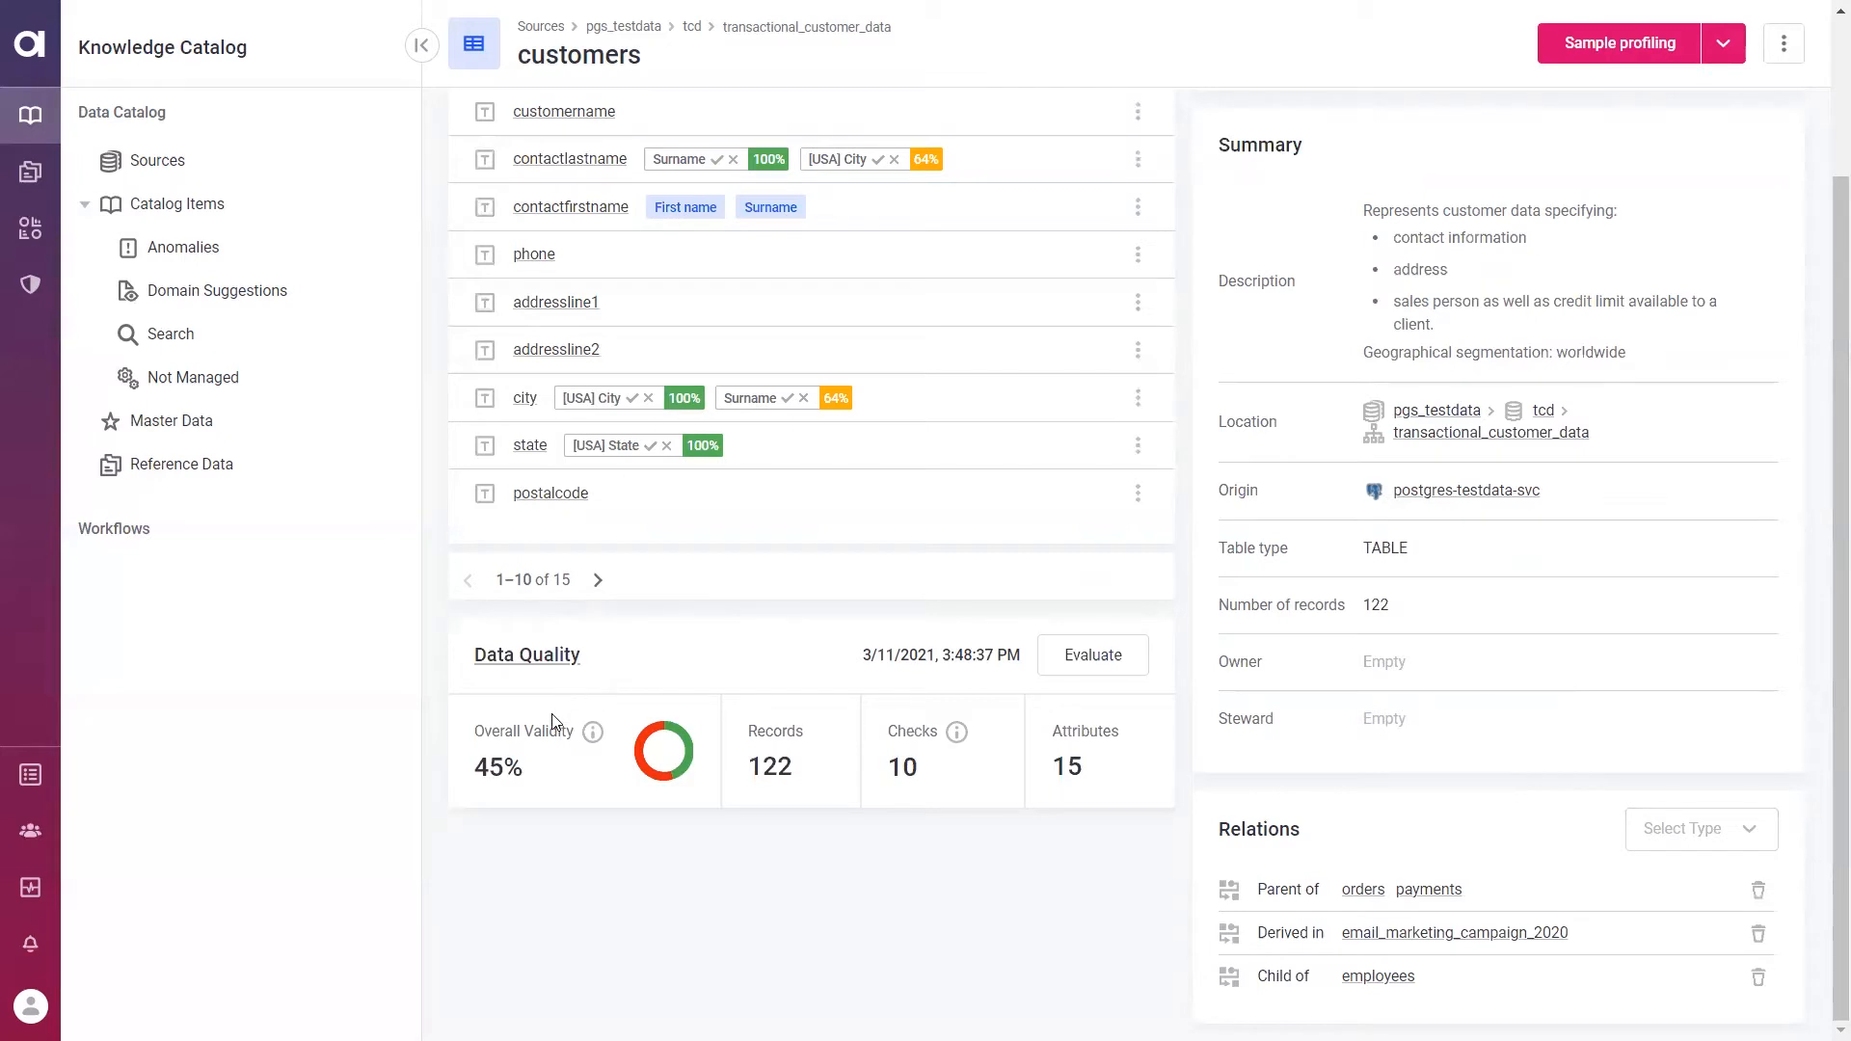
{"action": "mouse_move", "coordinate": [922, 748]}
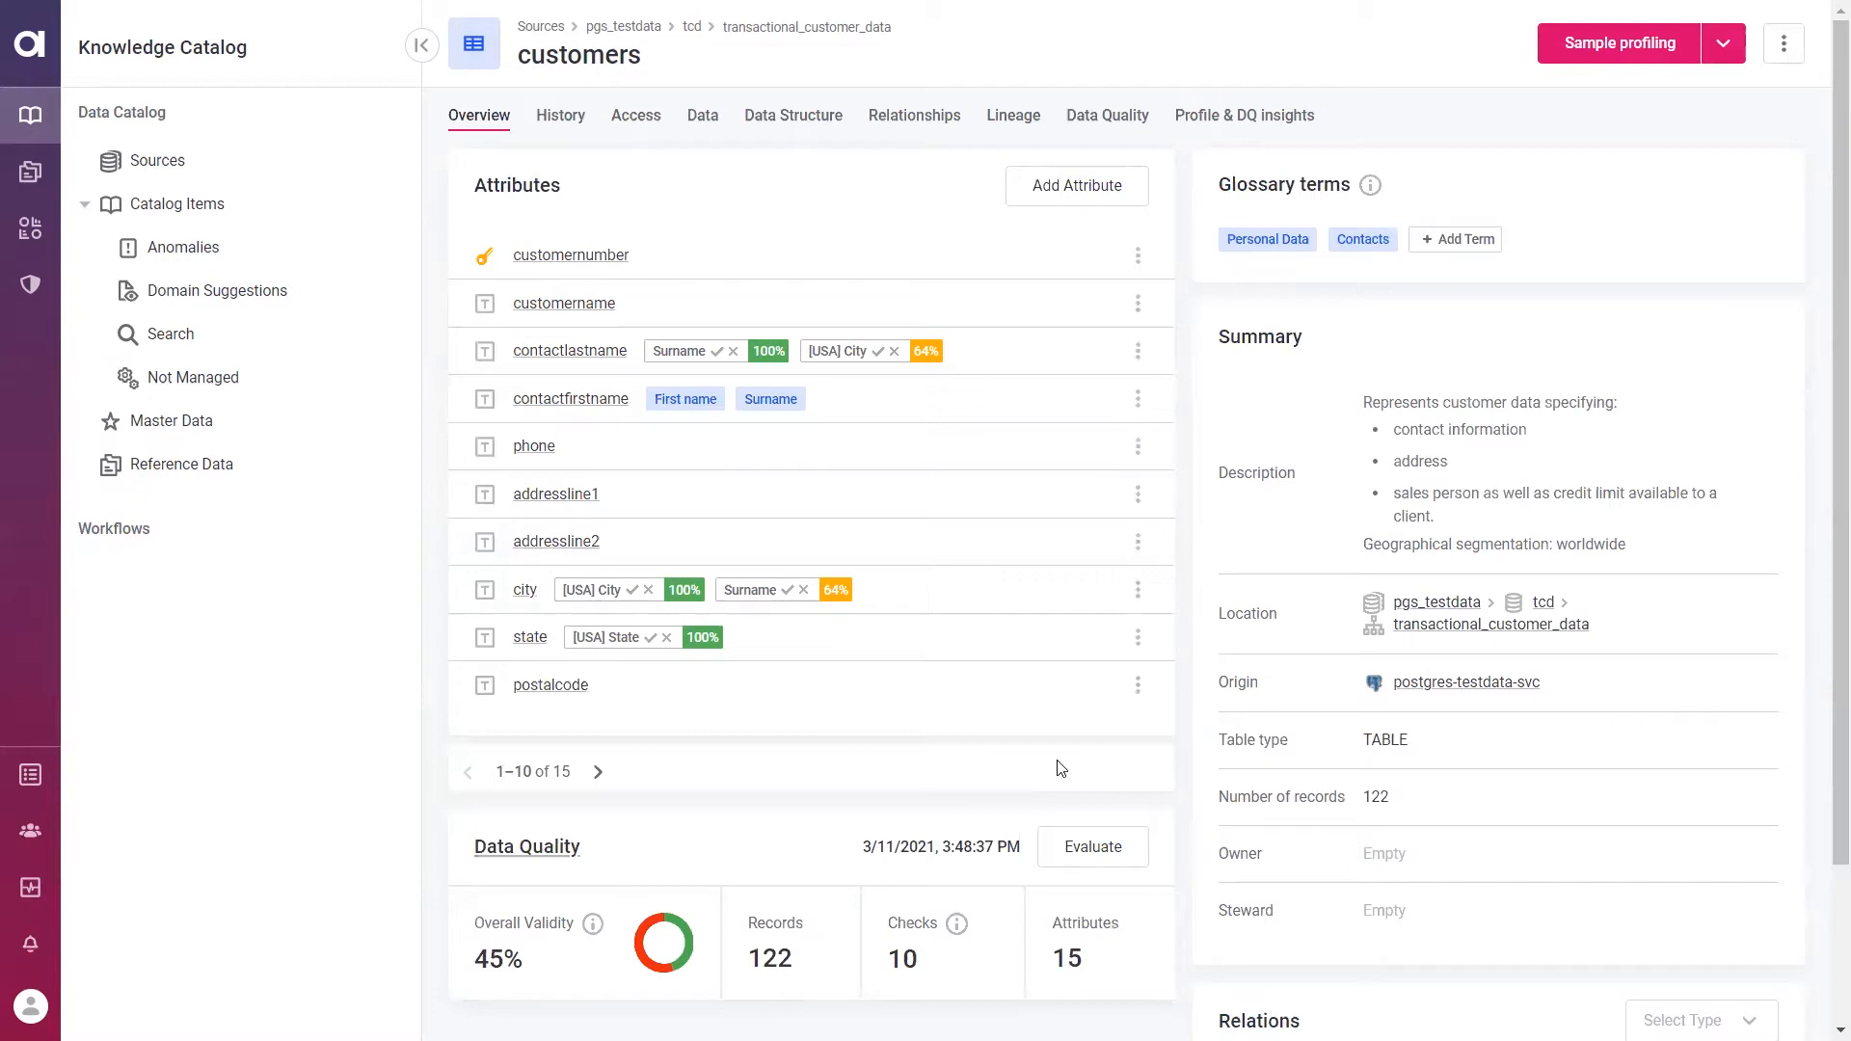
{"action": "mouse_move", "coordinate": [716, 135]}
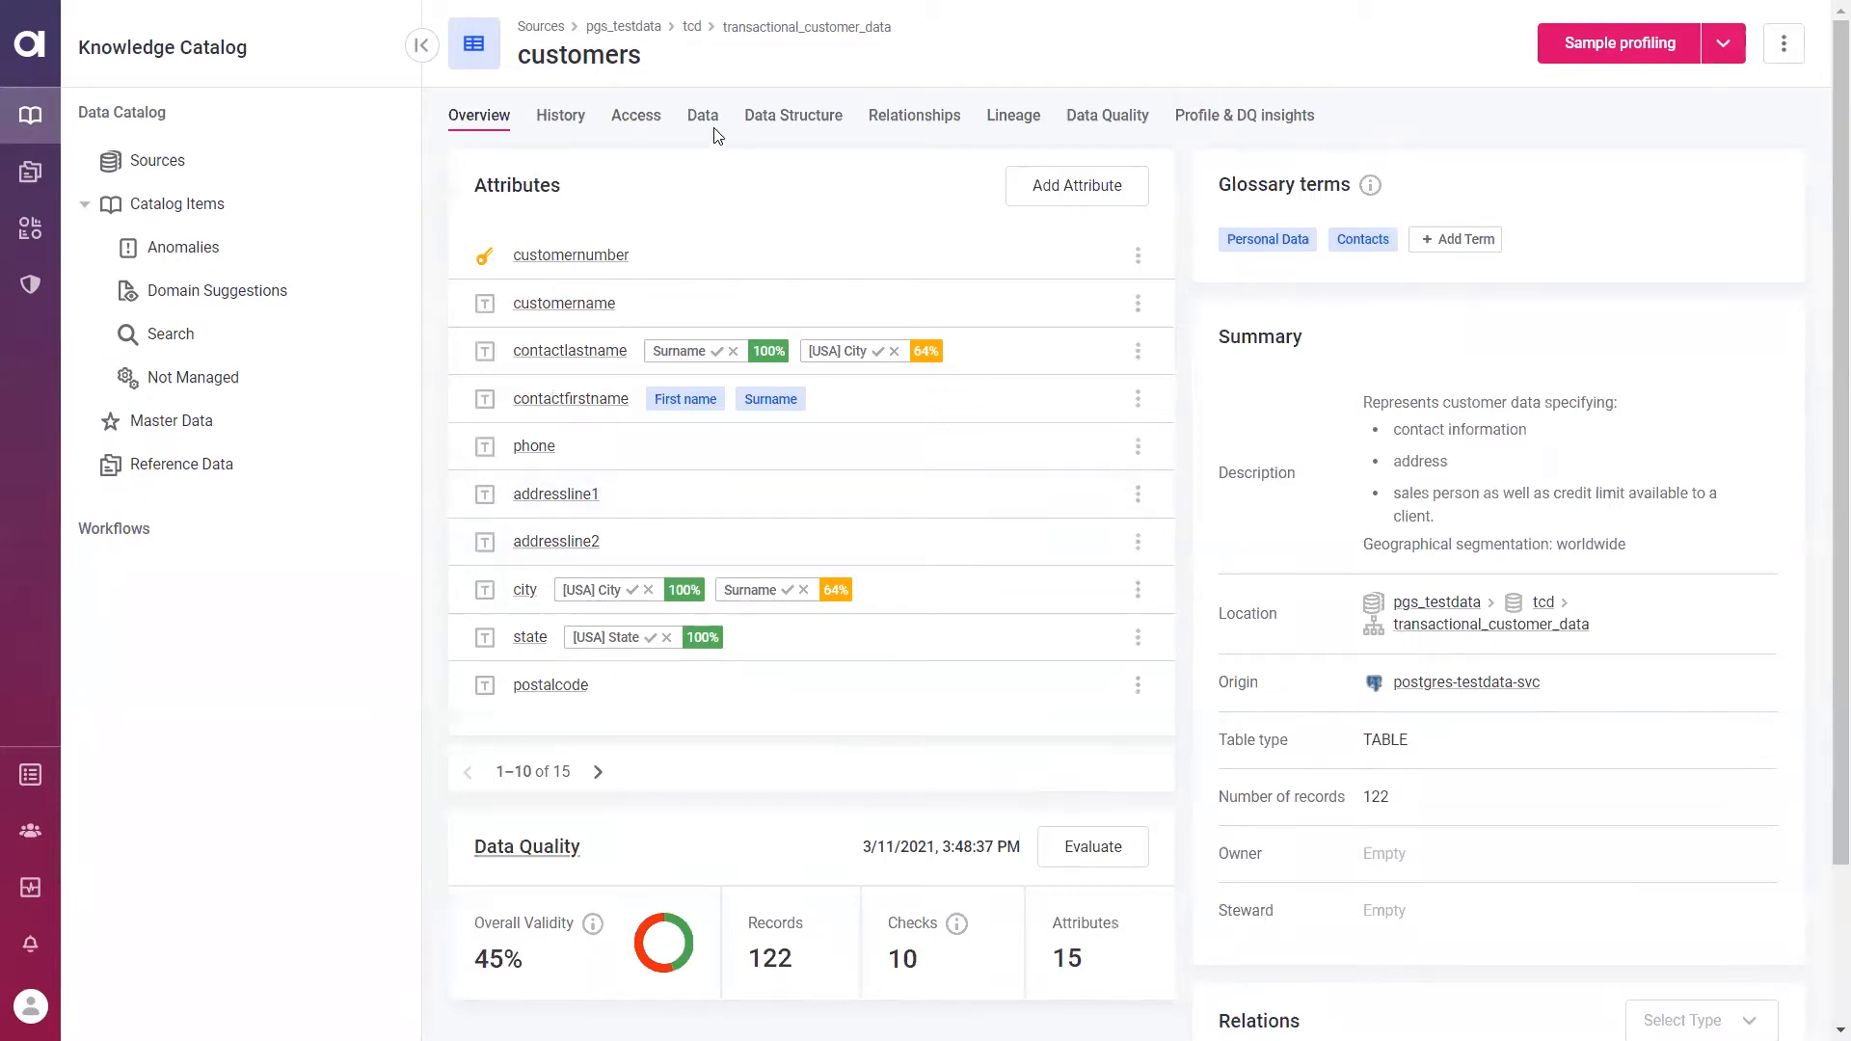
Show the customers Data tab sample with numbers, names, contacts, phones and addresses
{"action": "left_click", "coordinate": [702, 115]}
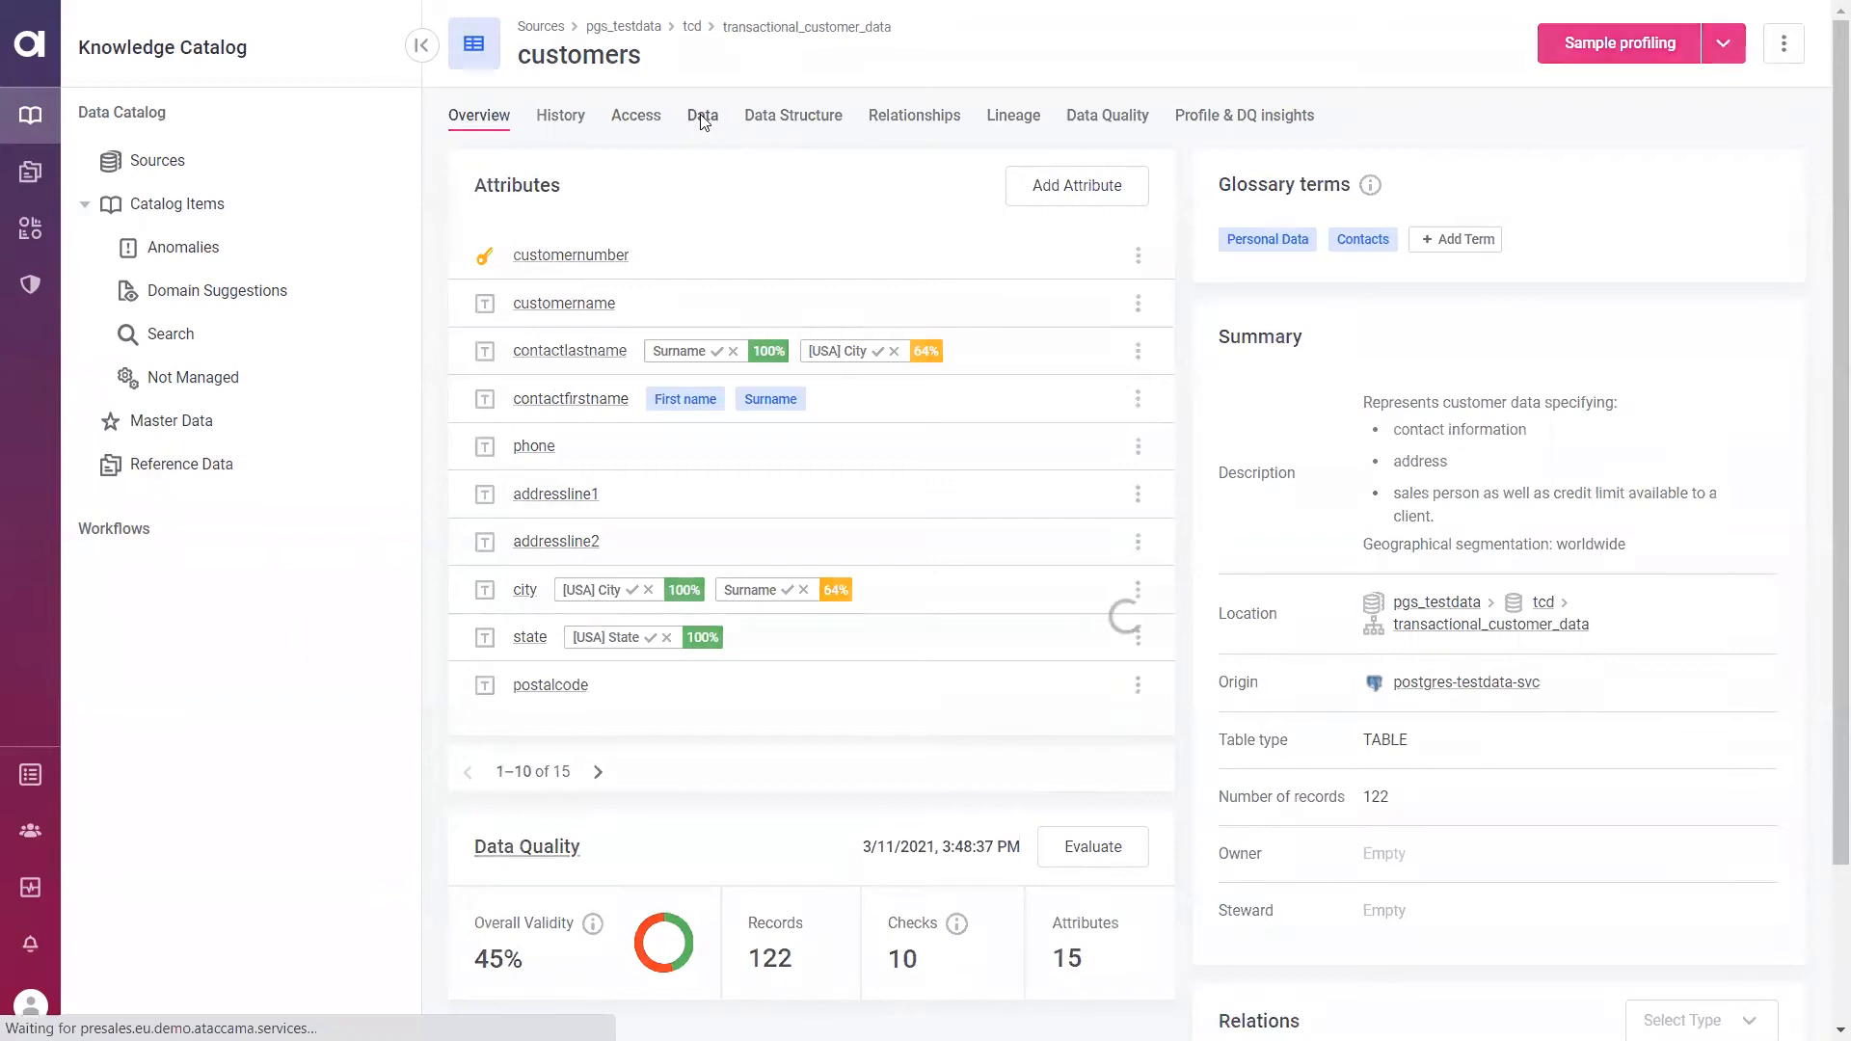
{"action": "left_click", "coordinate": [703, 115]}
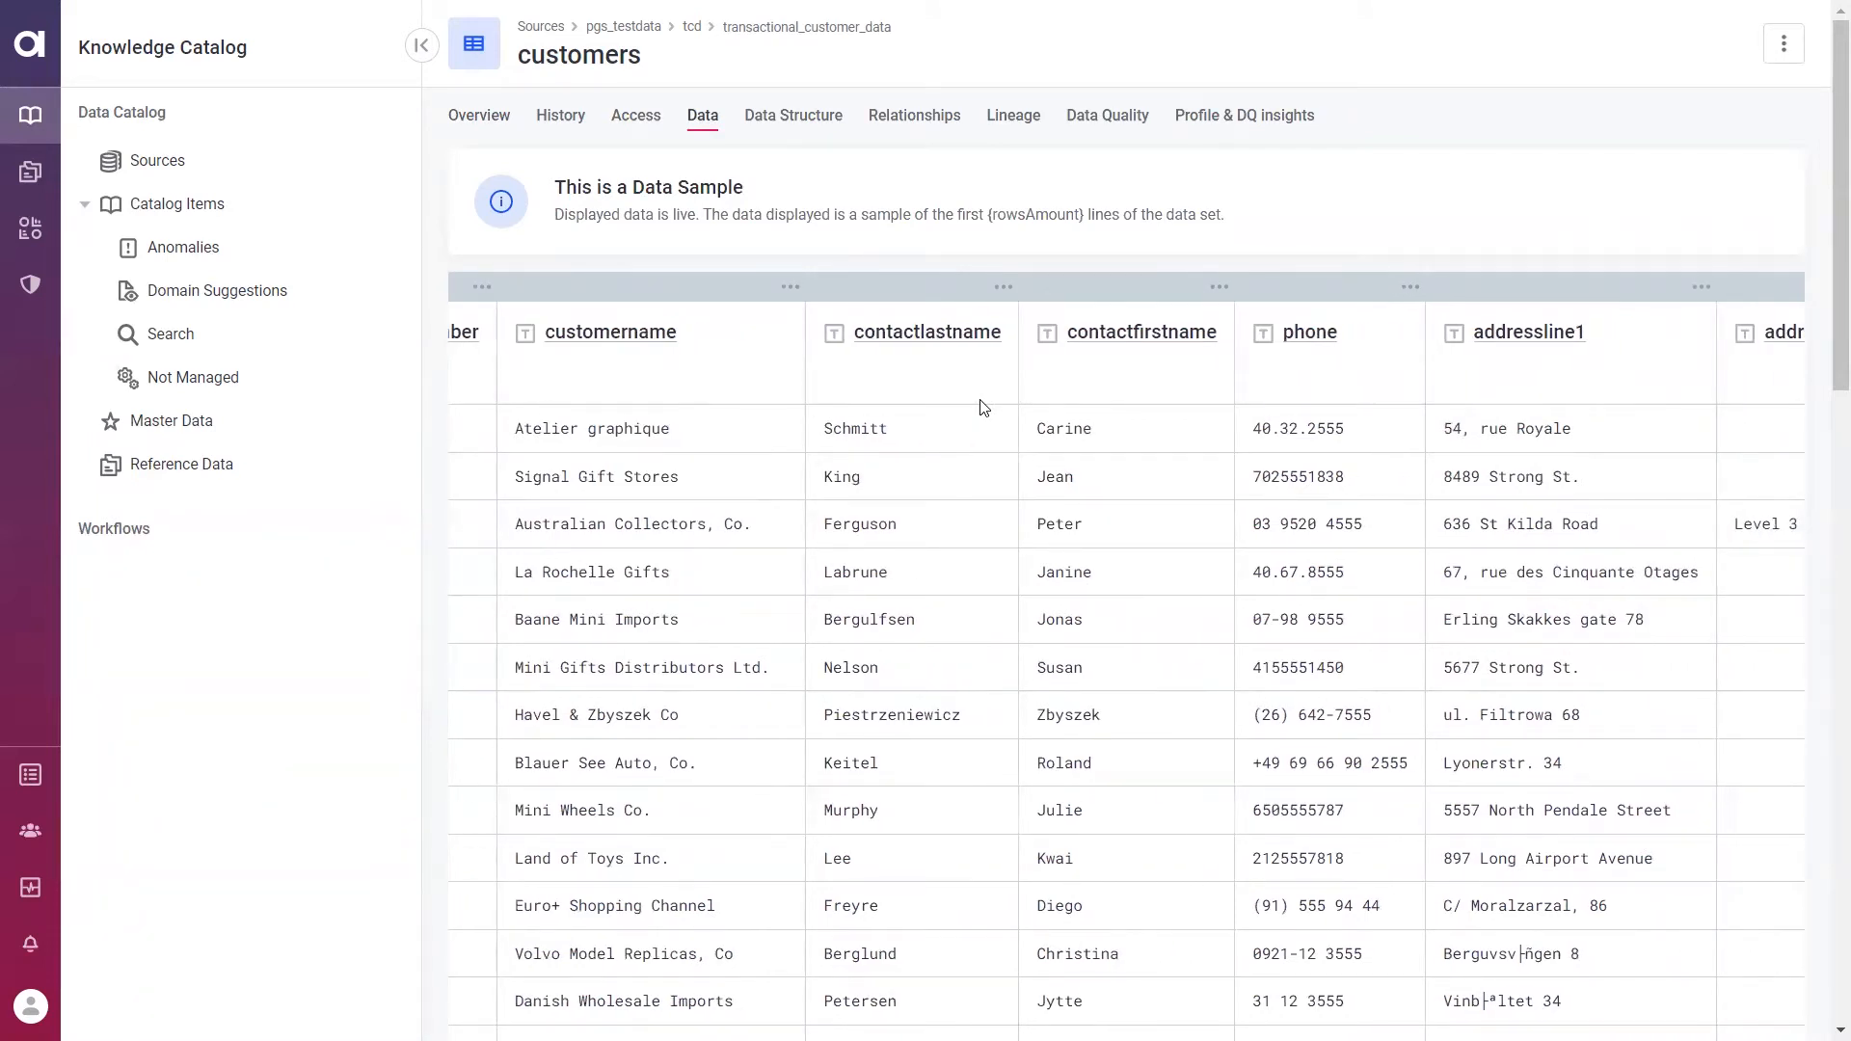
{"action": "scroll", "scroll_direction": "left", "scroll_amount": 3}
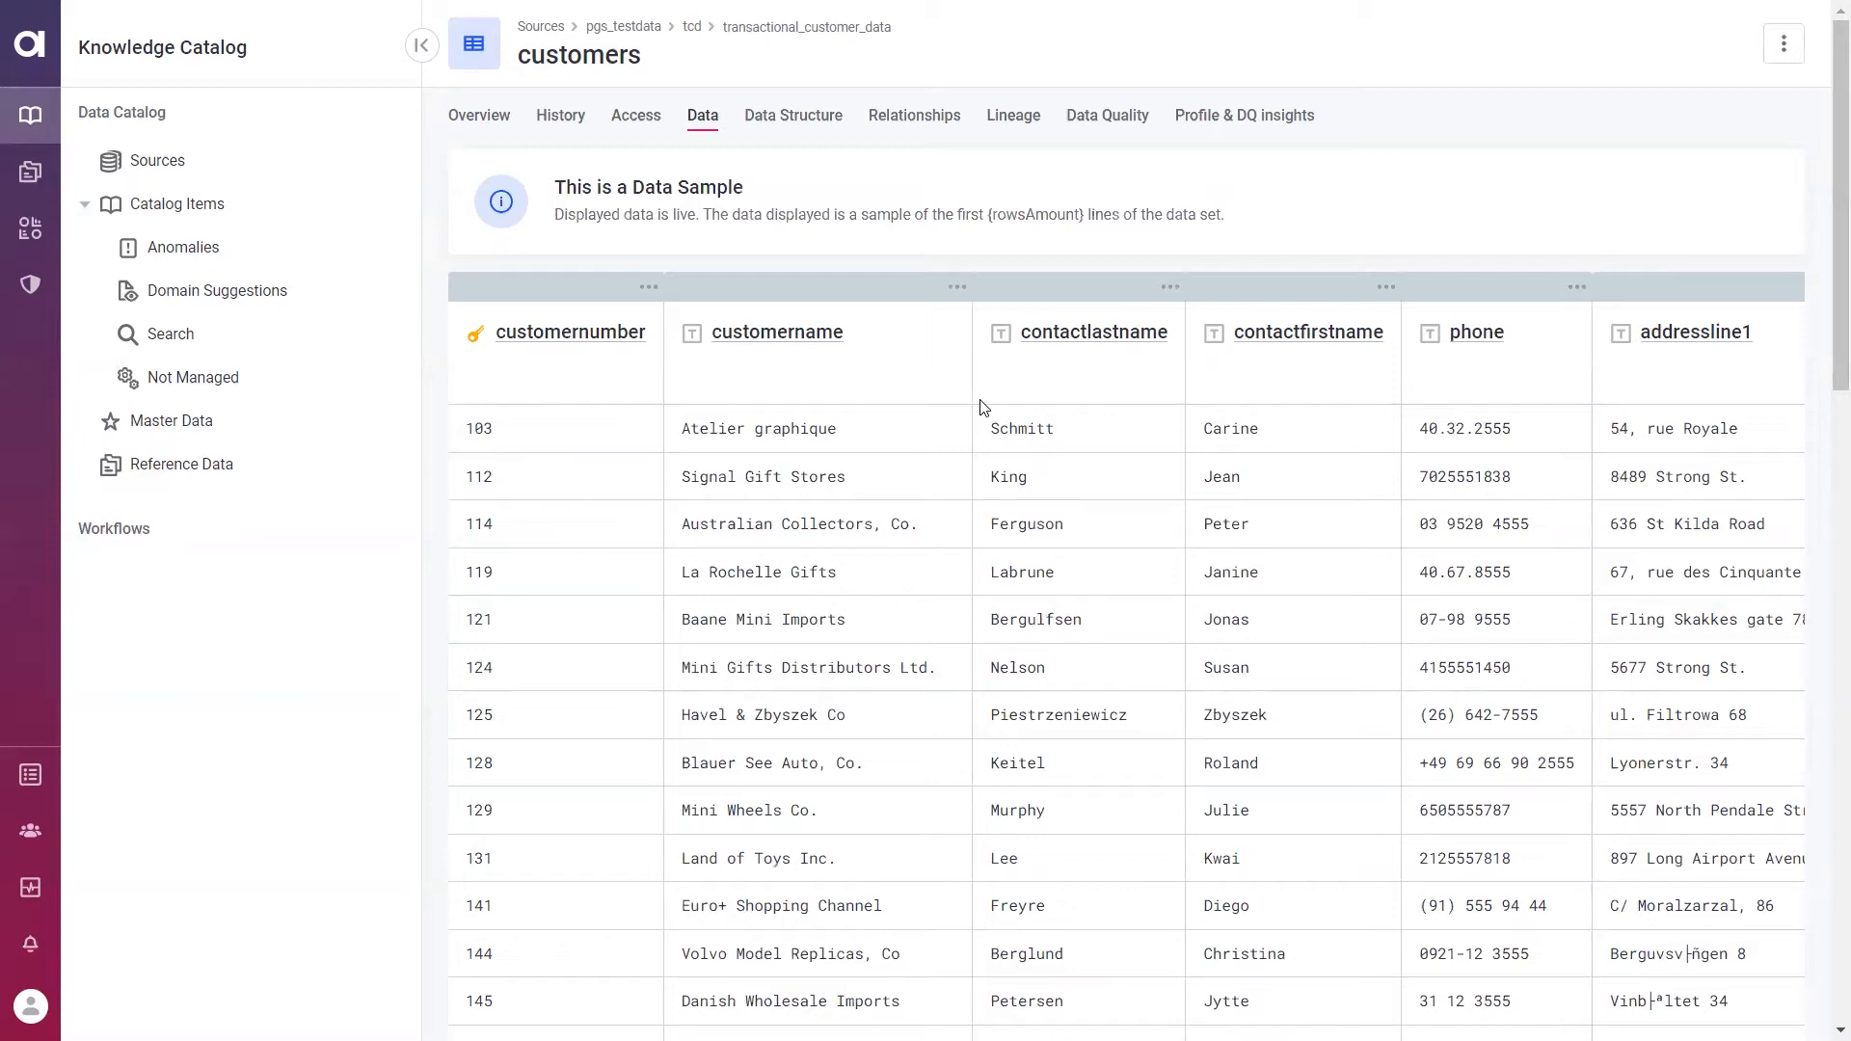
{"action": "mouse_move", "coordinate": [802, 146]}
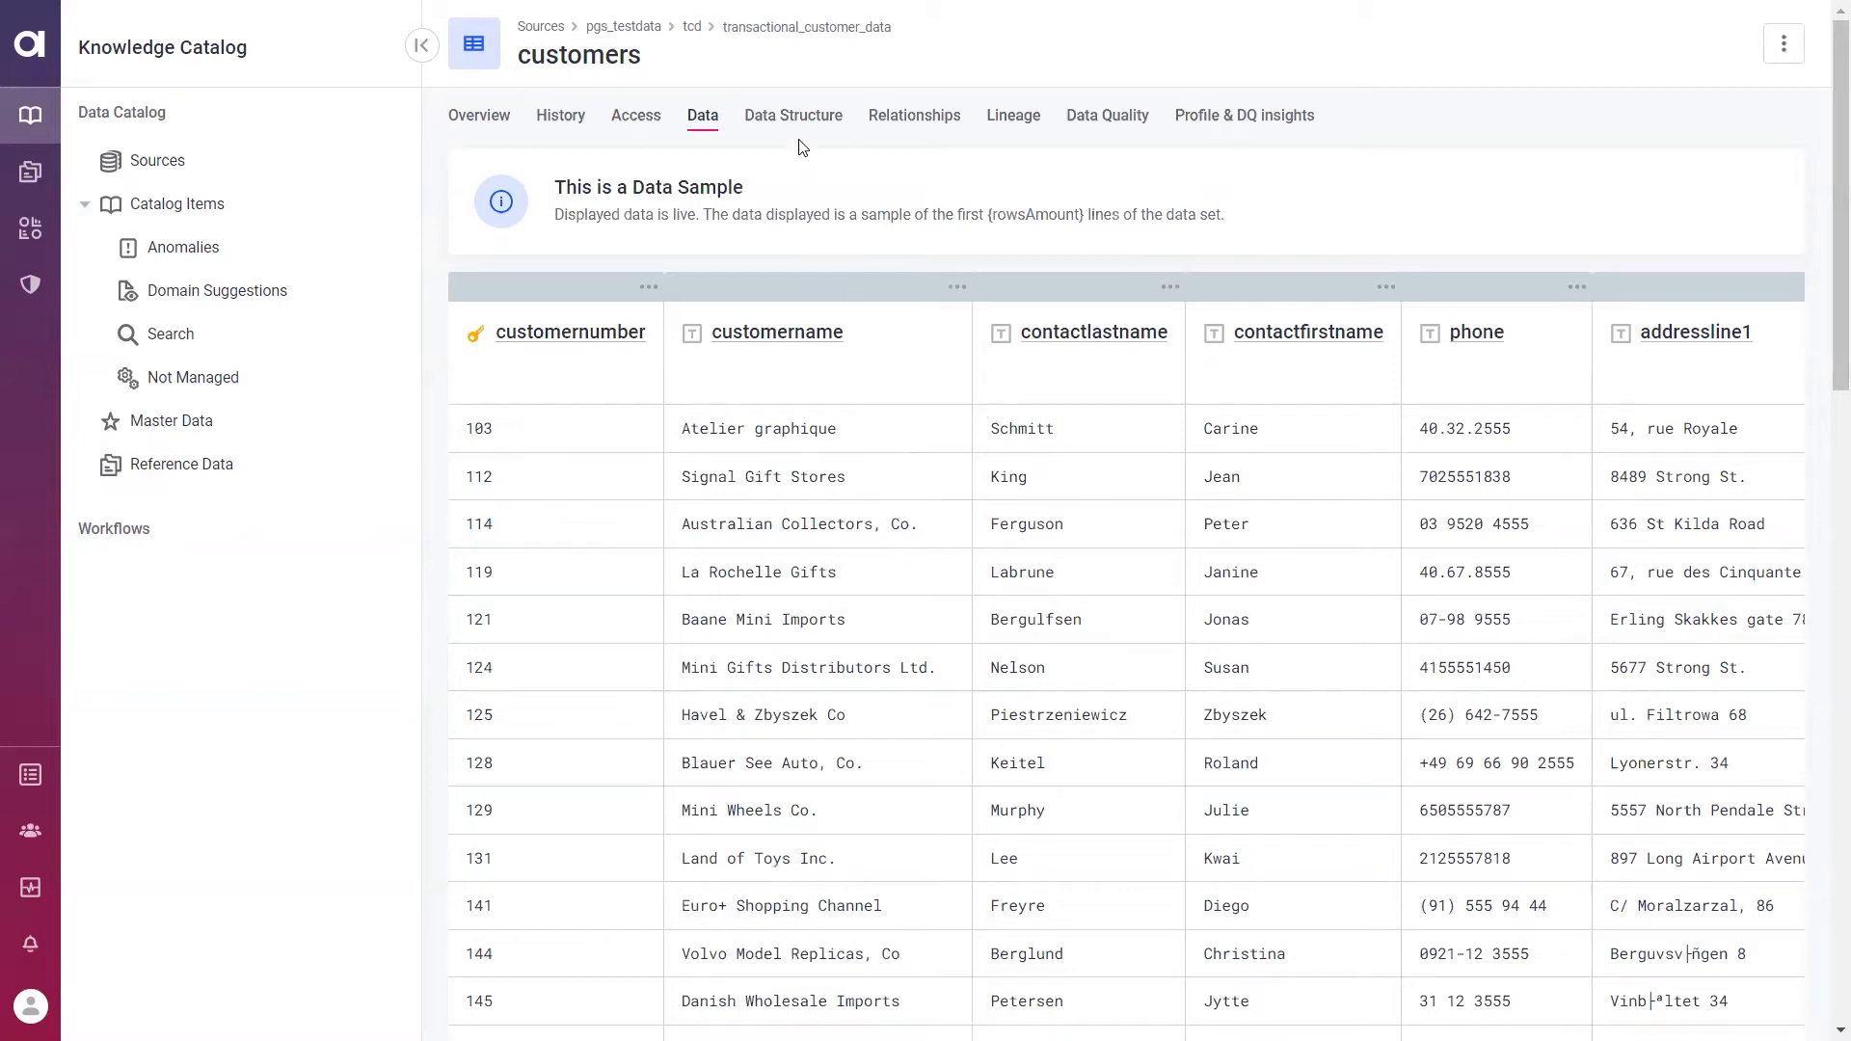
{"action": "mouse_move", "coordinate": [799, 126]}
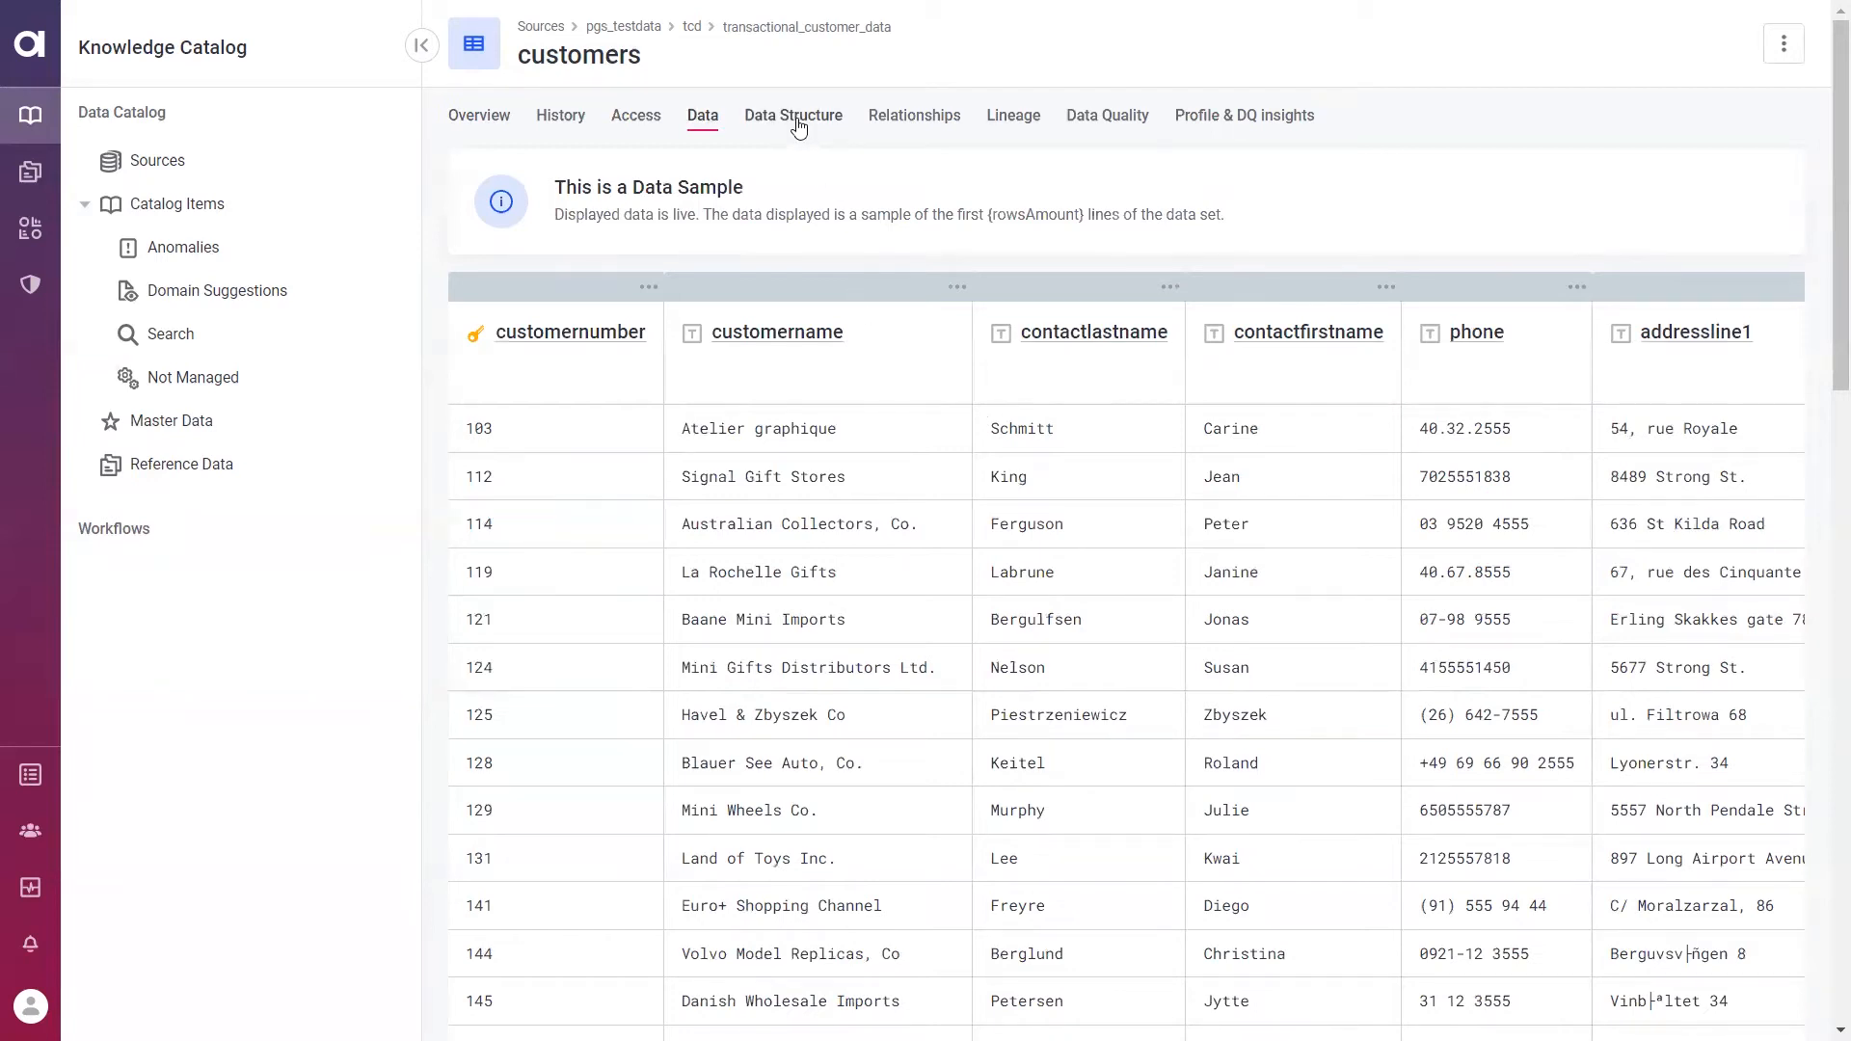
Browse the customers Data Structure: 15 attributes with types, constraints, comments, and indices
{"action": "left_click", "coordinate": [793, 115]}
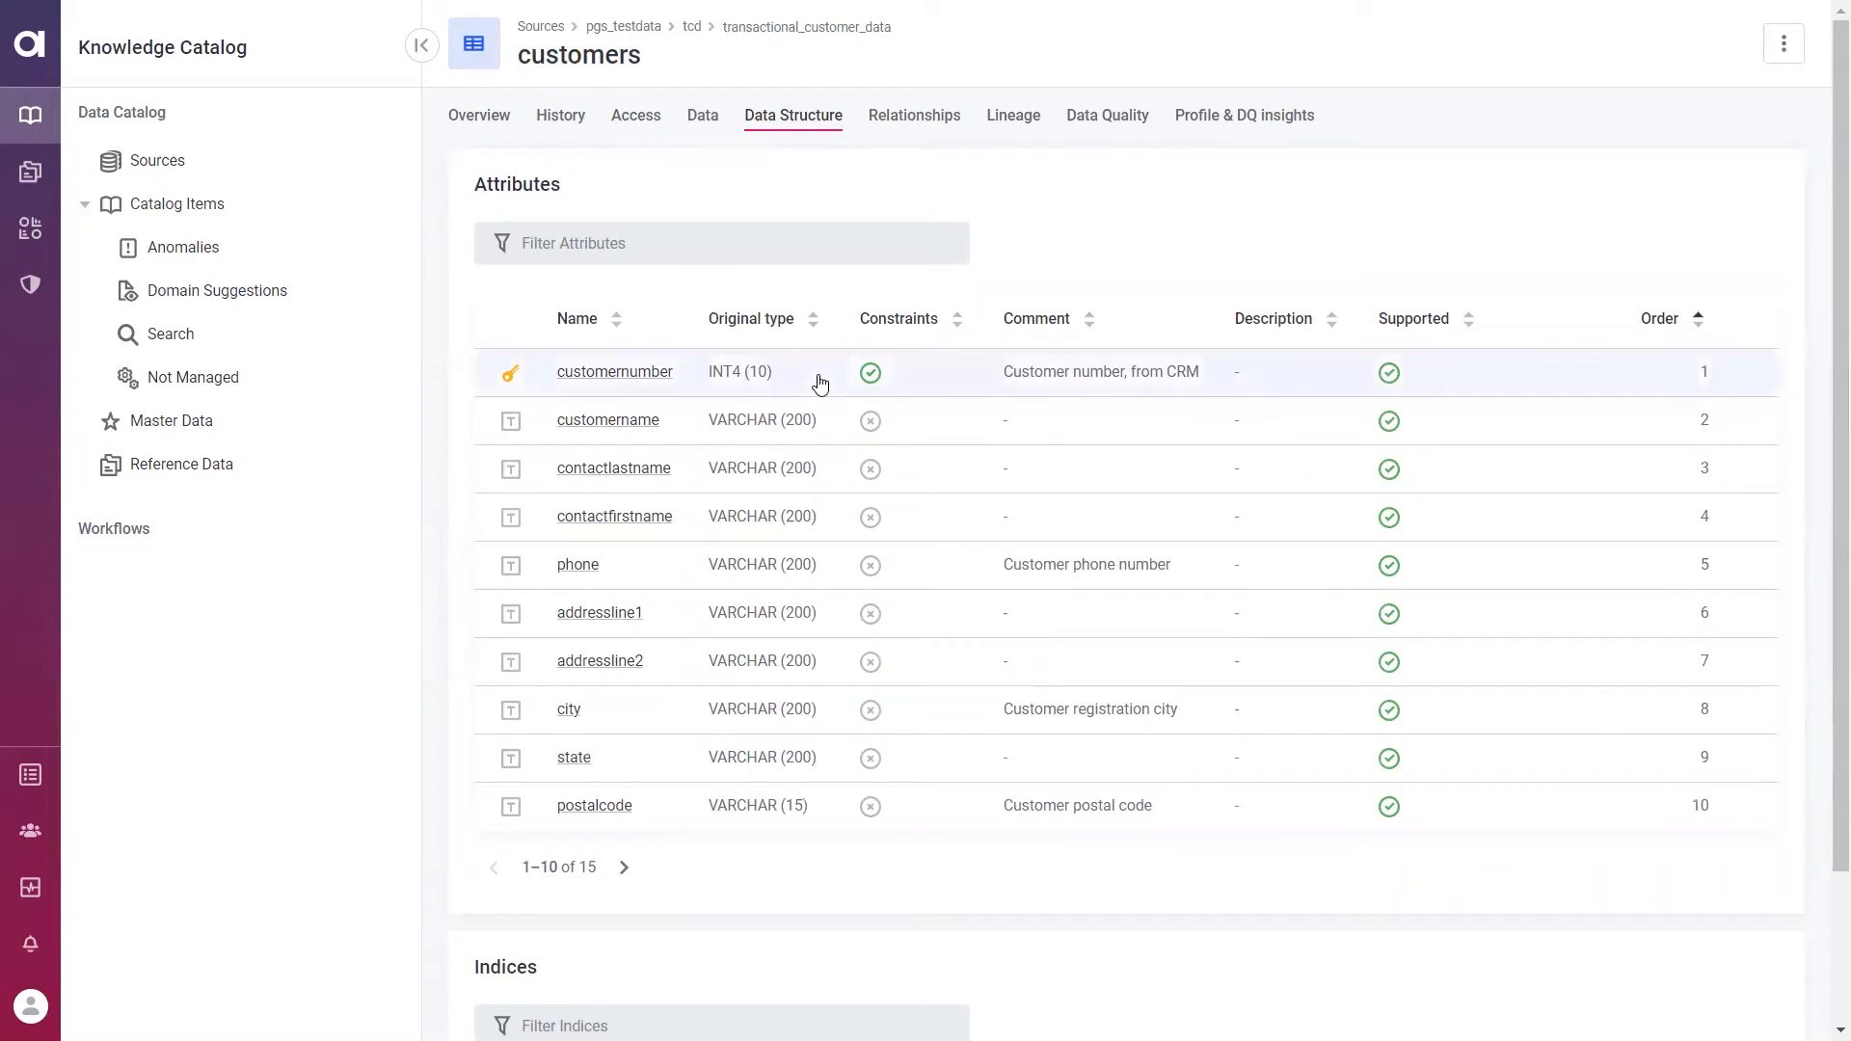
{"action": "mouse_move", "coordinate": [821, 407]}
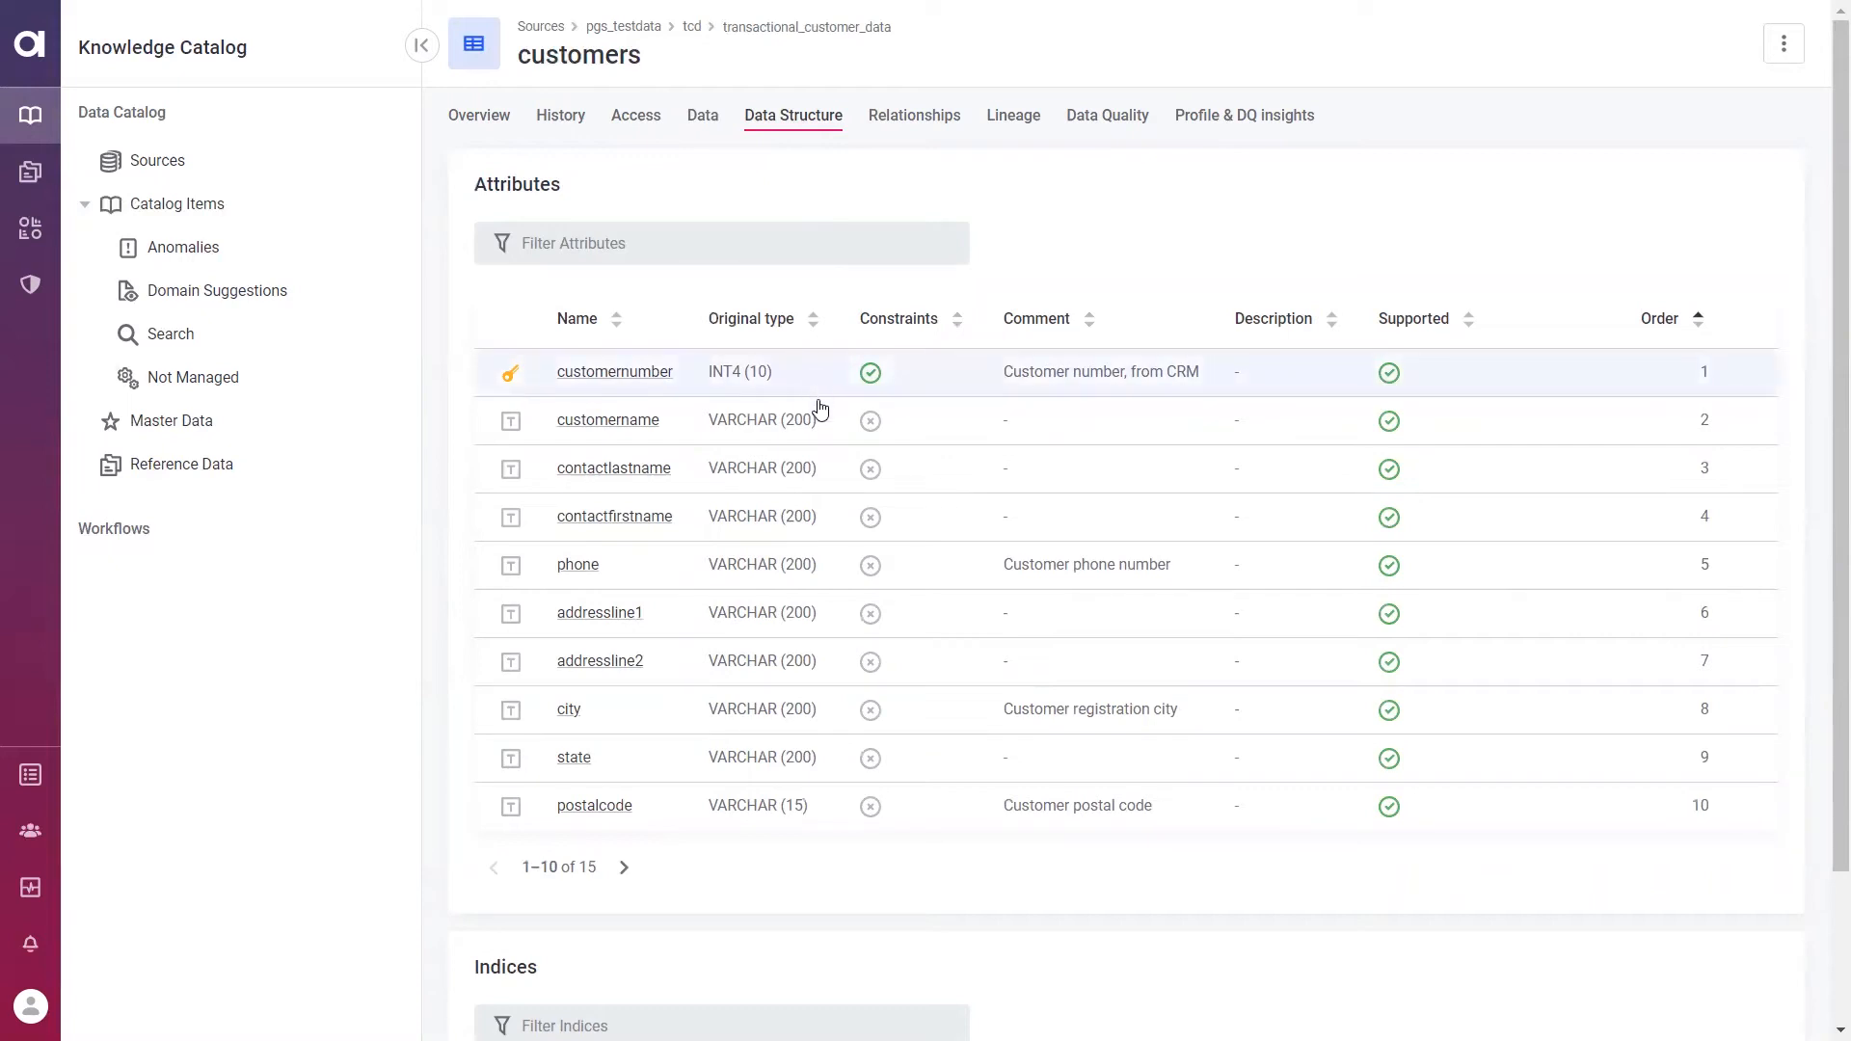
{"action": "mouse_move", "coordinate": [894, 586]}
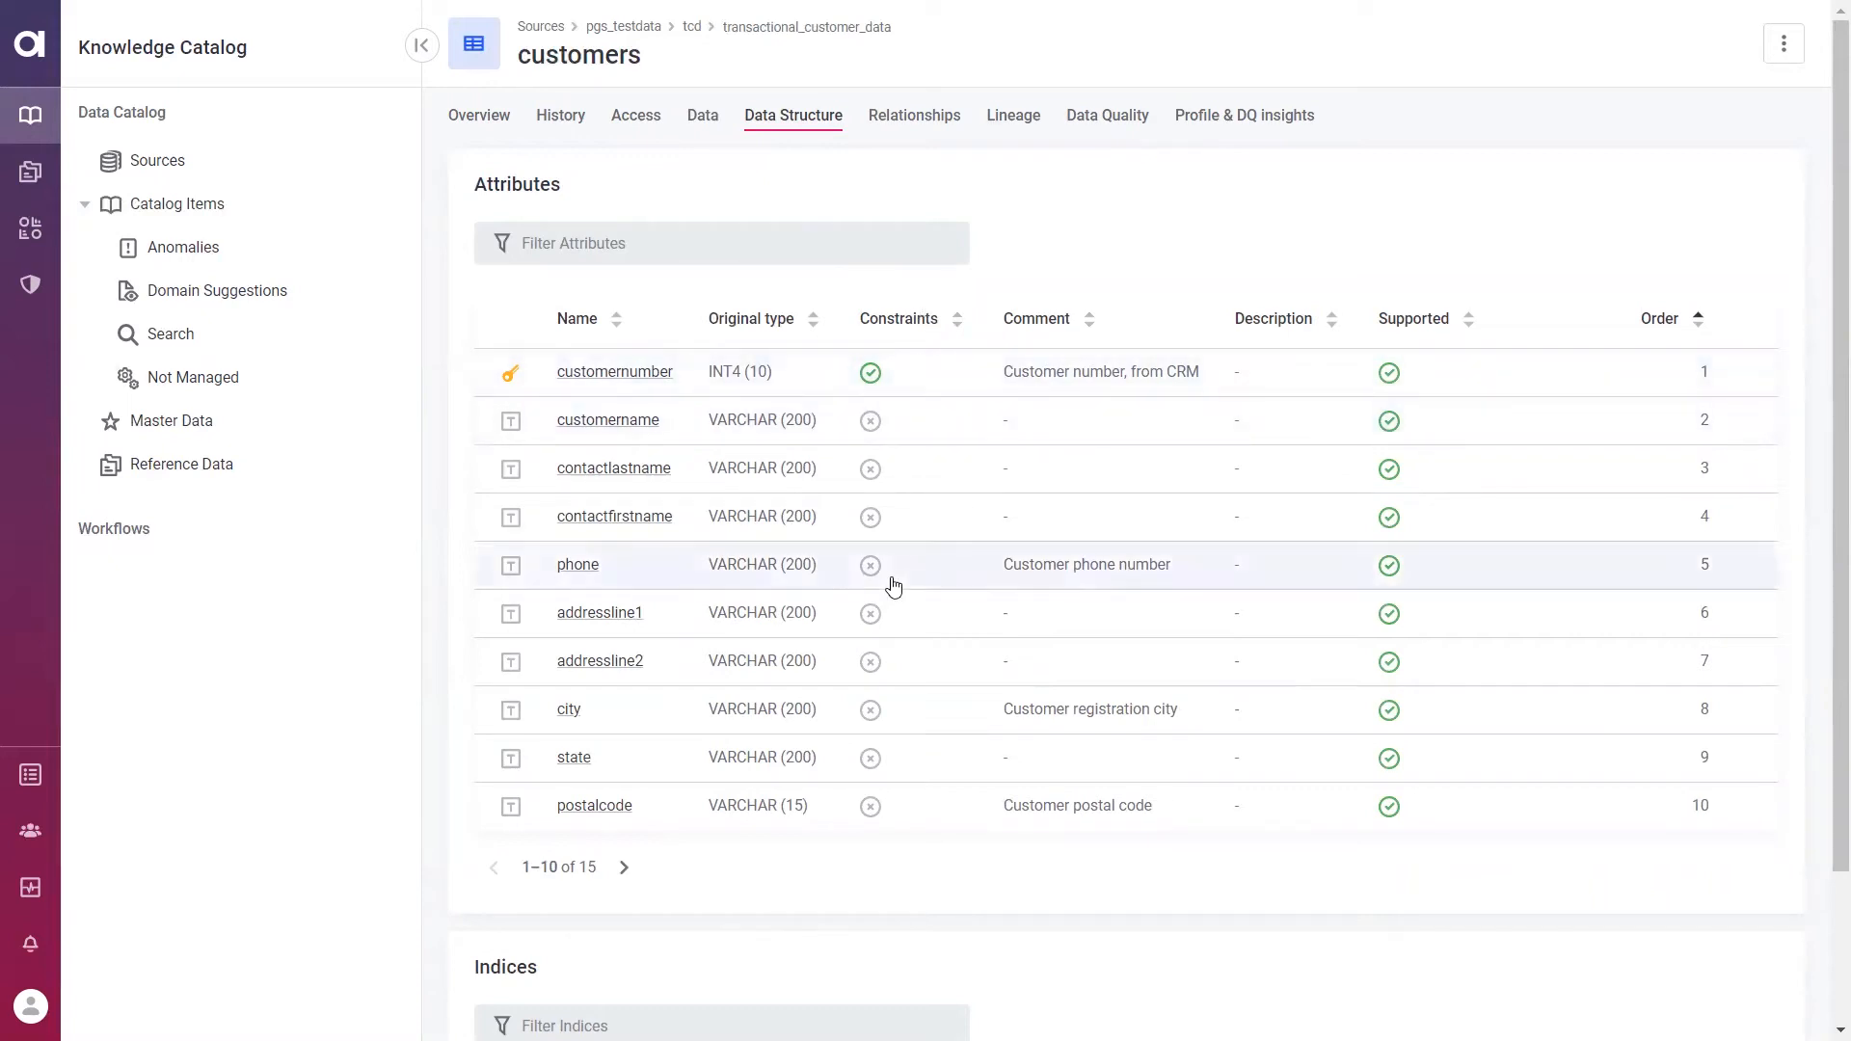
{"action": "scroll", "scroll_direction": "down", "scroll_amount": 3}
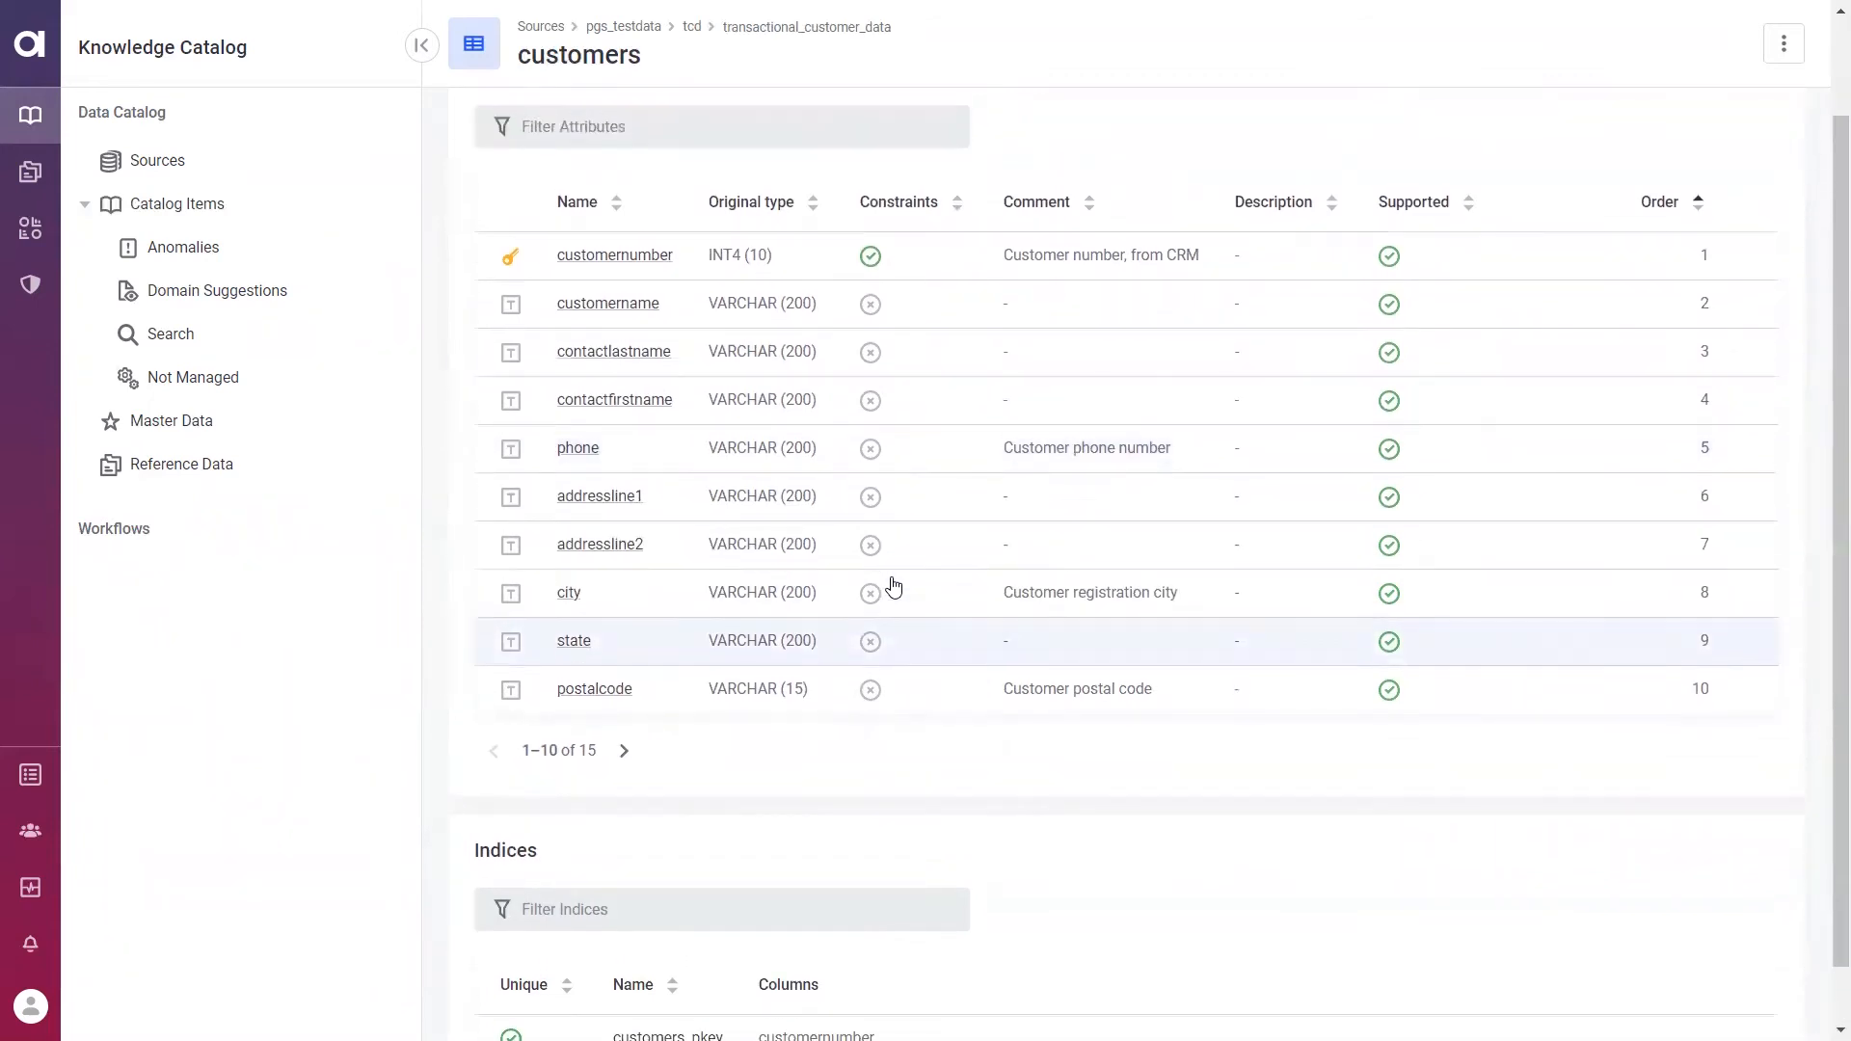
{"action": "mouse_move", "coordinate": [894, 587]}
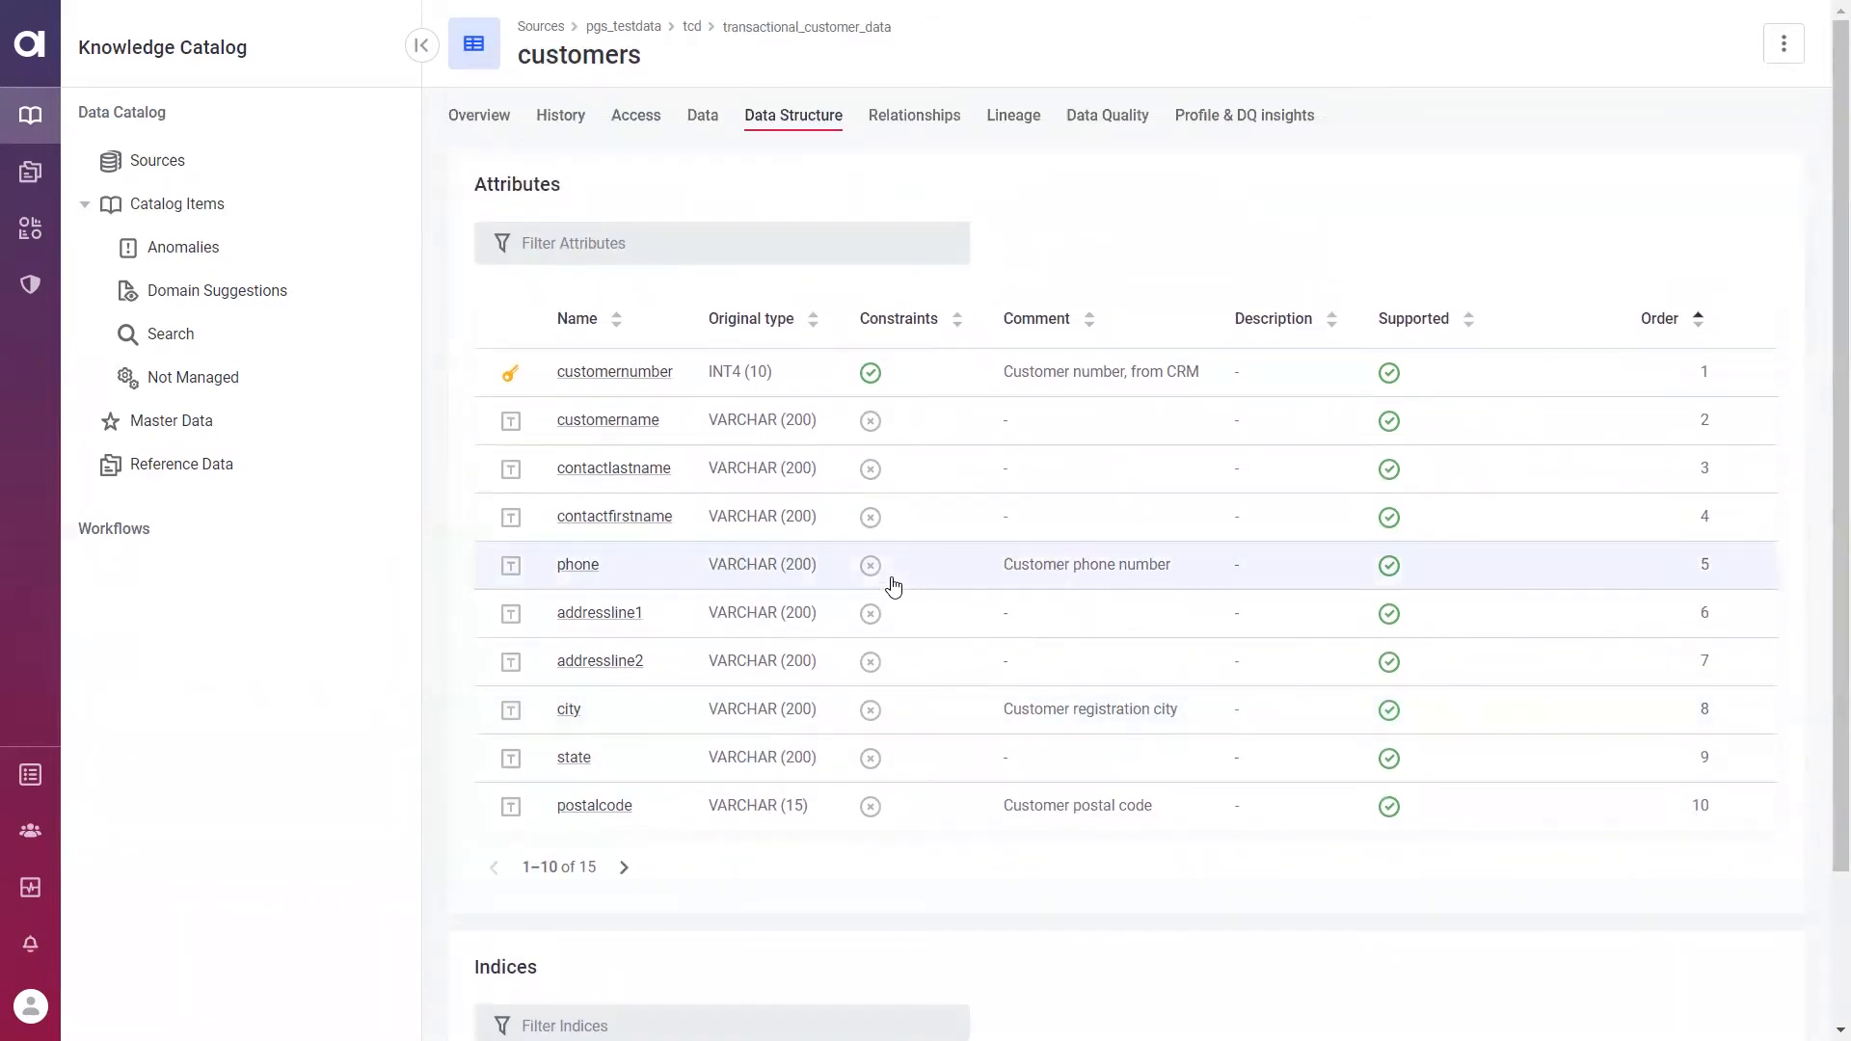
{"action": "mouse_move", "coordinate": [1165, 50]}
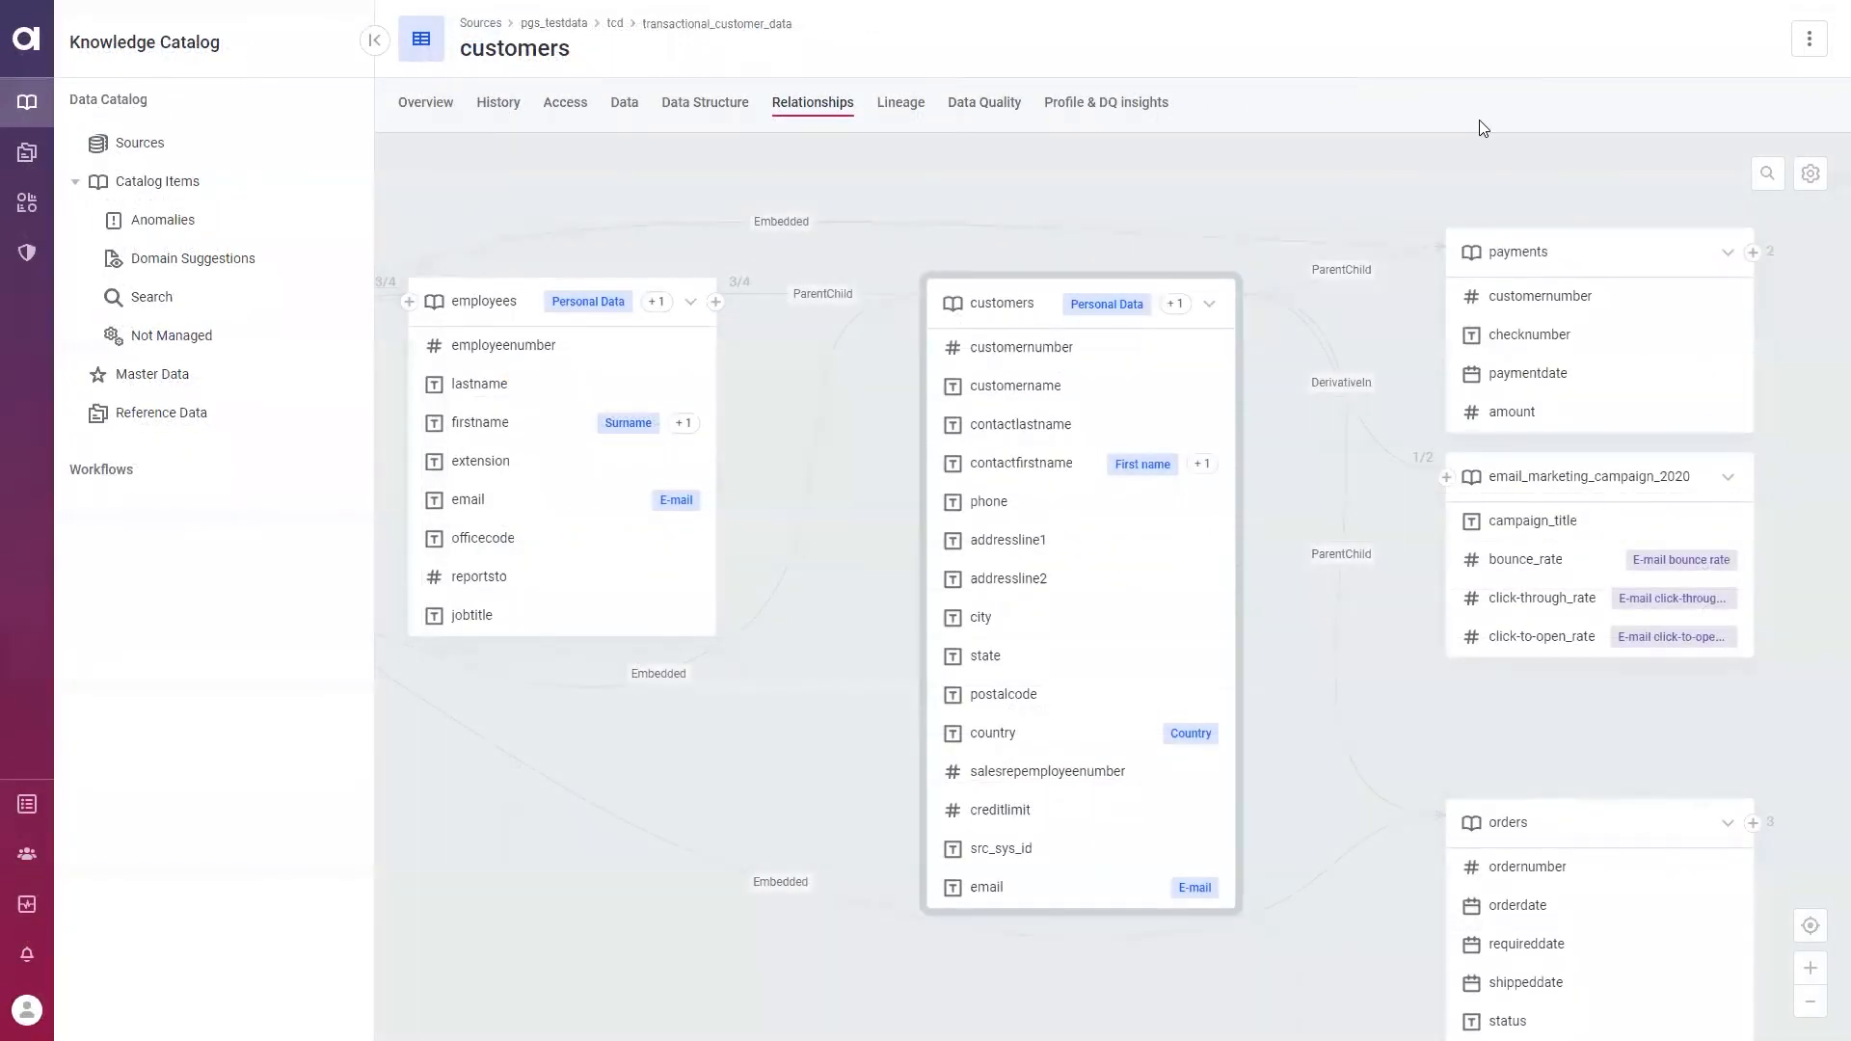
{"action": "mouse_move", "coordinate": [1026, 303]}
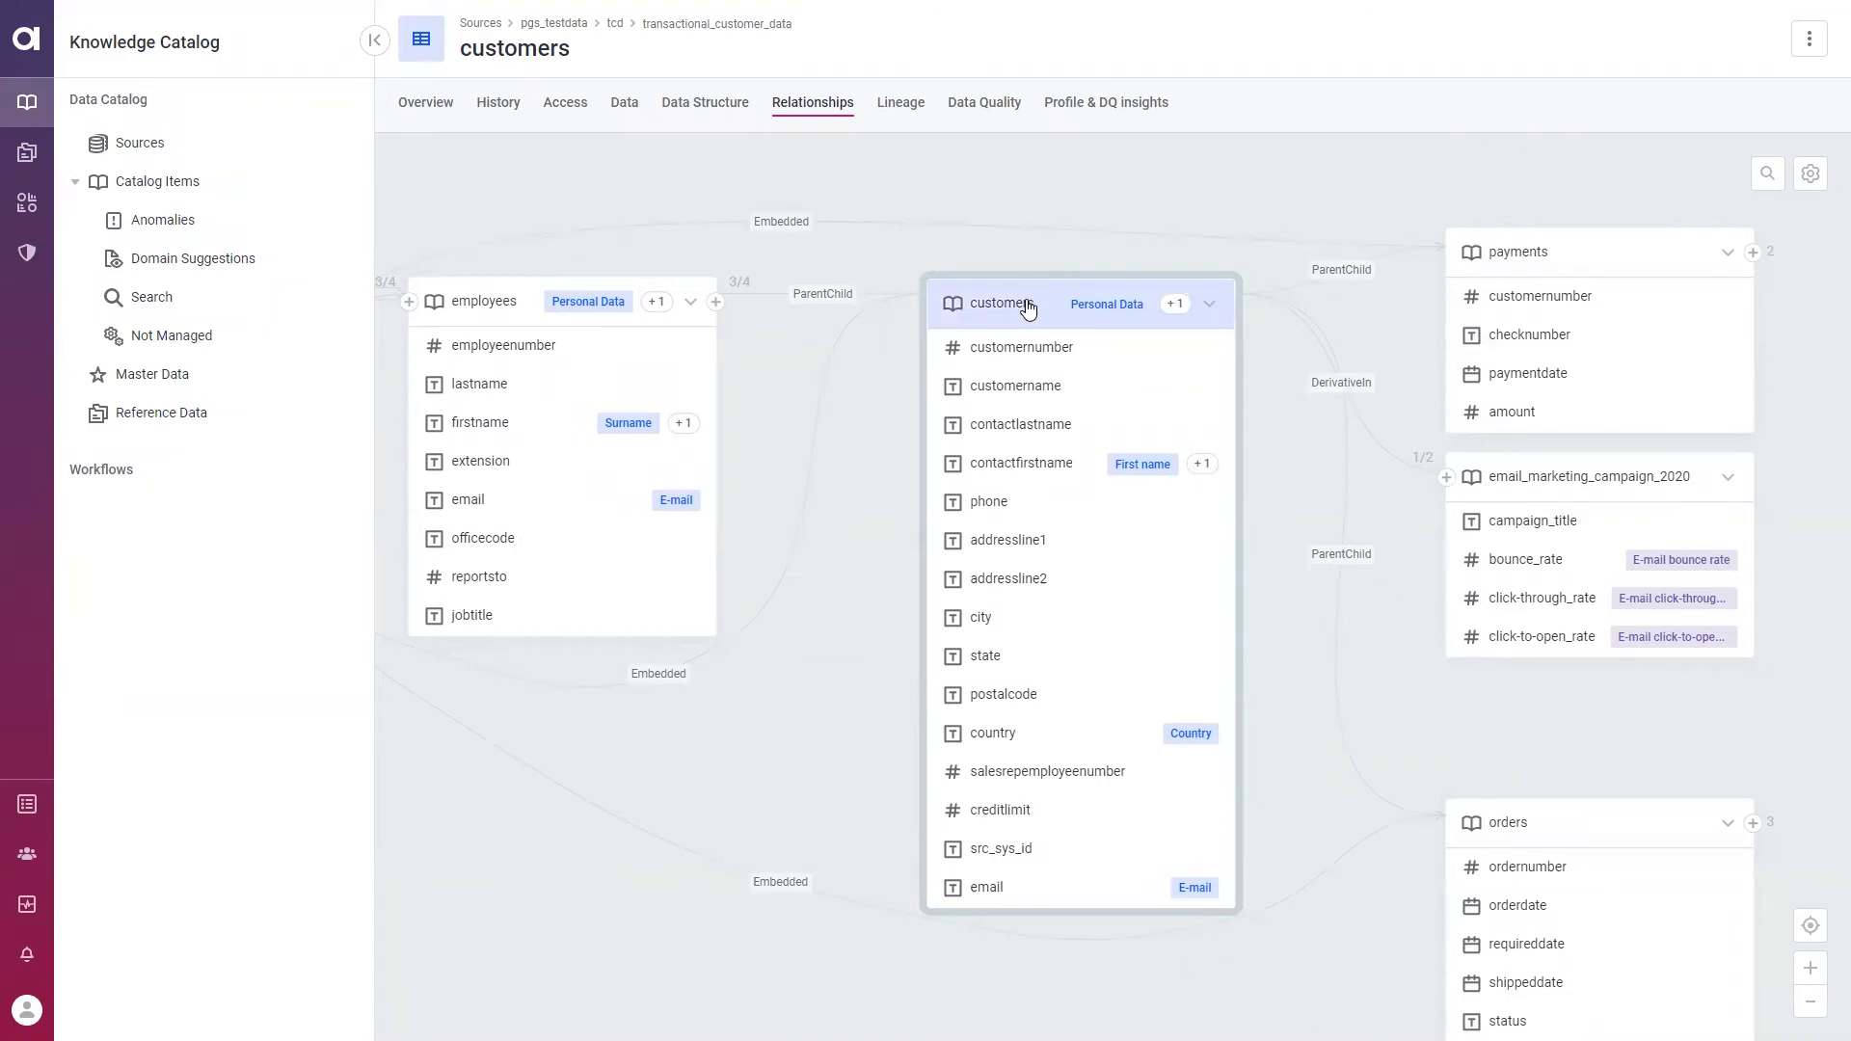
{"action": "mouse_move", "coordinate": [1472, 255]}
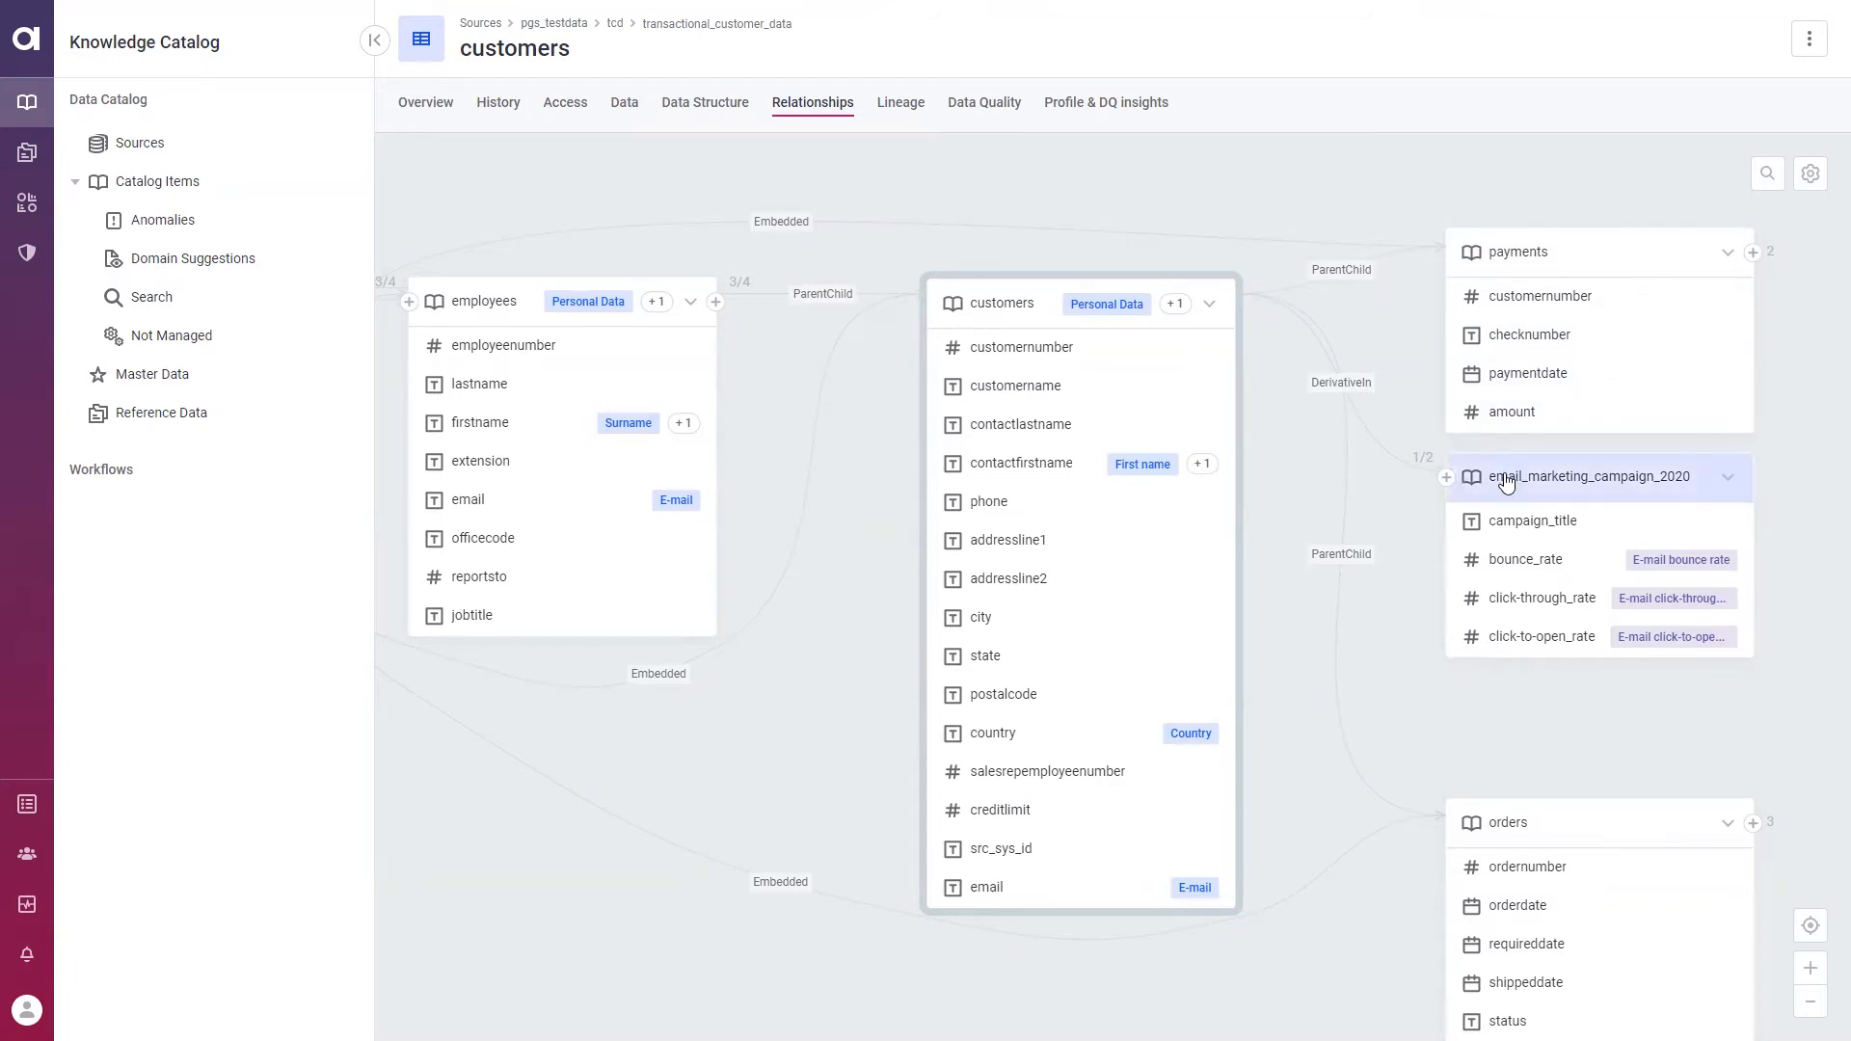
{"action": "mouse_move", "coordinate": [1812, 182]}
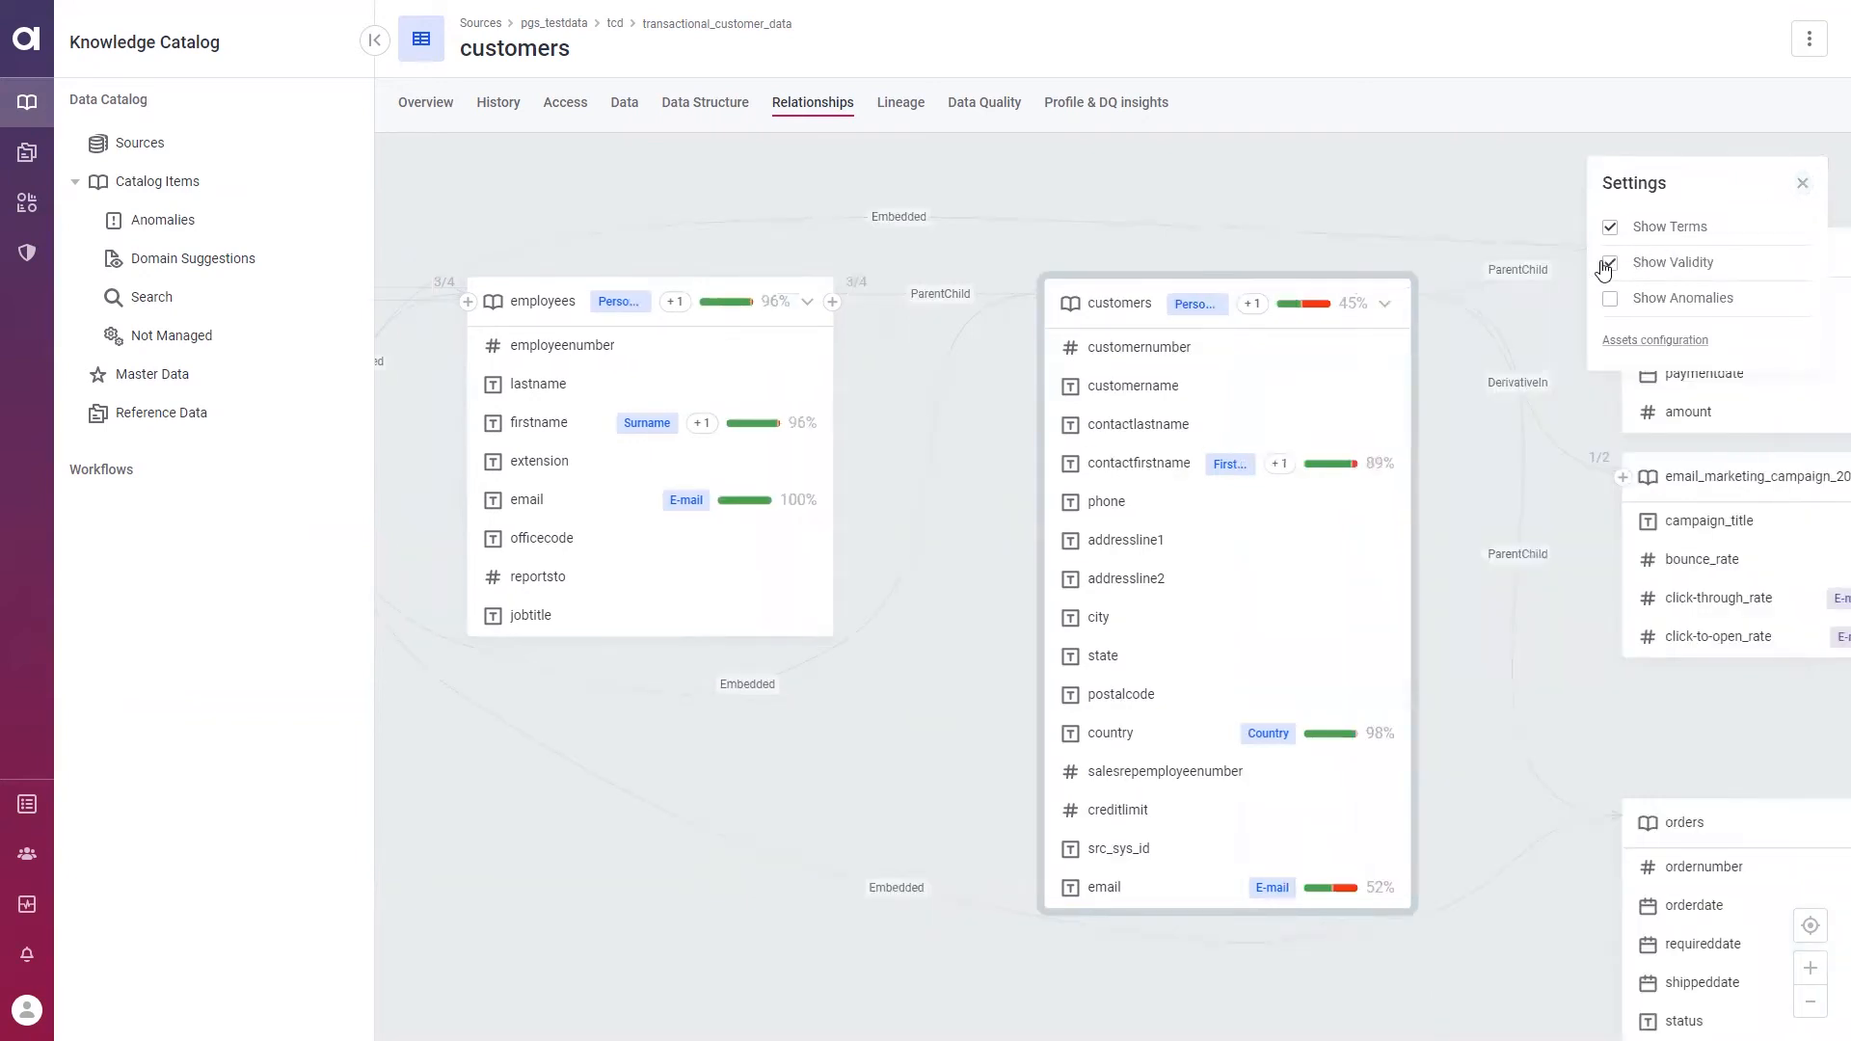
Turn on Show Validity and open the payments amount attribute's detail panel
{"action": "left_click", "coordinate": [1609, 262]}
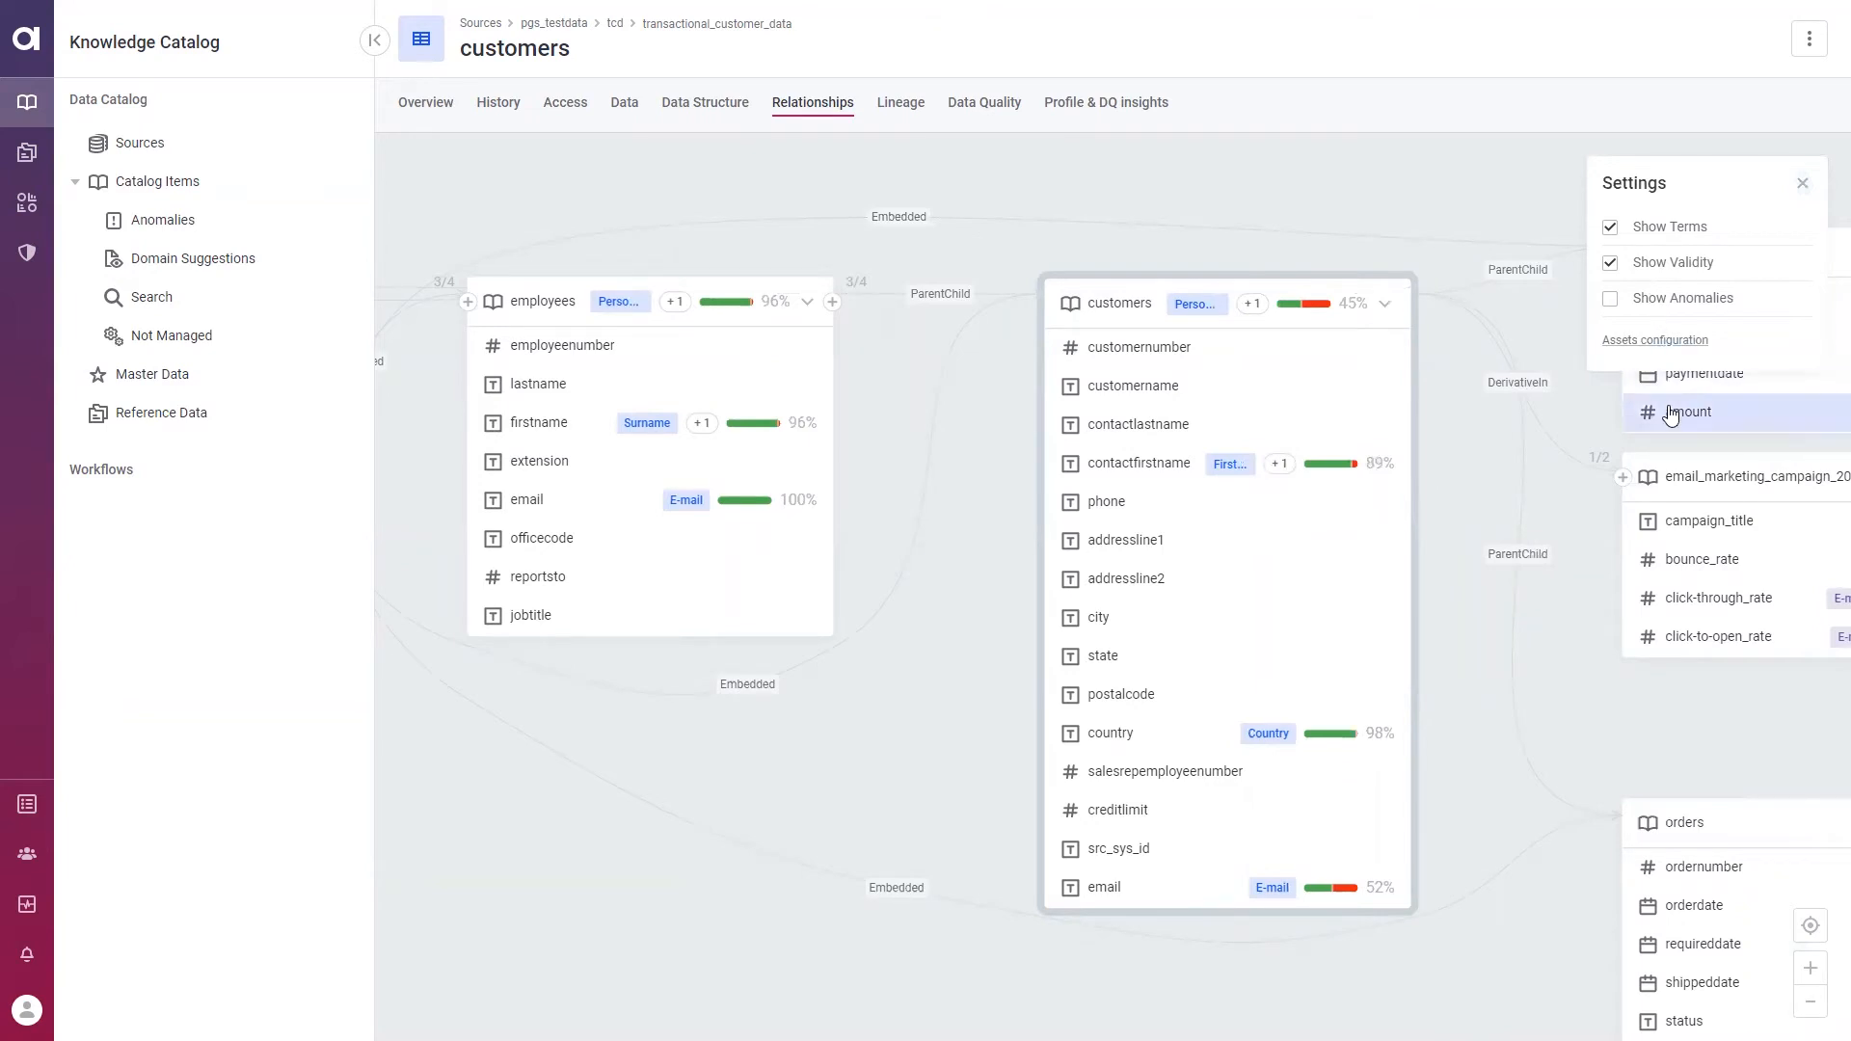
{"action": "left_click", "coordinate": [1686, 411]}
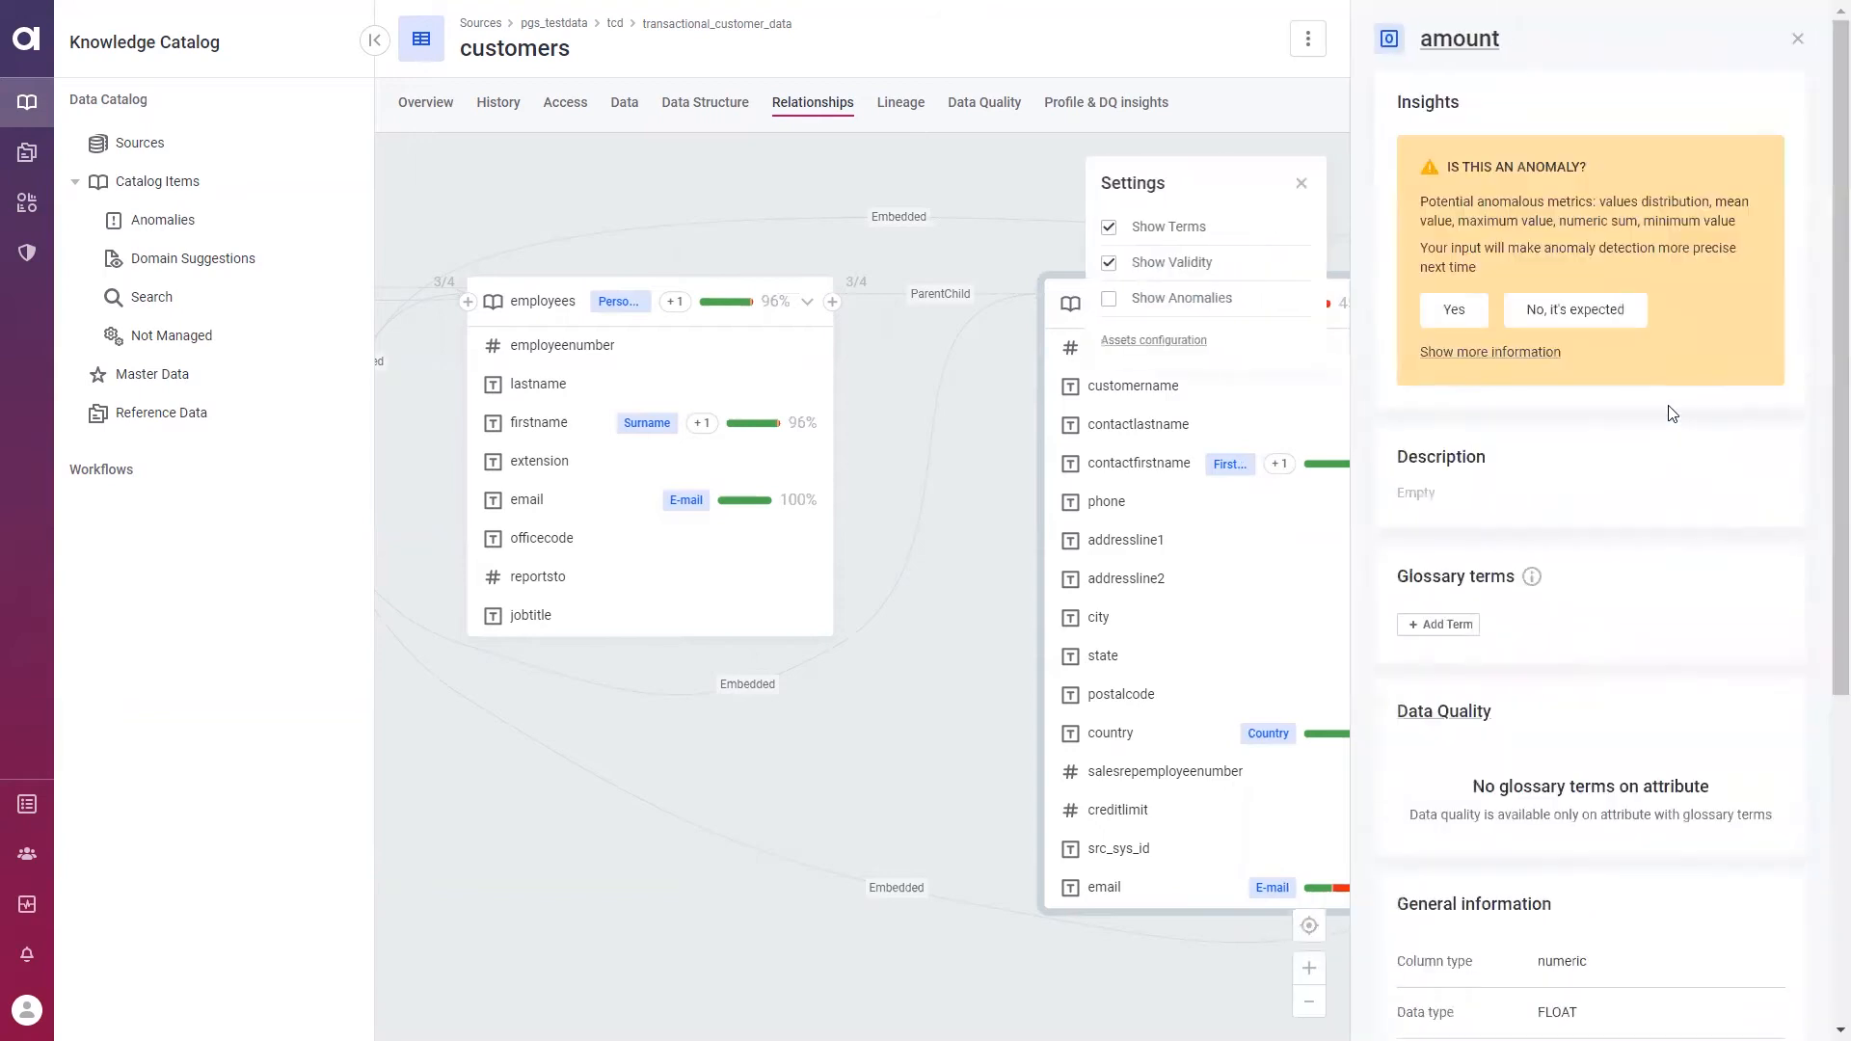
Open the Anomaly Inspector for amount's anomalous minimum, maximum and numeric sum
{"action": "left_click", "coordinate": [1489, 352]}
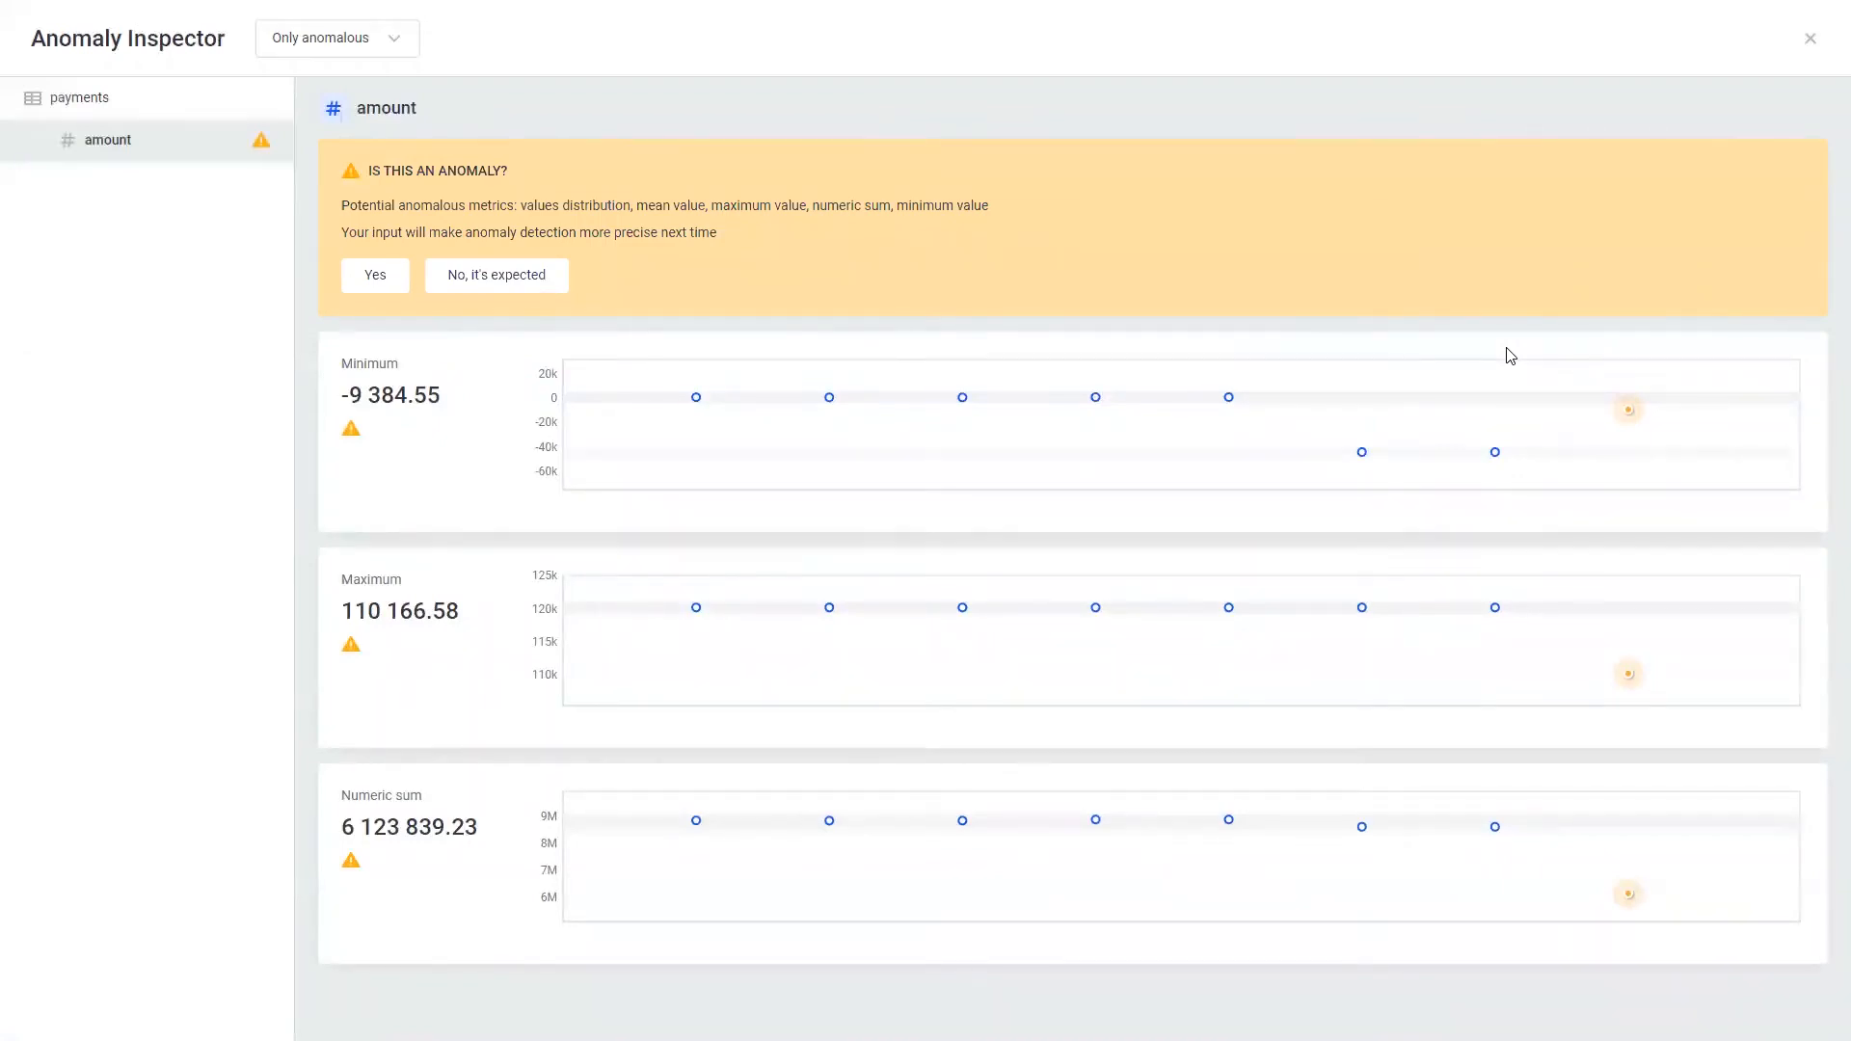
{"action": "mouse_move", "coordinate": [794, 365]}
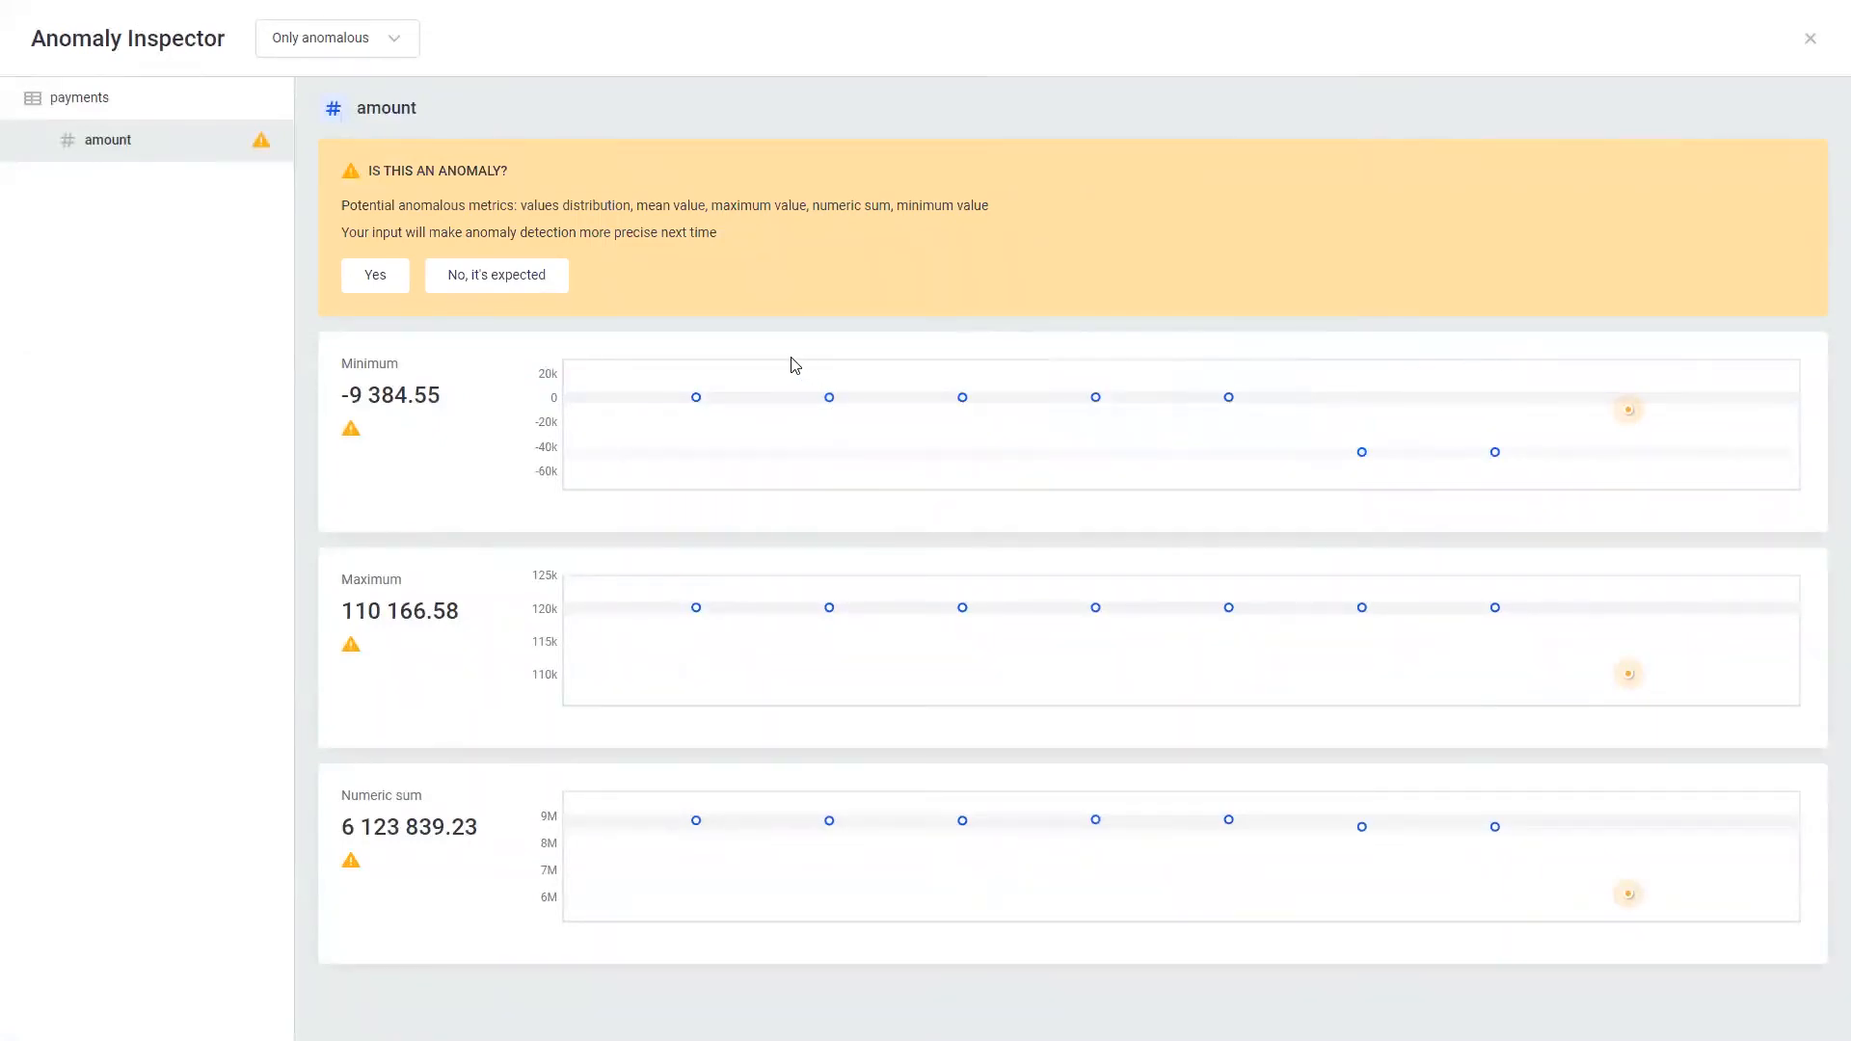
{"action": "mouse_move", "coordinate": [428, 713]}
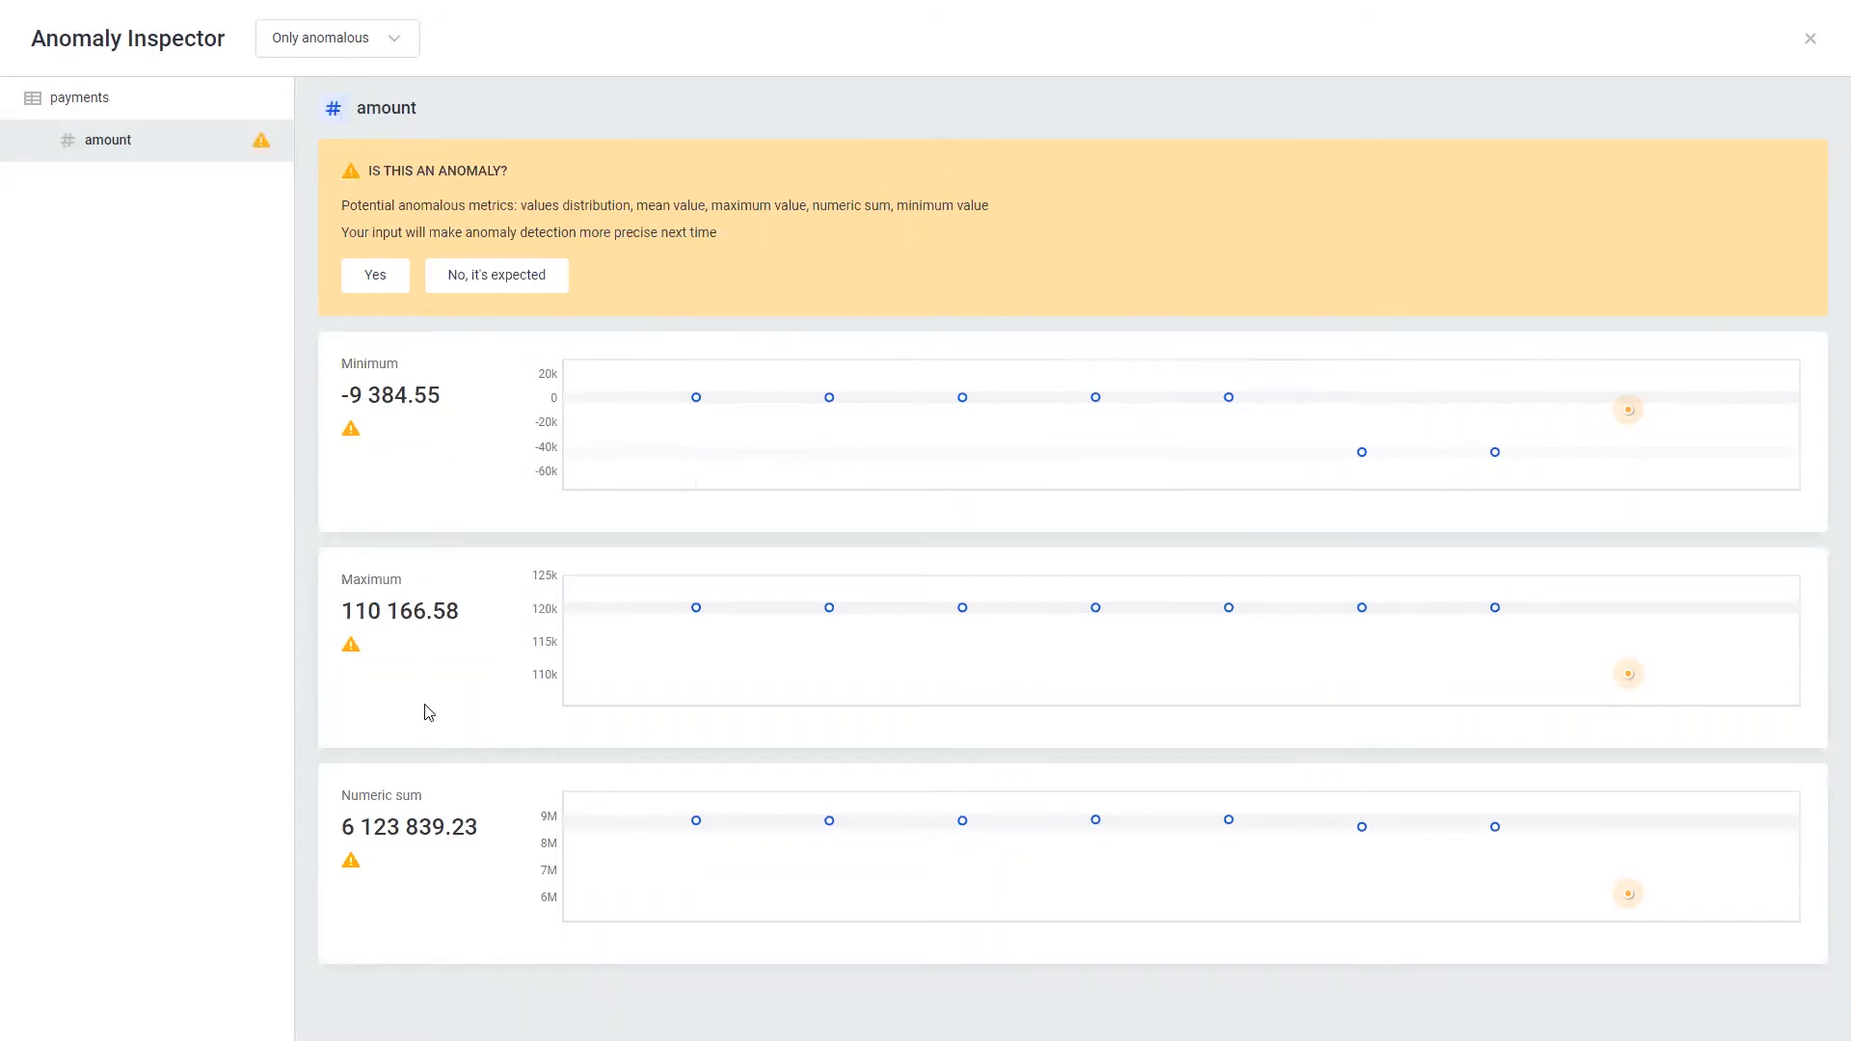
{"action": "mouse_move", "coordinate": [432, 860]}
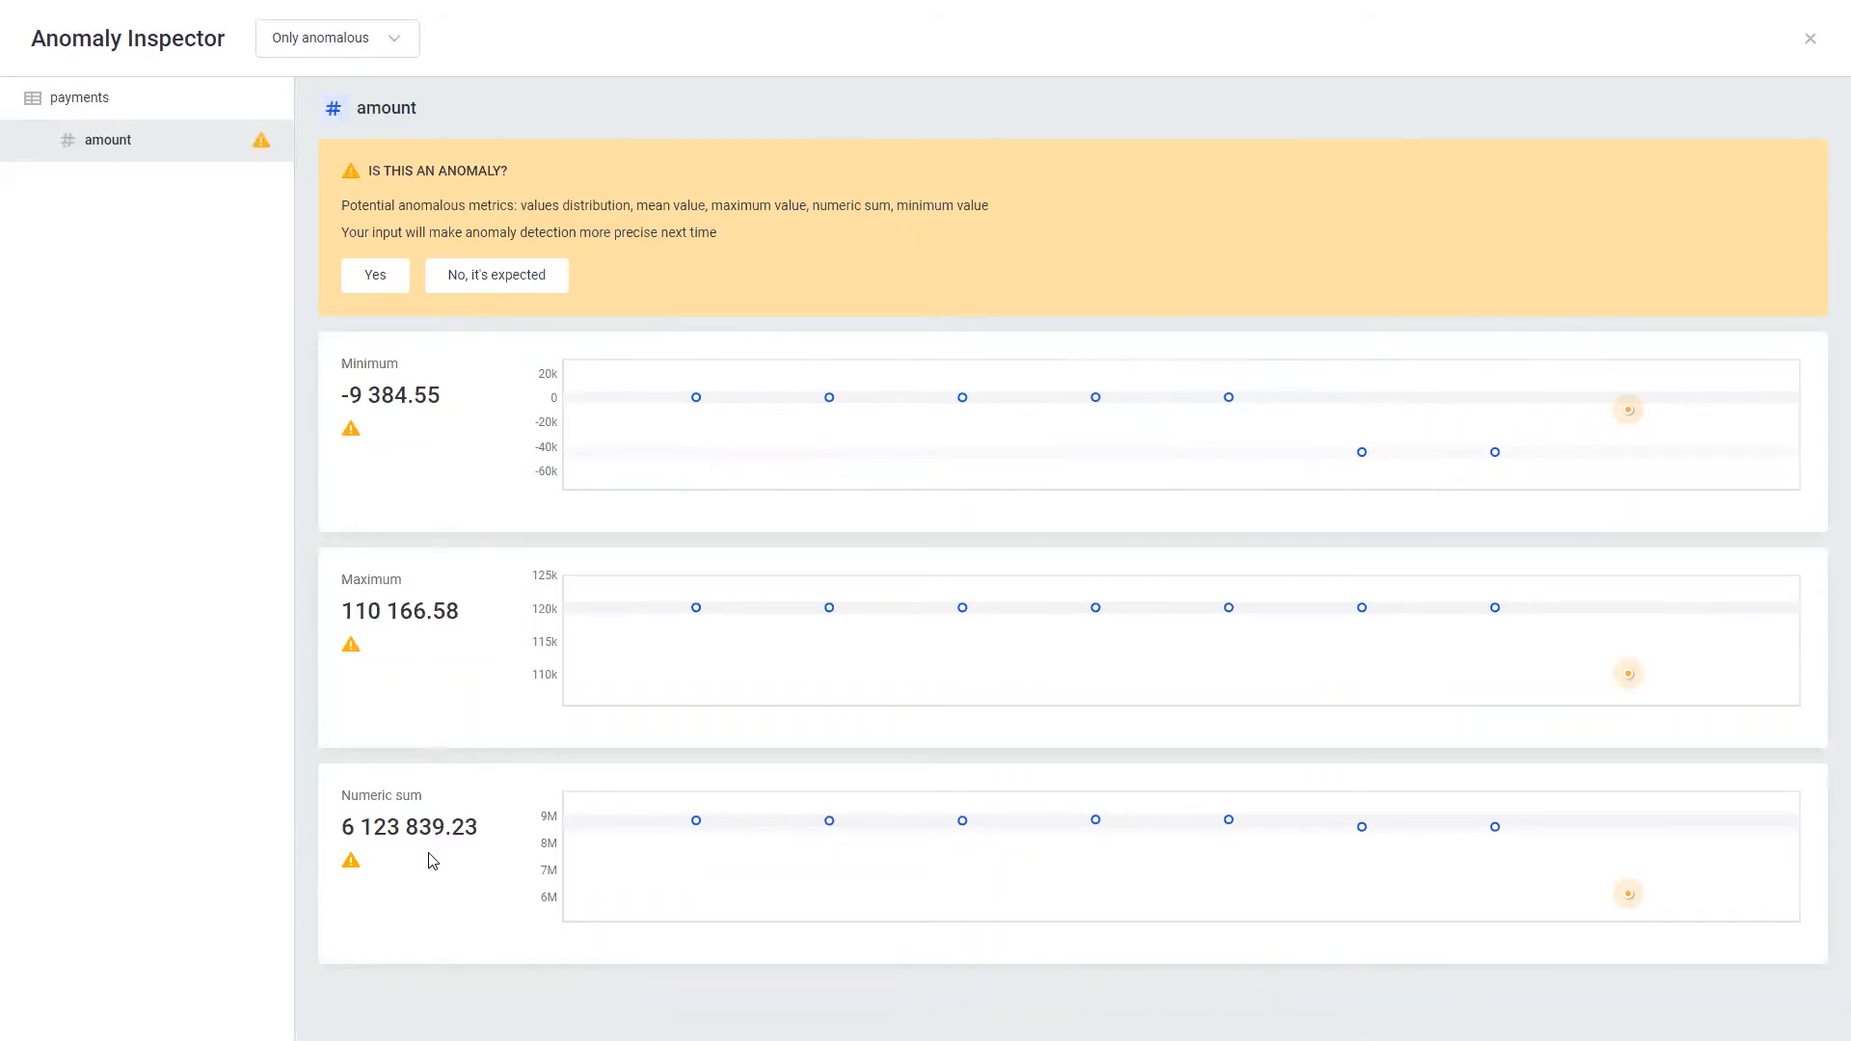
{"action": "mouse_move", "coordinate": [462, 444]}
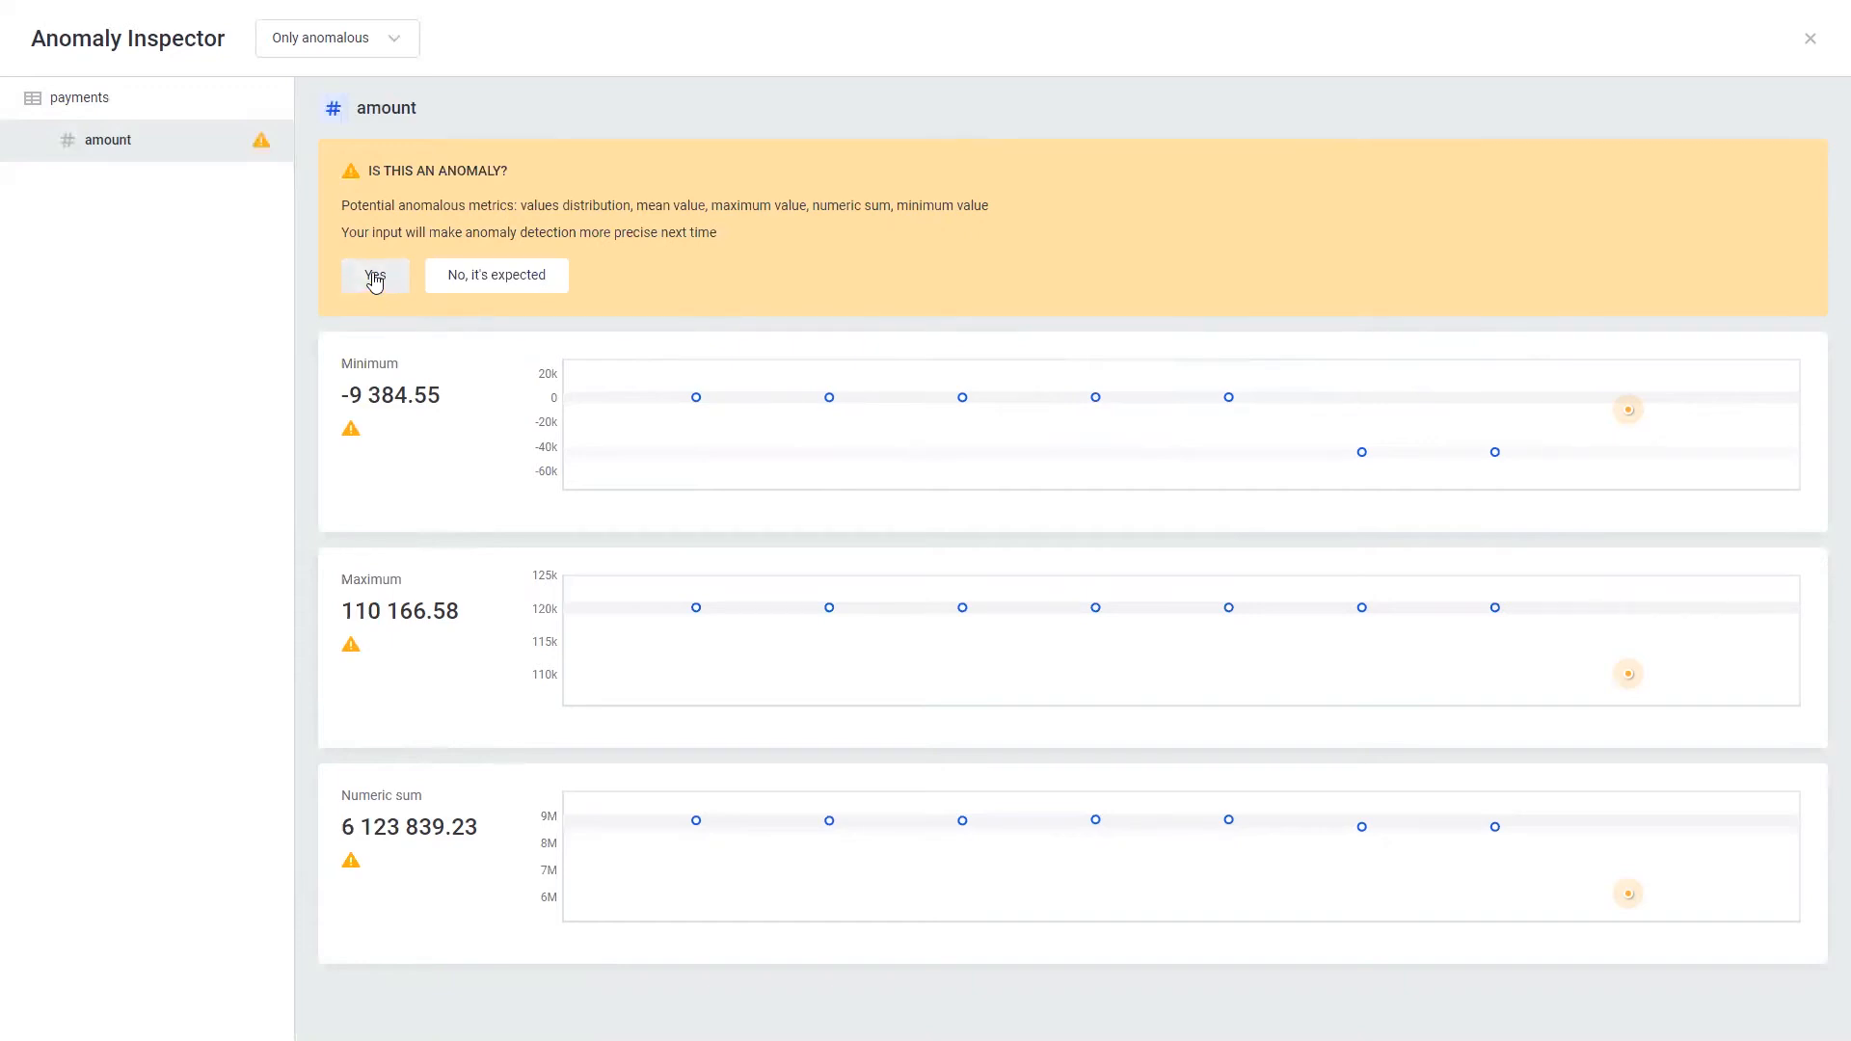
{"action": "mouse_move", "coordinate": [480, 281]}
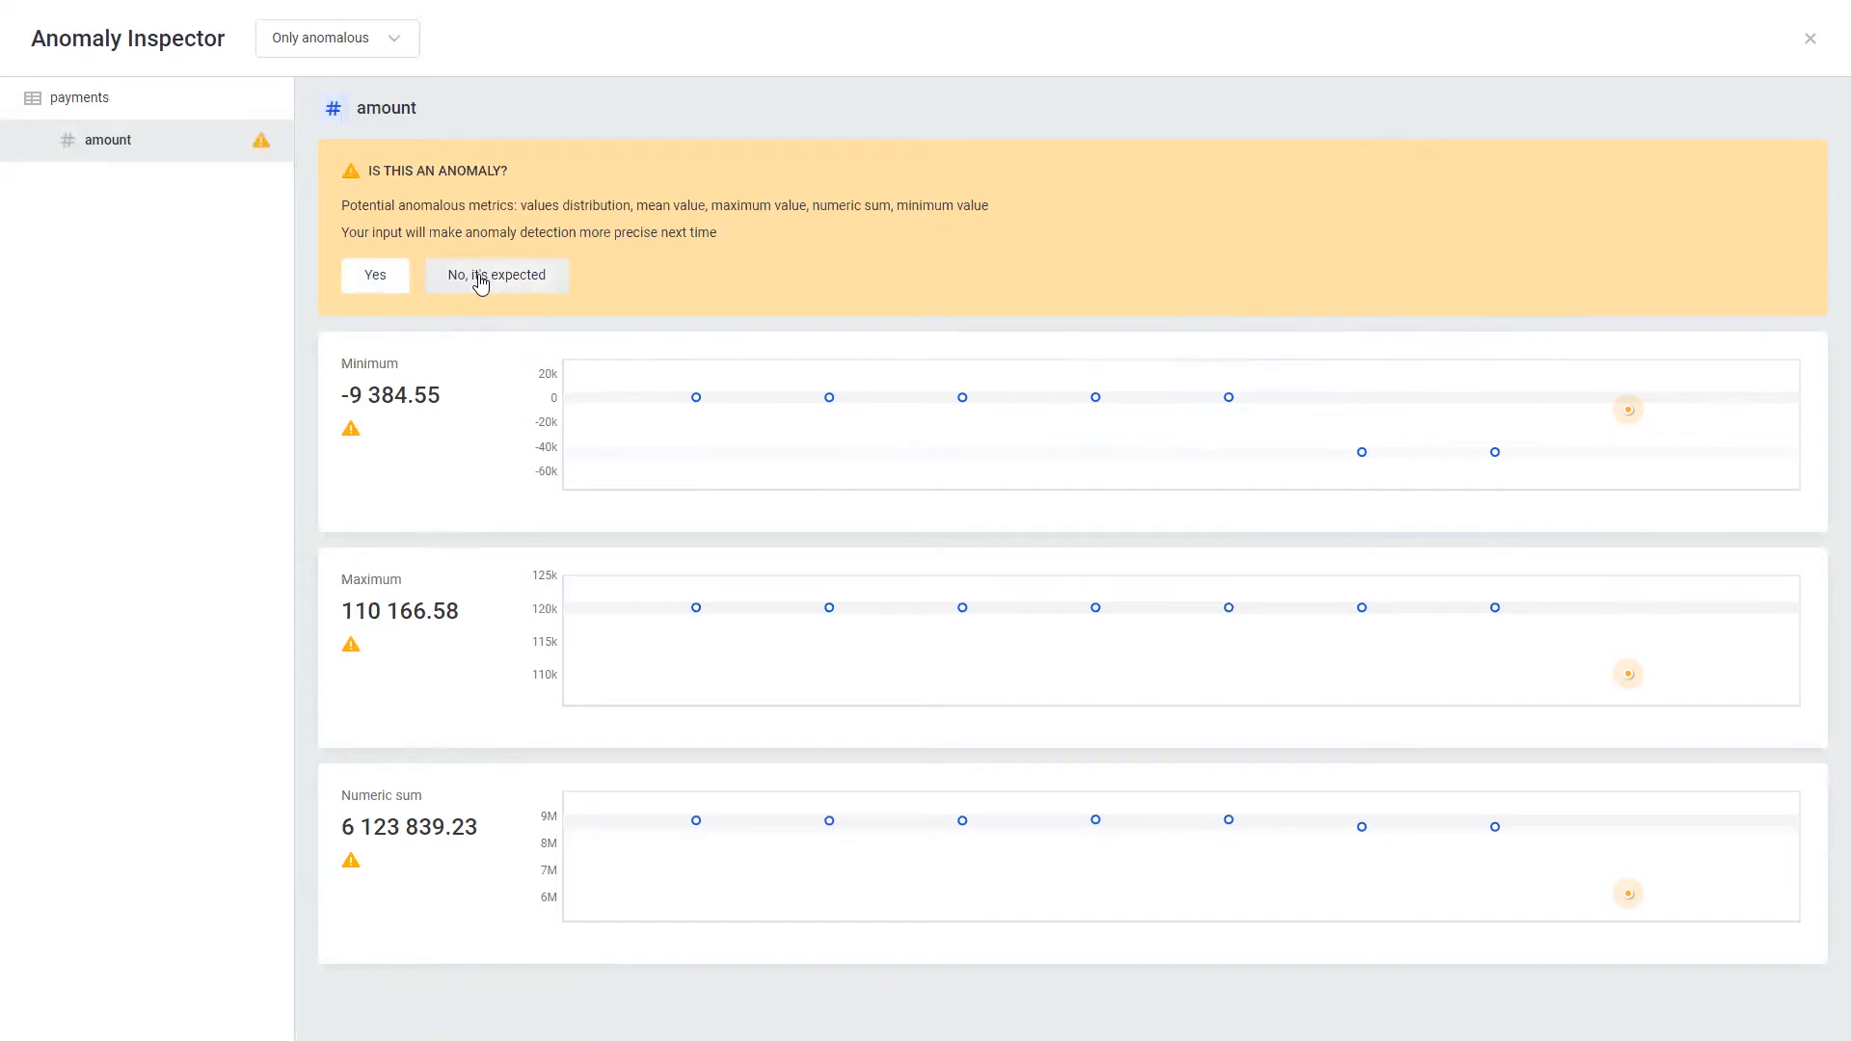
{"action": "mouse_move", "coordinate": [489, 289]}
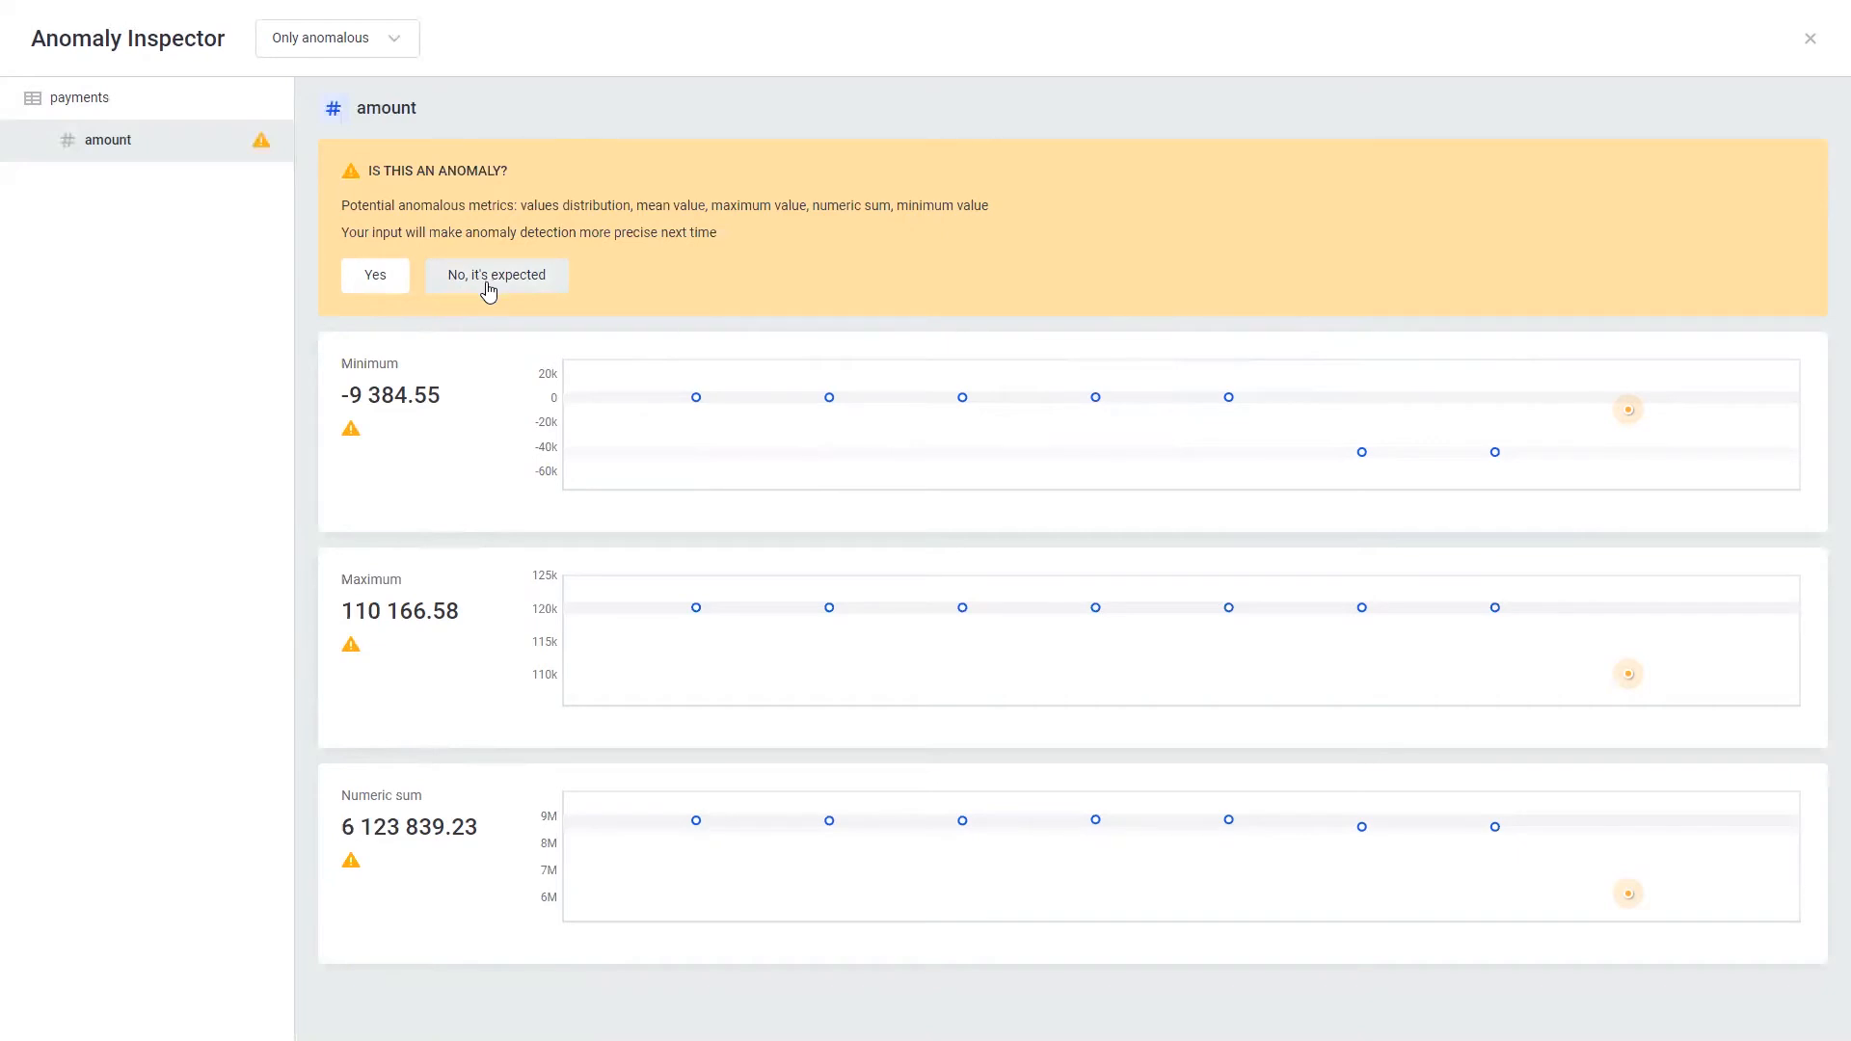
{"action": "mouse_move", "coordinate": [1773, 42]}
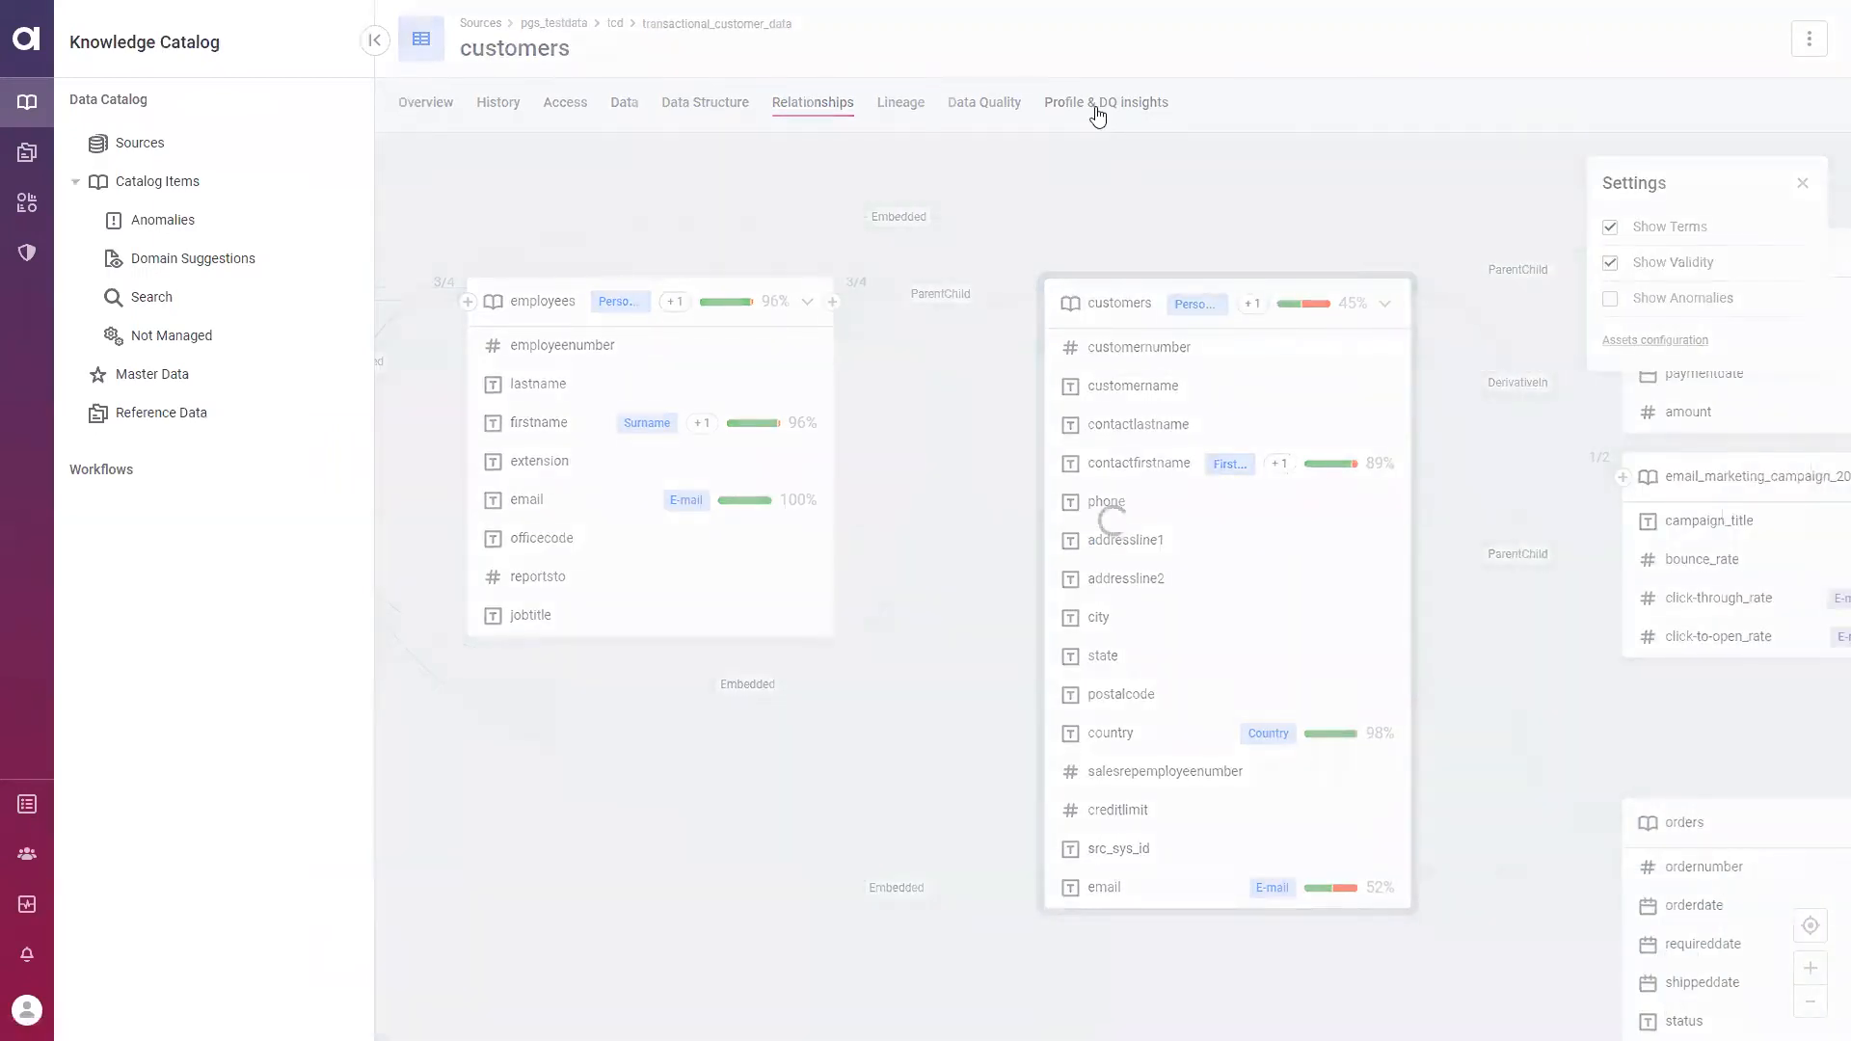
Open the customers Profile & DQ insights with glossary terms, top values and masks
{"action": "left_click", "coordinate": [1106, 102]}
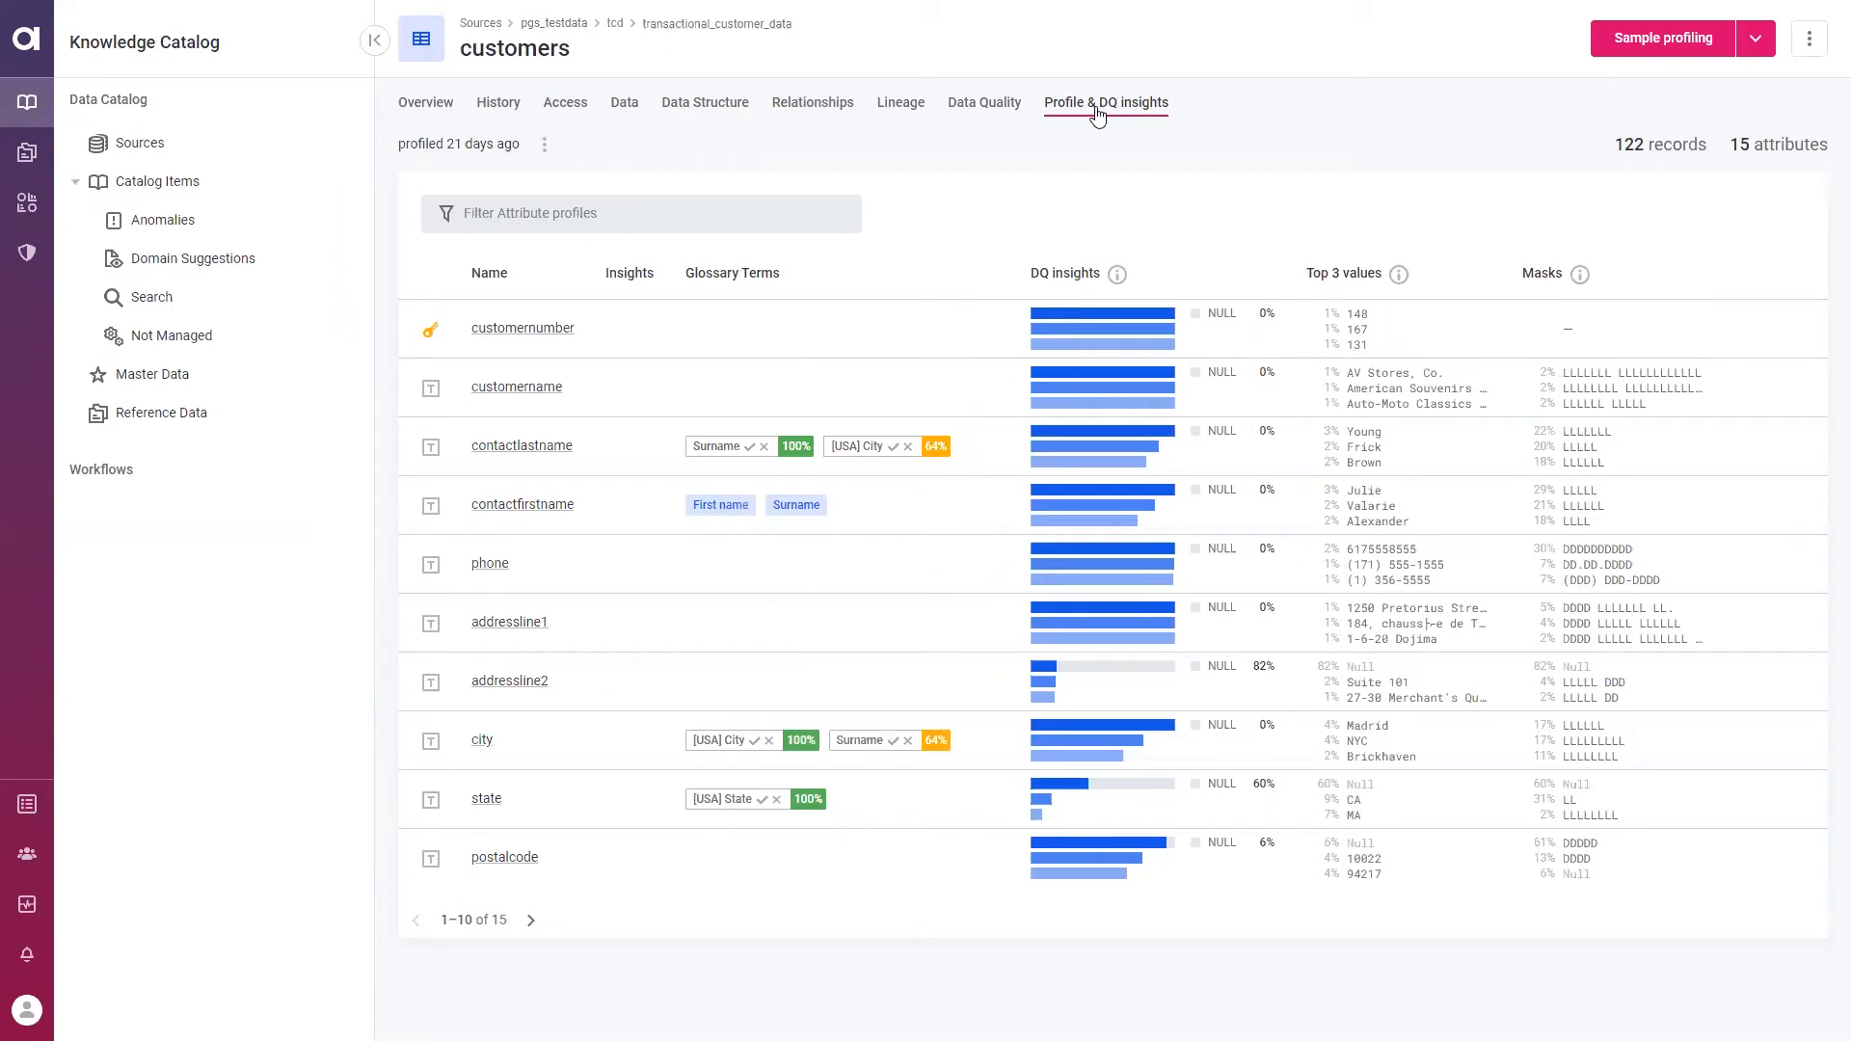
{"action": "mouse_move", "coordinate": [976, 221]}
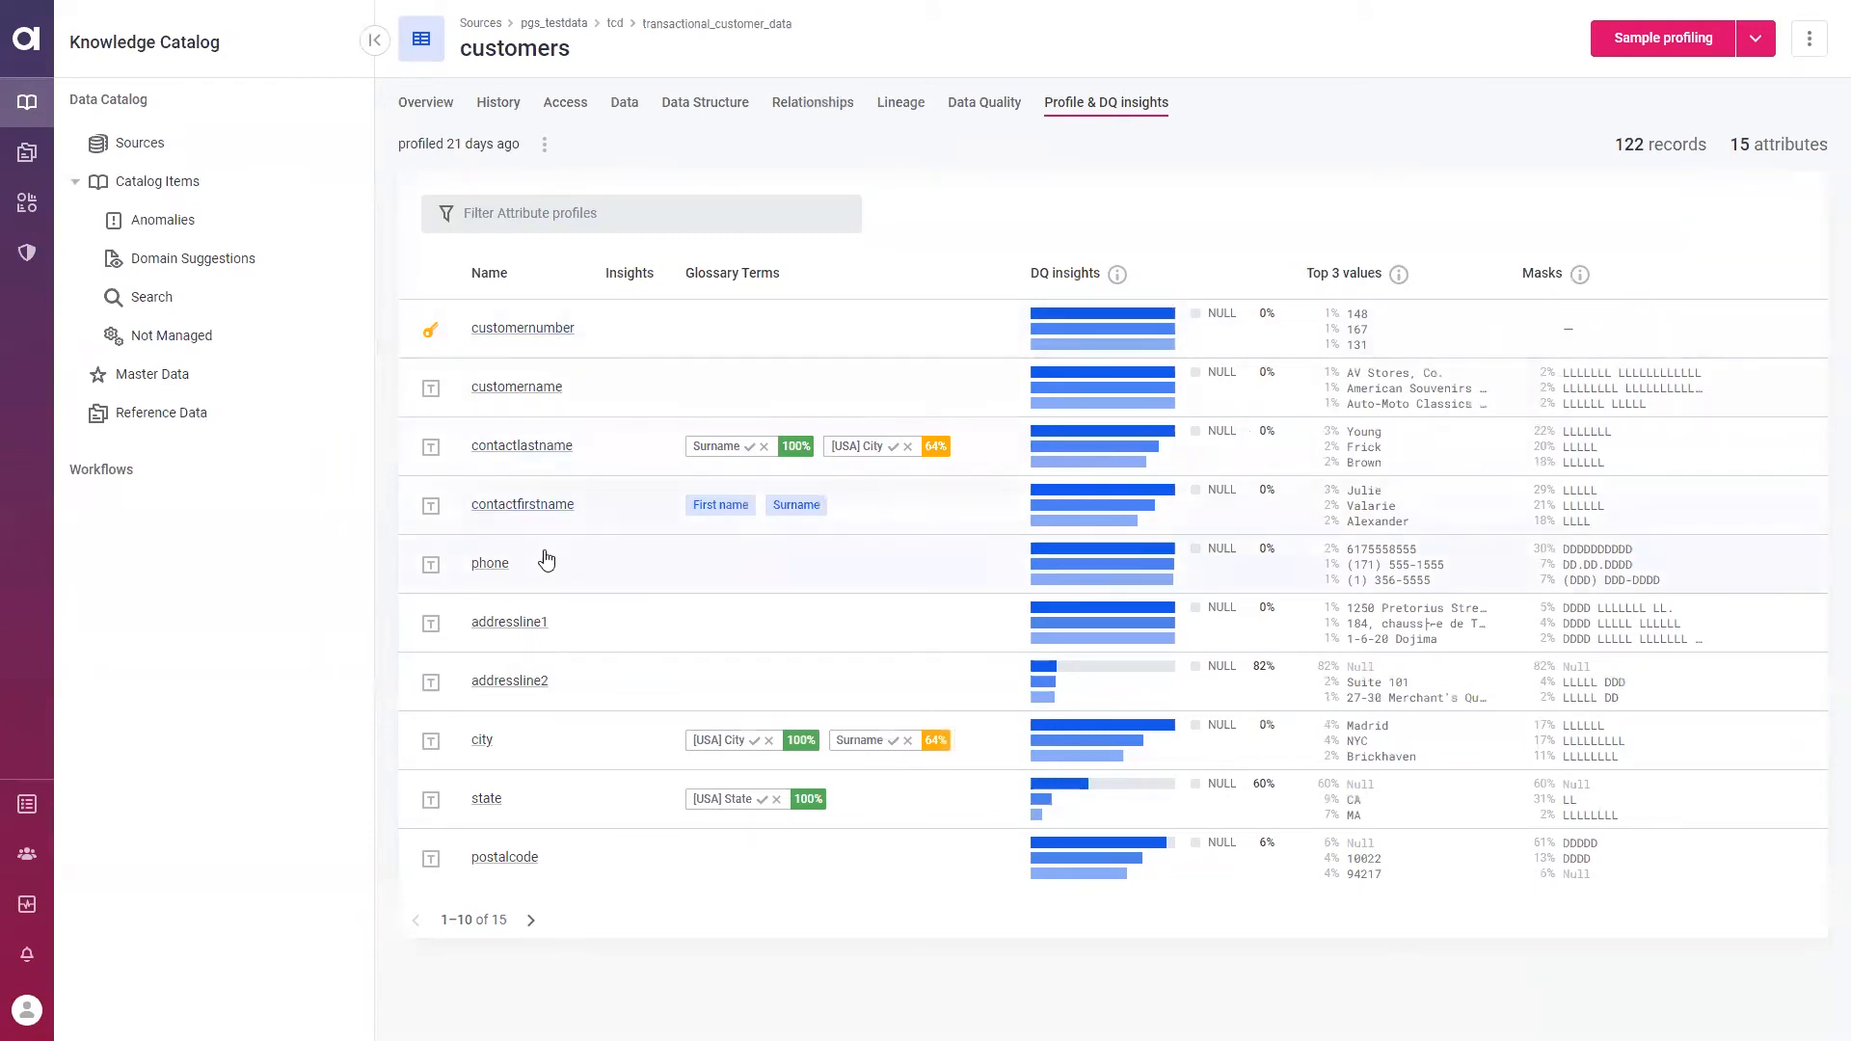
{"action": "mouse_move", "coordinate": [1020, 318]}
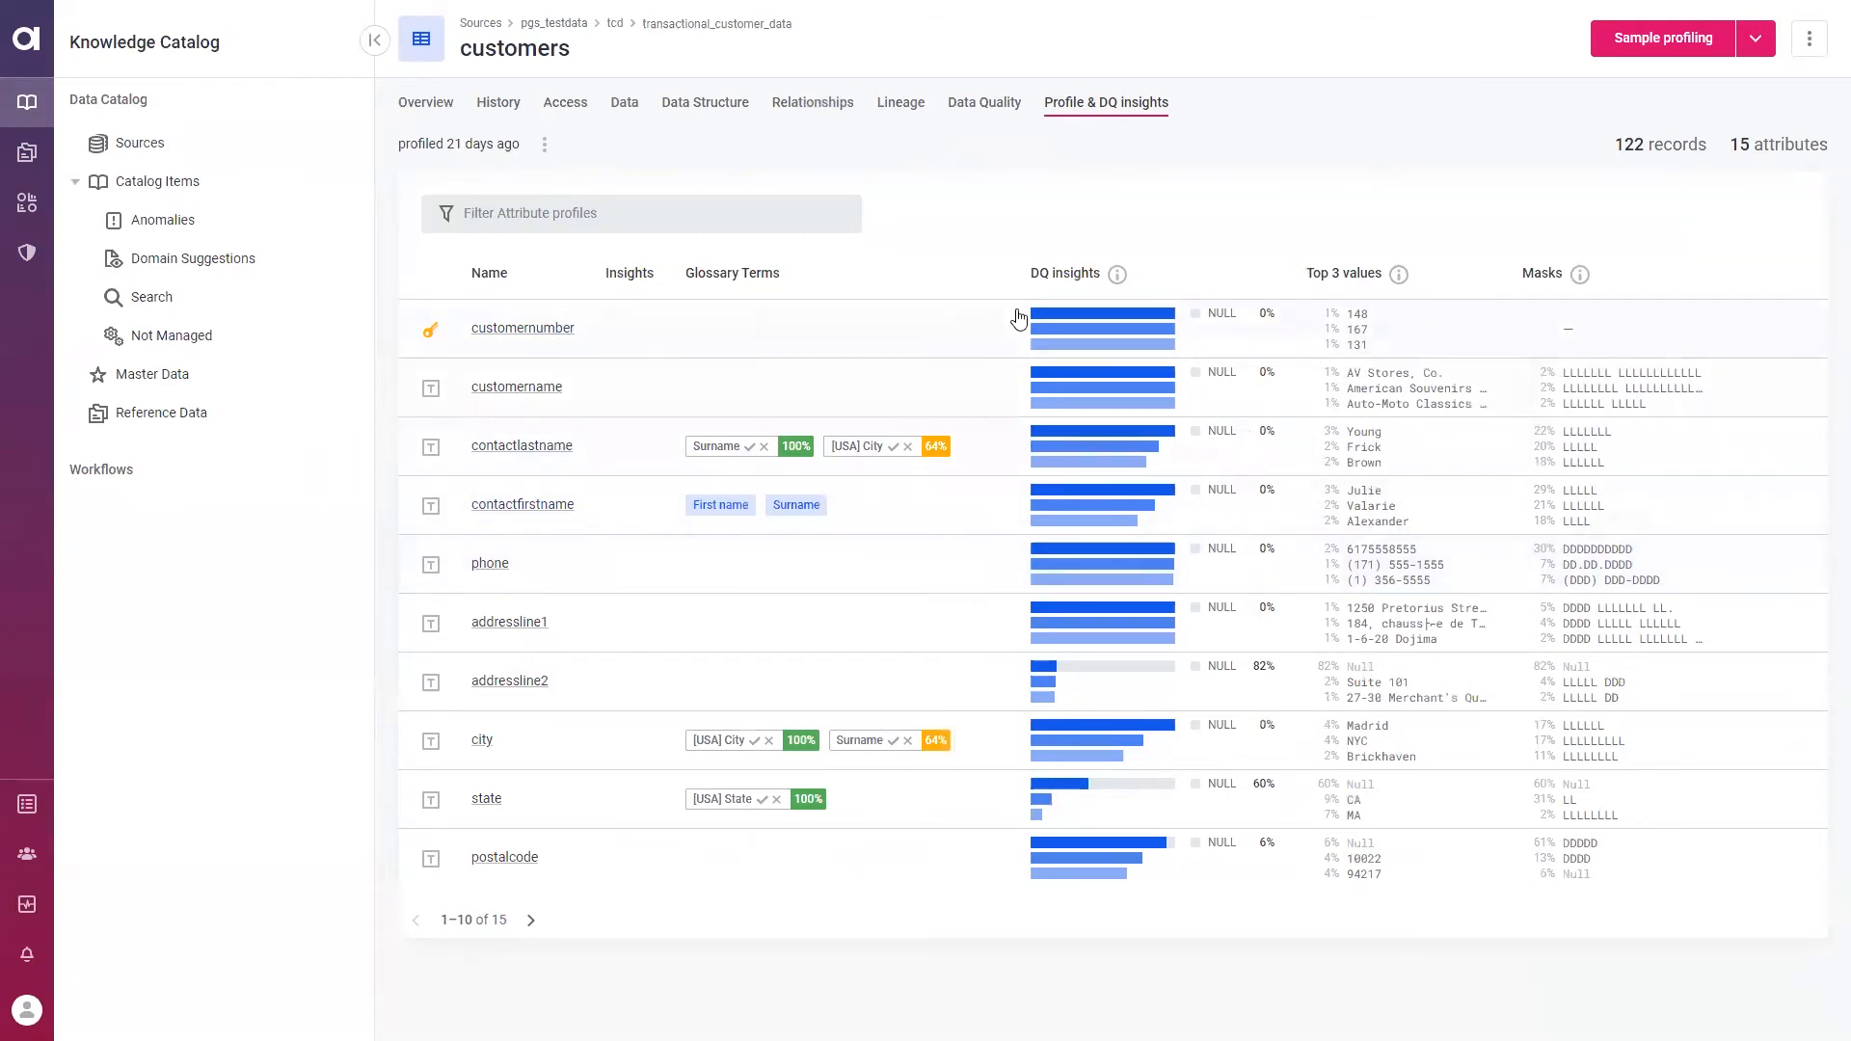
{"action": "mouse_move", "coordinate": [1086, 318]}
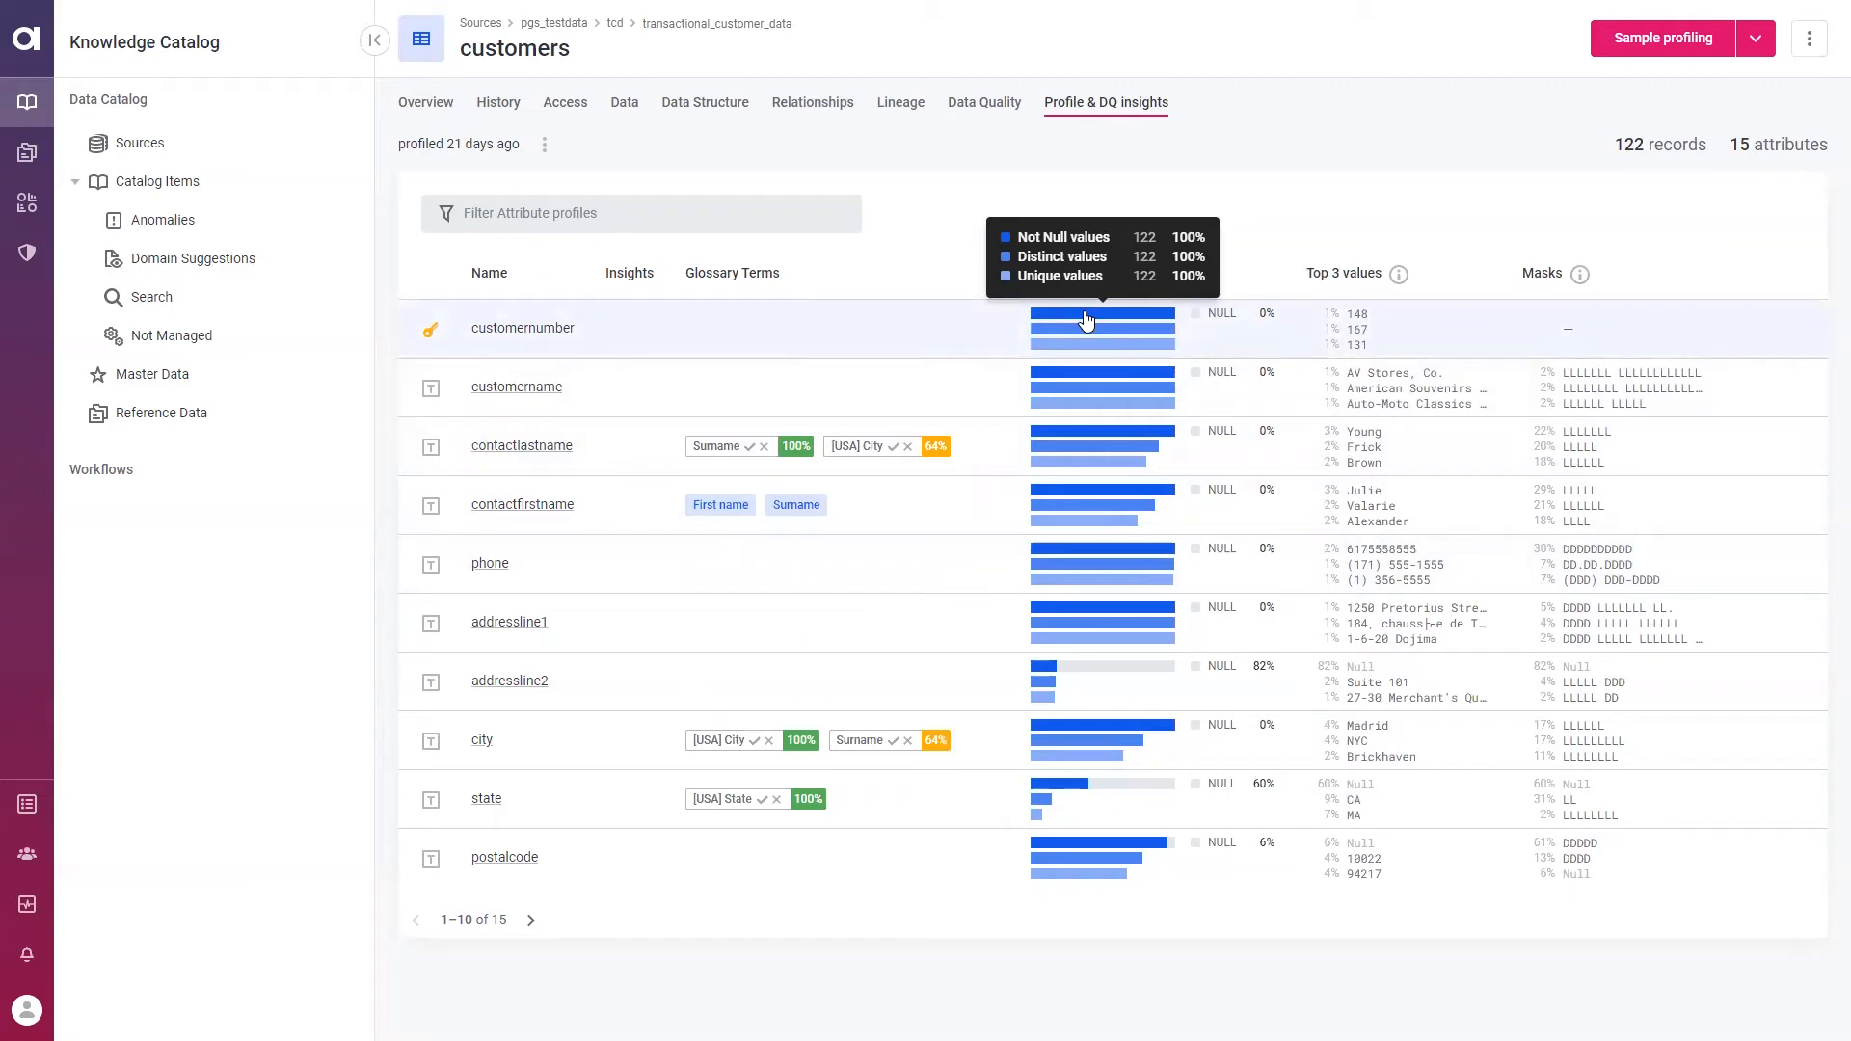
{"action": "mouse_move", "coordinate": [648, 460]}
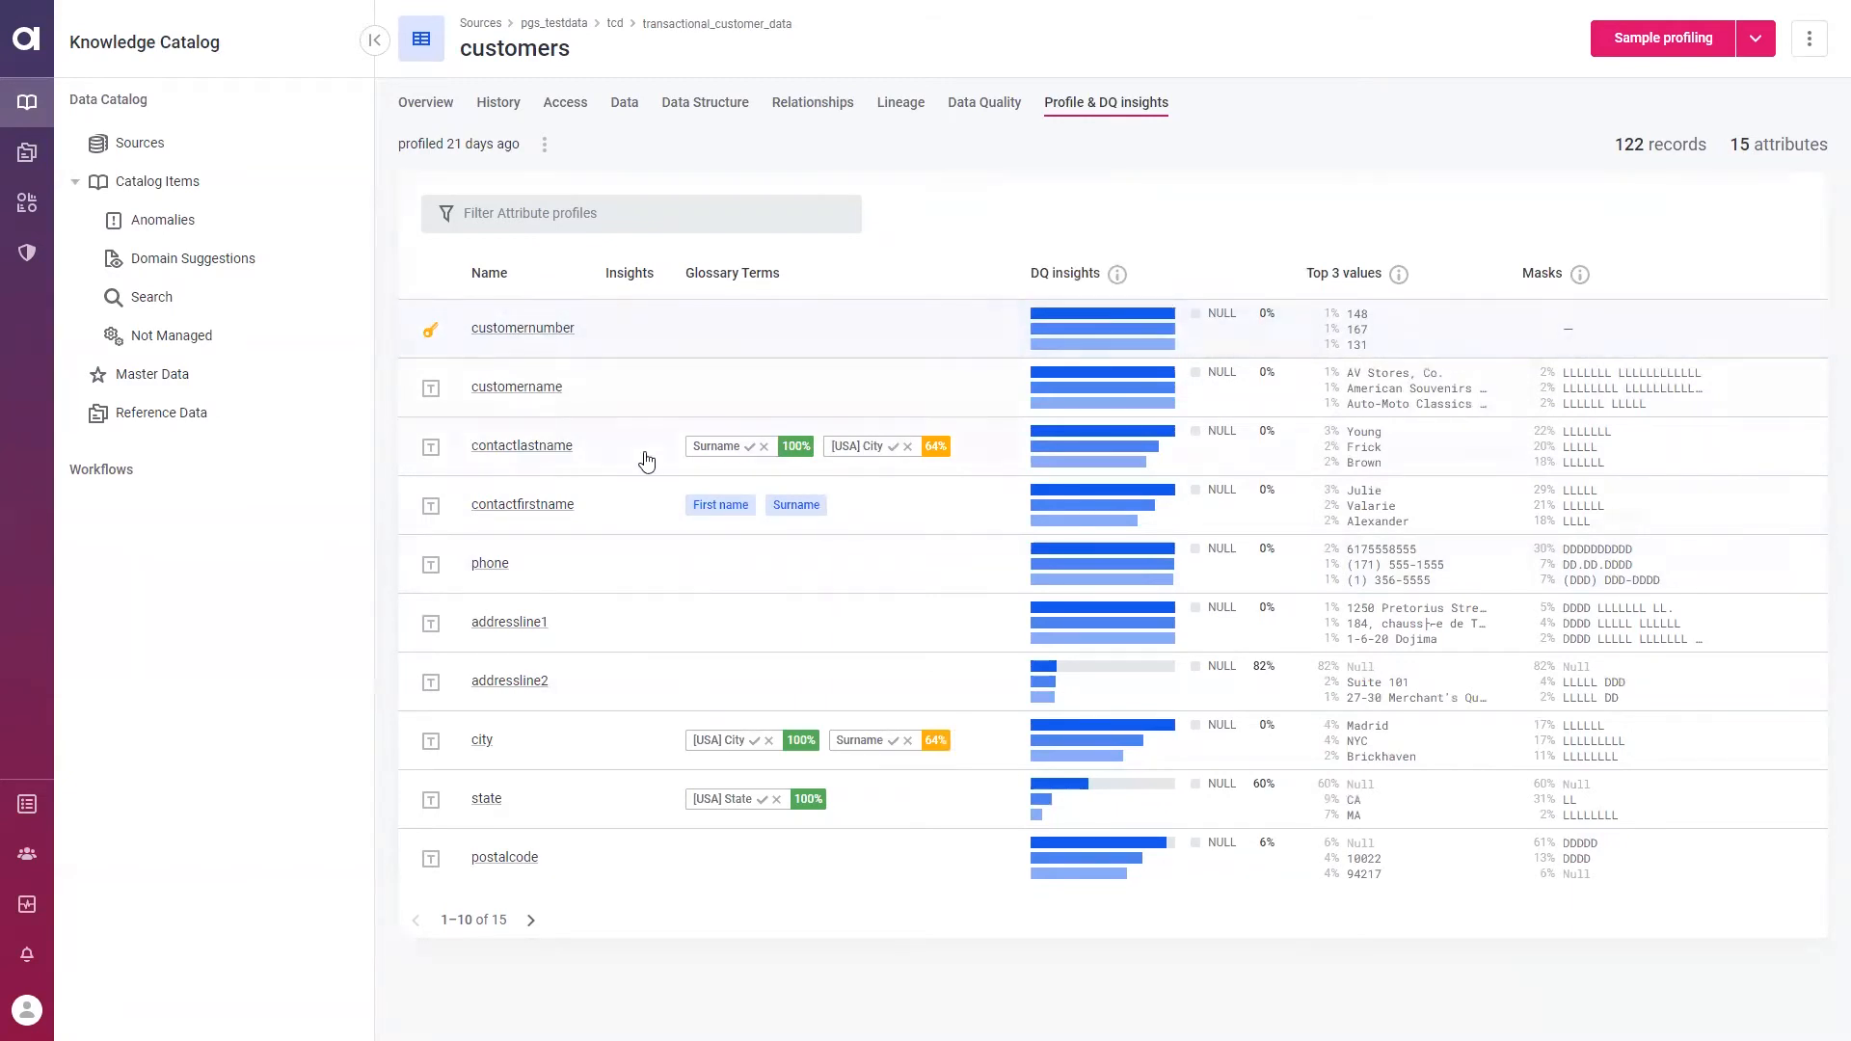
{"action": "mouse_move", "coordinate": [721, 747]}
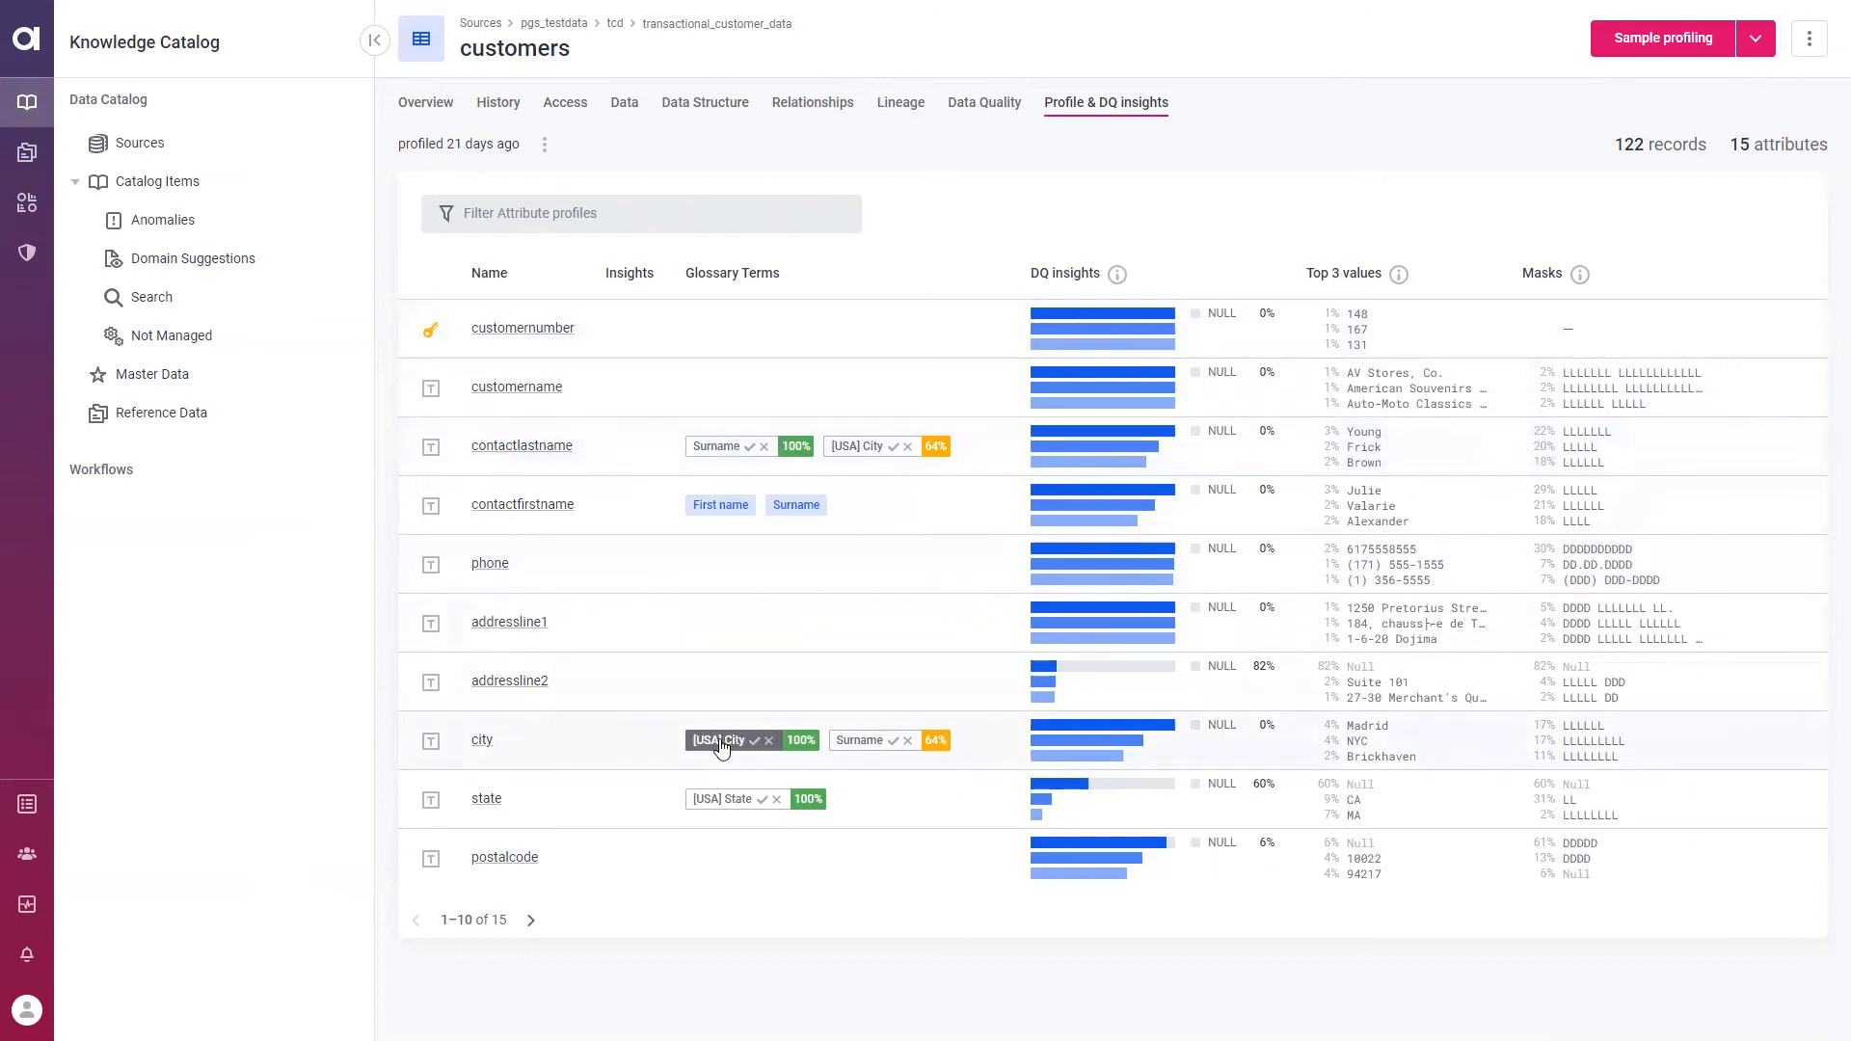
{"action": "mouse_move", "coordinate": [453, 597]}
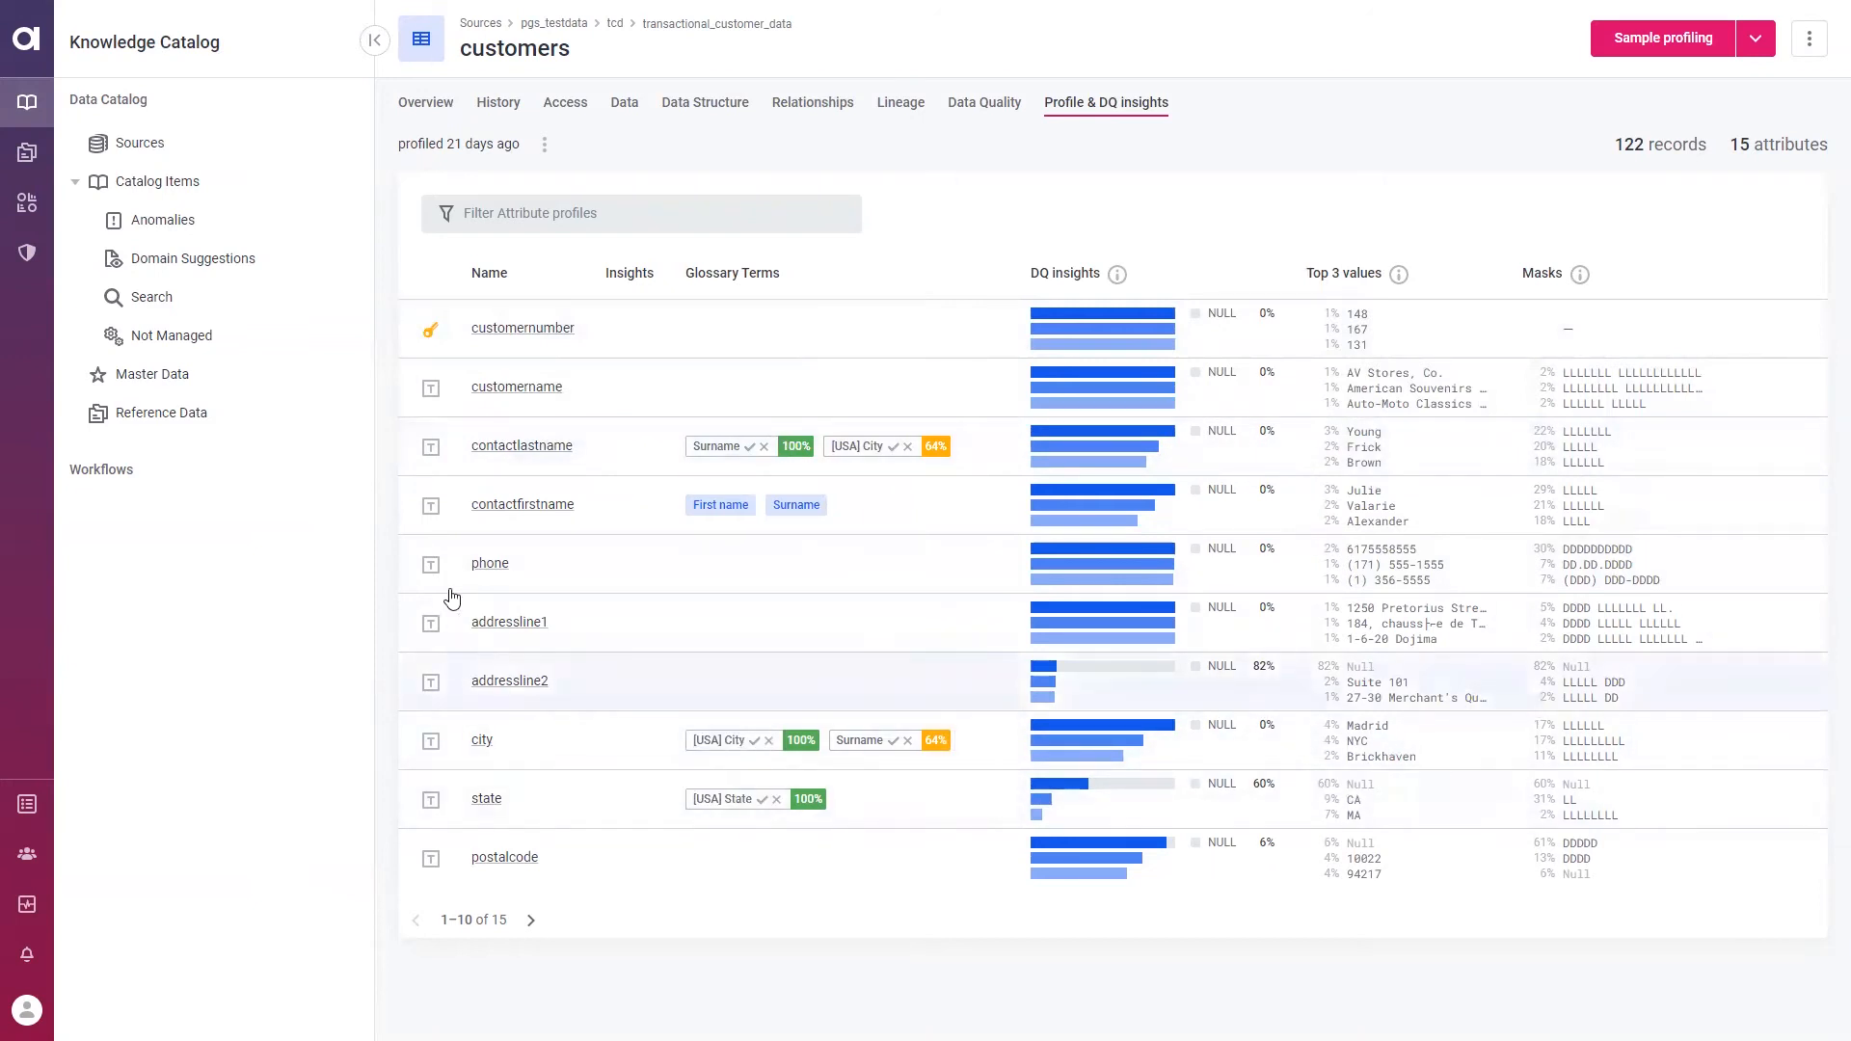
{"action": "left_click", "coordinate": [522, 504]}
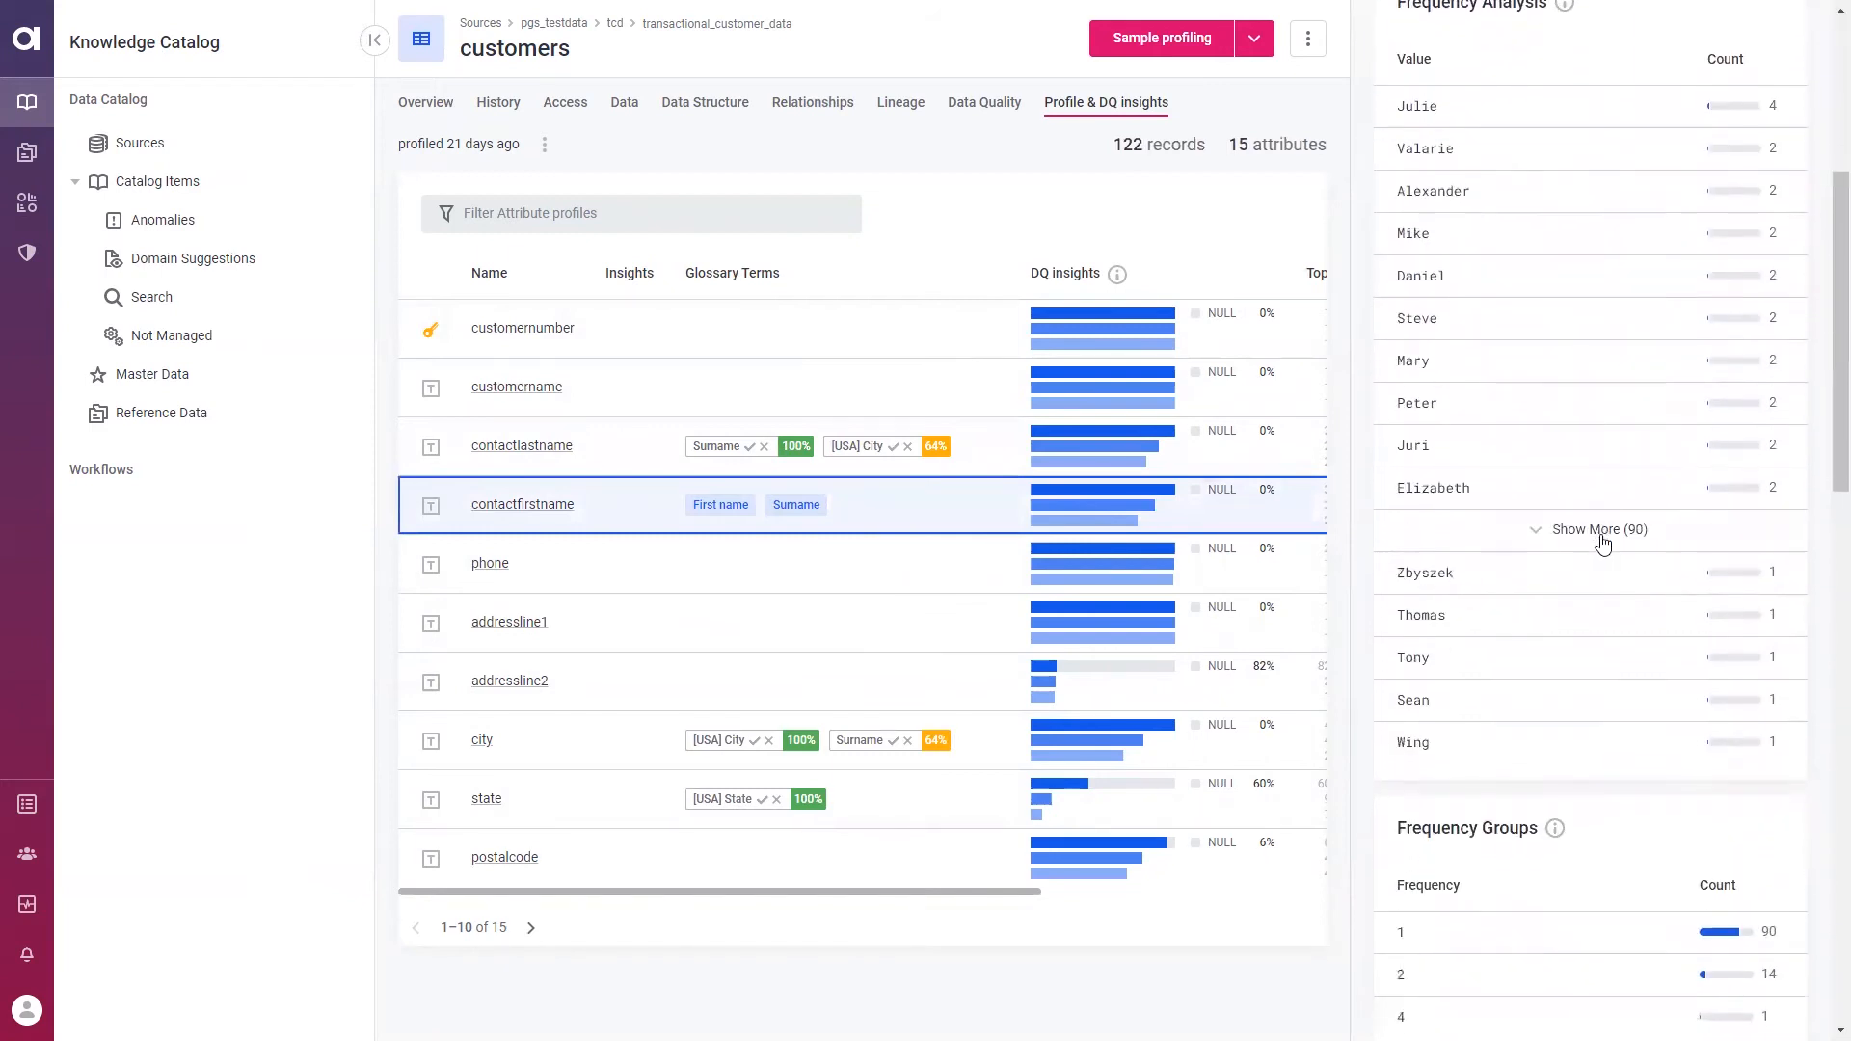
{"action": "scroll", "scroll_direction": "down", "scroll_amount": 3}
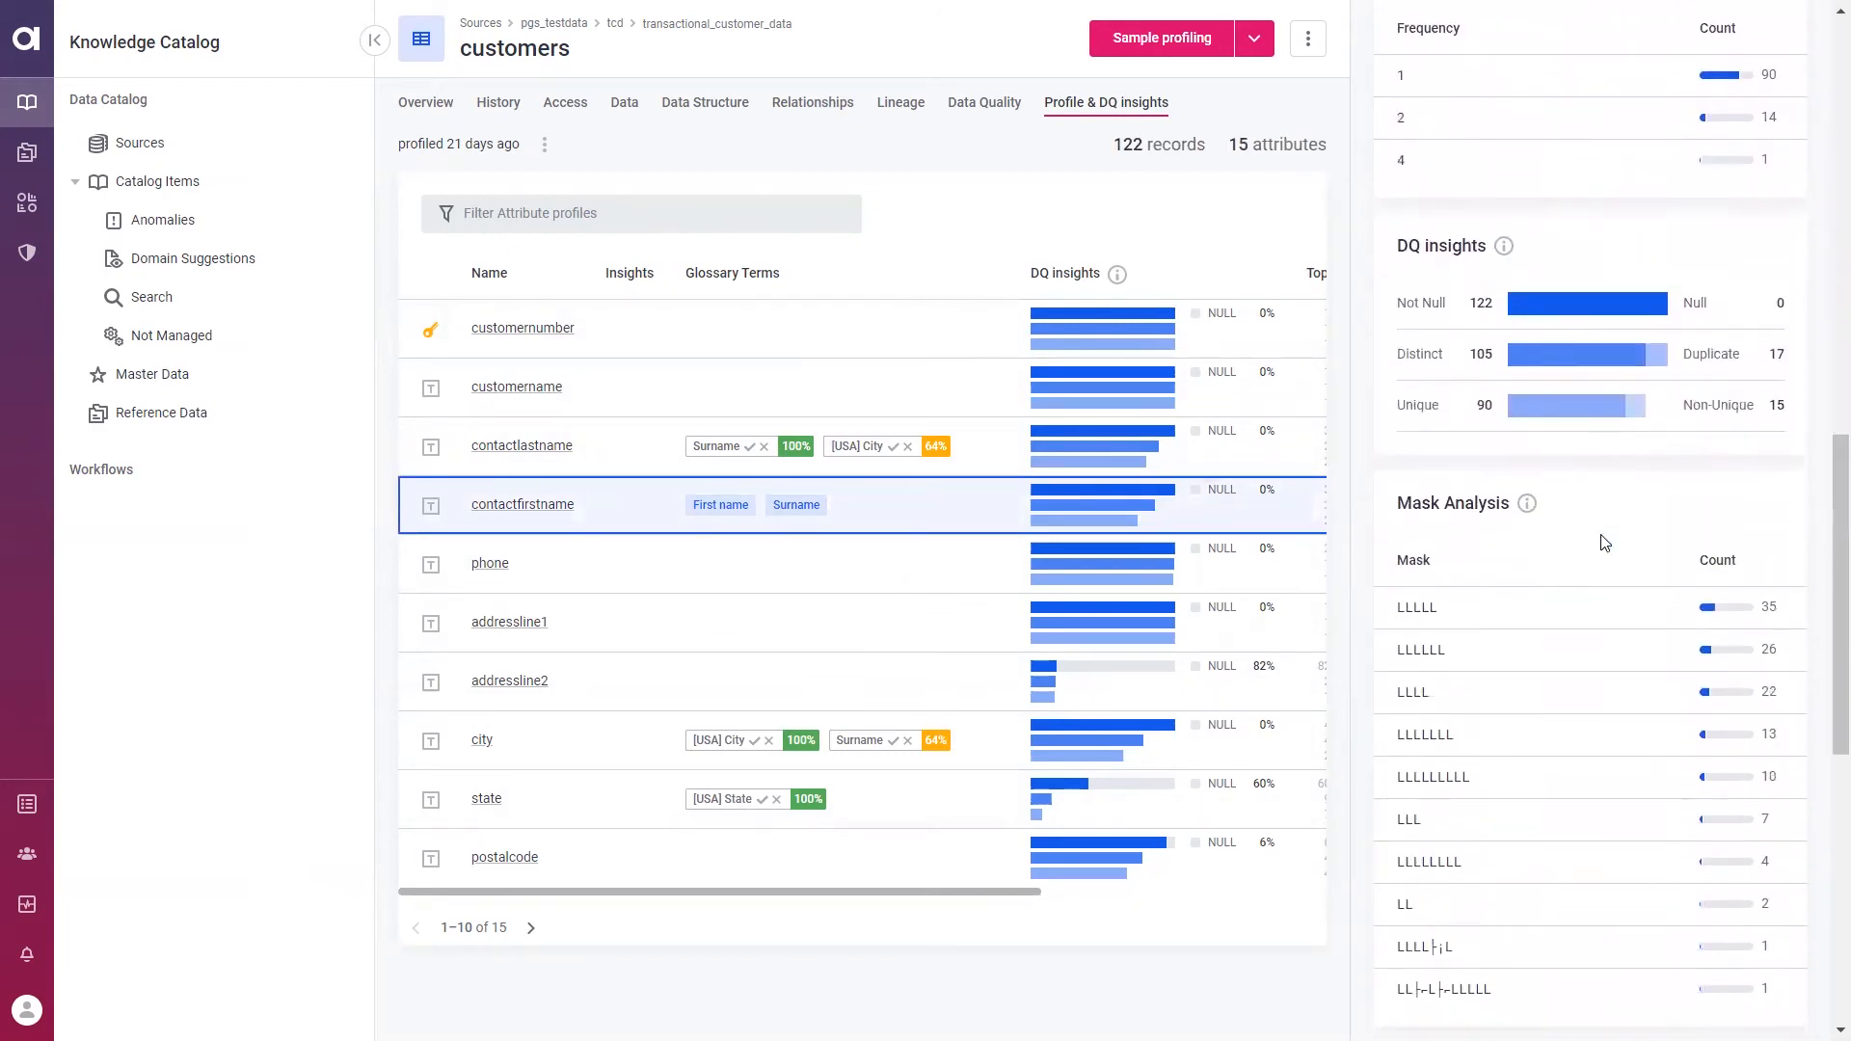
{"action": "scroll", "scroll_direction": "down", "scroll_amount": 3}
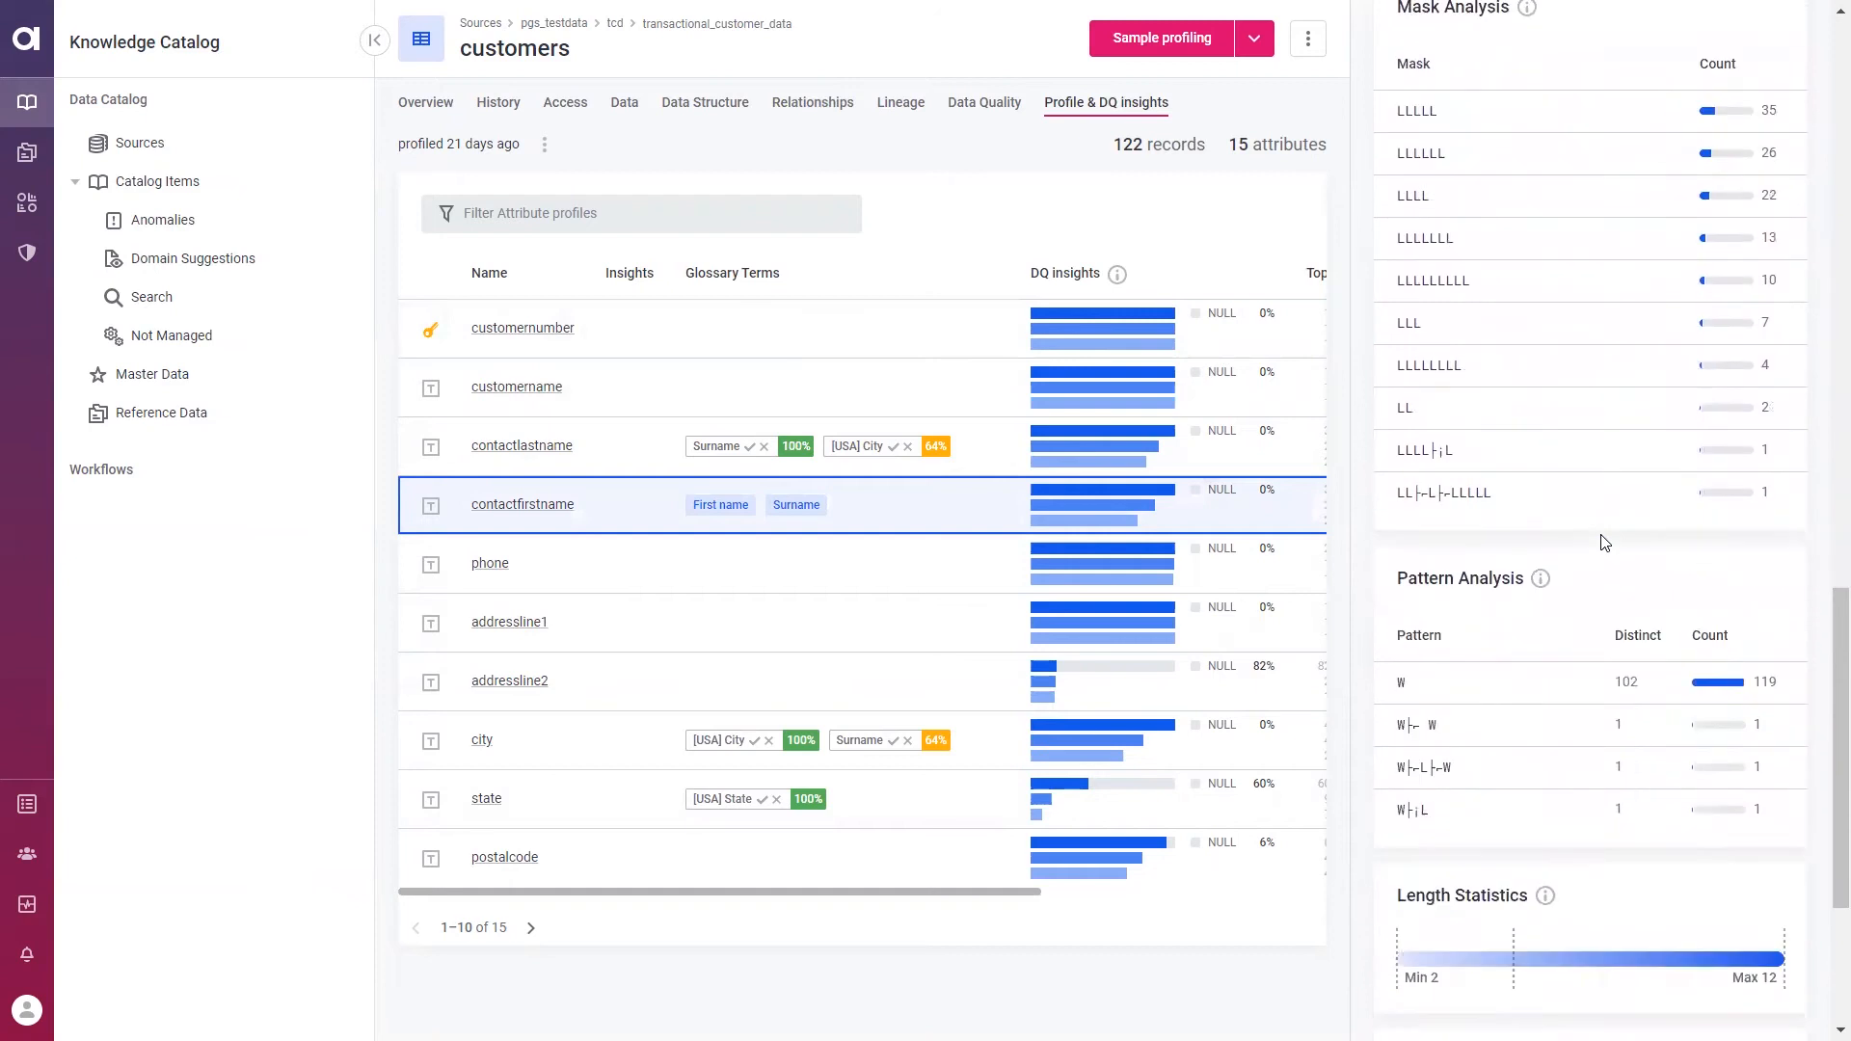
{"action": "scroll", "scroll_direction": "down", "scroll_amount": 3}
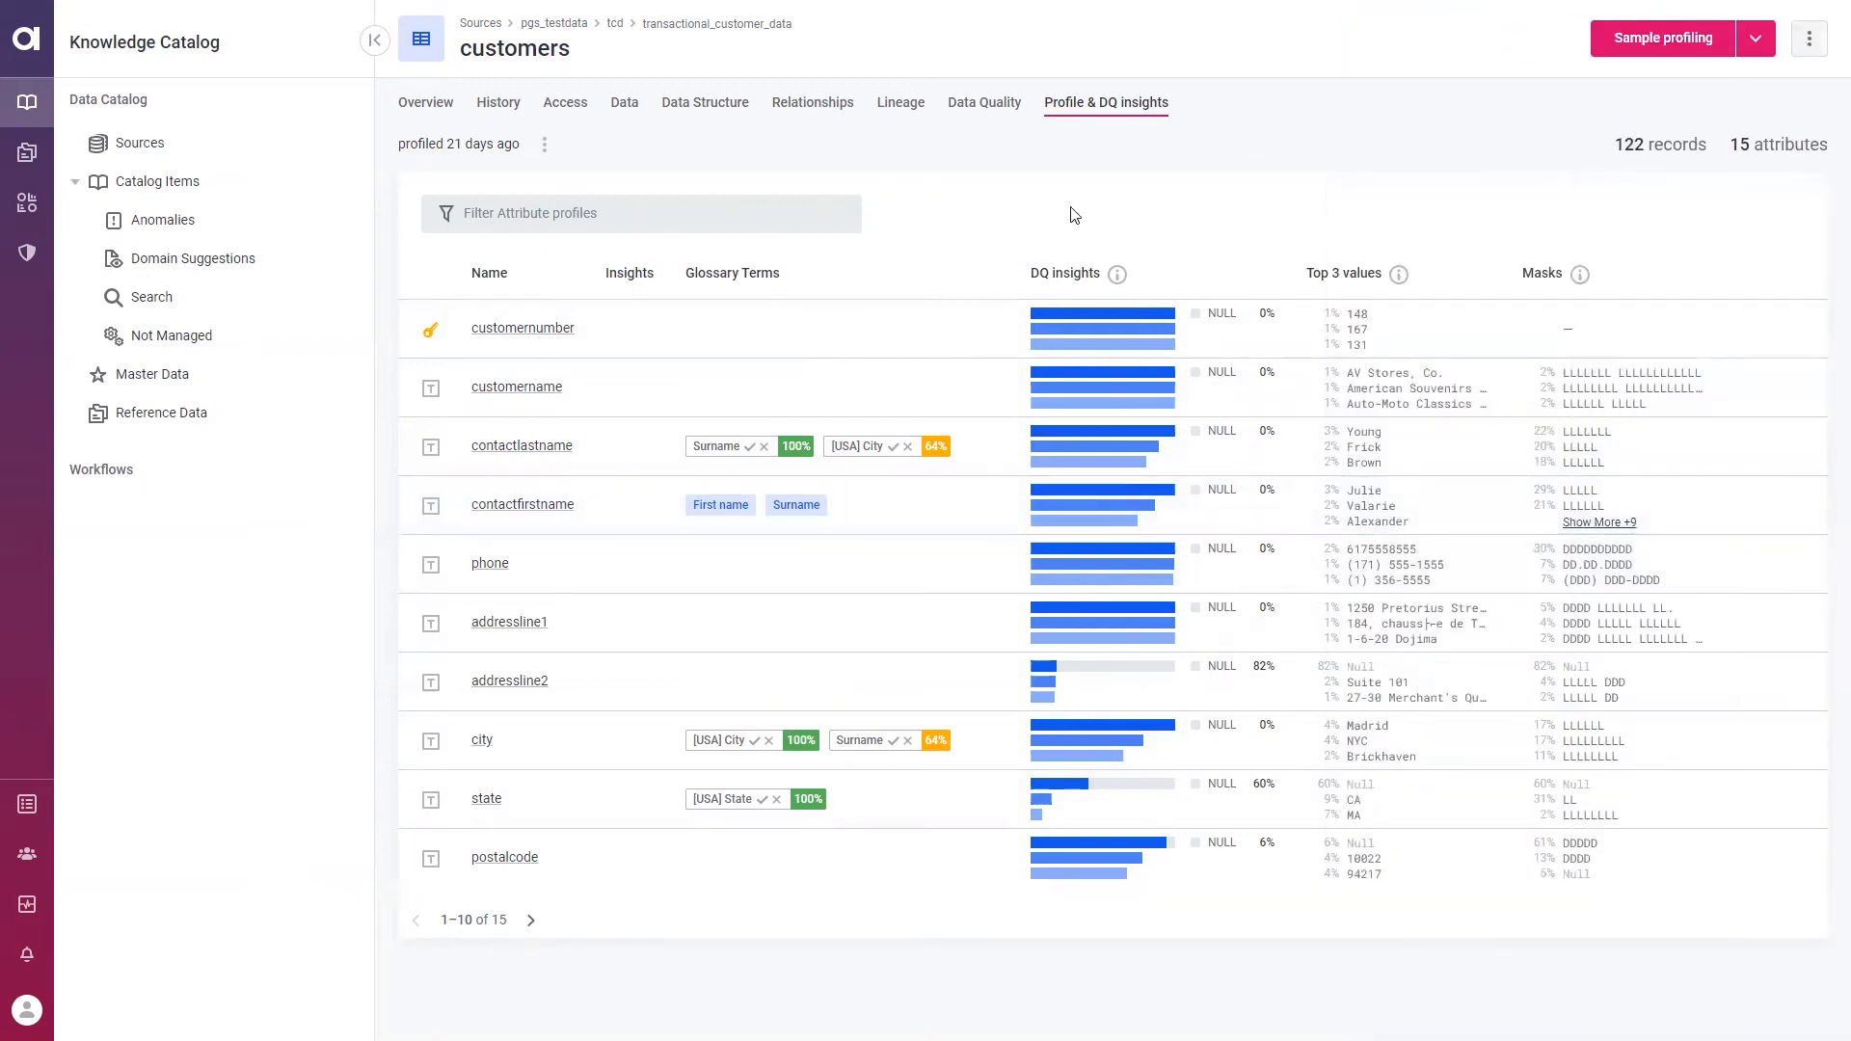
{"action": "mouse_move", "coordinate": [477, 168]}
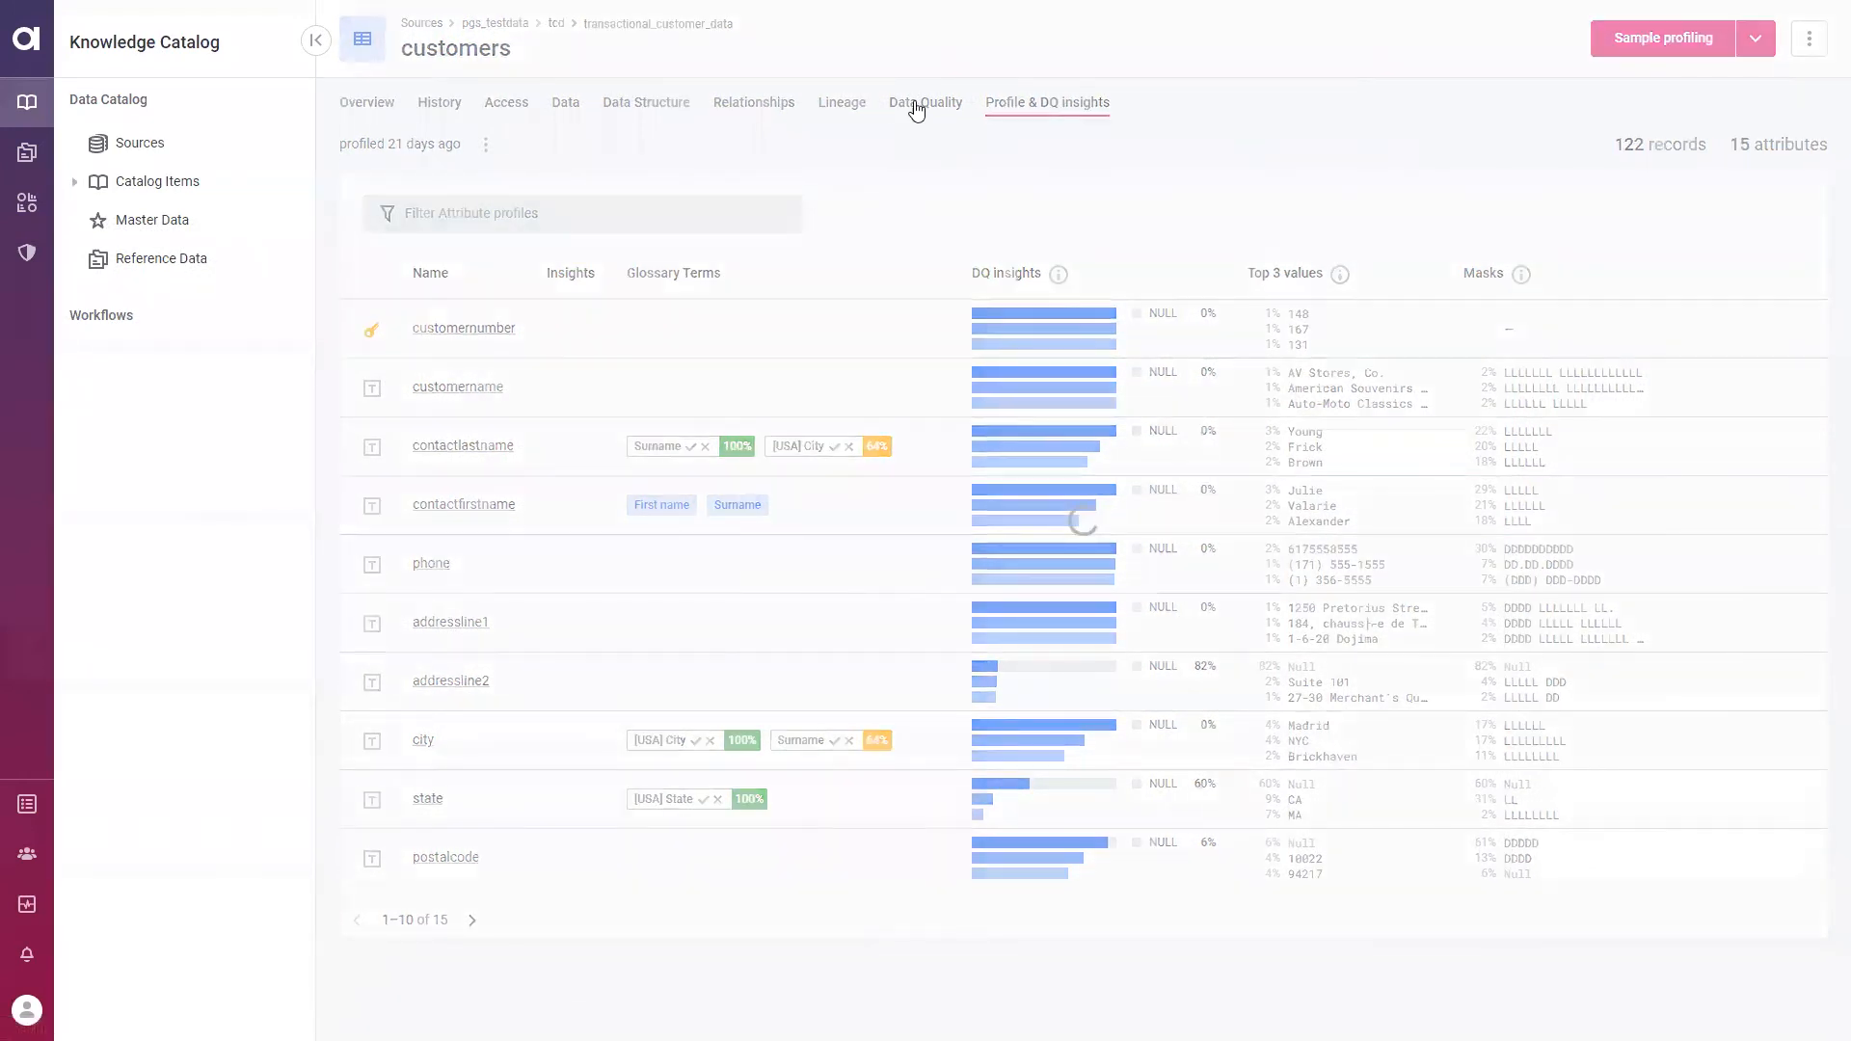
Show the customers Data Quality tab: 45% validity, 122 records, 10 checks
{"action": "left_click", "coordinate": [925, 103]}
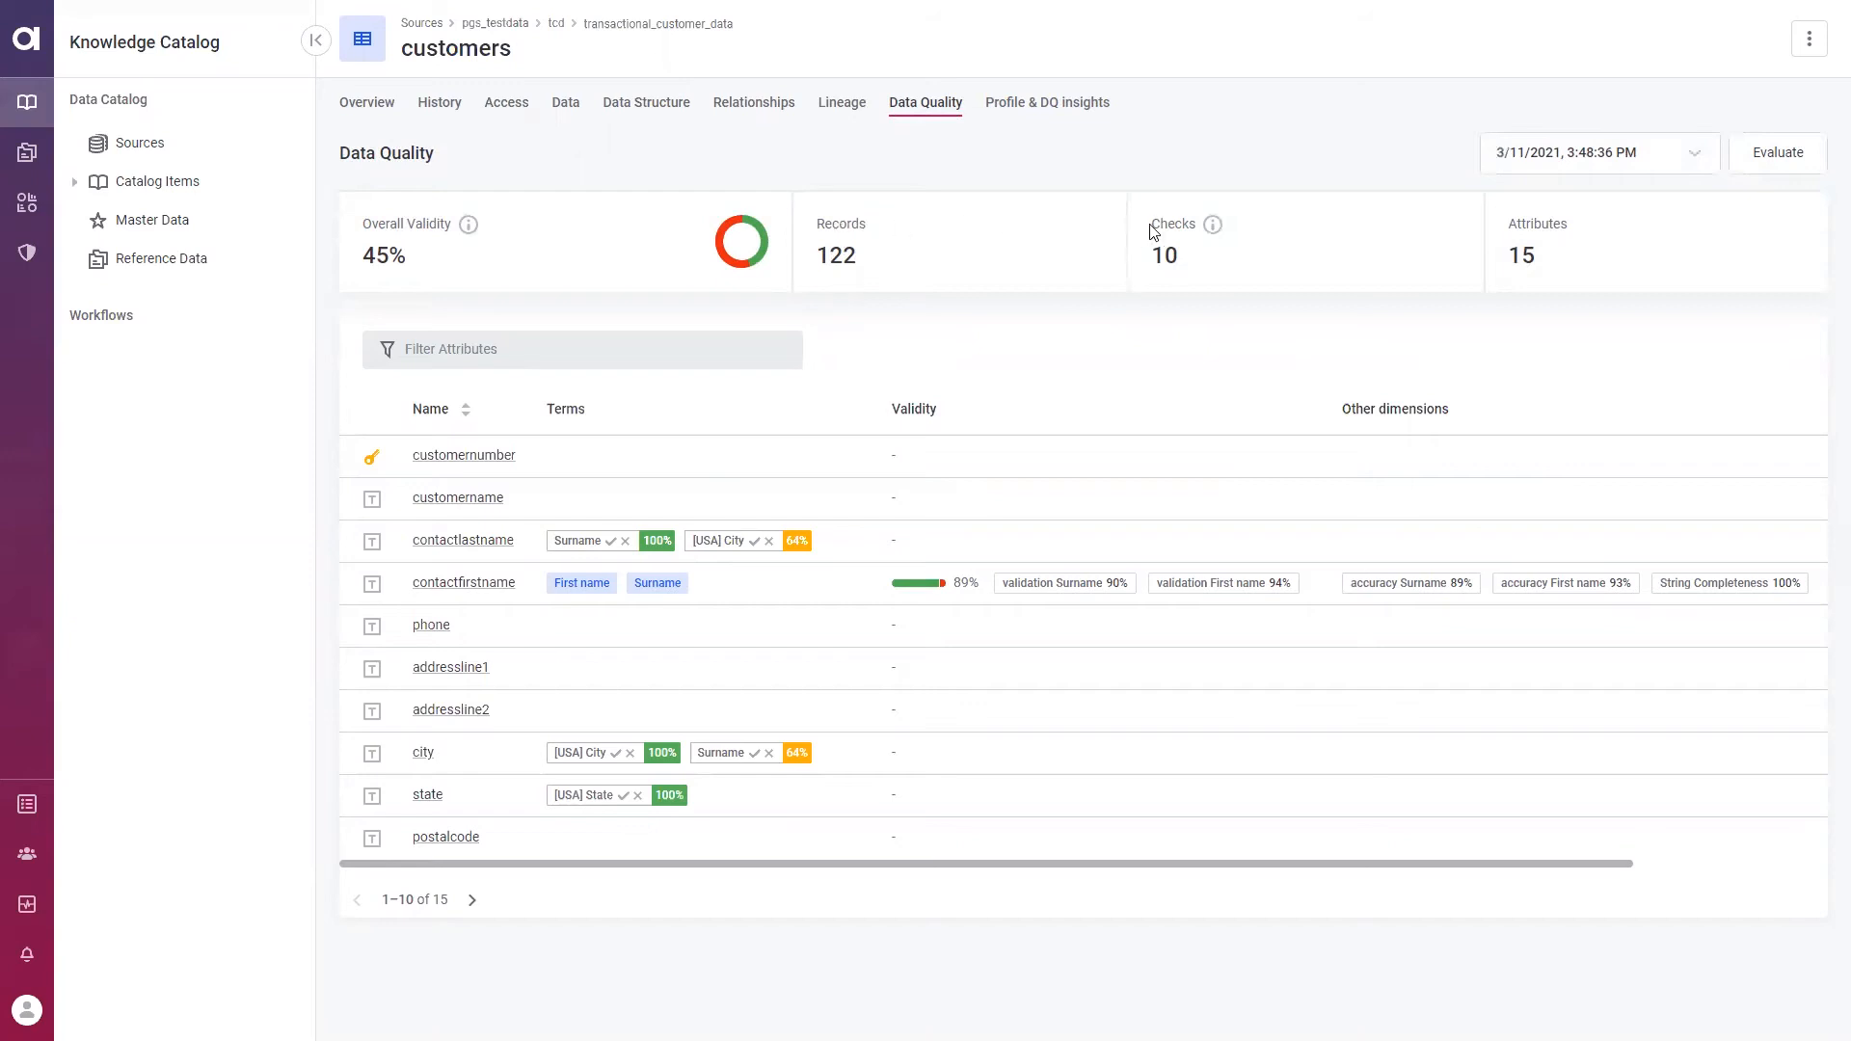
{"action": "mouse_move", "coordinate": [1421, 229]}
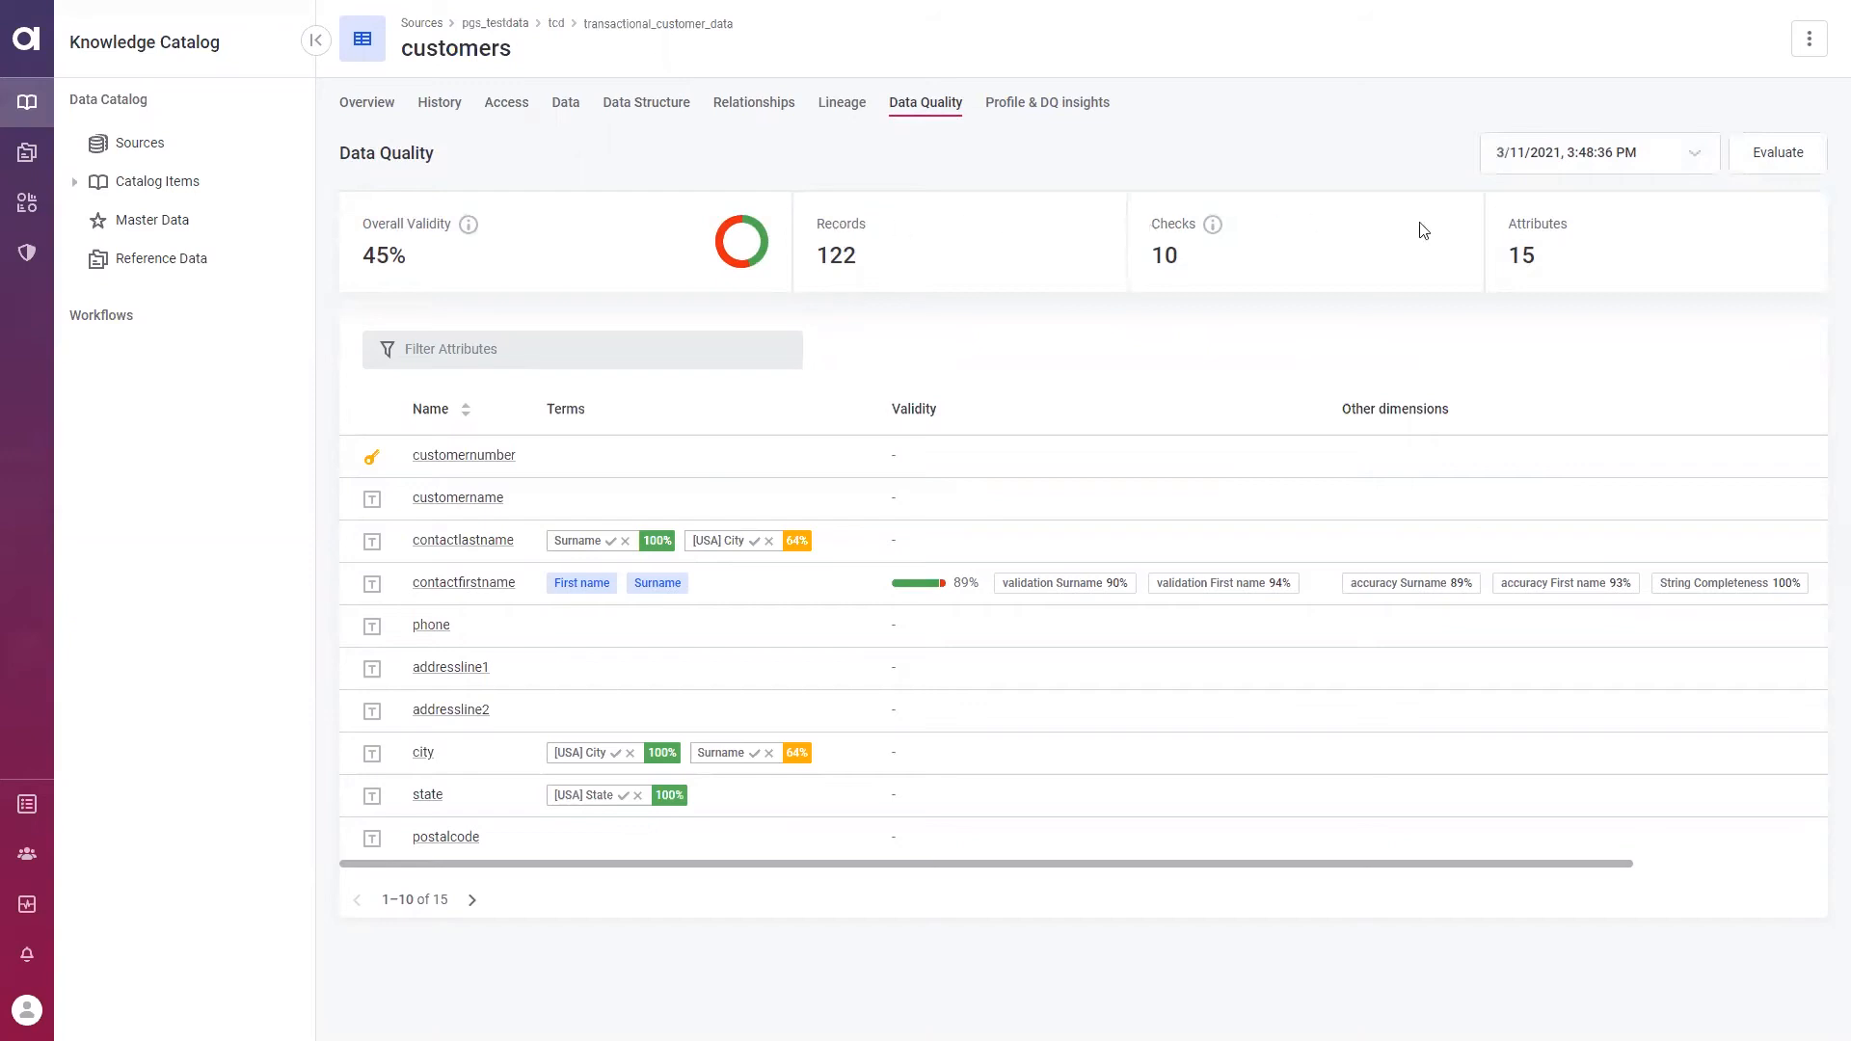
{"action": "mouse_move", "coordinate": [1509, 224]}
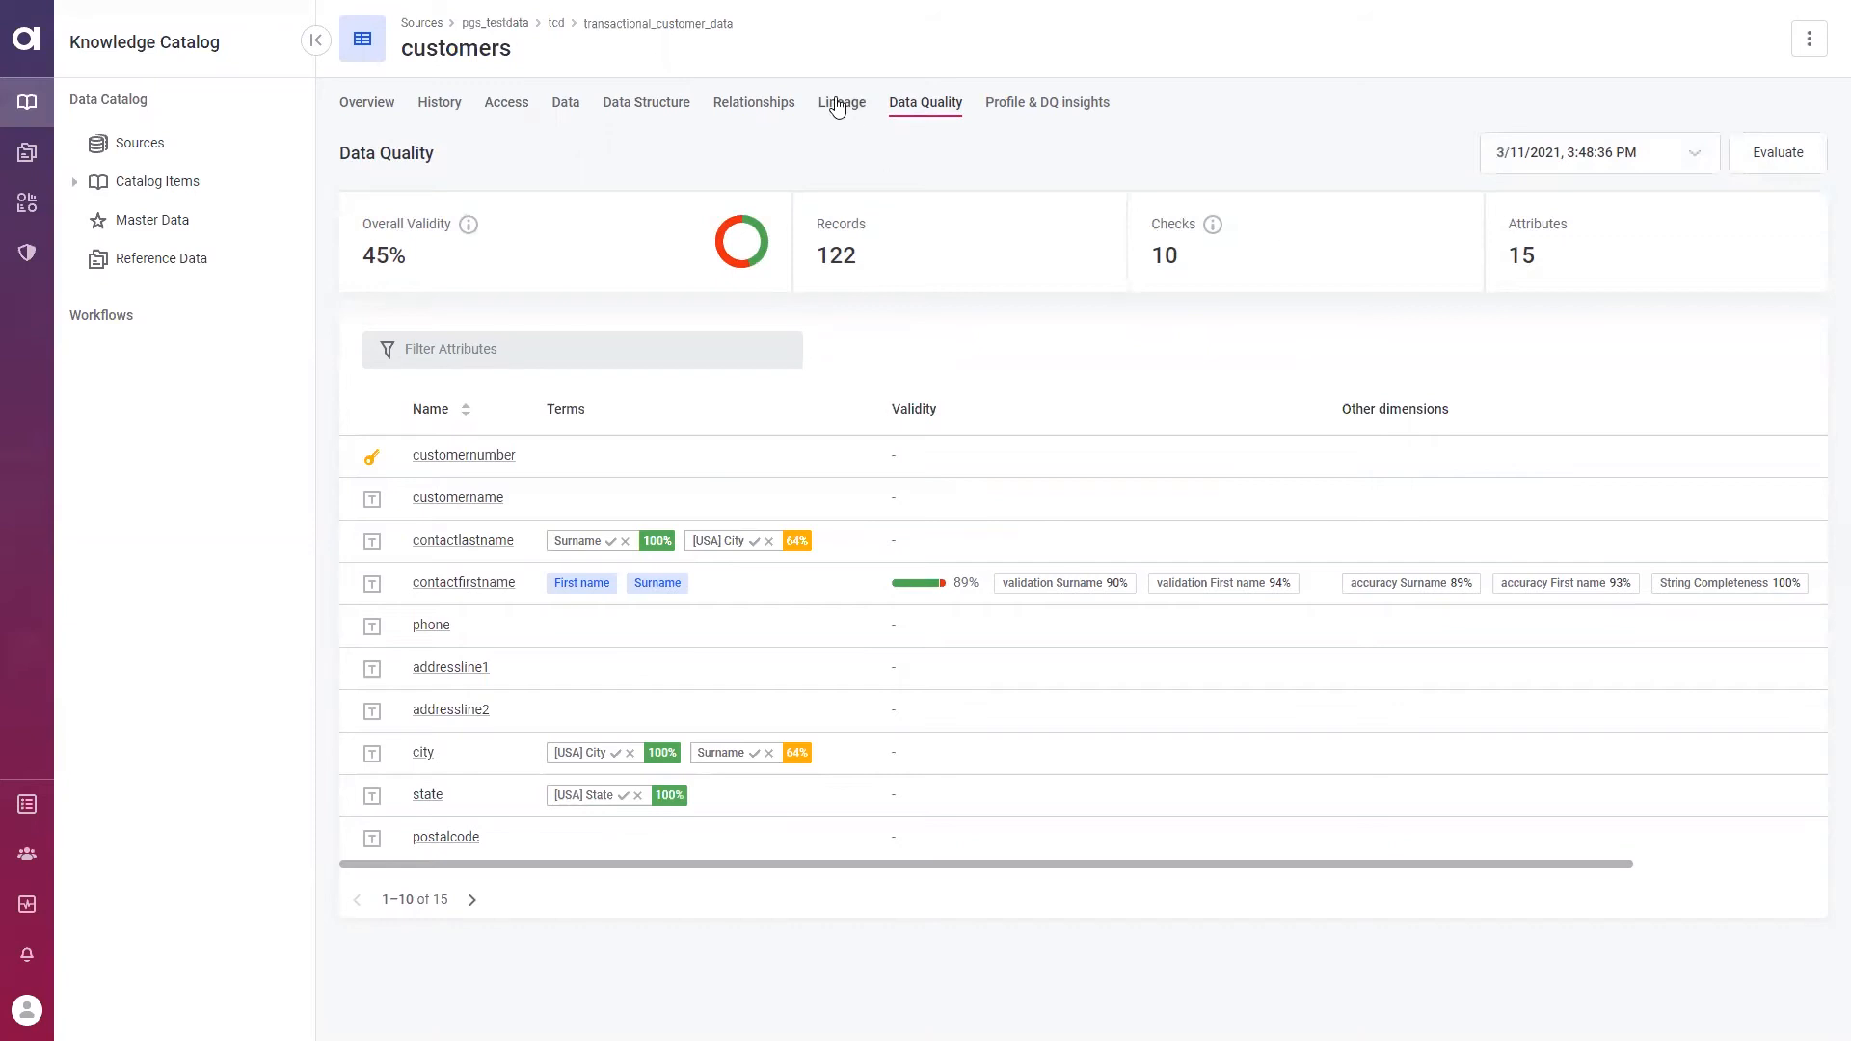
Open the customers lineage and expand customernumber to reveal crm_client and customers_h
{"action": "left_click", "coordinate": [841, 103]}
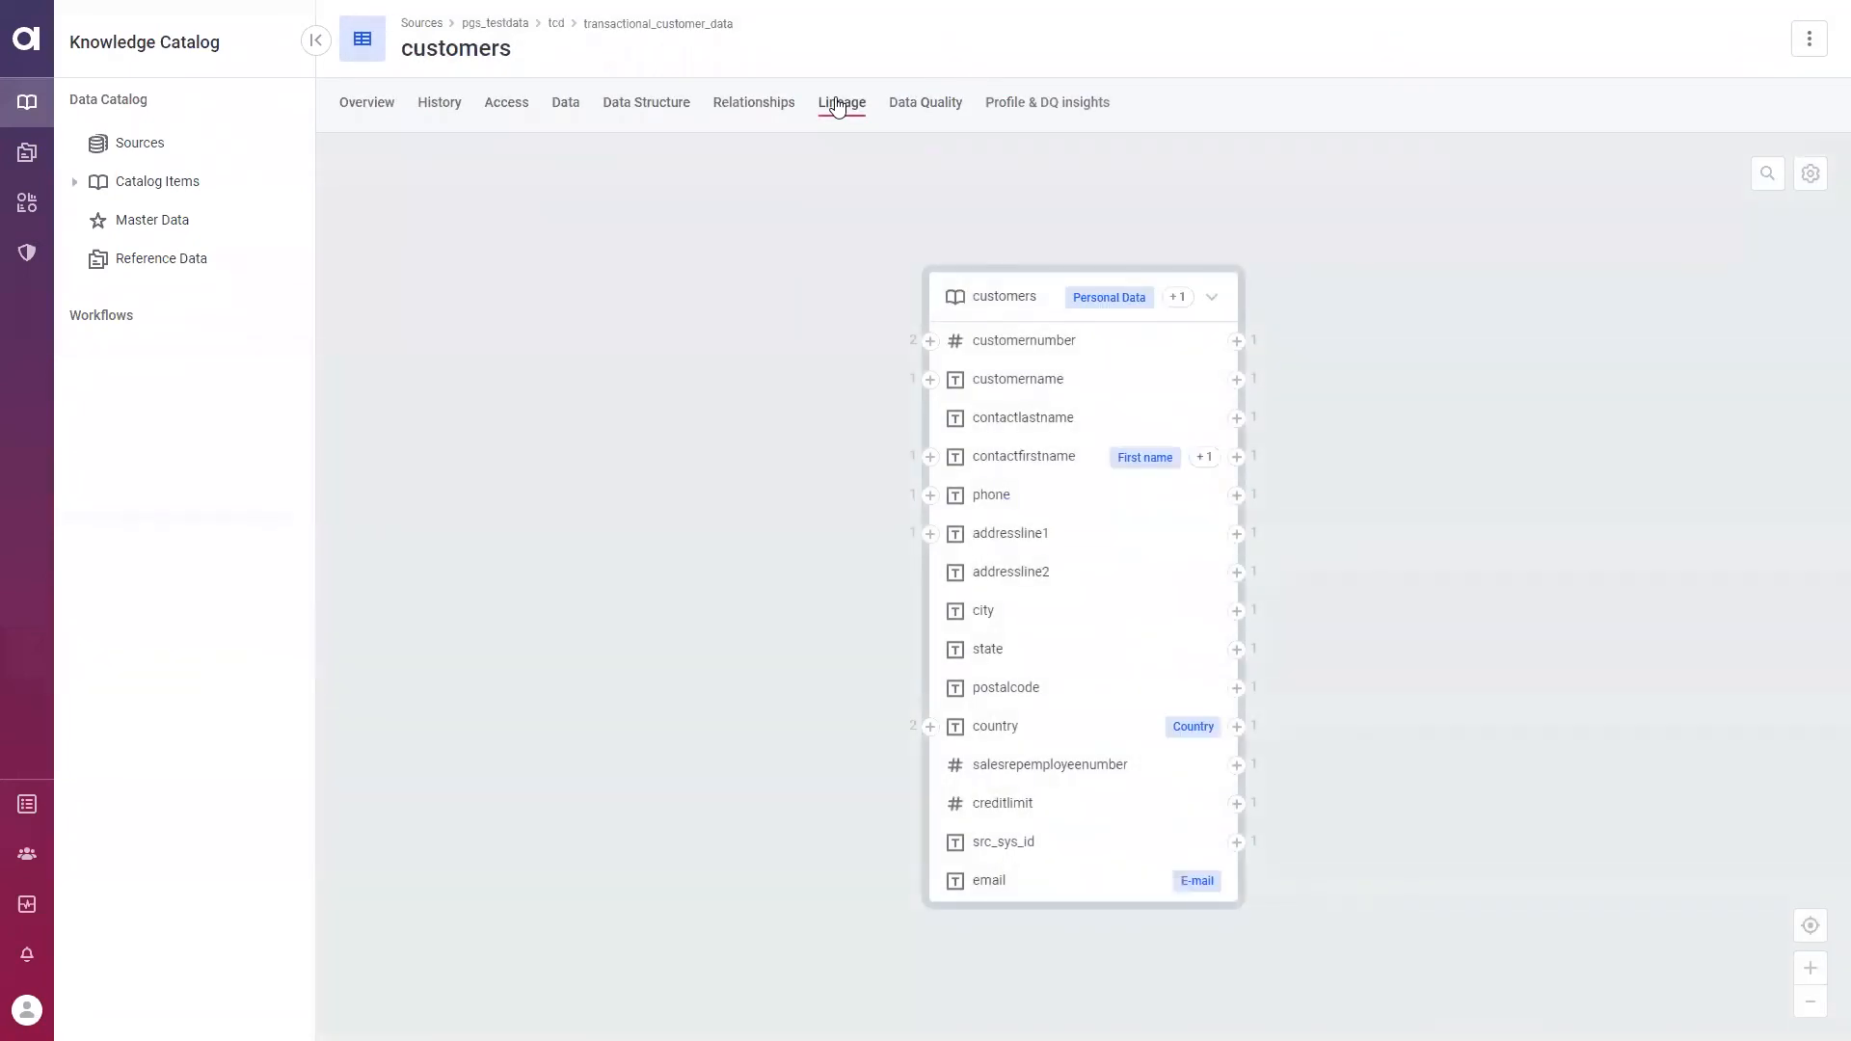
{"action": "mouse_move", "coordinate": [926, 343]}
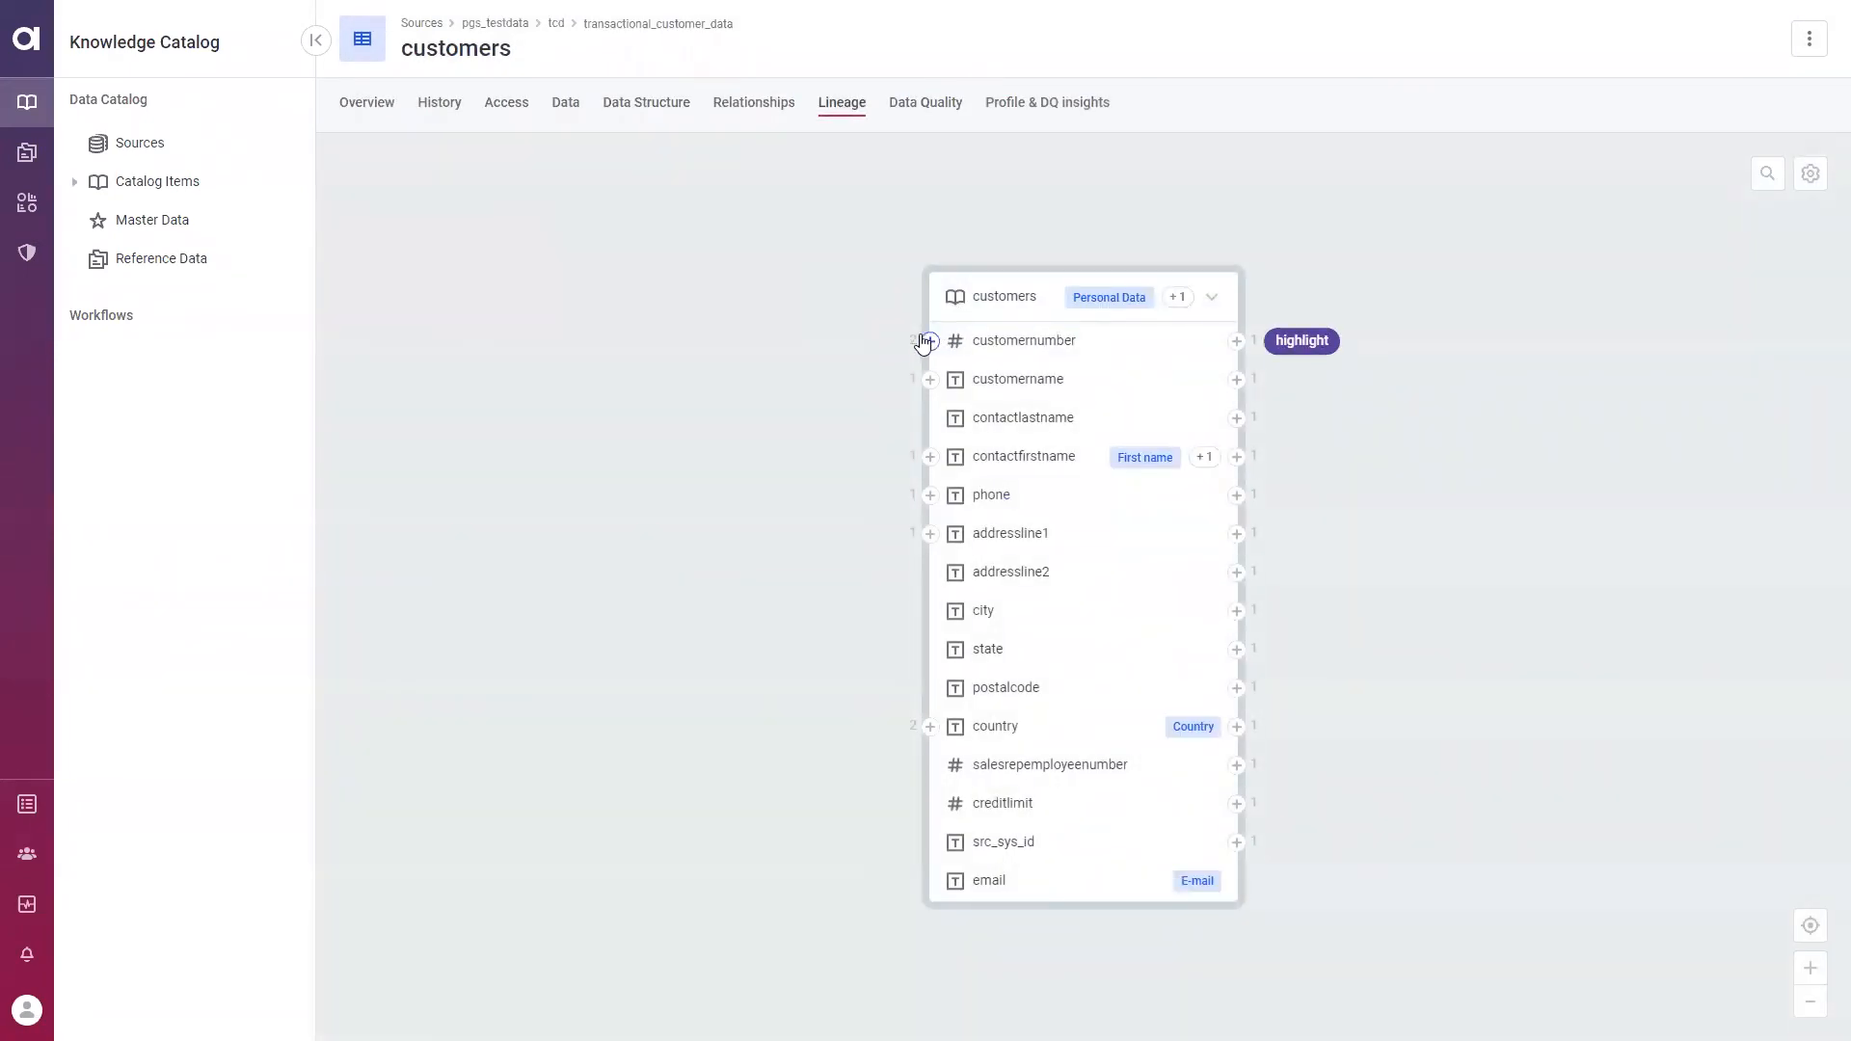
{"action": "left_click", "coordinate": [927, 342]}
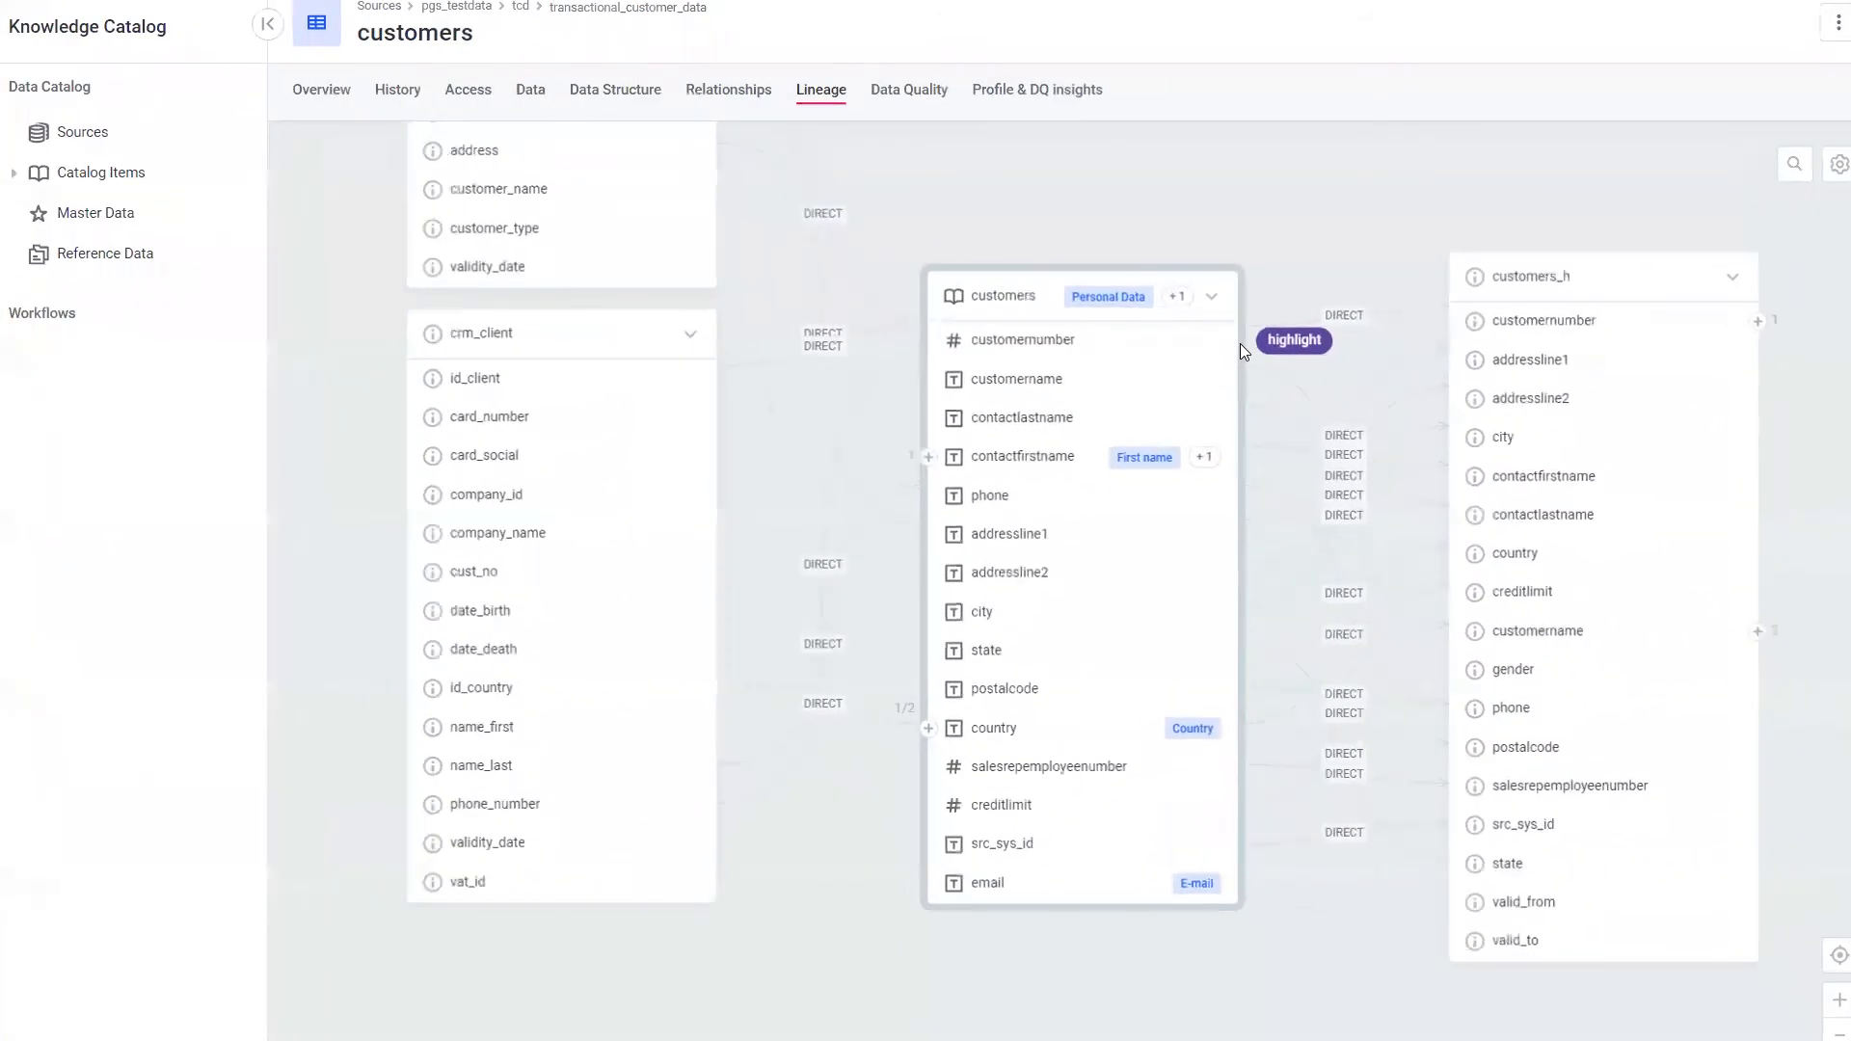
{"action": "mouse_move", "coordinate": [1677, 242]}
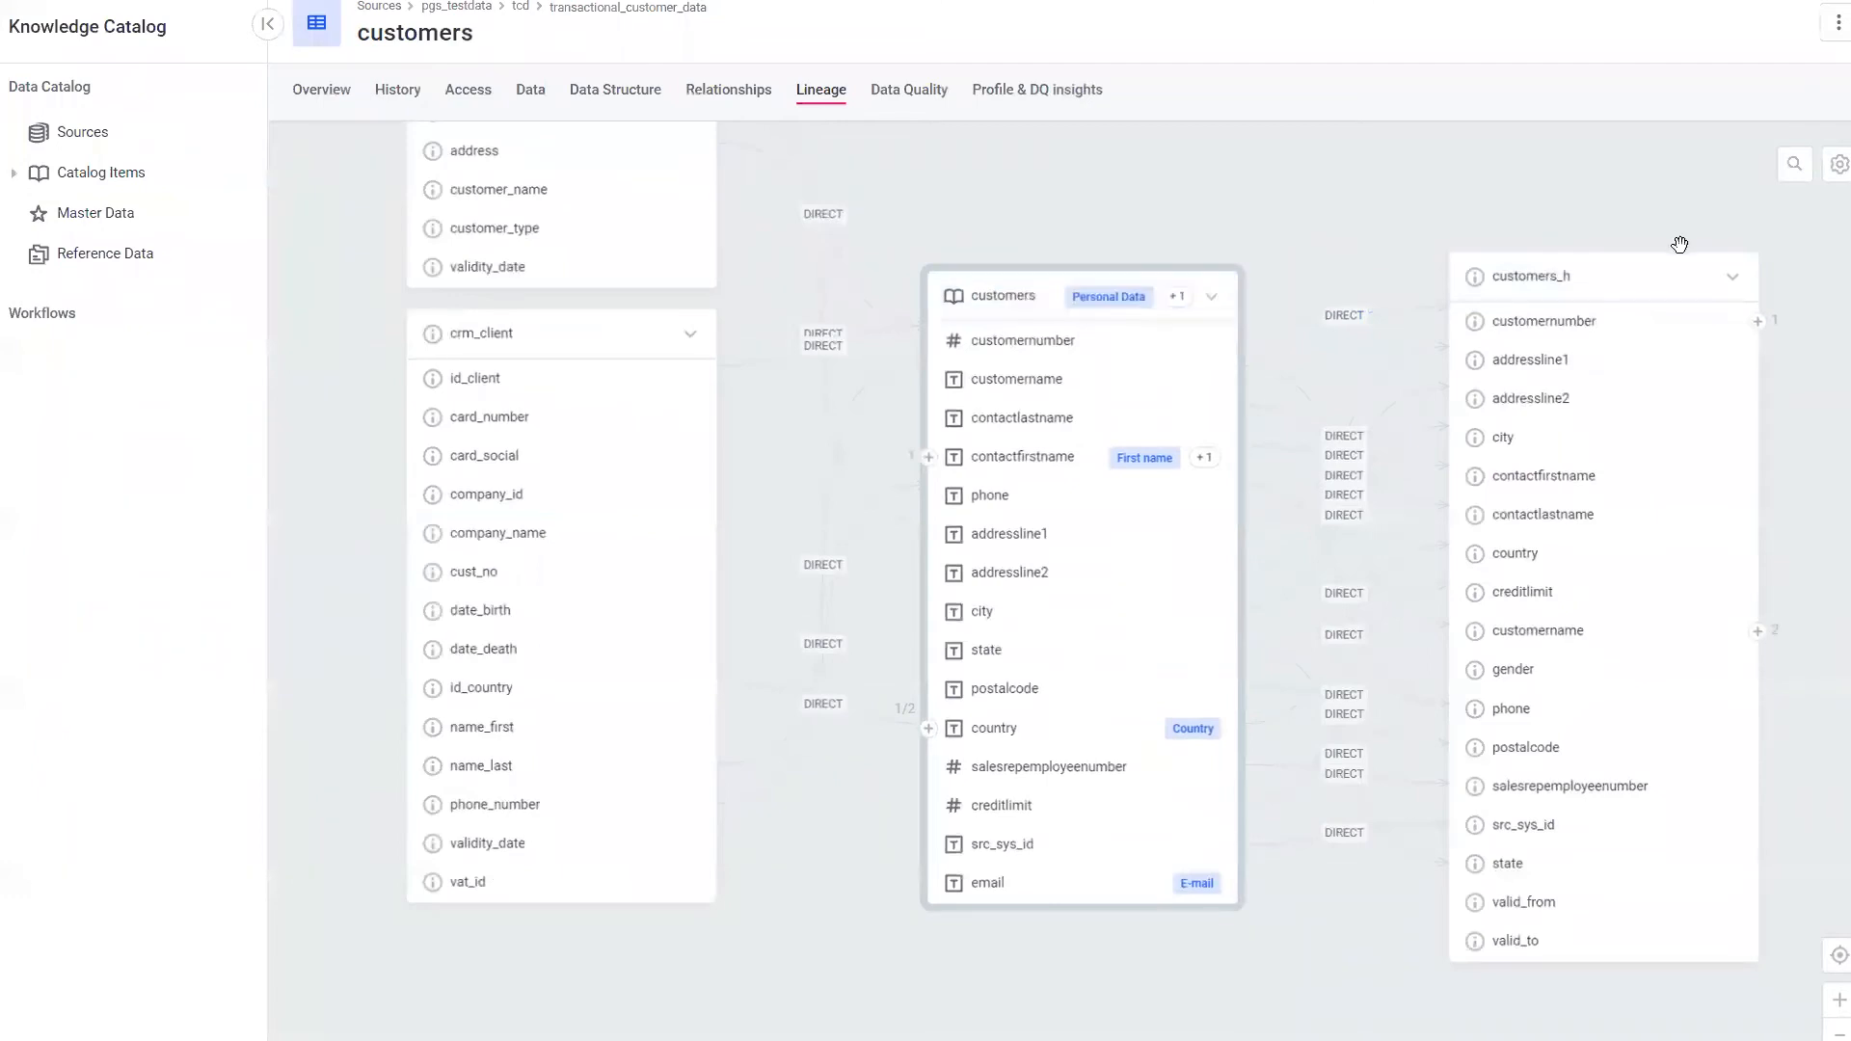
{"action": "mouse_move", "coordinate": [1838, 163]}
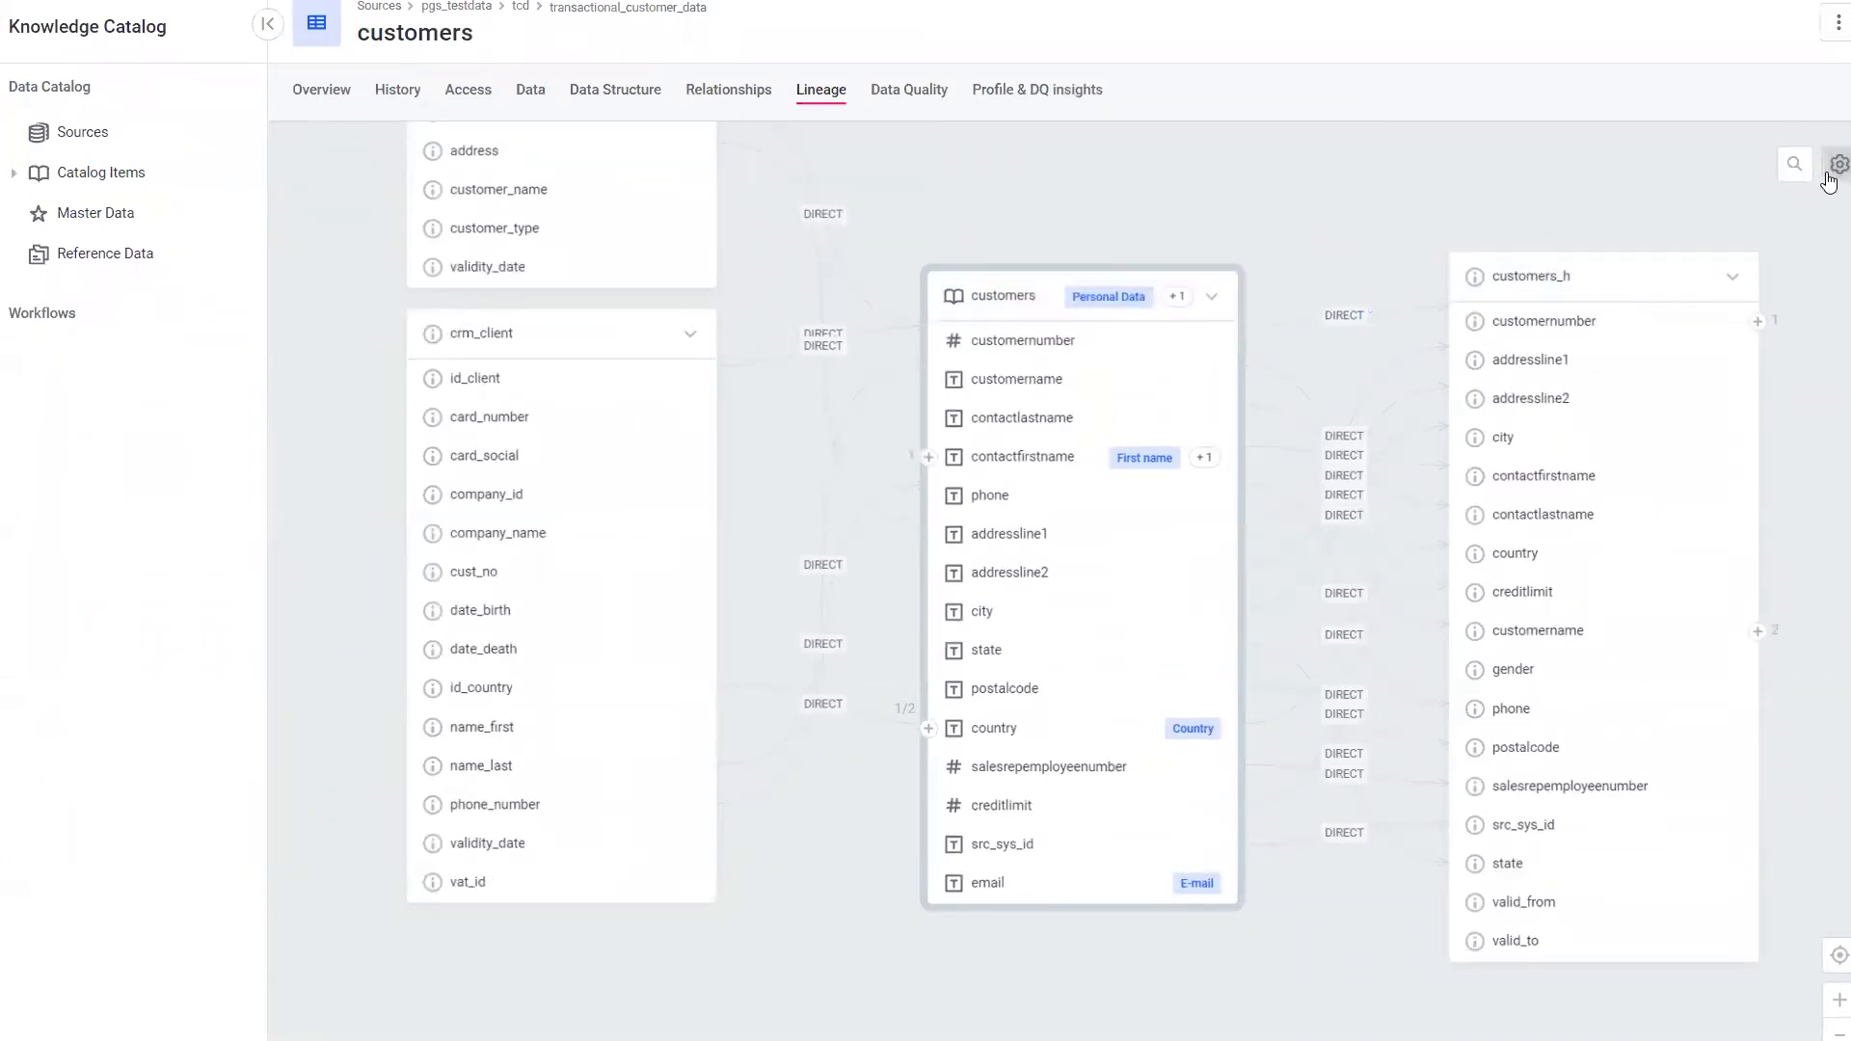
Enable Show Validity and Show Anomalies in the lineage diagram settings
{"action": "left_click", "coordinate": [1837, 163]}
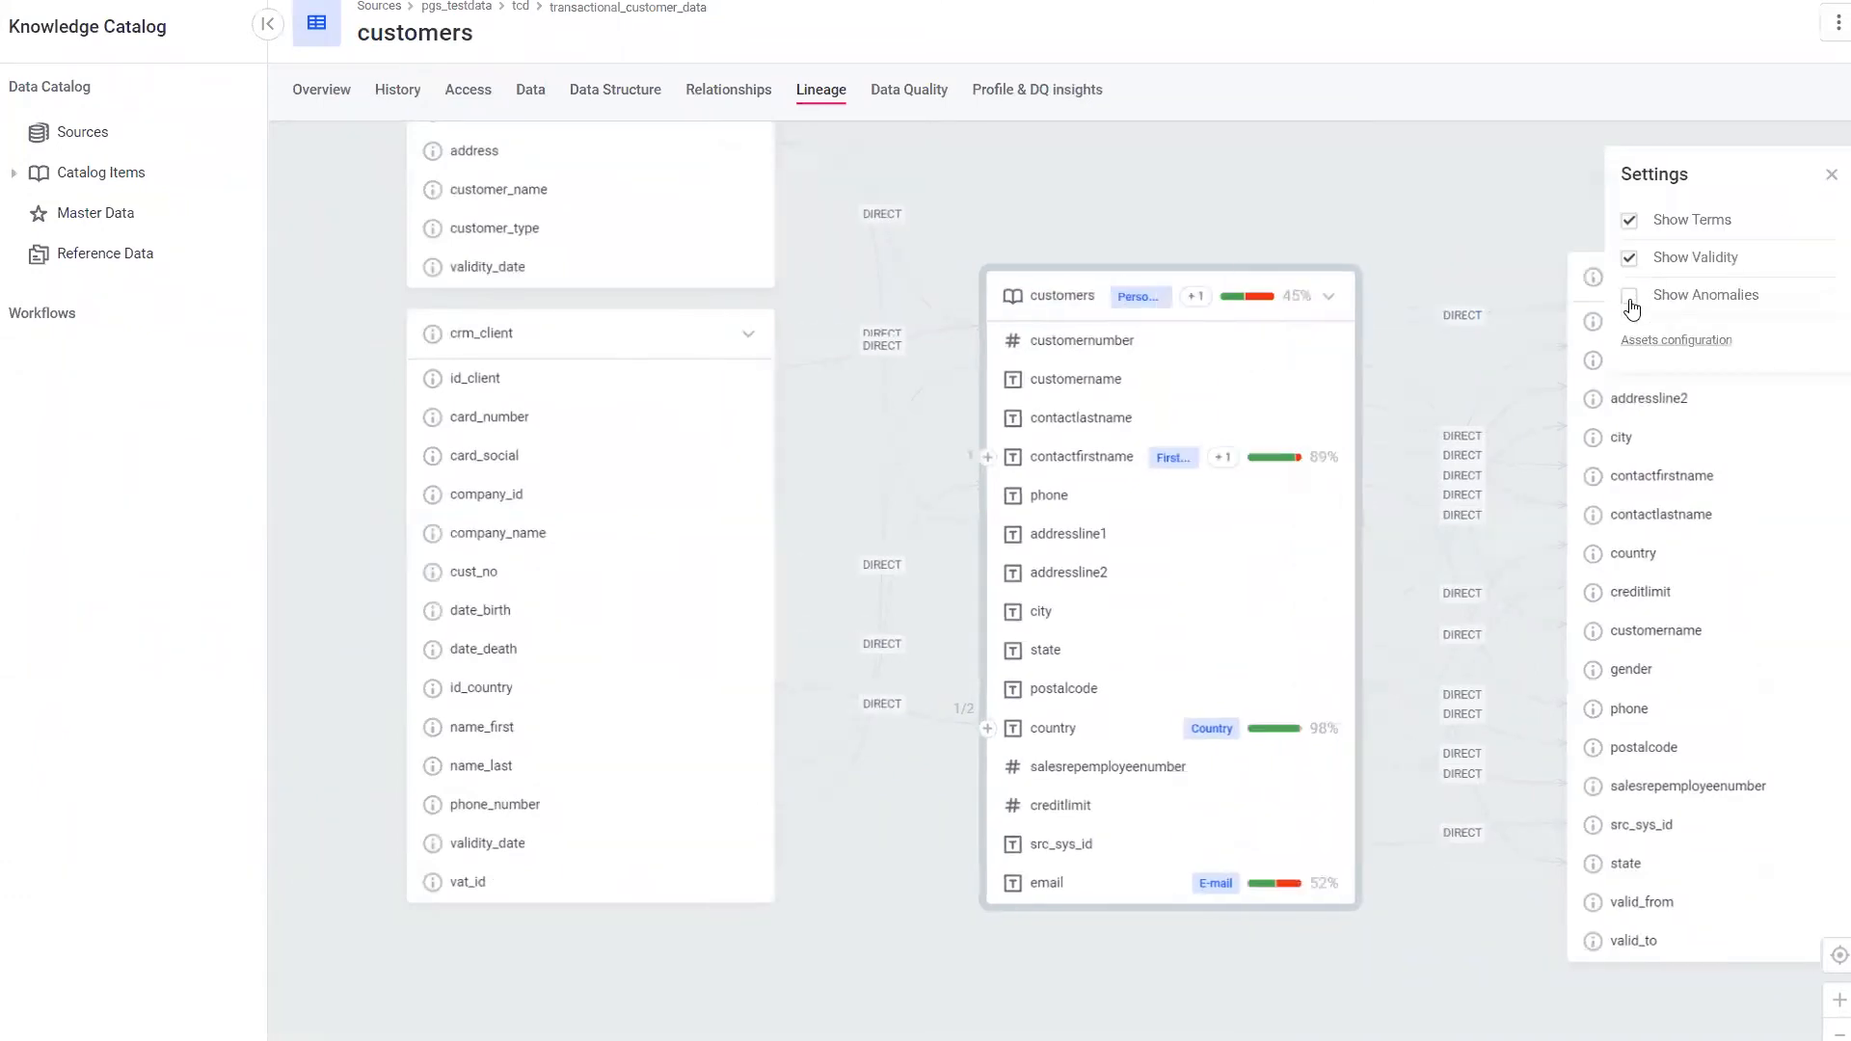
{"action": "left_click", "coordinate": [1629, 296]}
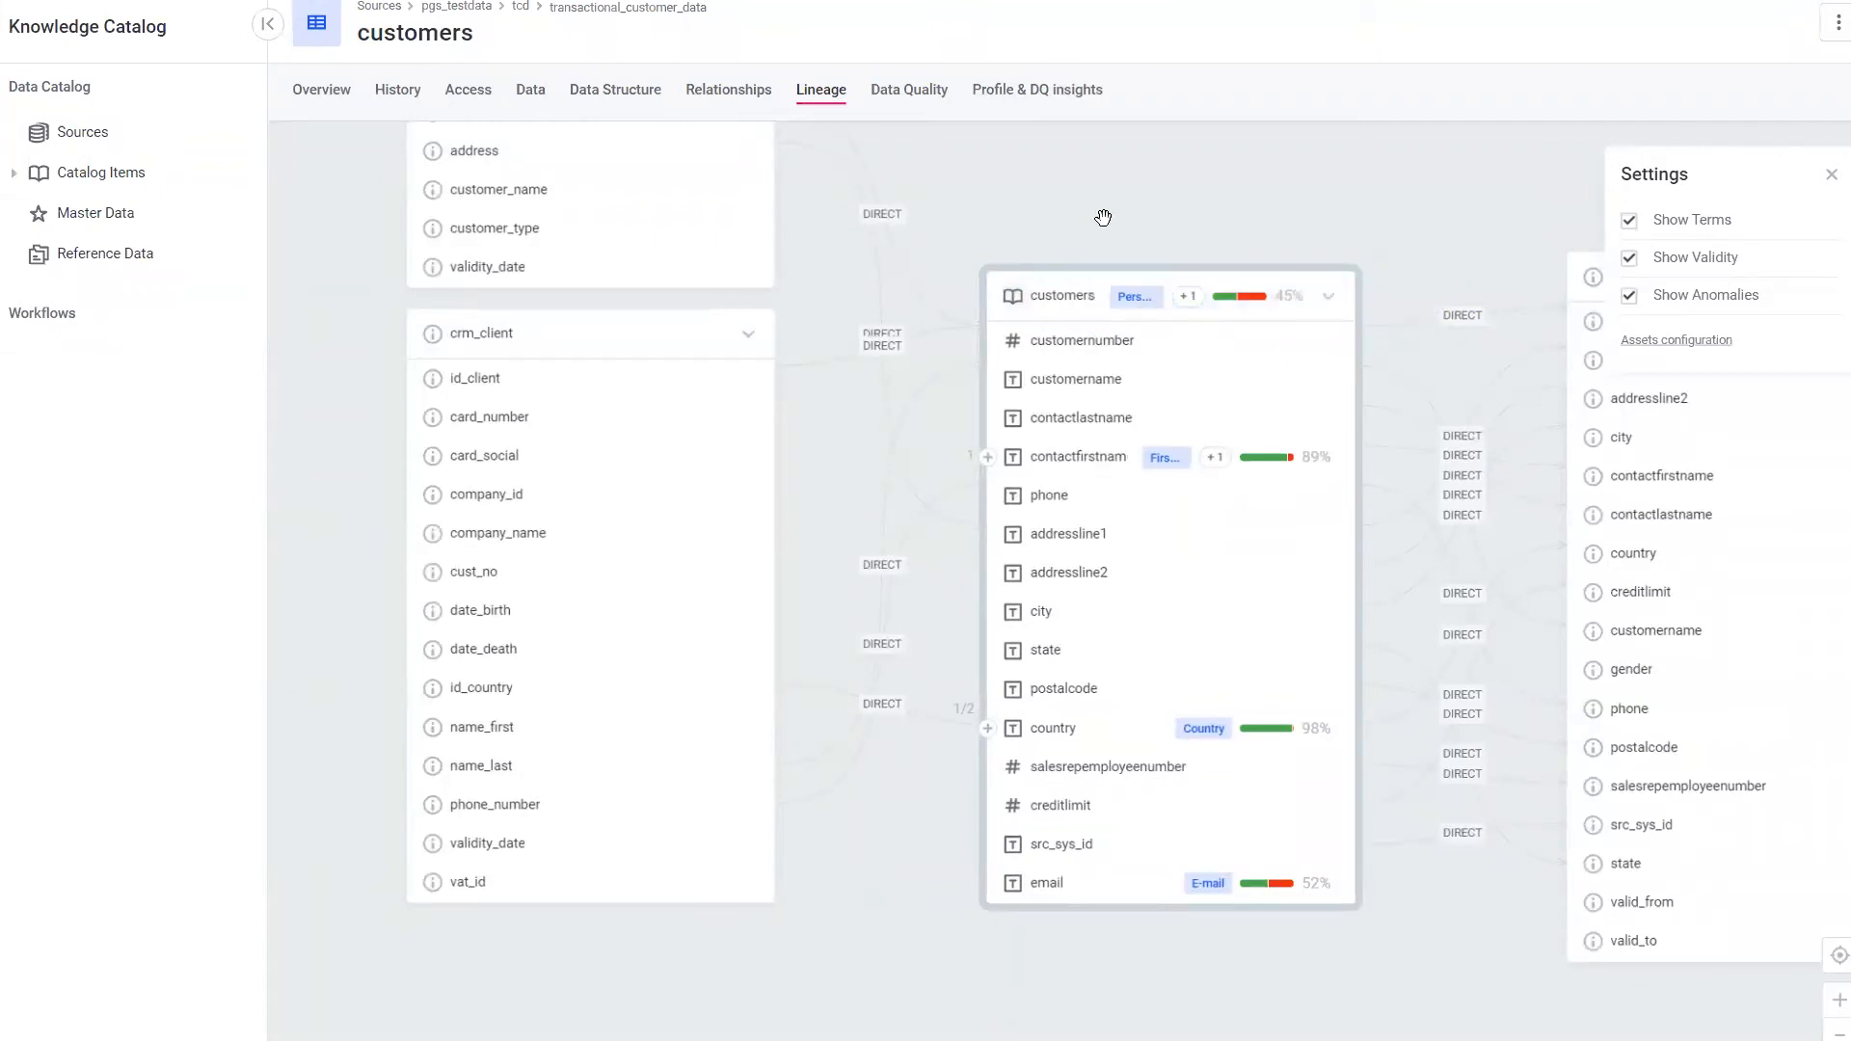
{"action": "mouse_move", "coordinate": [250, 200]}
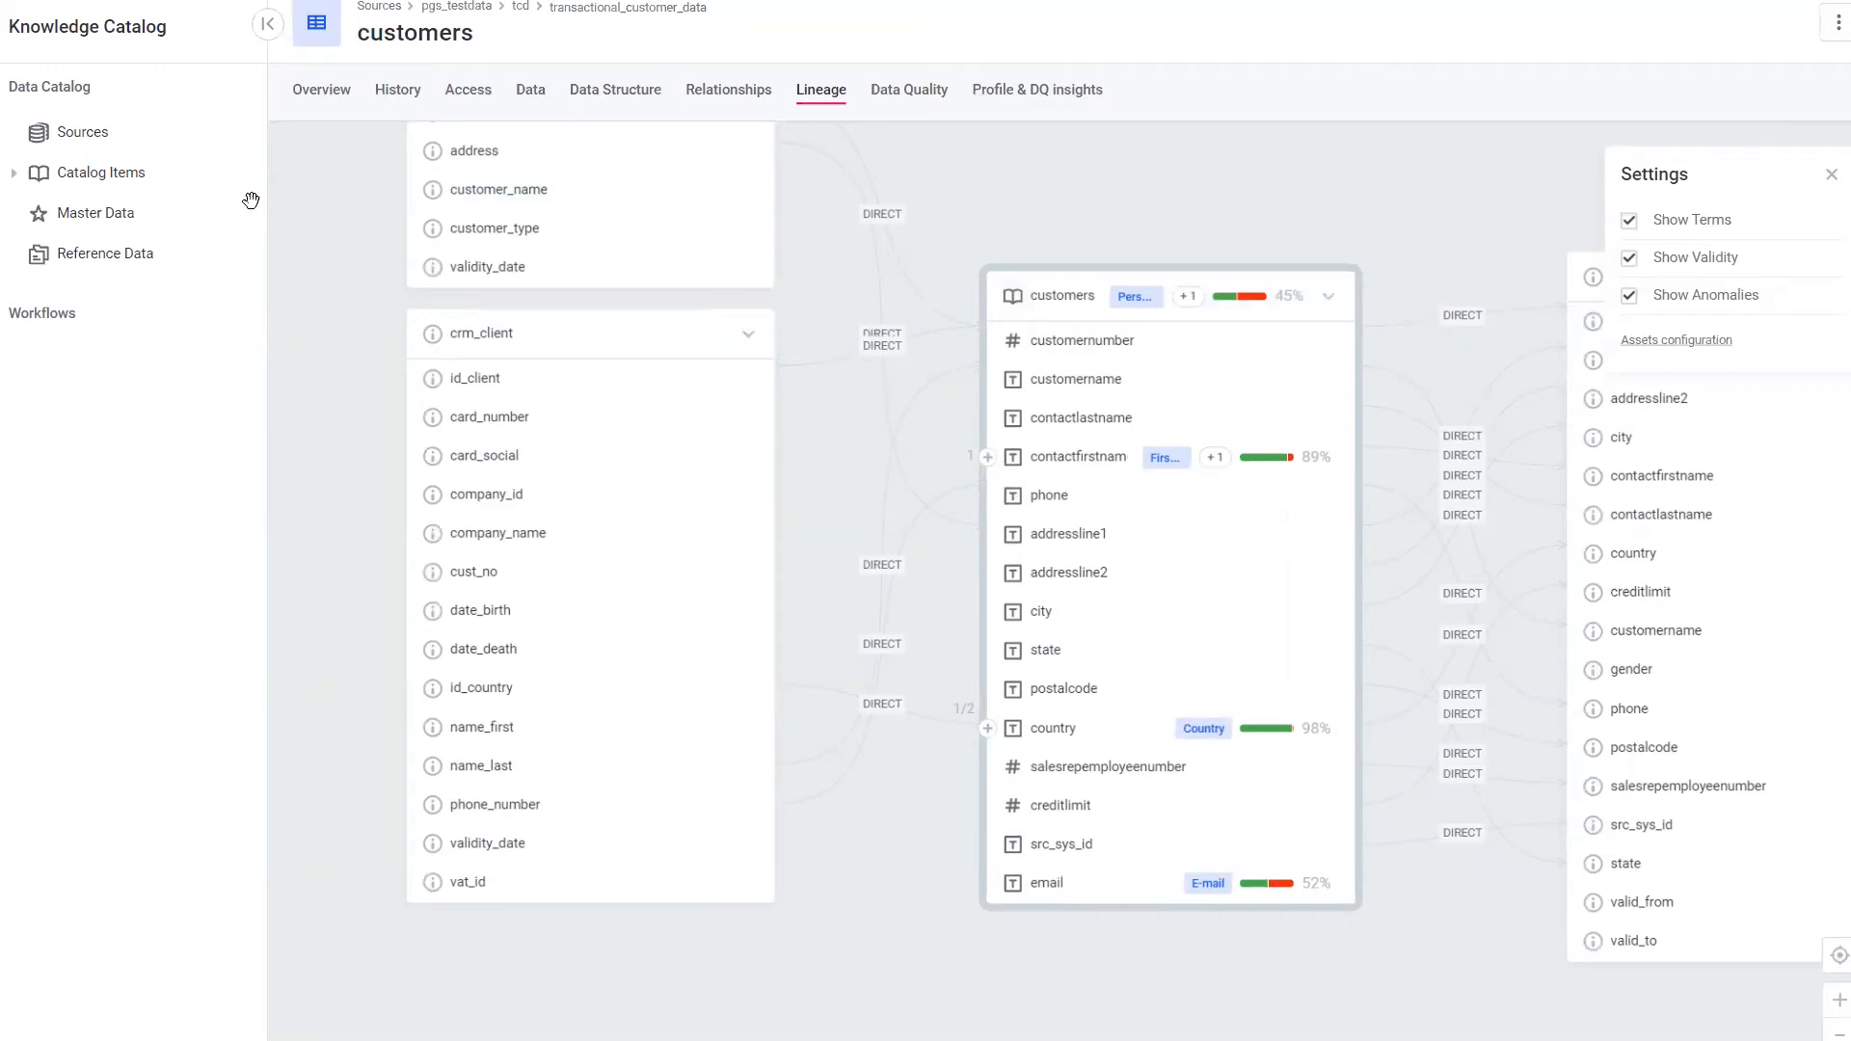
Return to the Catalog Items list showing 10 of 40 items with terms and validity
{"action": "left_click", "coordinate": [102, 173]}
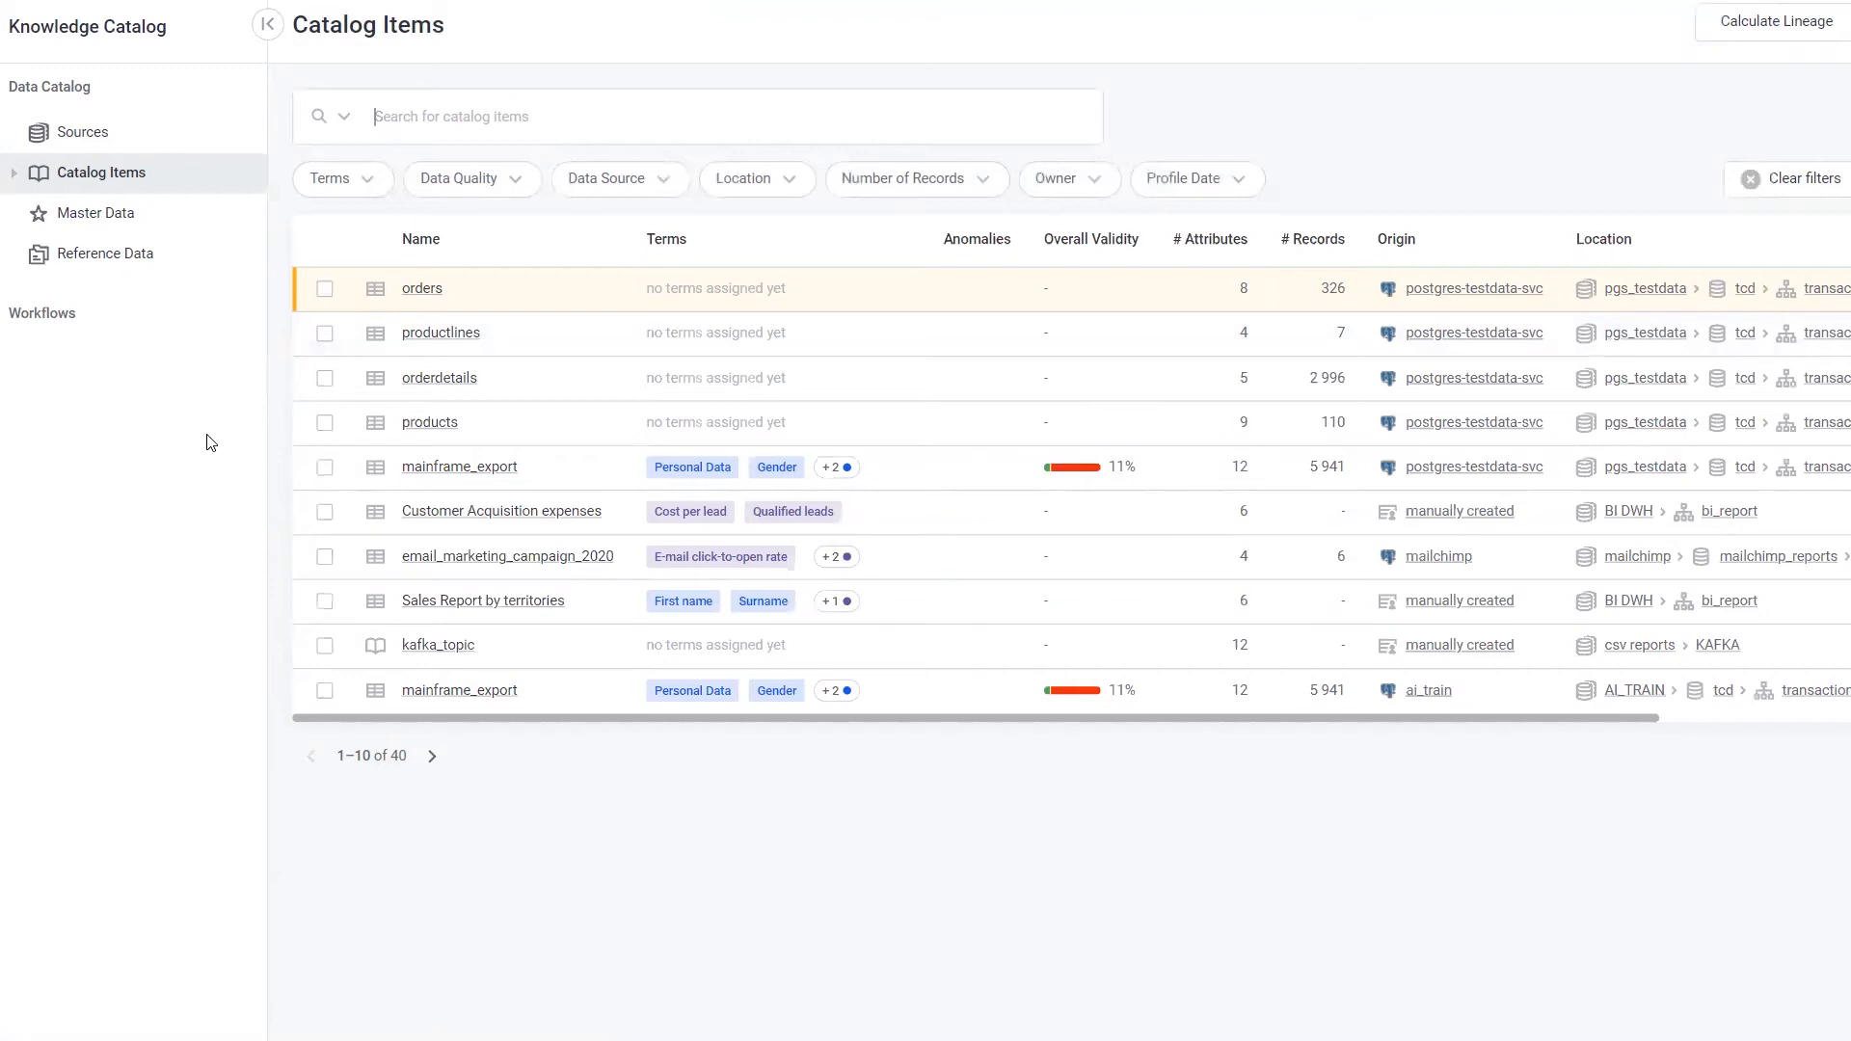
{"action": "mouse_move", "coordinate": [236, 433]}
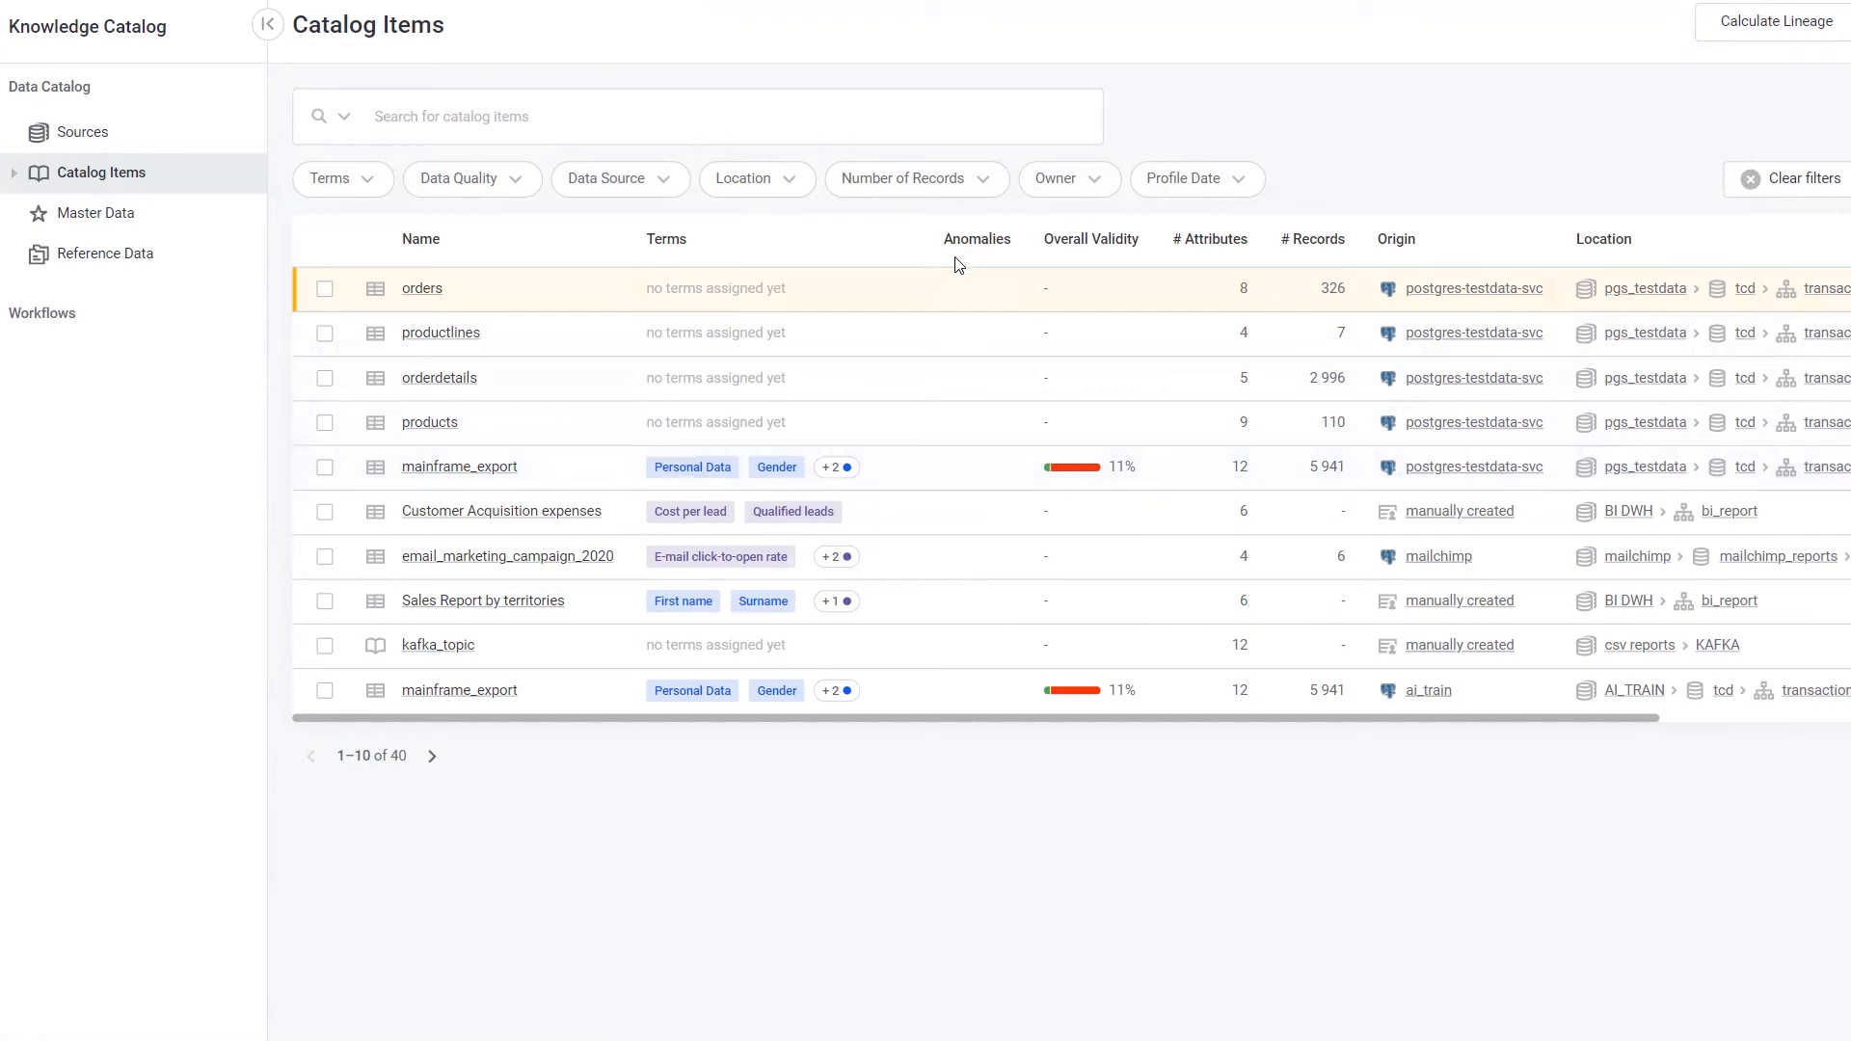
{"action": "mouse_move", "coordinate": [978, 231]}
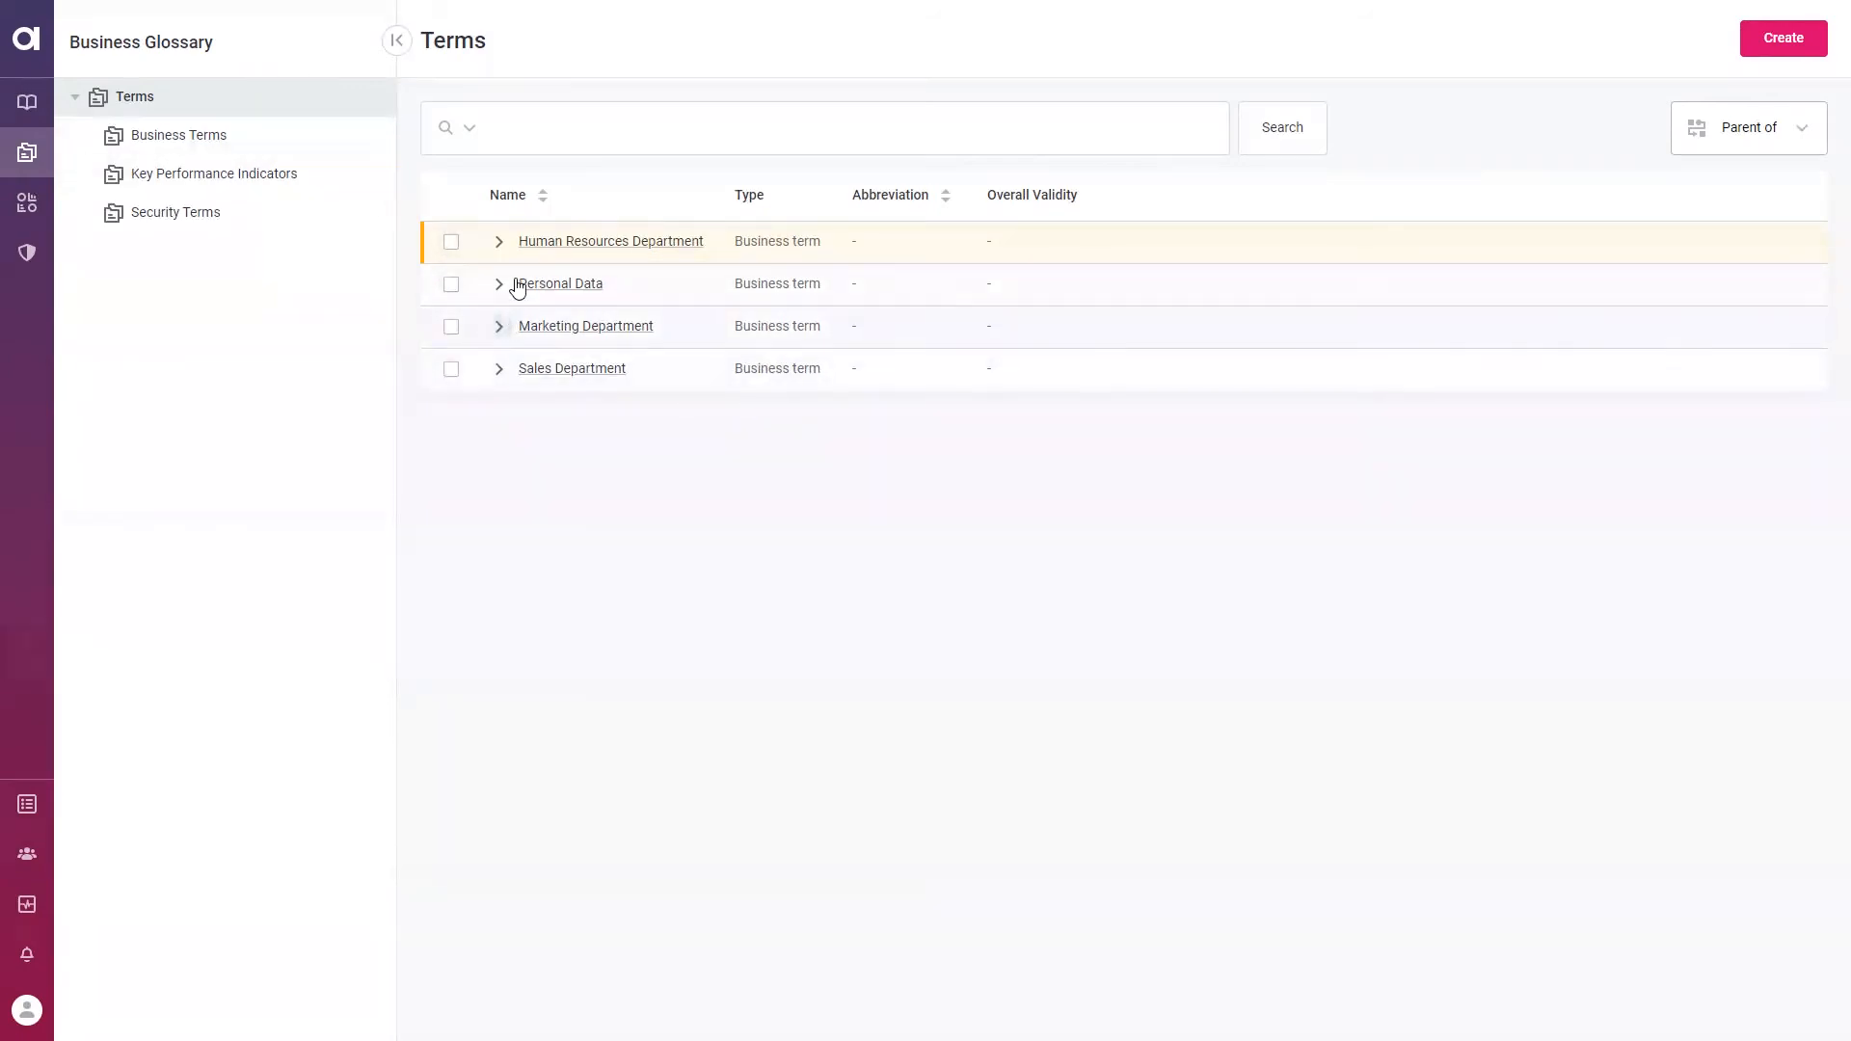
Expand Personal Data, then Contacts, revealing Phone number, E-mail and URL
{"action": "left_click", "coordinate": [499, 283]}
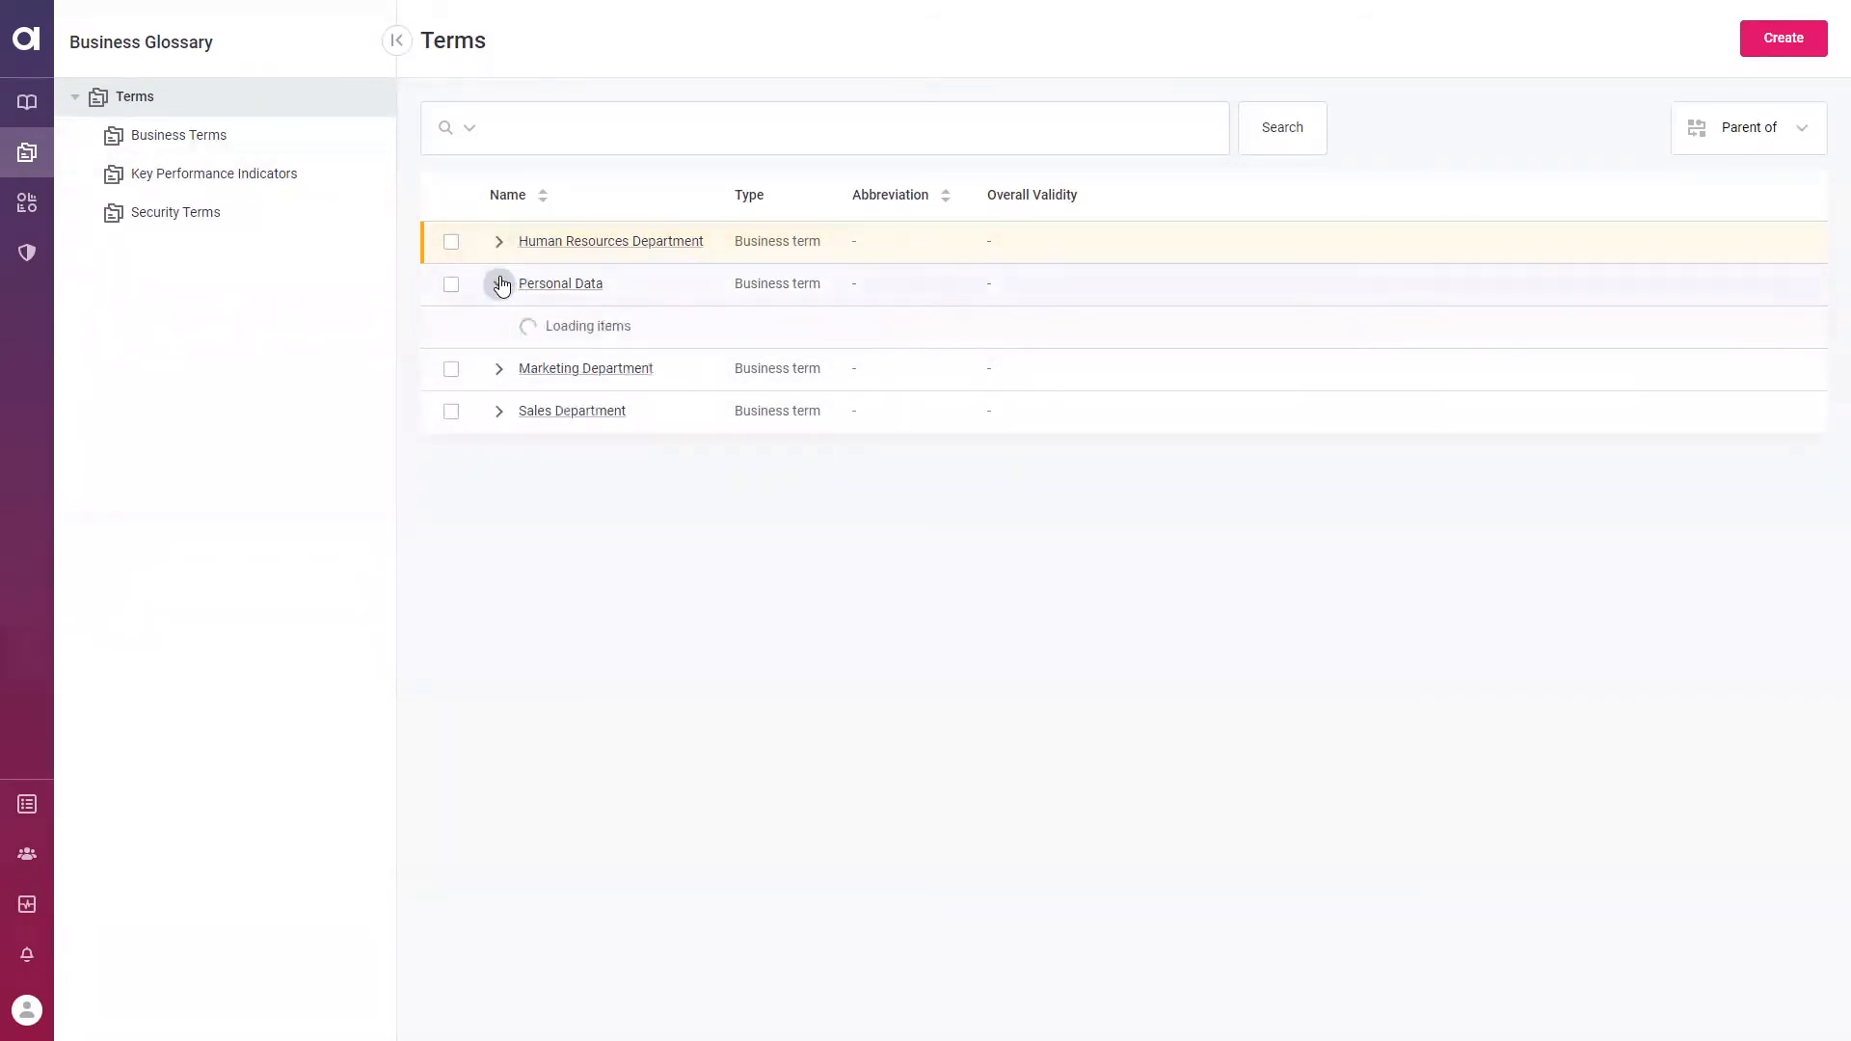
{"action": "left_click", "coordinate": [499, 283]}
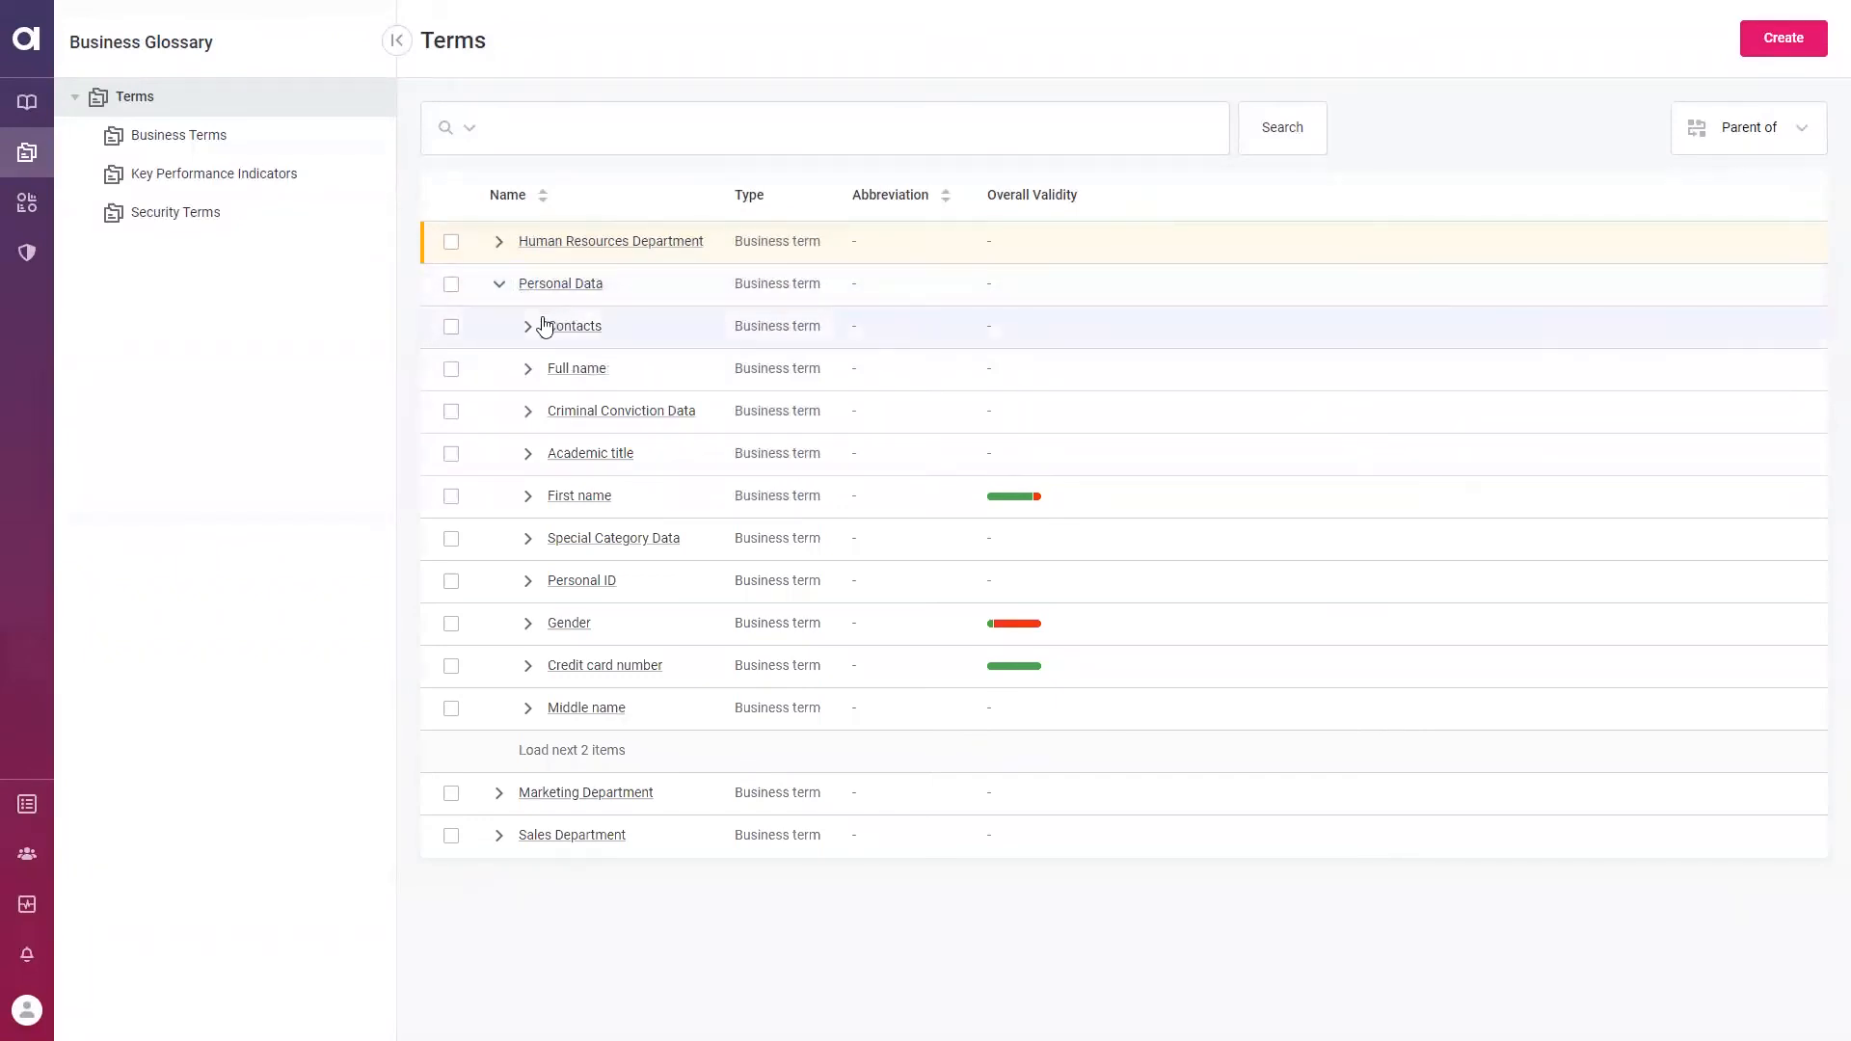
{"action": "left_click", "coordinate": [529, 326]}
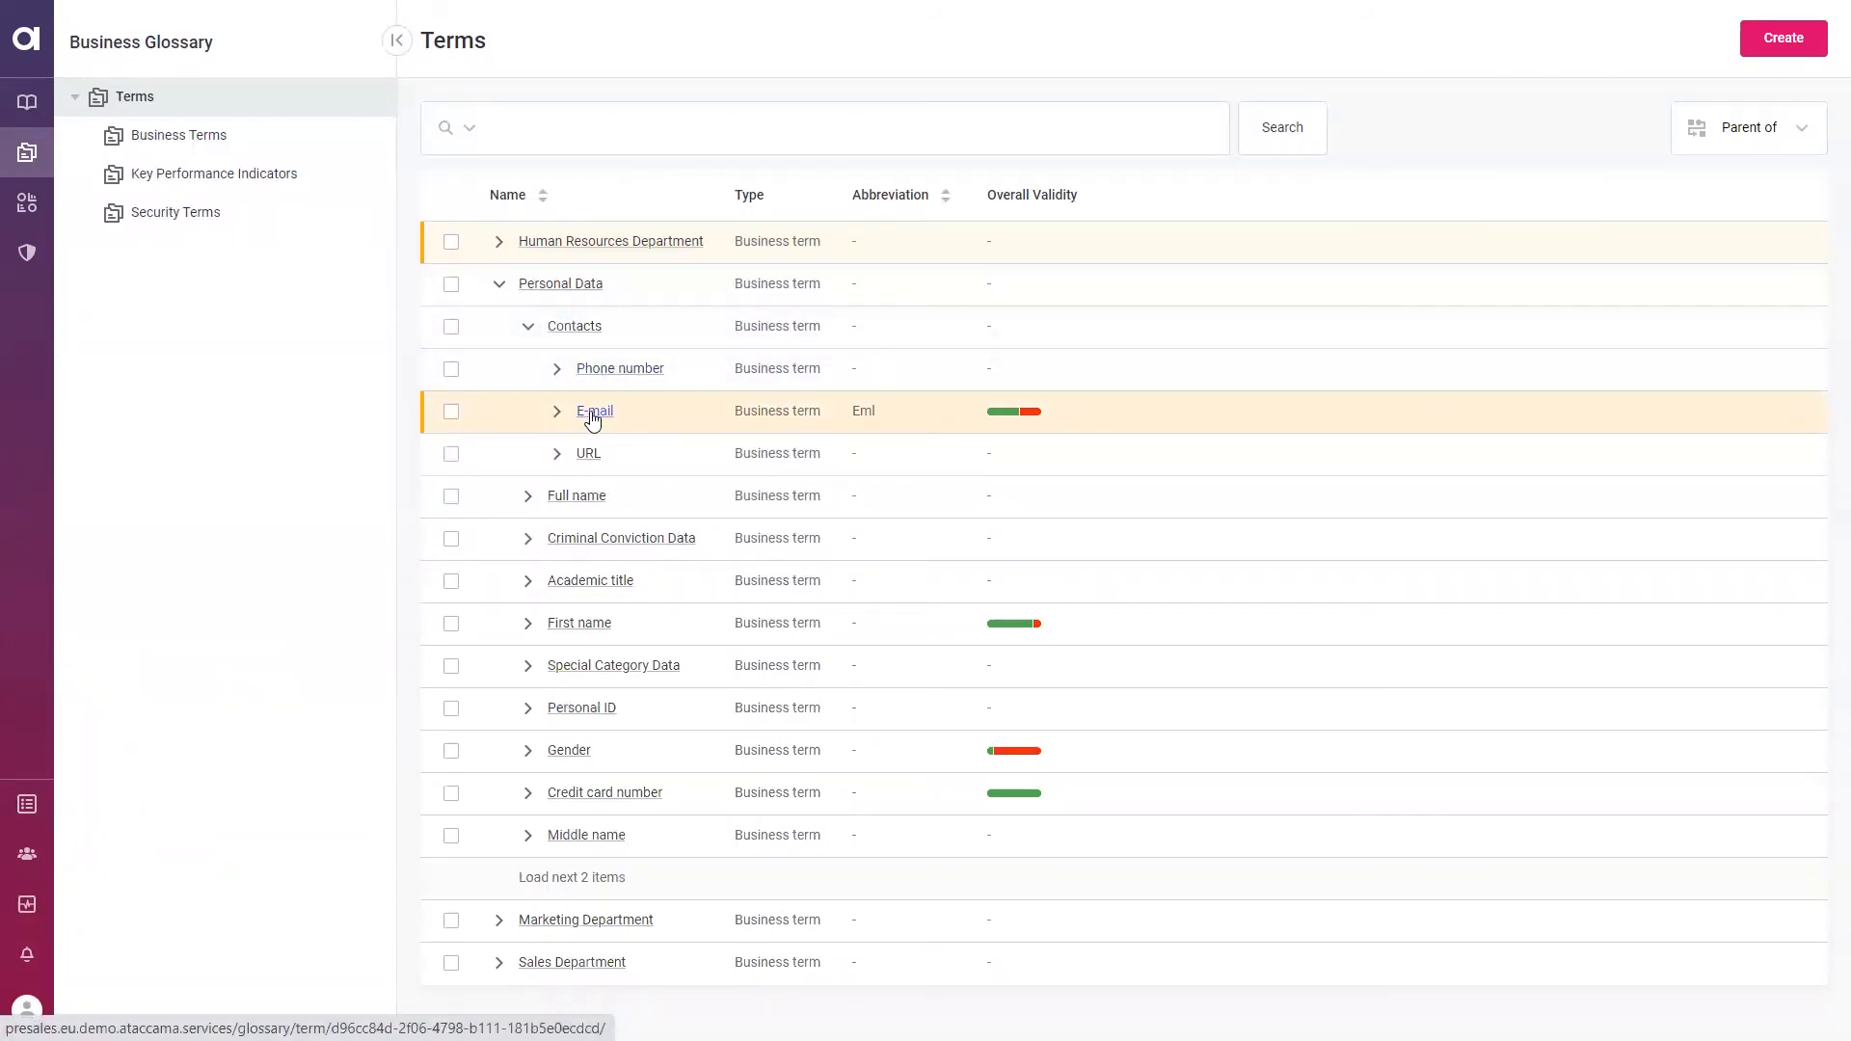
Open the E-mail term's side panel with SENSITIVE classification and 60% validity
{"action": "left_click", "coordinate": [594, 411]}
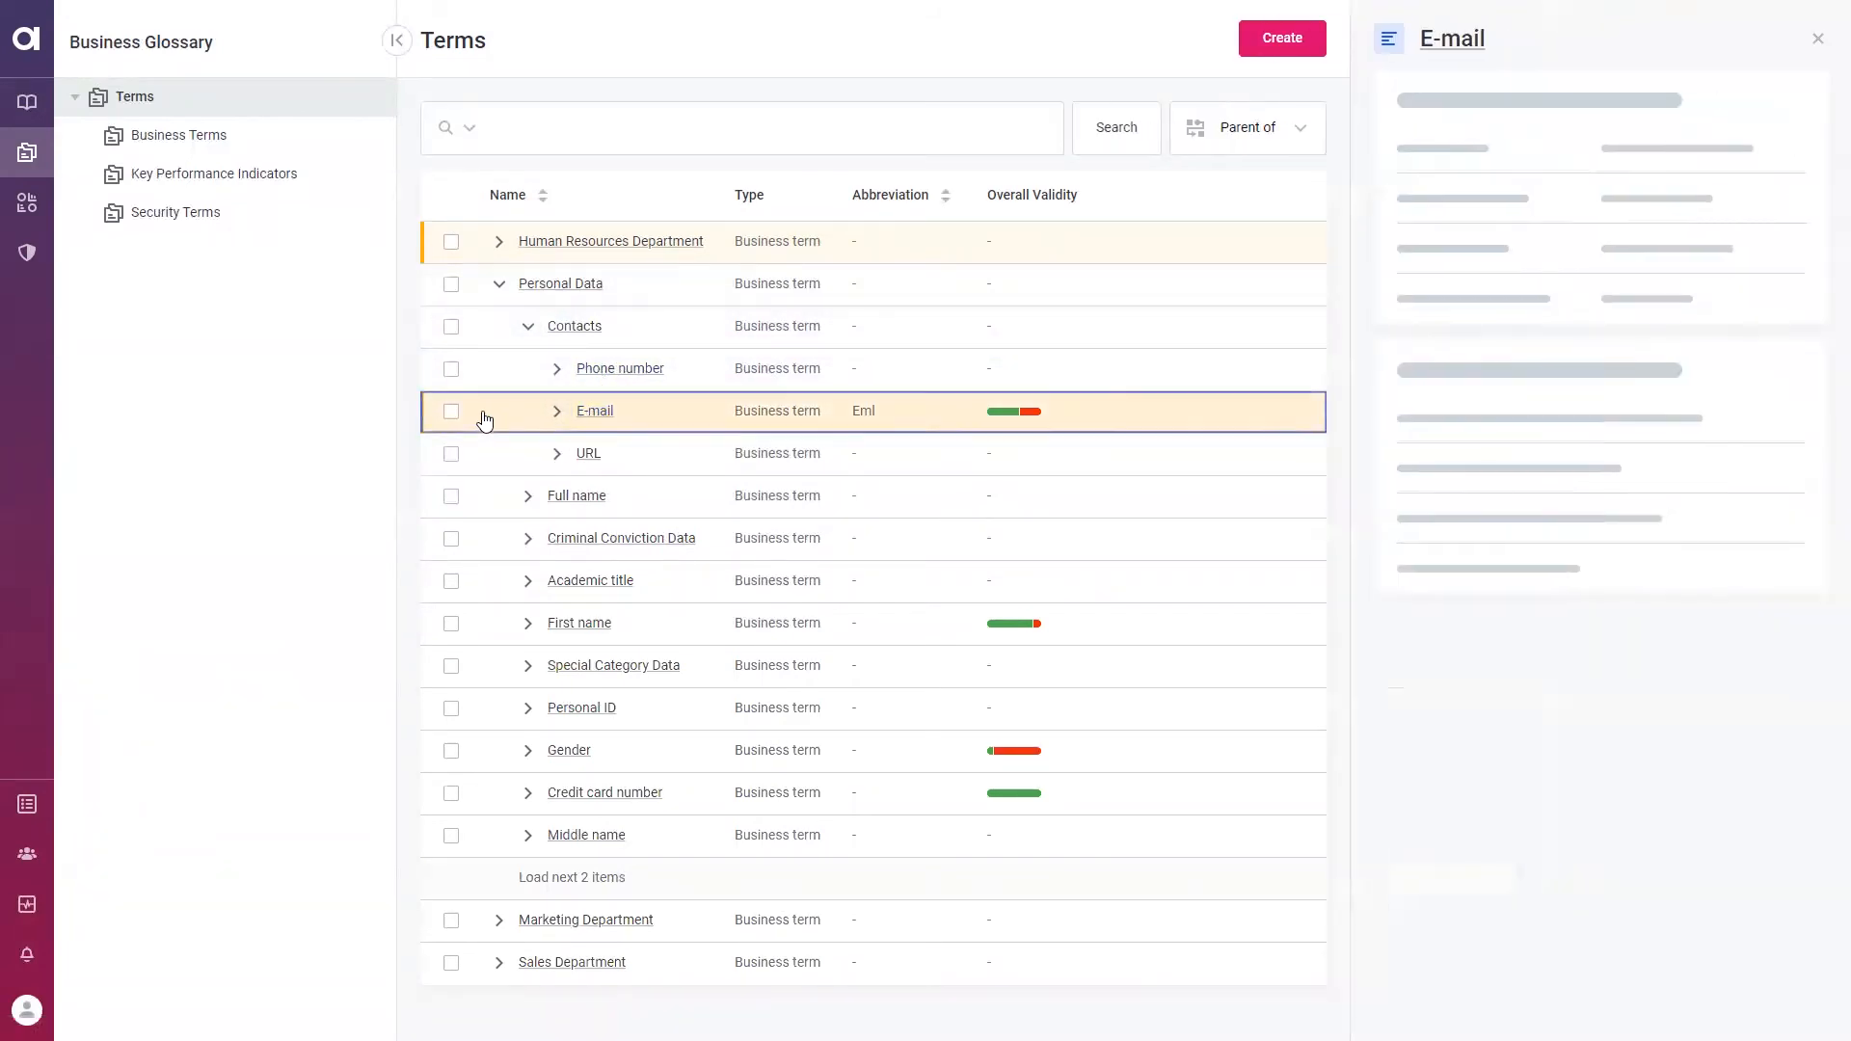
{"action": "left_click", "coordinate": [595, 410]}
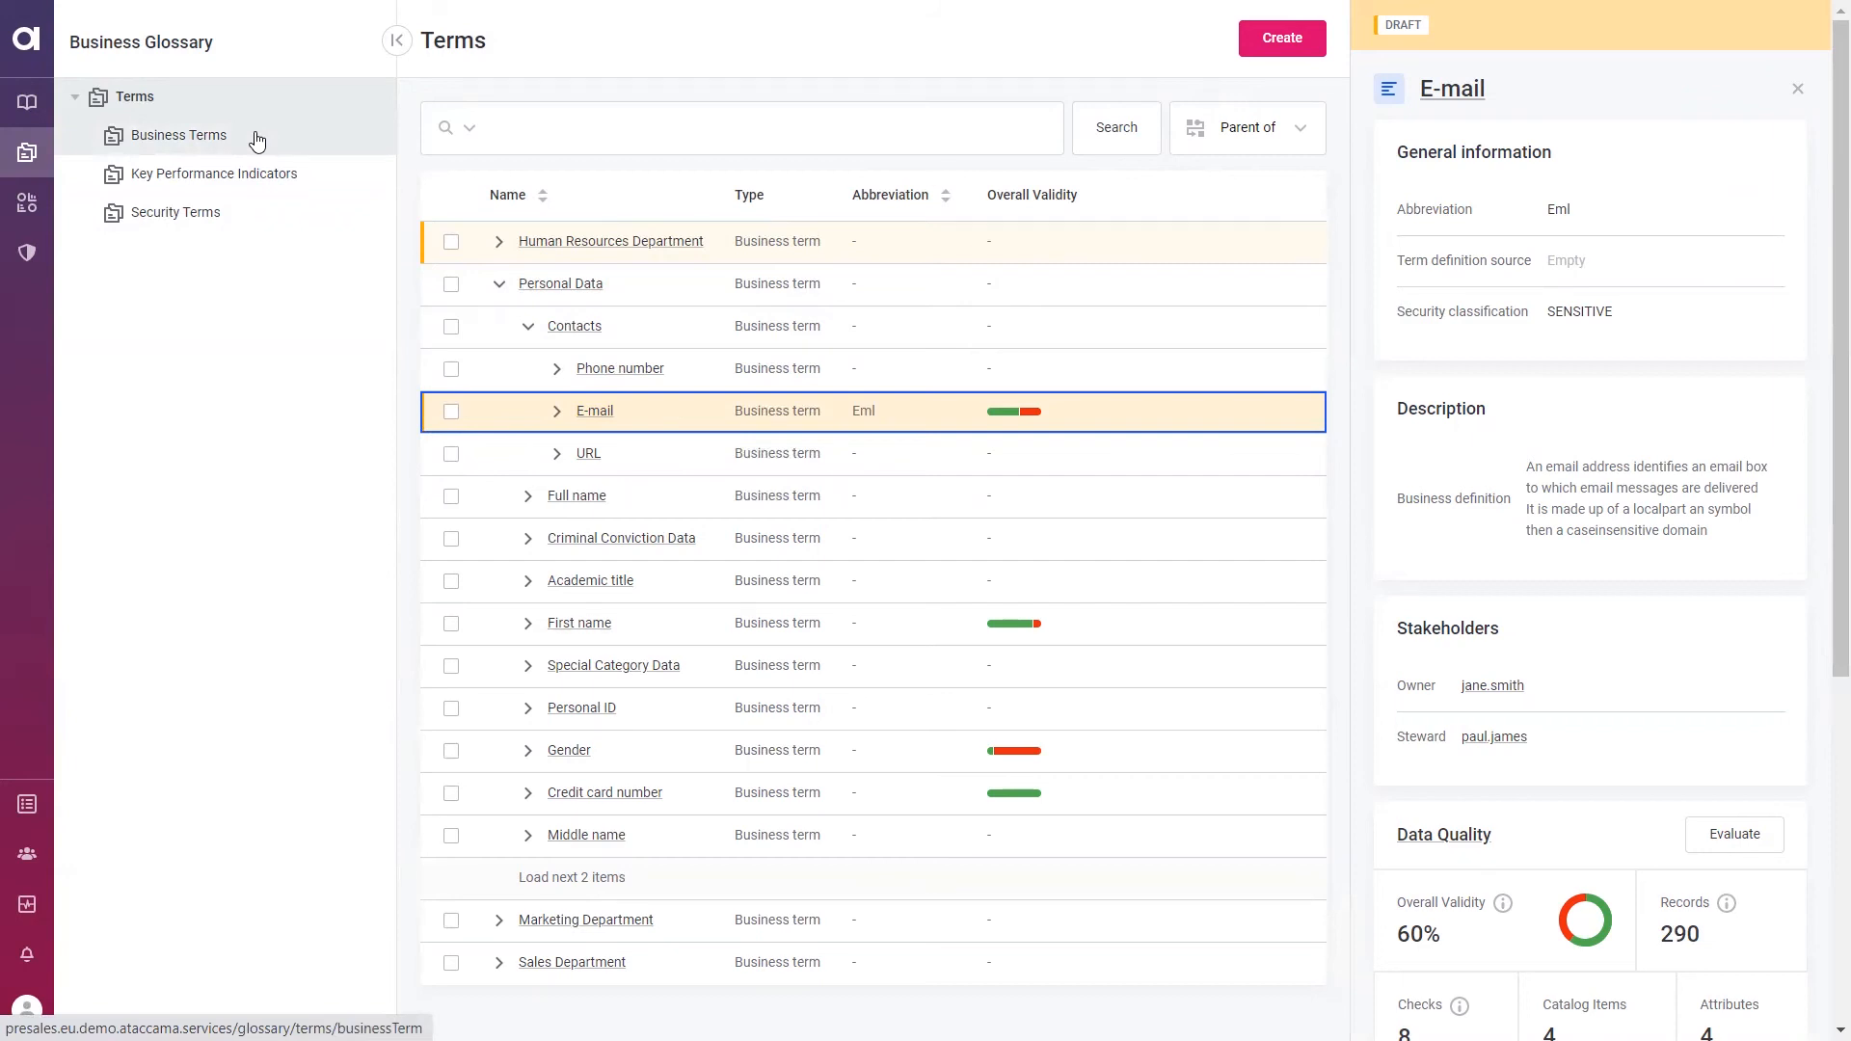
{"action": "mouse_move", "coordinate": [249, 267]}
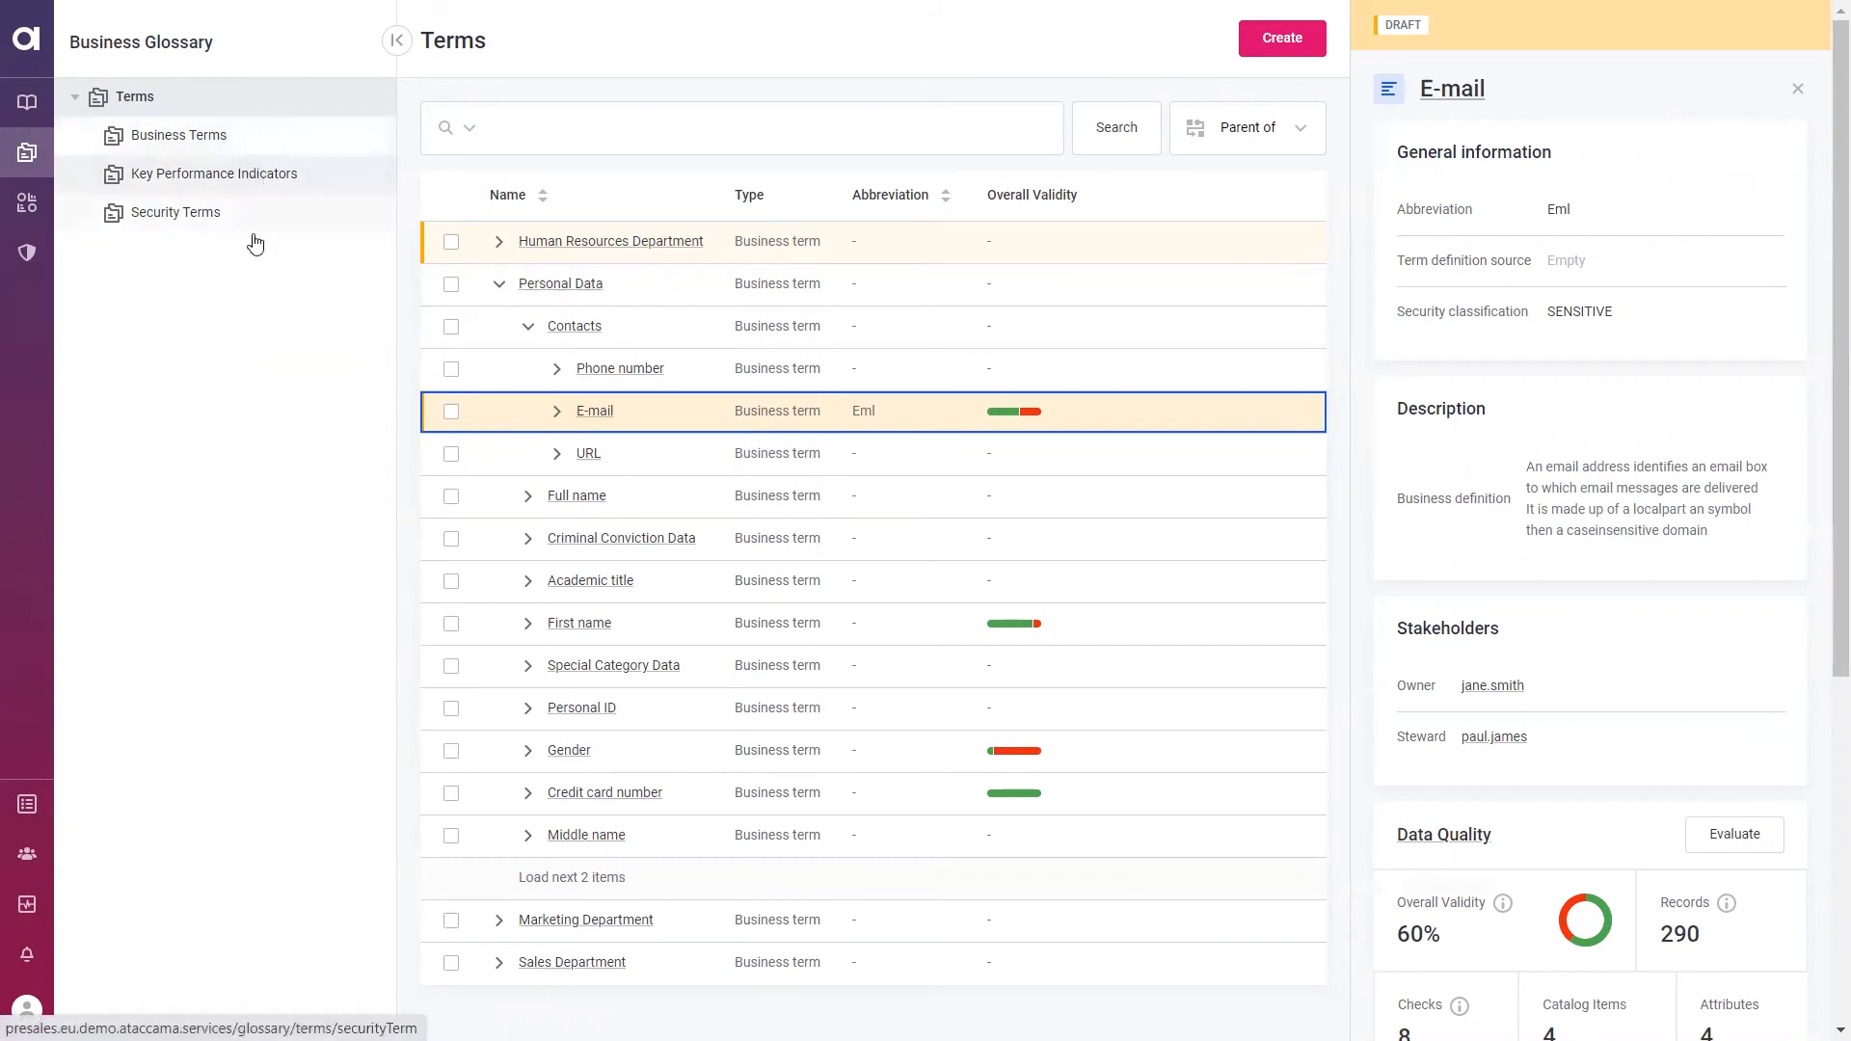
{"action": "mouse_move", "coordinate": [248, 292]}
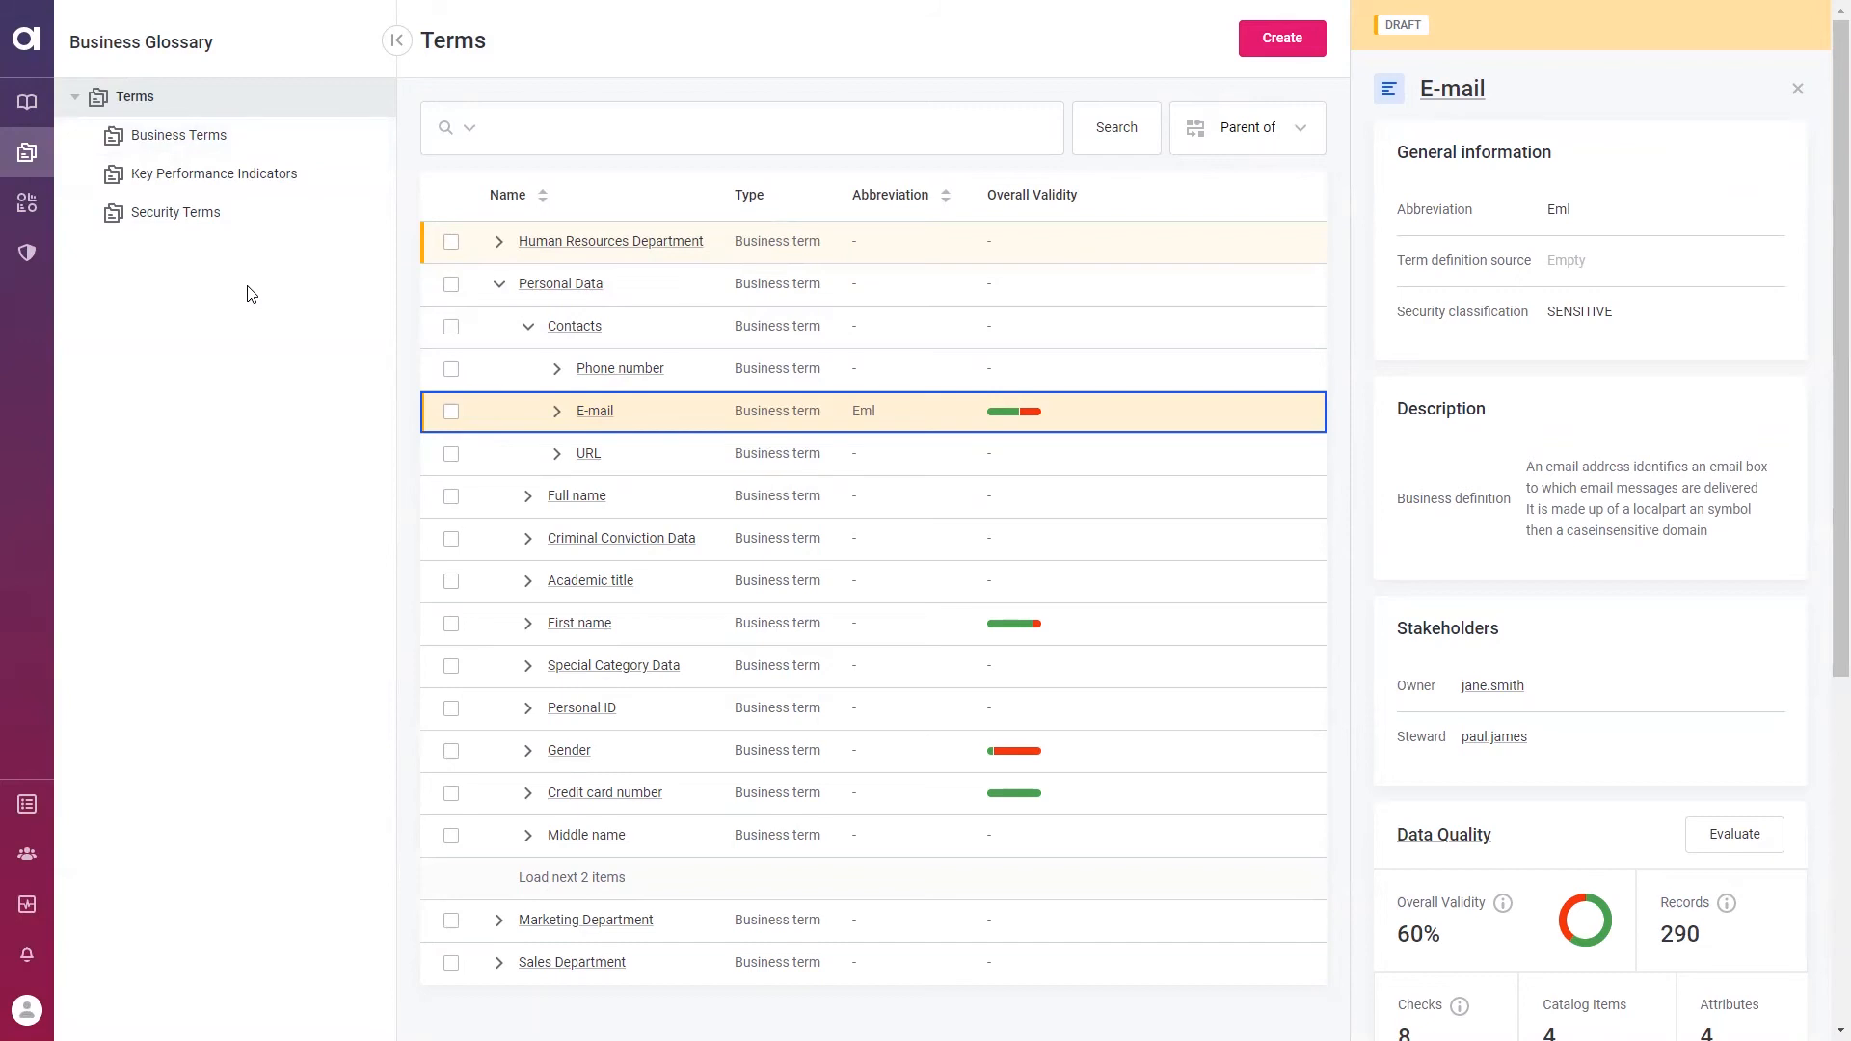
{"action": "mouse_move", "coordinate": [257, 185]}
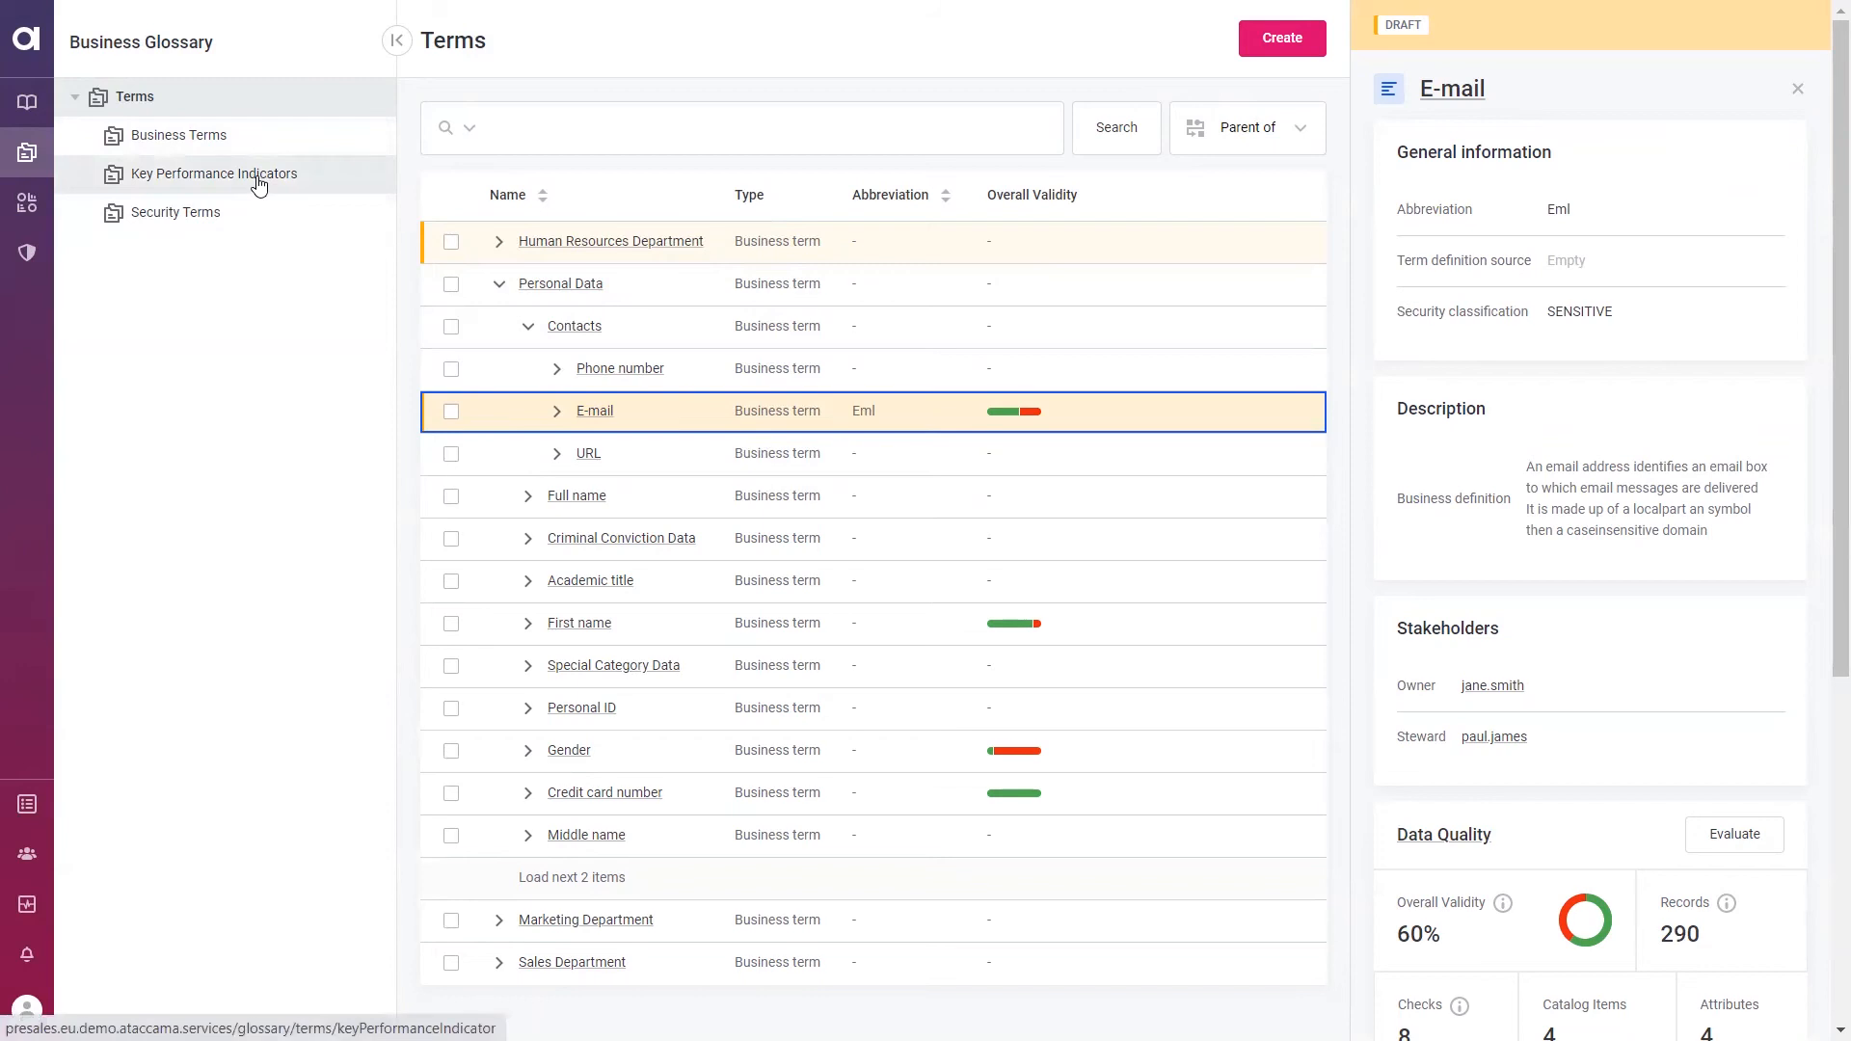
{"action": "mouse_move", "coordinate": [253, 221]}
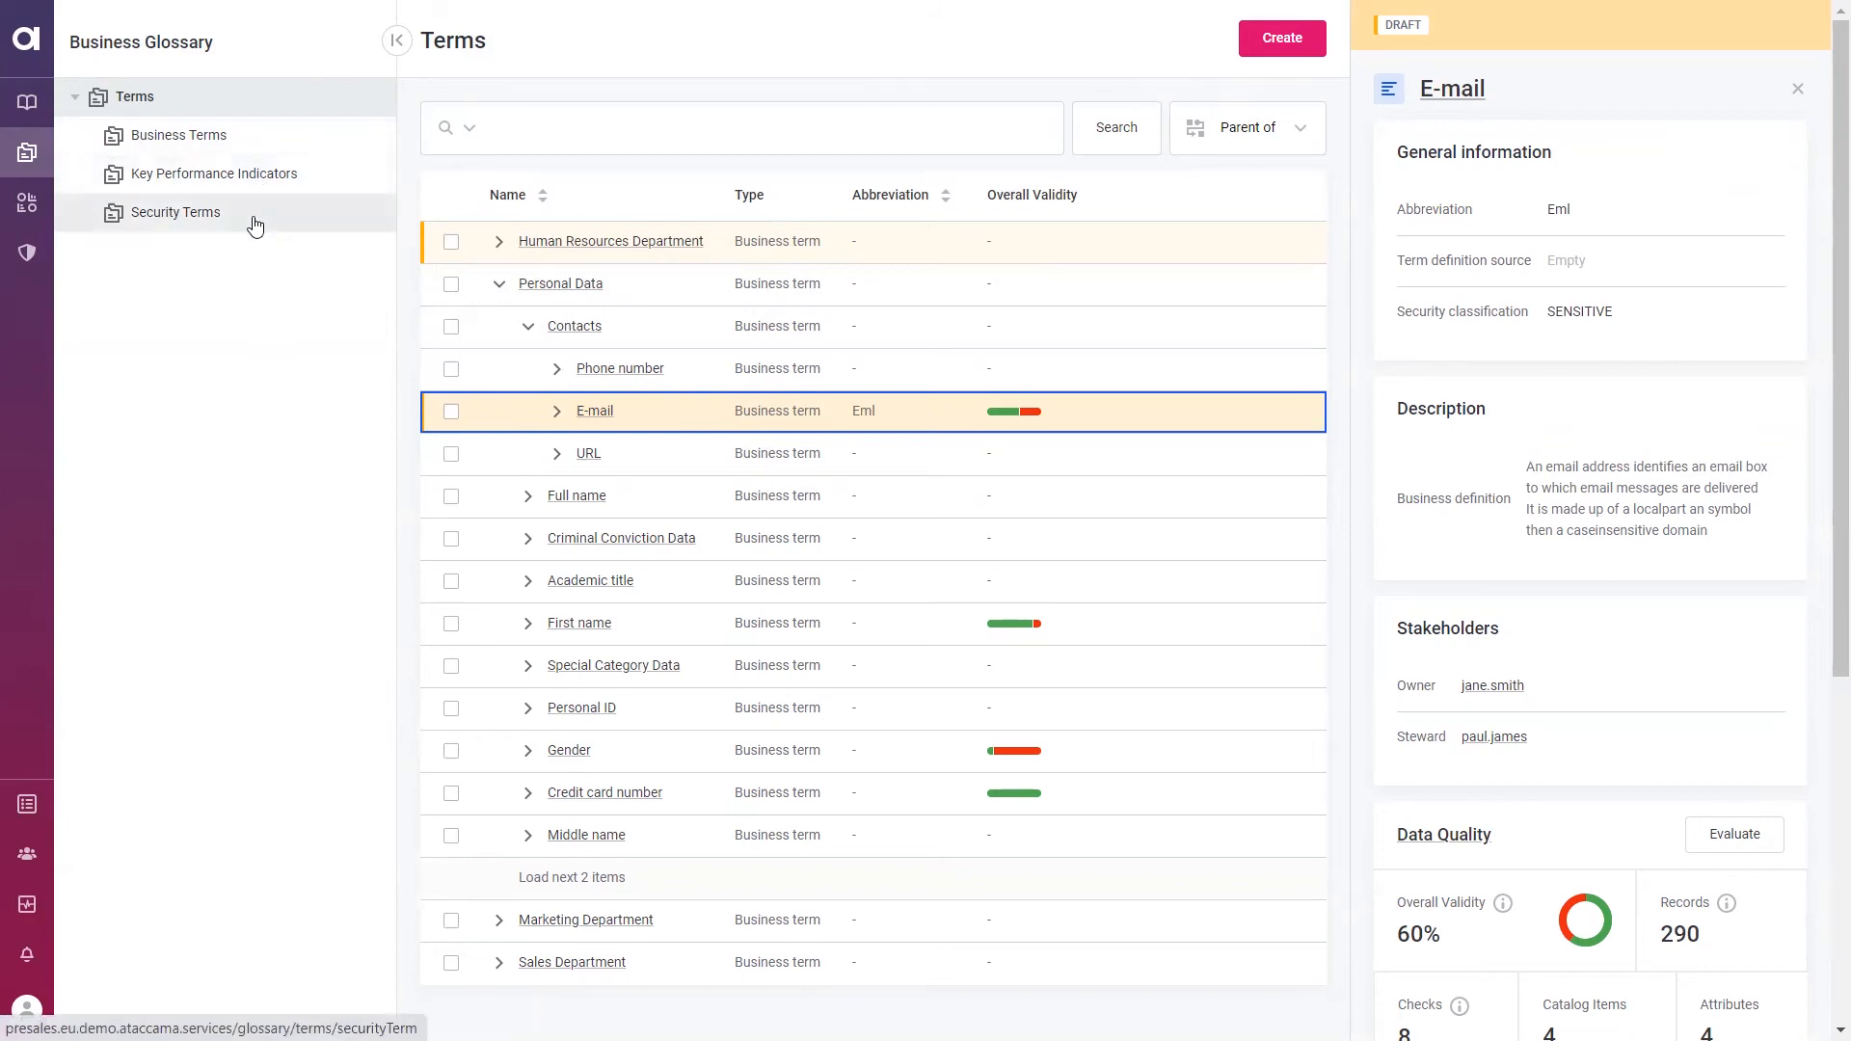
{"action": "mouse_move", "coordinate": [257, 256]}
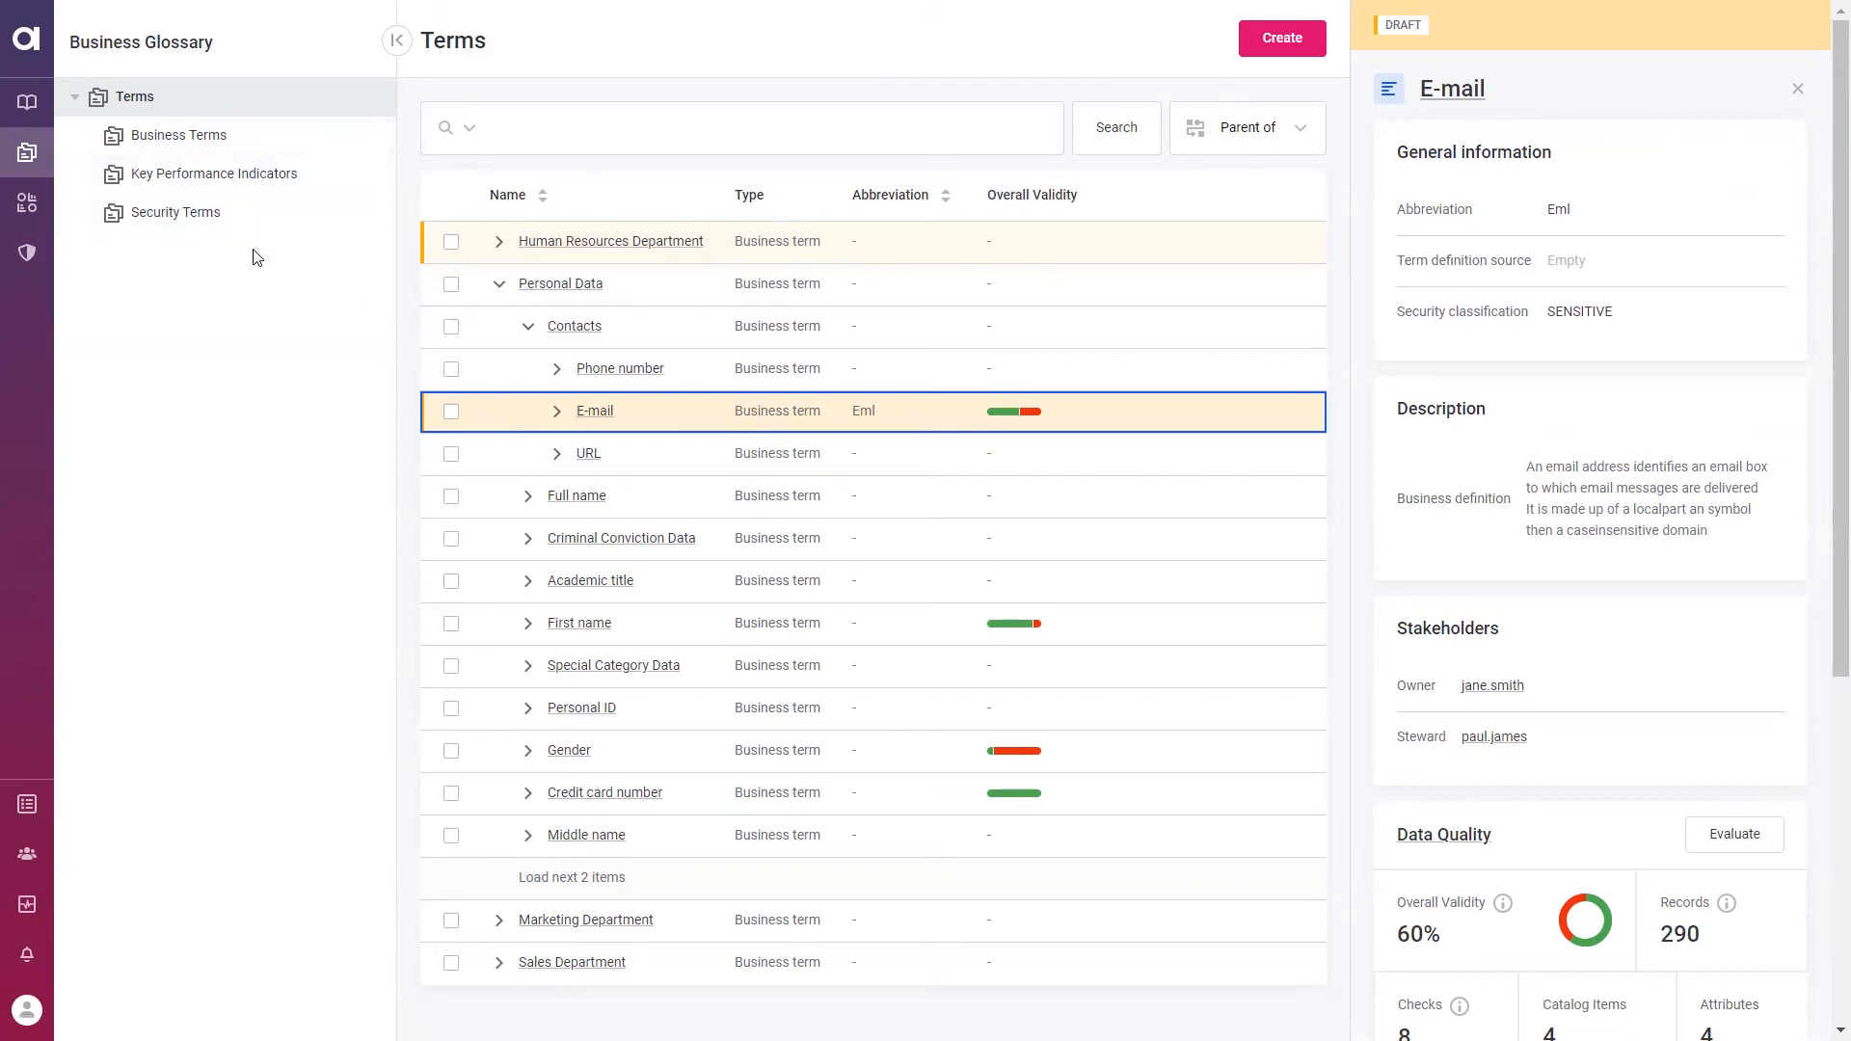
{"action": "mouse_move", "coordinate": [875, 55]}
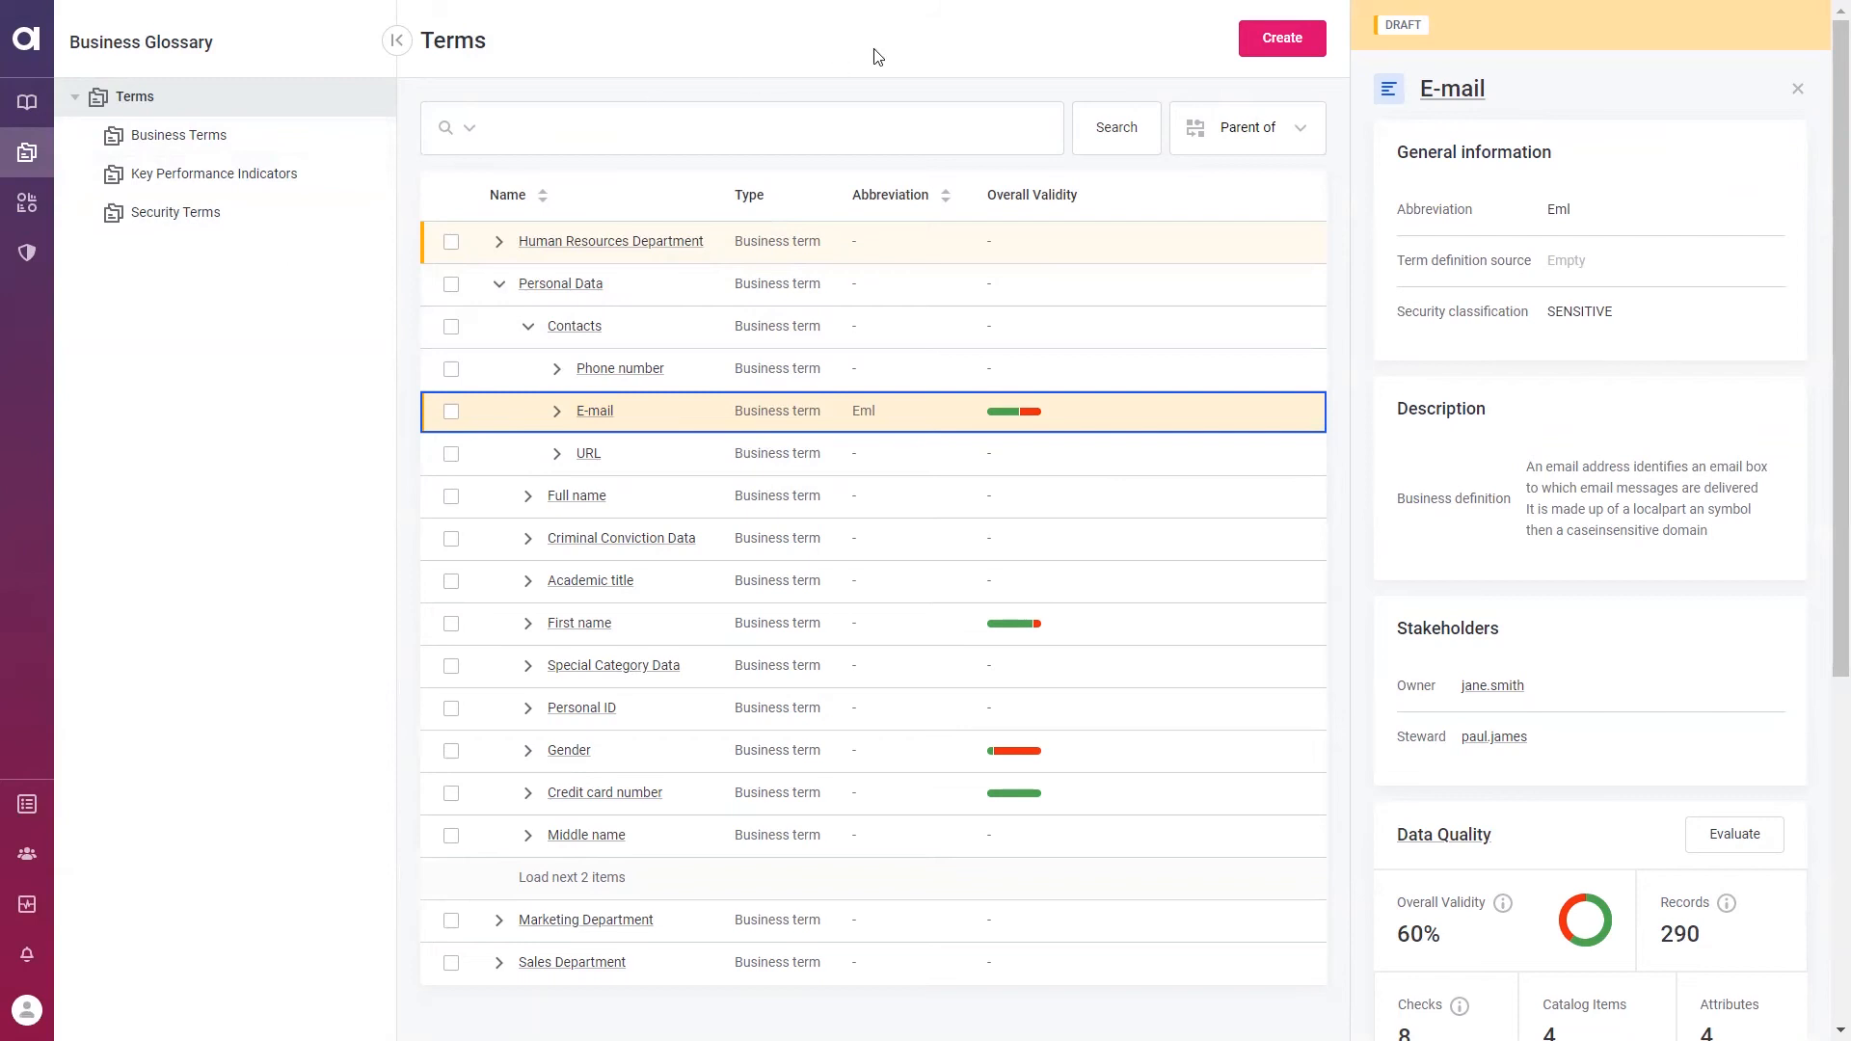
{"action": "mouse_move", "coordinate": [1576, 122]}
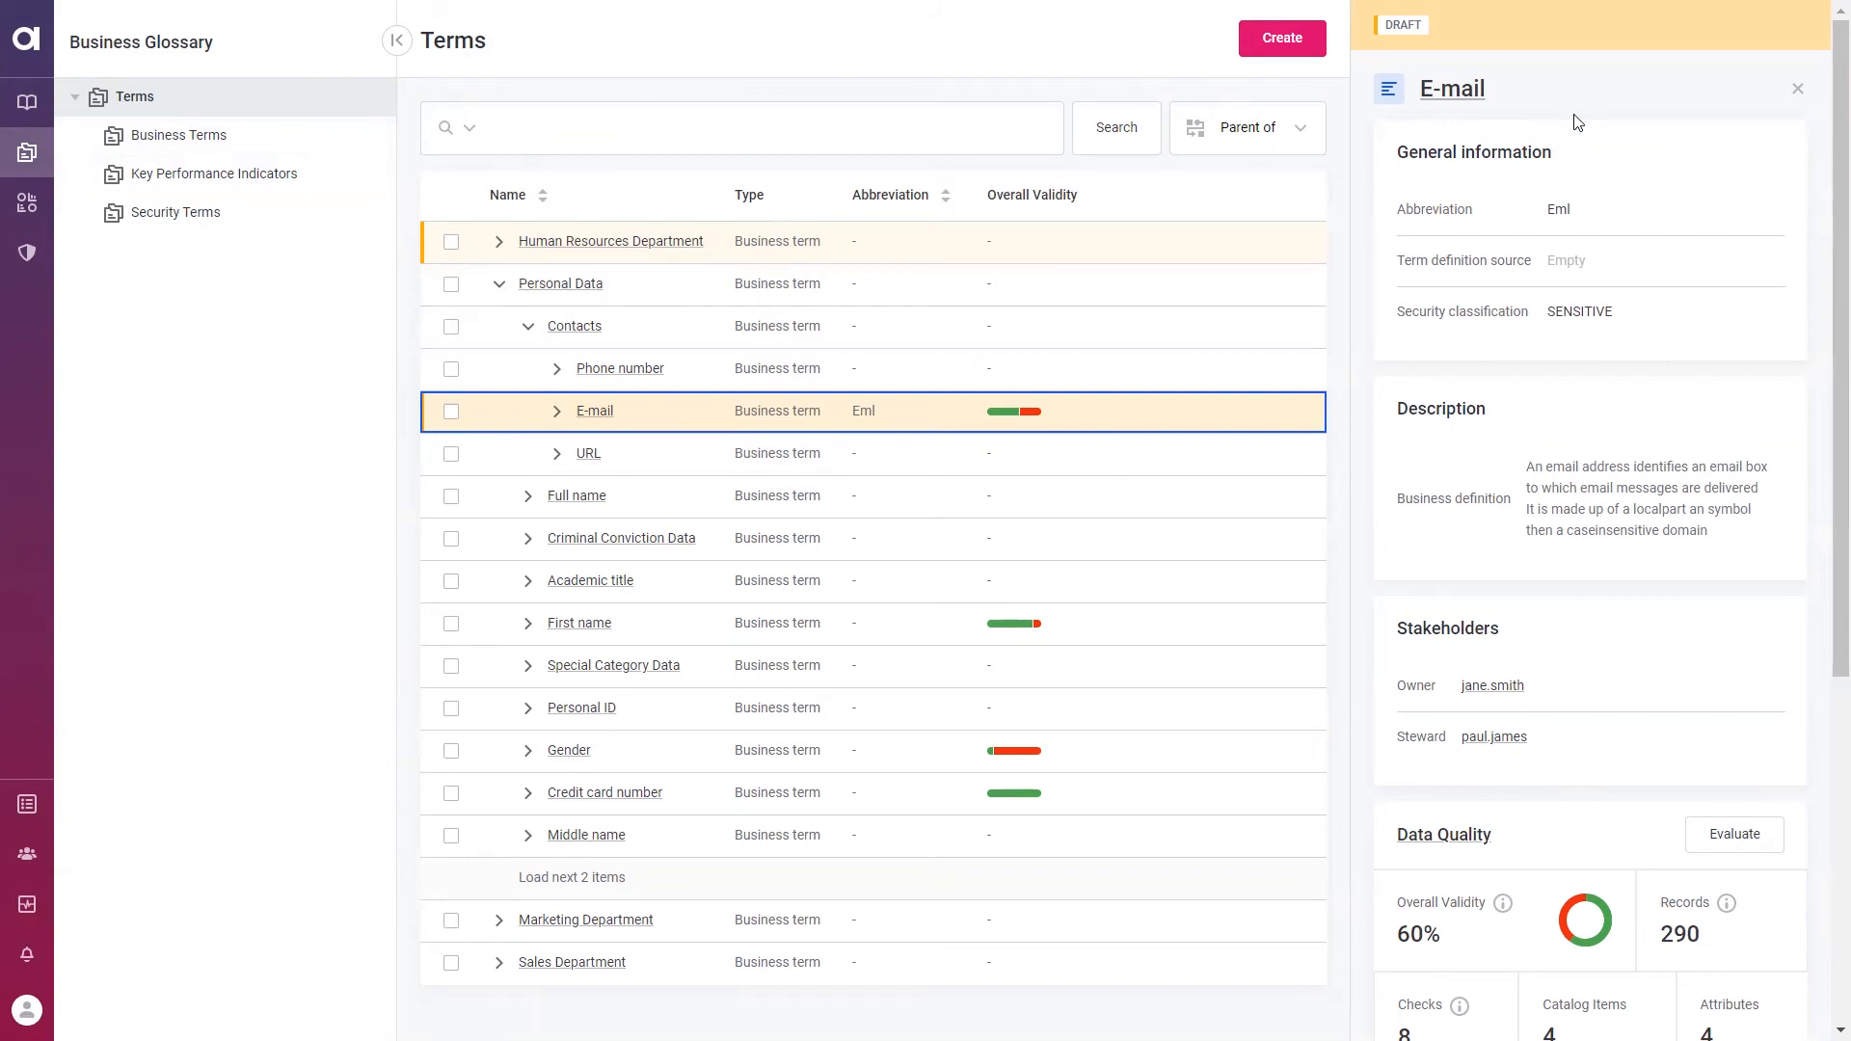
{"action": "left_click", "coordinate": [1797, 88]}
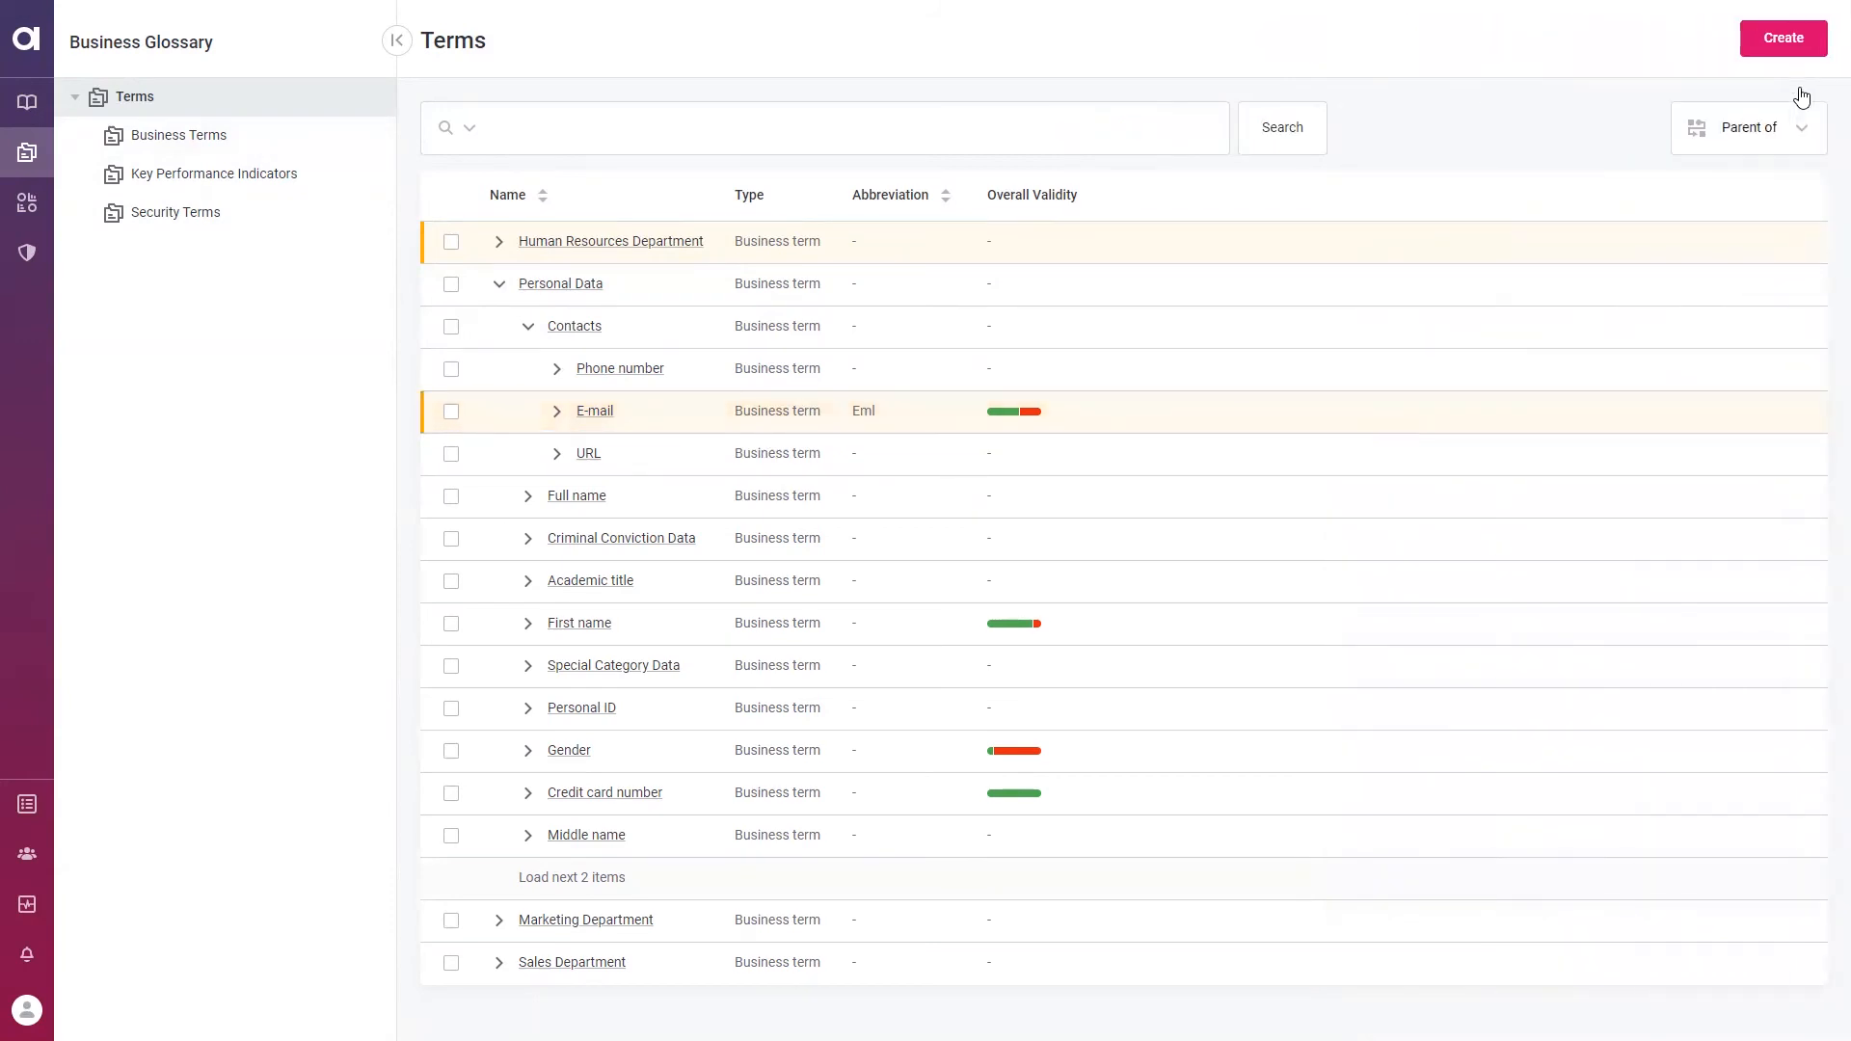
{"action": "mouse_move", "coordinate": [1414, 210]}
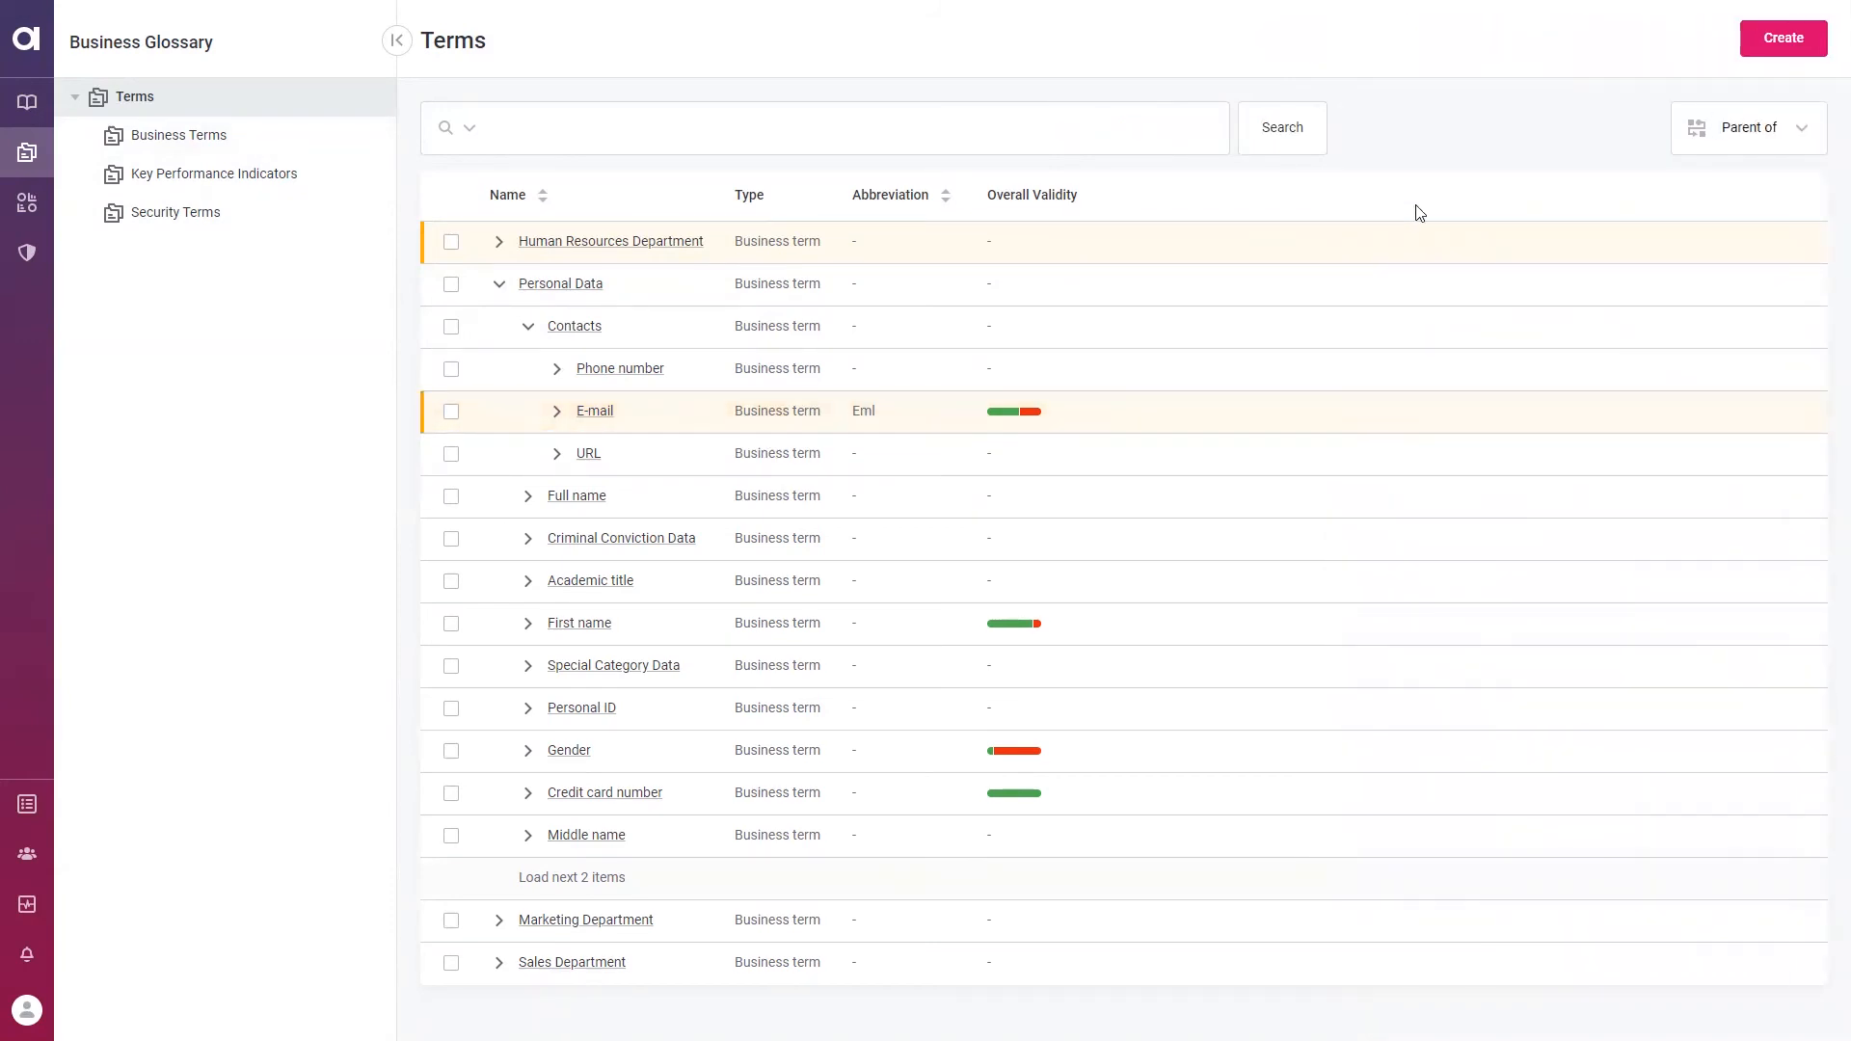
{"action": "left_click", "coordinate": [1799, 128]}
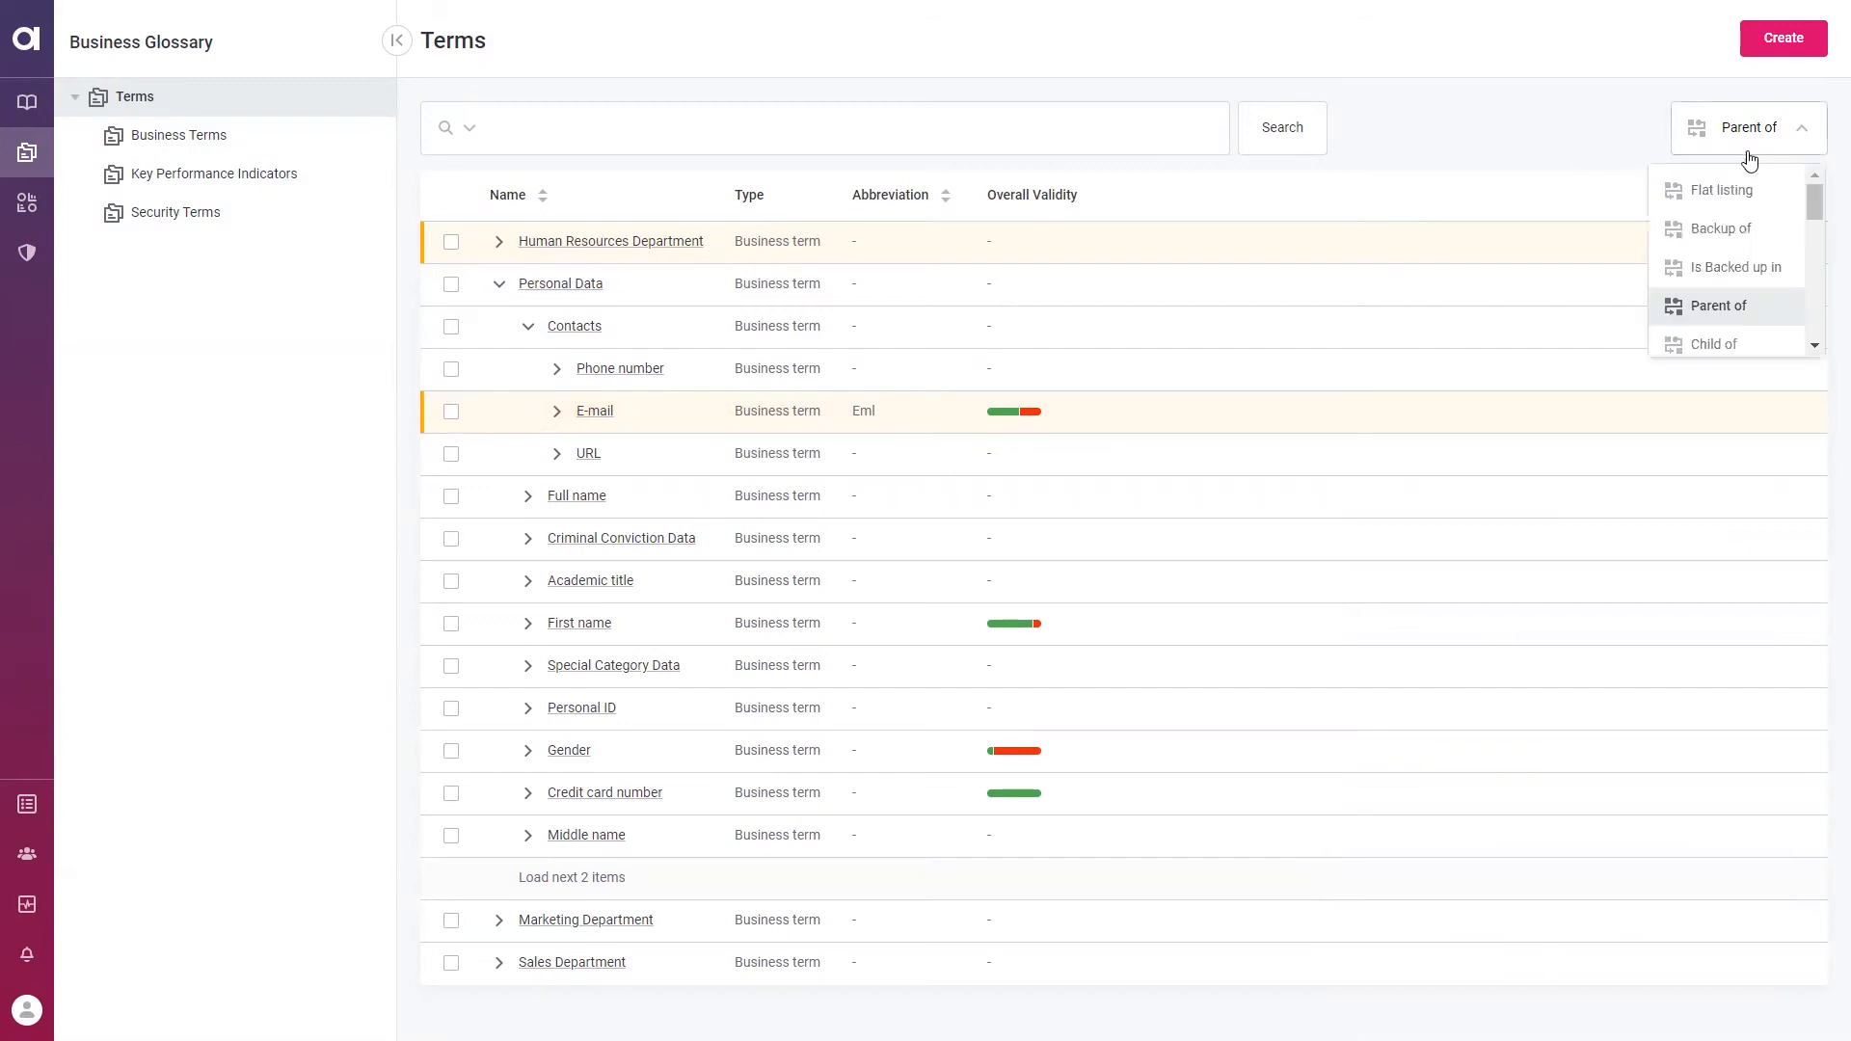
{"action": "left_click", "coordinate": [1722, 189]}
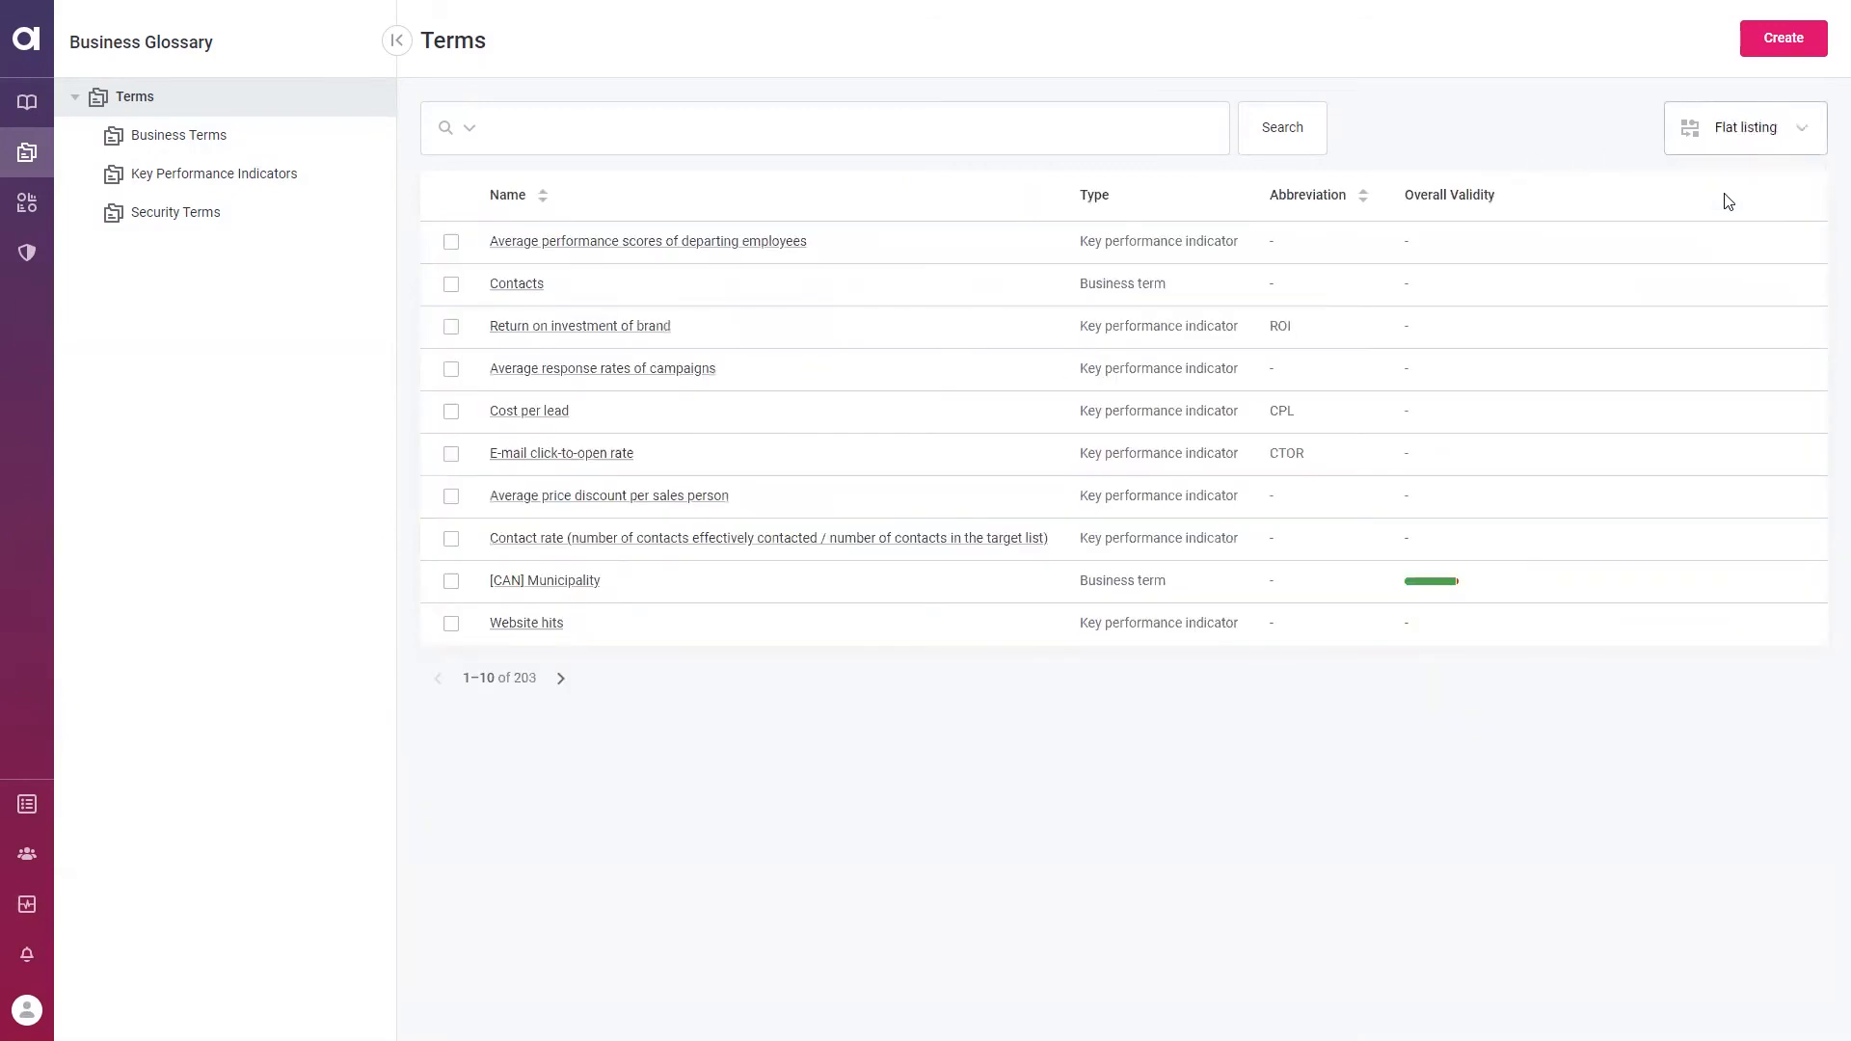
{"action": "mouse_move", "coordinate": [1749, 172]}
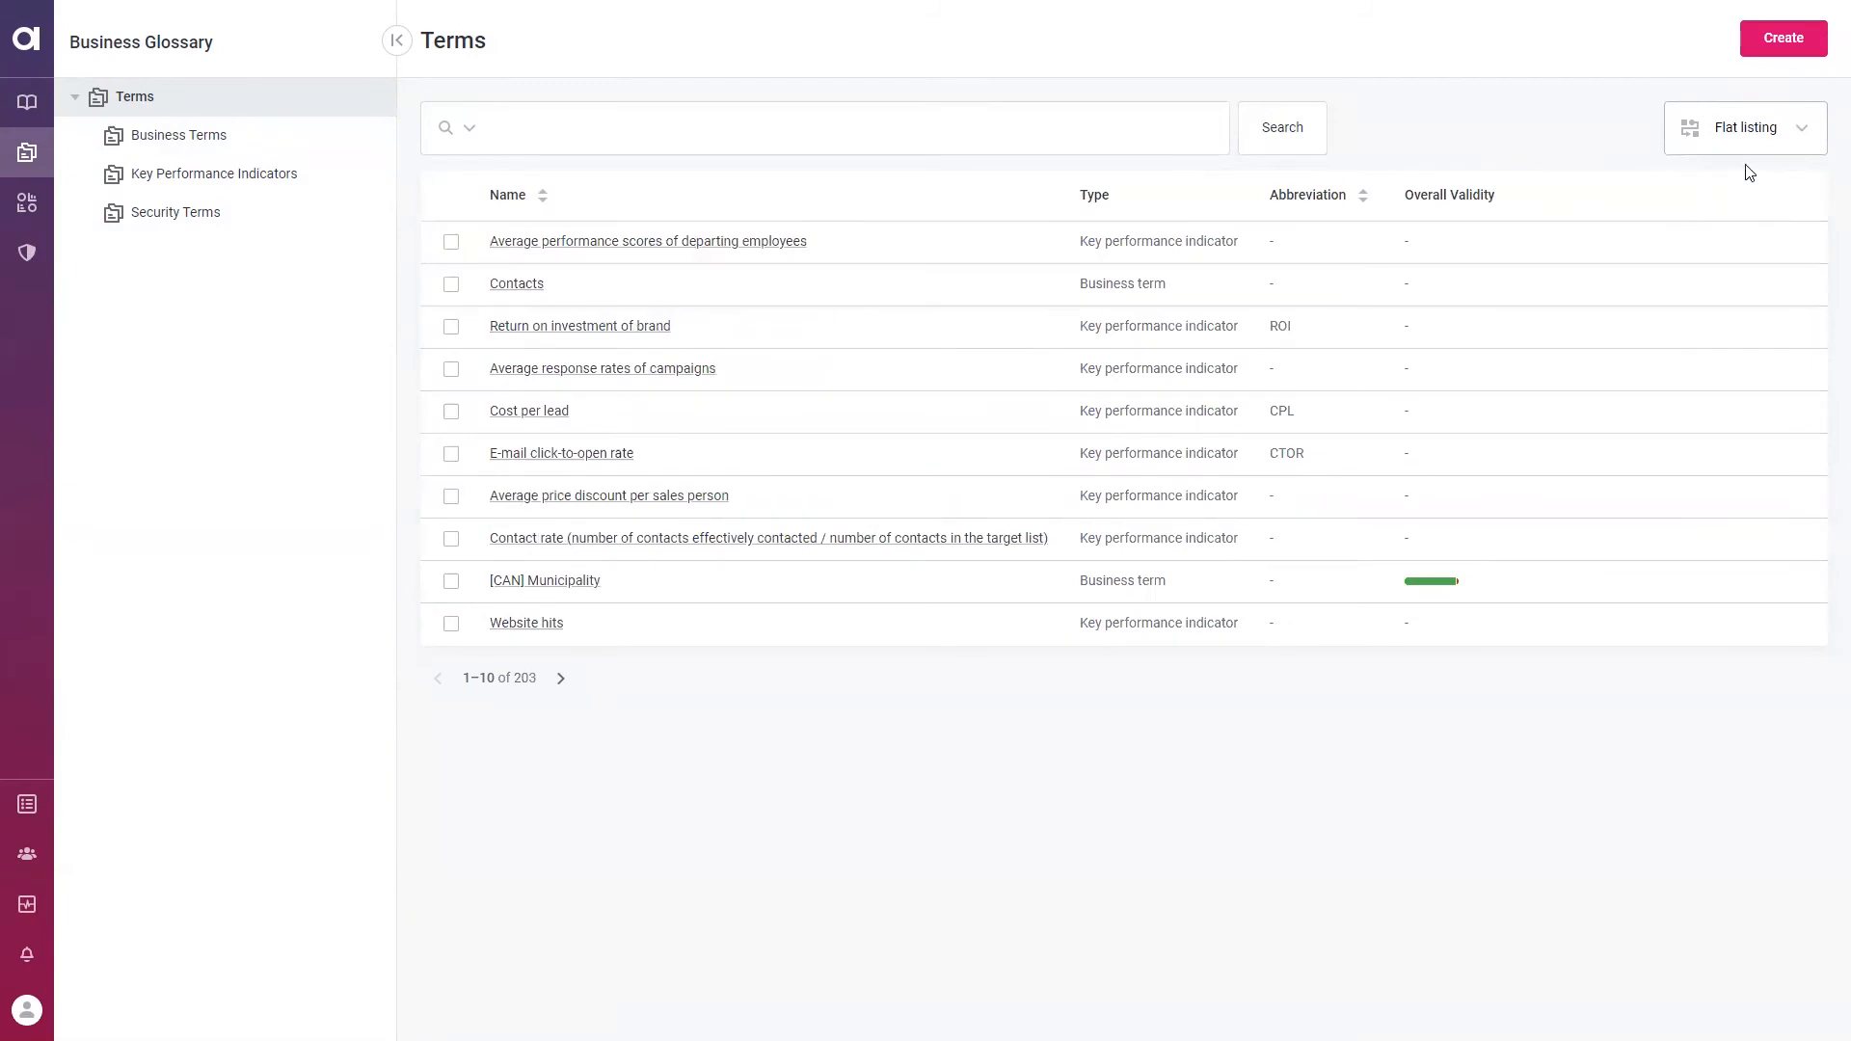
{"action": "left_click", "coordinate": [1746, 127]}
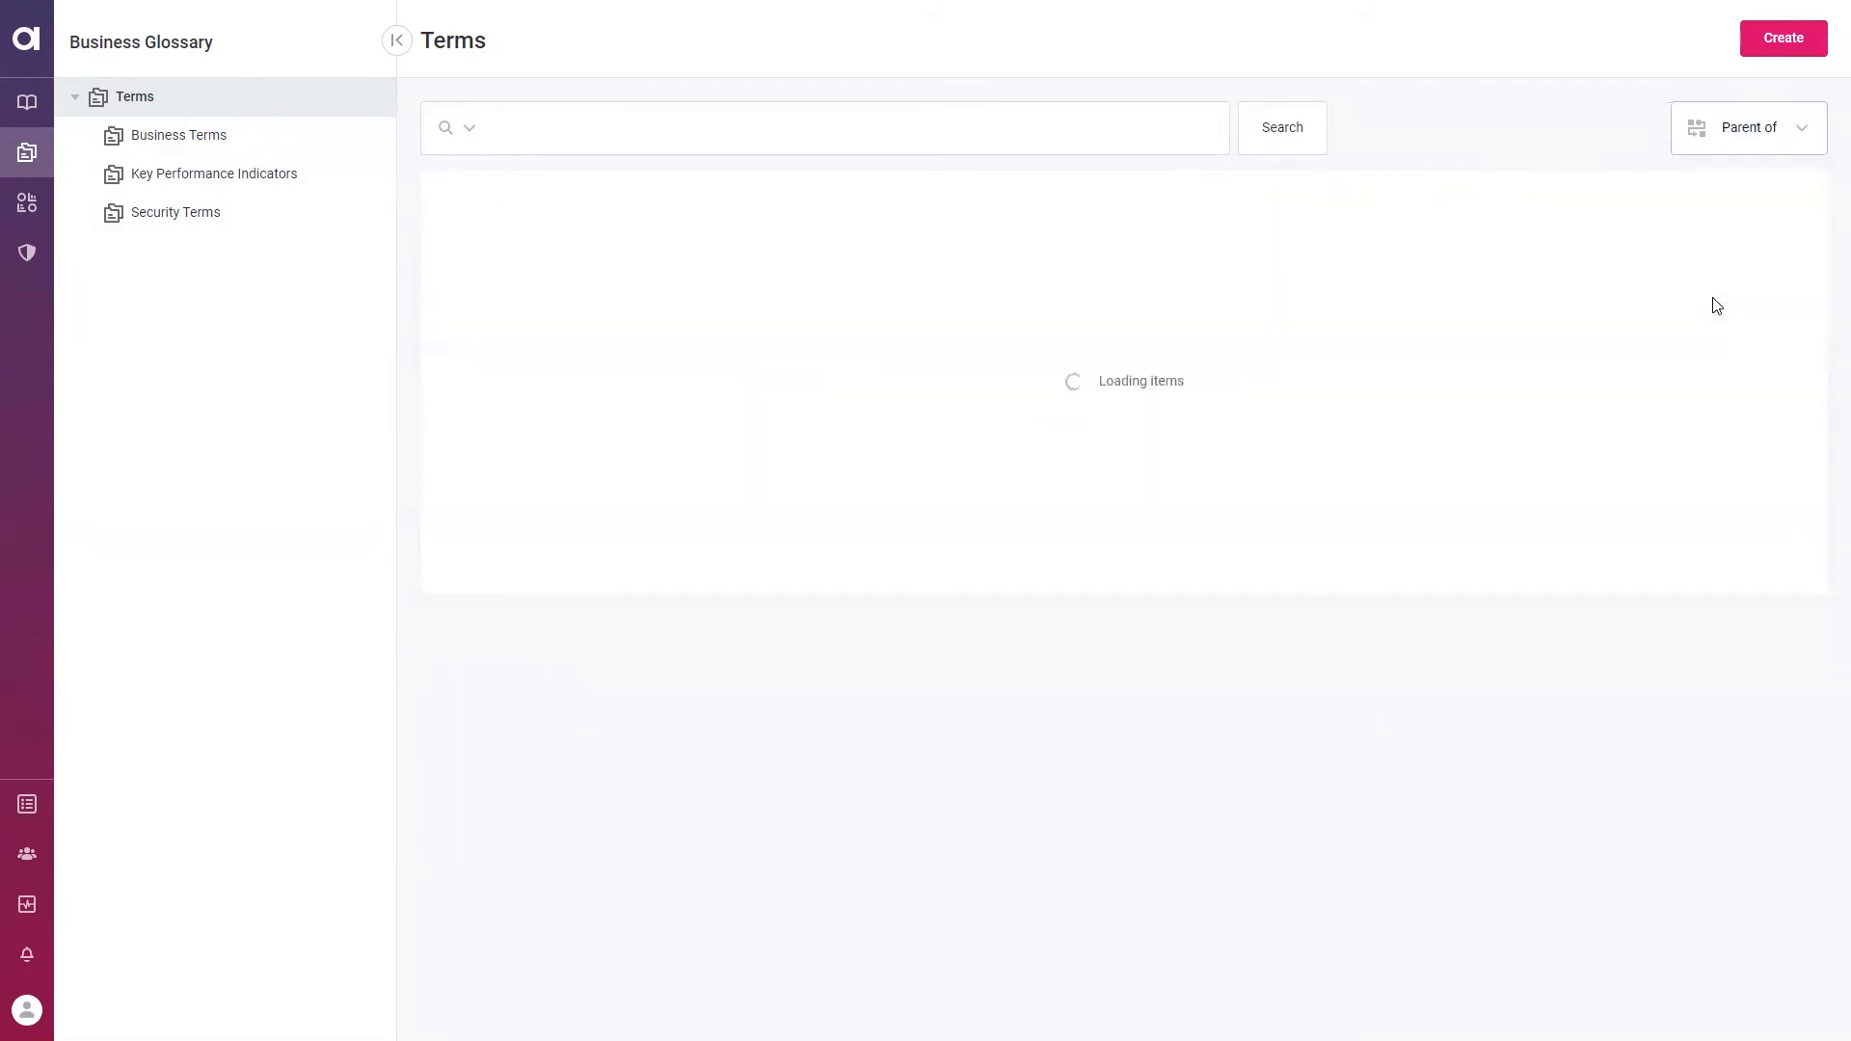
{"action": "left_click", "coordinate": [1748, 127]}
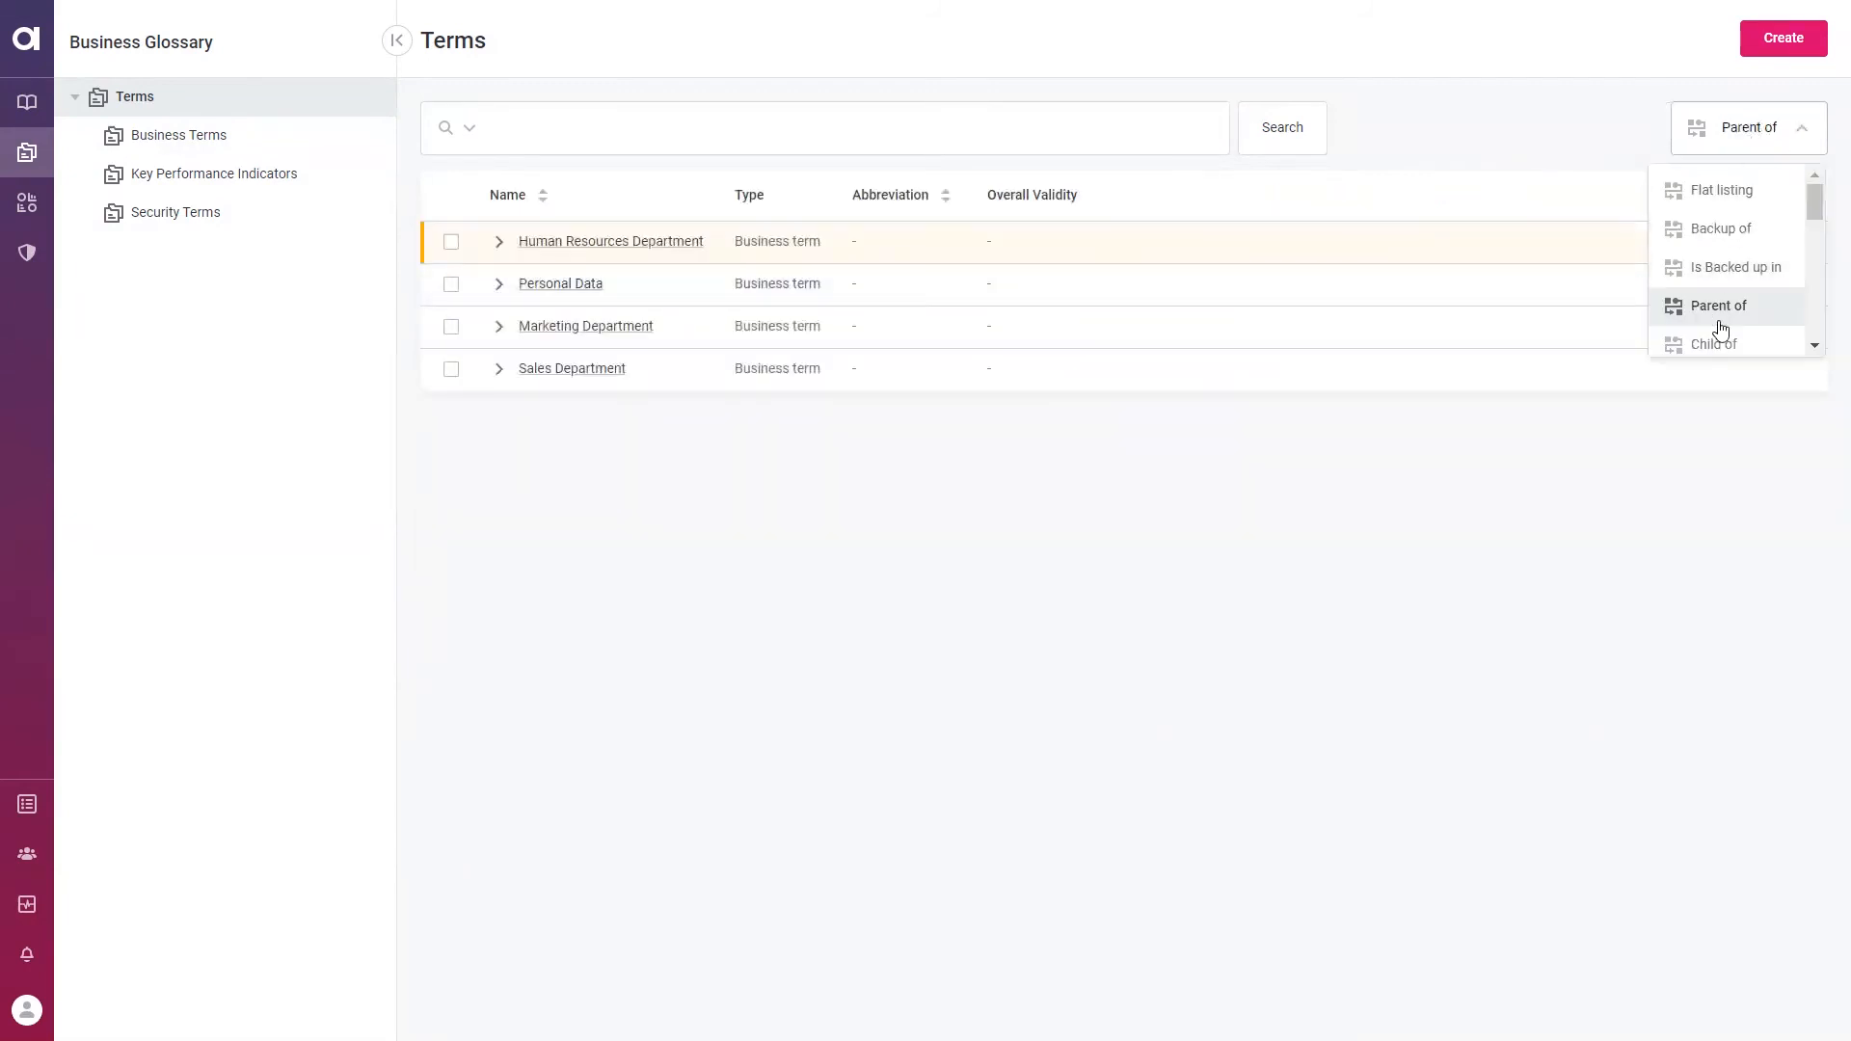
{"action": "left_click", "coordinate": [1715, 343]}
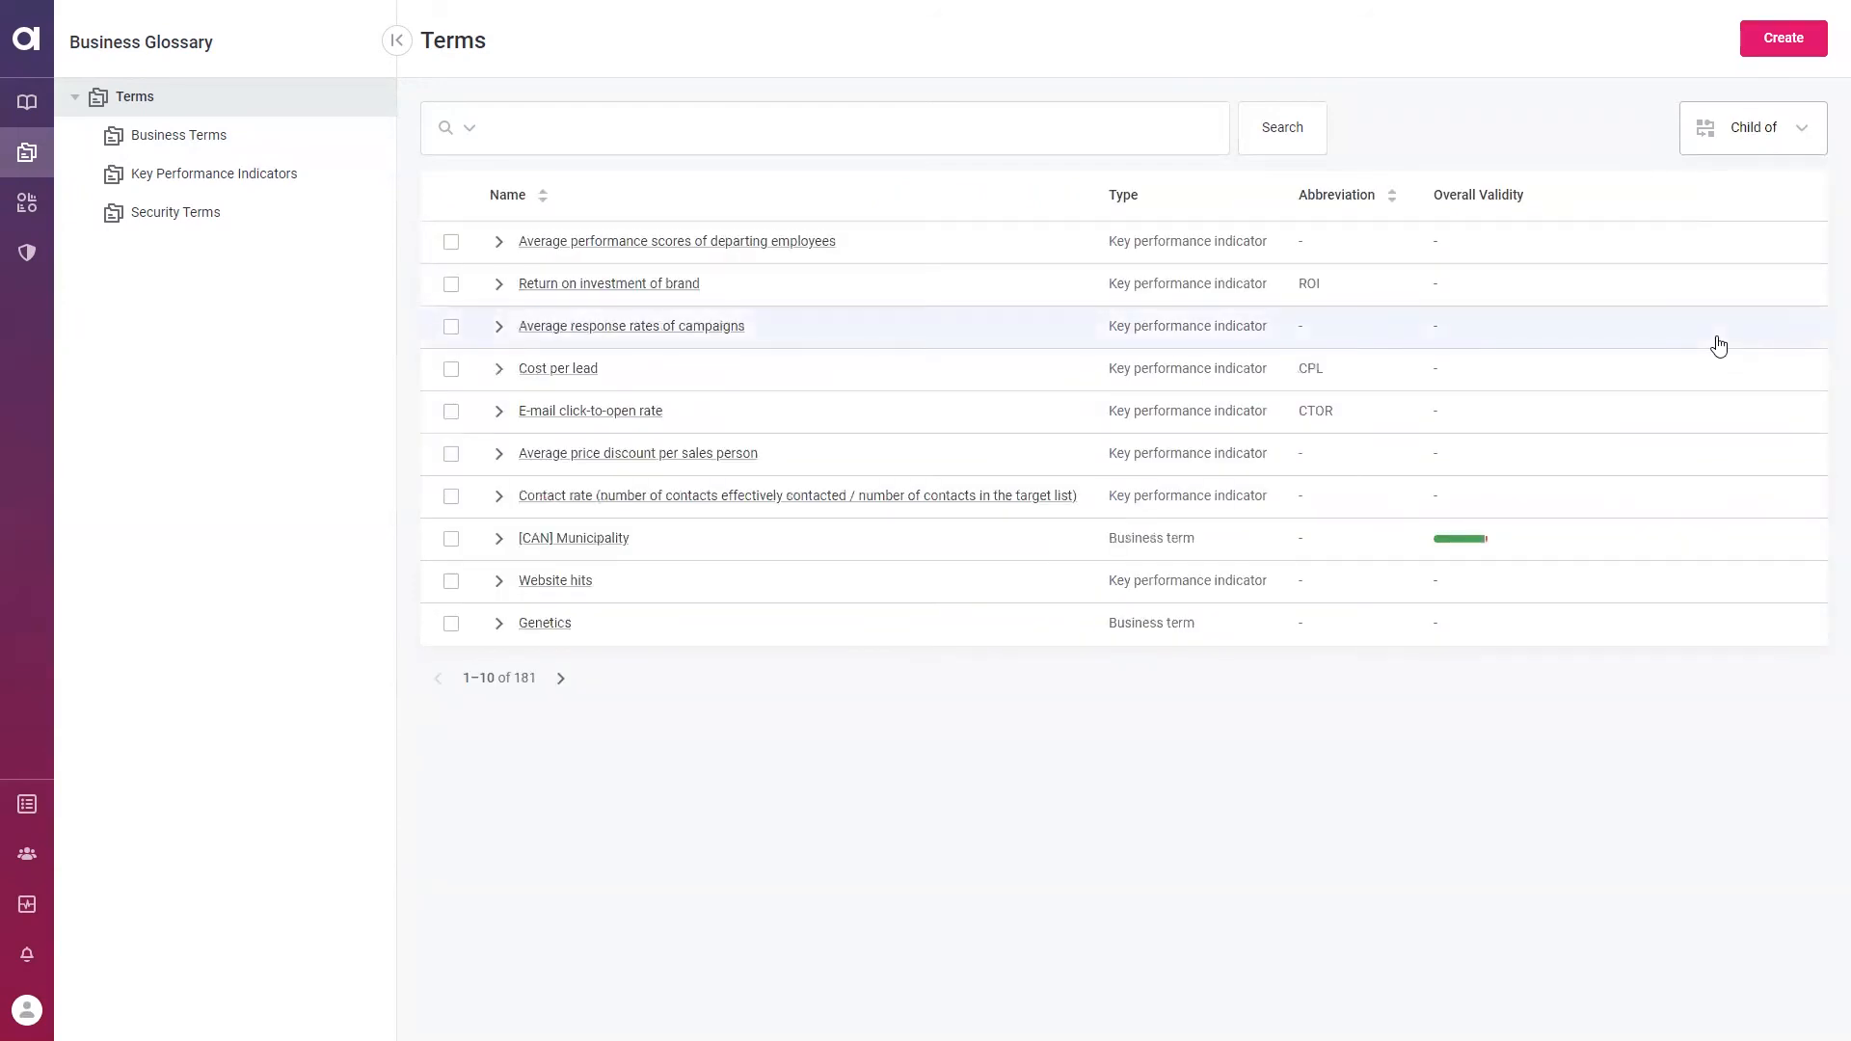
{"action": "mouse_move", "coordinate": [1354, 334]}
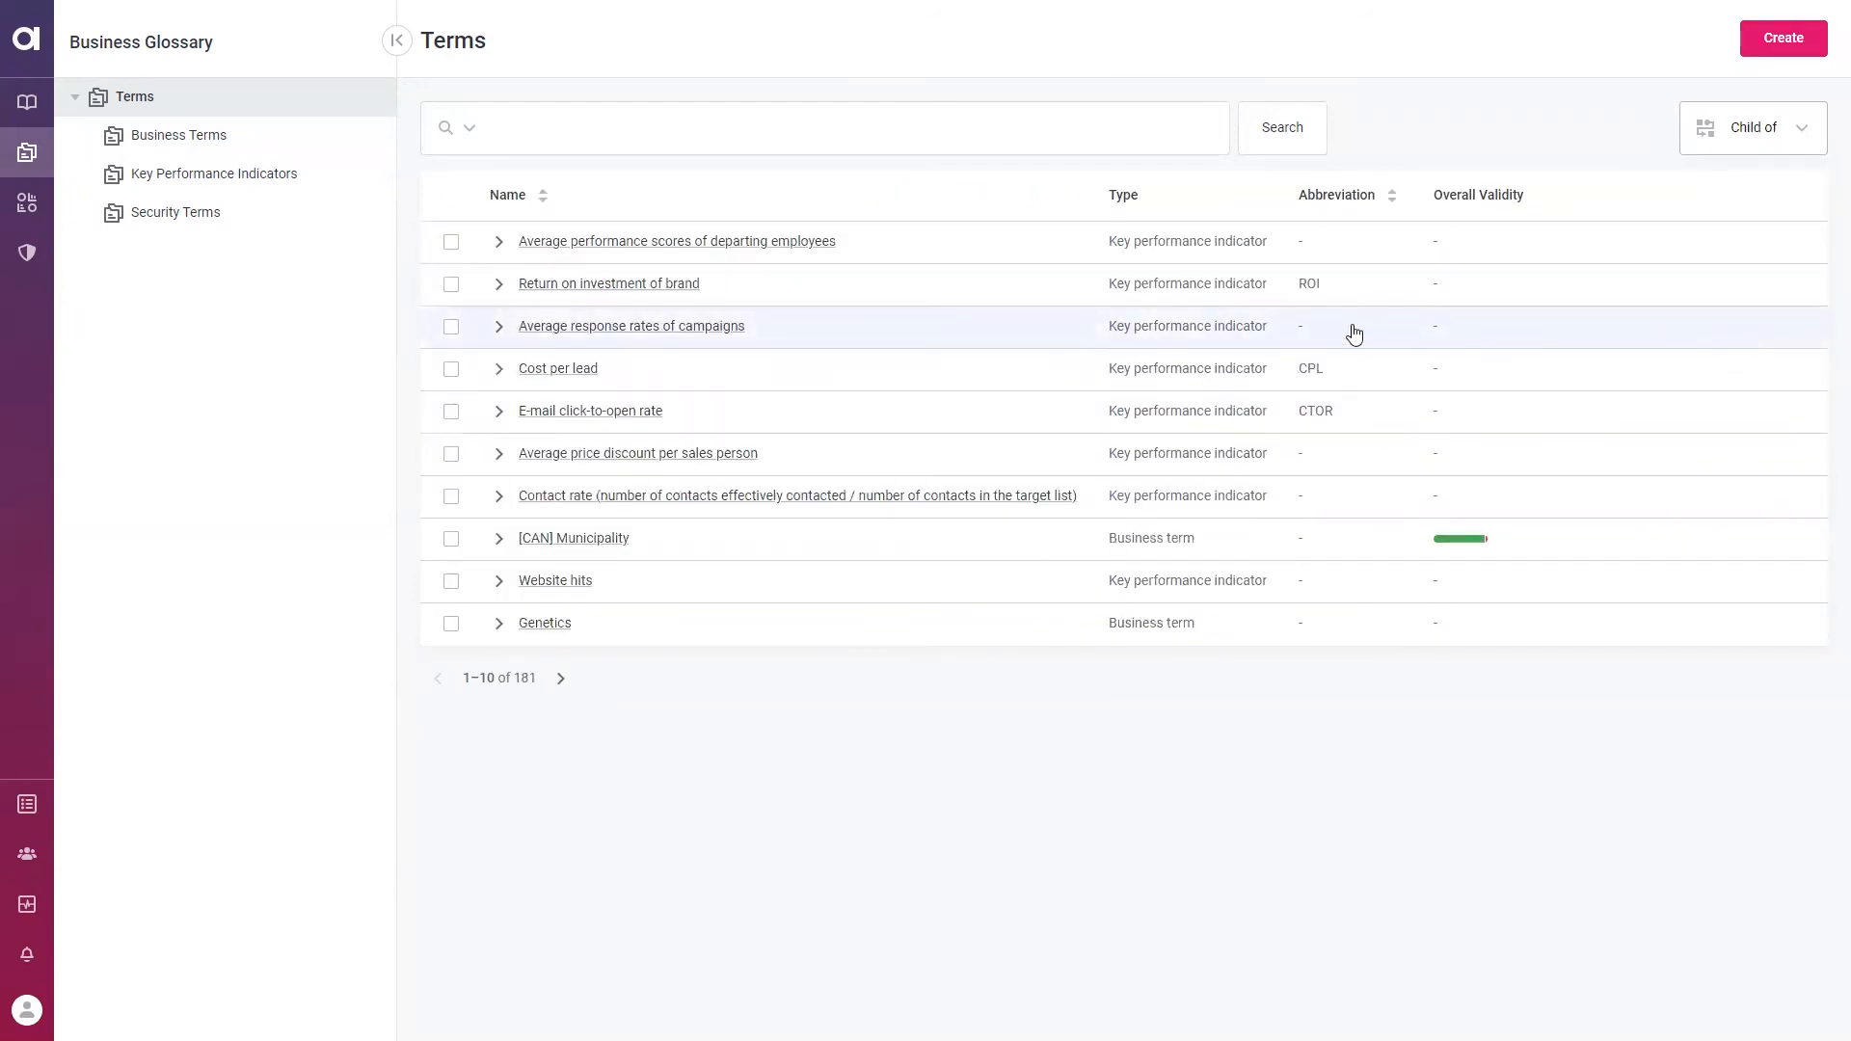
{"action": "mouse_move", "coordinate": [1053, 354]}
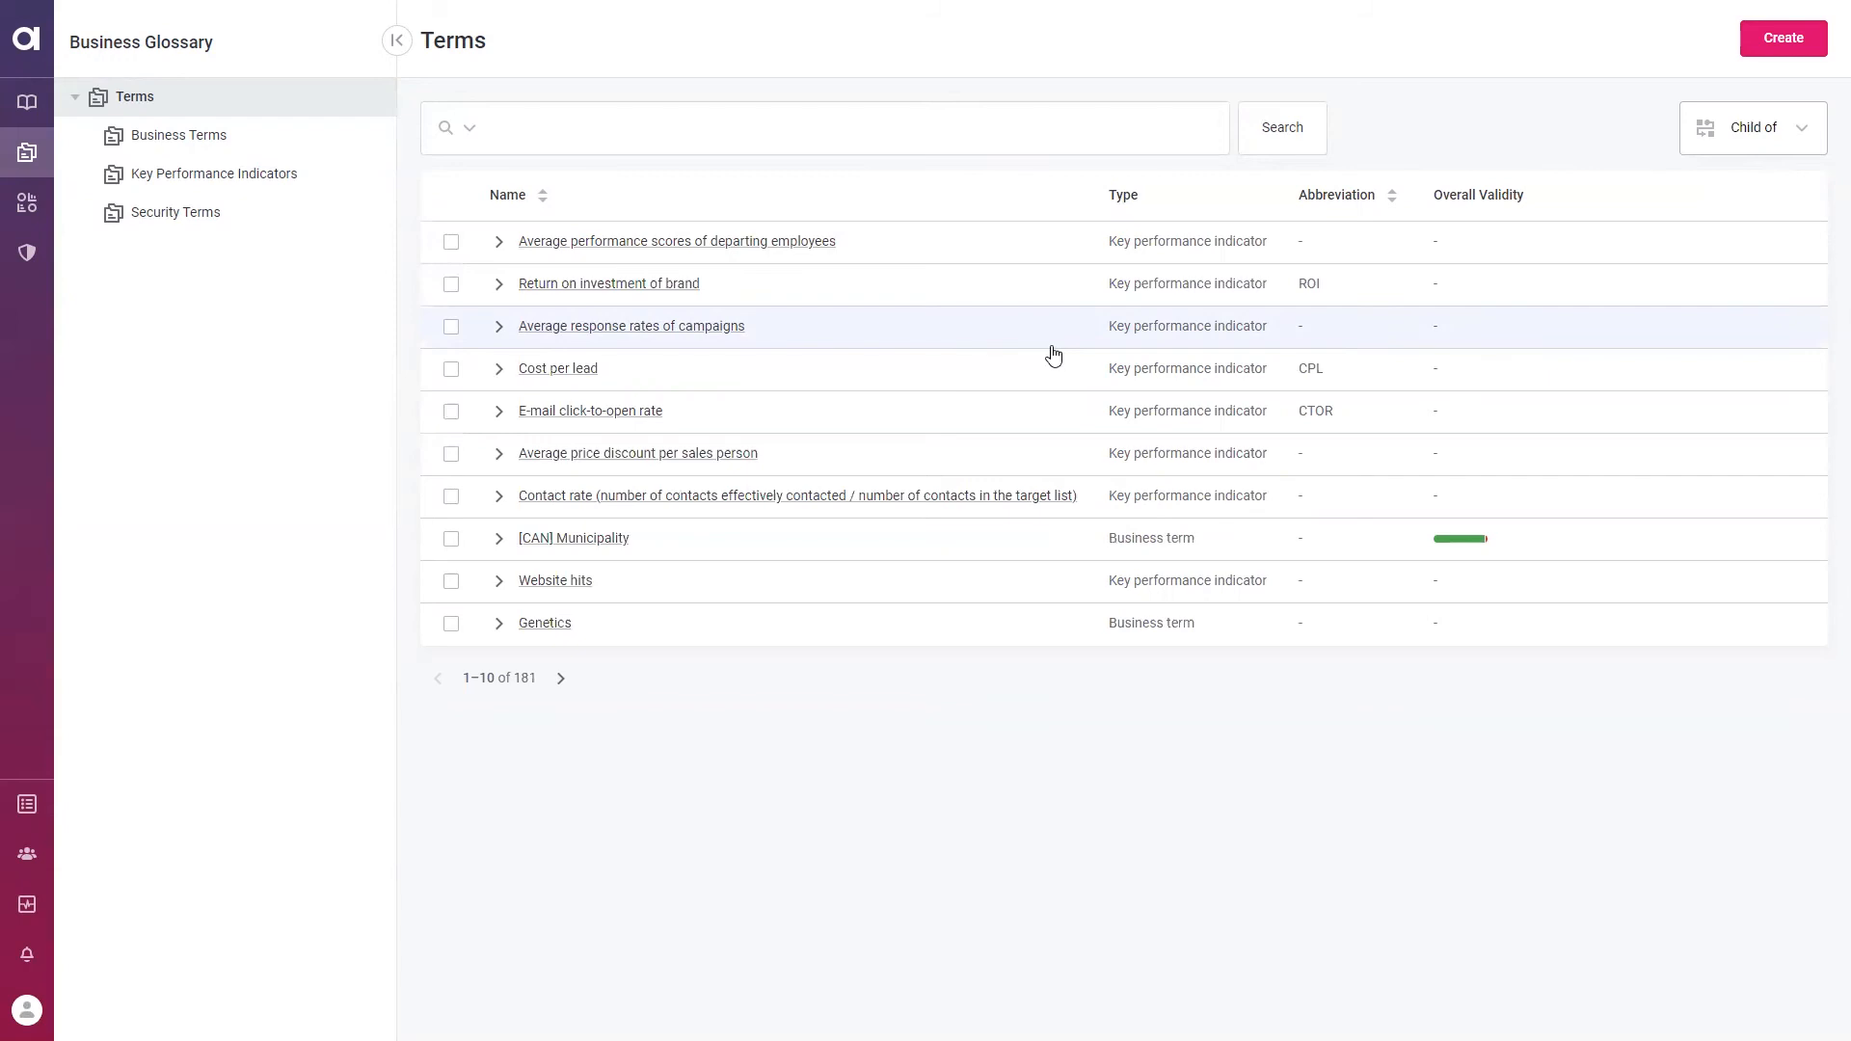
{"action": "mouse_move", "coordinate": [1040, 570]}
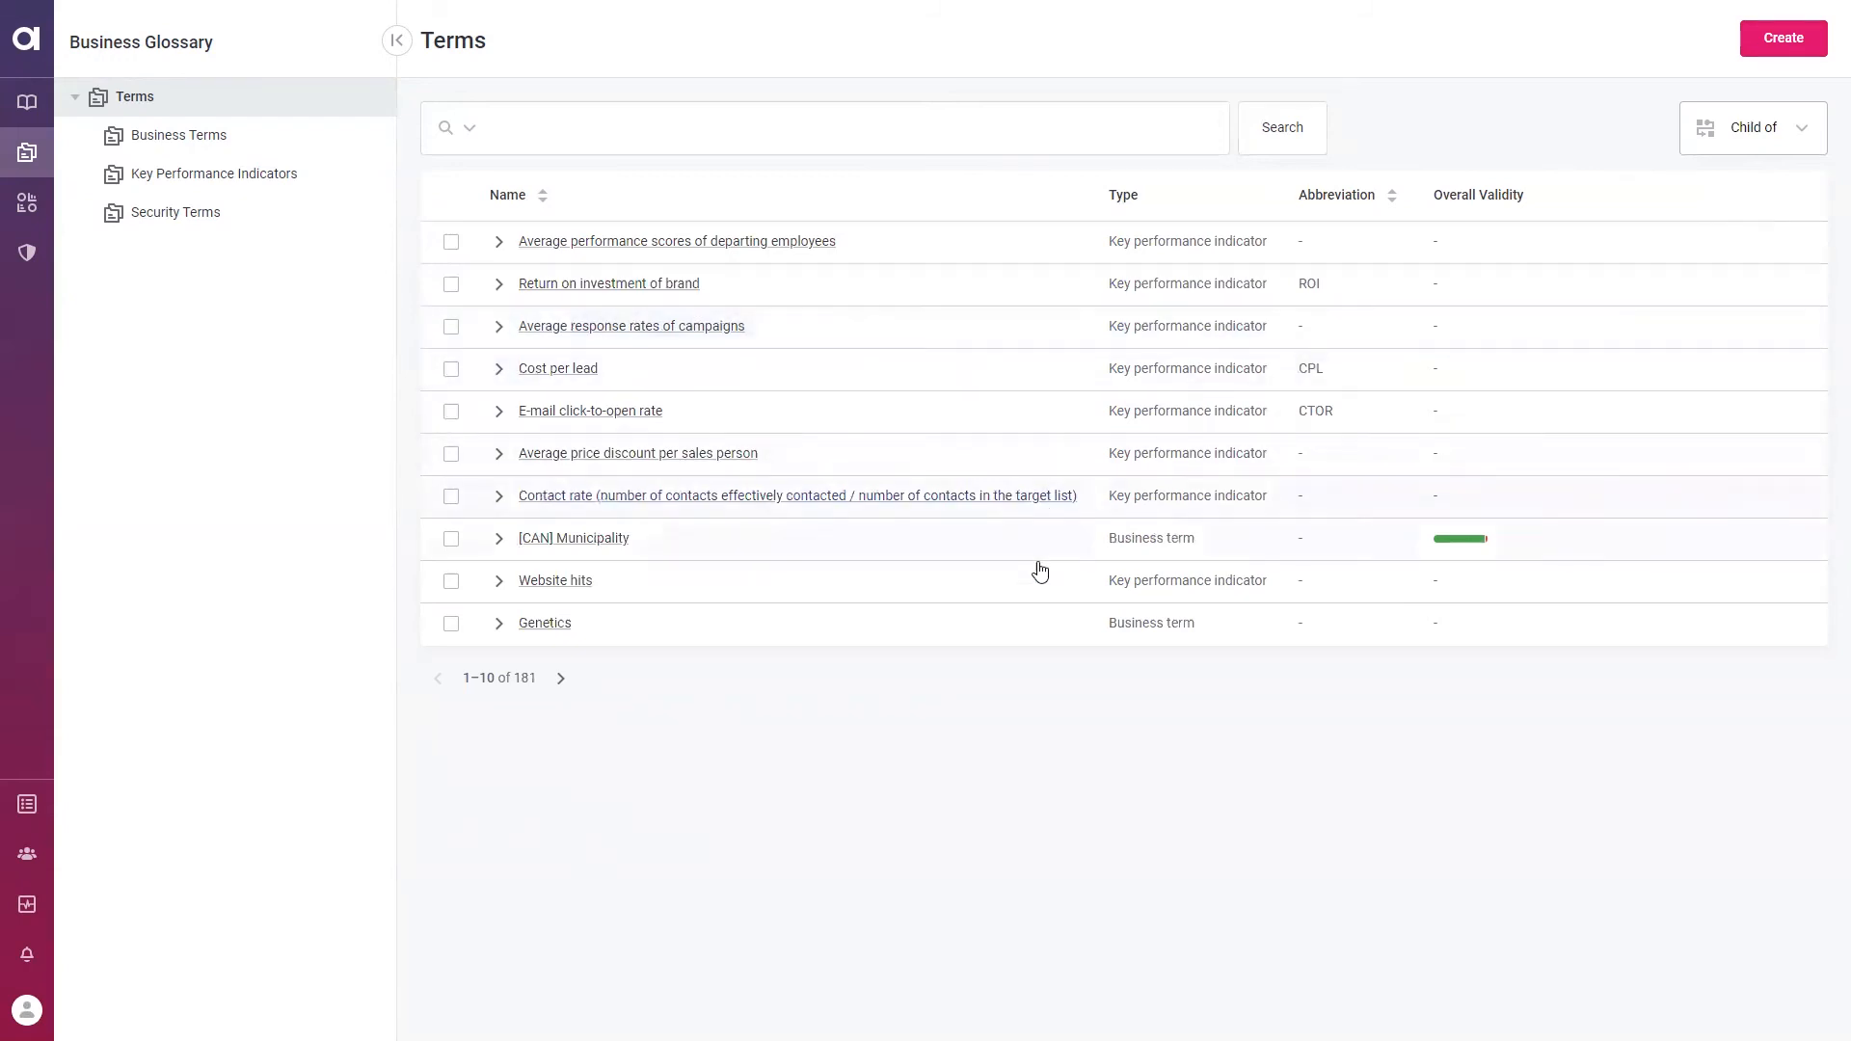
{"action": "mouse_move", "coordinate": [1670, 75]}
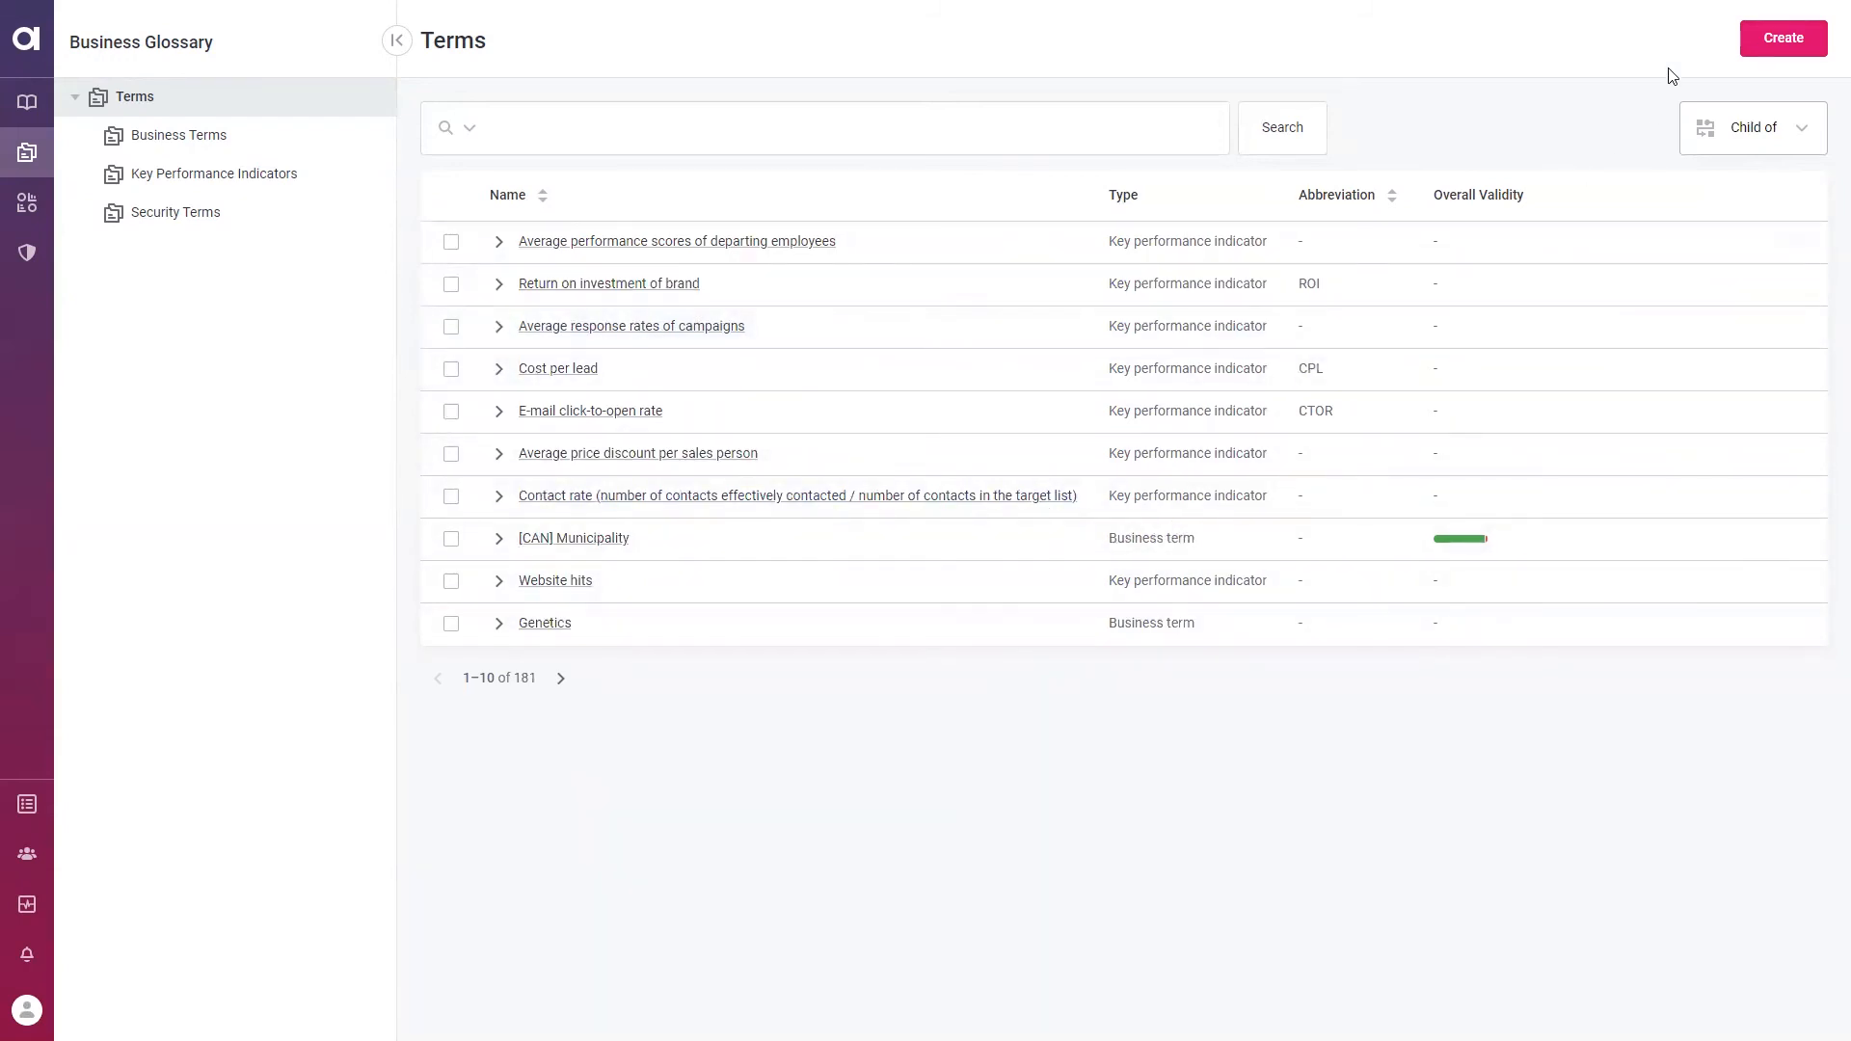
{"action": "mouse_move", "coordinate": [1752, 60]}
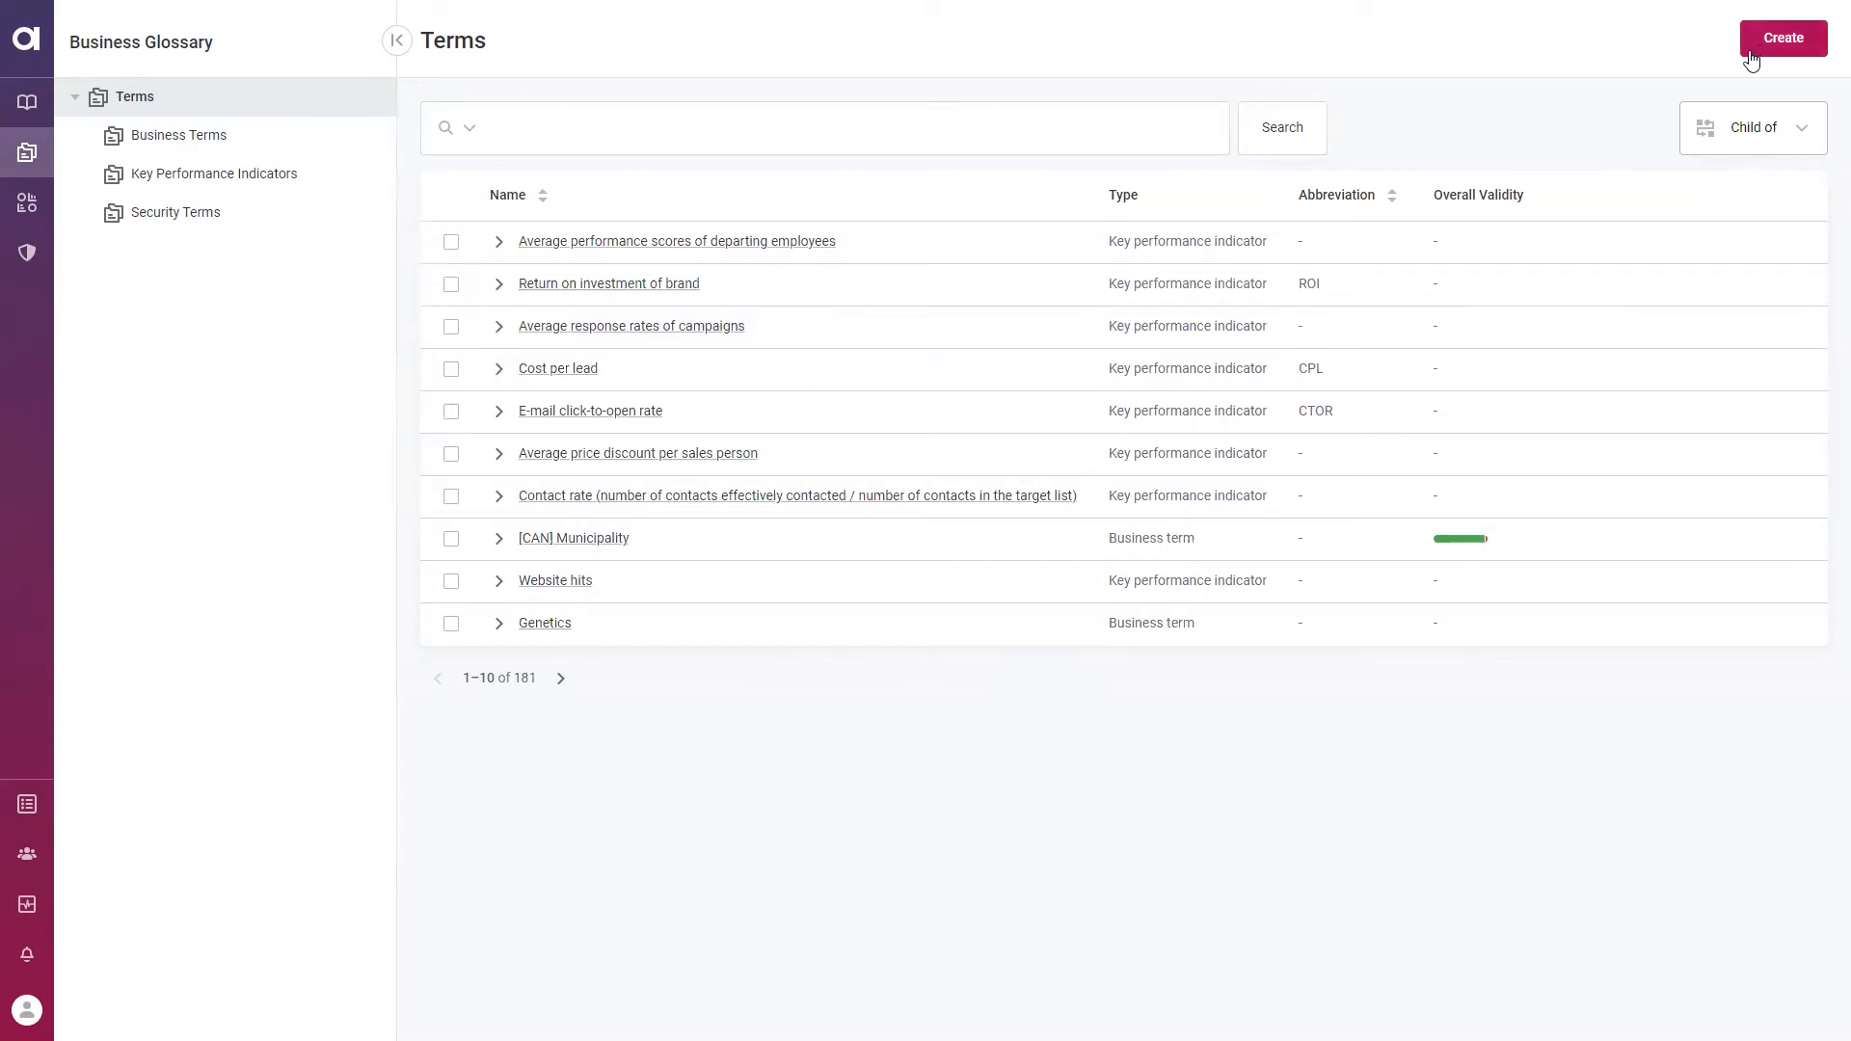
{"action": "mouse_move", "coordinate": [1608, 86]}
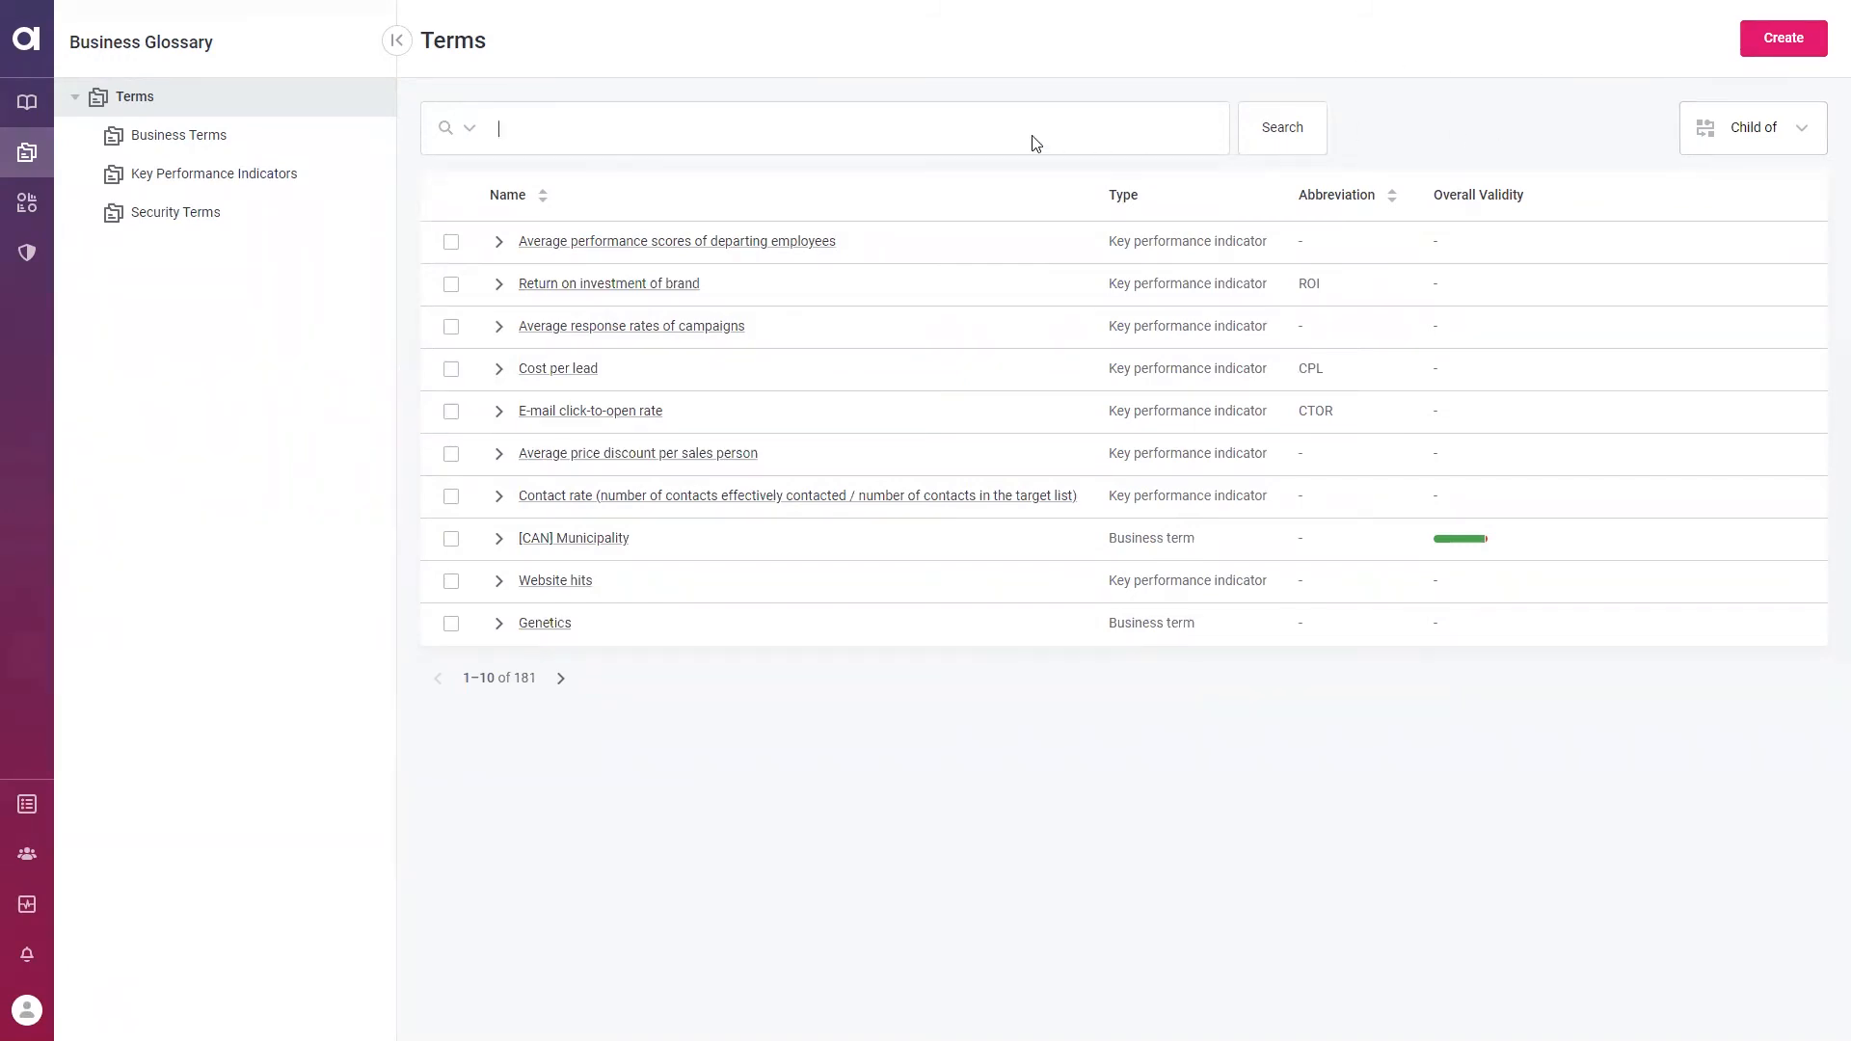
Search Terms for 'E-mail' and open the E-mail business term
{"action": "type", "text": "E-mail"}
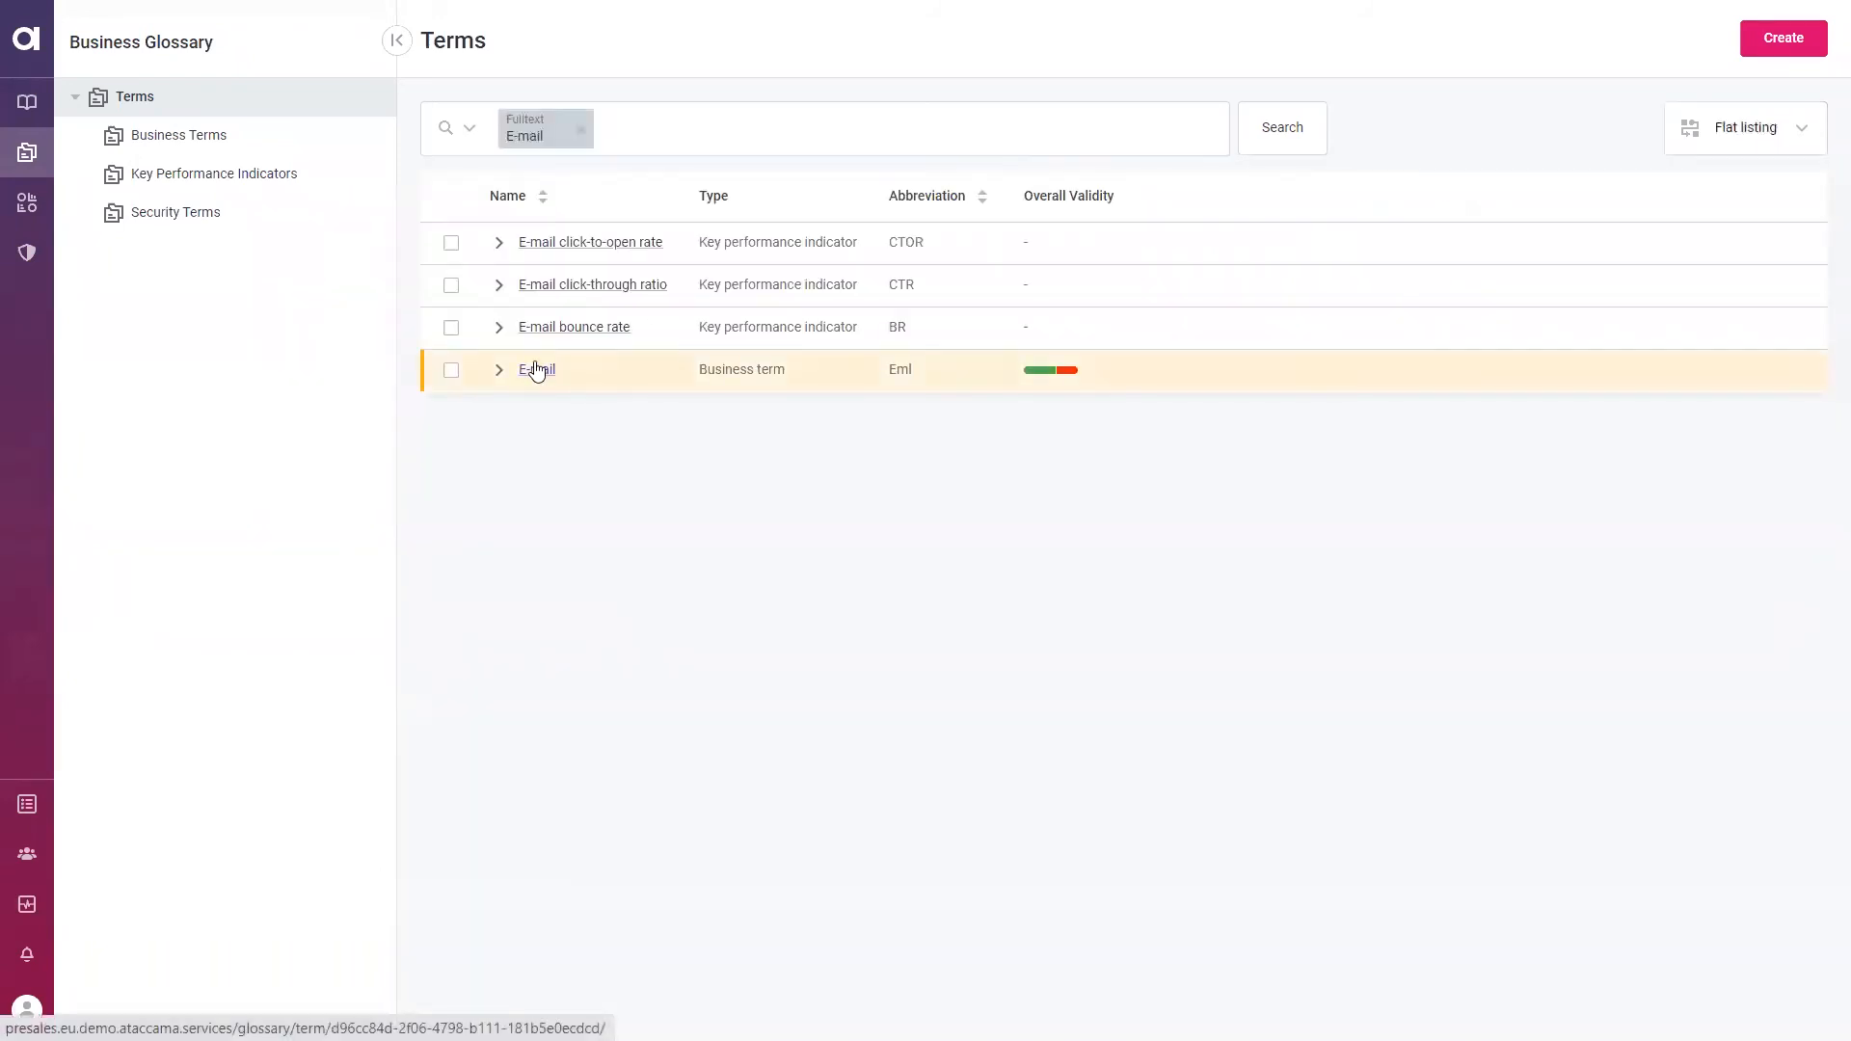
{"action": "left_click", "coordinate": [535, 371]}
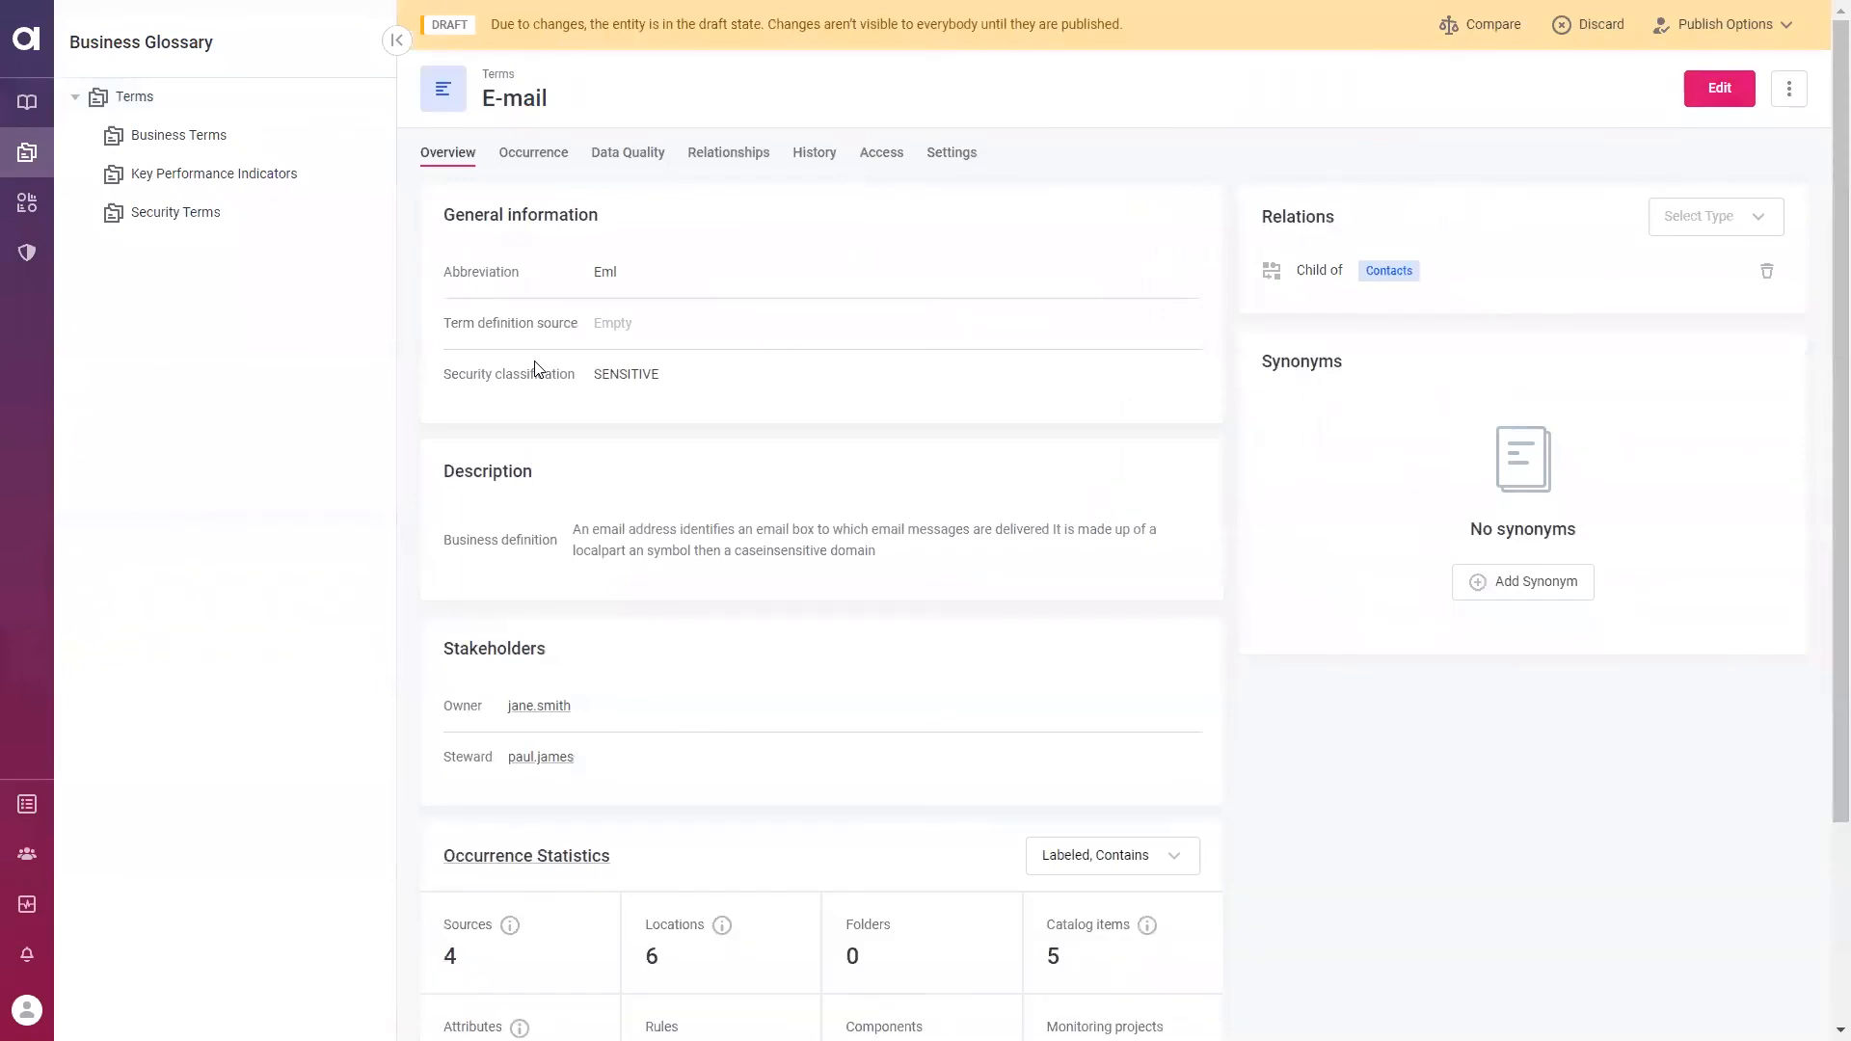
{"action": "mouse_move", "coordinate": [767, 183]}
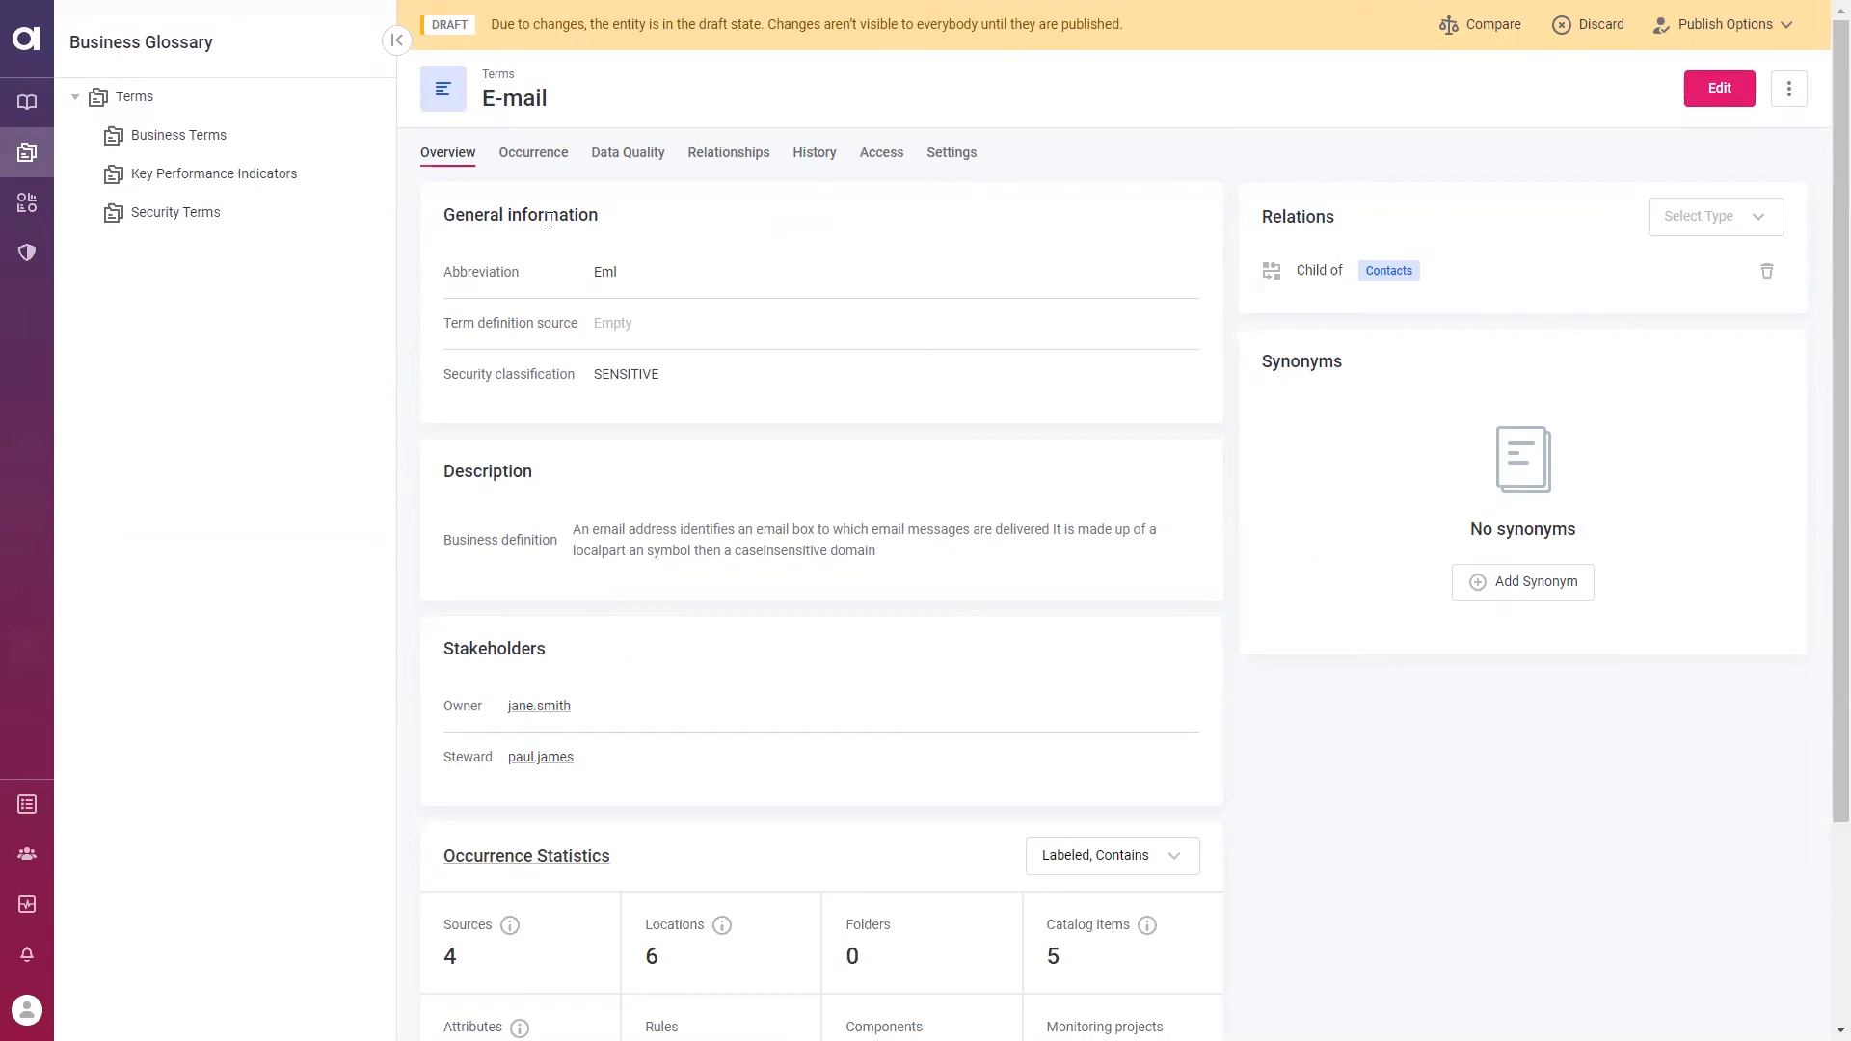
{"action": "mouse_move", "coordinate": [488, 340]}
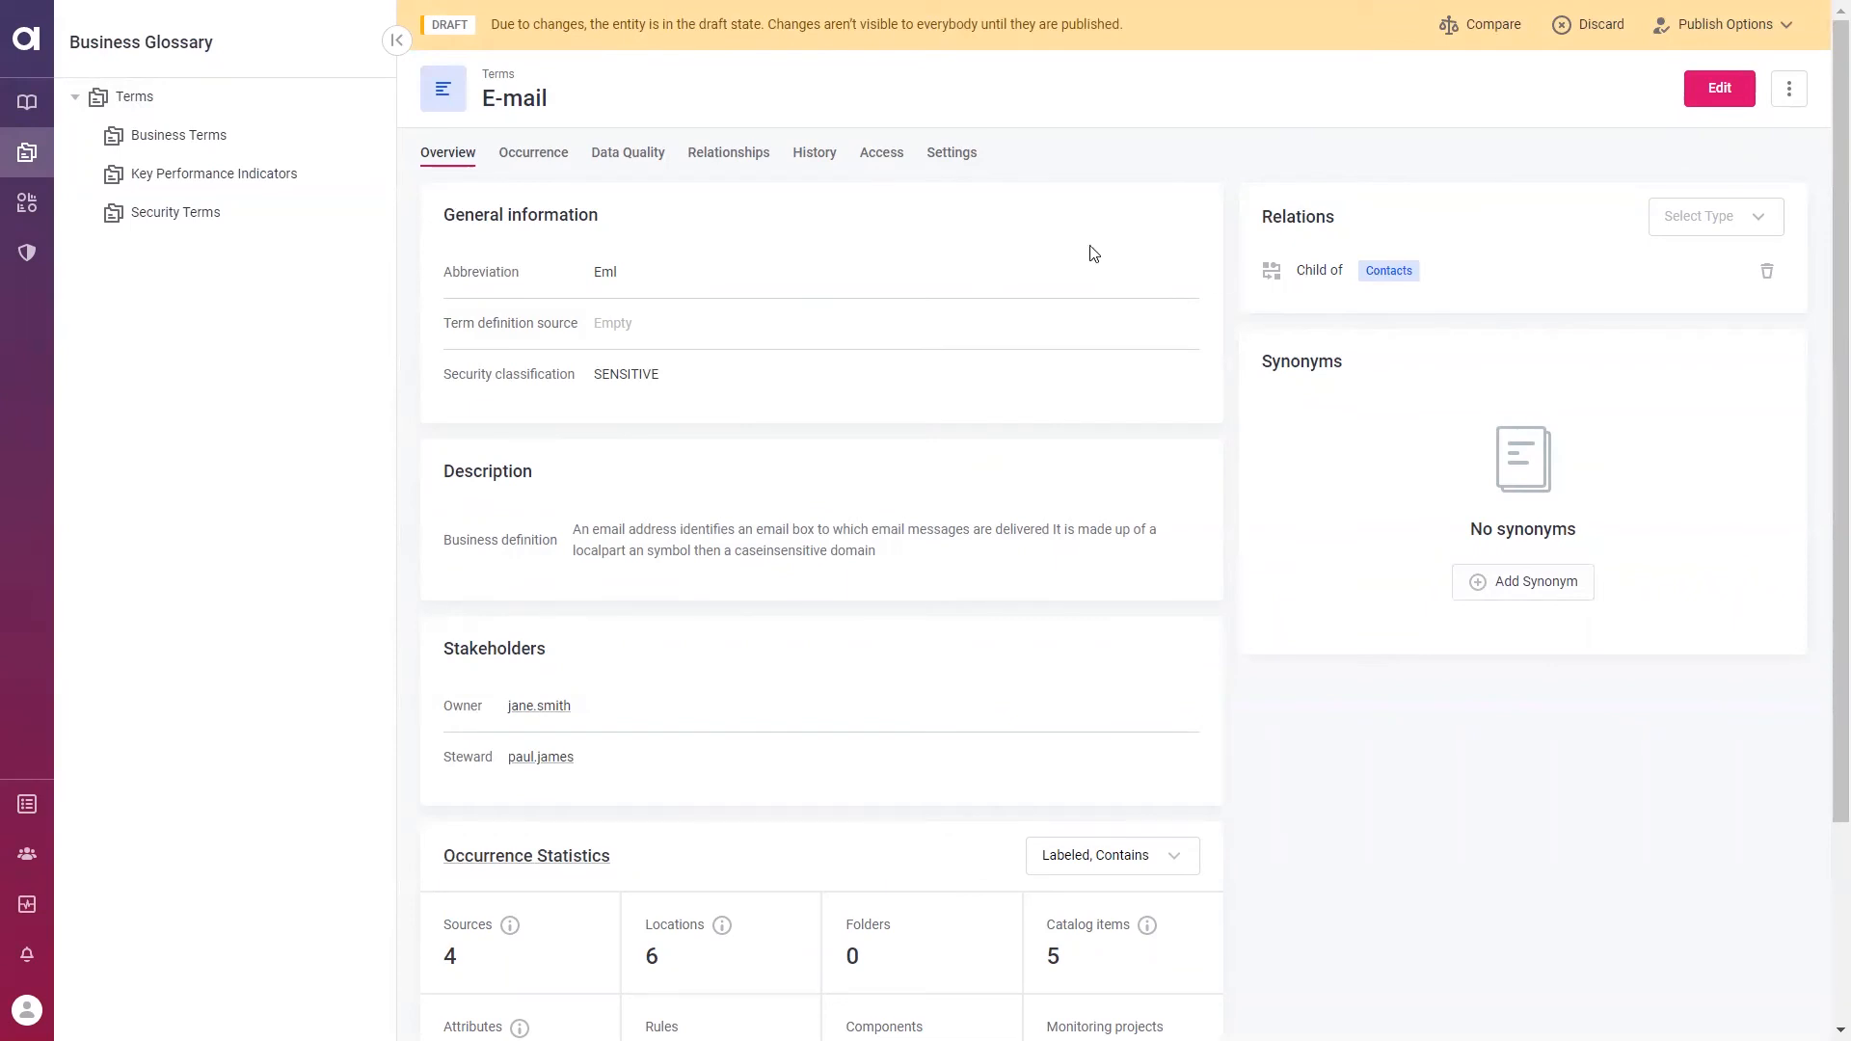
View the E-mail term's Settings and its regex detection rule at a 32% threshold
{"action": "left_click", "coordinate": [951, 152]}
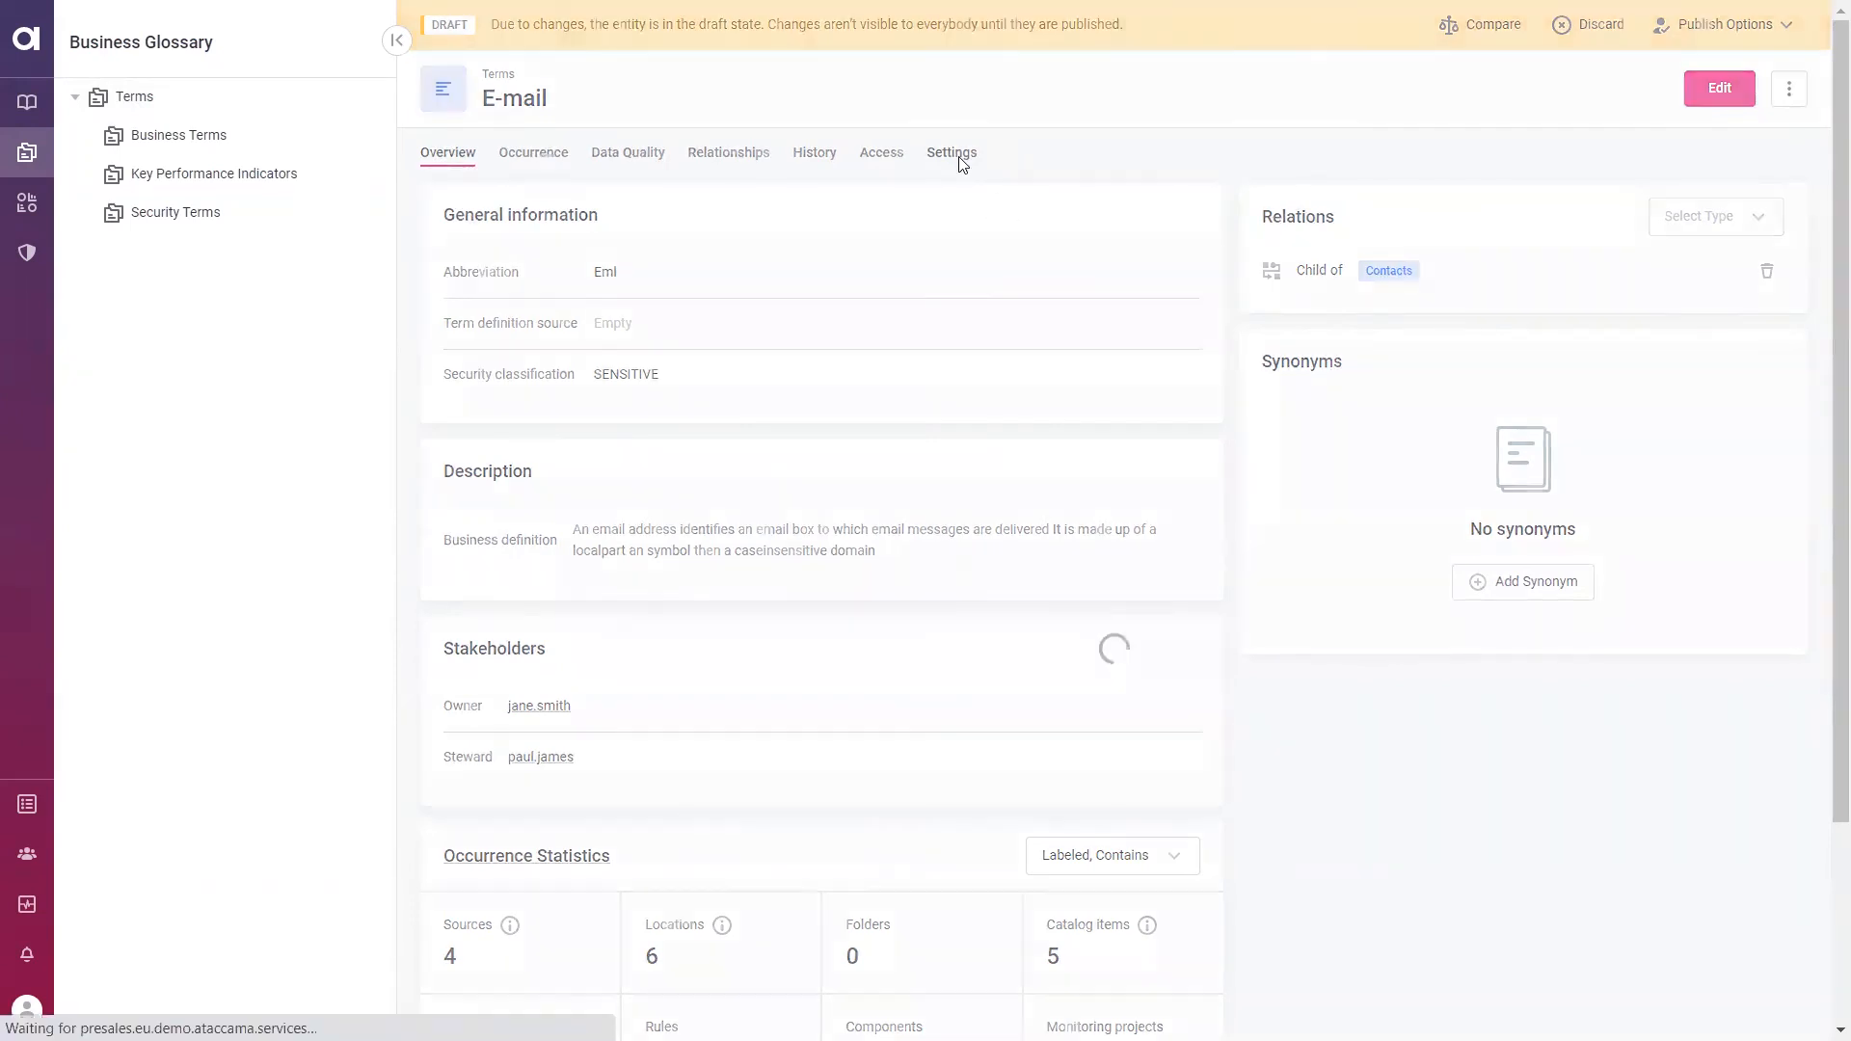
{"action": "left_click", "coordinate": [951, 152]}
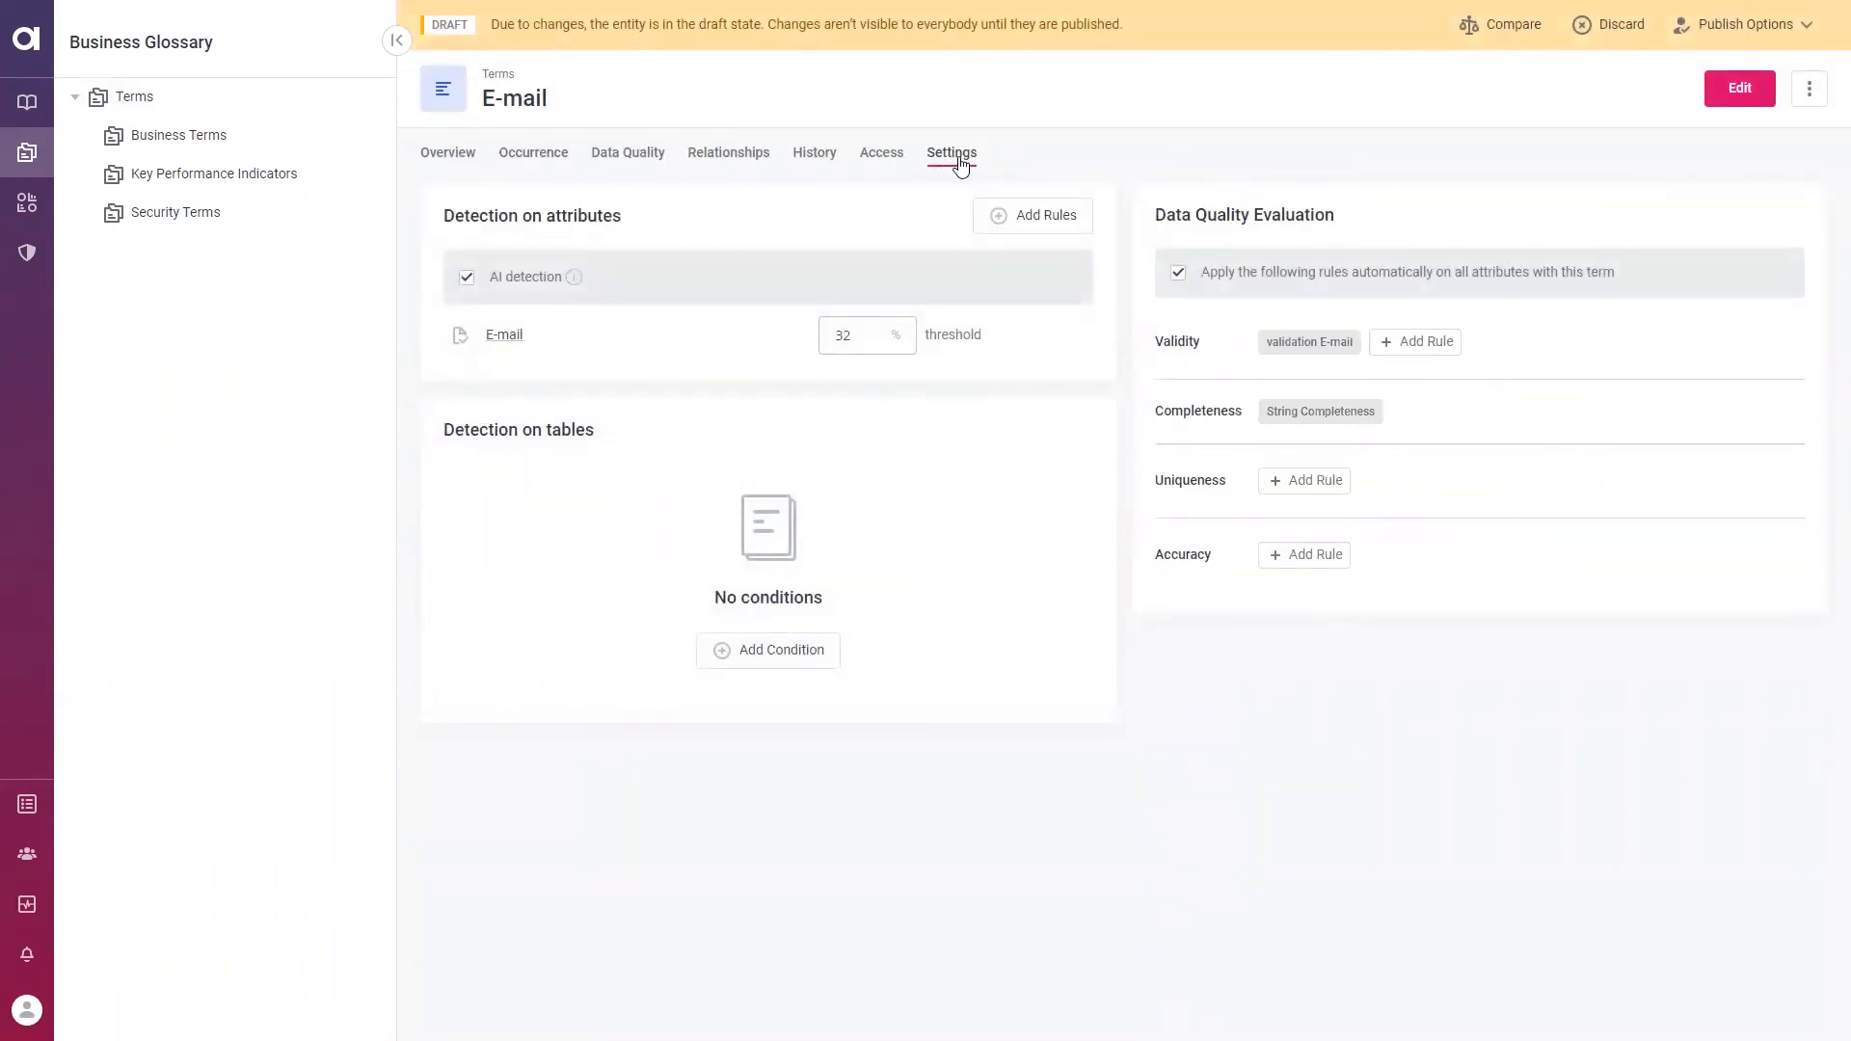
{"action": "mouse_move", "coordinate": [724, 250]}
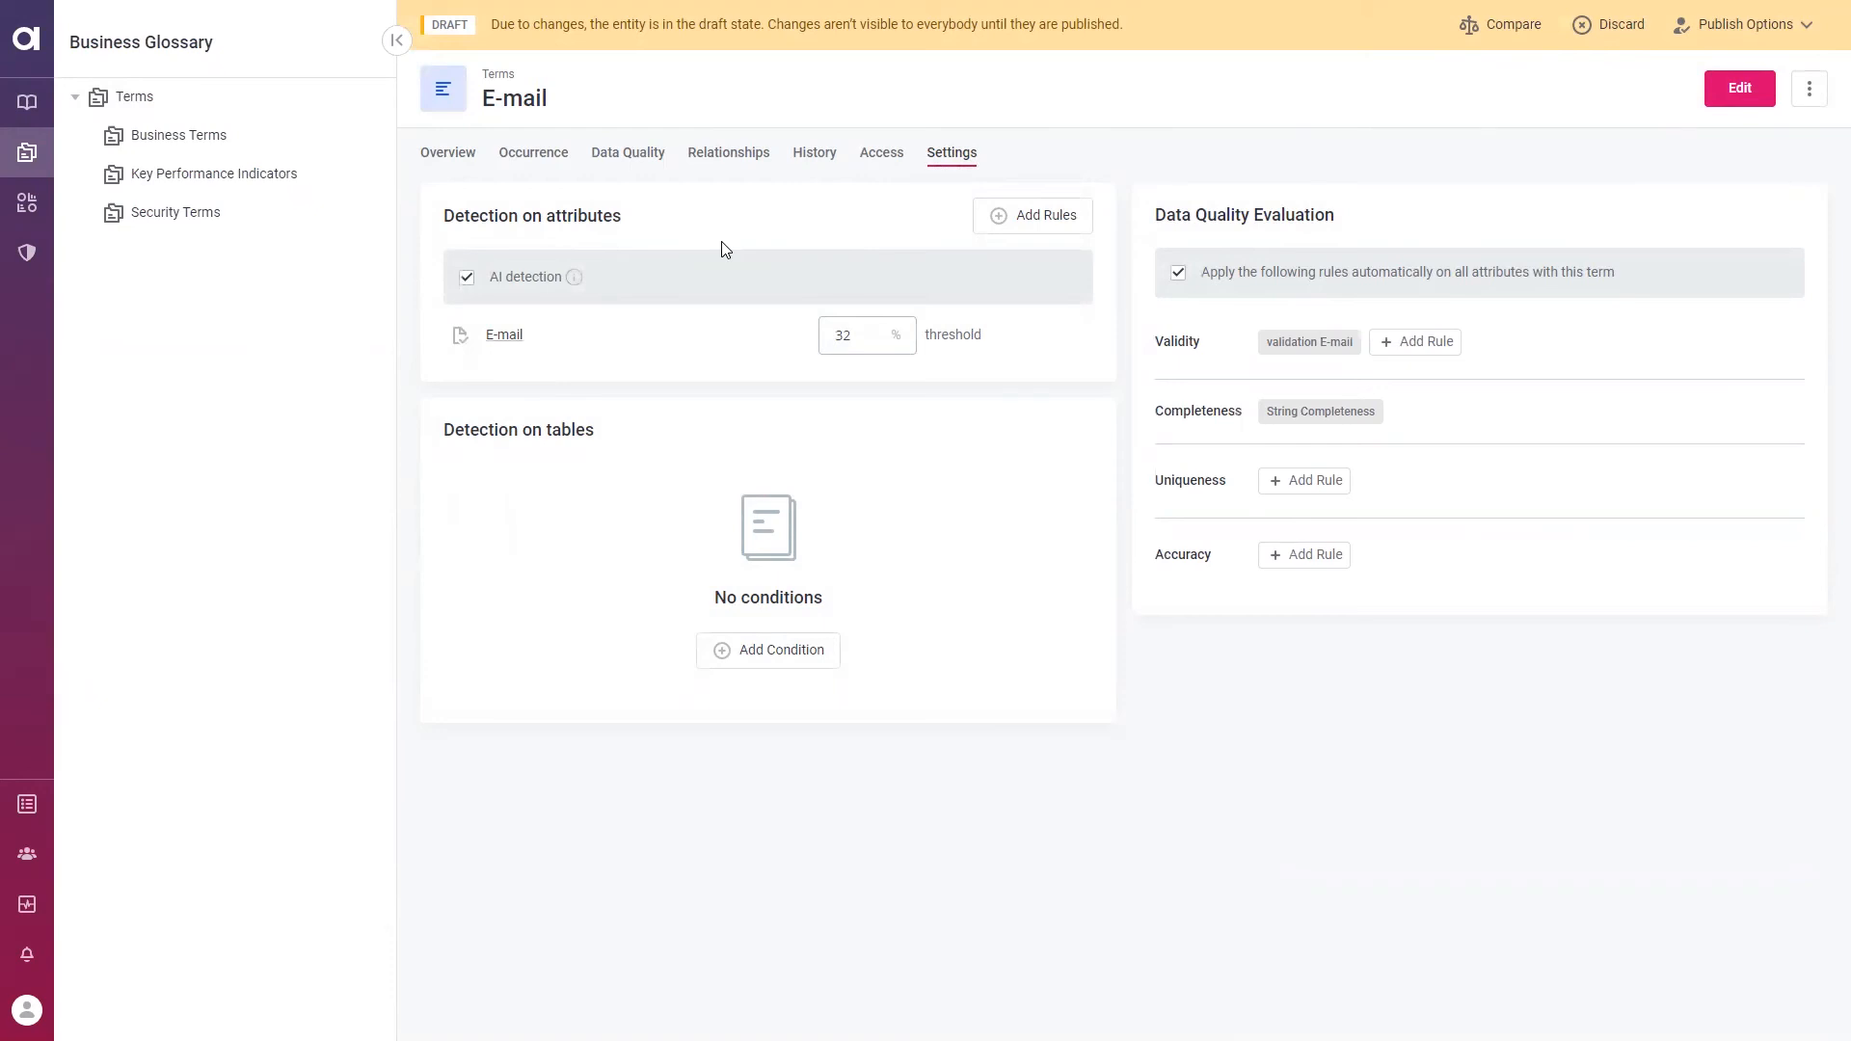
{"action": "mouse_move", "coordinate": [505, 341]}
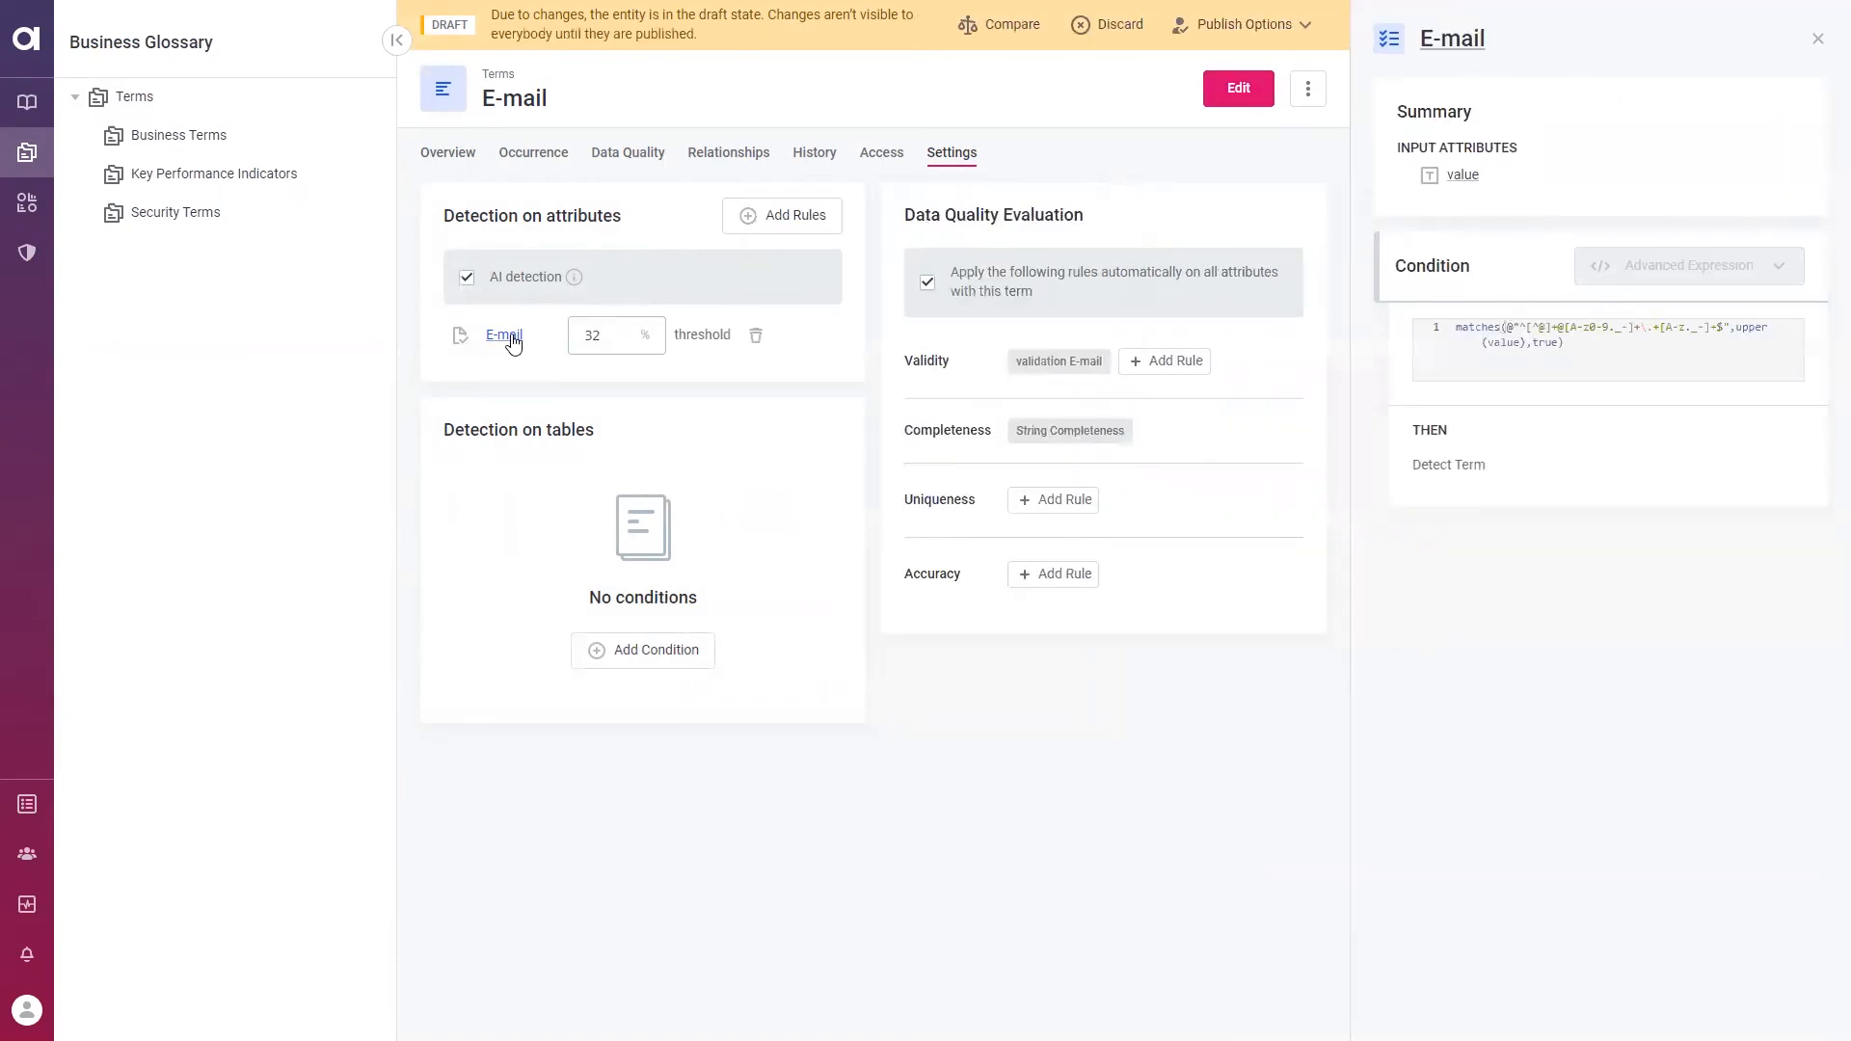
{"action": "mouse_move", "coordinate": [1339, 322]}
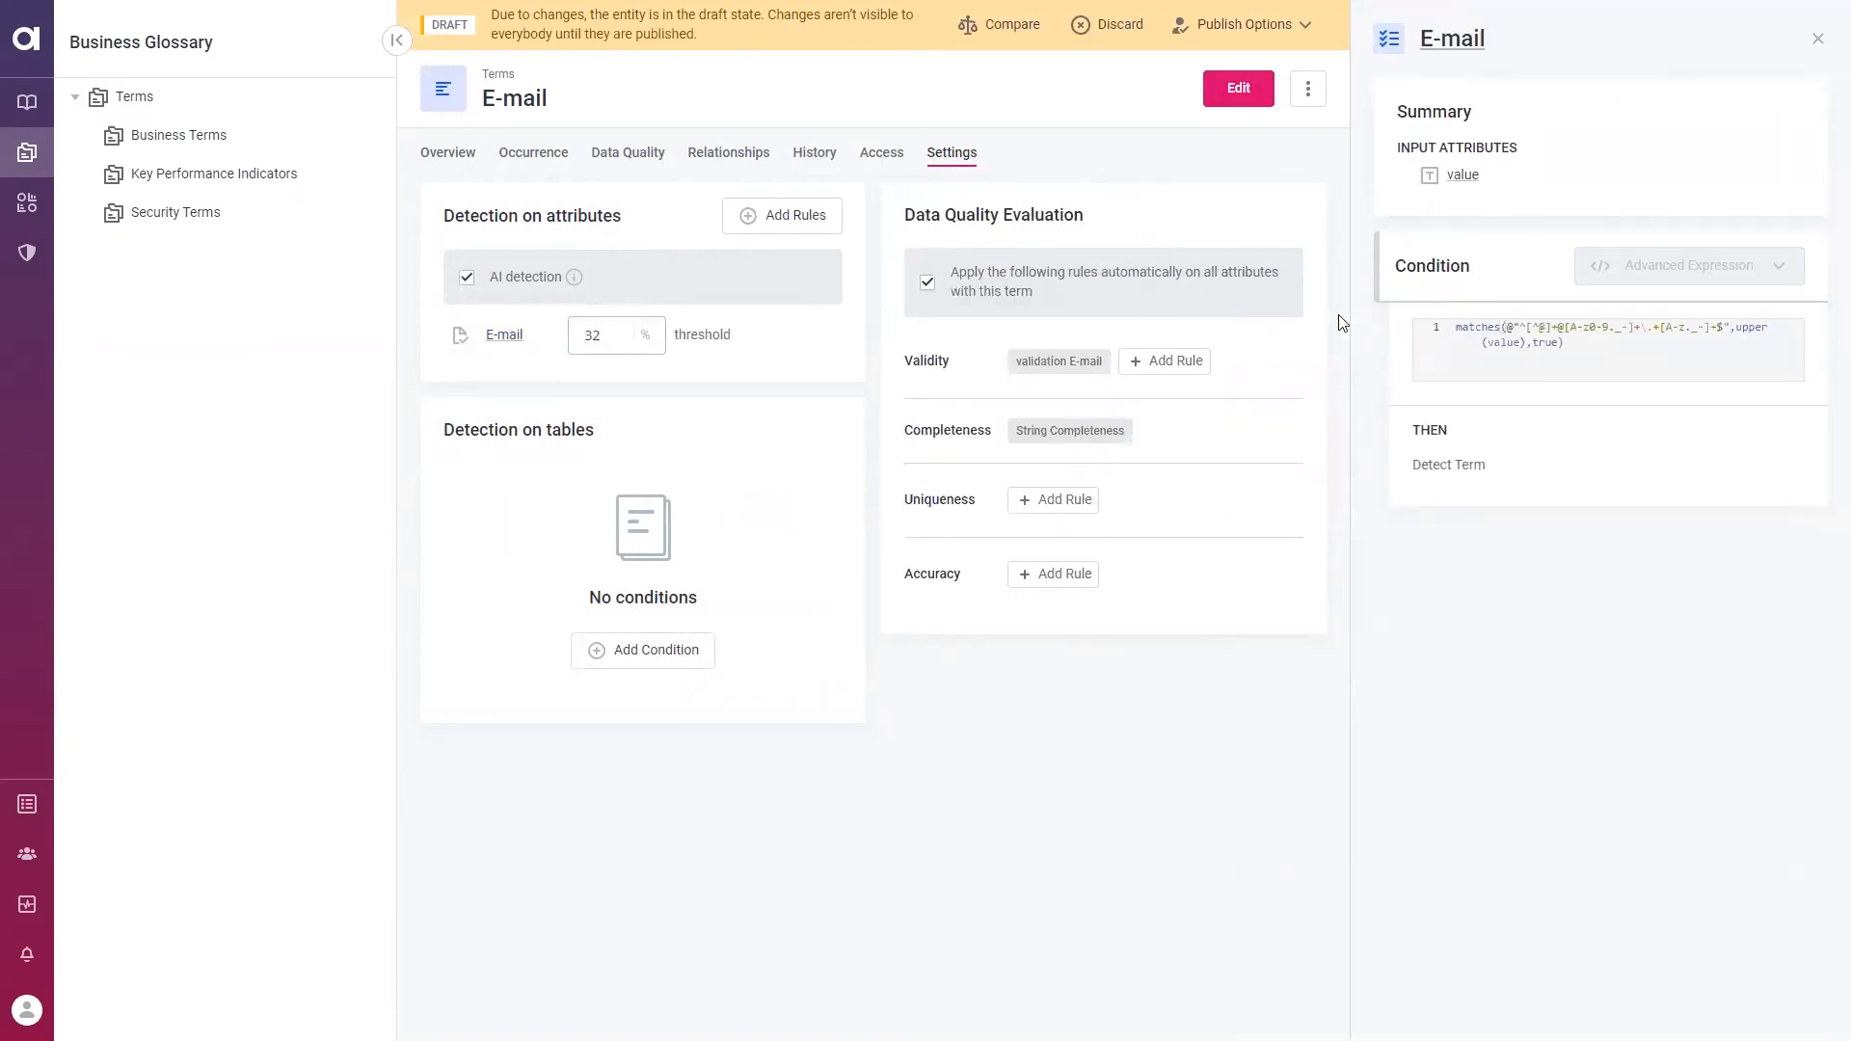
{"action": "mouse_move", "coordinate": [1522, 344]}
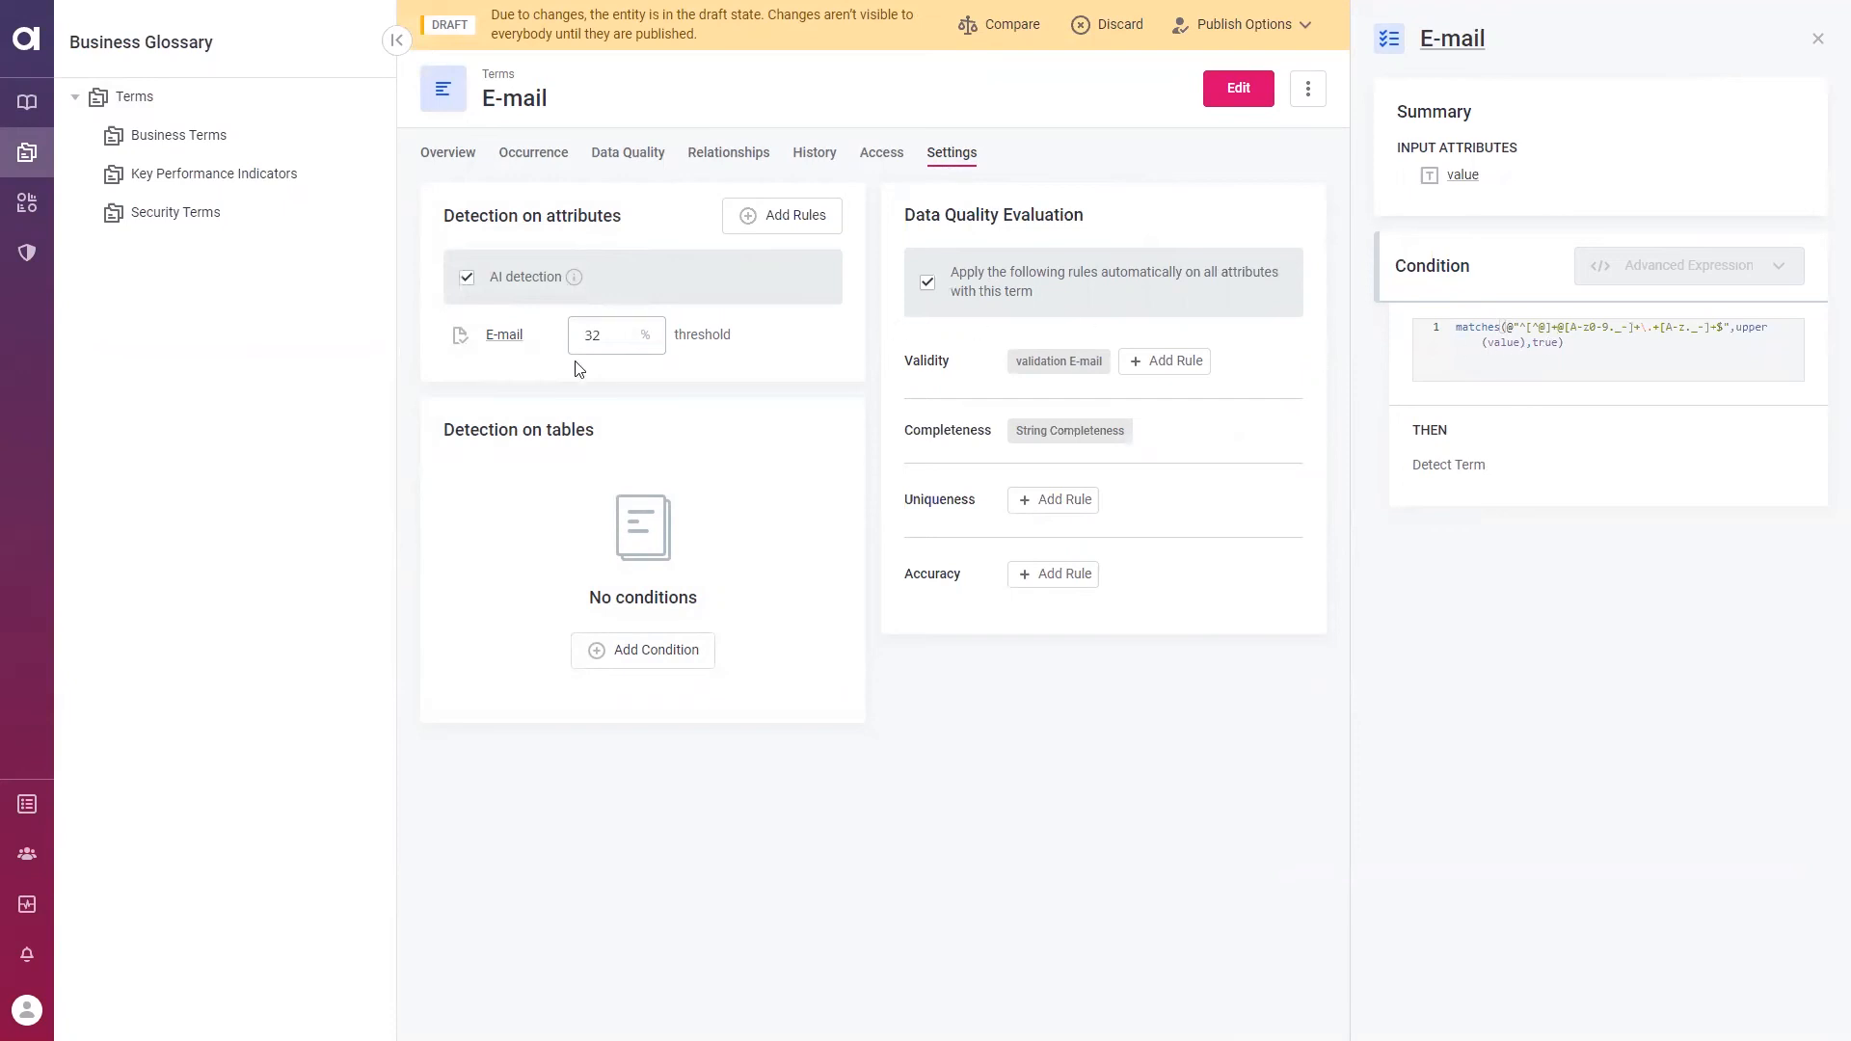
{"action": "left_click", "coordinate": [599, 336]}
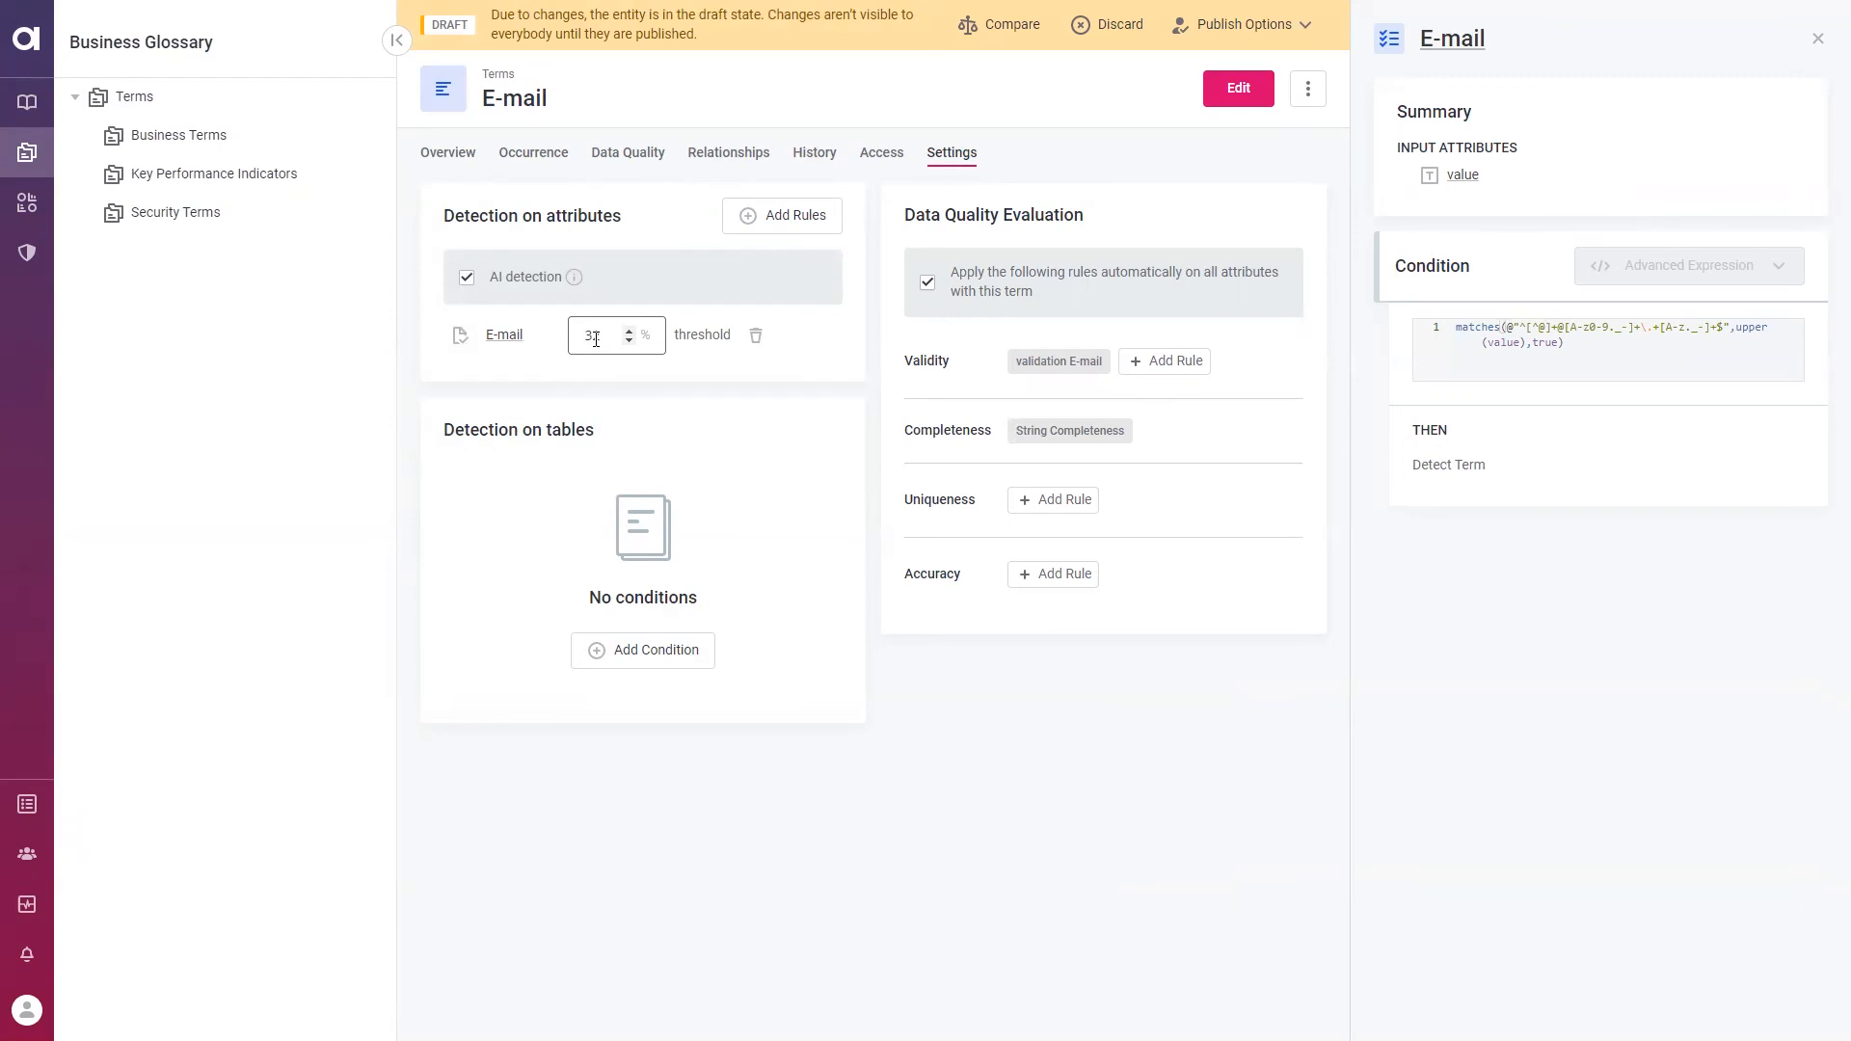
{"action": "type", "text": "2"}
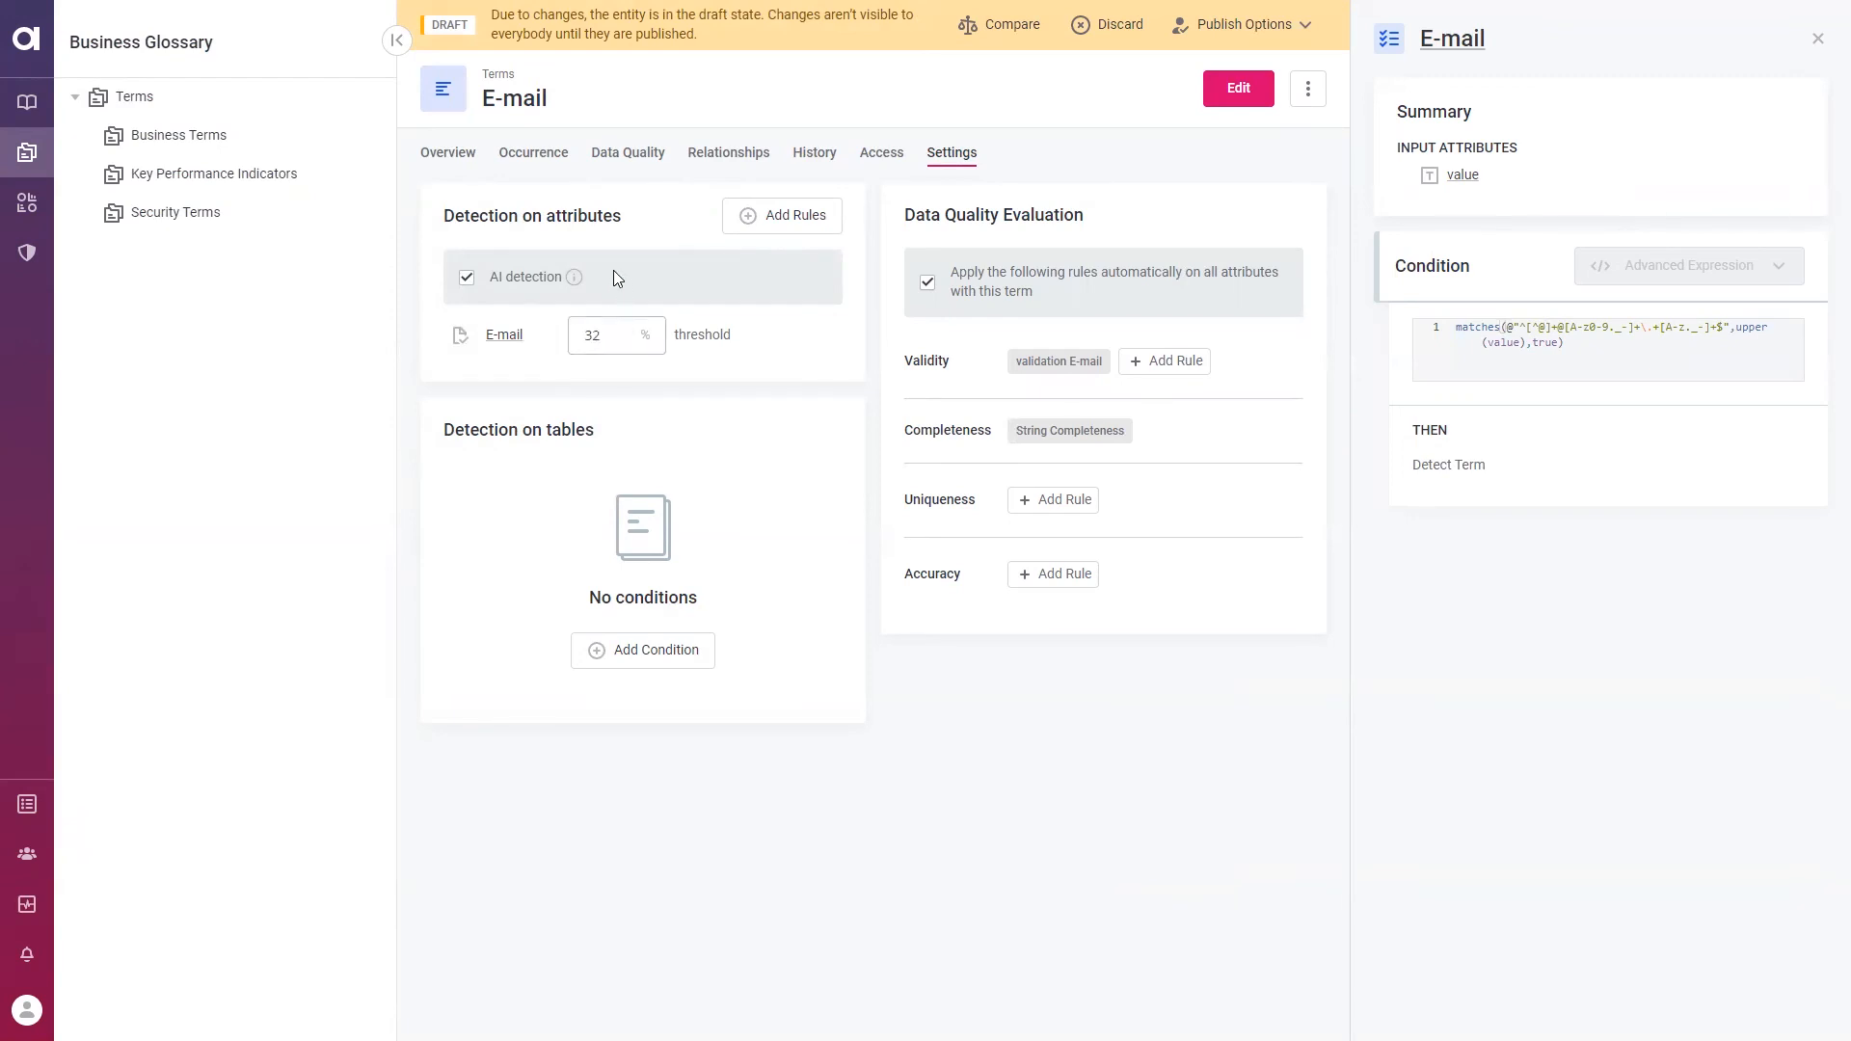
{"action": "mouse_move", "coordinate": [528, 287]}
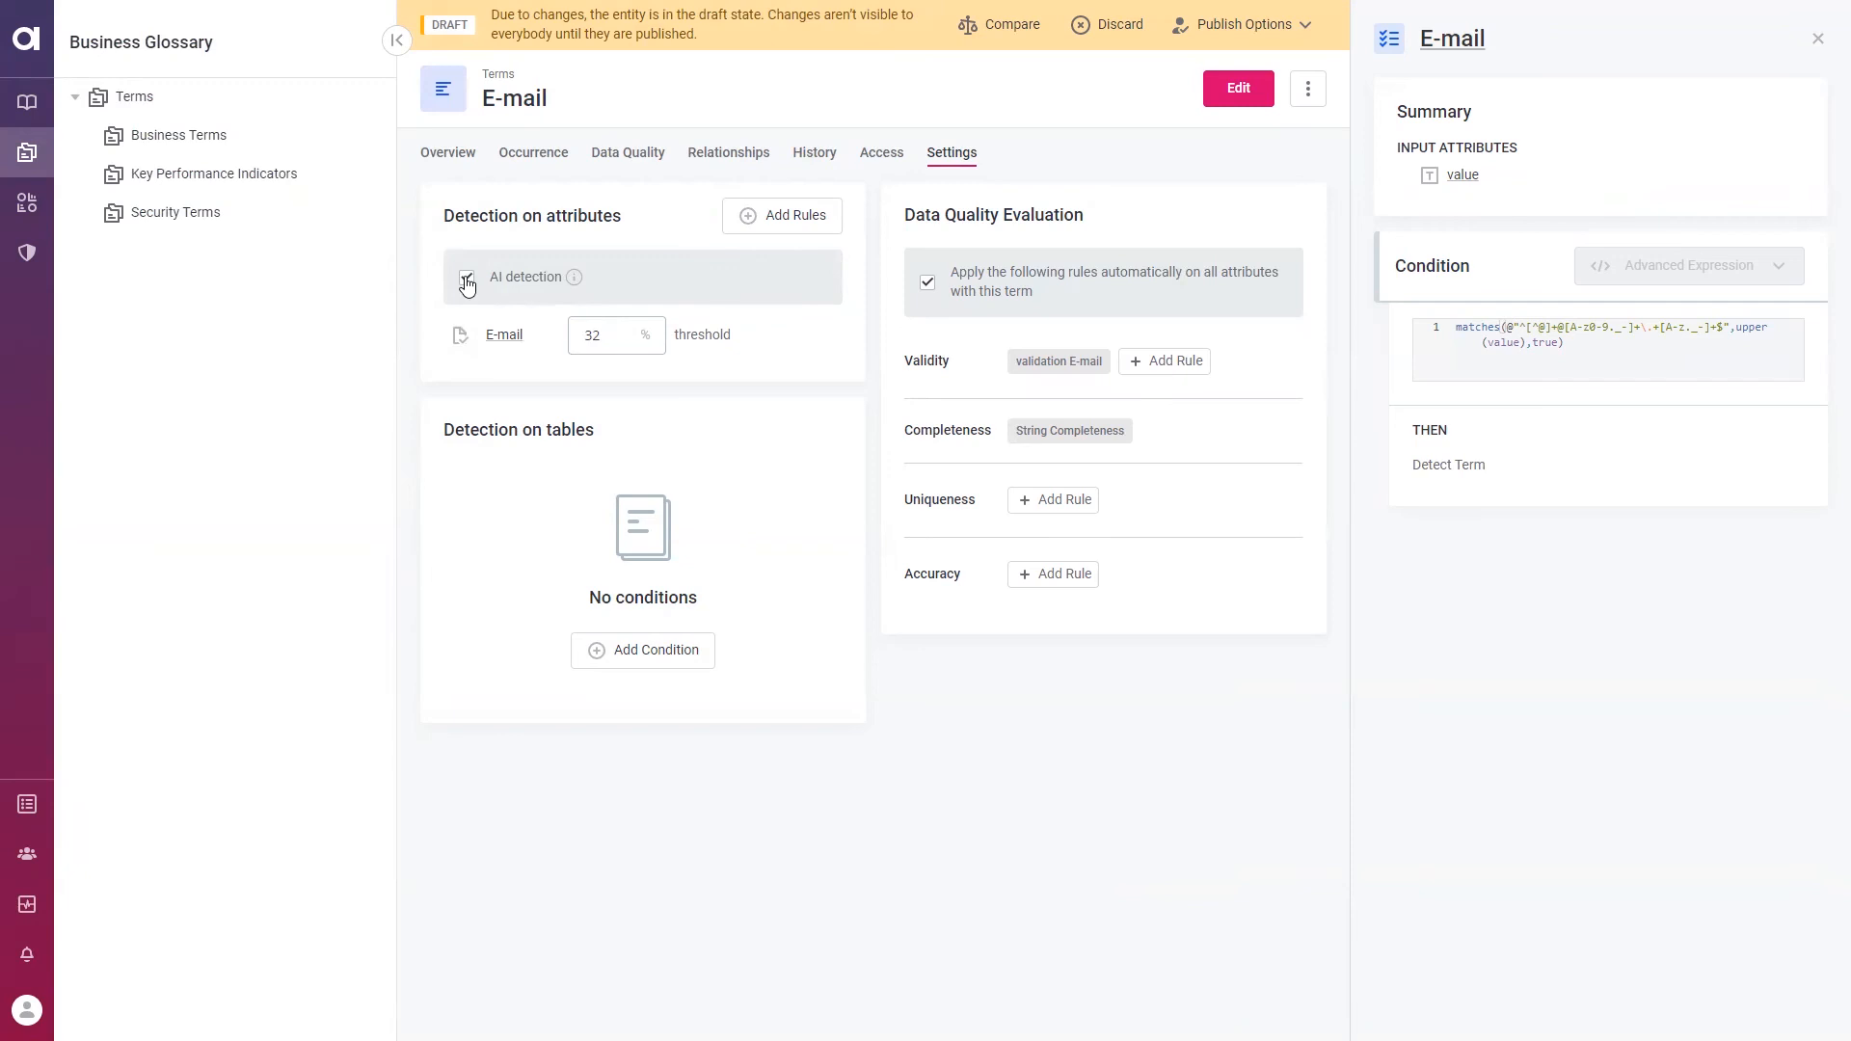
{"action": "left_click", "coordinate": [466, 278]}
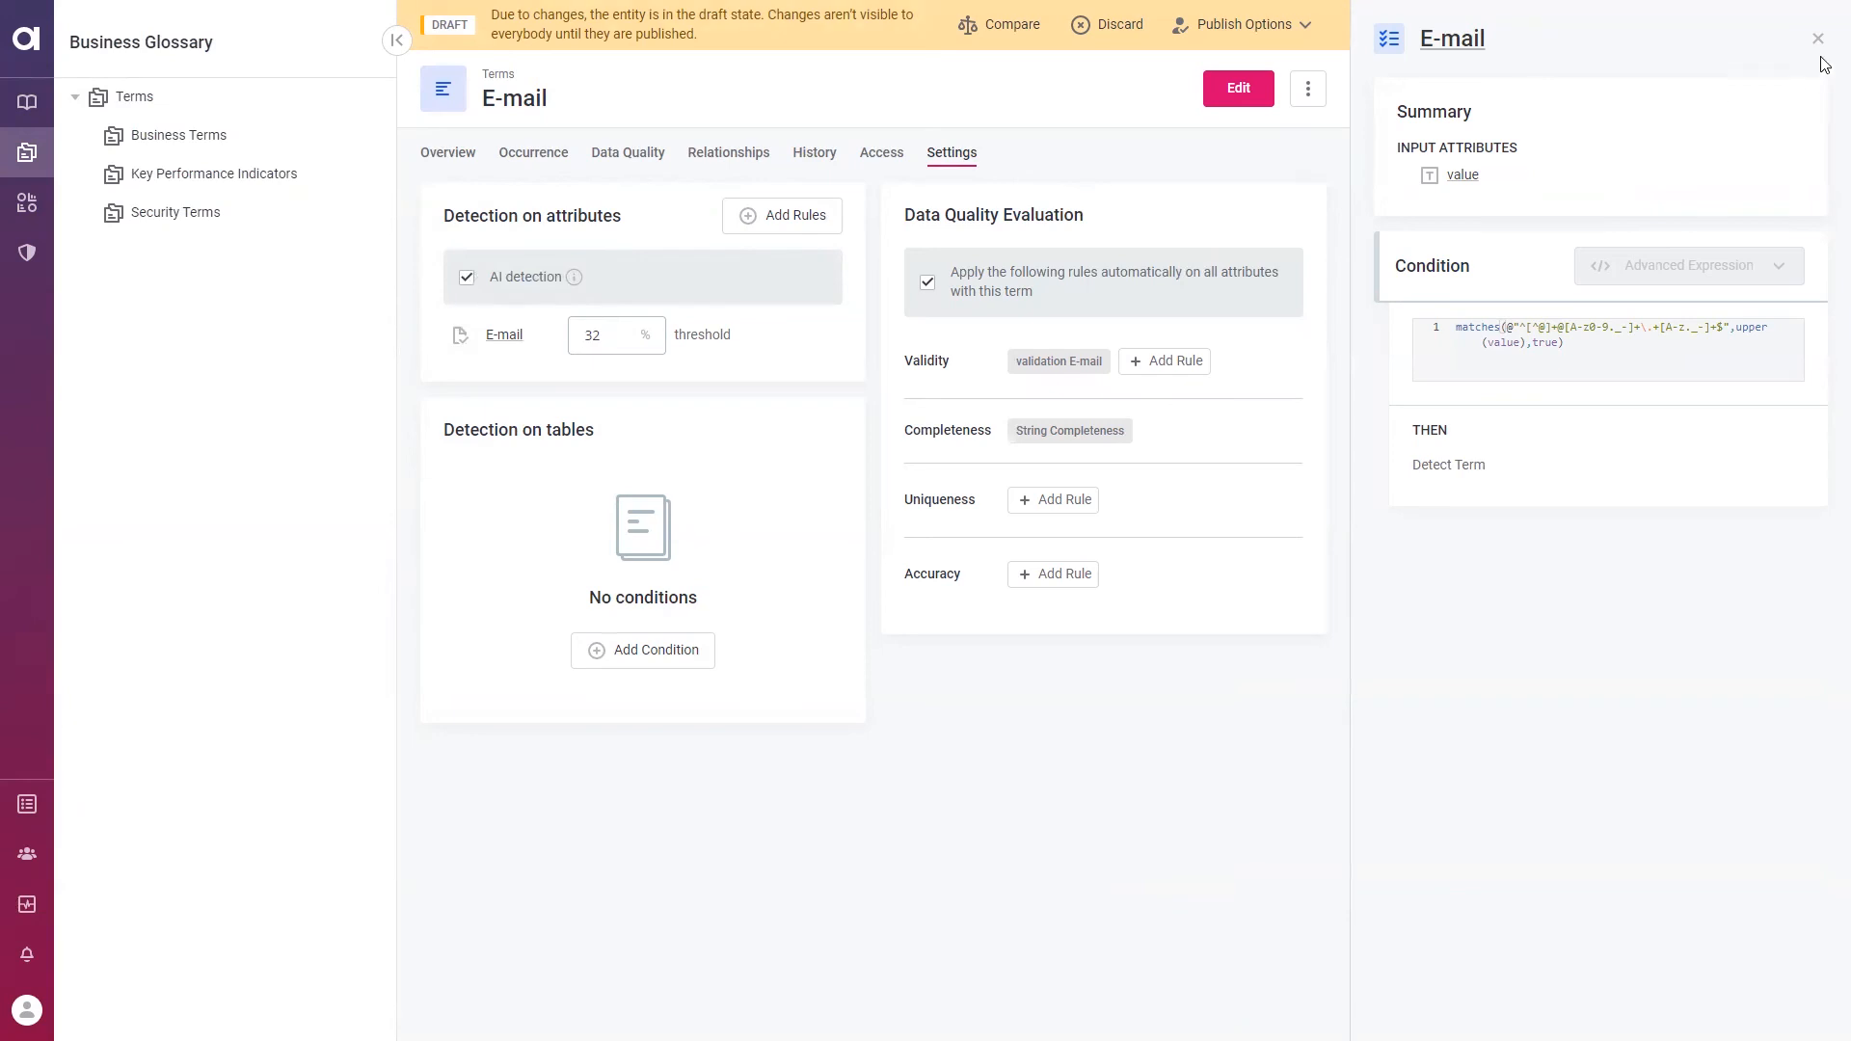
Close the E-mail detection rule side panel, leaving the term's settings visible
{"action": "left_click", "coordinate": [1815, 38]}
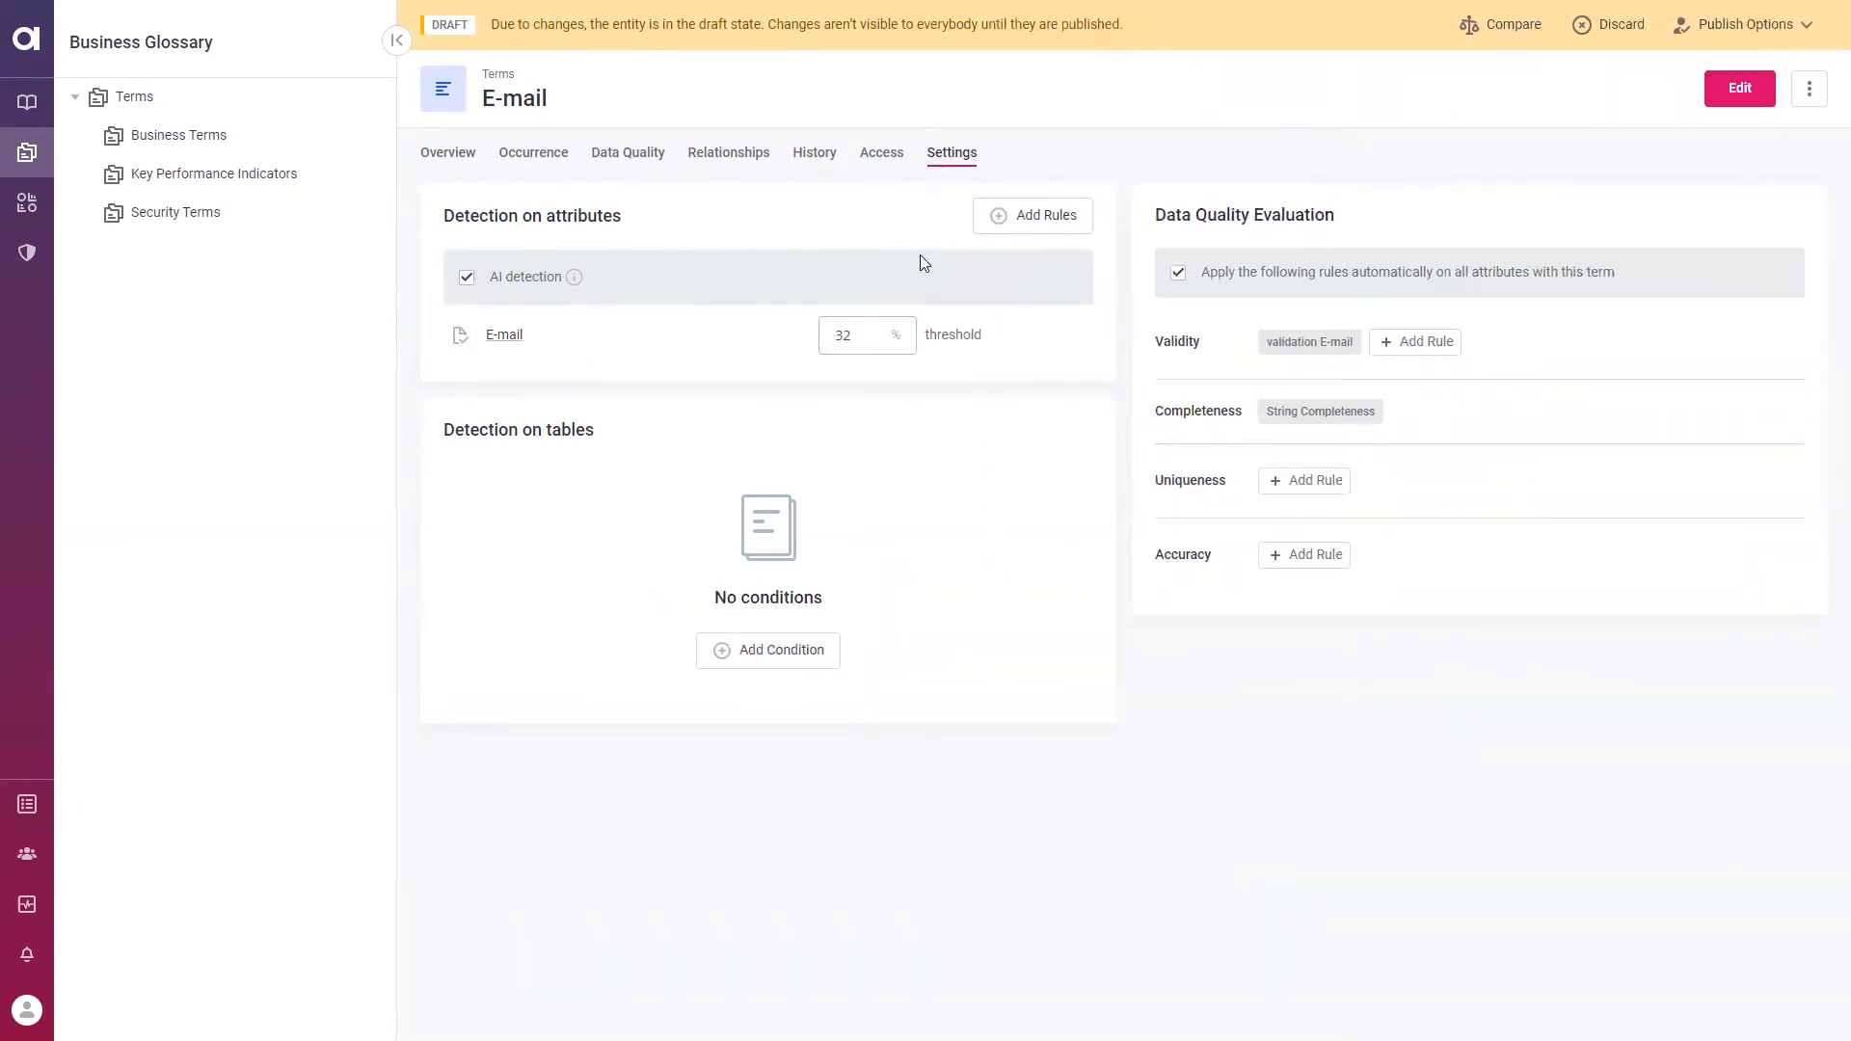
{"action": "mouse_move", "coordinate": [858, 233]}
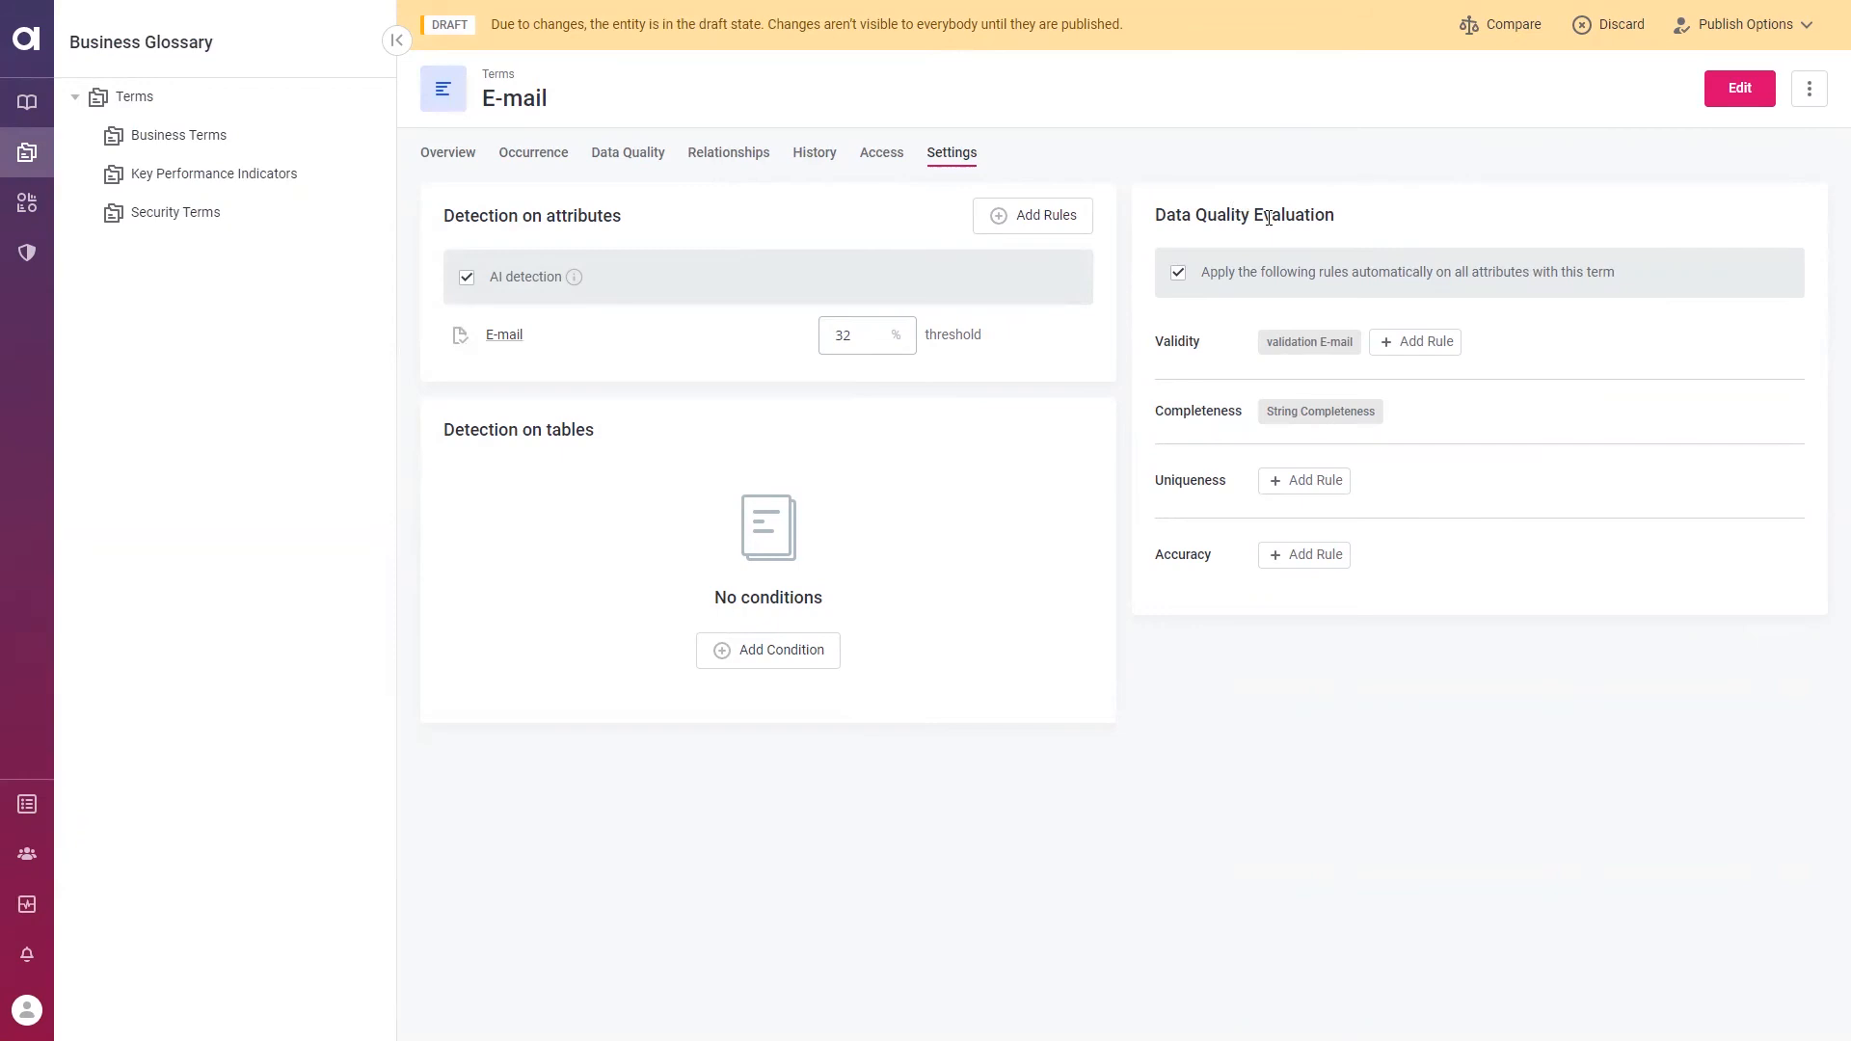
{"action": "mouse_move", "coordinate": [1239, 246]}
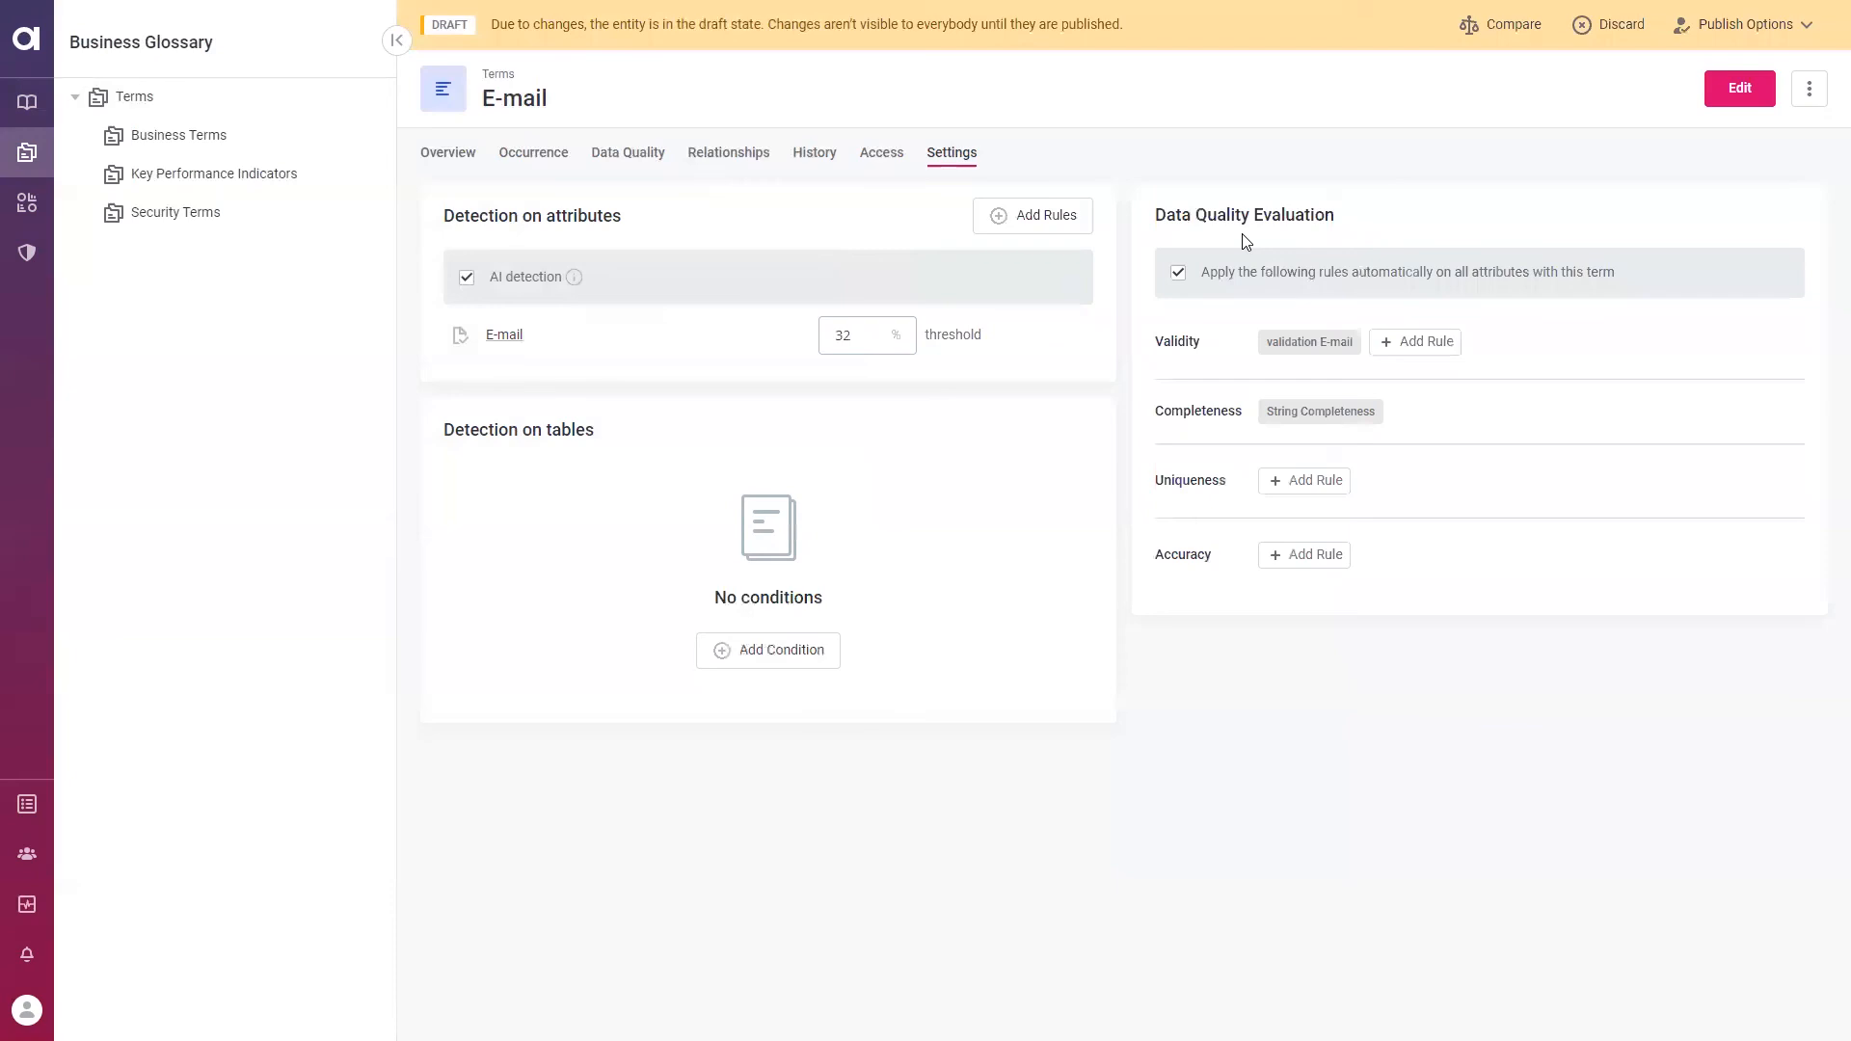
{"action": "mouse_move", "coordinate": [1293, 374]}
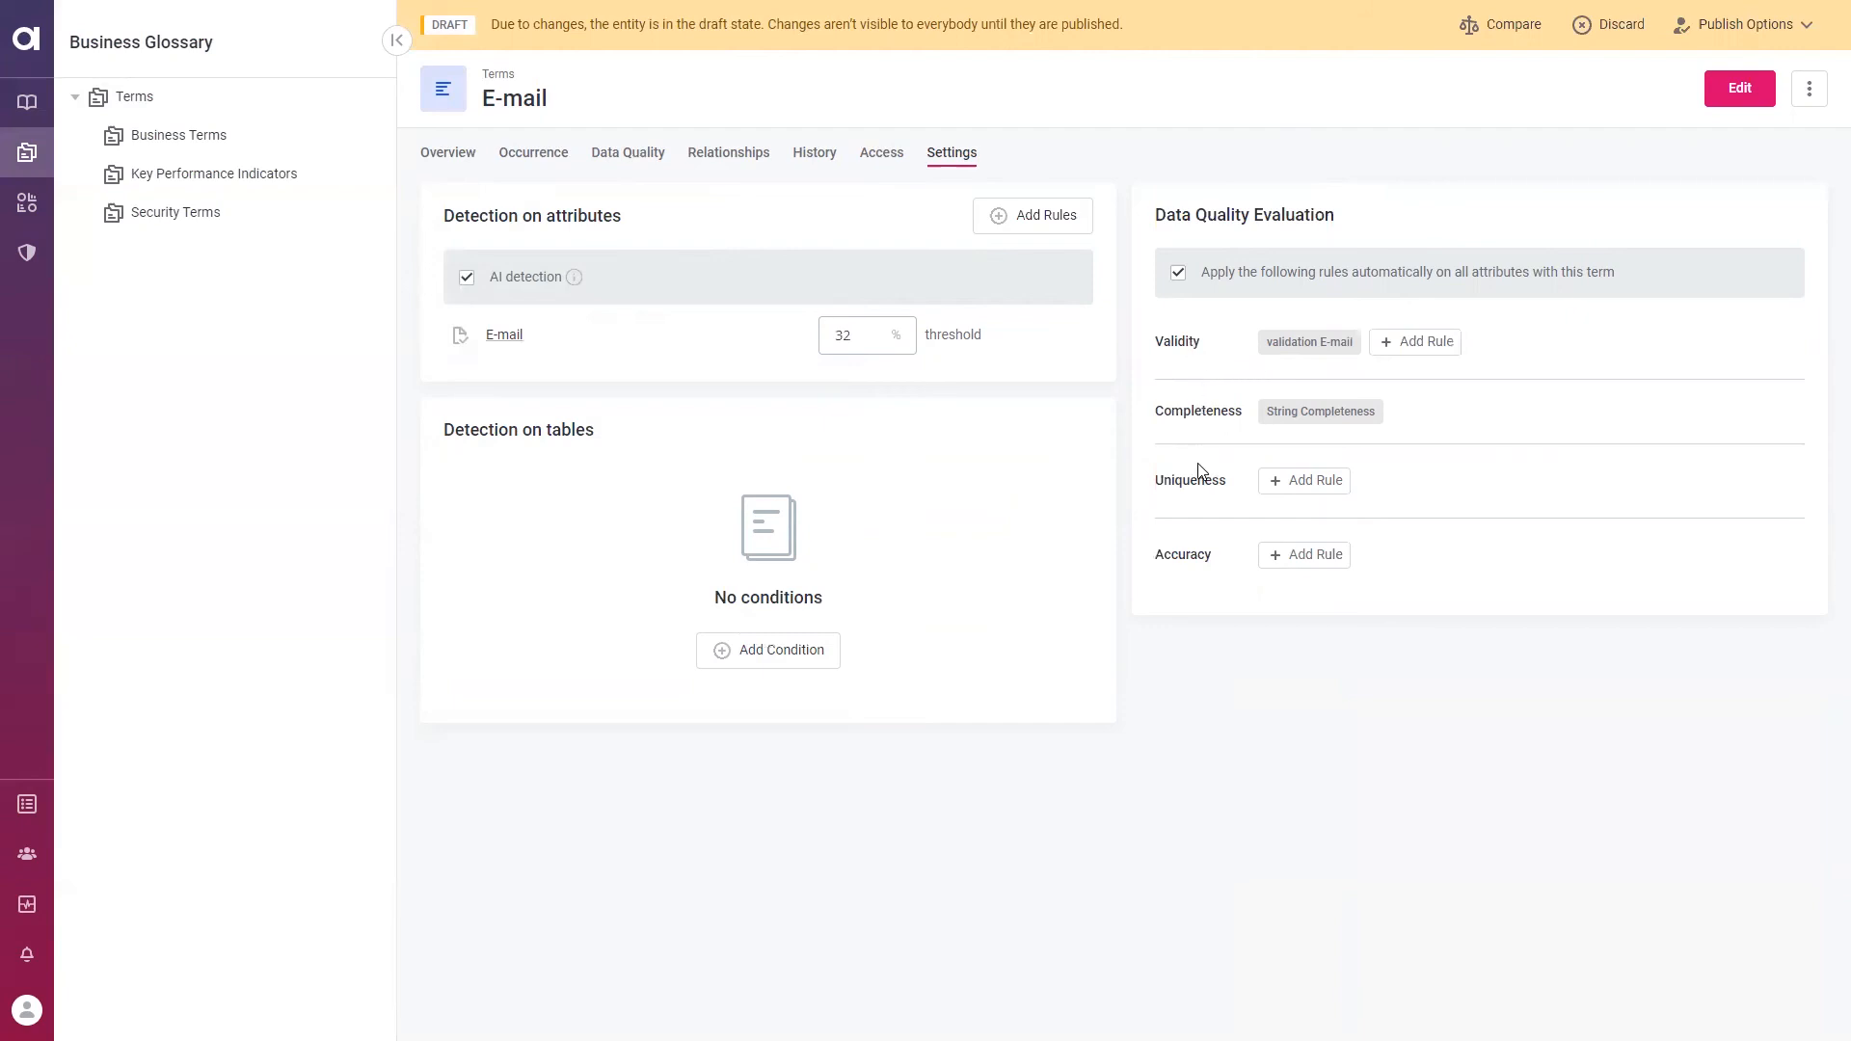
{"action": "mouse_move", "coordinate": [1185, 573]}
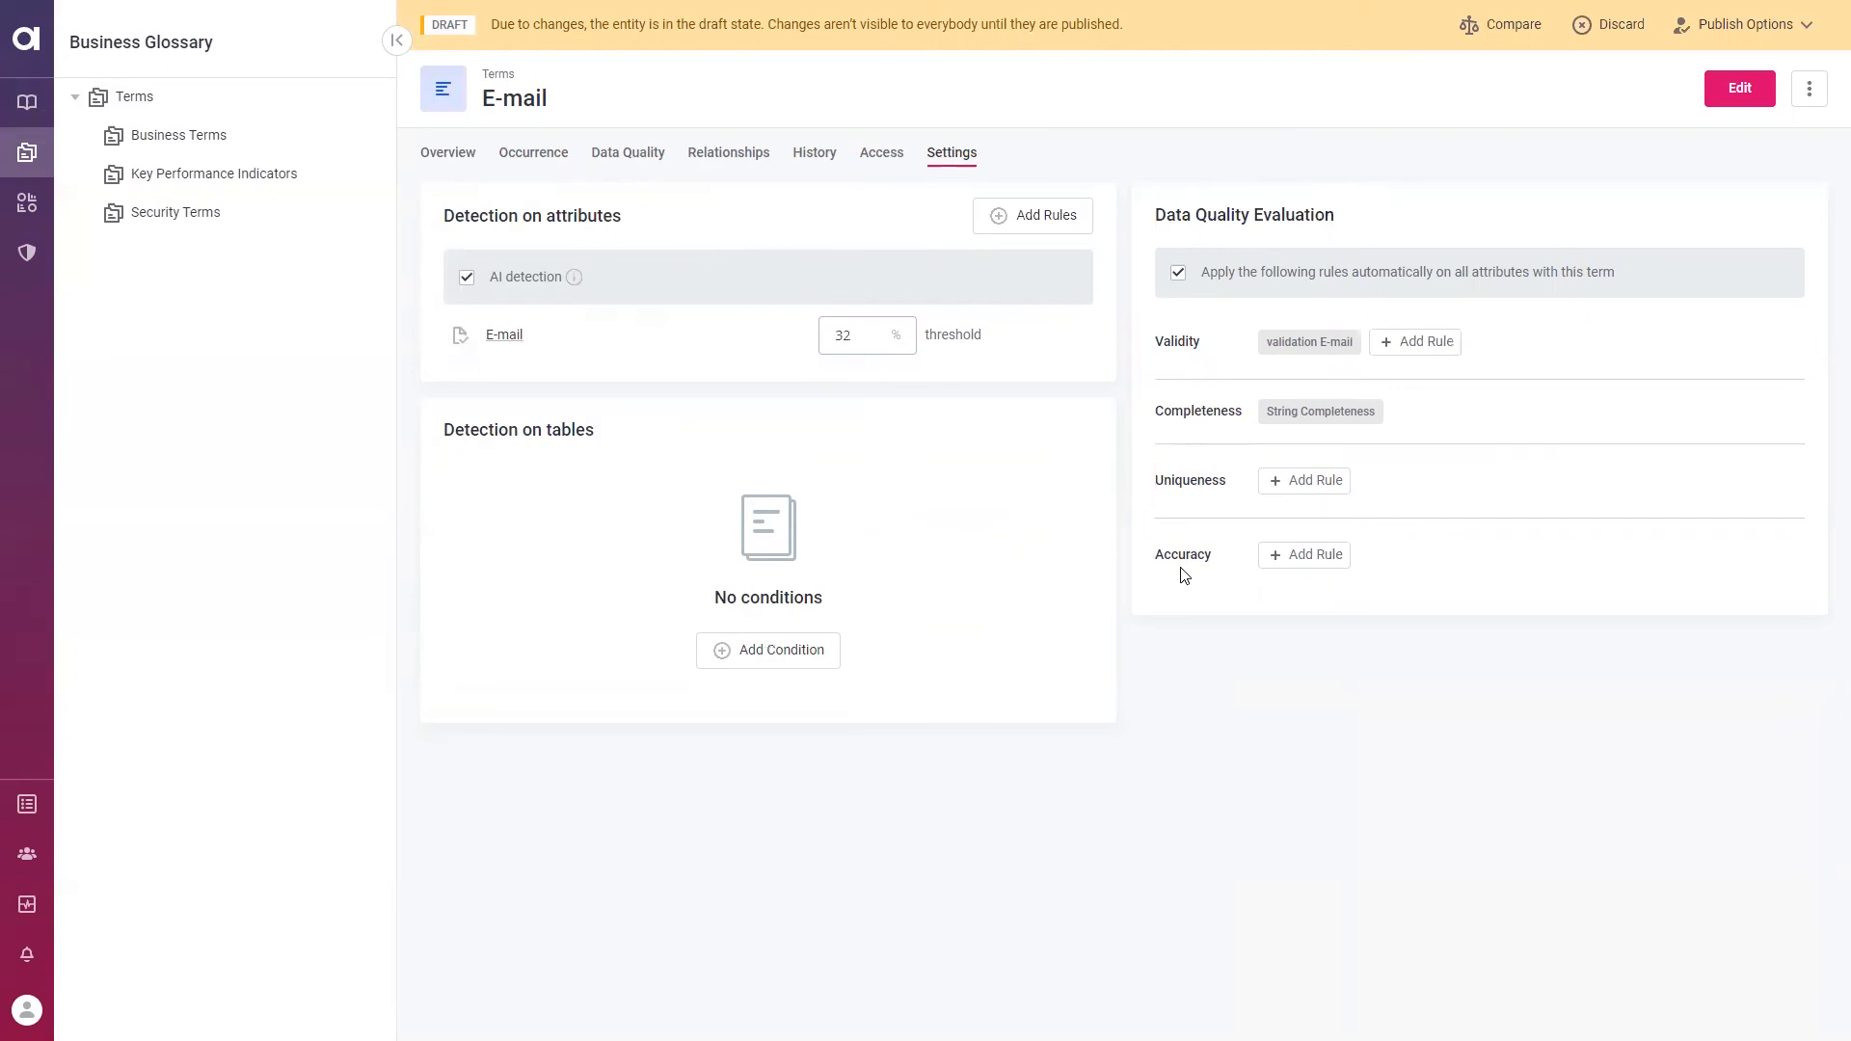
{"action": "mouse_move", "coordinate": [1222, 547]}
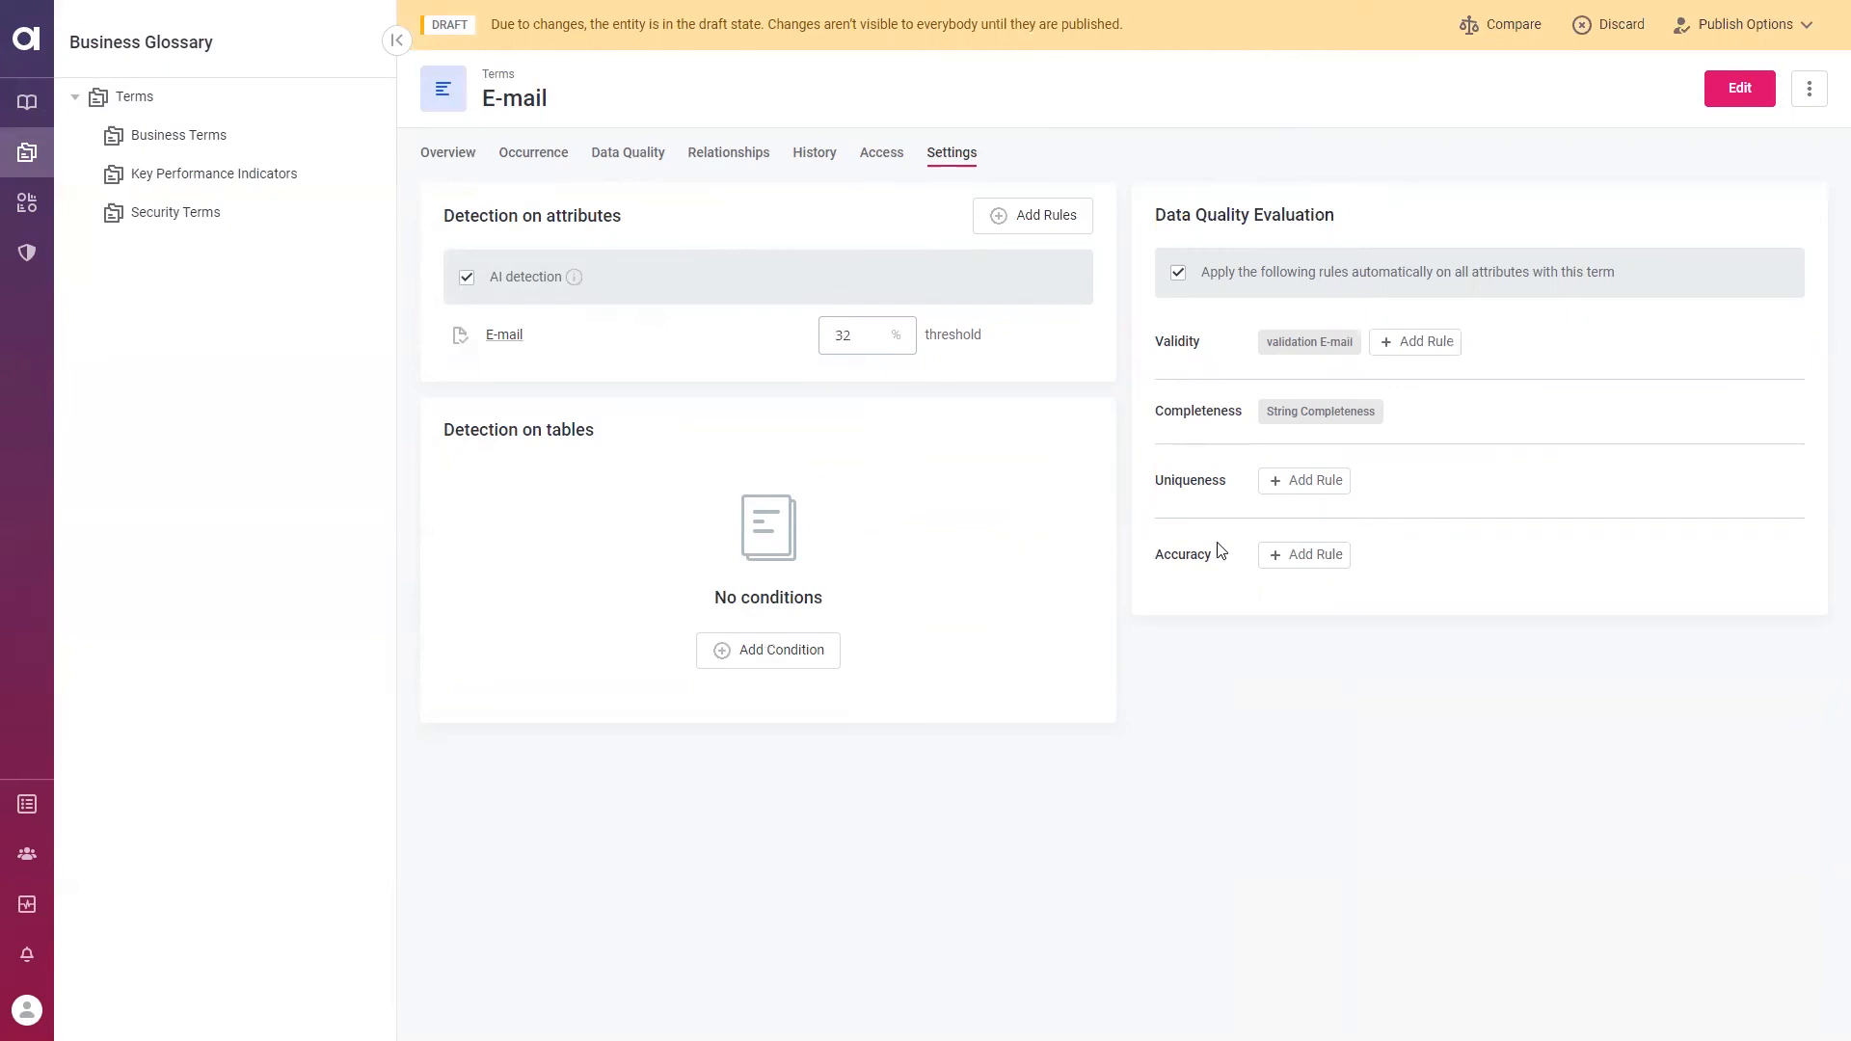
{"action": "mouse_move", "coordinate": [689, 315]}
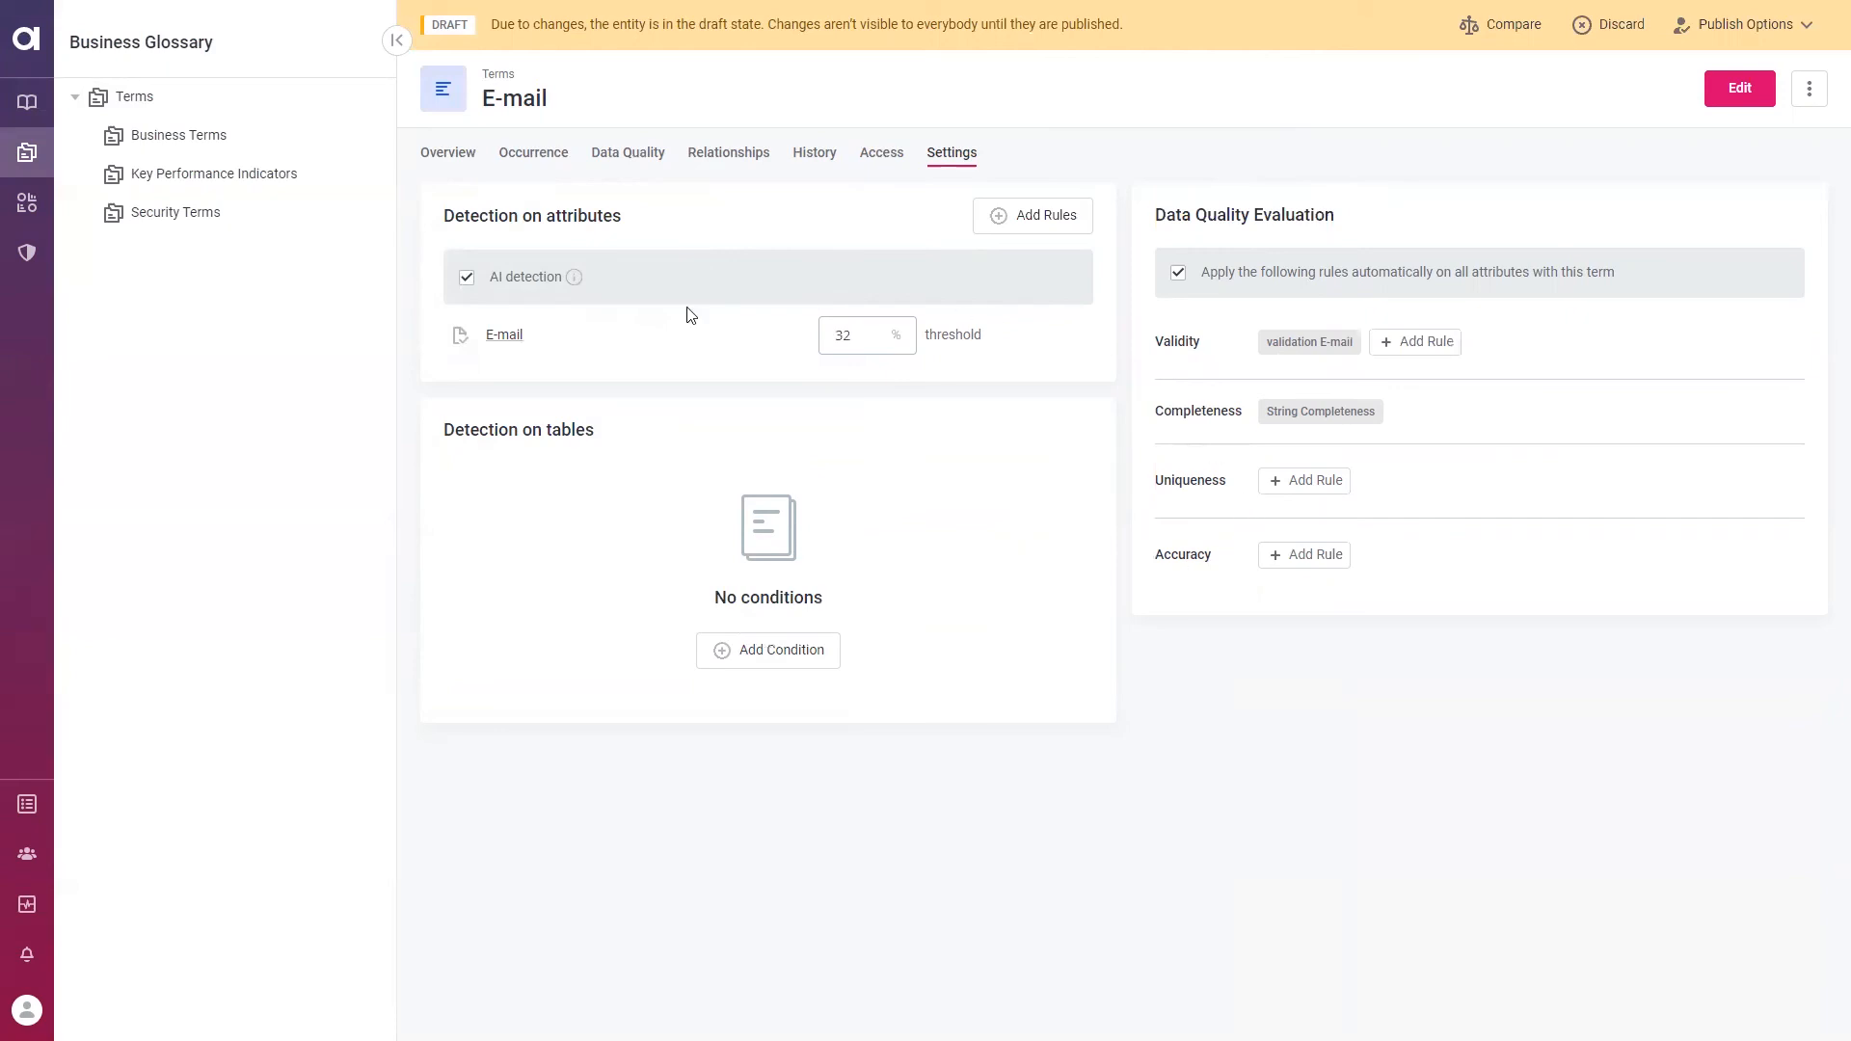
{"action": "mouse_move", "coordinate": [725, 310]}
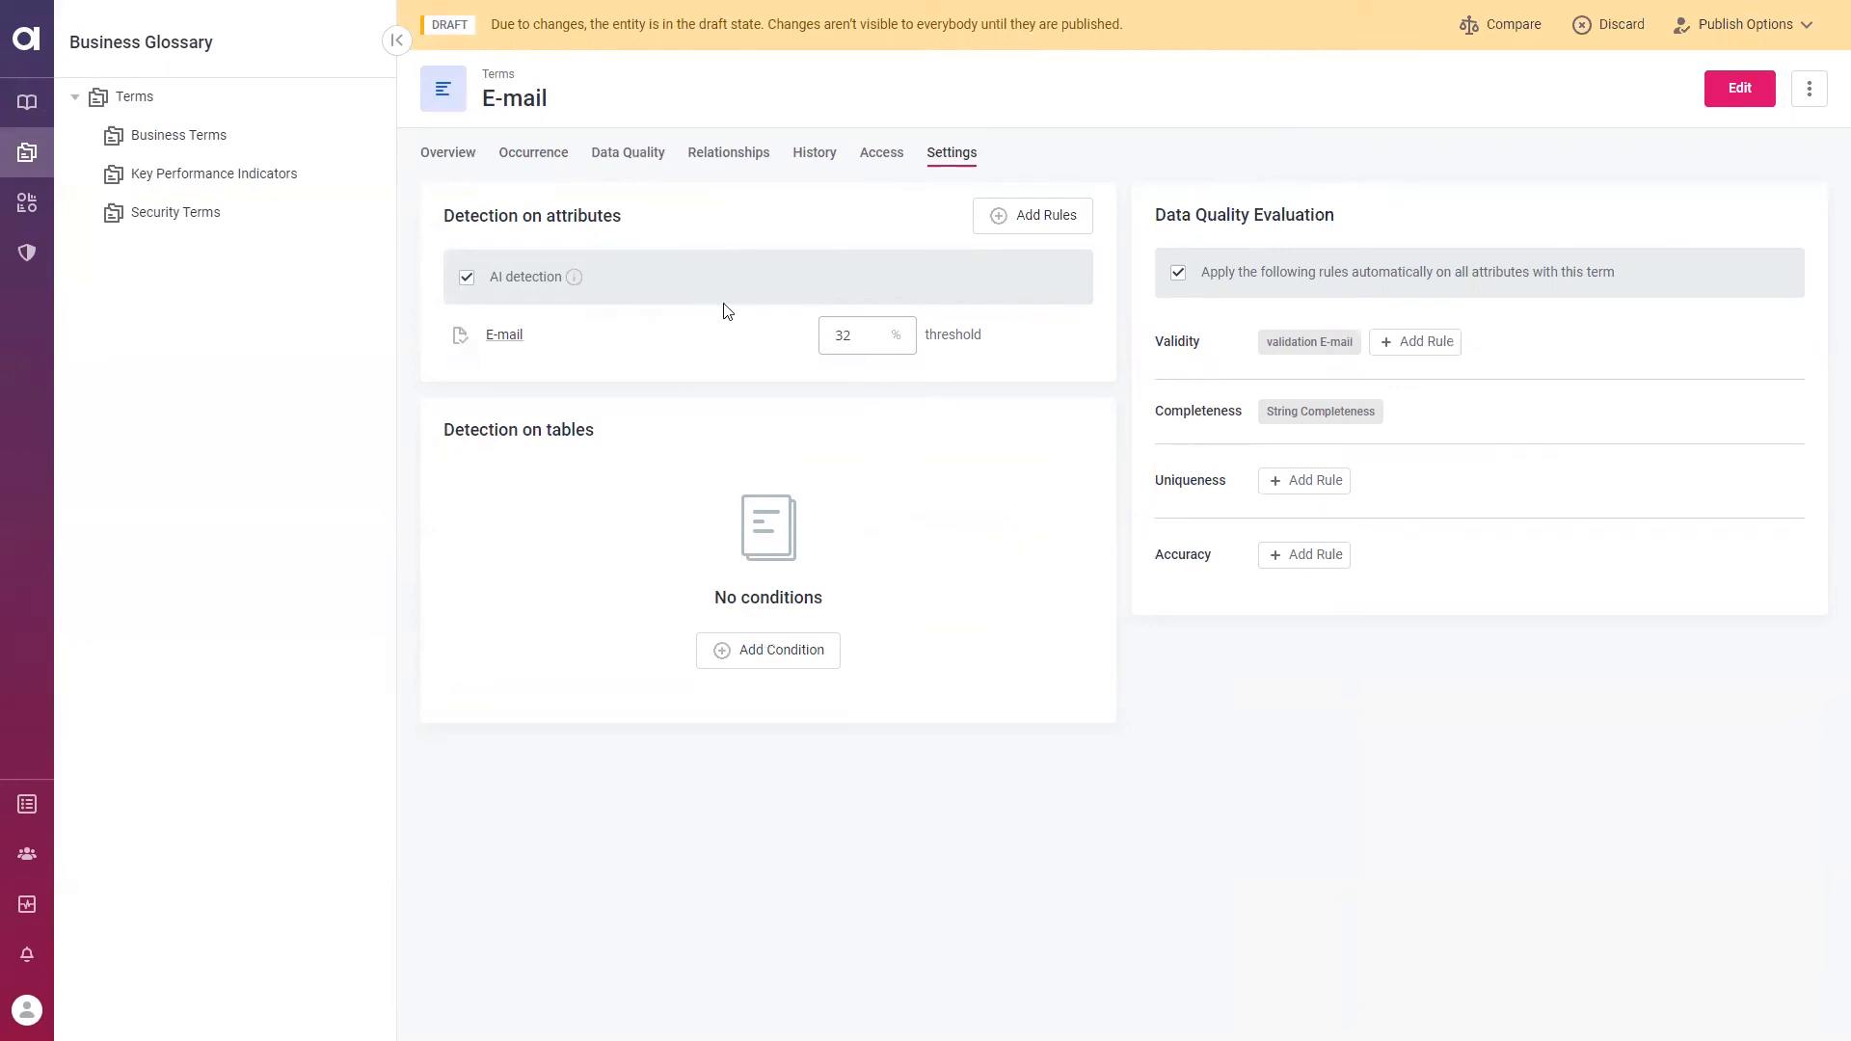
{"action": "mouse_move", "coordinate": [1319, 372]}
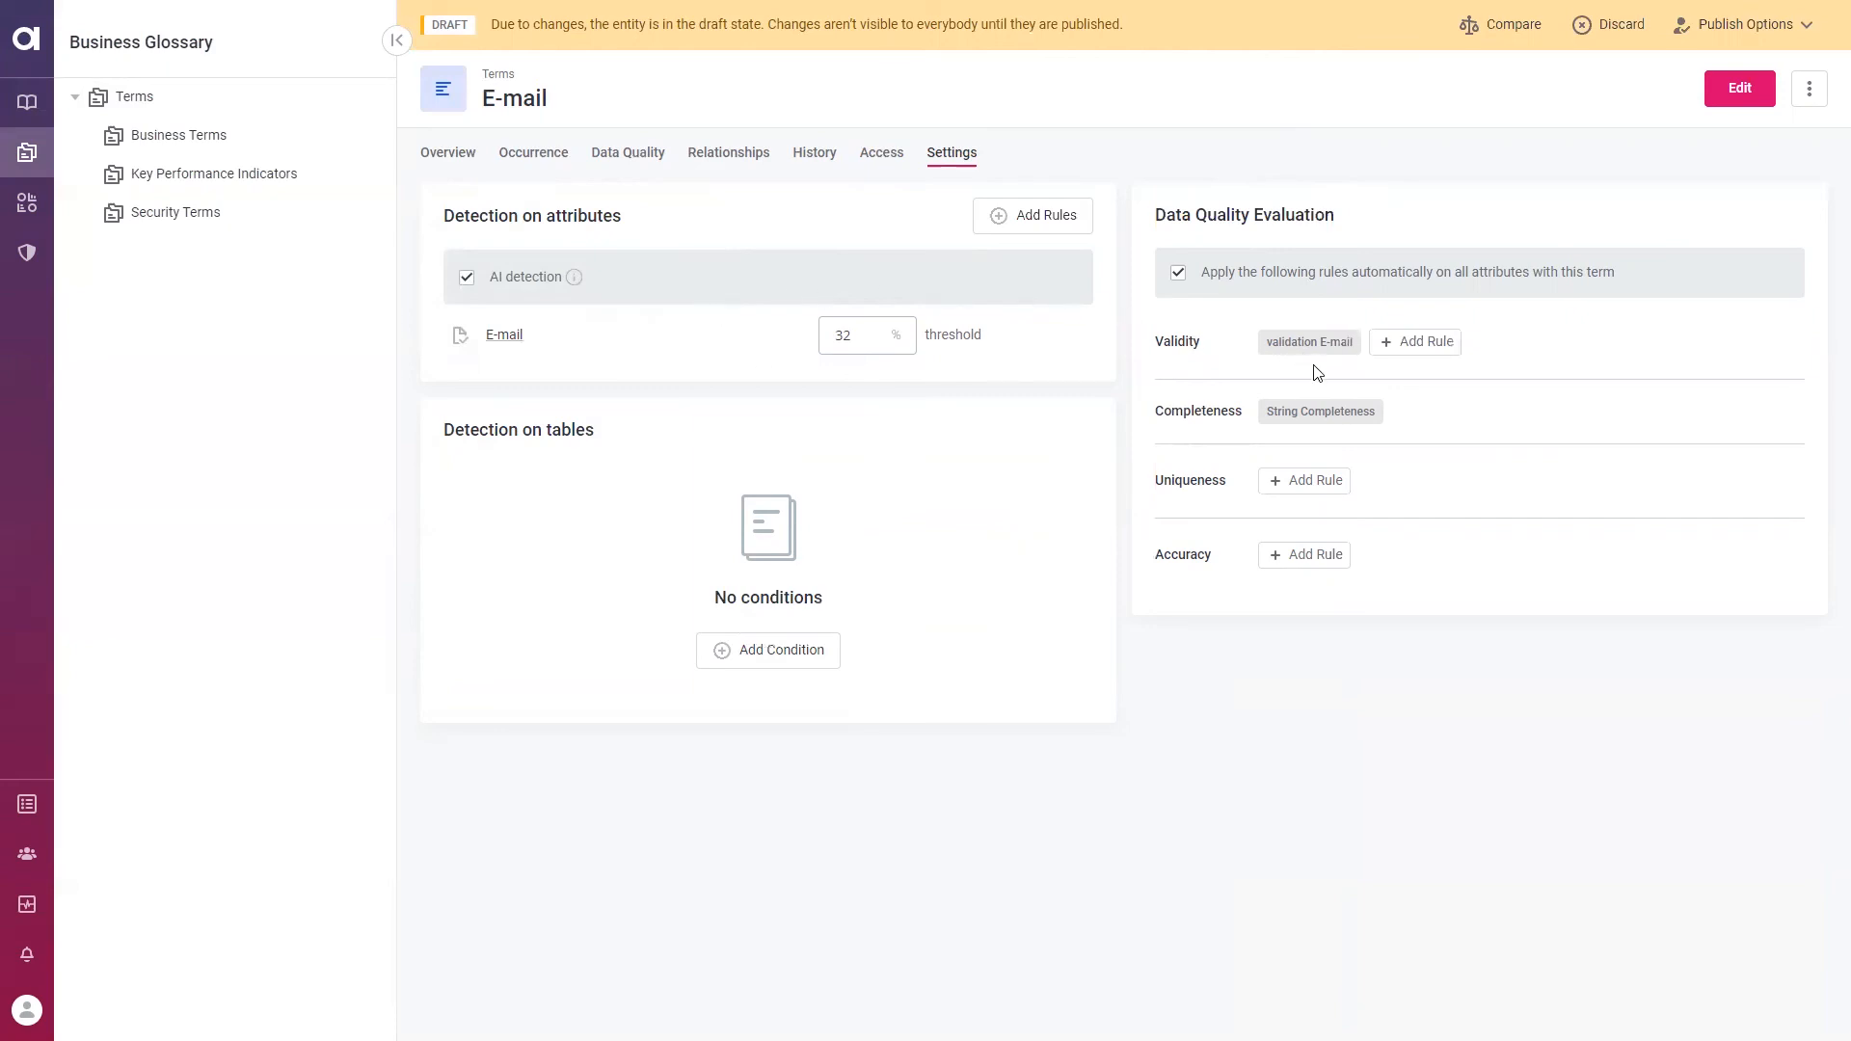
{"action": "mouse_move", "coordinate": [1304, 369]}
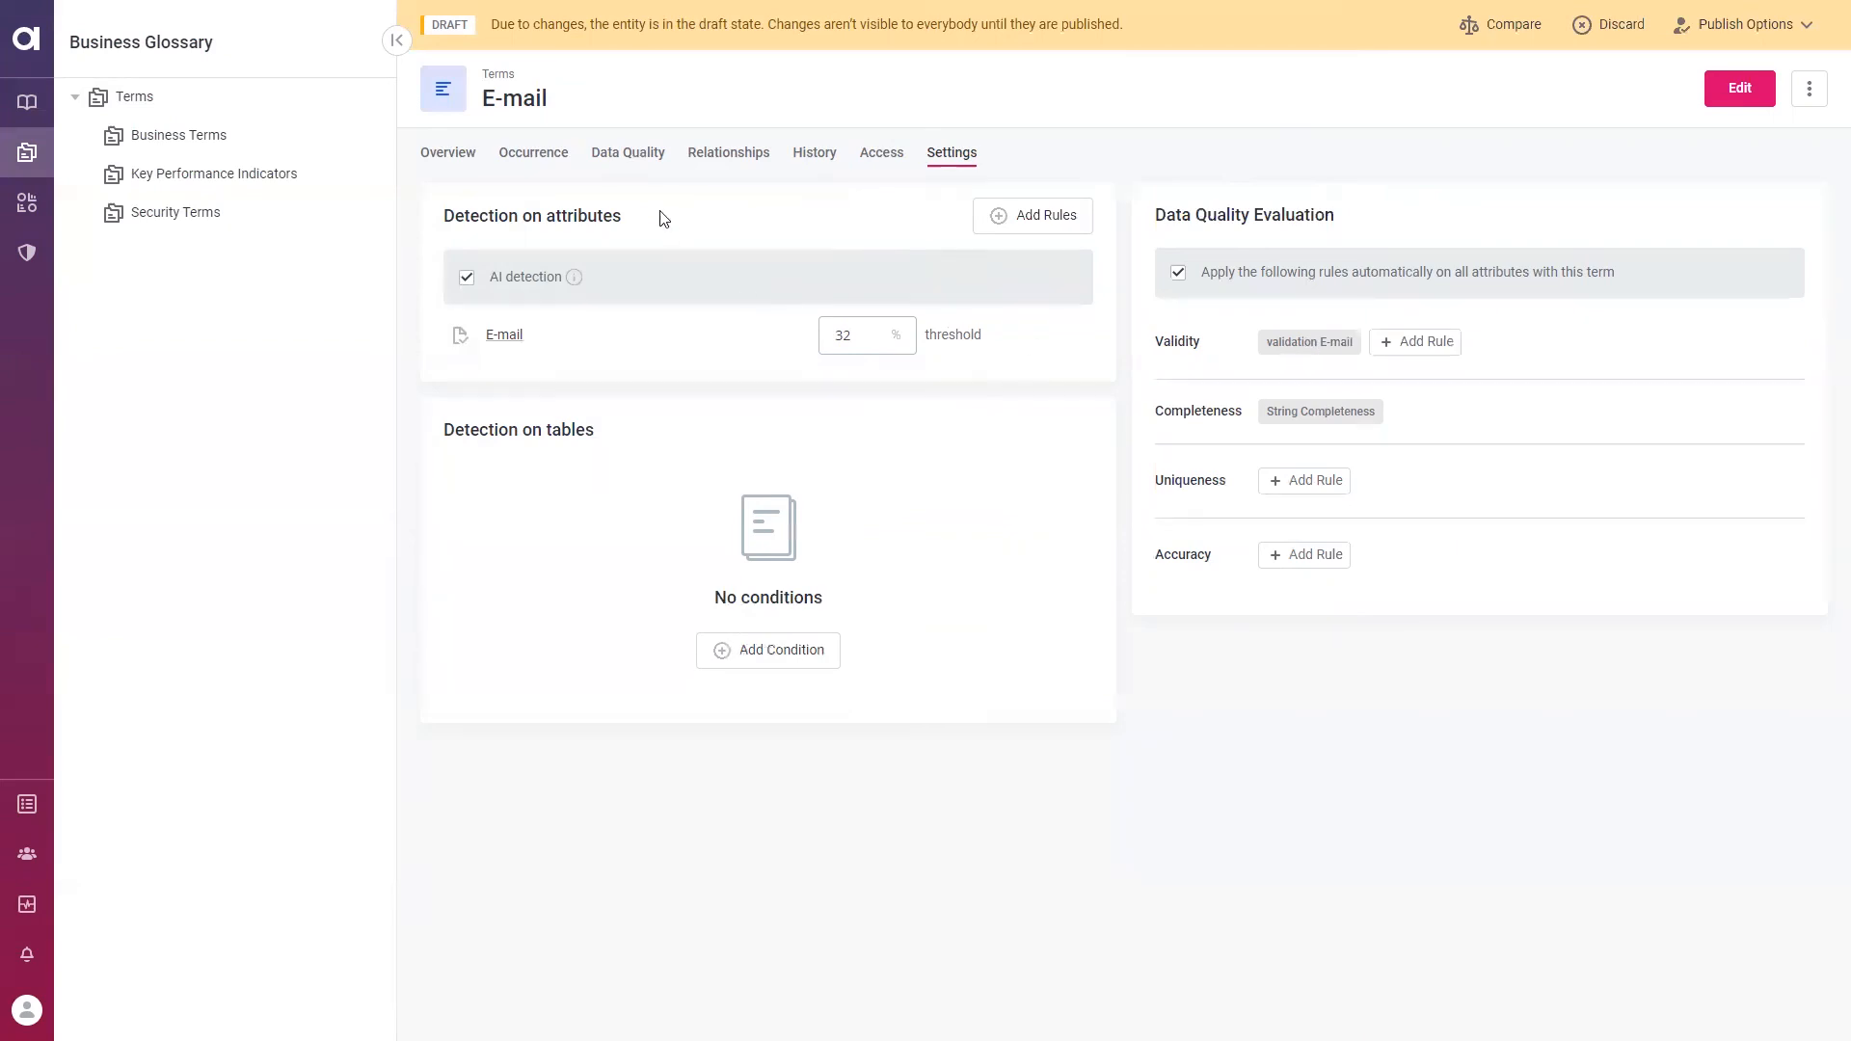
Show the E-mail term's Data Quality: 60% validity, 290 records, 8 checks, 4 attributes
{"action": "left_click", "coordinate": [627, 152]}
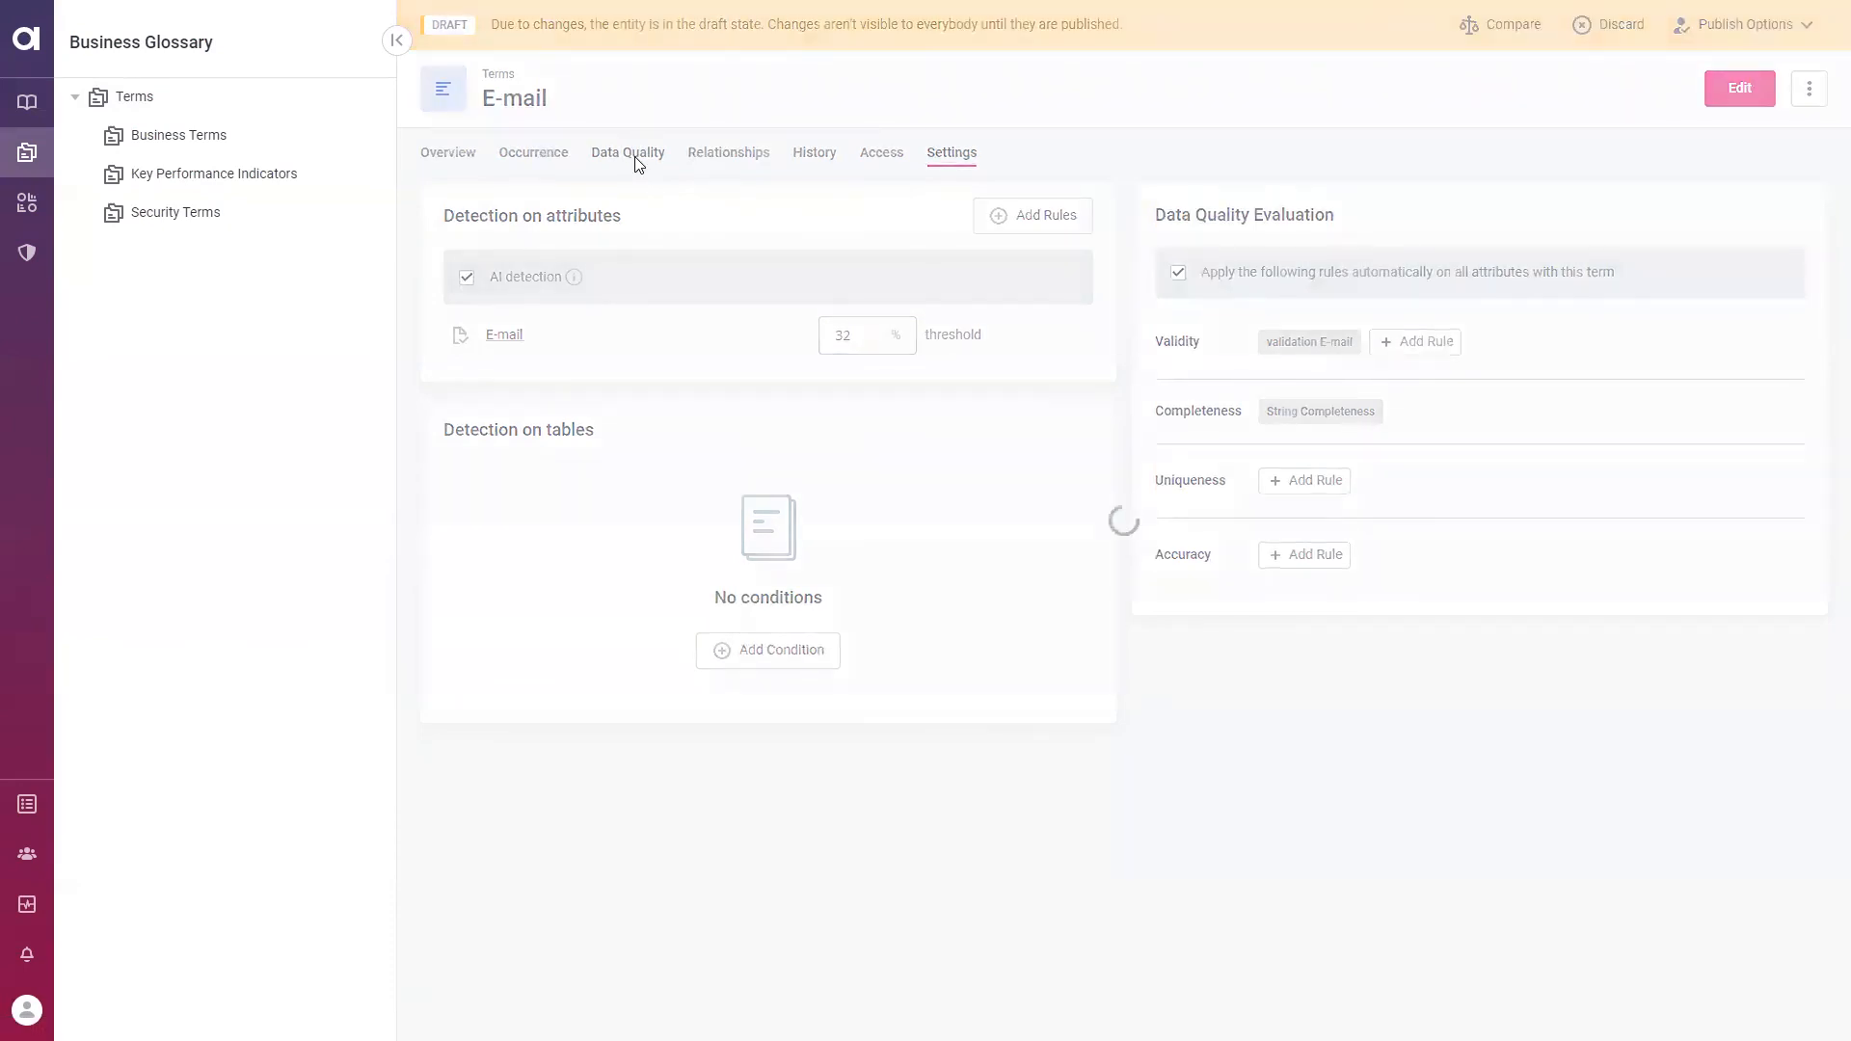
{"action": "left_click", "coordinate": [628, 152]}
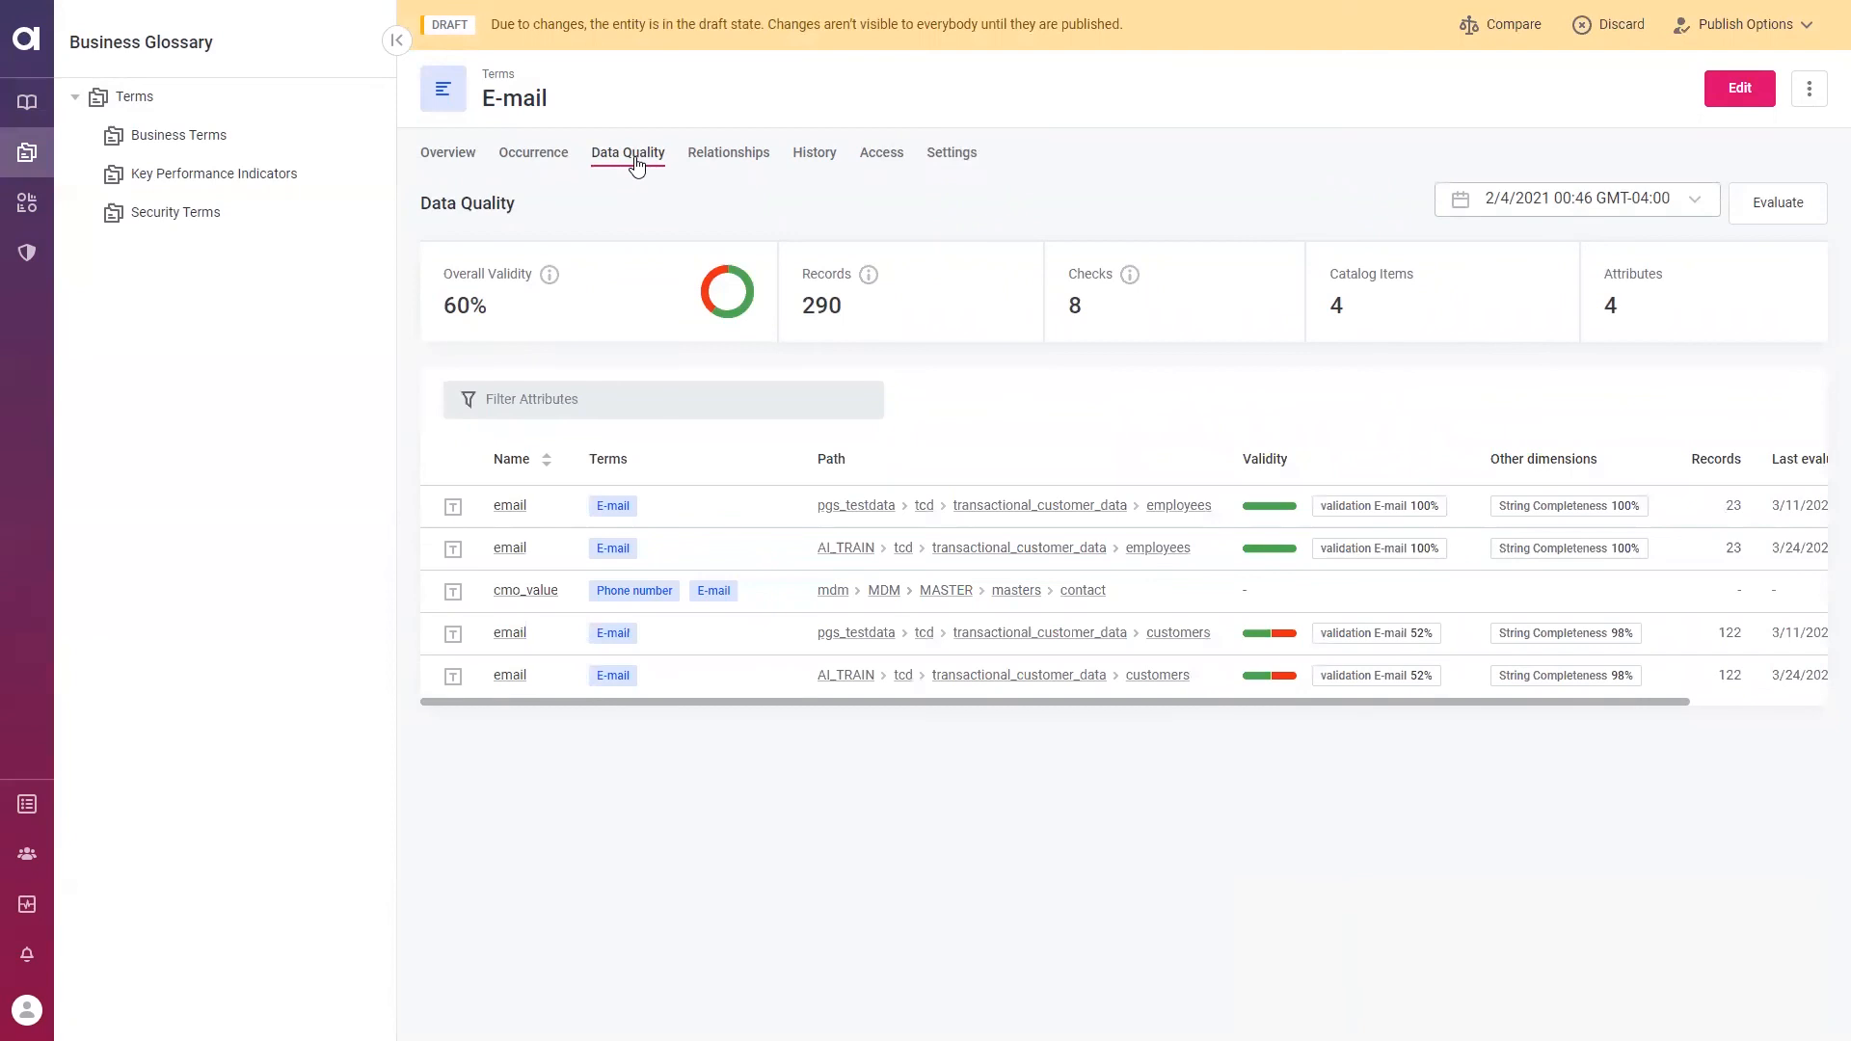
{"action": "mouse_move", "coordinate": [641, 332]}
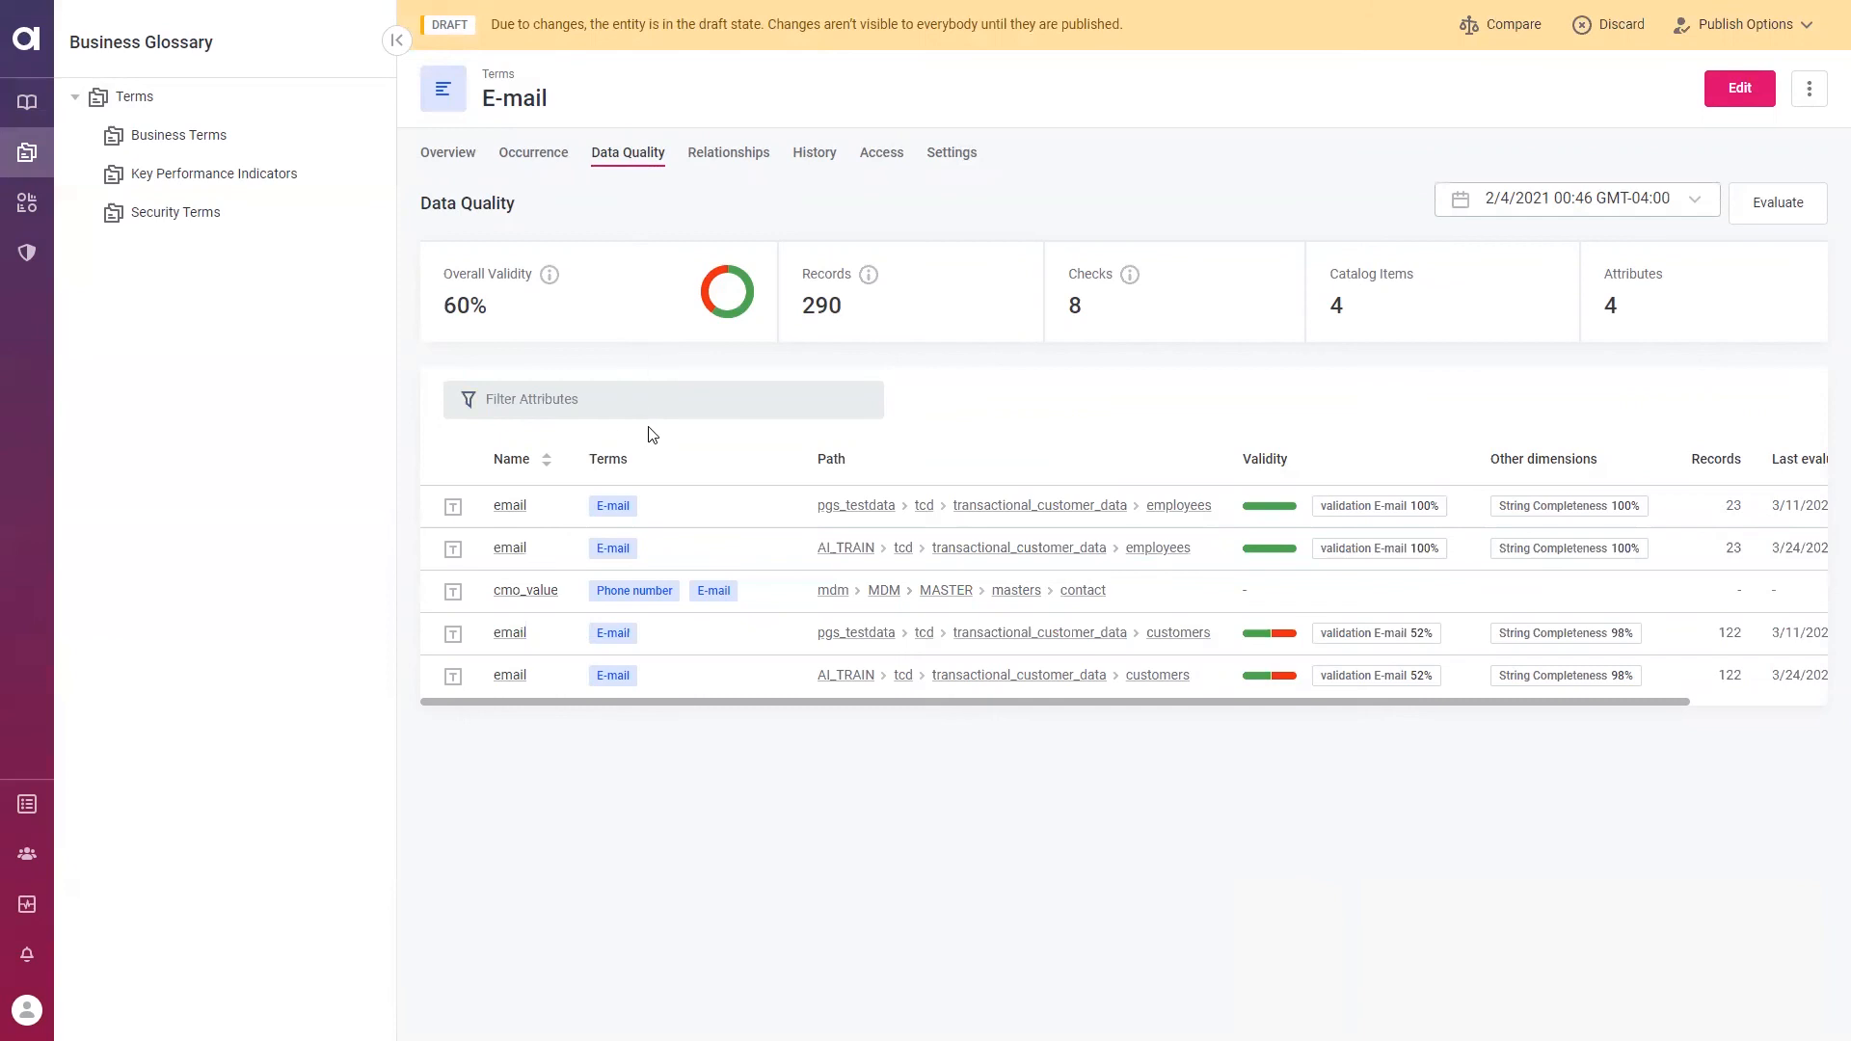
{"action": "mouse_move", "coordinate": [578, 232]}
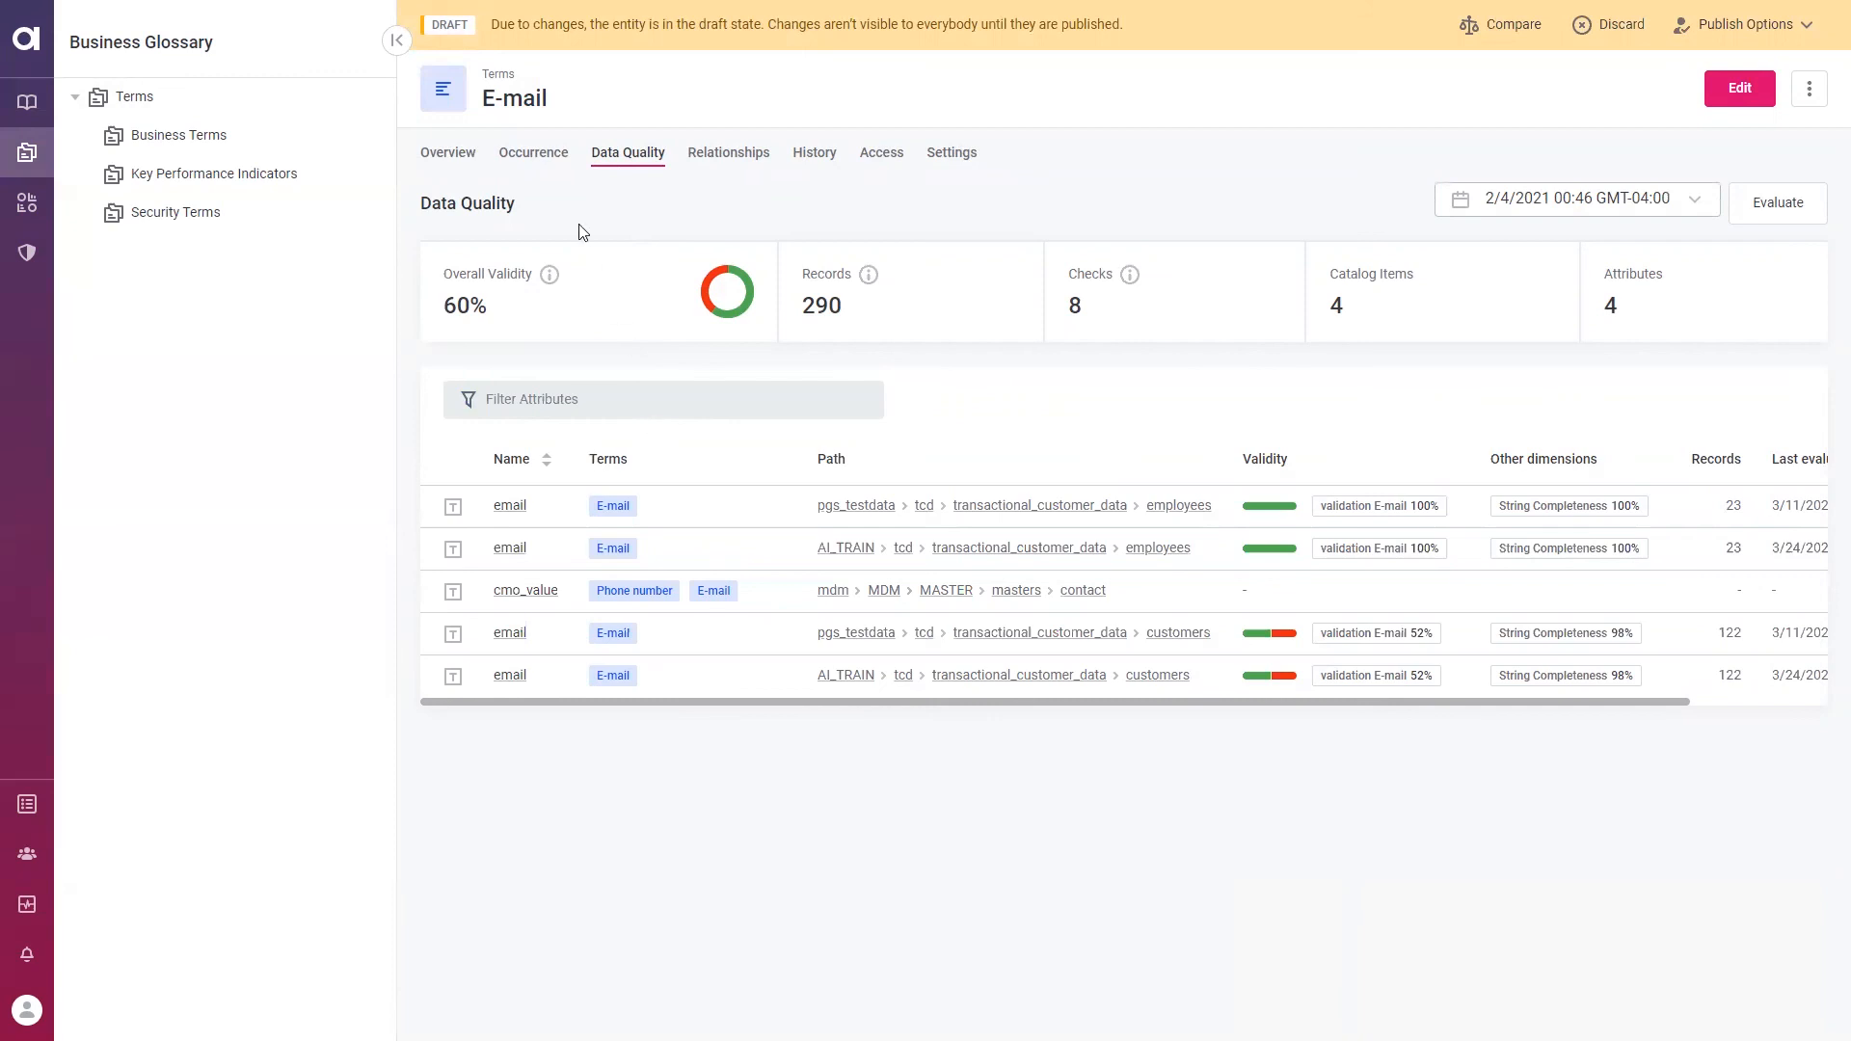
{"action": "mouse_move", "coordinate": [545, 163]}
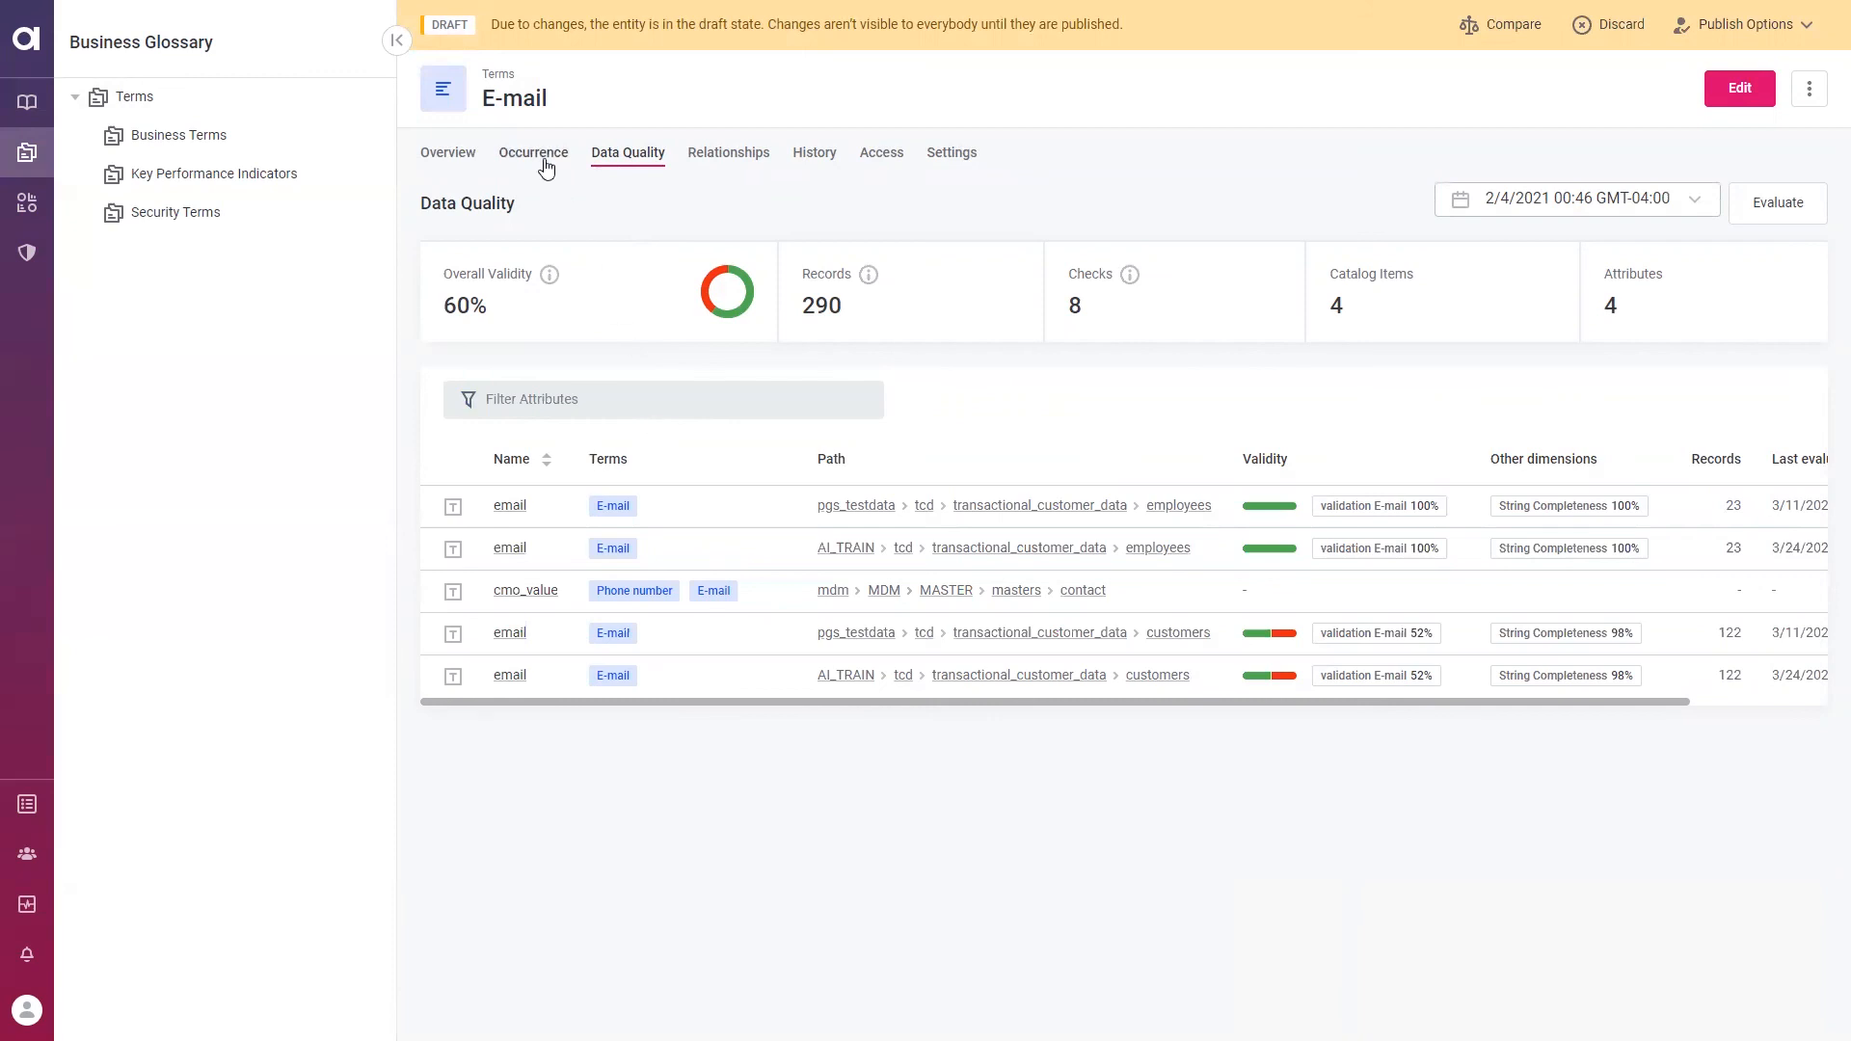
Show the E-mail term's Occurrence attributes: five attributes, four sources, validity 52% to 100%
{"action": "left_click", "coordinate": [533, 153]}
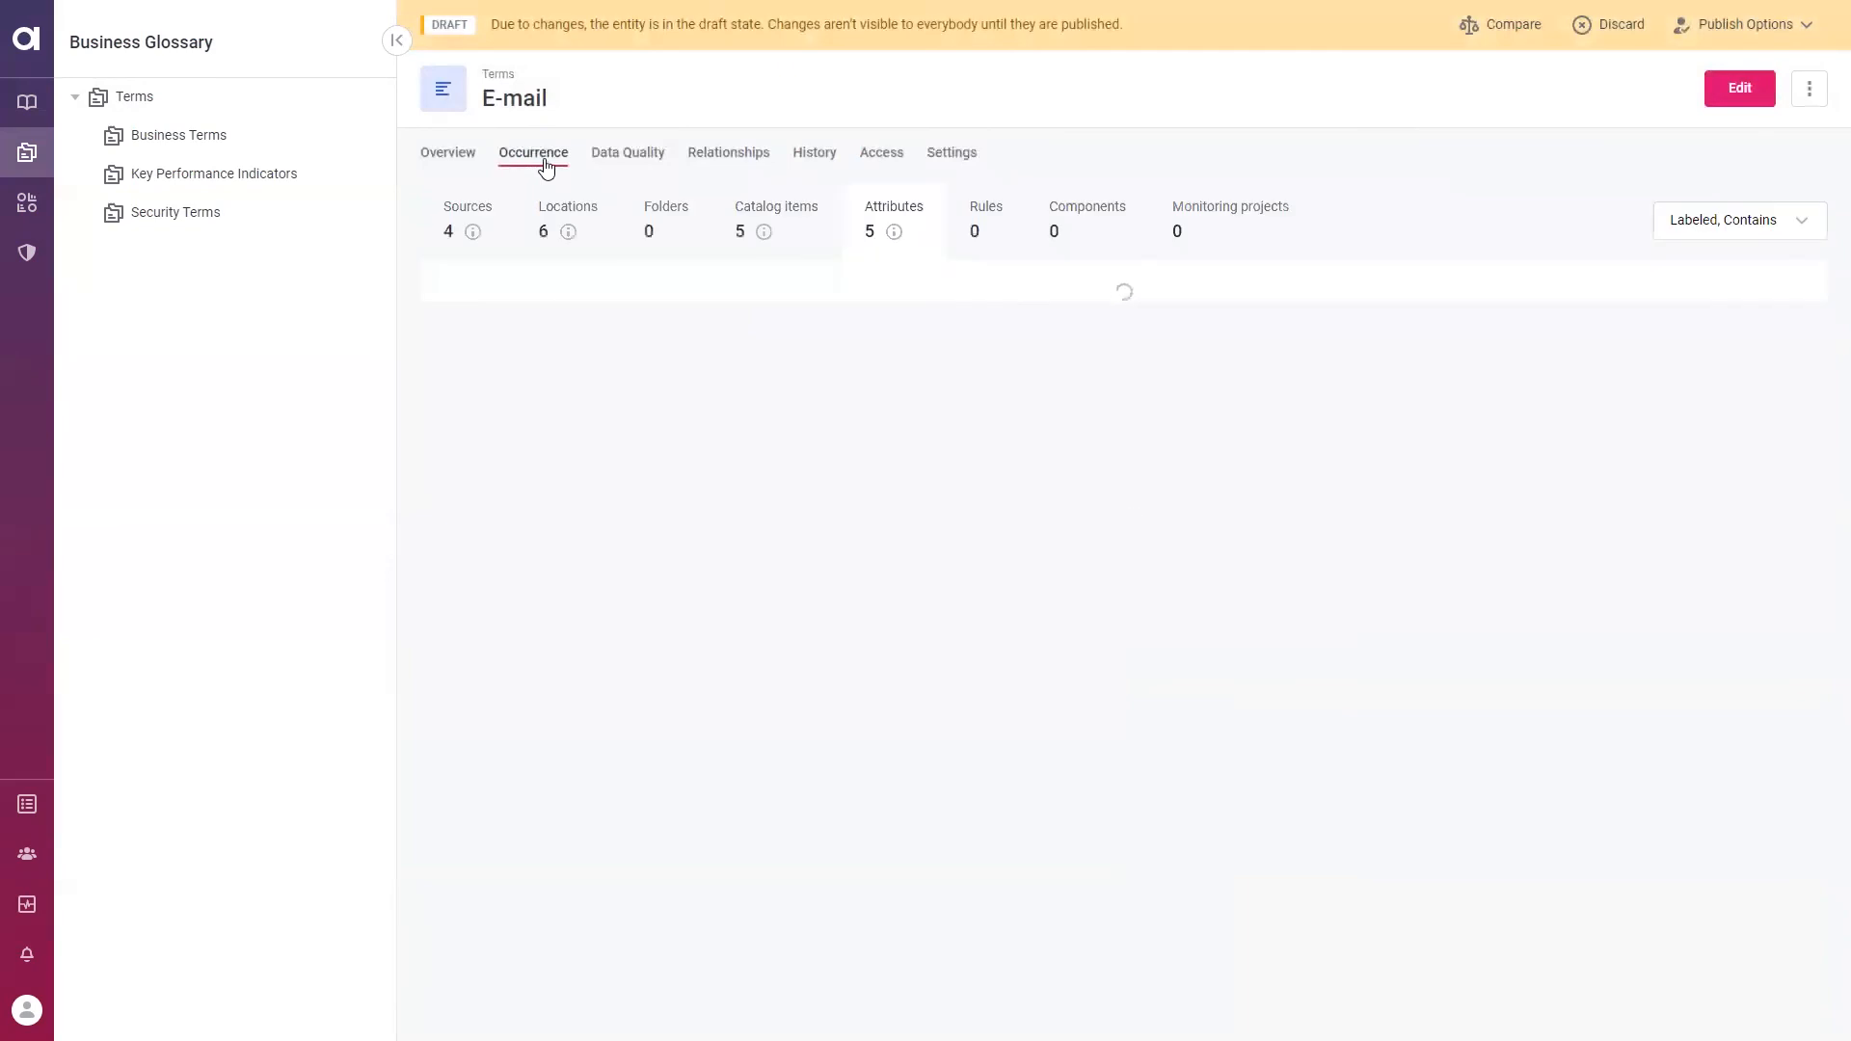
{"action": "left_click", "coordinate": [893, 212]}
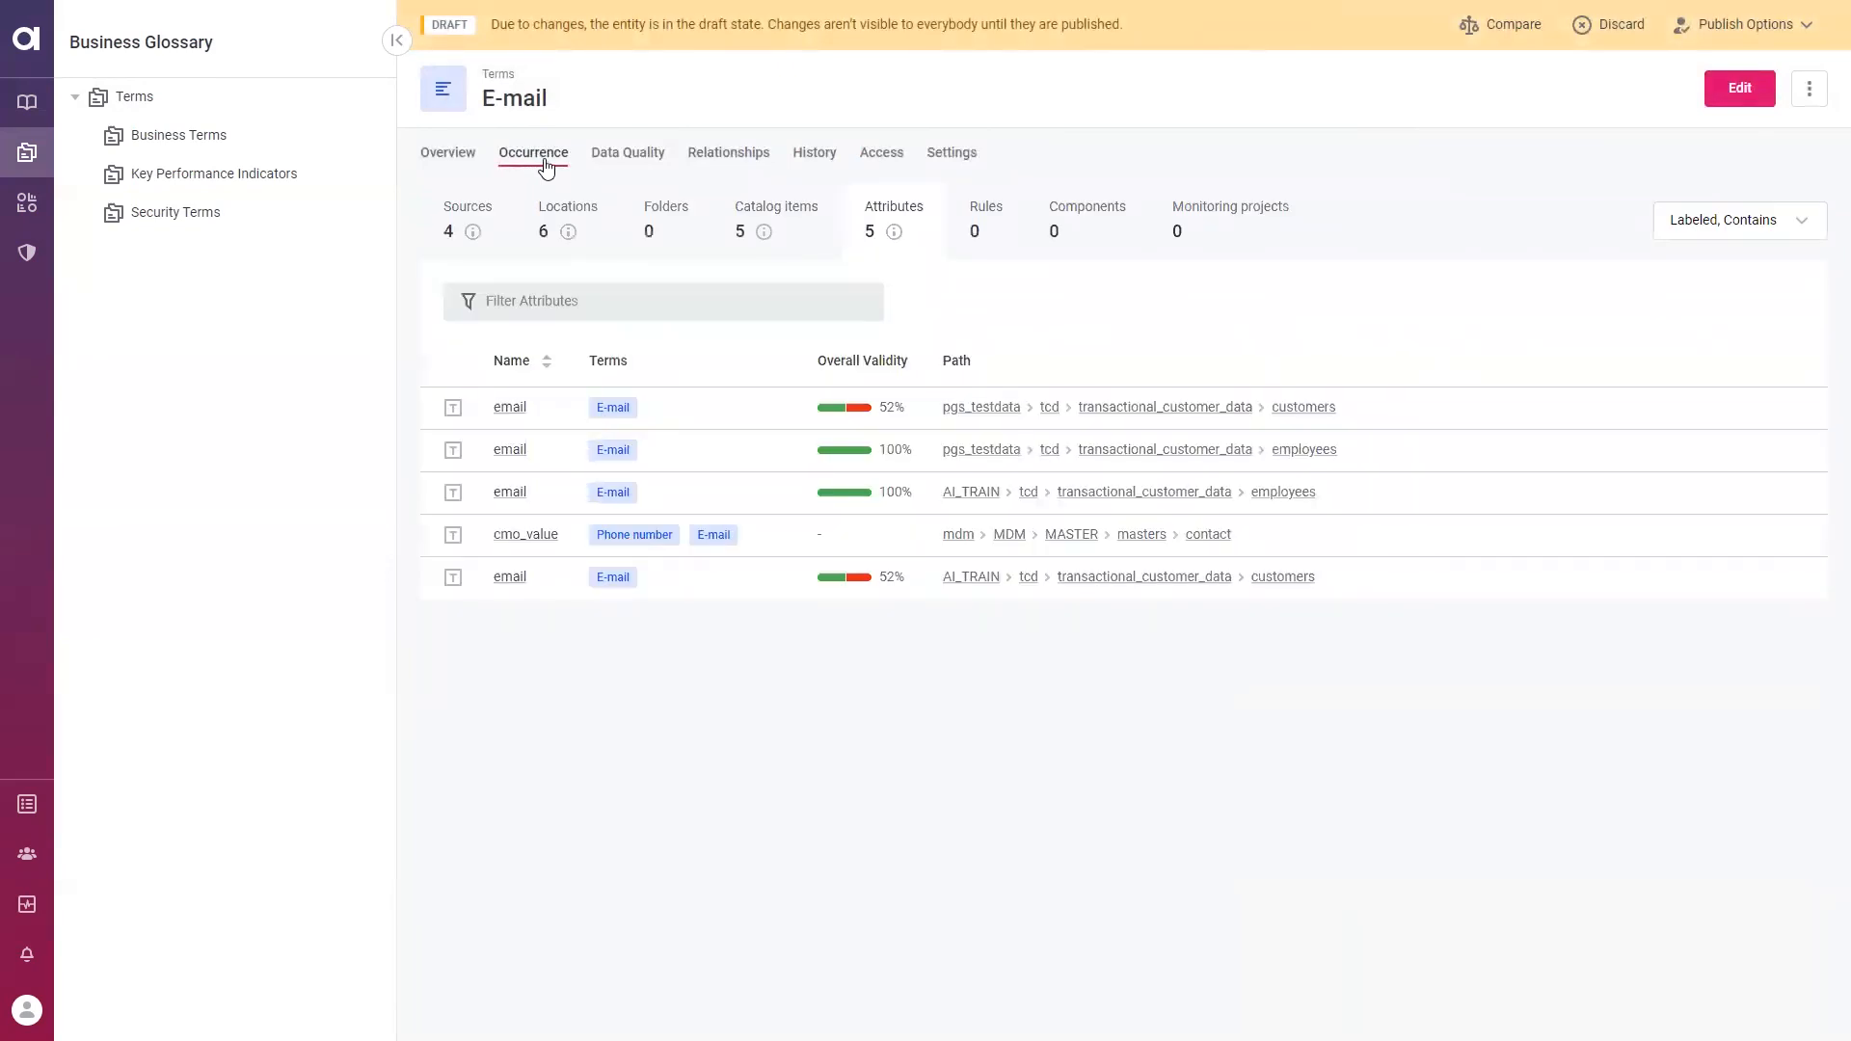
{"action": "mouse_move", "coordinate": [480, 217]}
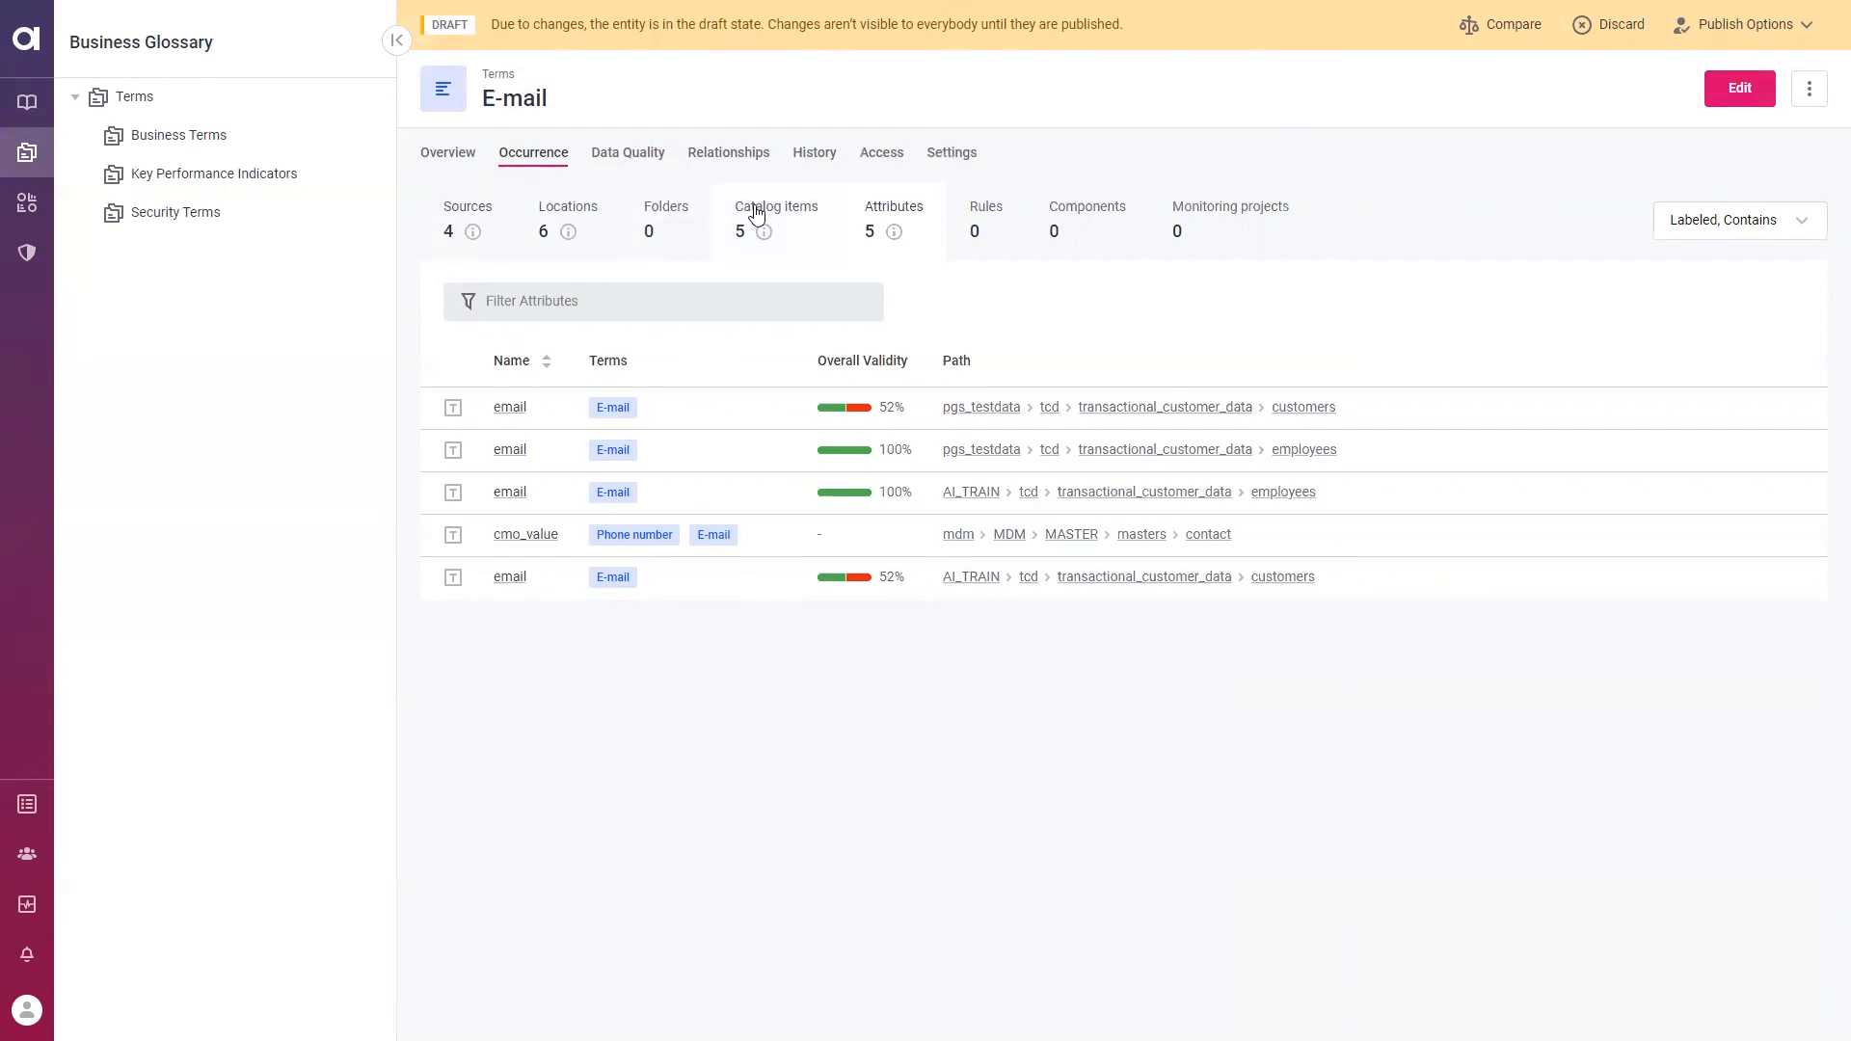
{"action": "mouse_move", "coordinate": [915, 213]}
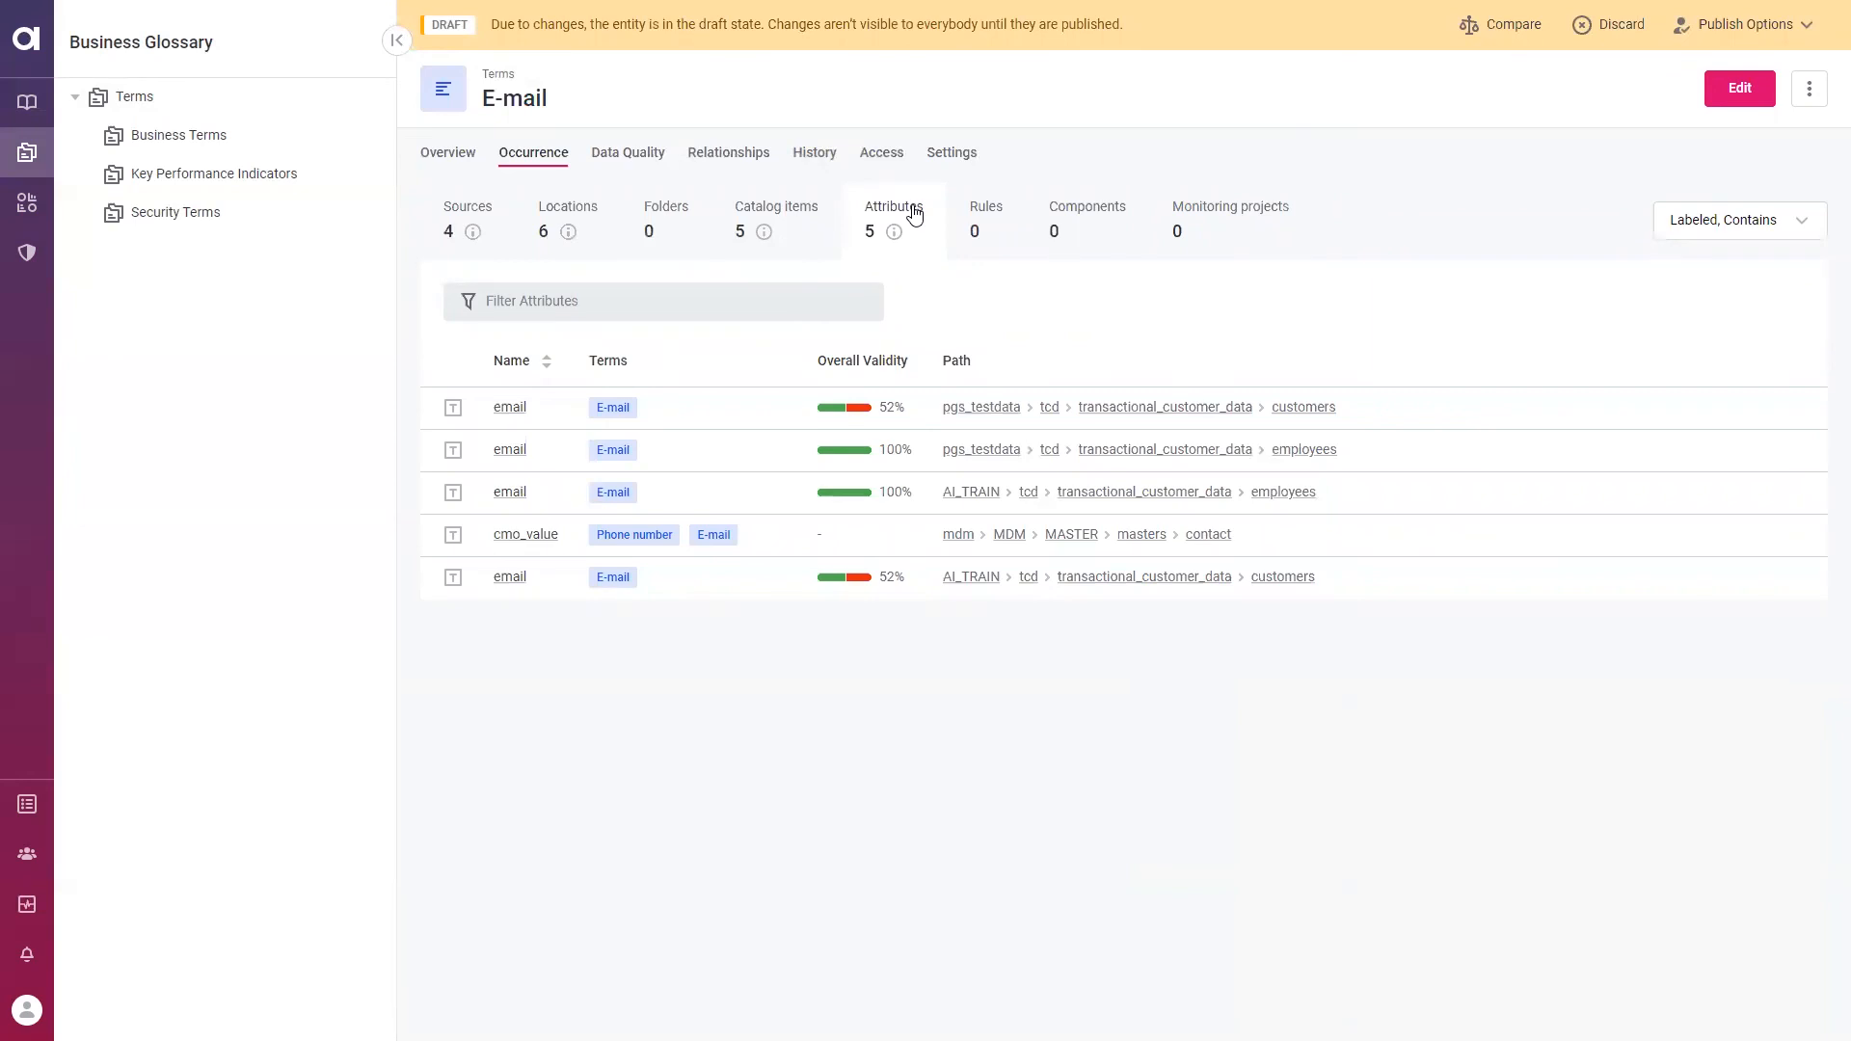
{"action": "mouse_move", "coordinate": [651, 388]}
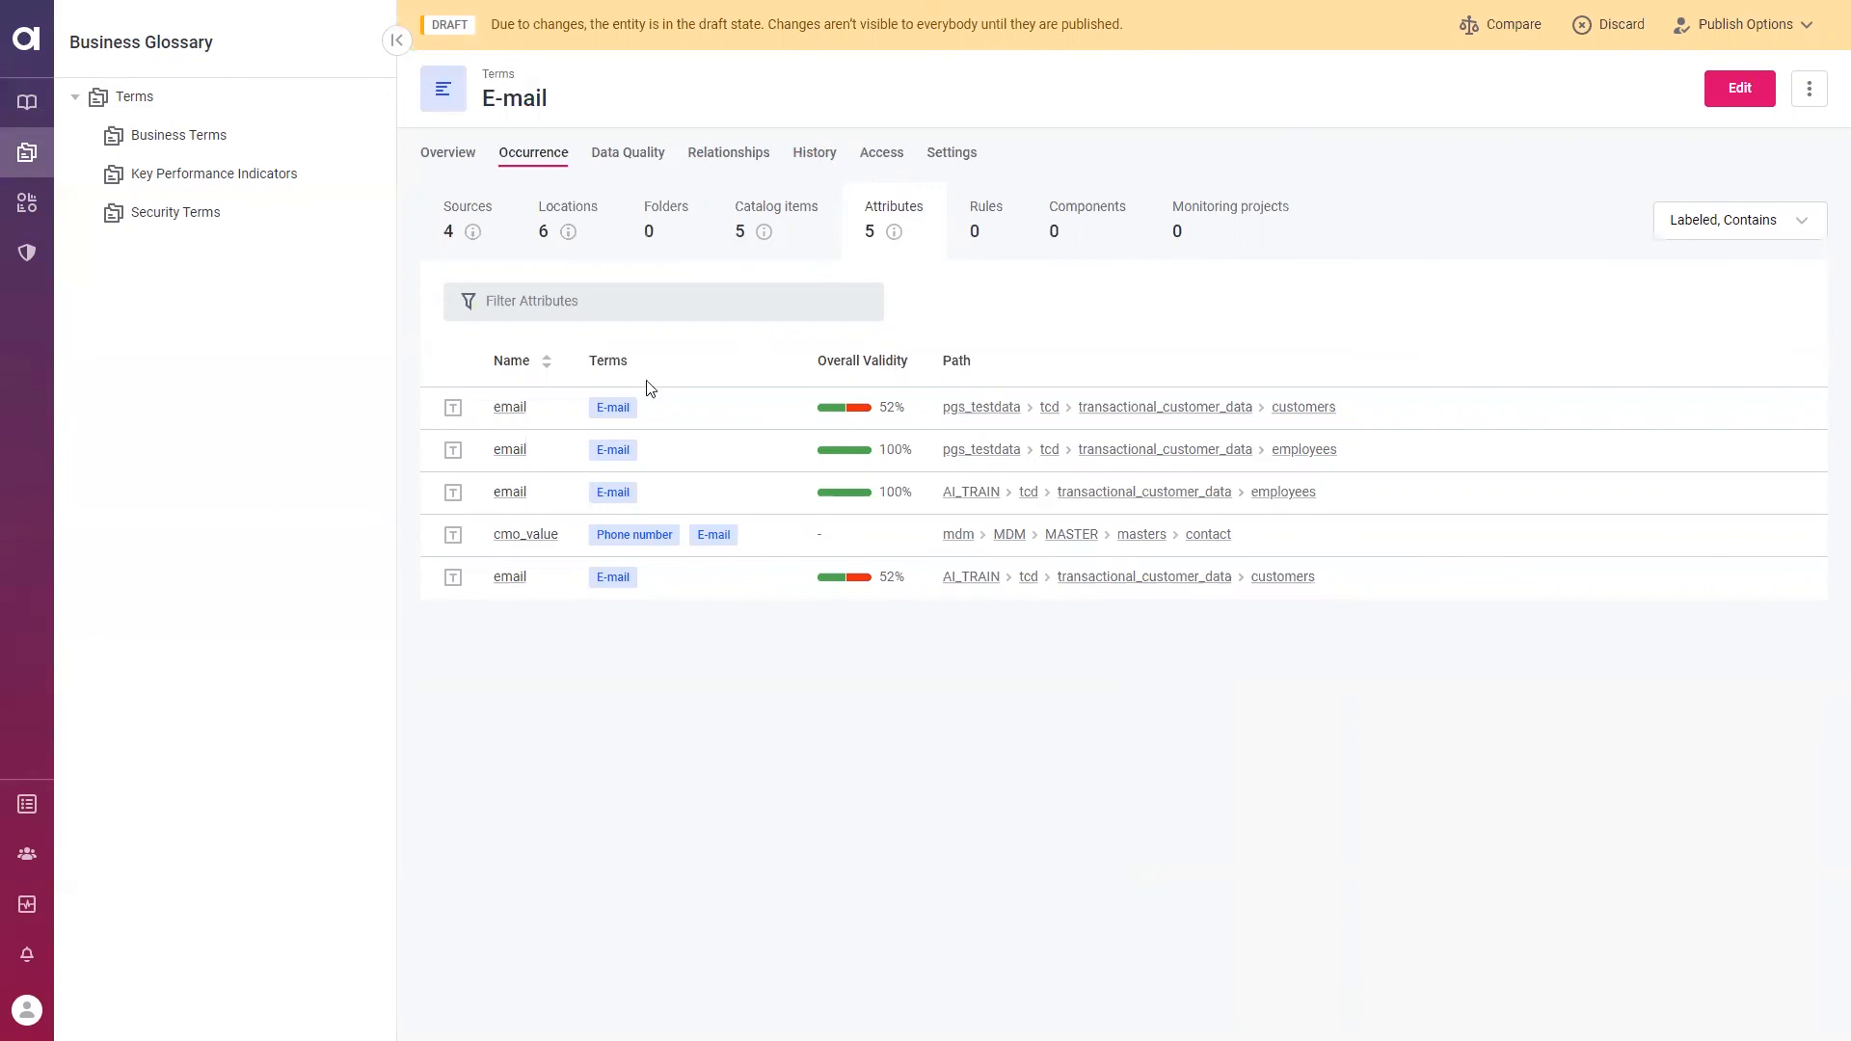
{"action": "left_click", "coordinate": [612, 408]}
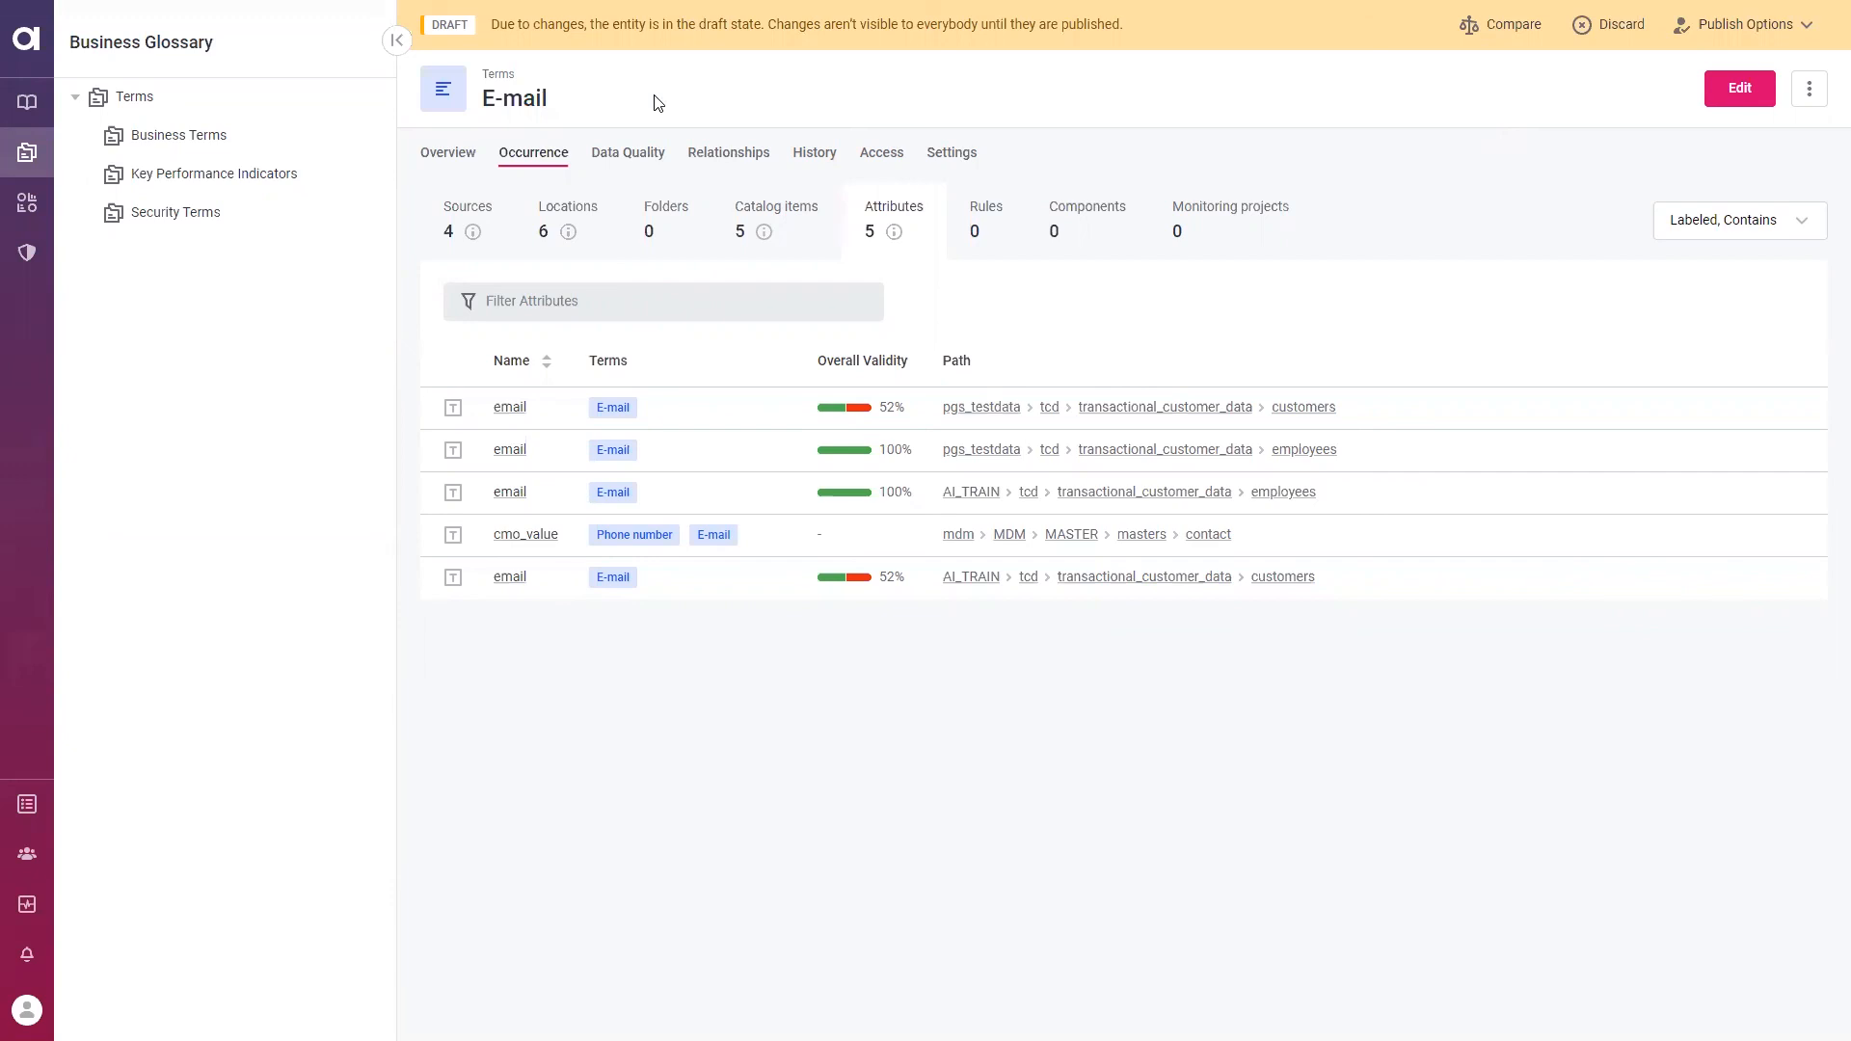
{"action": "mouse_move", "coordinate": [552, 109]}
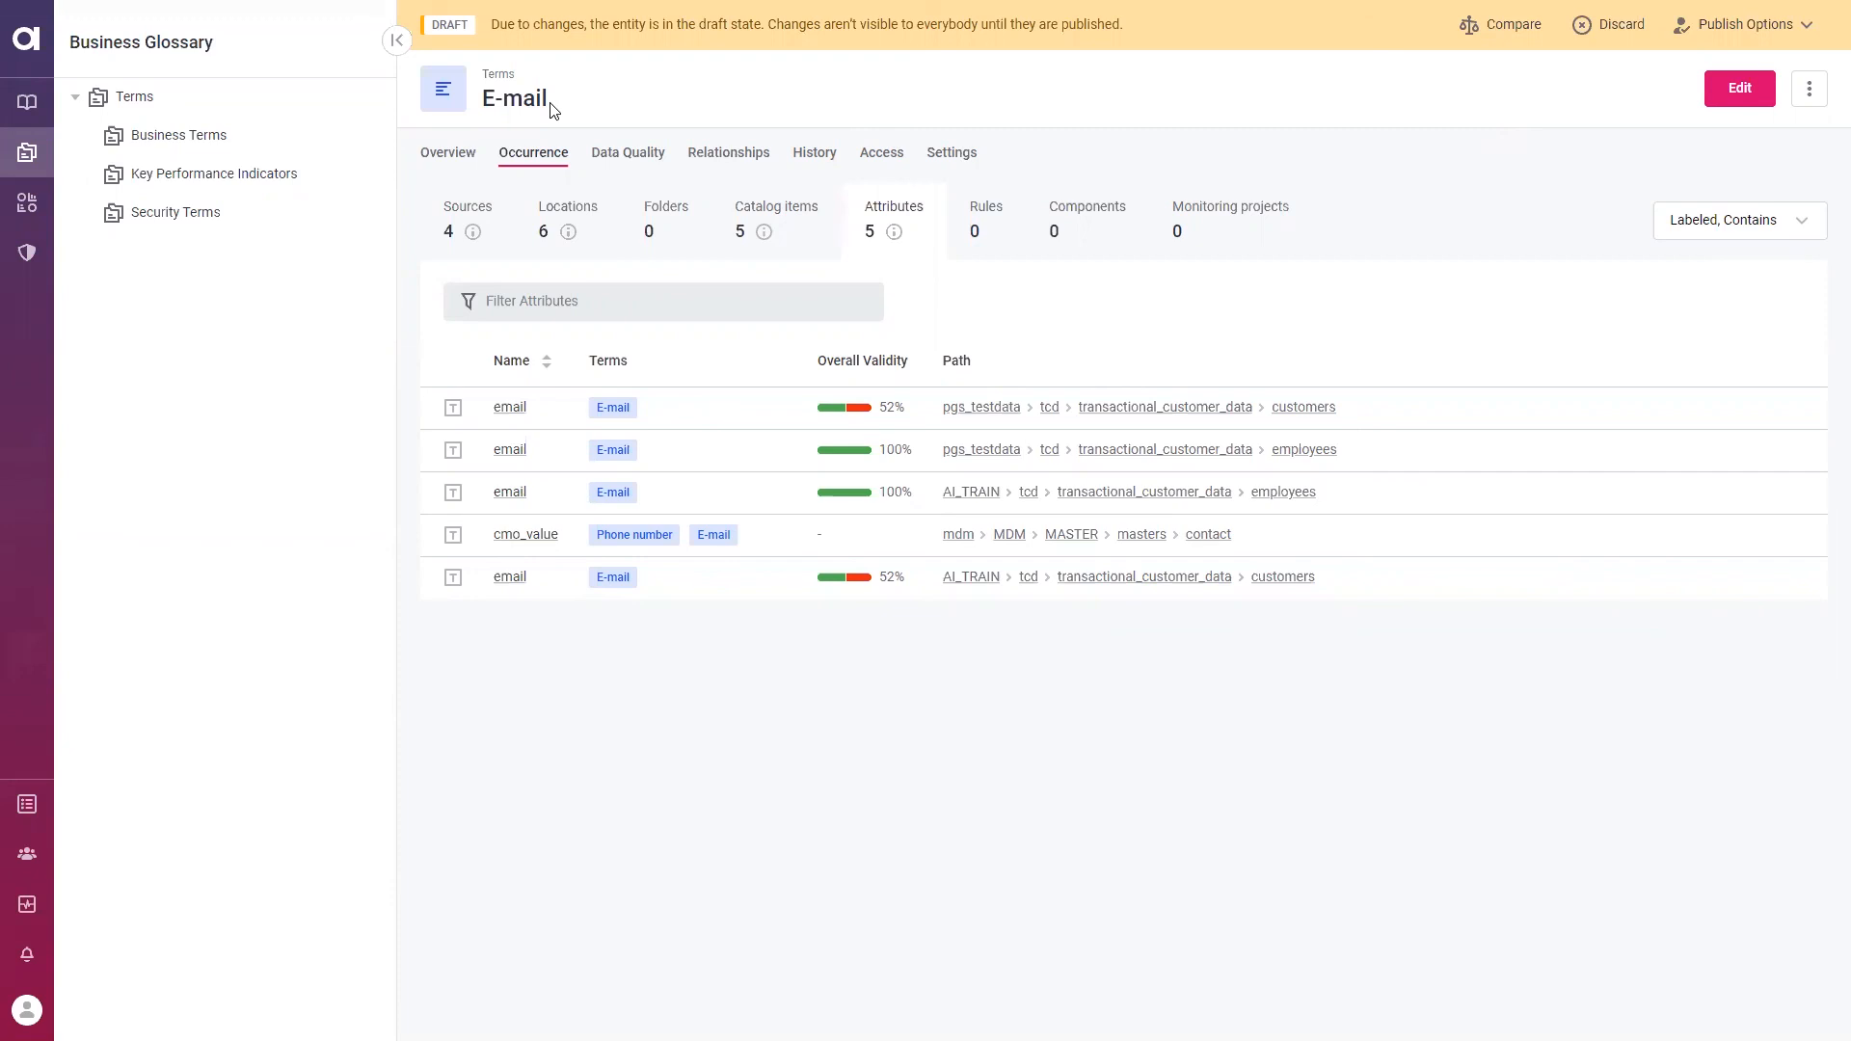
{"action": "mouse_move", "coordinate": [729, 57]}
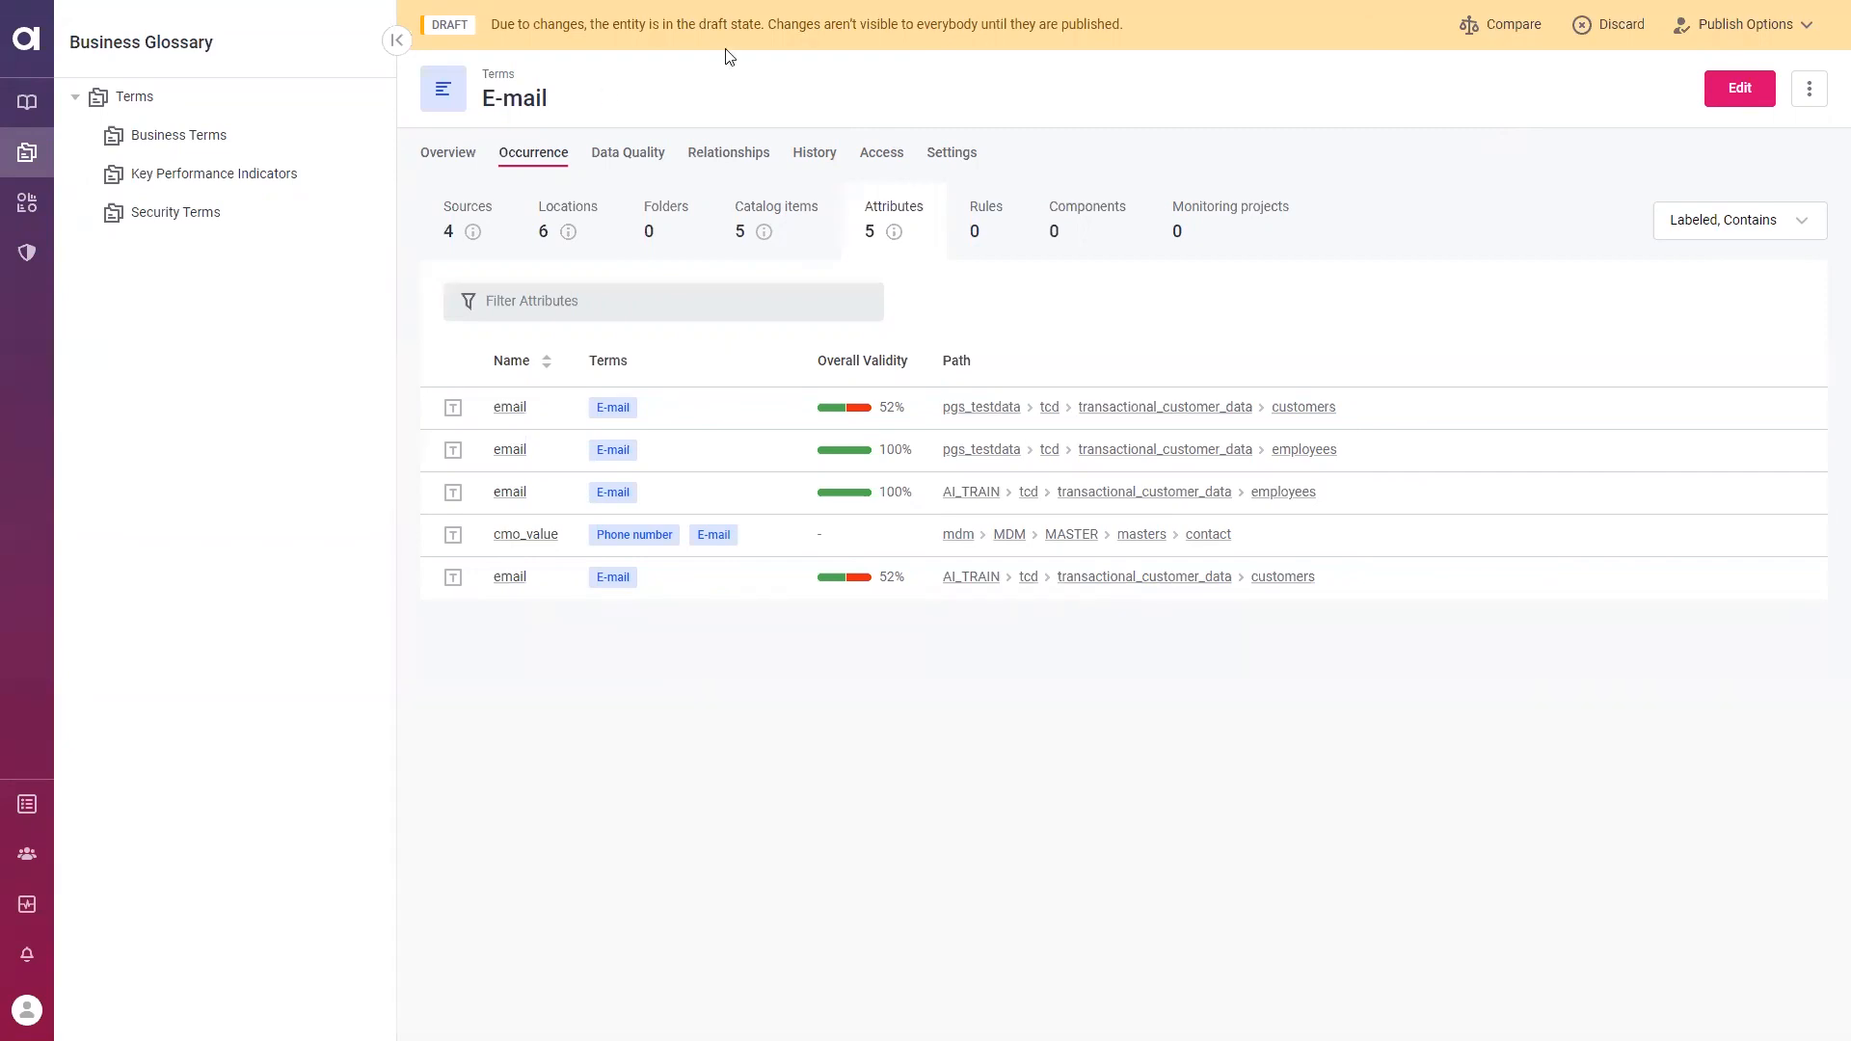
{"action": "mouse_move", "coordinate": [1720, 36]}
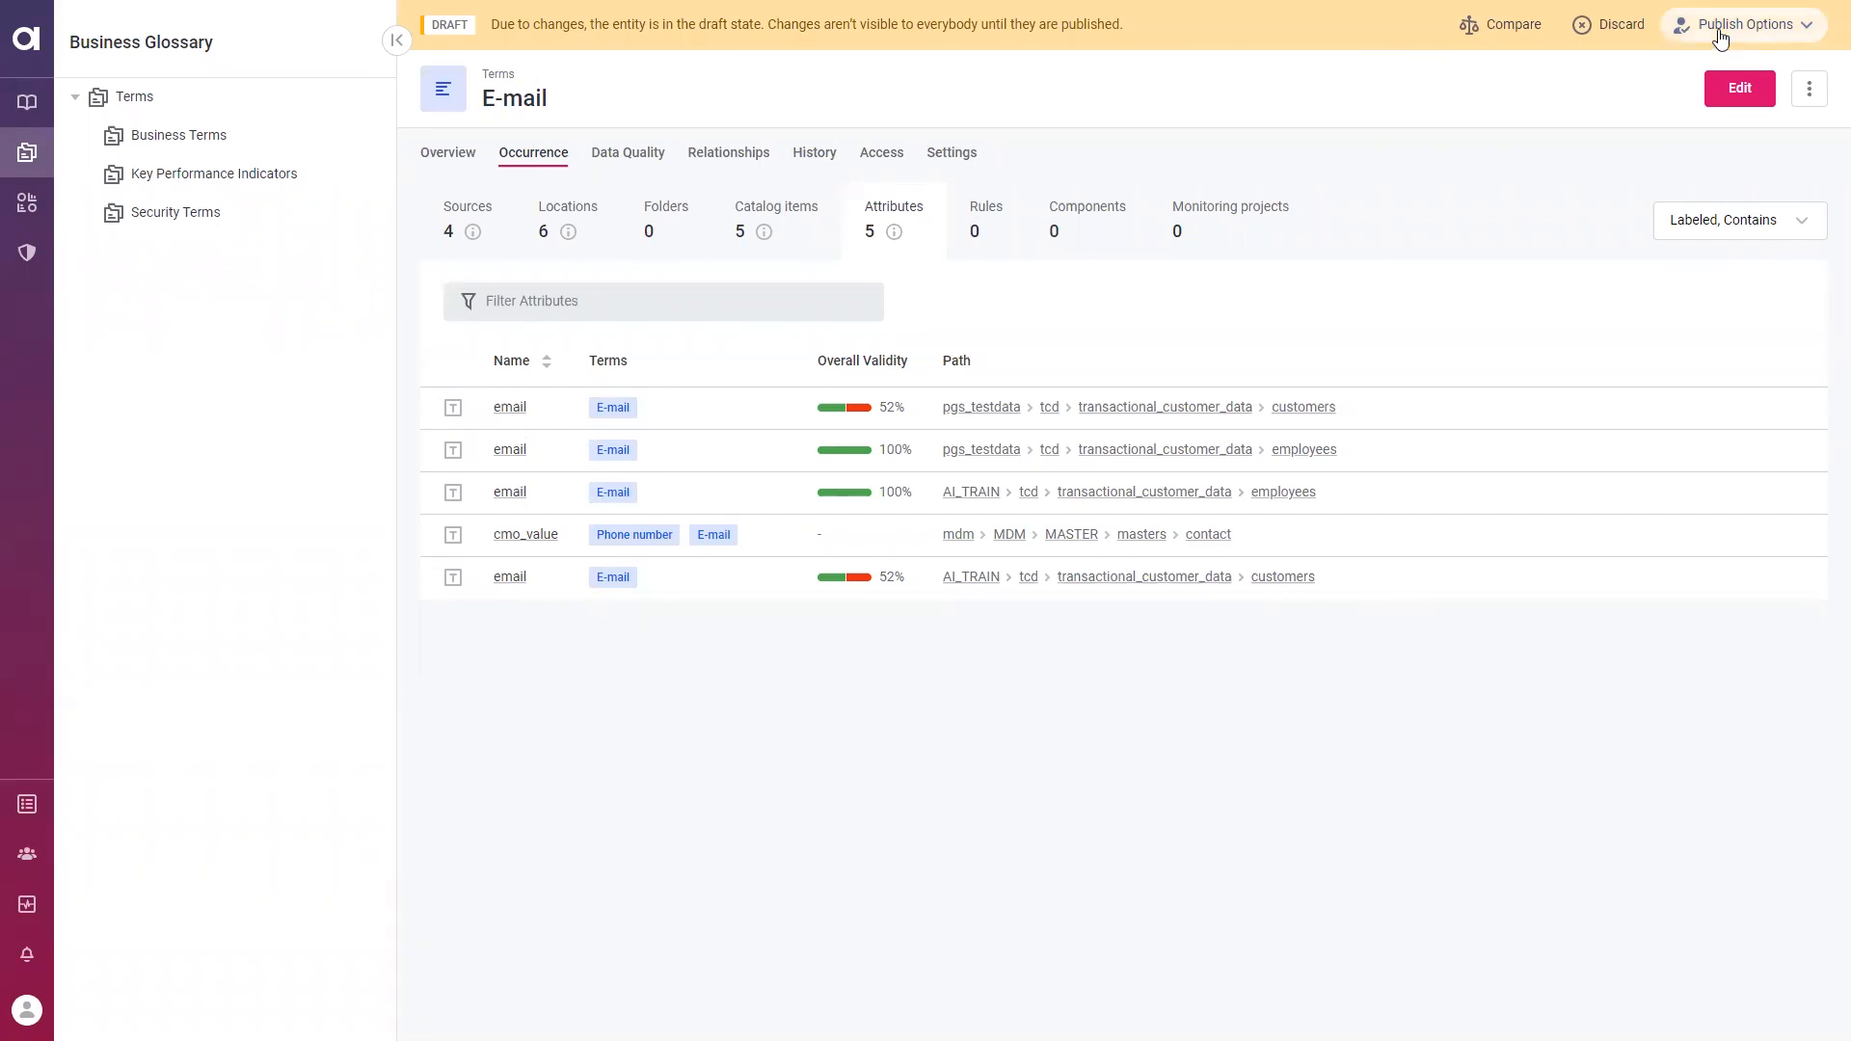
{"action": "mouse_move", "coordinate": [1047, 292]}
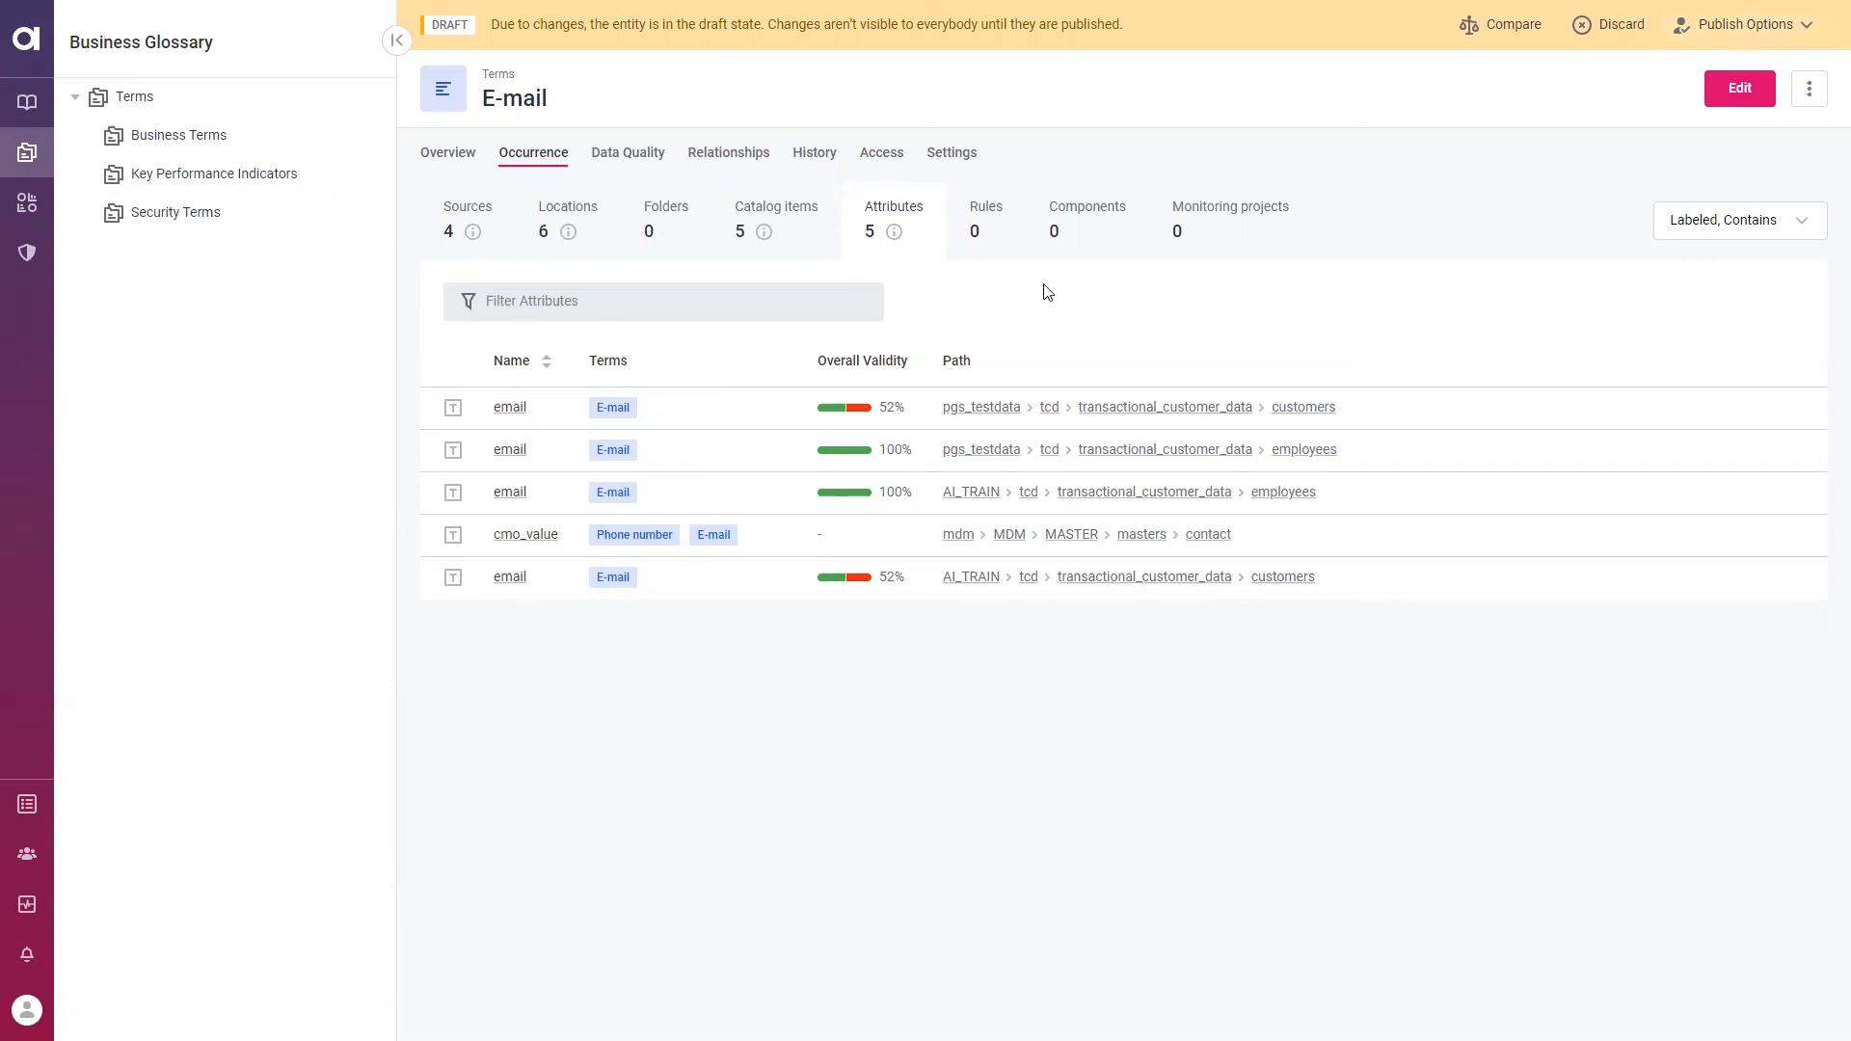
{"action": "mouse_move", "coordinate": [27, 803]}
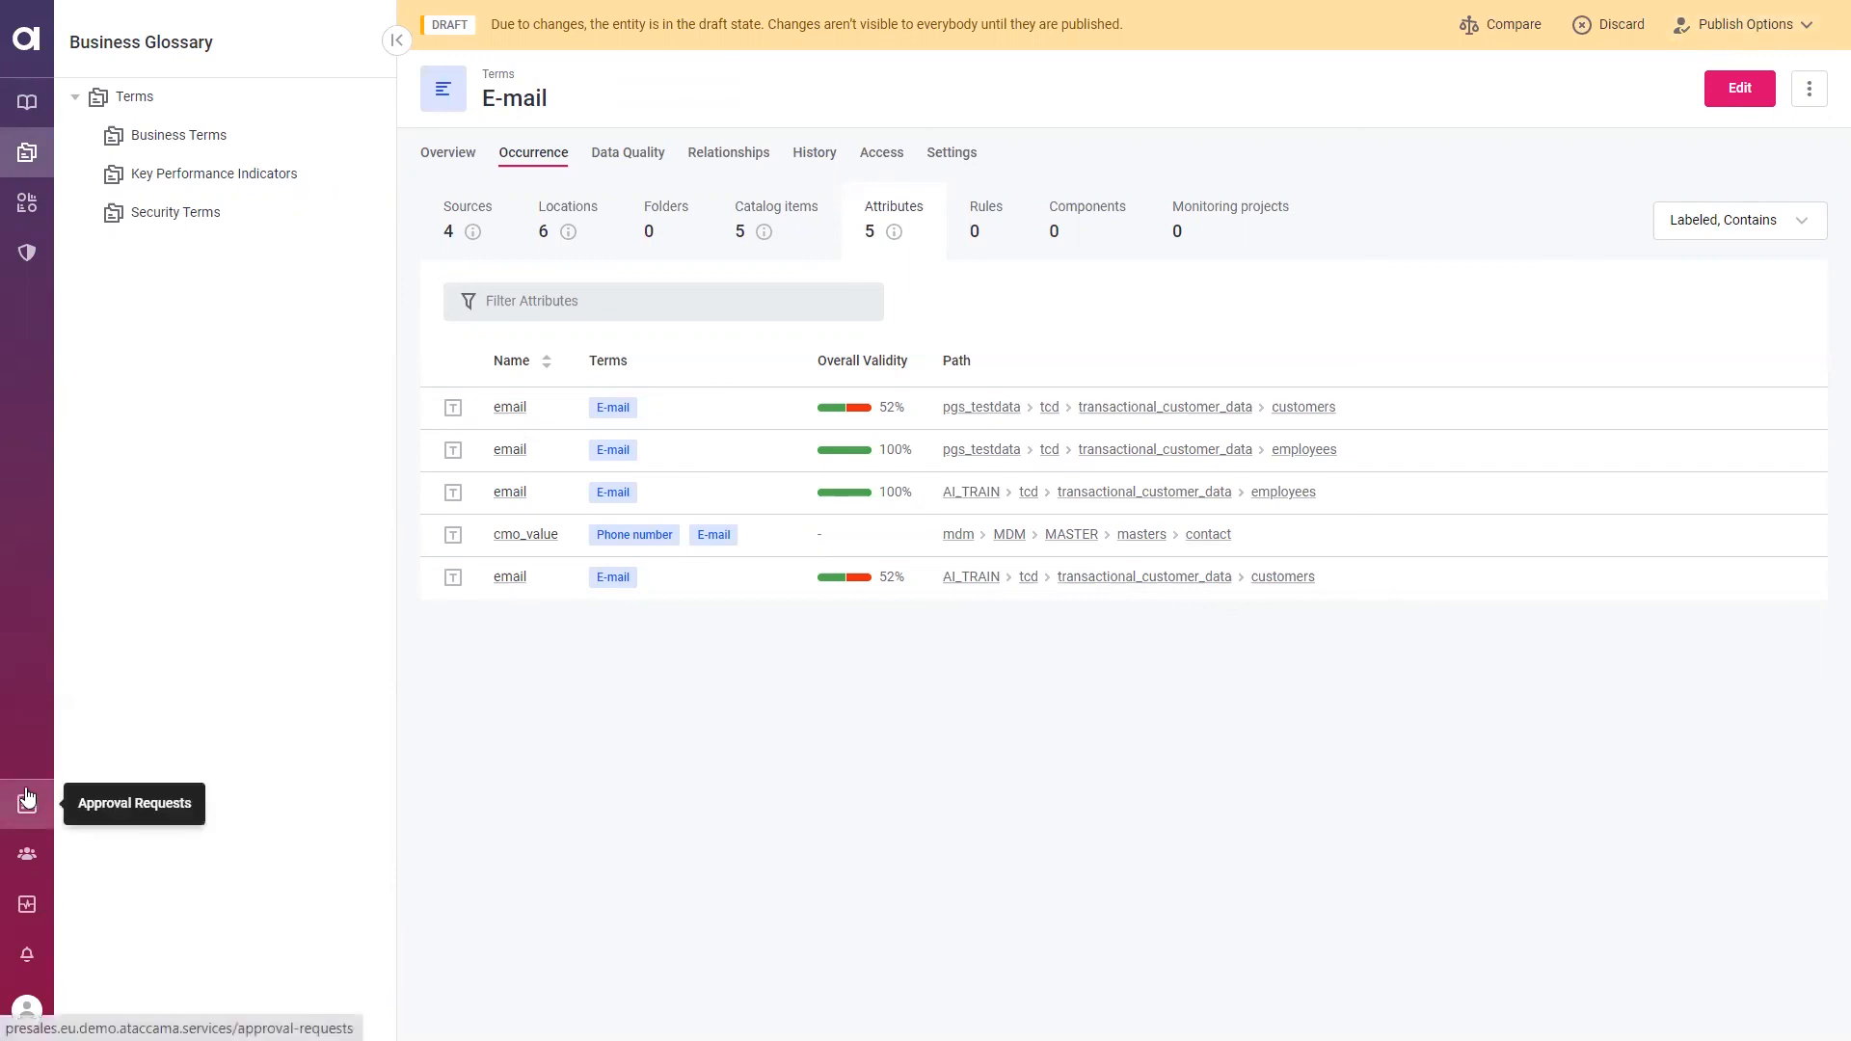
Filter approval requests to Waiting for My Approval, then bring up the Regulations list
{"action": "left_click", "coordinate": [27, 802]}
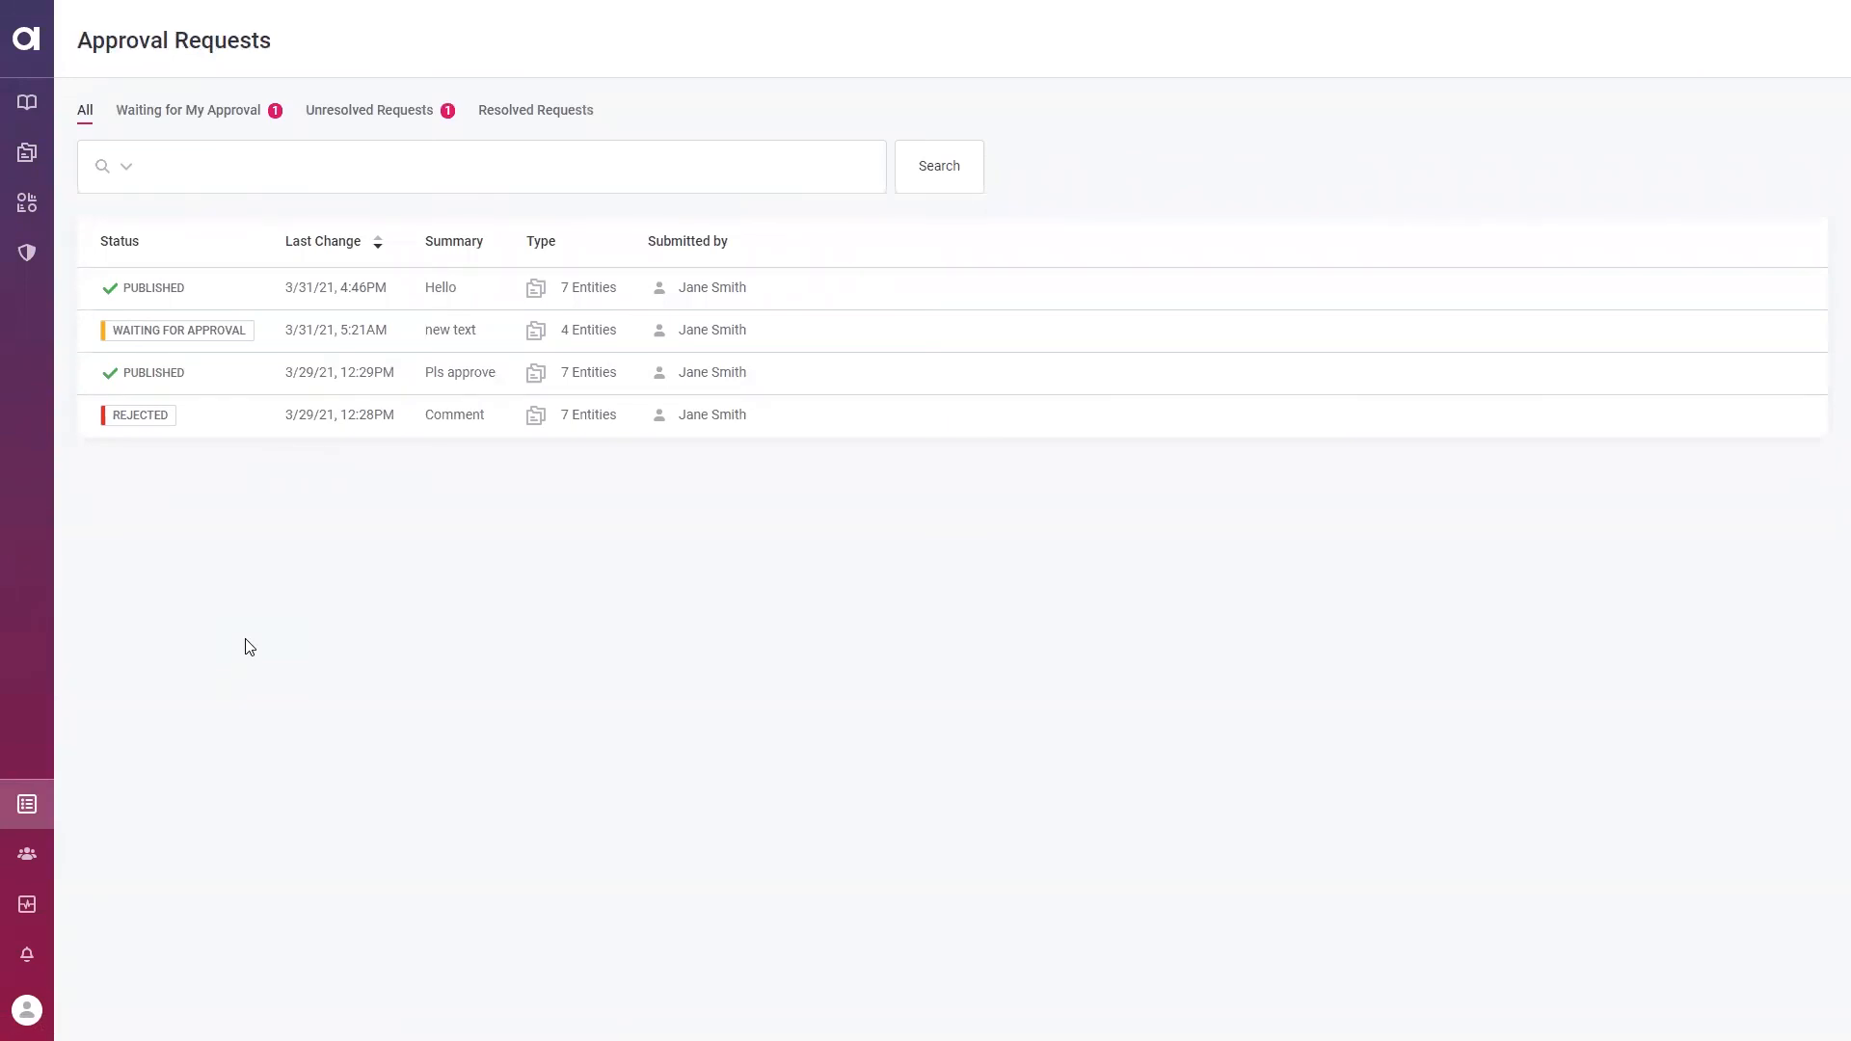
{"action": "mouse_move", "coordinate": [192, 293]}
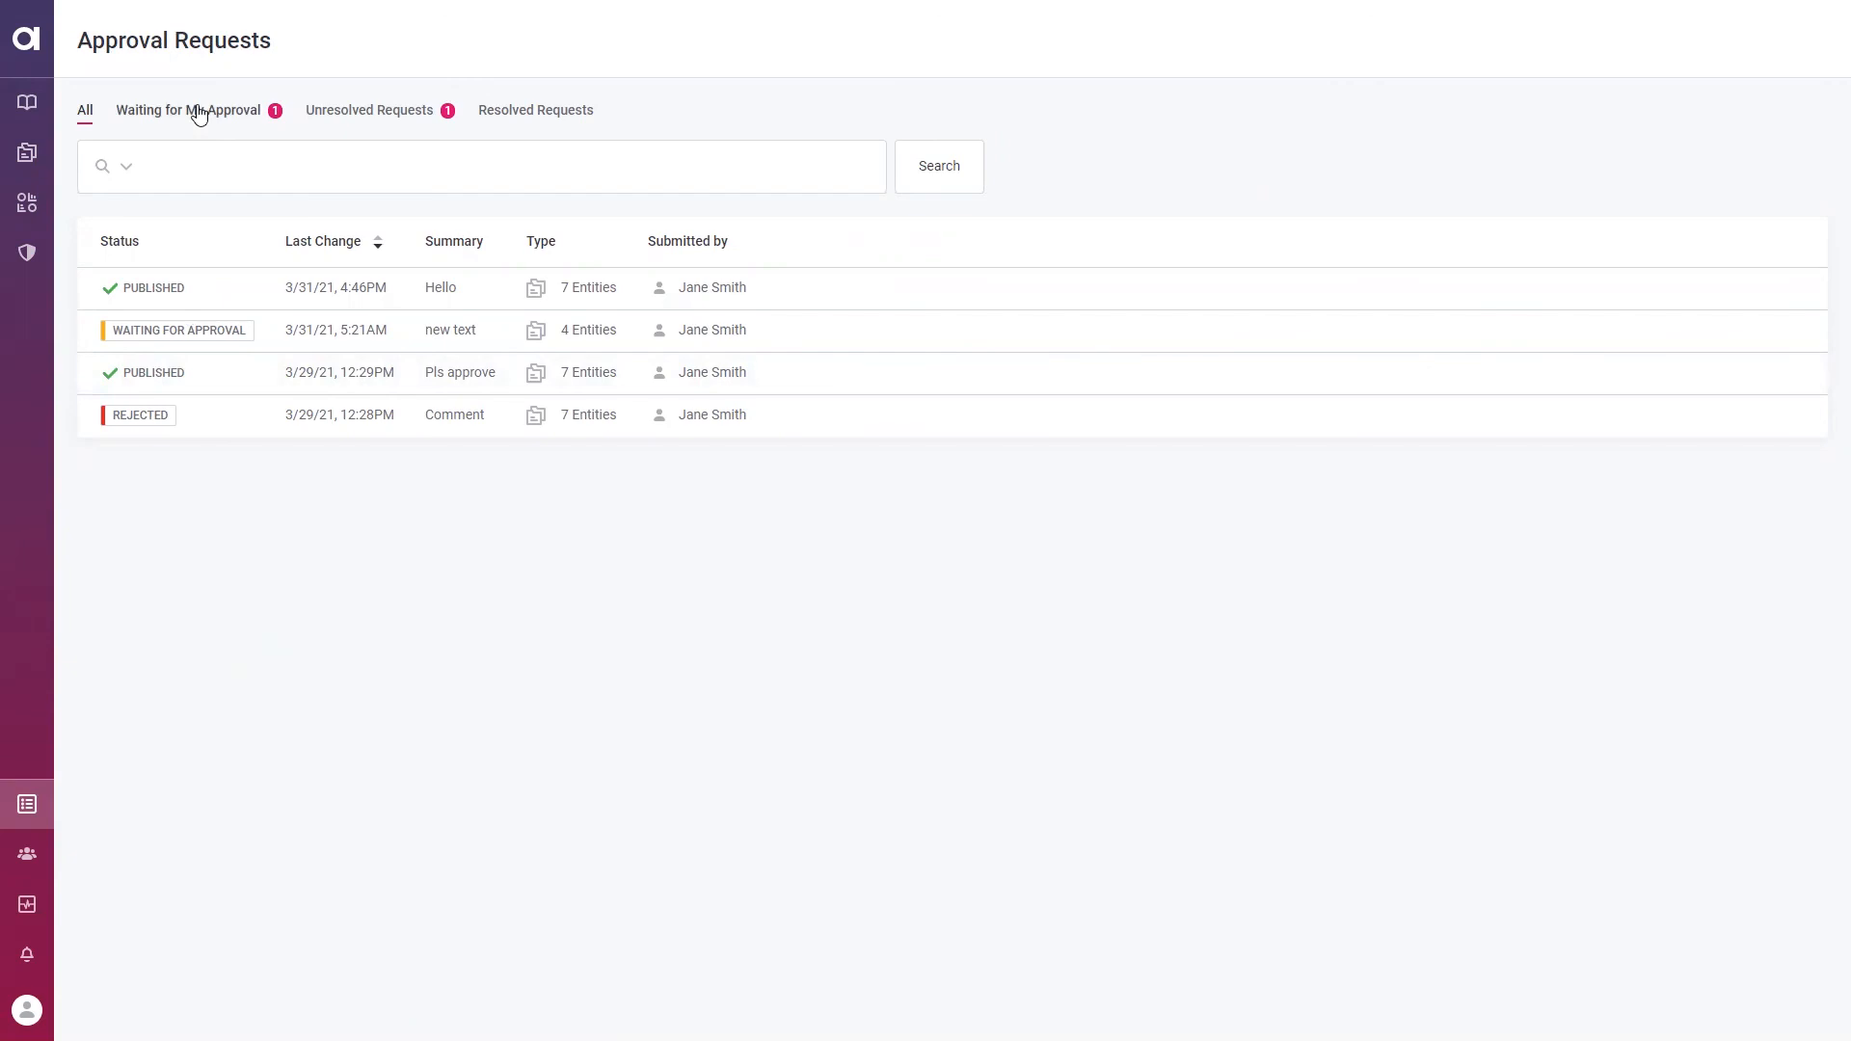
{"action": "left_click", "coordinate": [190, 110]}
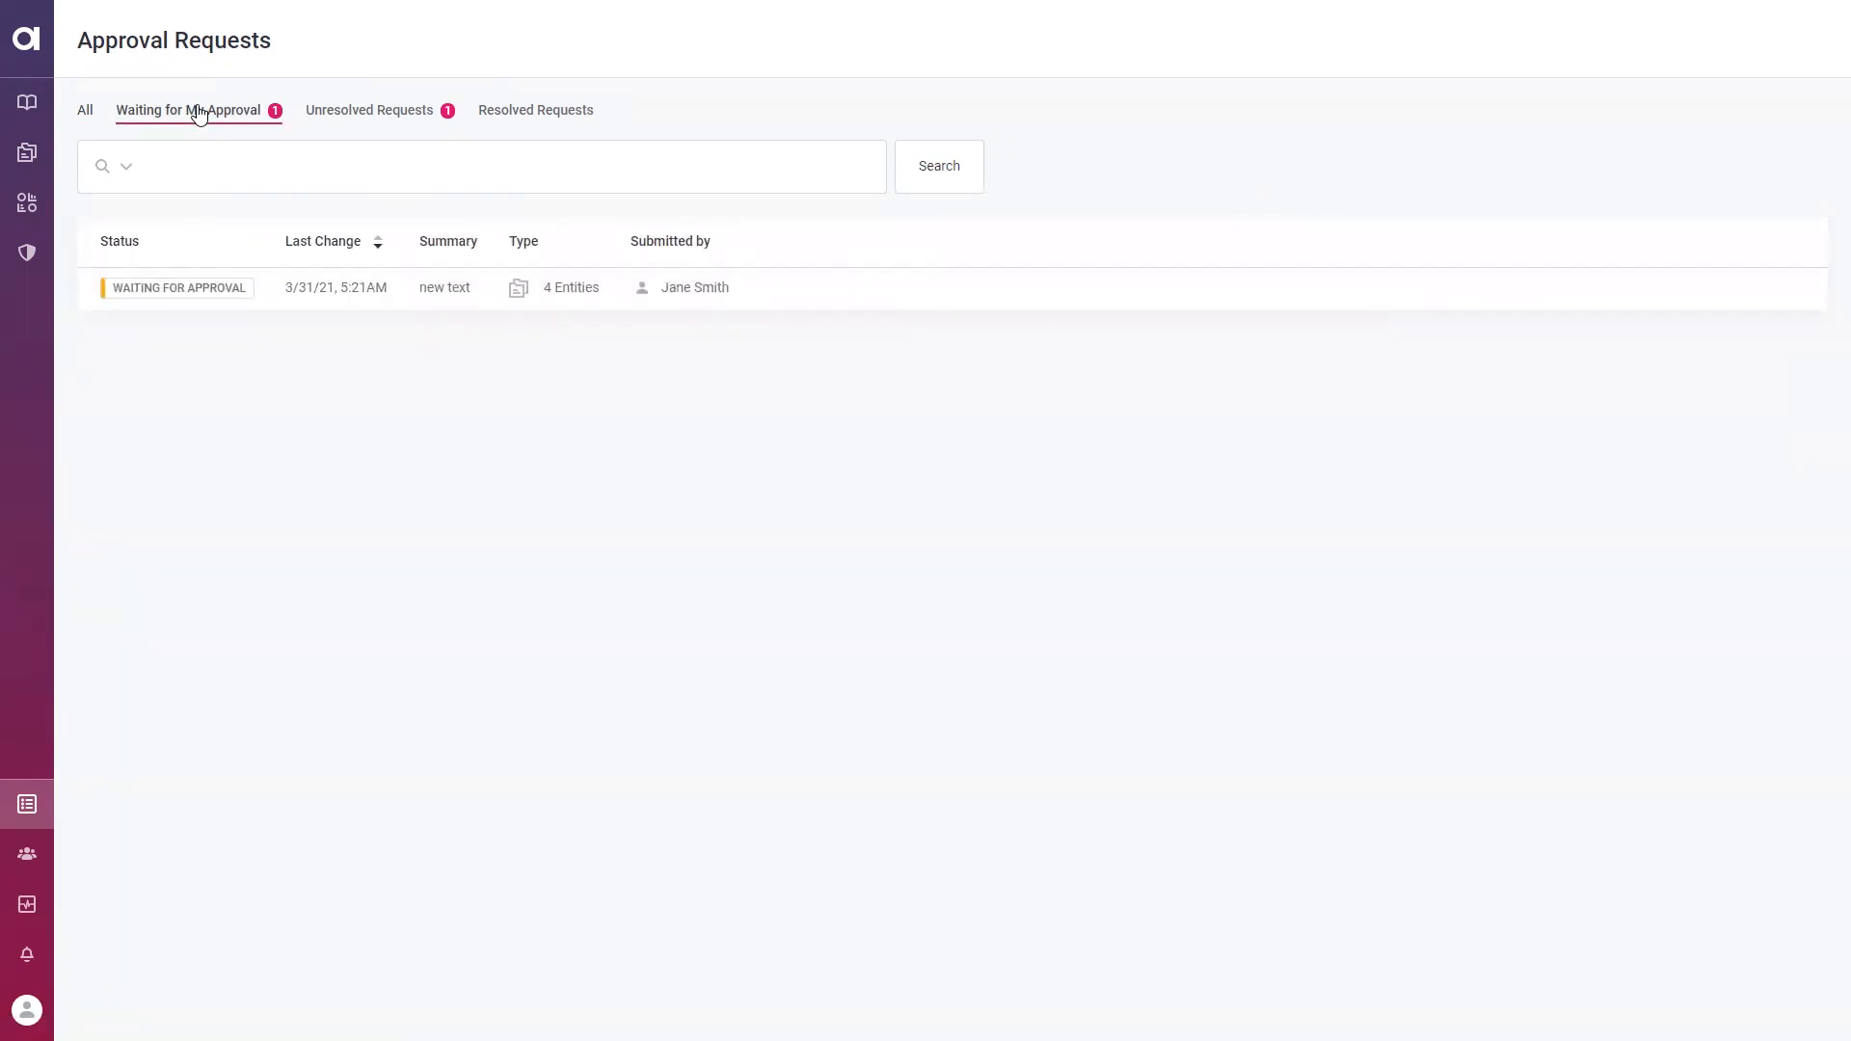
{"action": "left_click", "coordinate": [368, 109]}
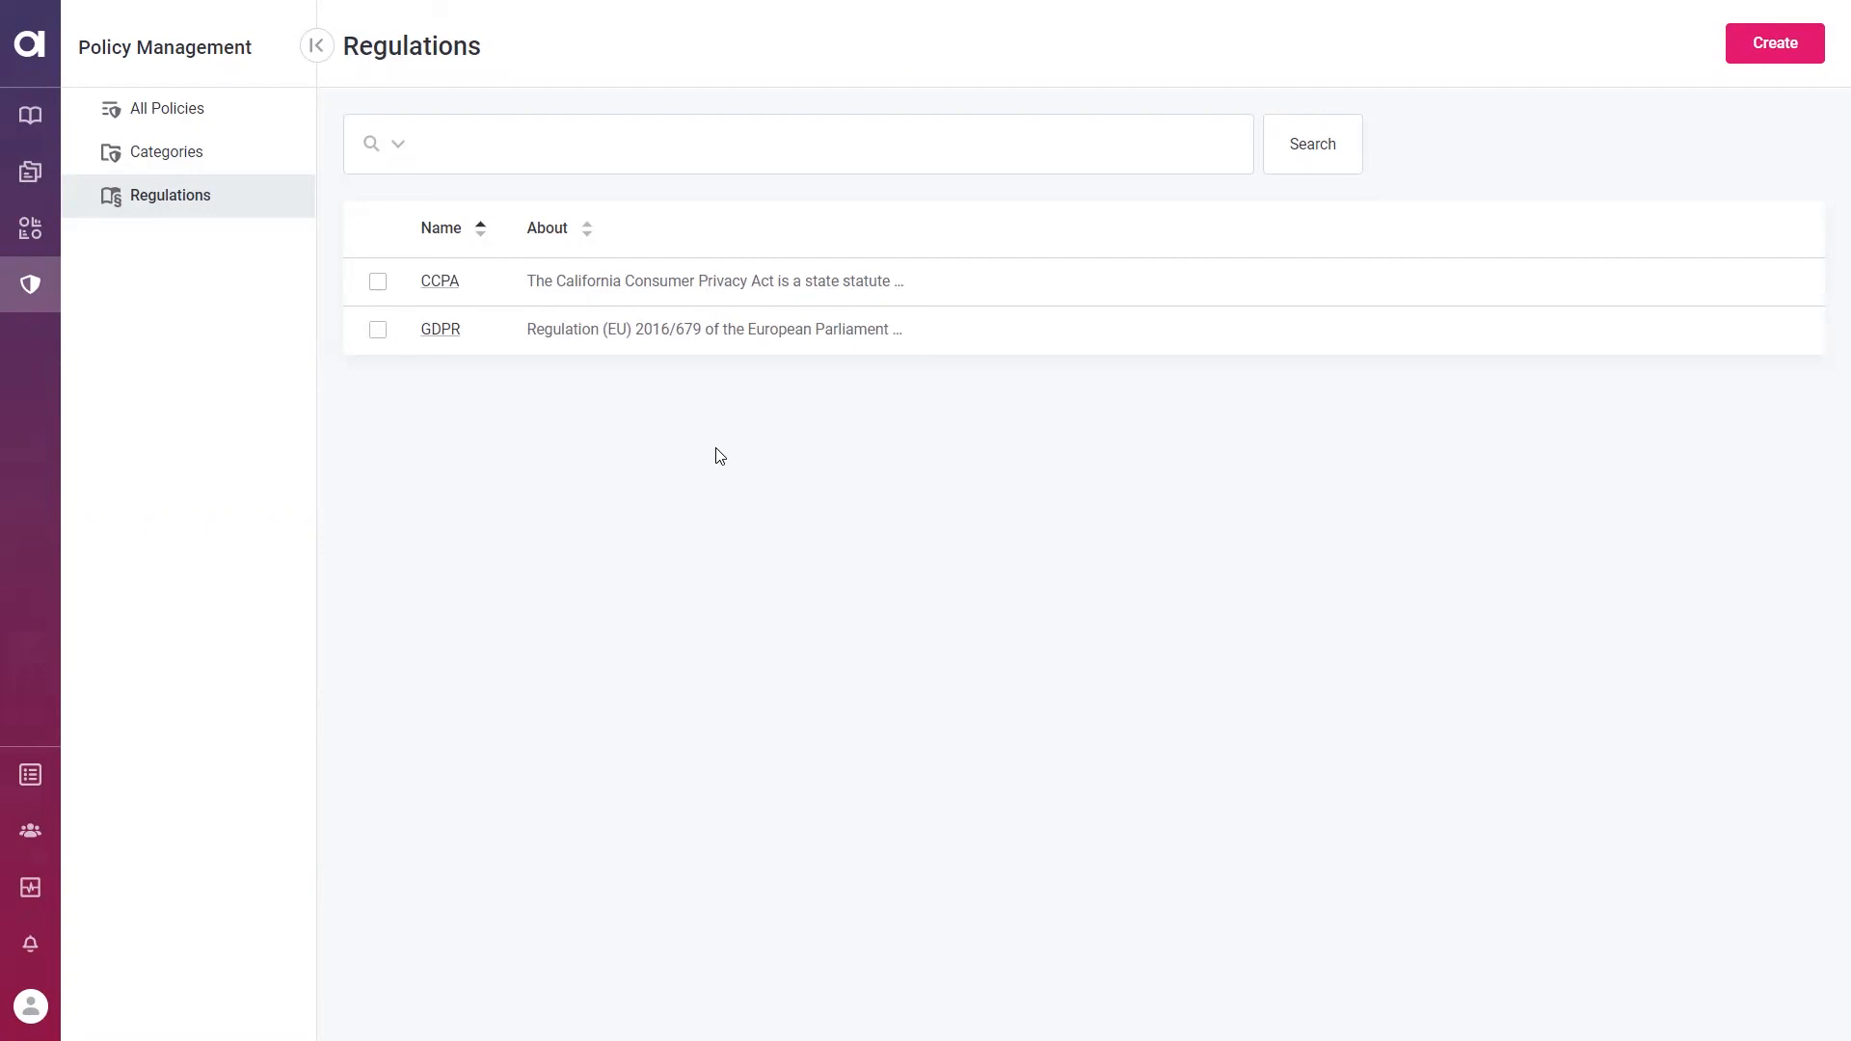
{"action": "mouse_move", "coordinate": [448, 331]}
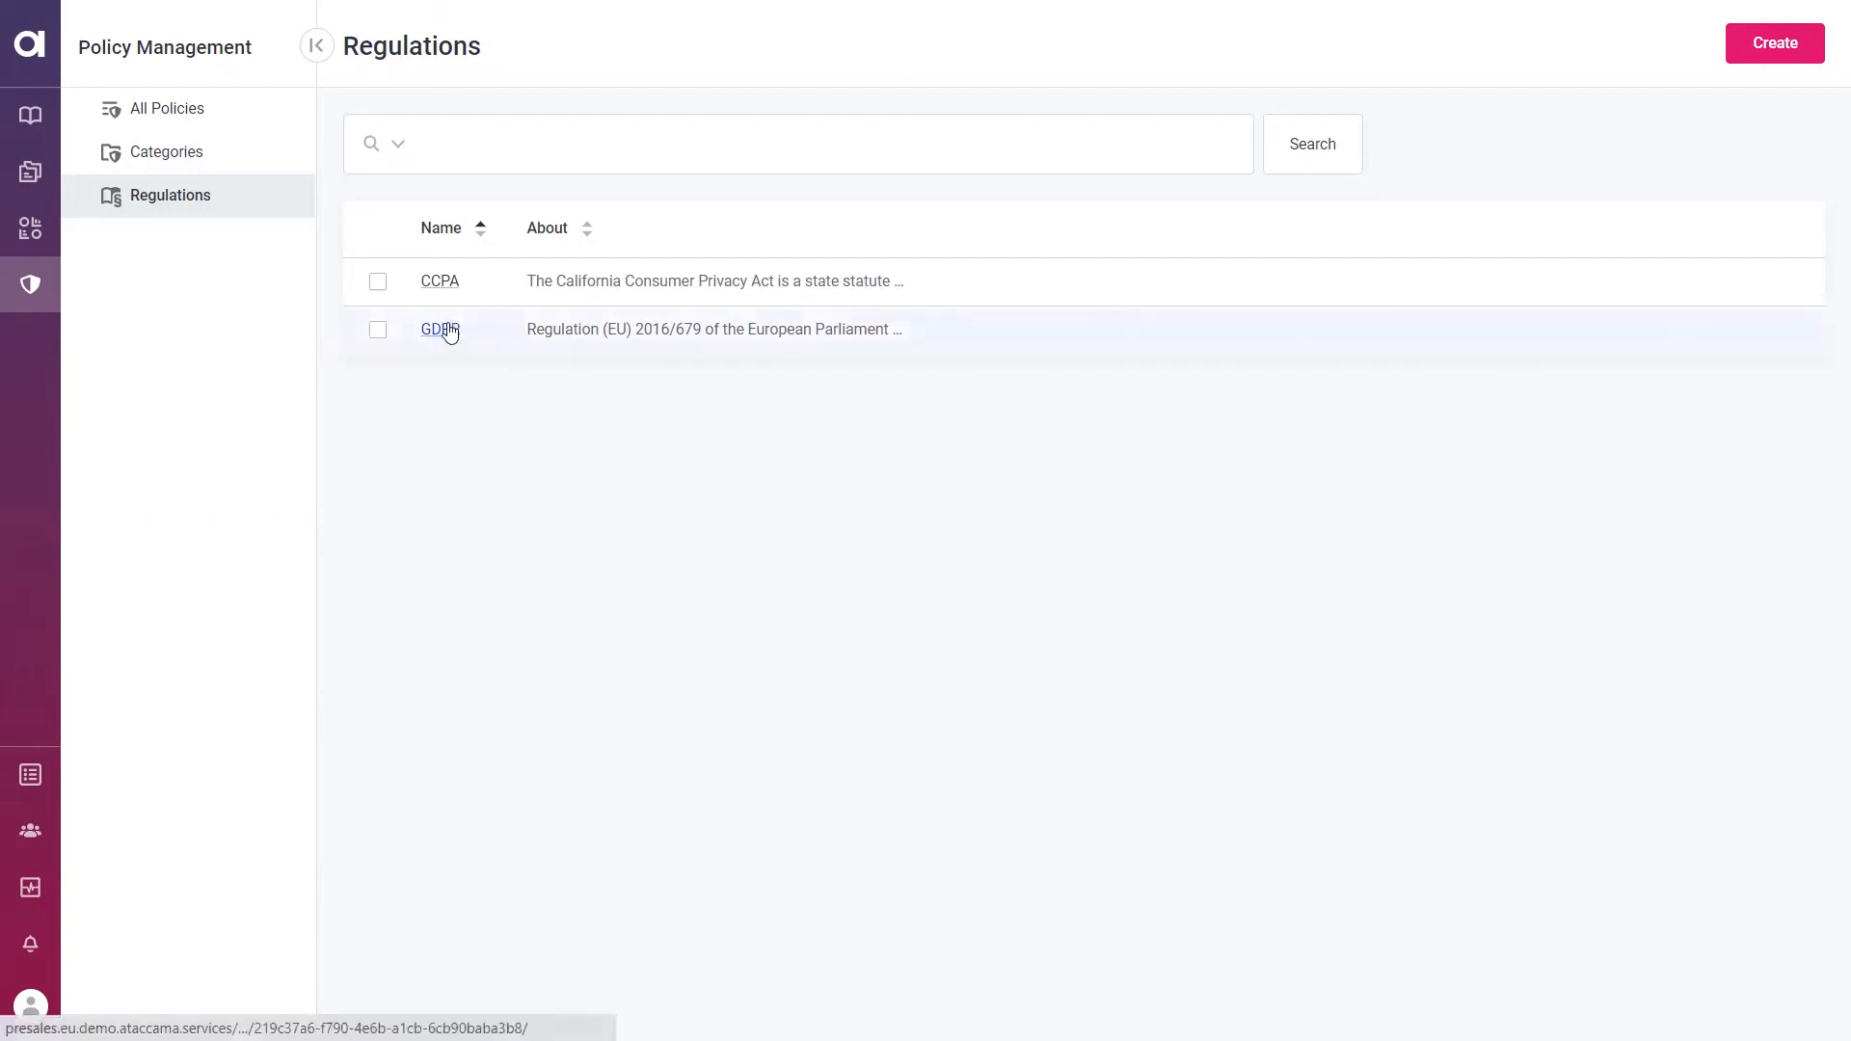
Open GDPR from the Regulations list to view its overview and two linked policies
{"action": "left_click", "coordinate": [438, 329]}
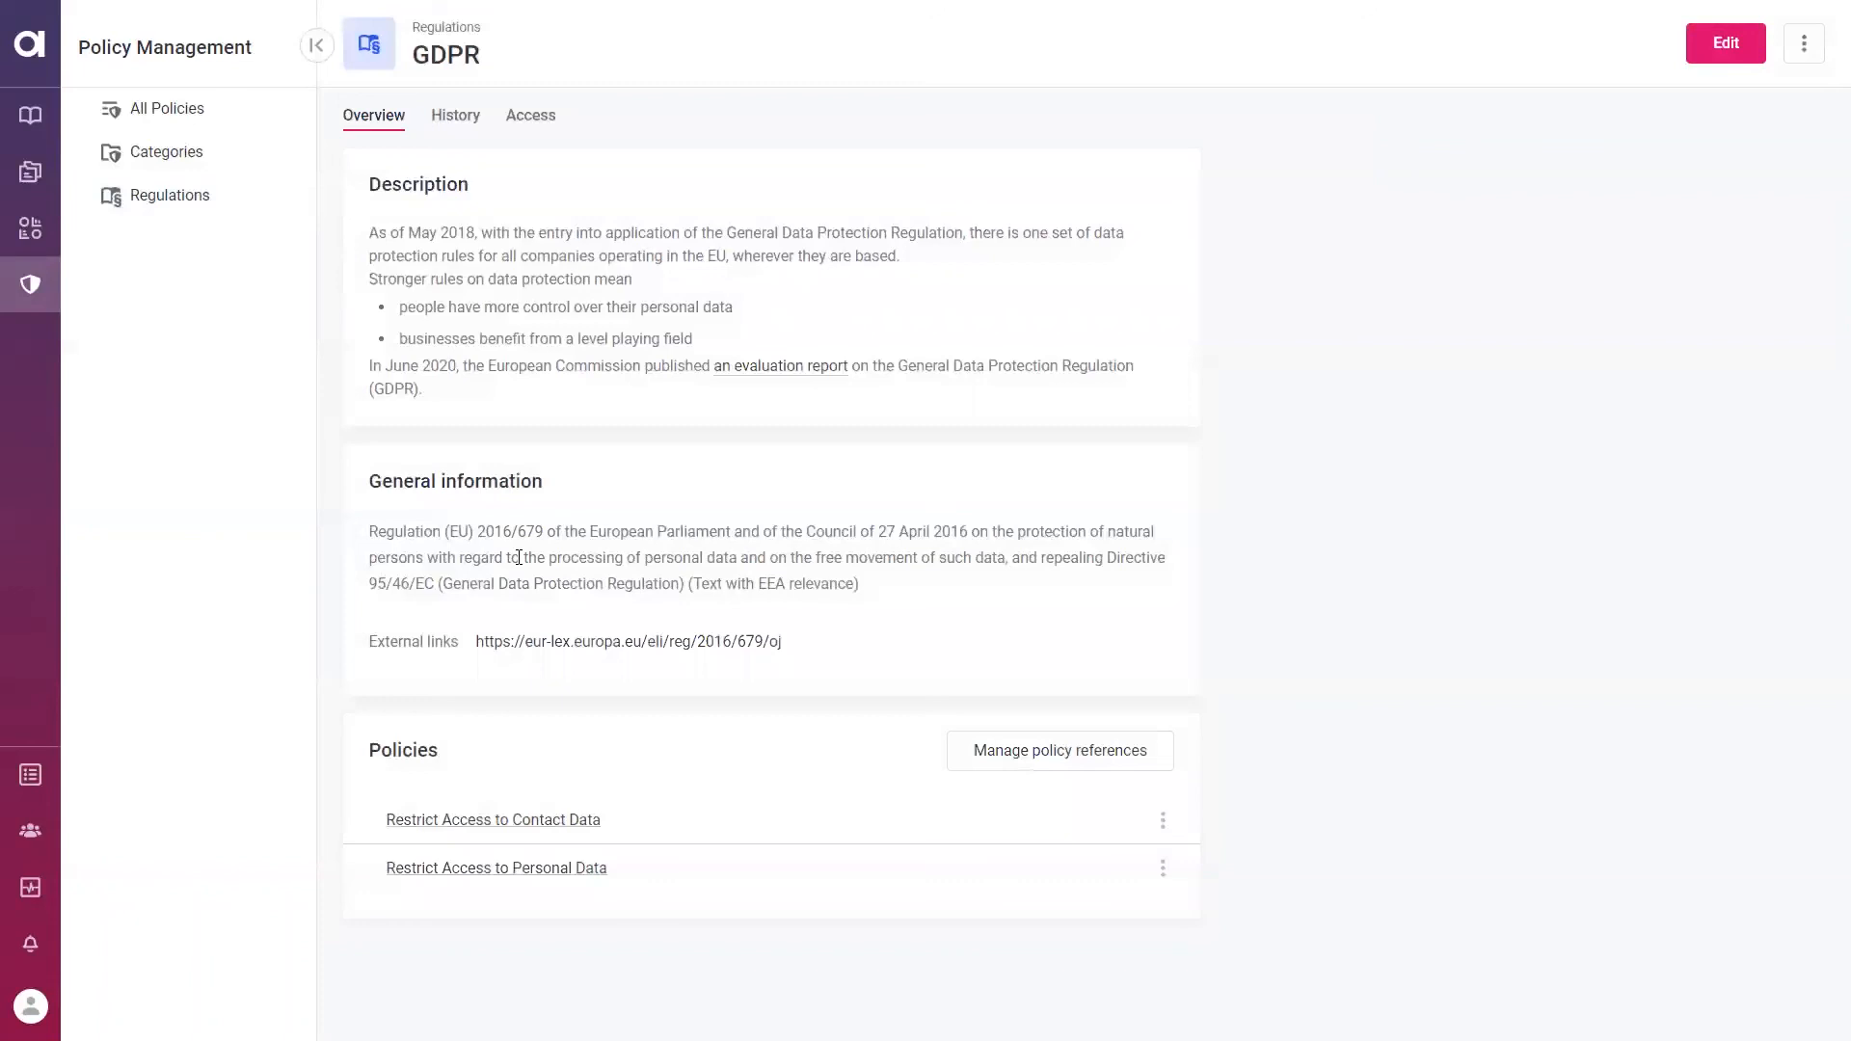
{"action": "mouse_move", "coordinate": [474, 832]}
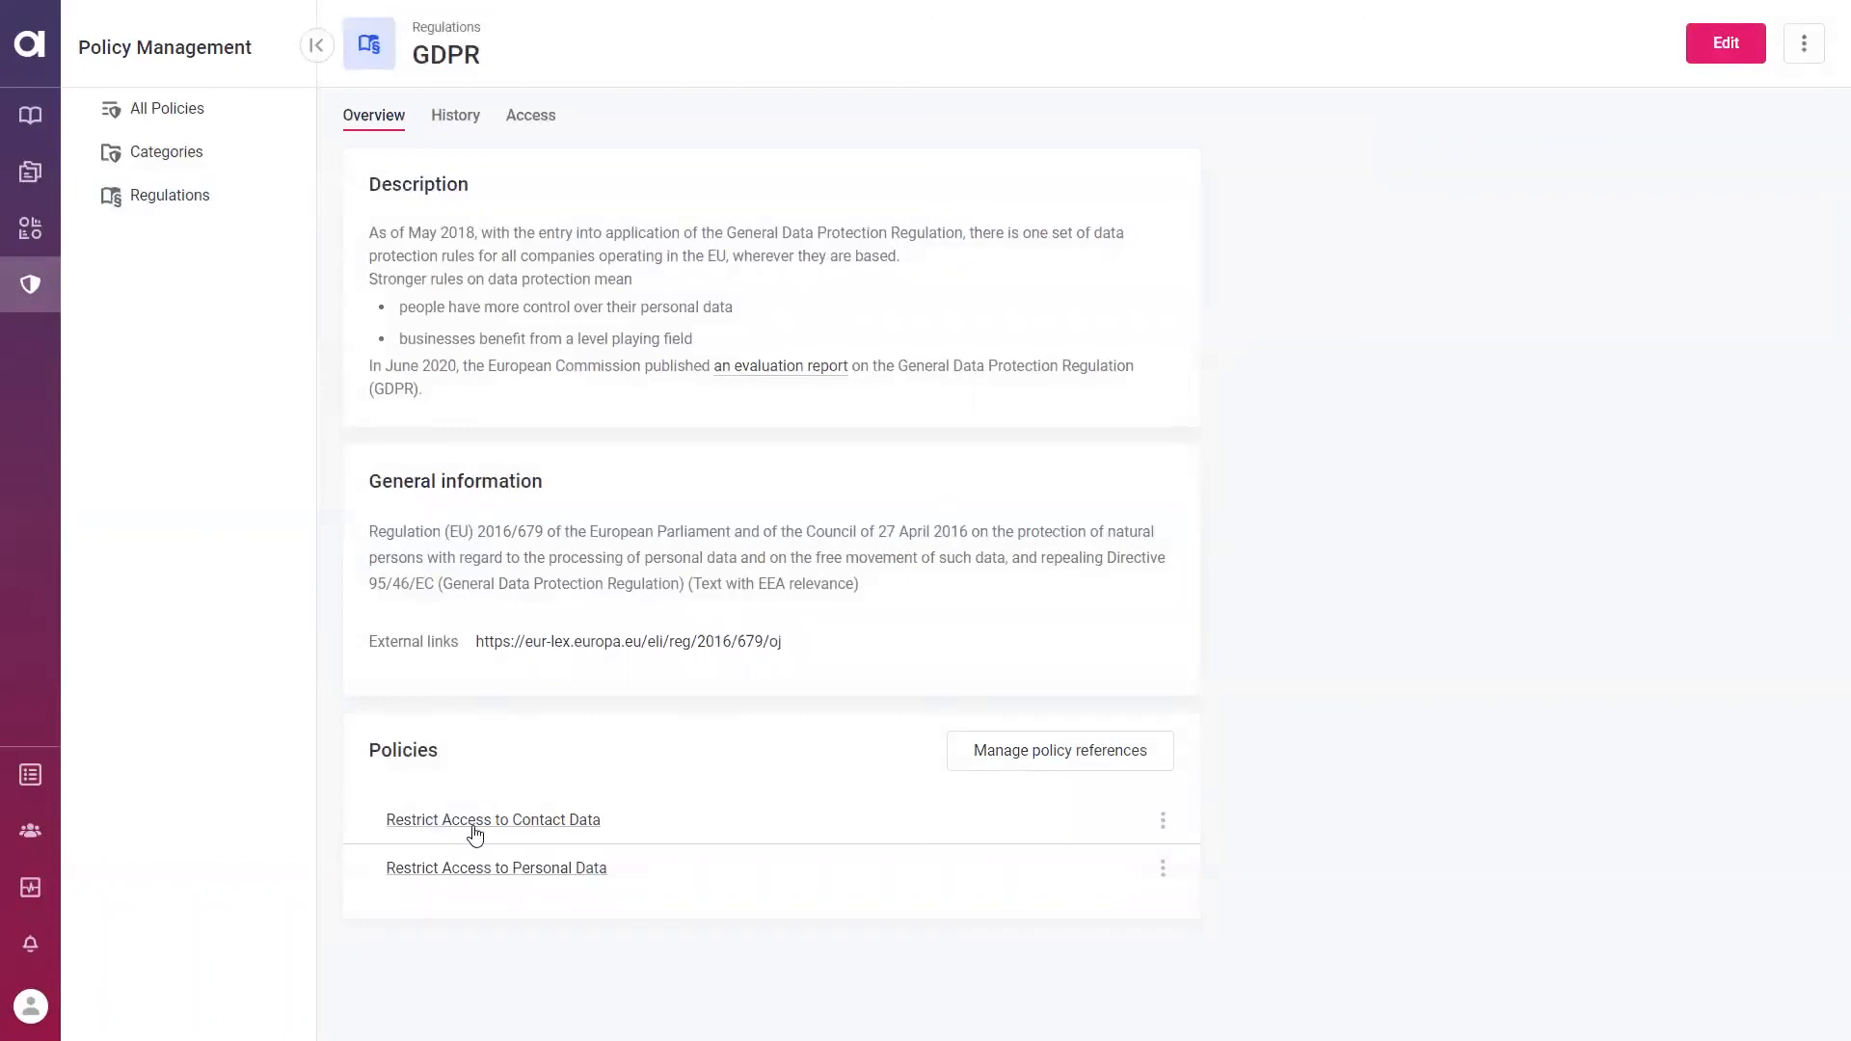
{"action": "mouse_move", "coordinate": [481, 777]}
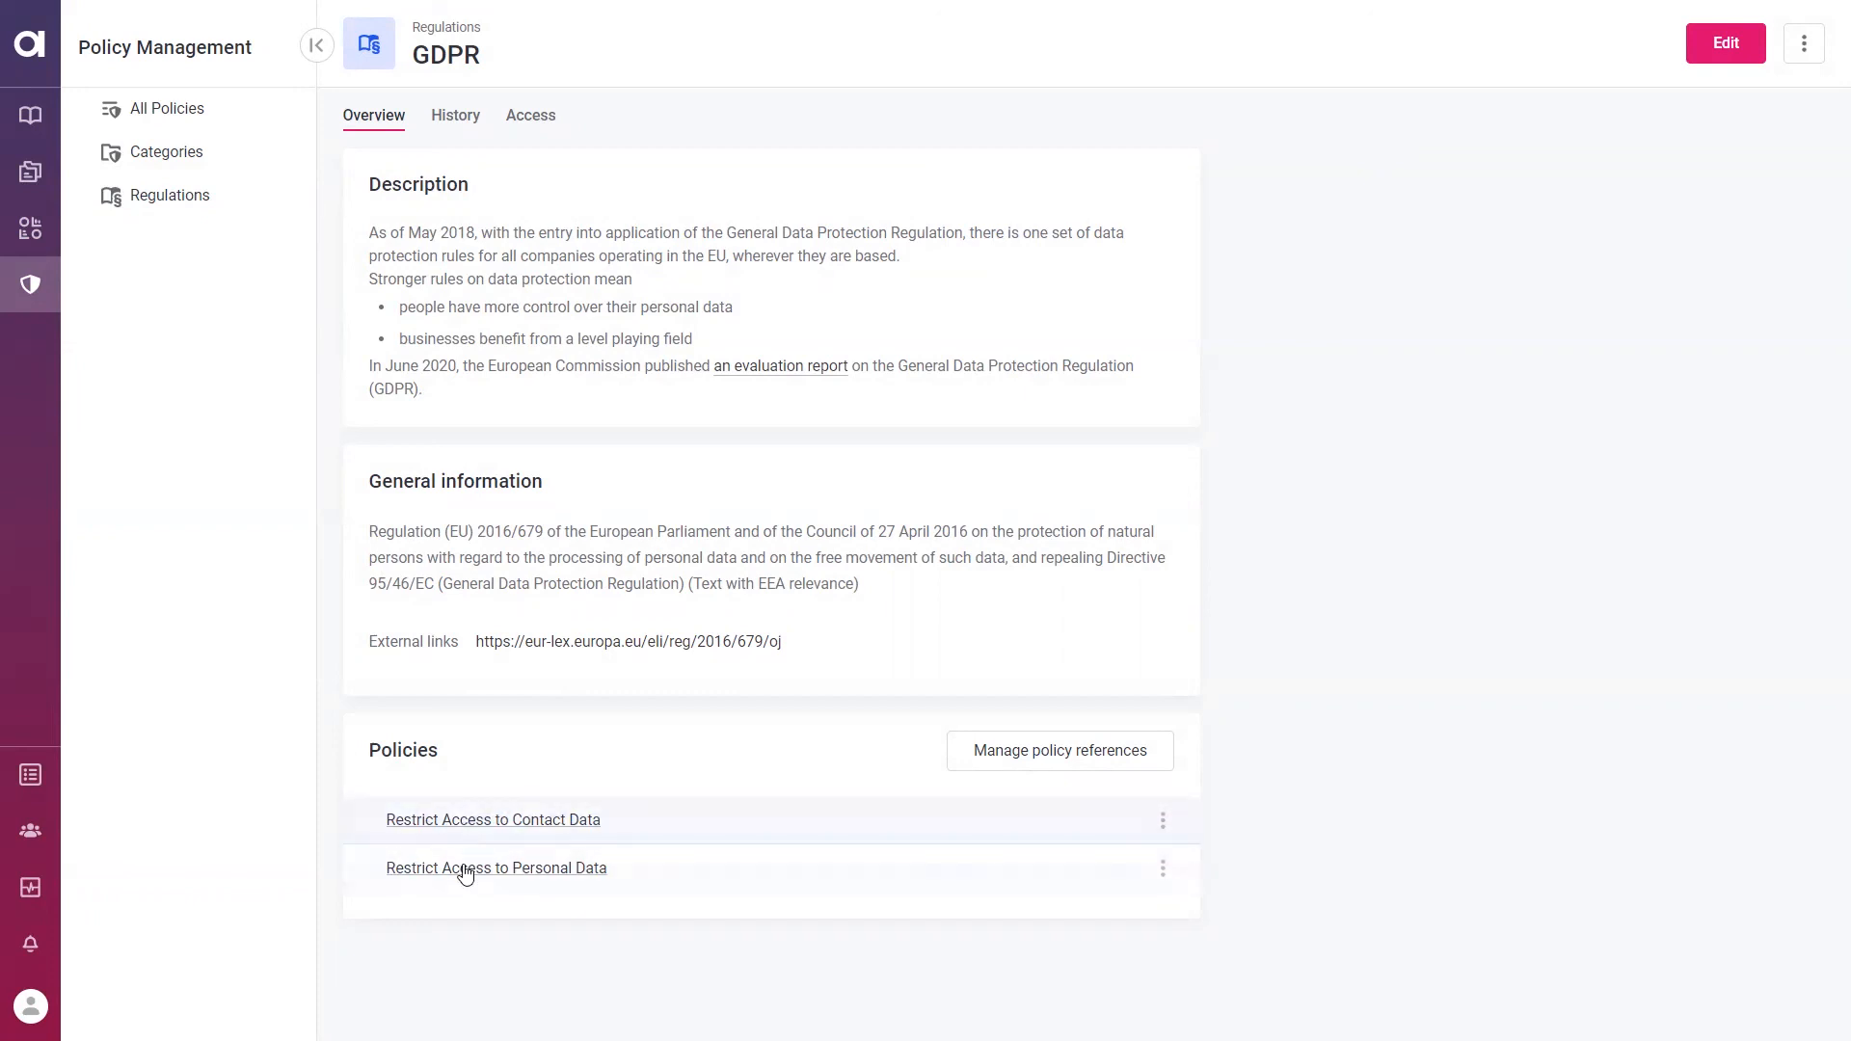
{"action": "mouse_move", "coordinate": [461, 898]}
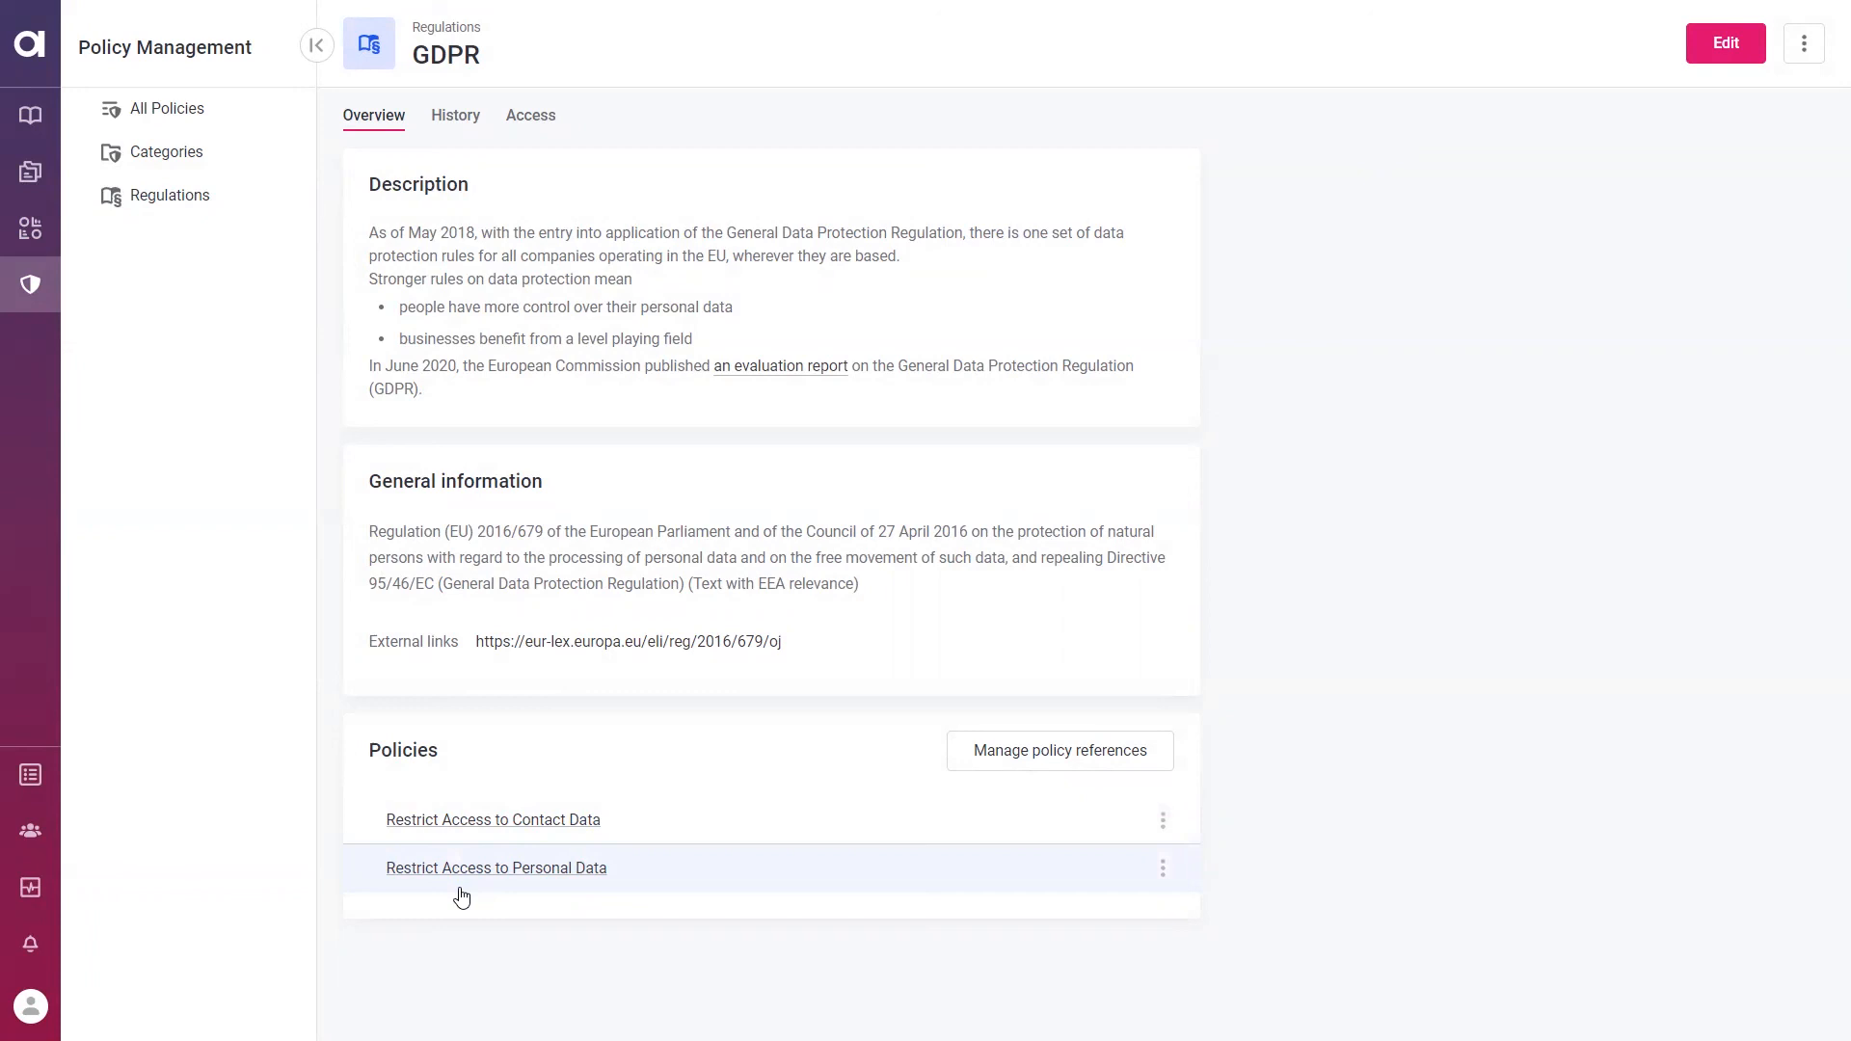
{"action": "mouse_move", "coordinate": [482, 876]}
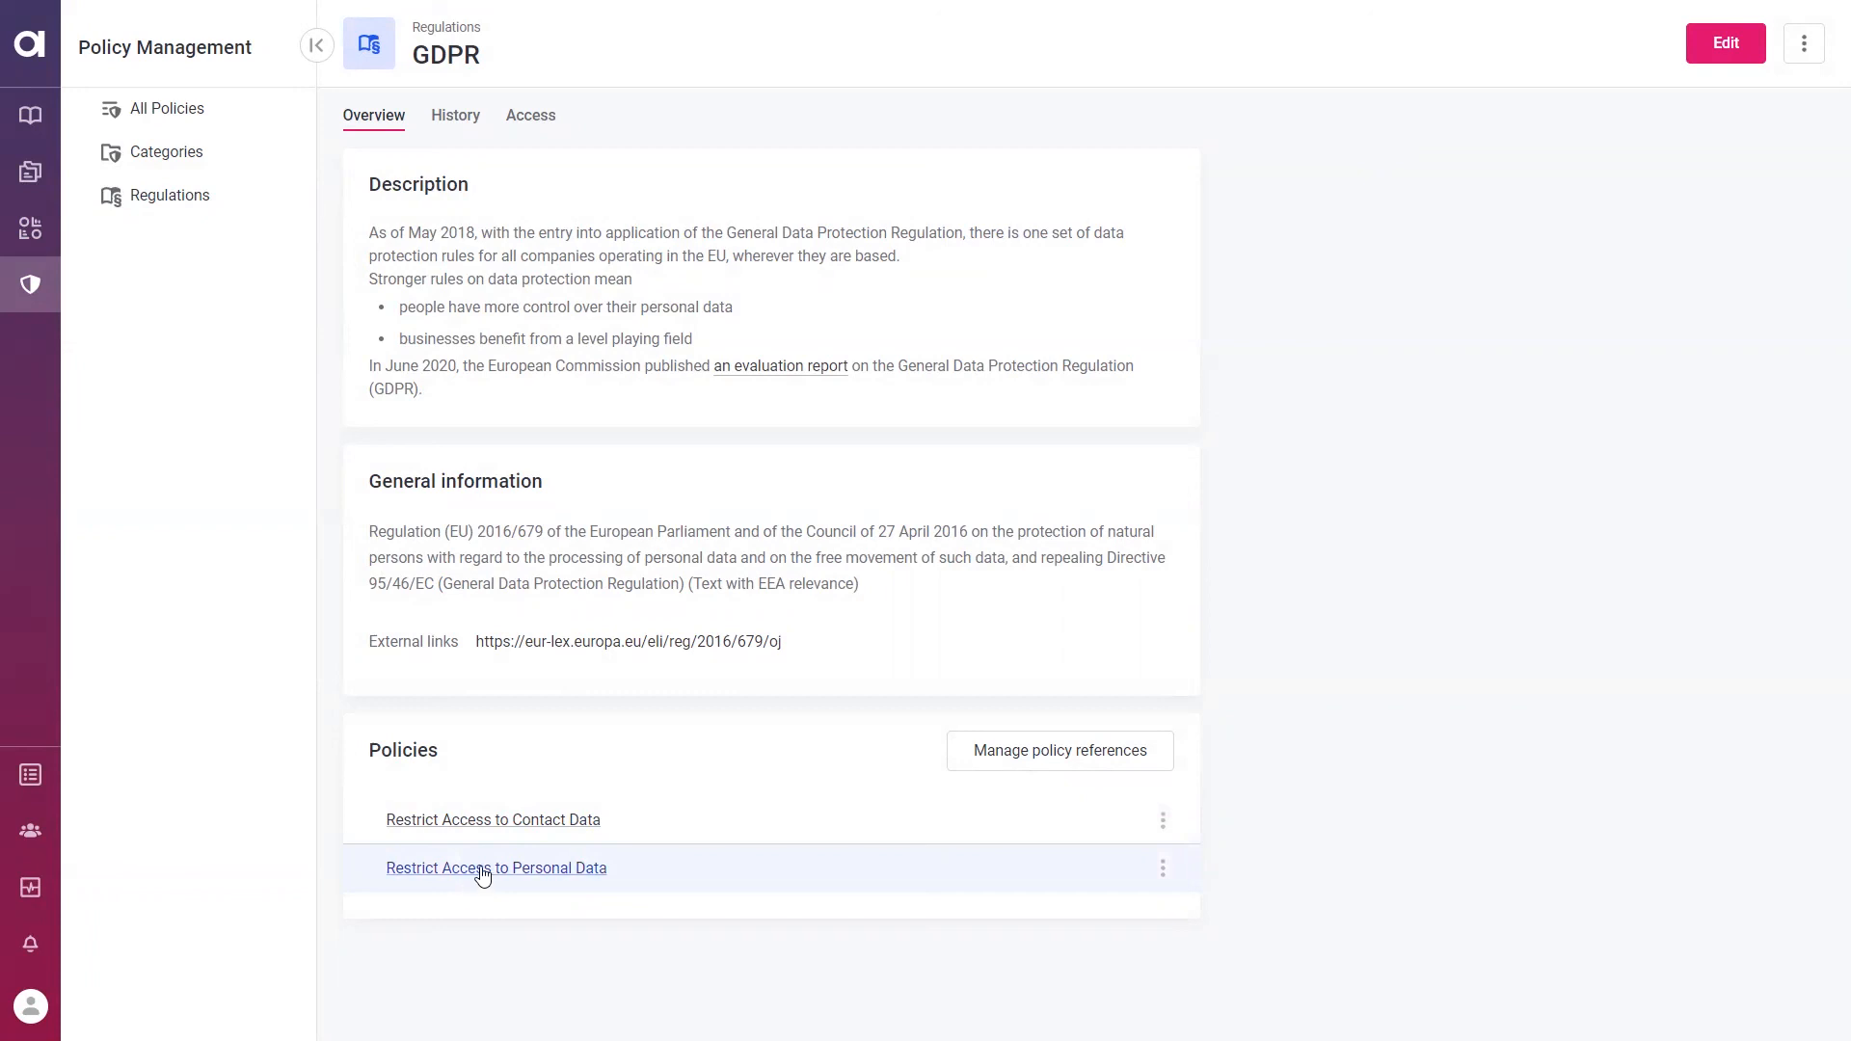
Review the Restrict Access to Personal Data policy, then list the Knowledge Catalog items
{"action": "left_click", "coordinate": [495, 867]}
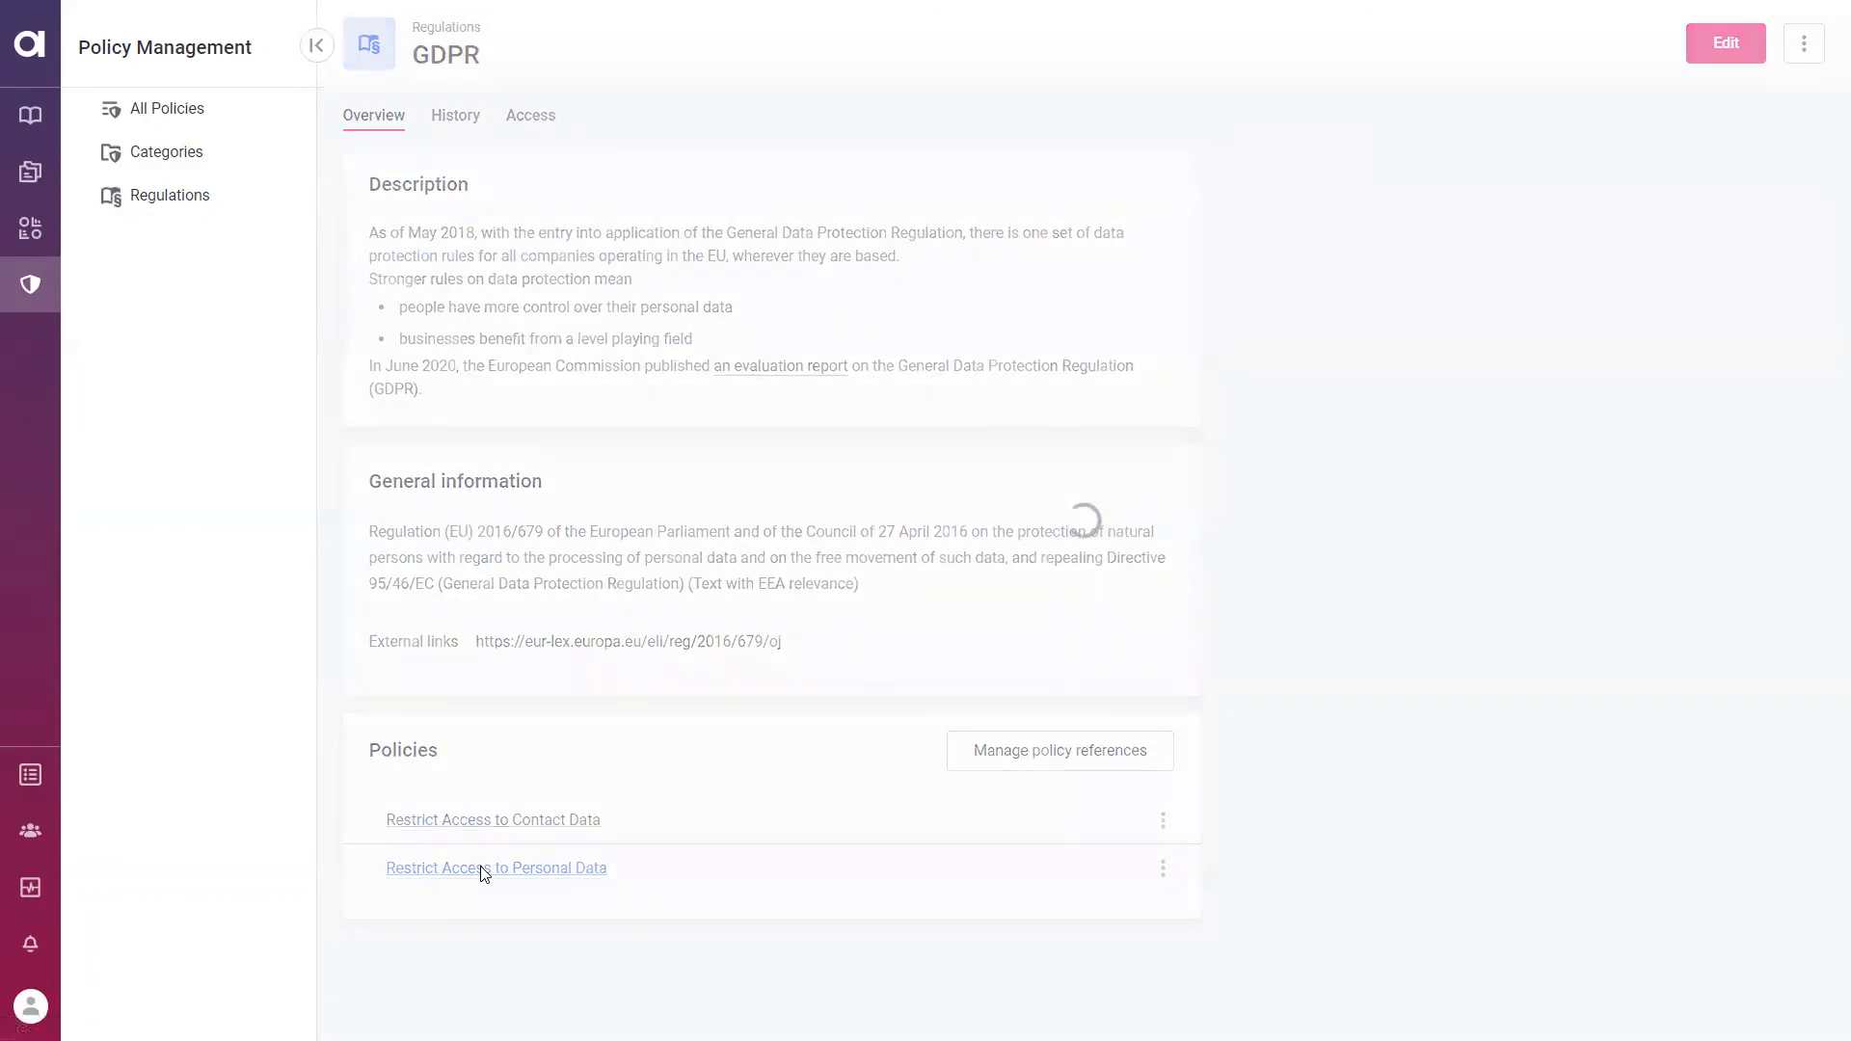
{"action": "left_click", "coordinate": [495, 868]}
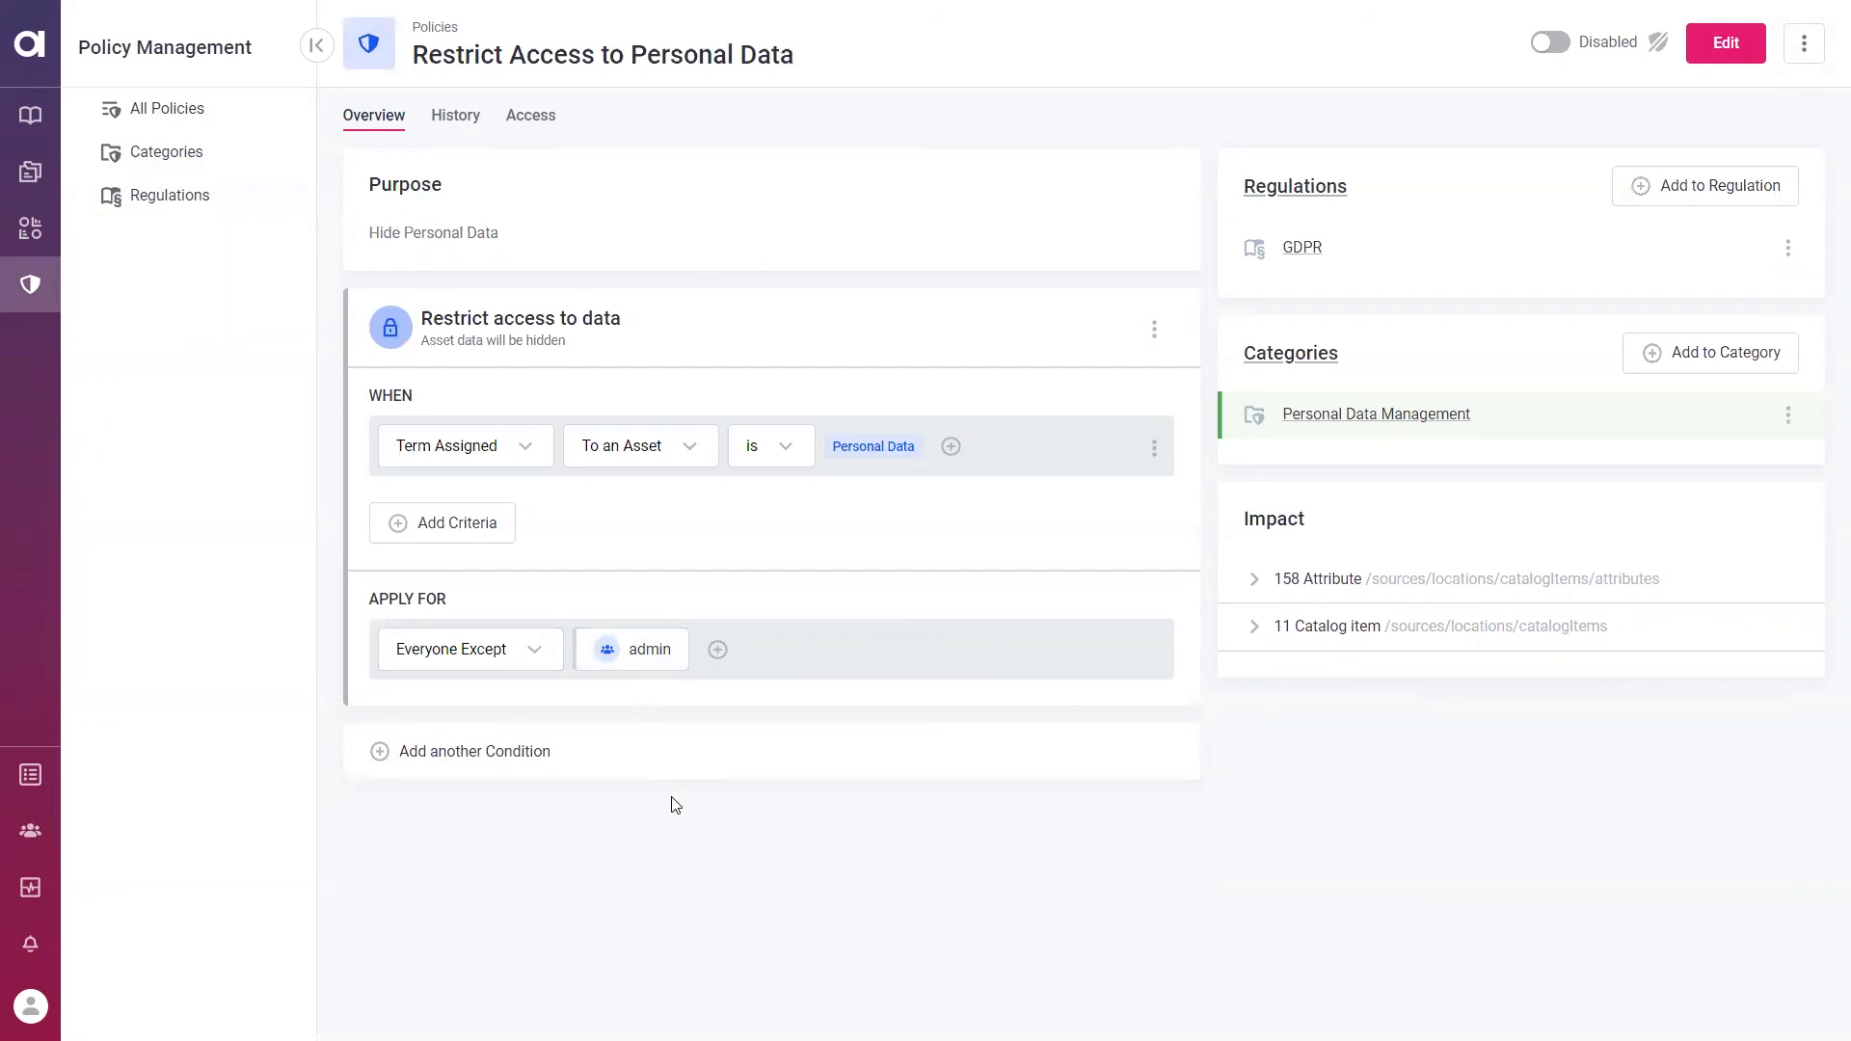
{"action": "mouse_move", "coordinate": [26, 115]}
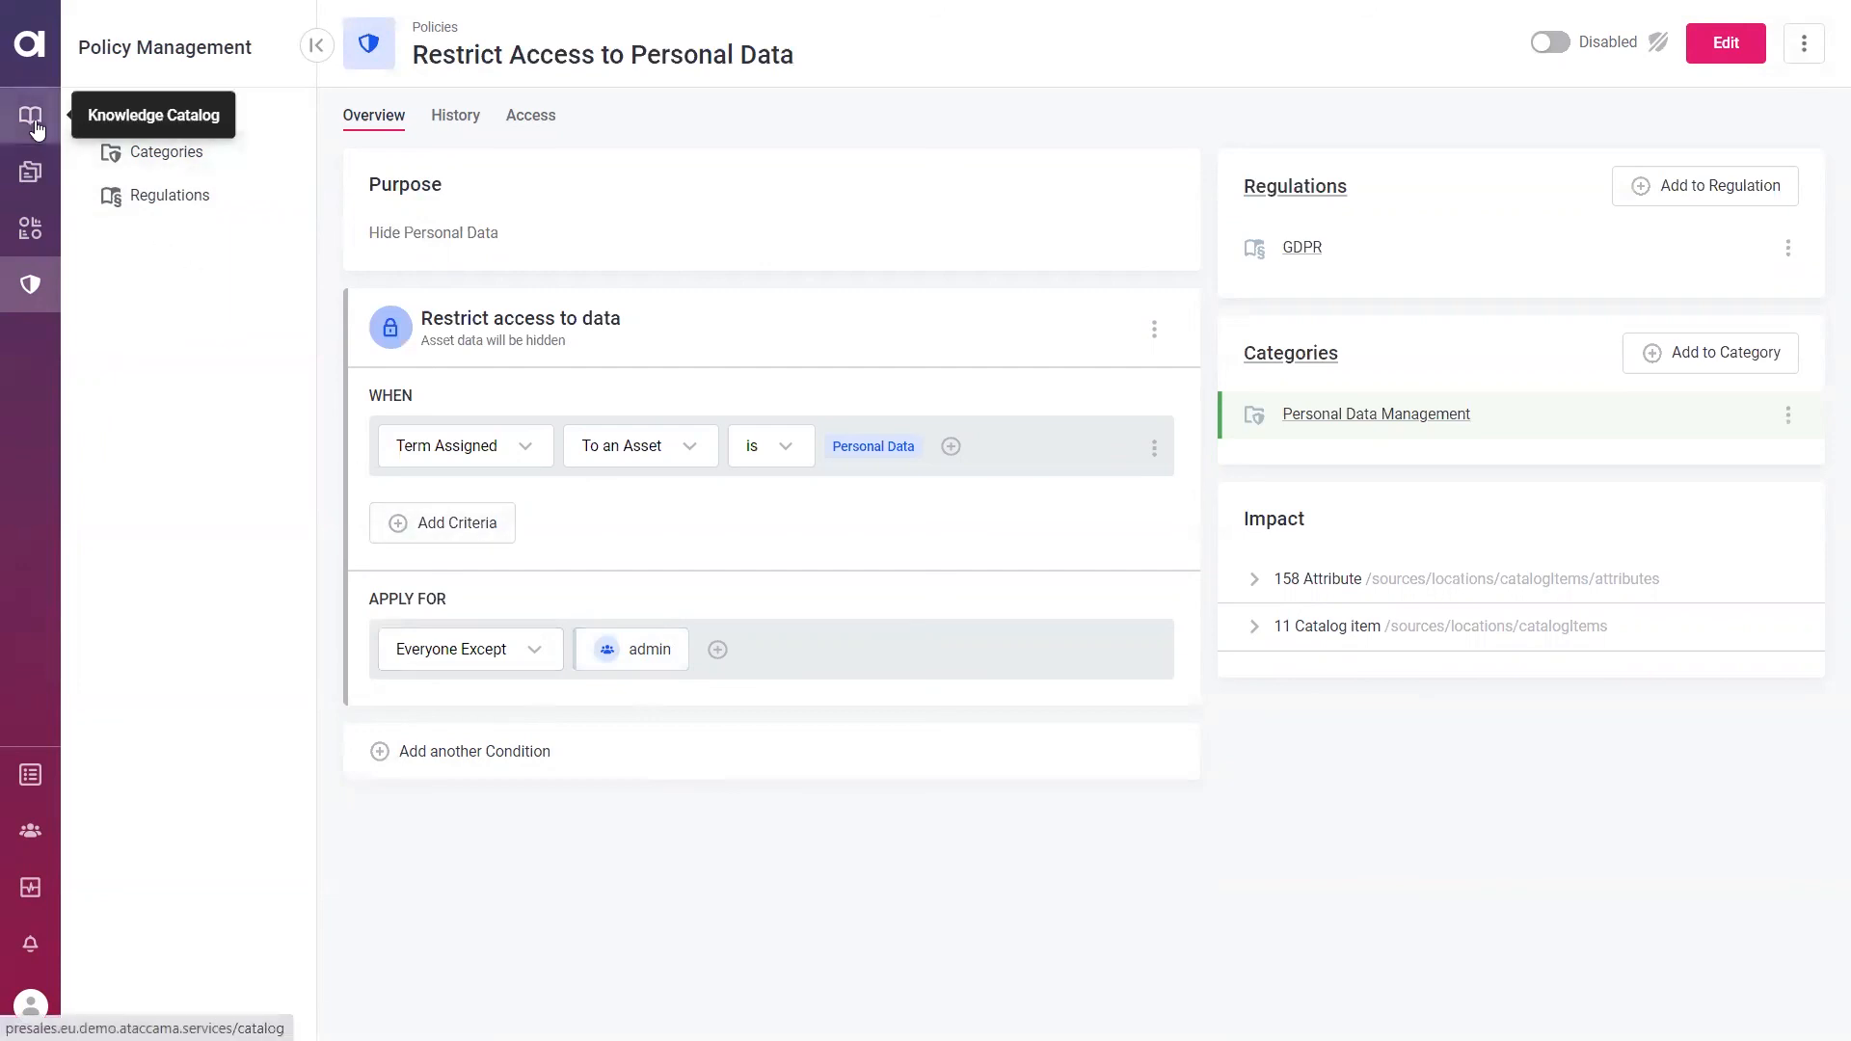
{"action": "left_click", "coordinate": [29, 116]}
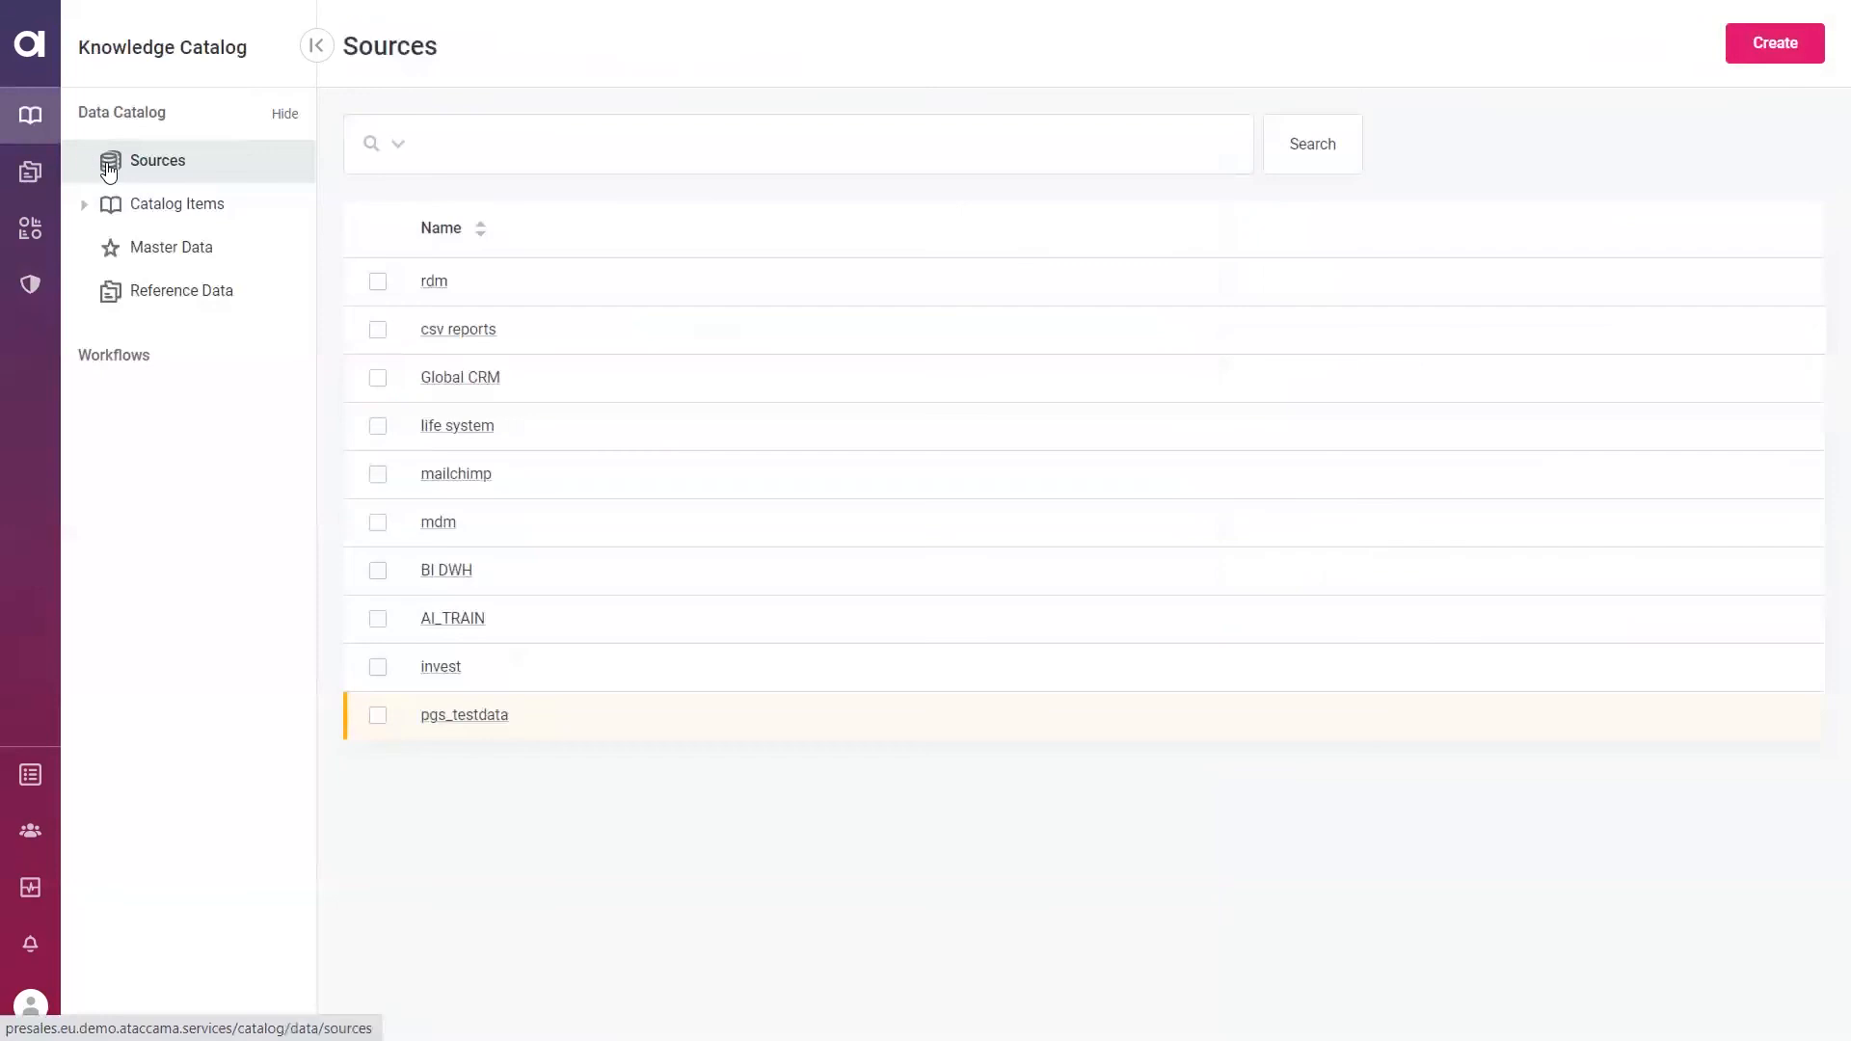
{"action": "left_click", "coordinate": [176, 204]}
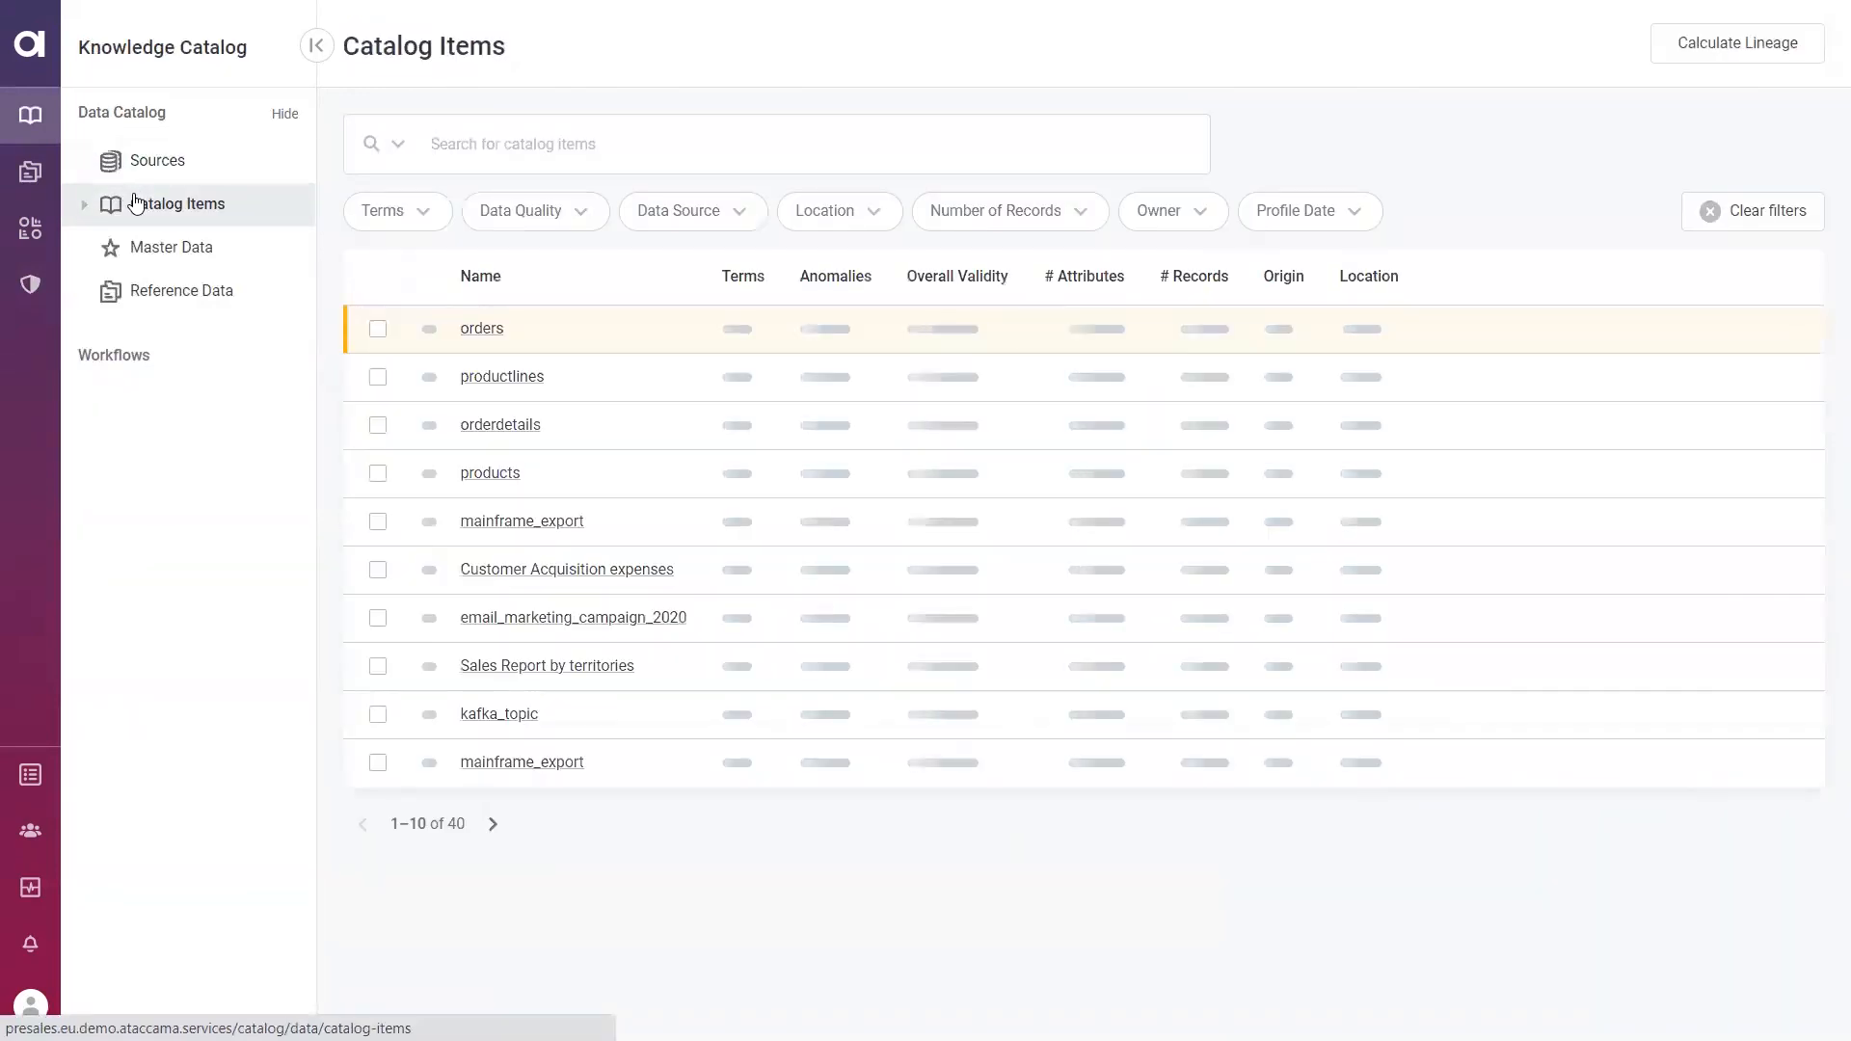